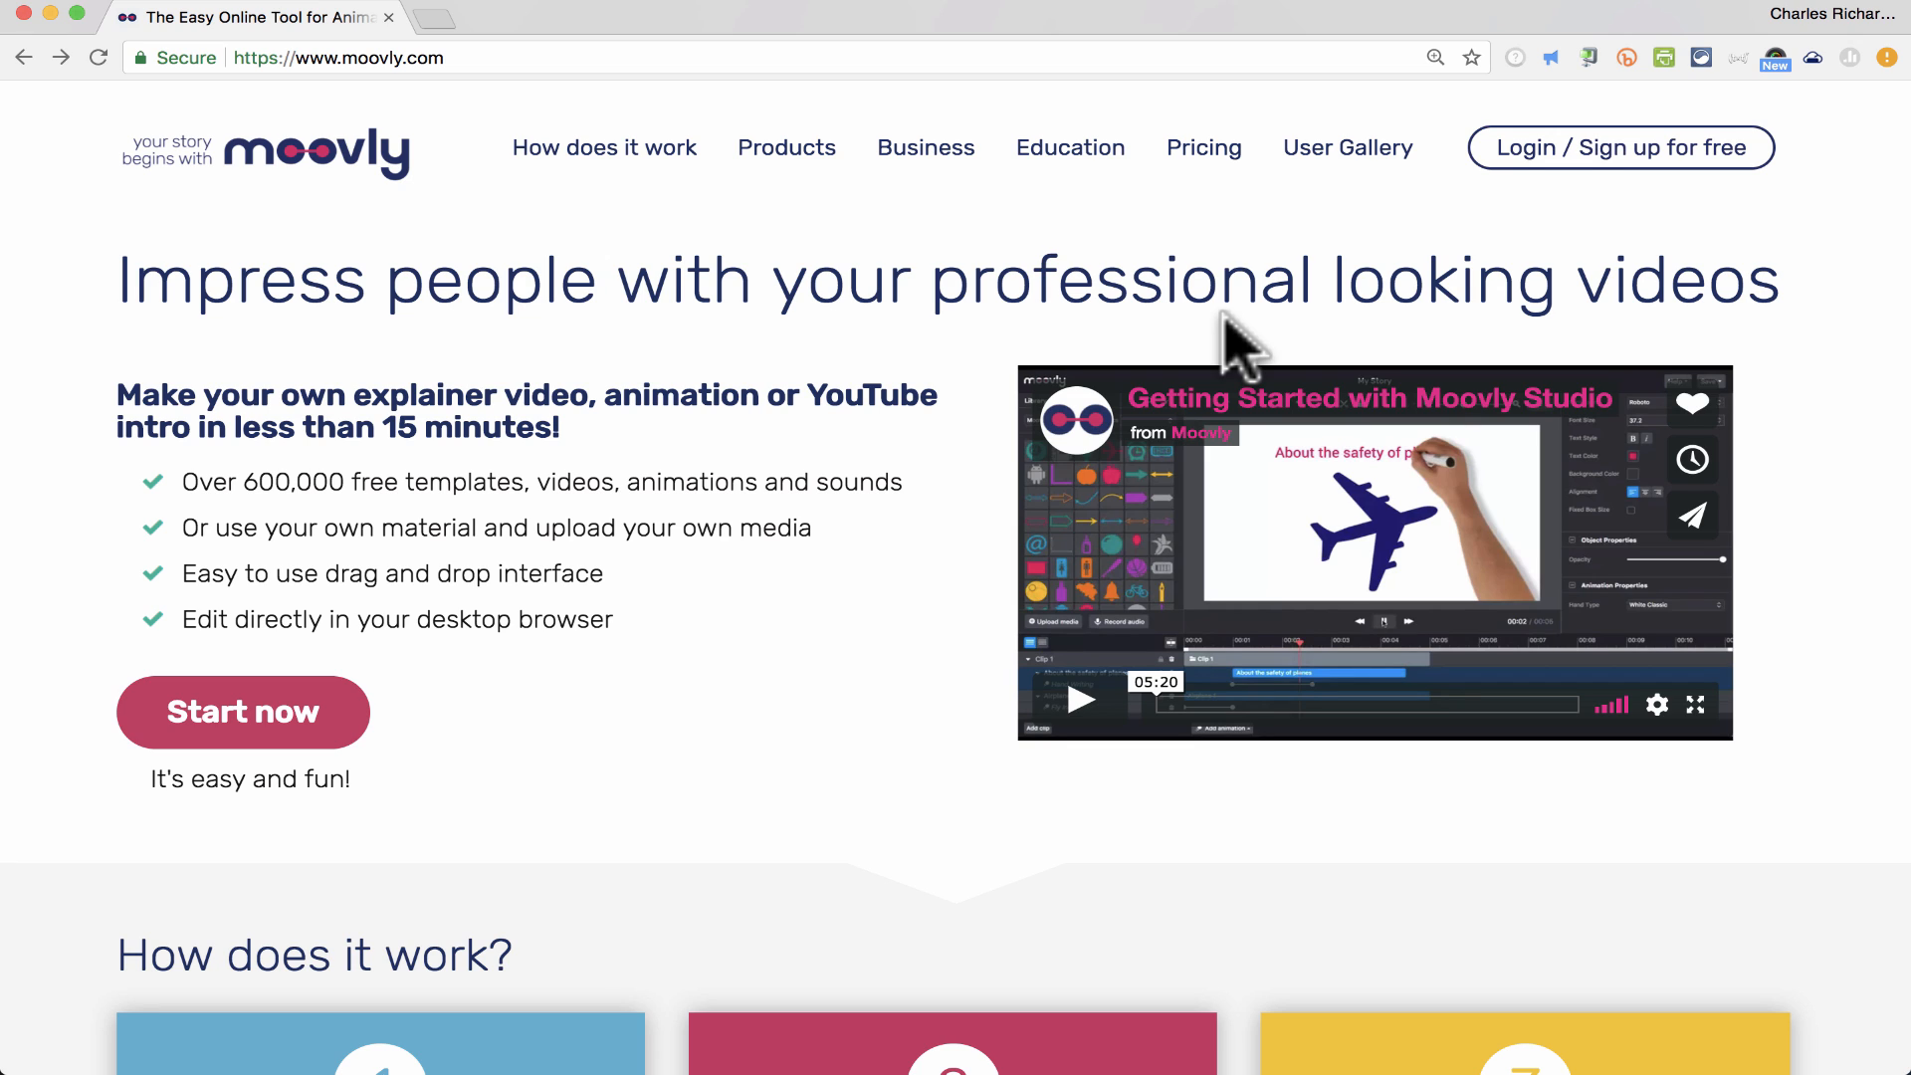
pyautogui.moveTo(1245, 298)
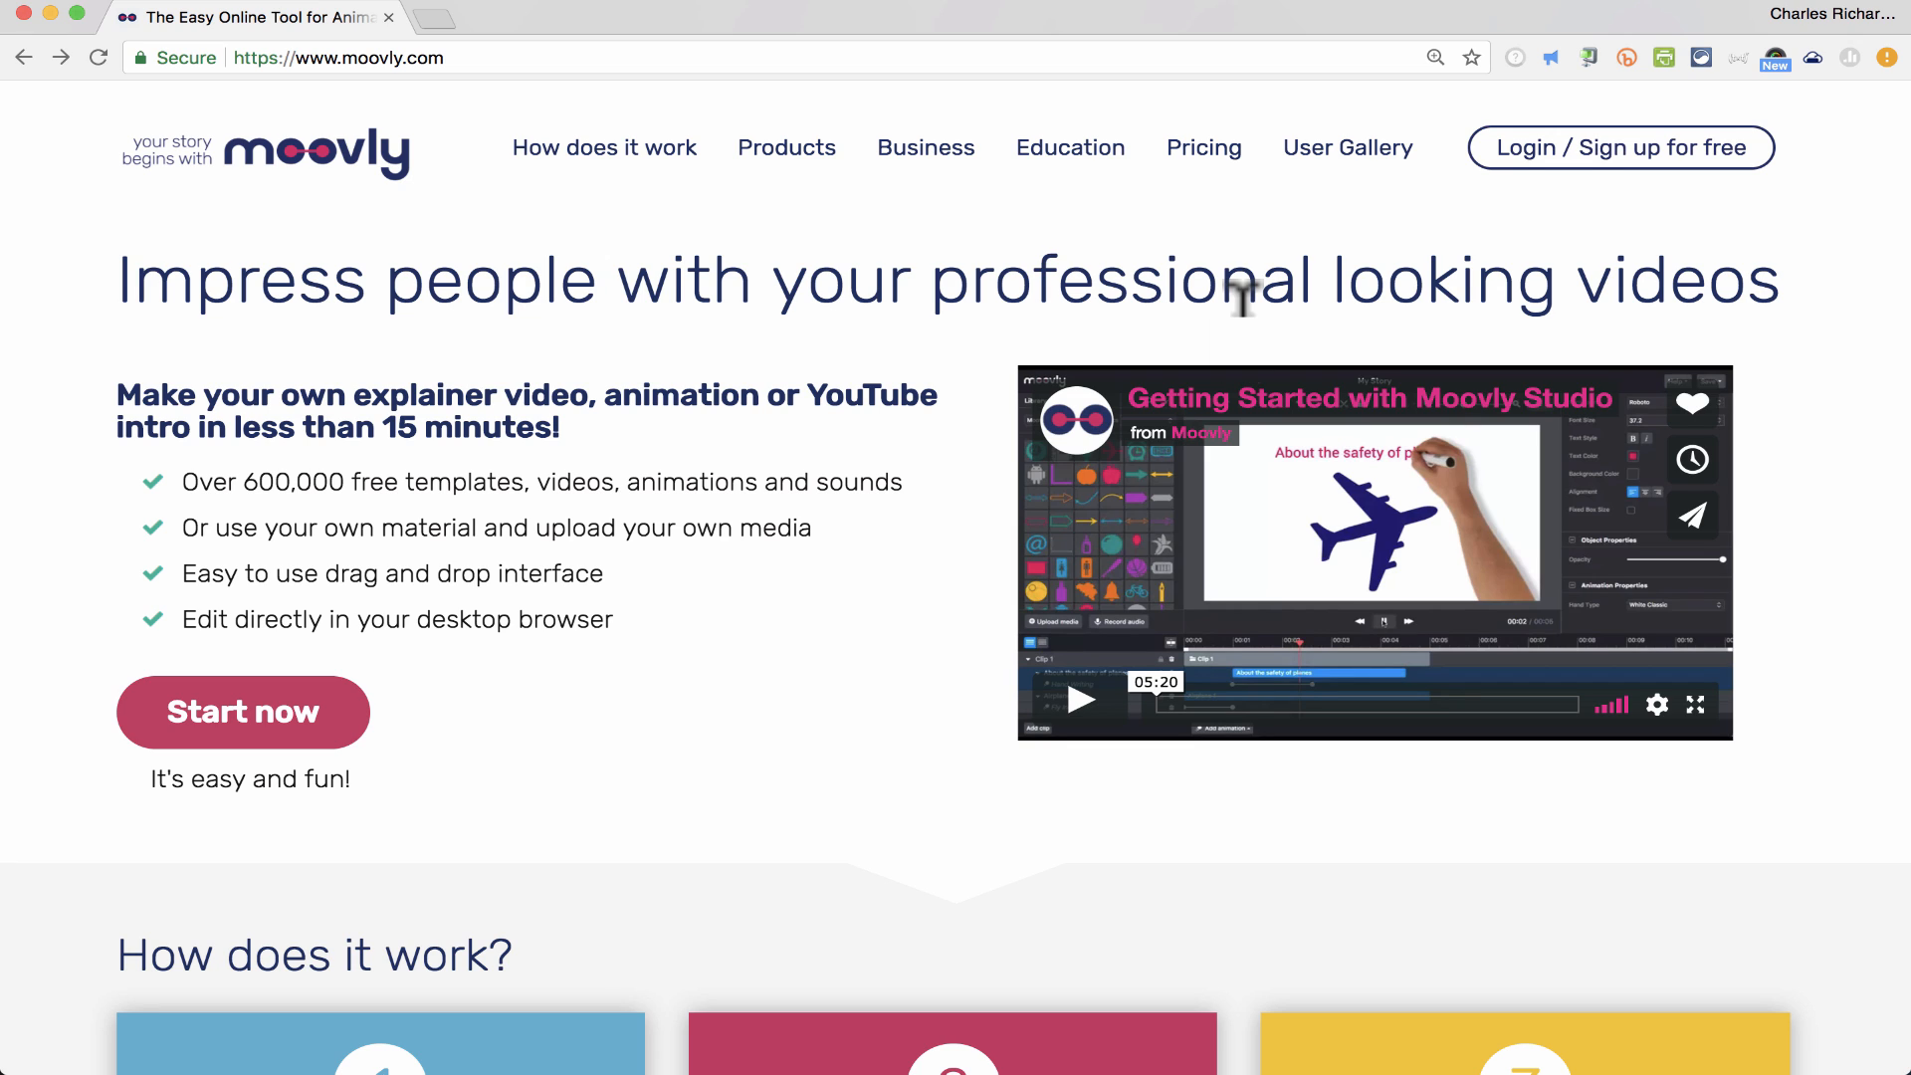
pyautogui.moveTo(598, 177)
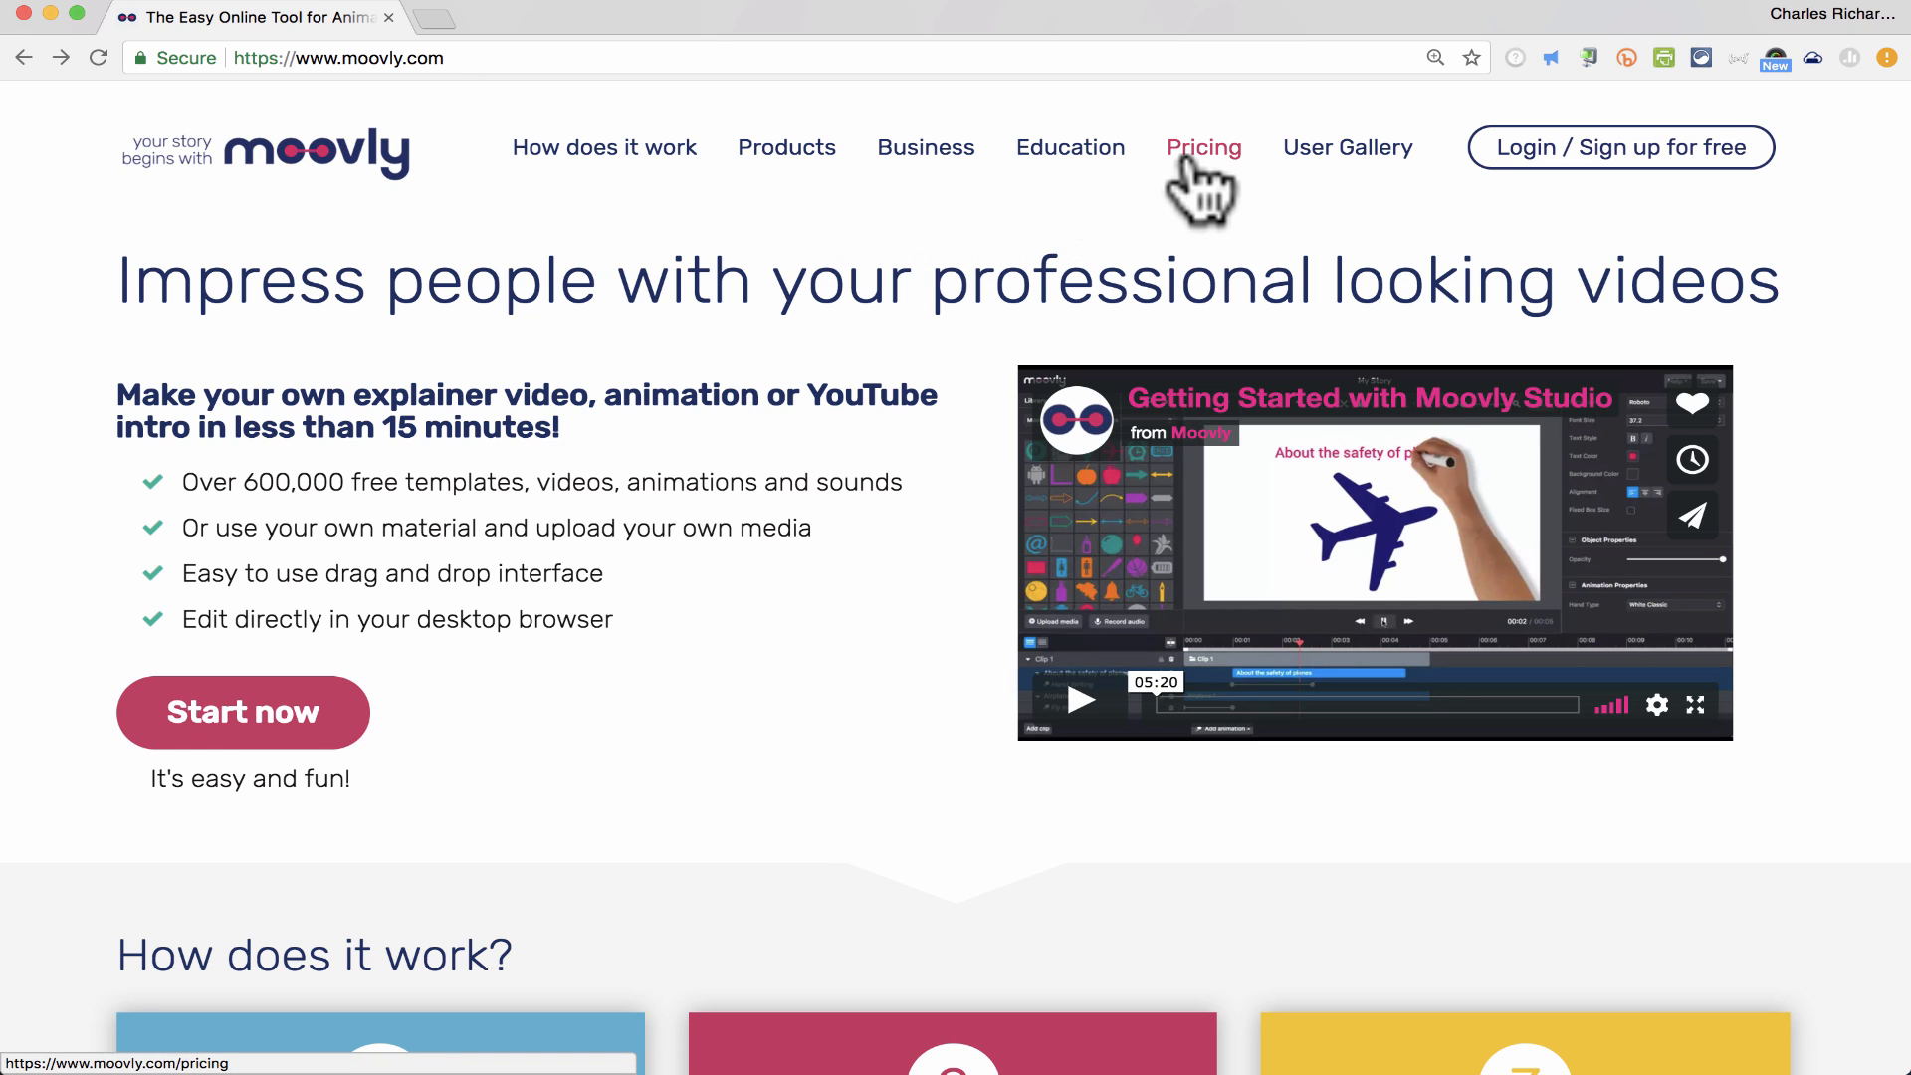
# - Open Moovly's pricing page and scroll through the free trial, Pro and Enterprise plans
pyautogui.click(1203, 147)
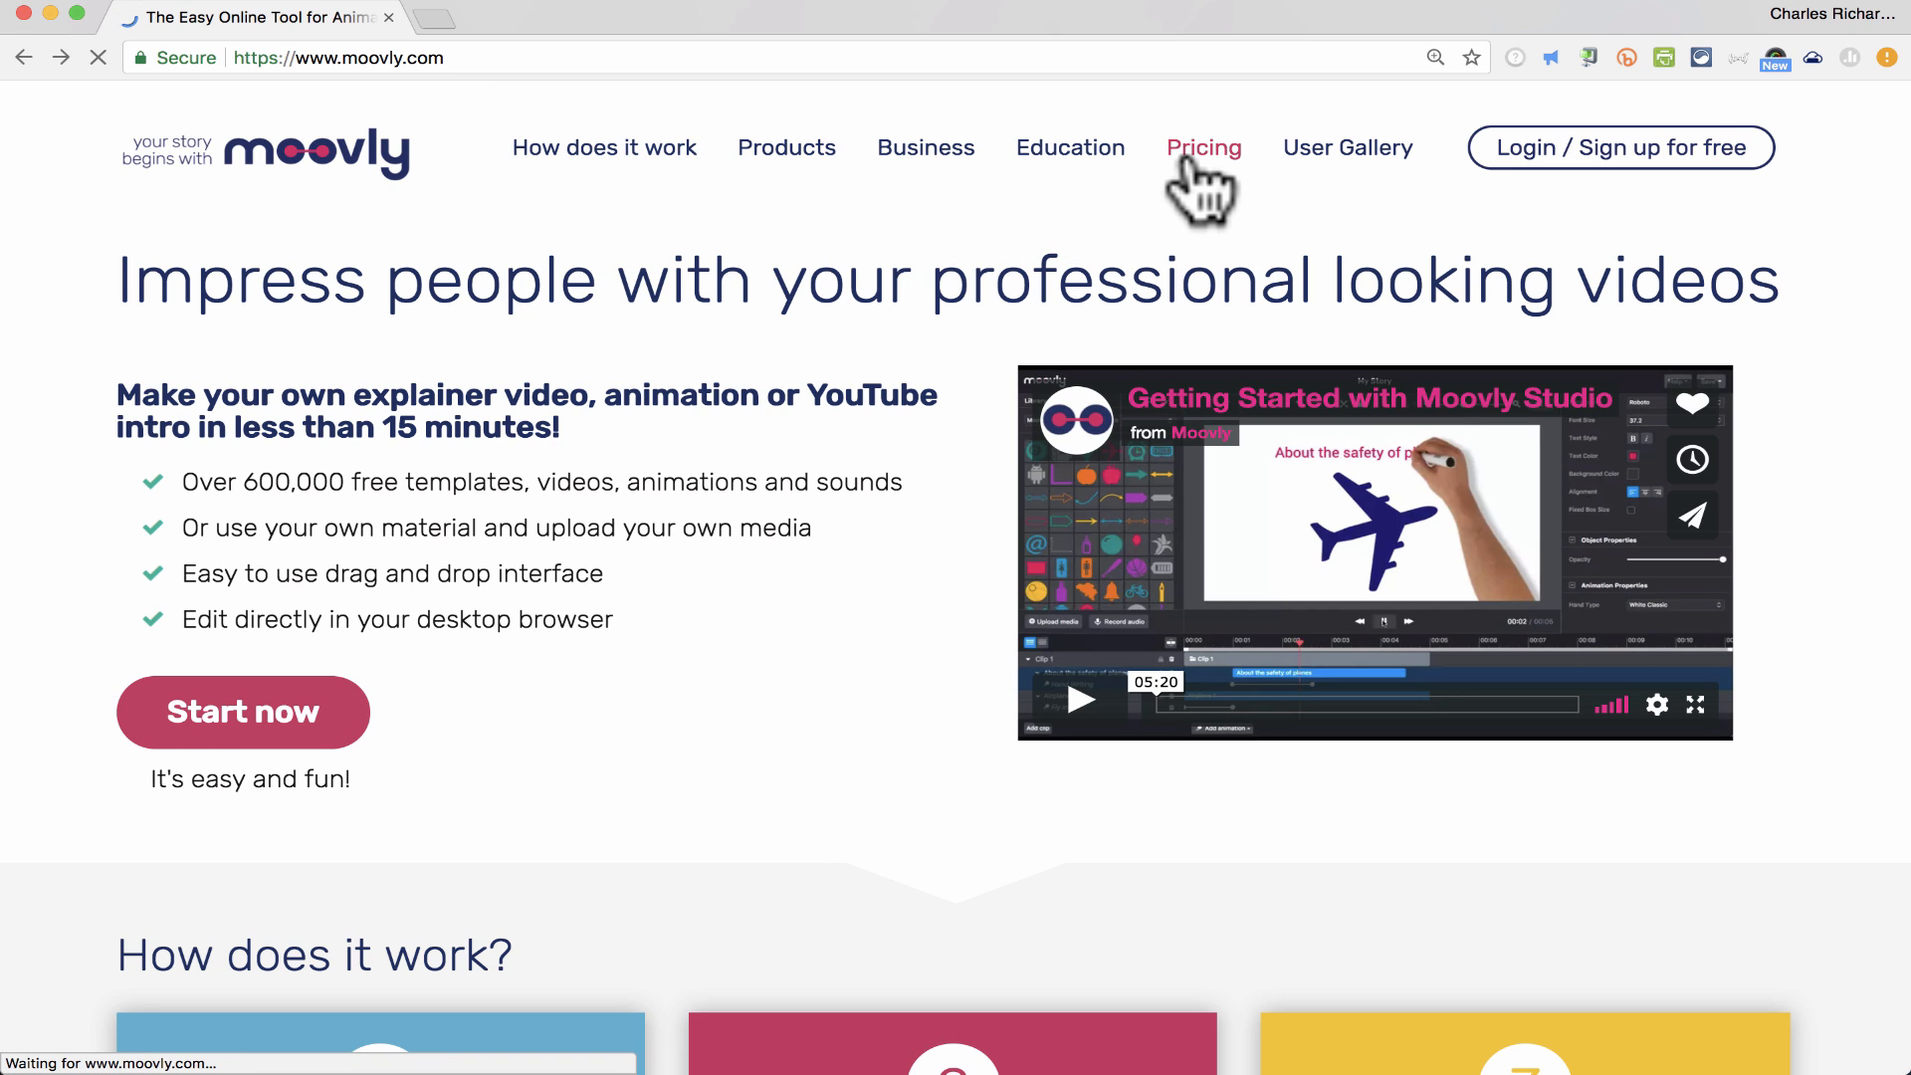
pyautogui.click(1203, 147)
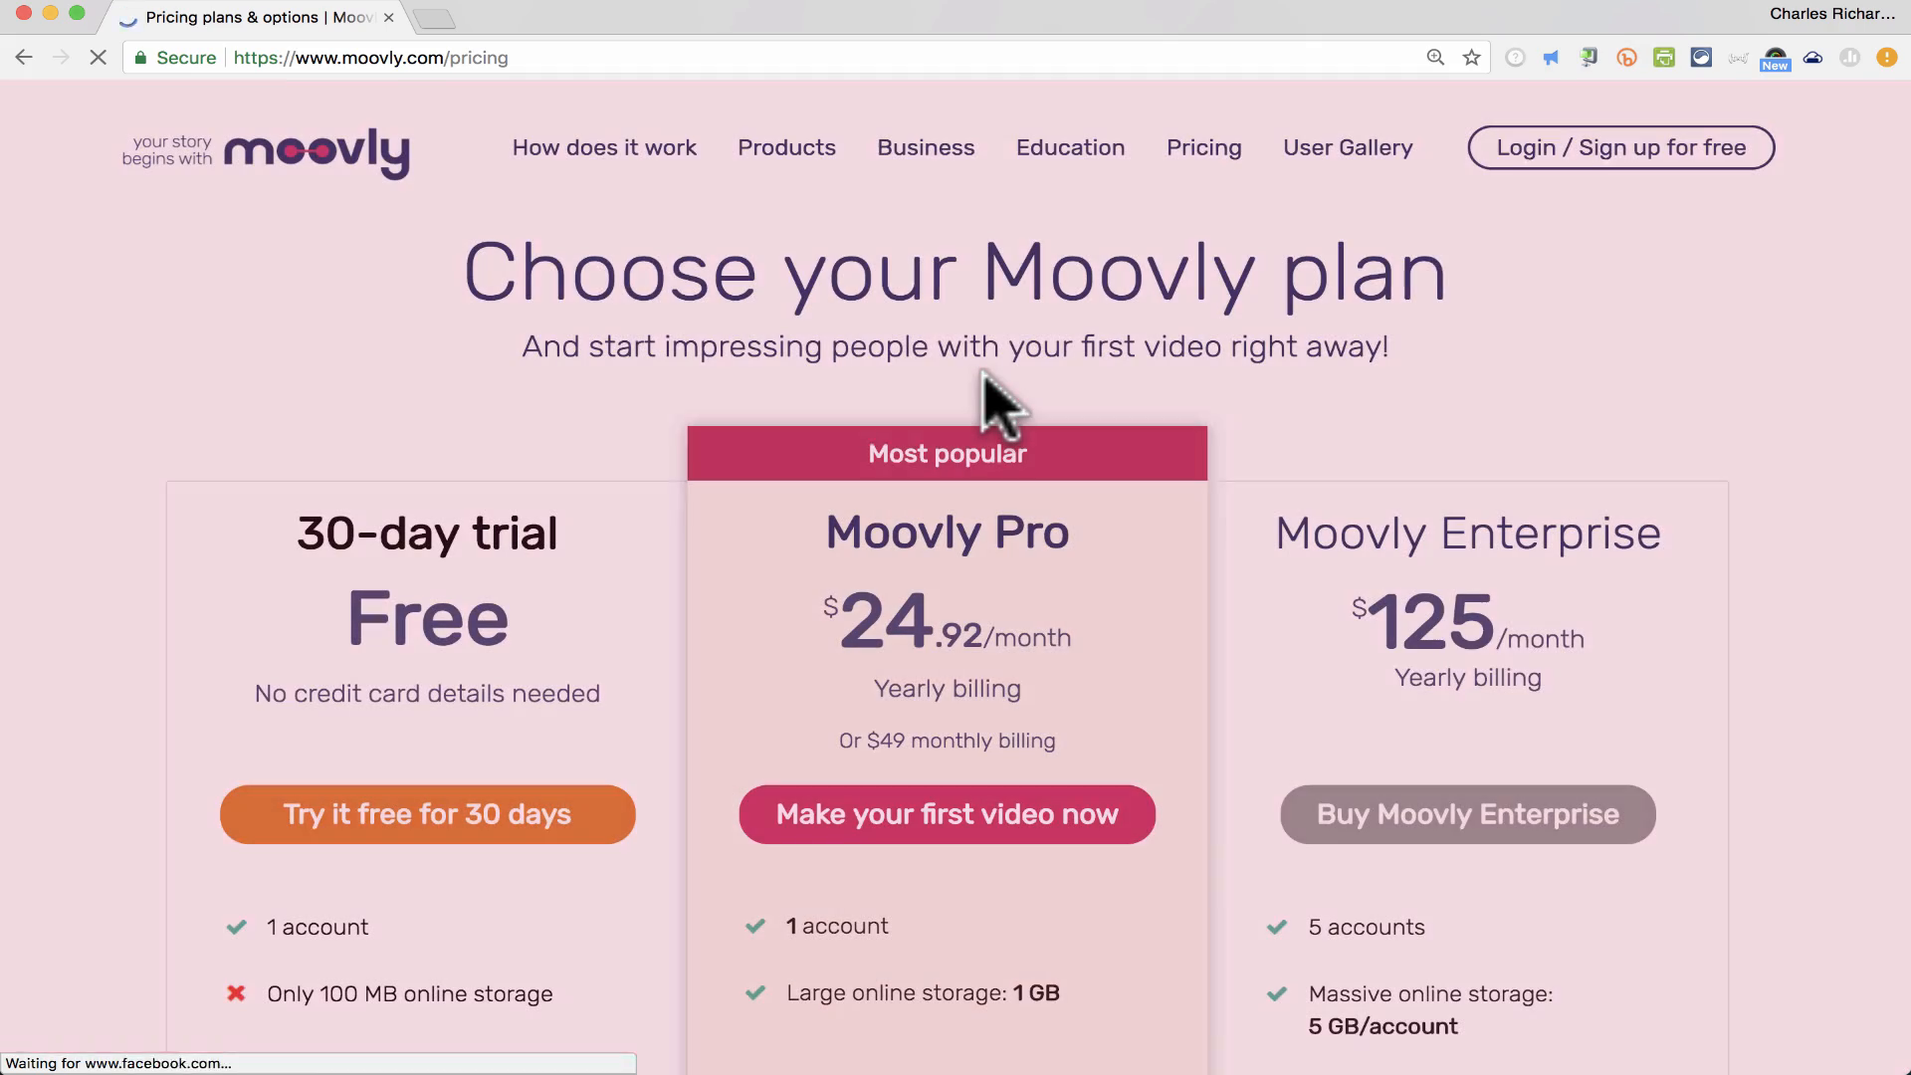
pyautogui.scroll(-3)
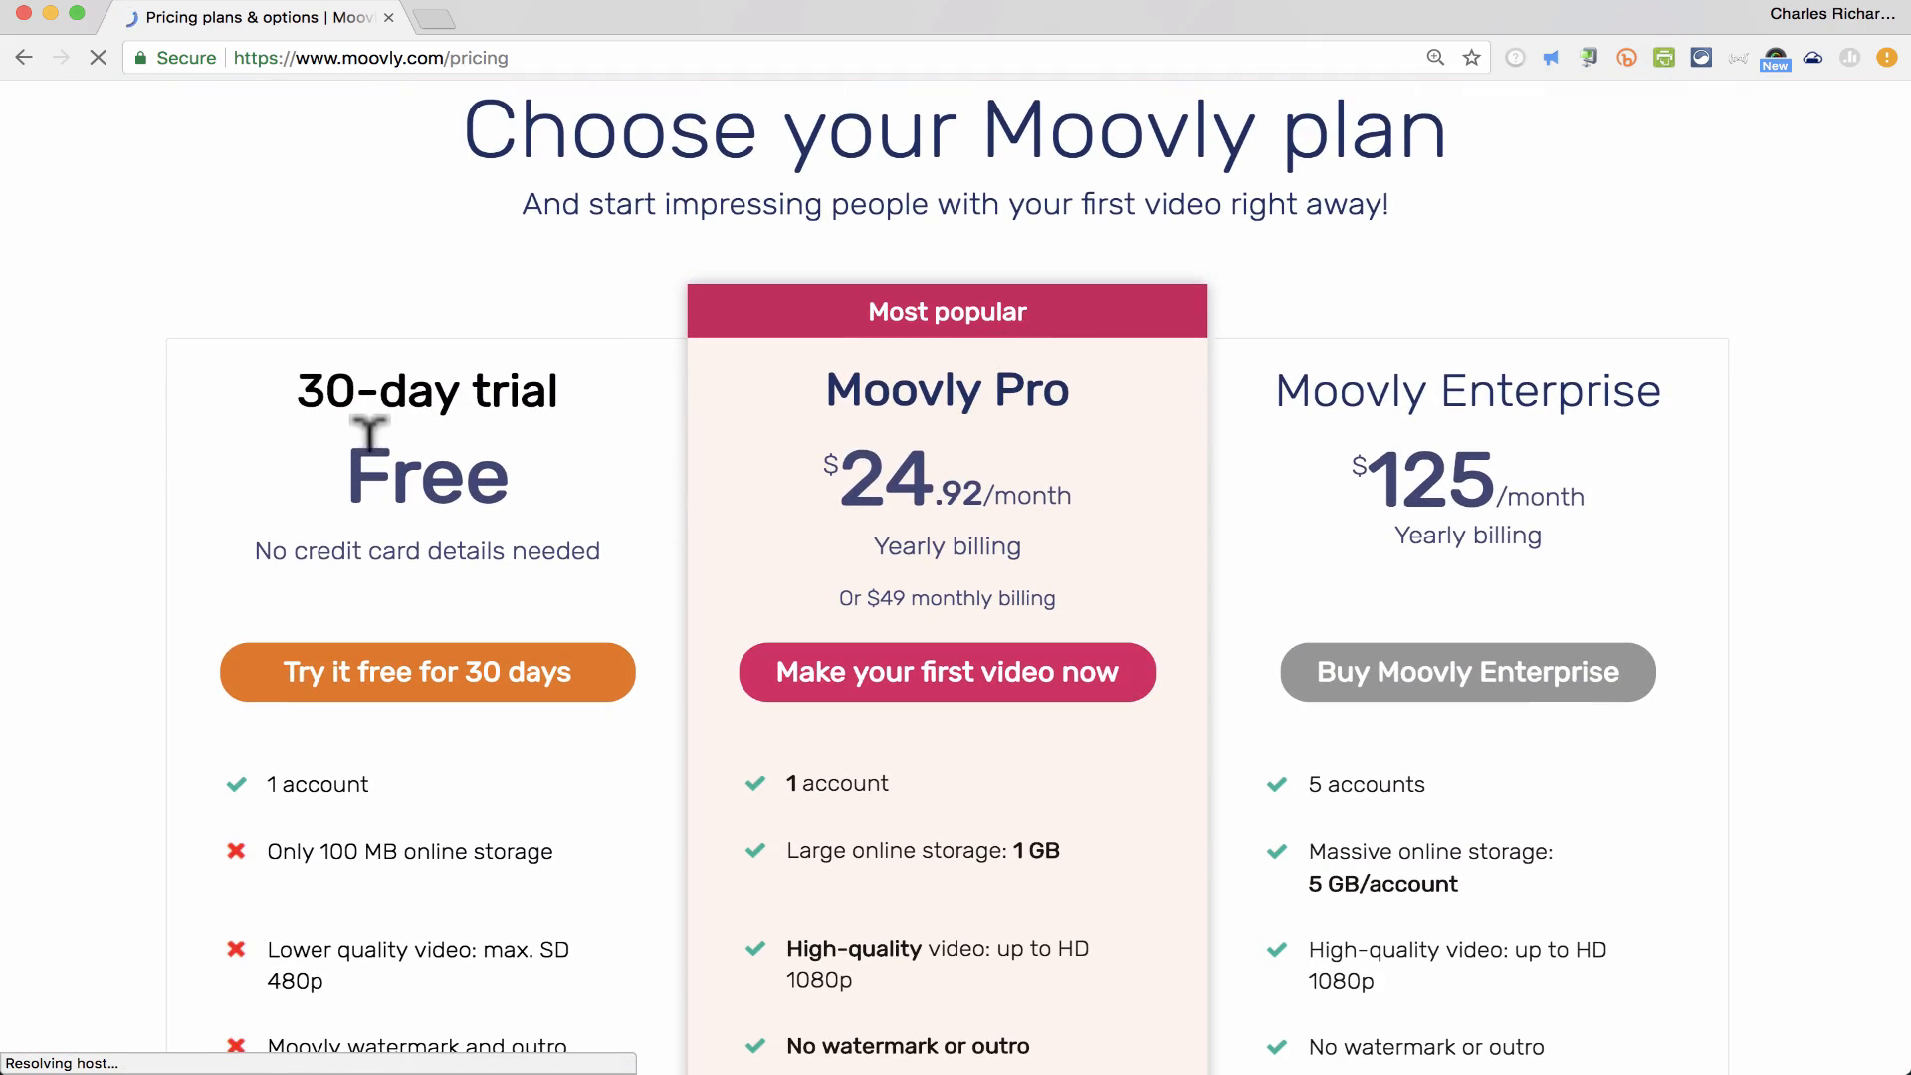
pyautogui.scroll(-3)
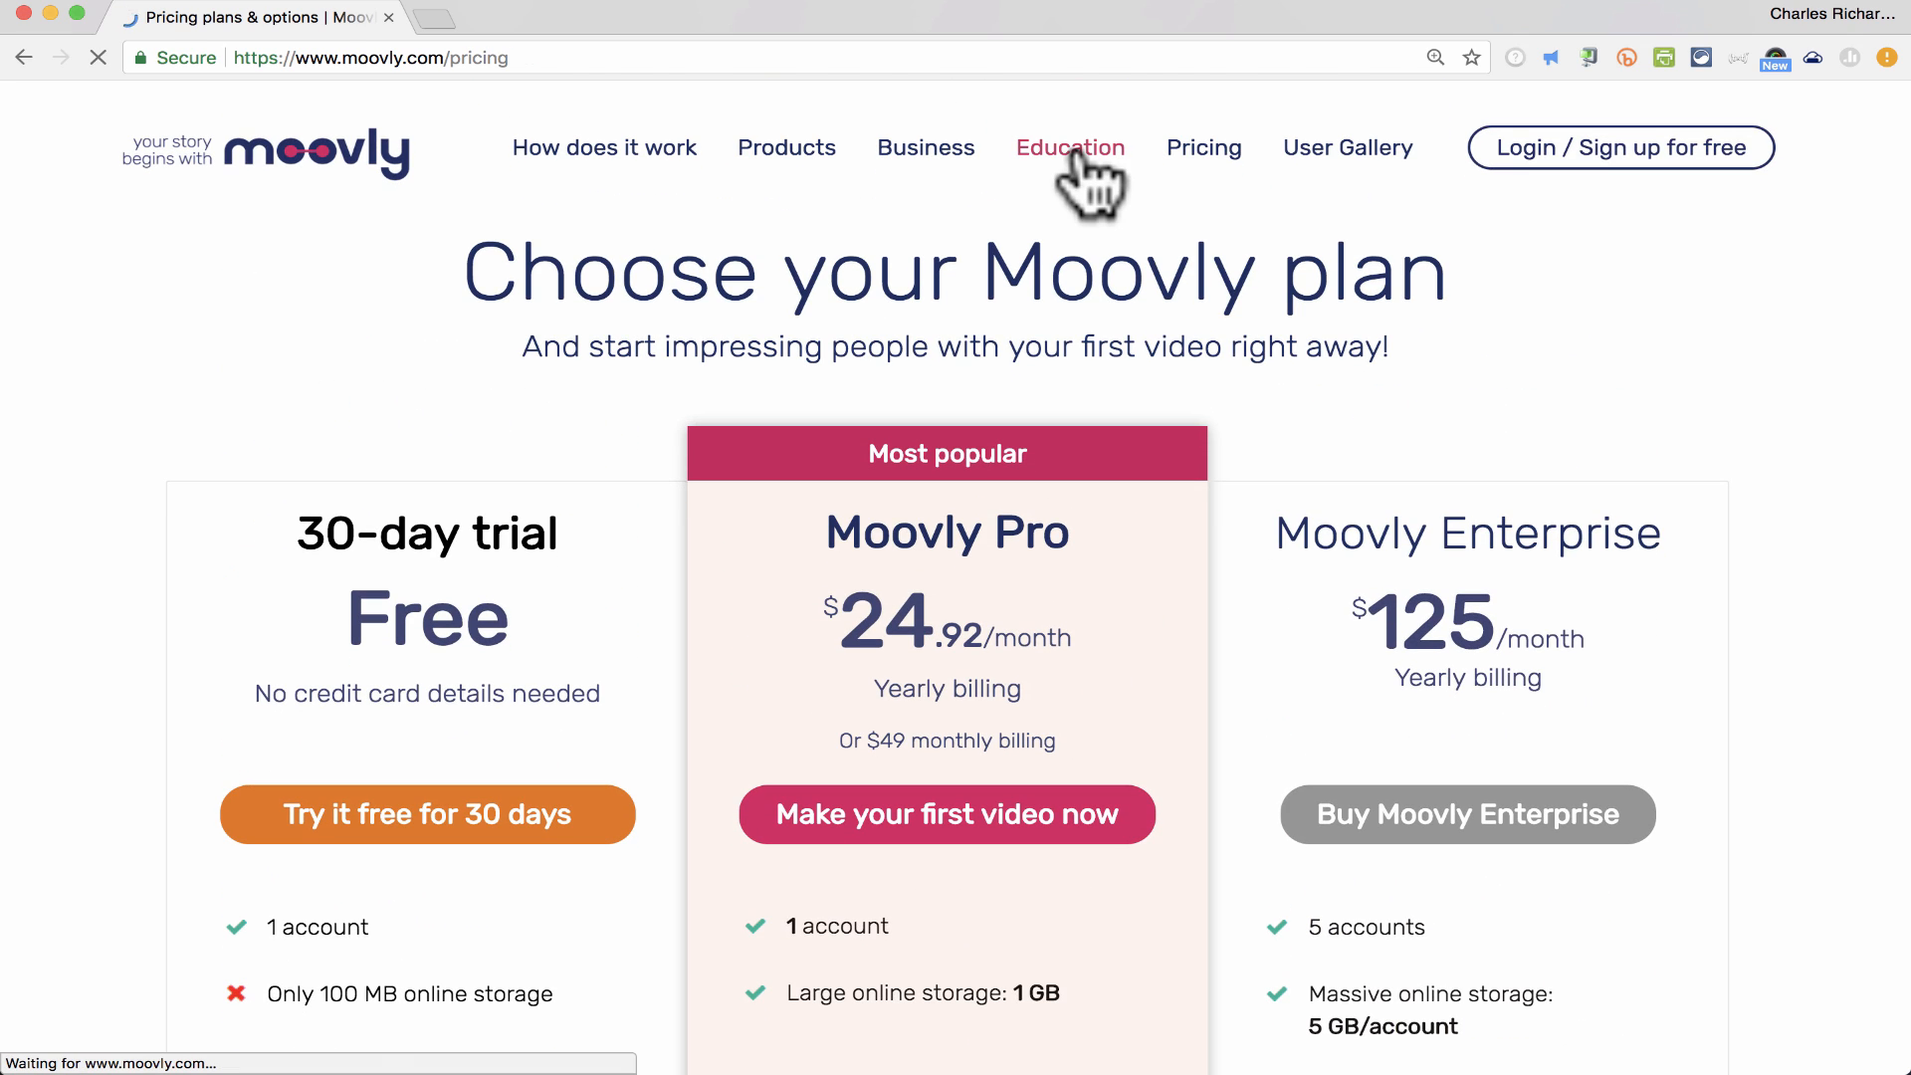
# - Open the Education page, scroll to Plans & Pricing and mark the 1 GB storage line
pyautogui.click(1069, 147)
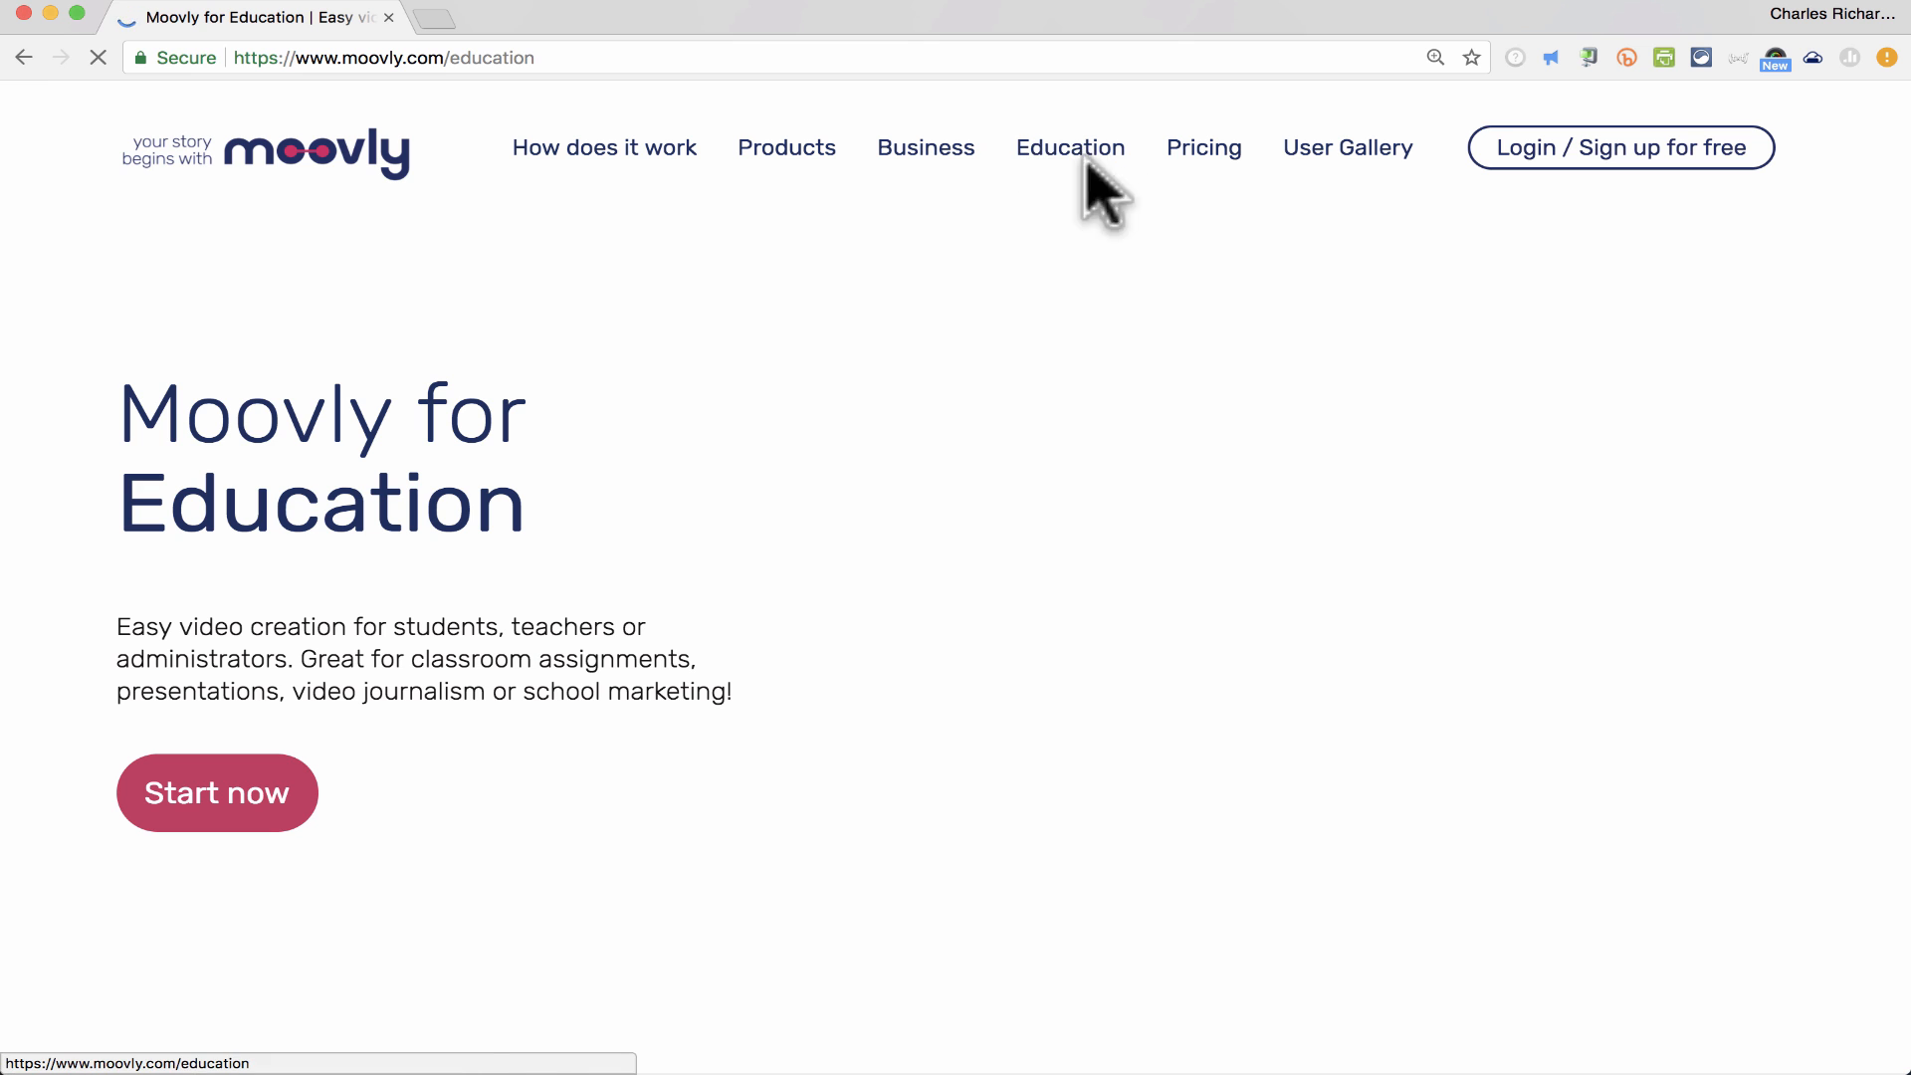
pyautogui.scroll(-3)
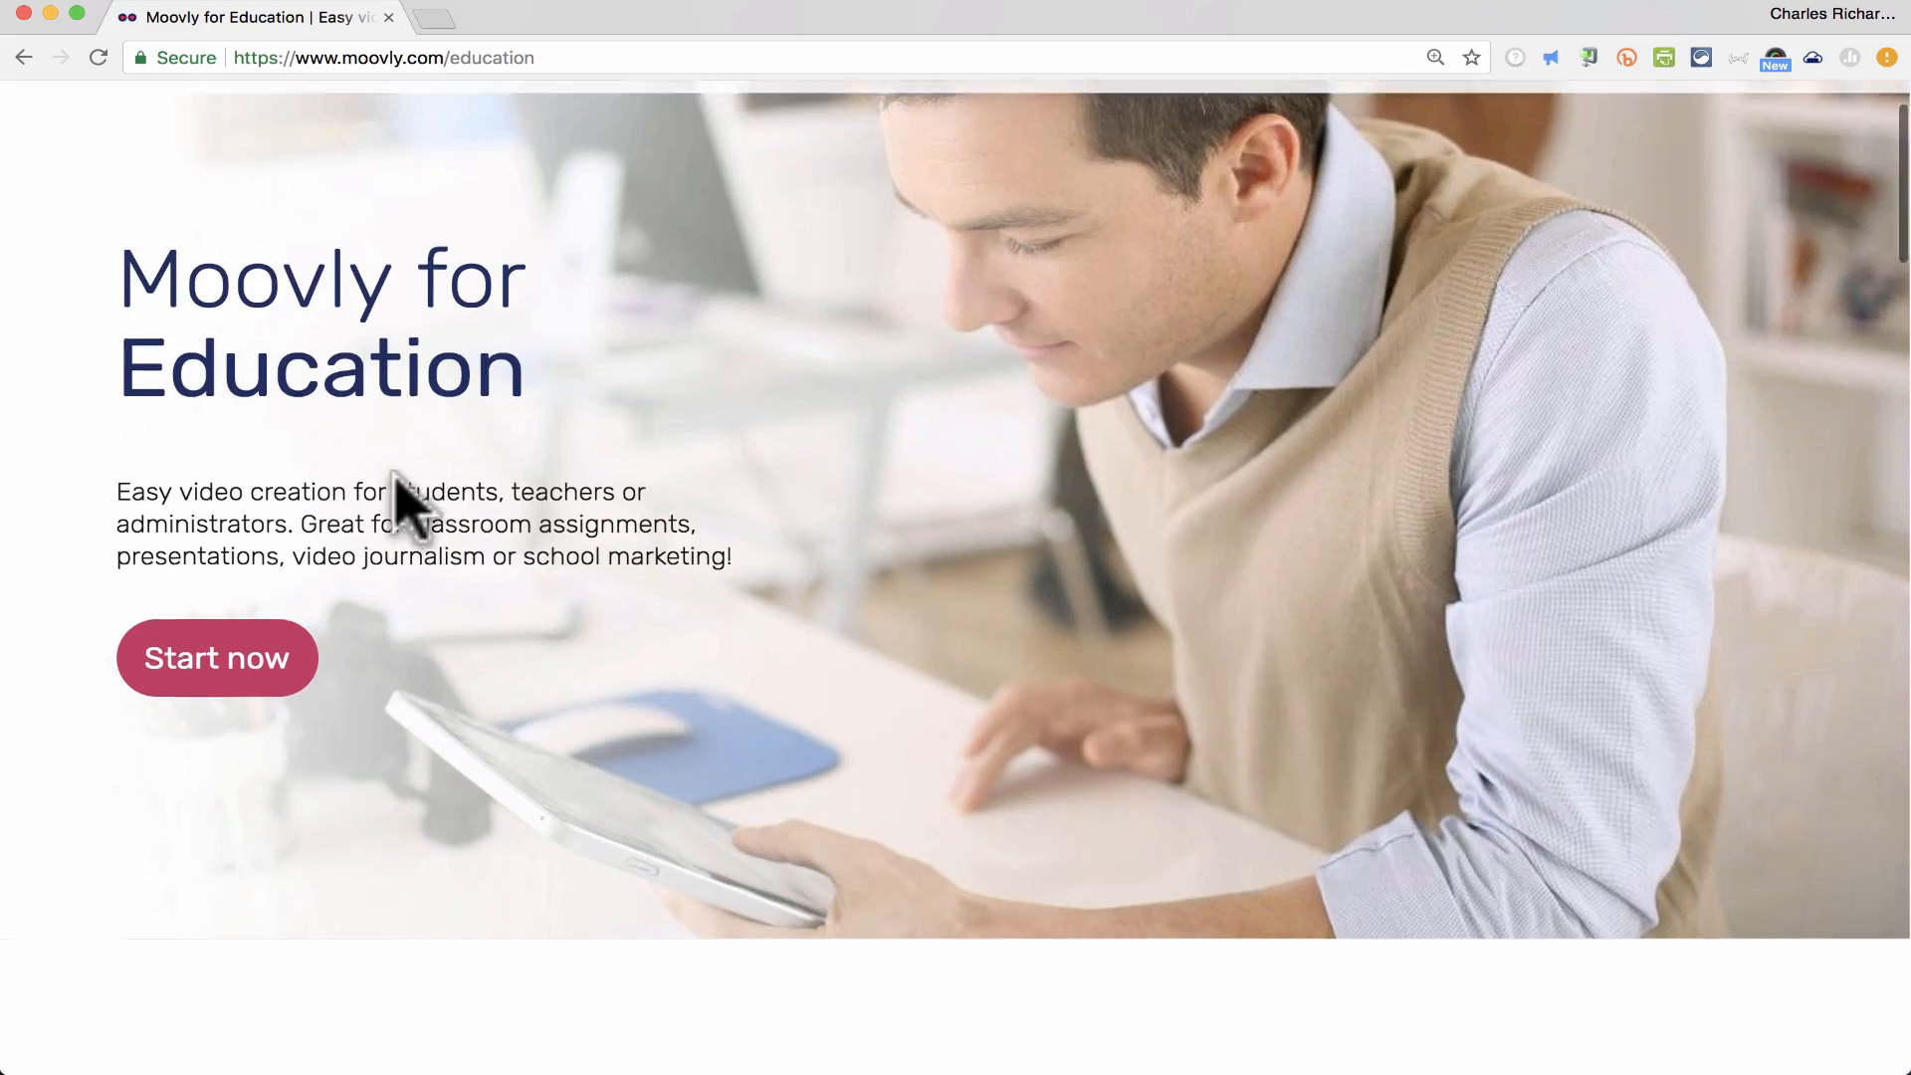
pyautogui.scroll(-3)
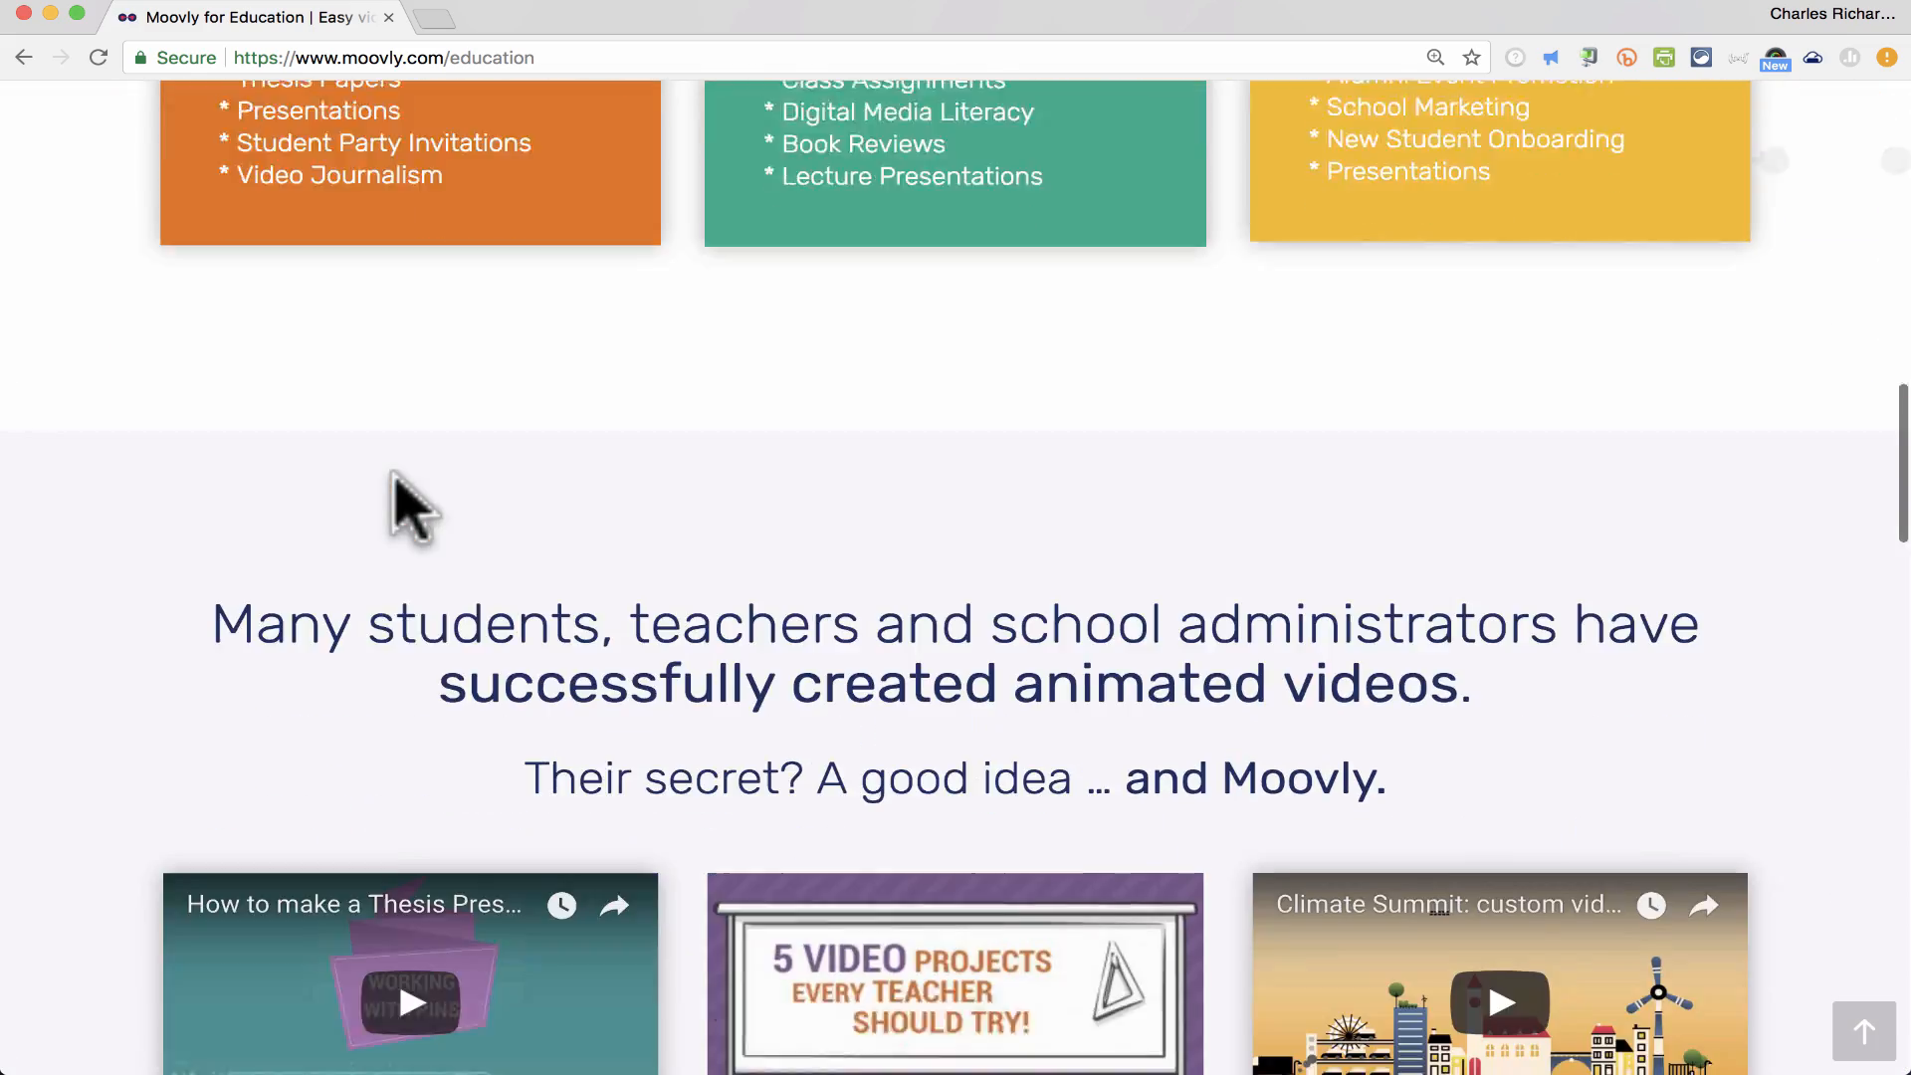
pyautogui.scroll(-3)
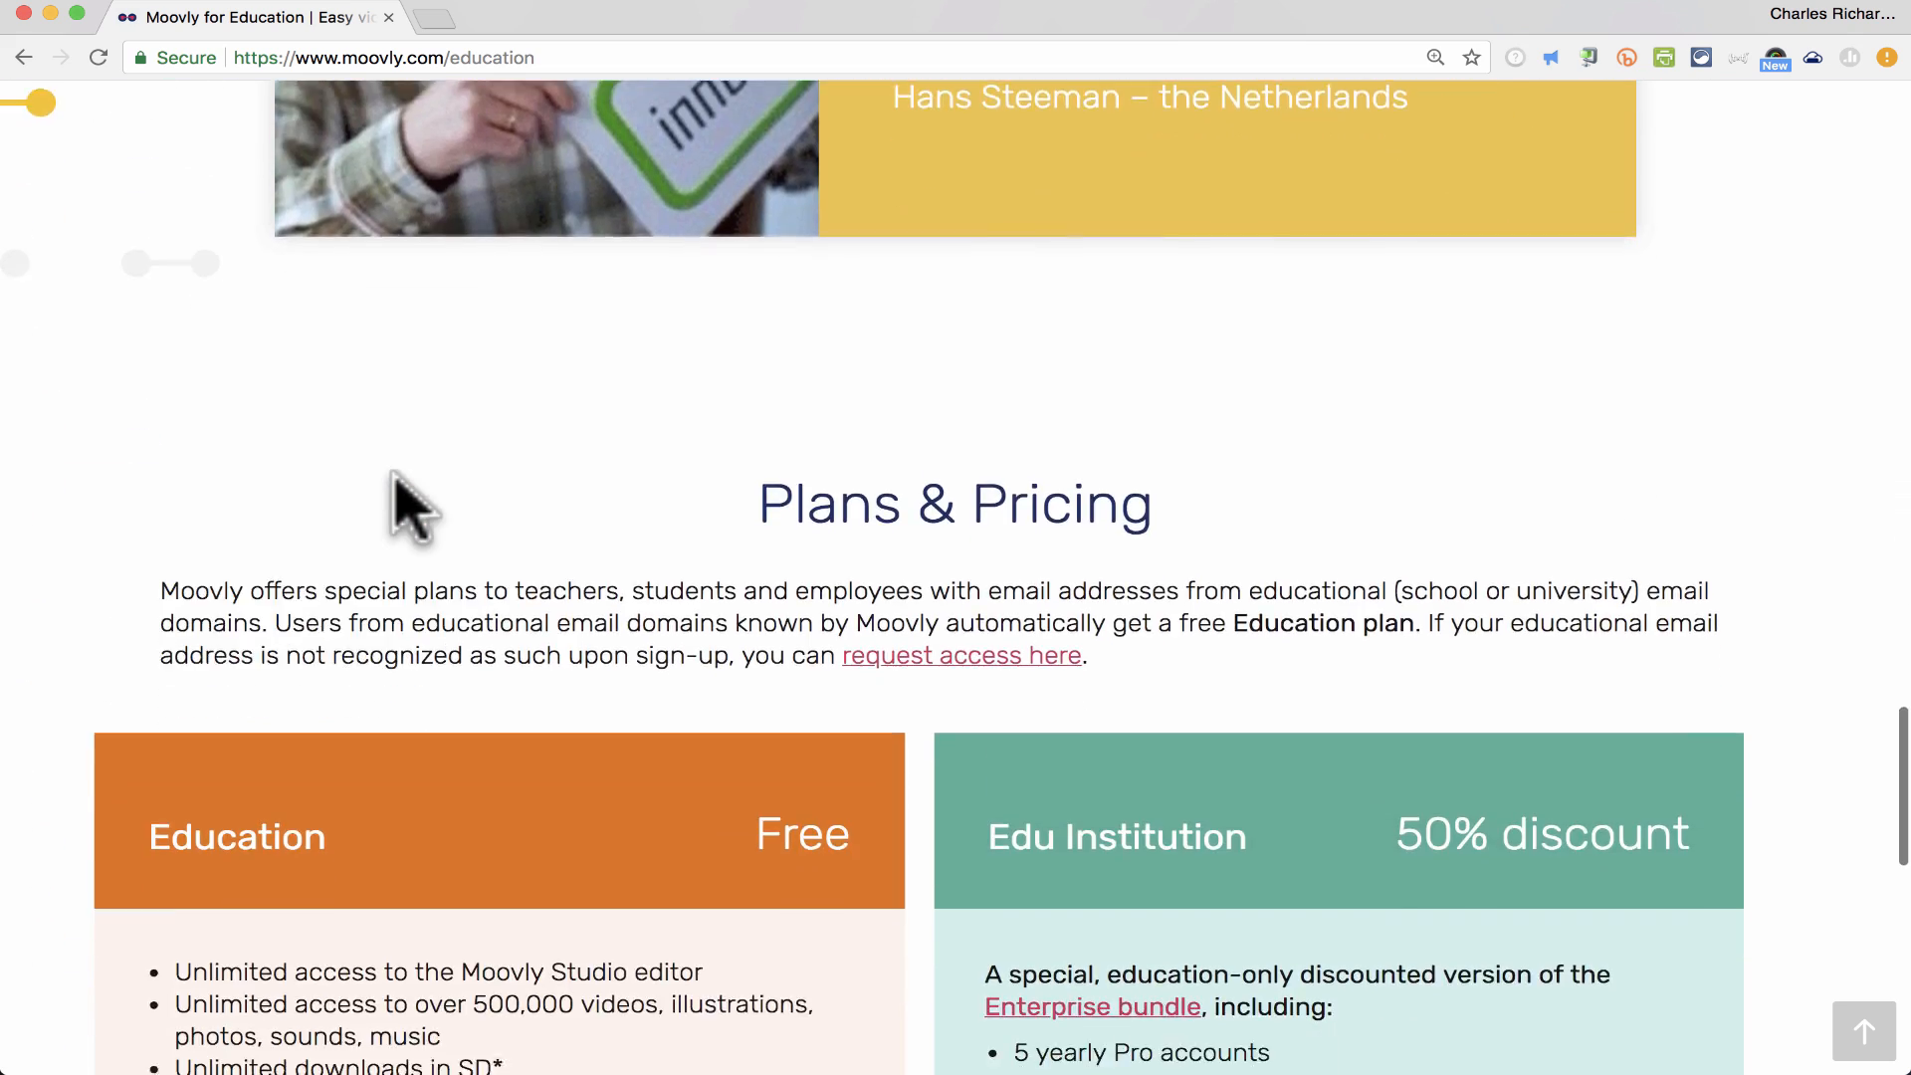
pyautogui.scroll(-3)
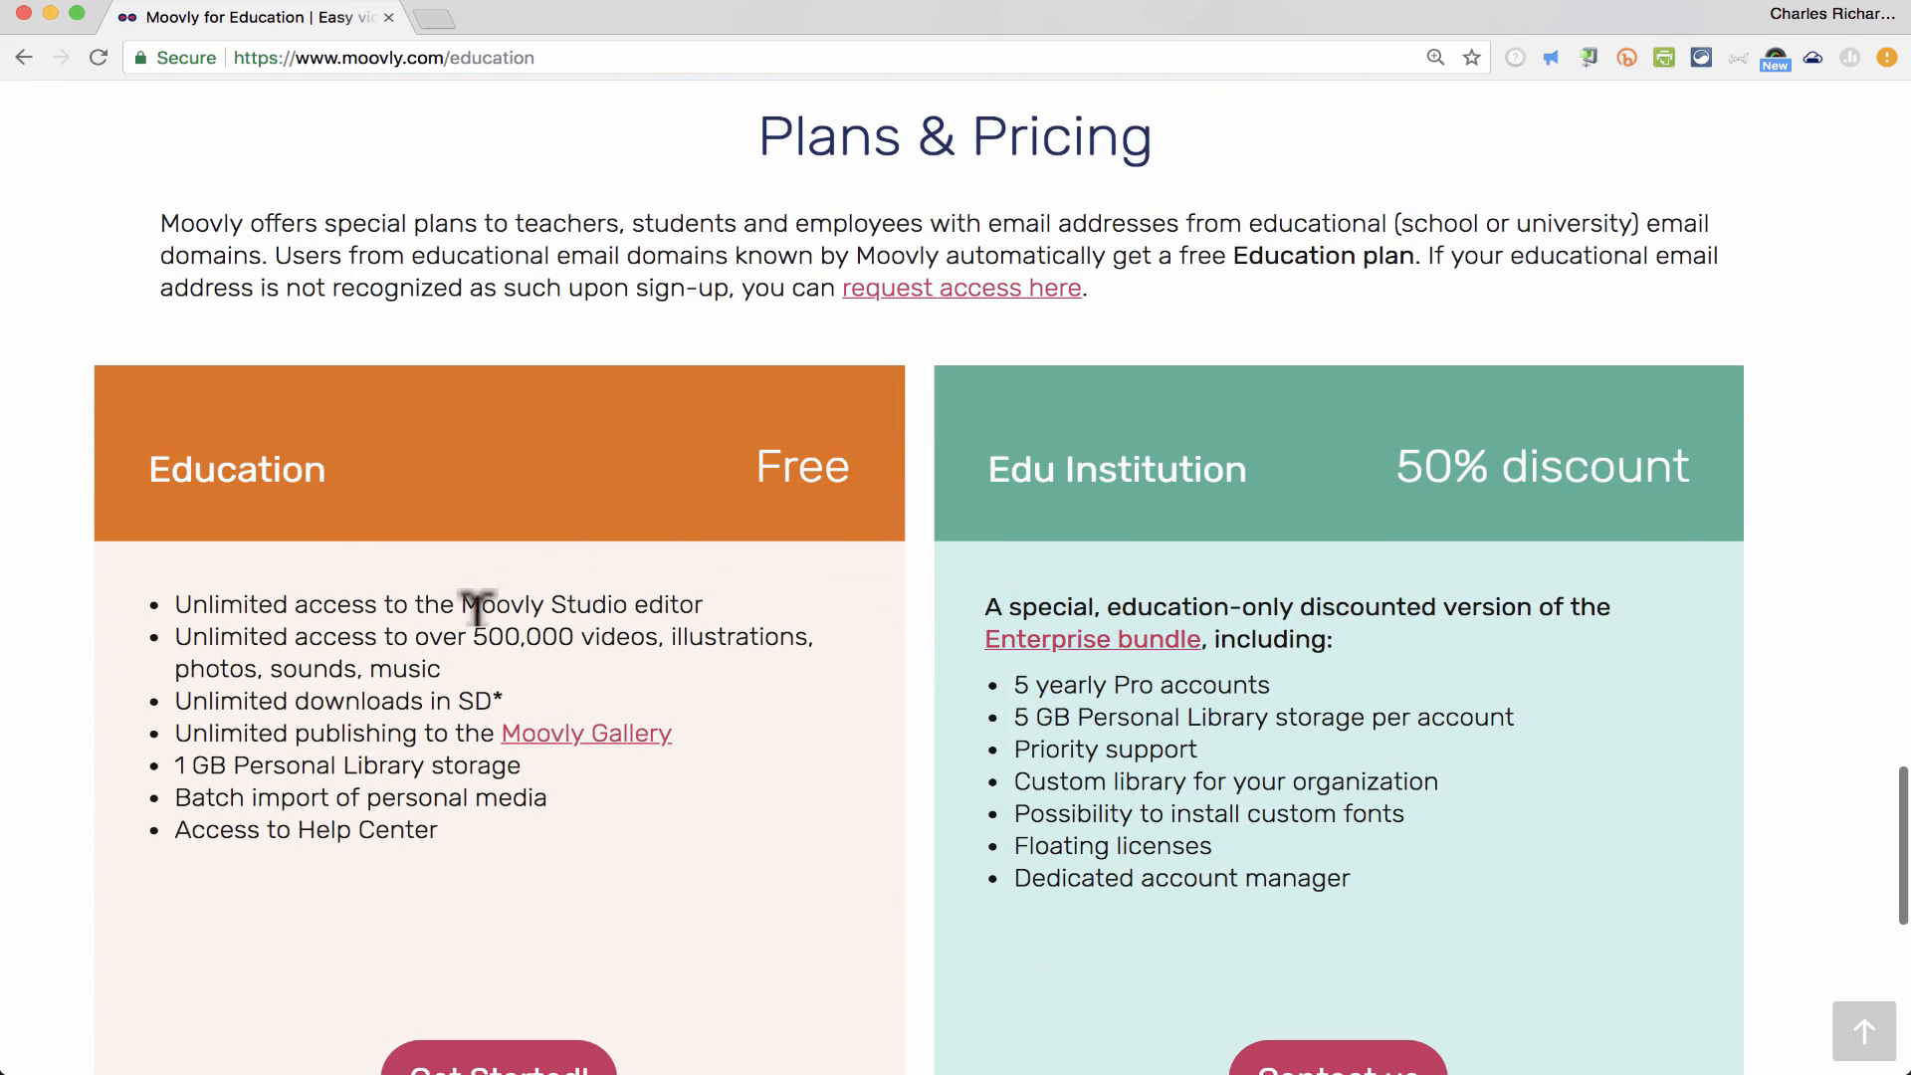
pyautogui.moveTo(538, 603)
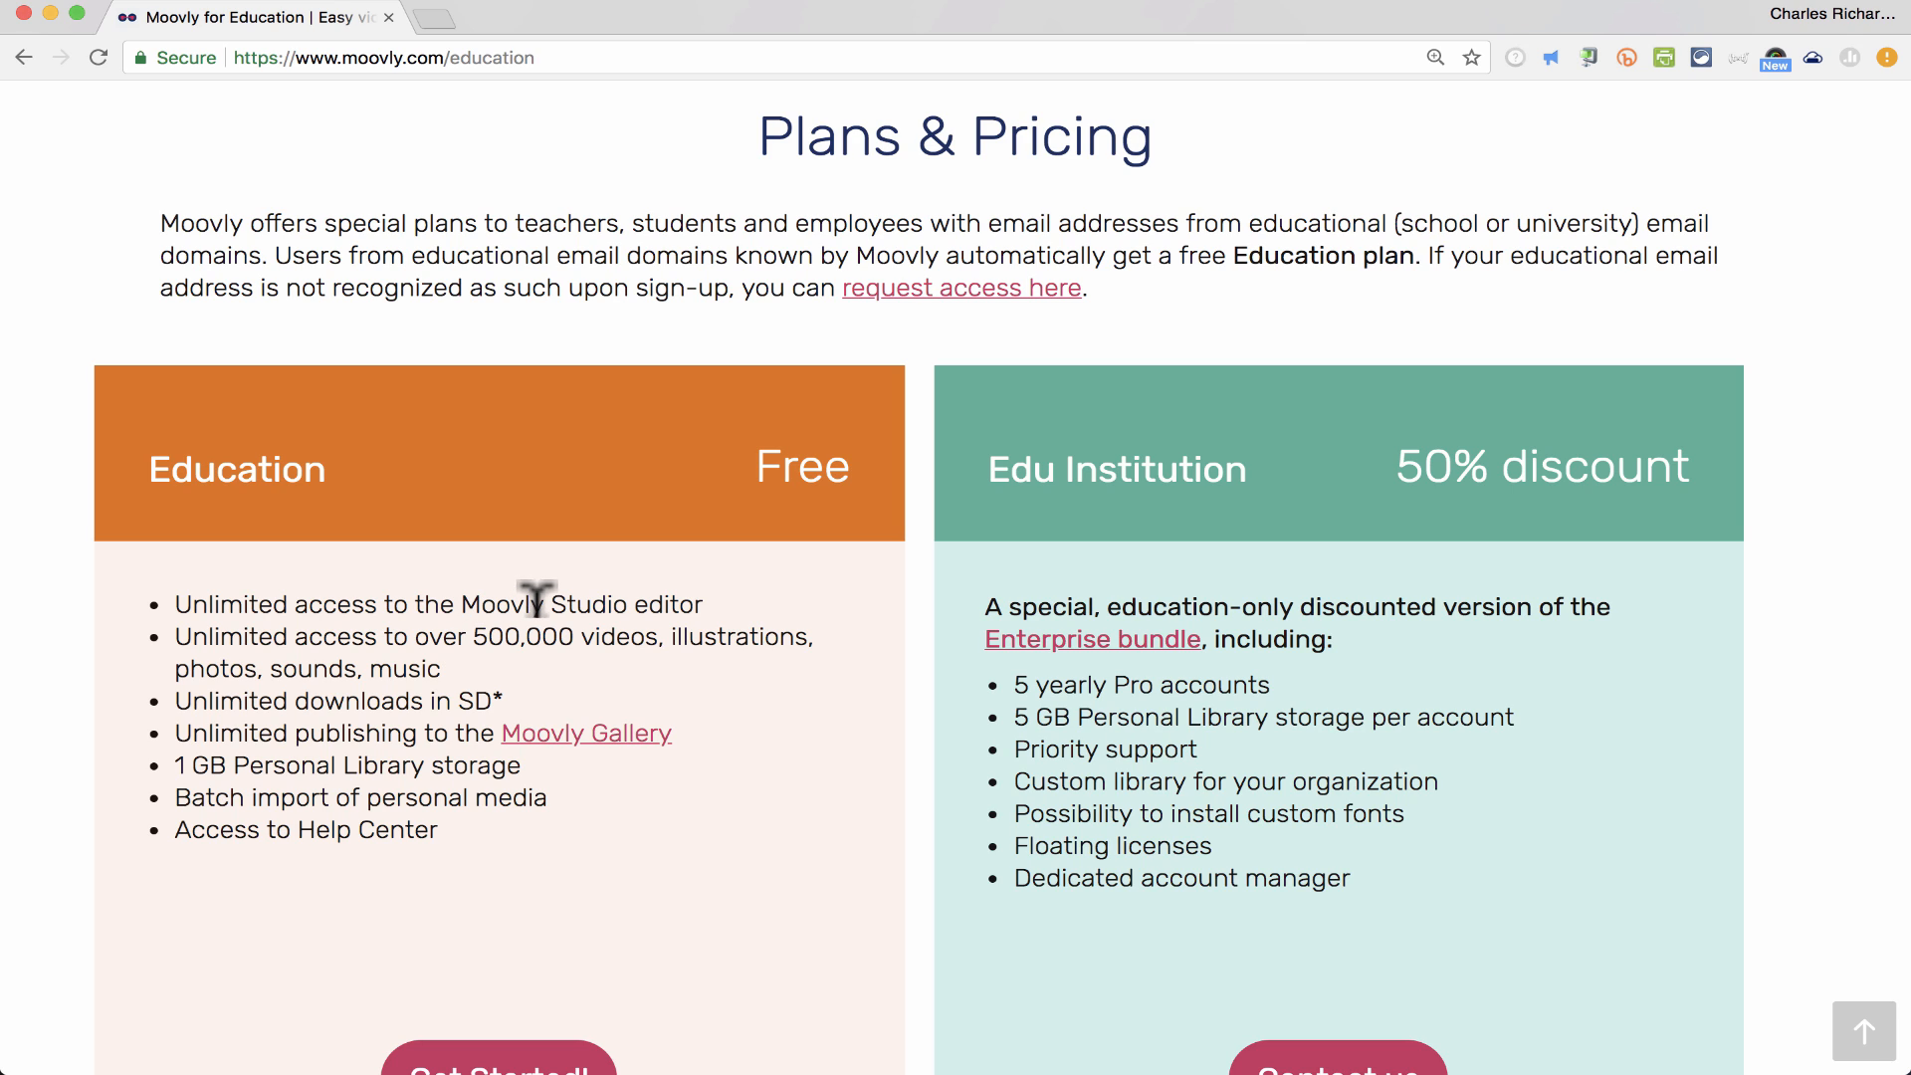
pyautogui.moveTo(548, 692)
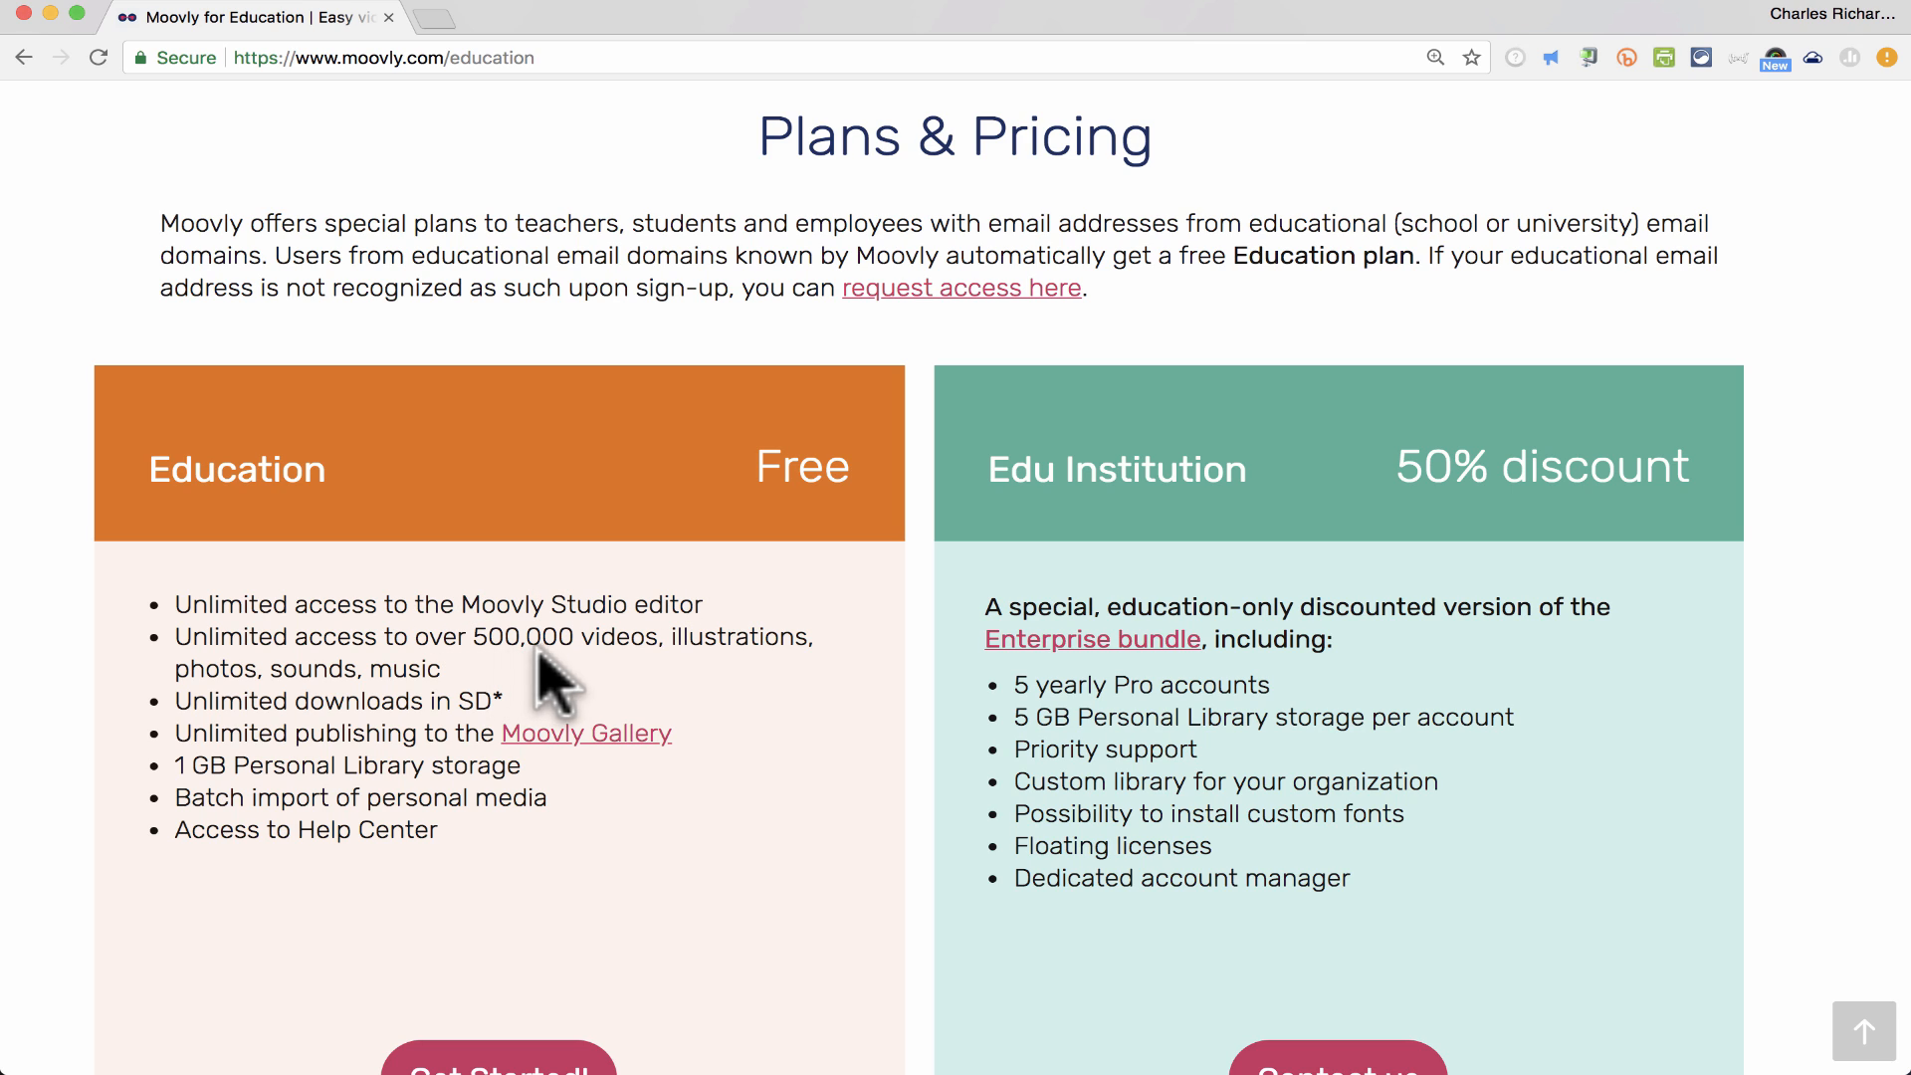
pyautogui.moveTo(567, 691)
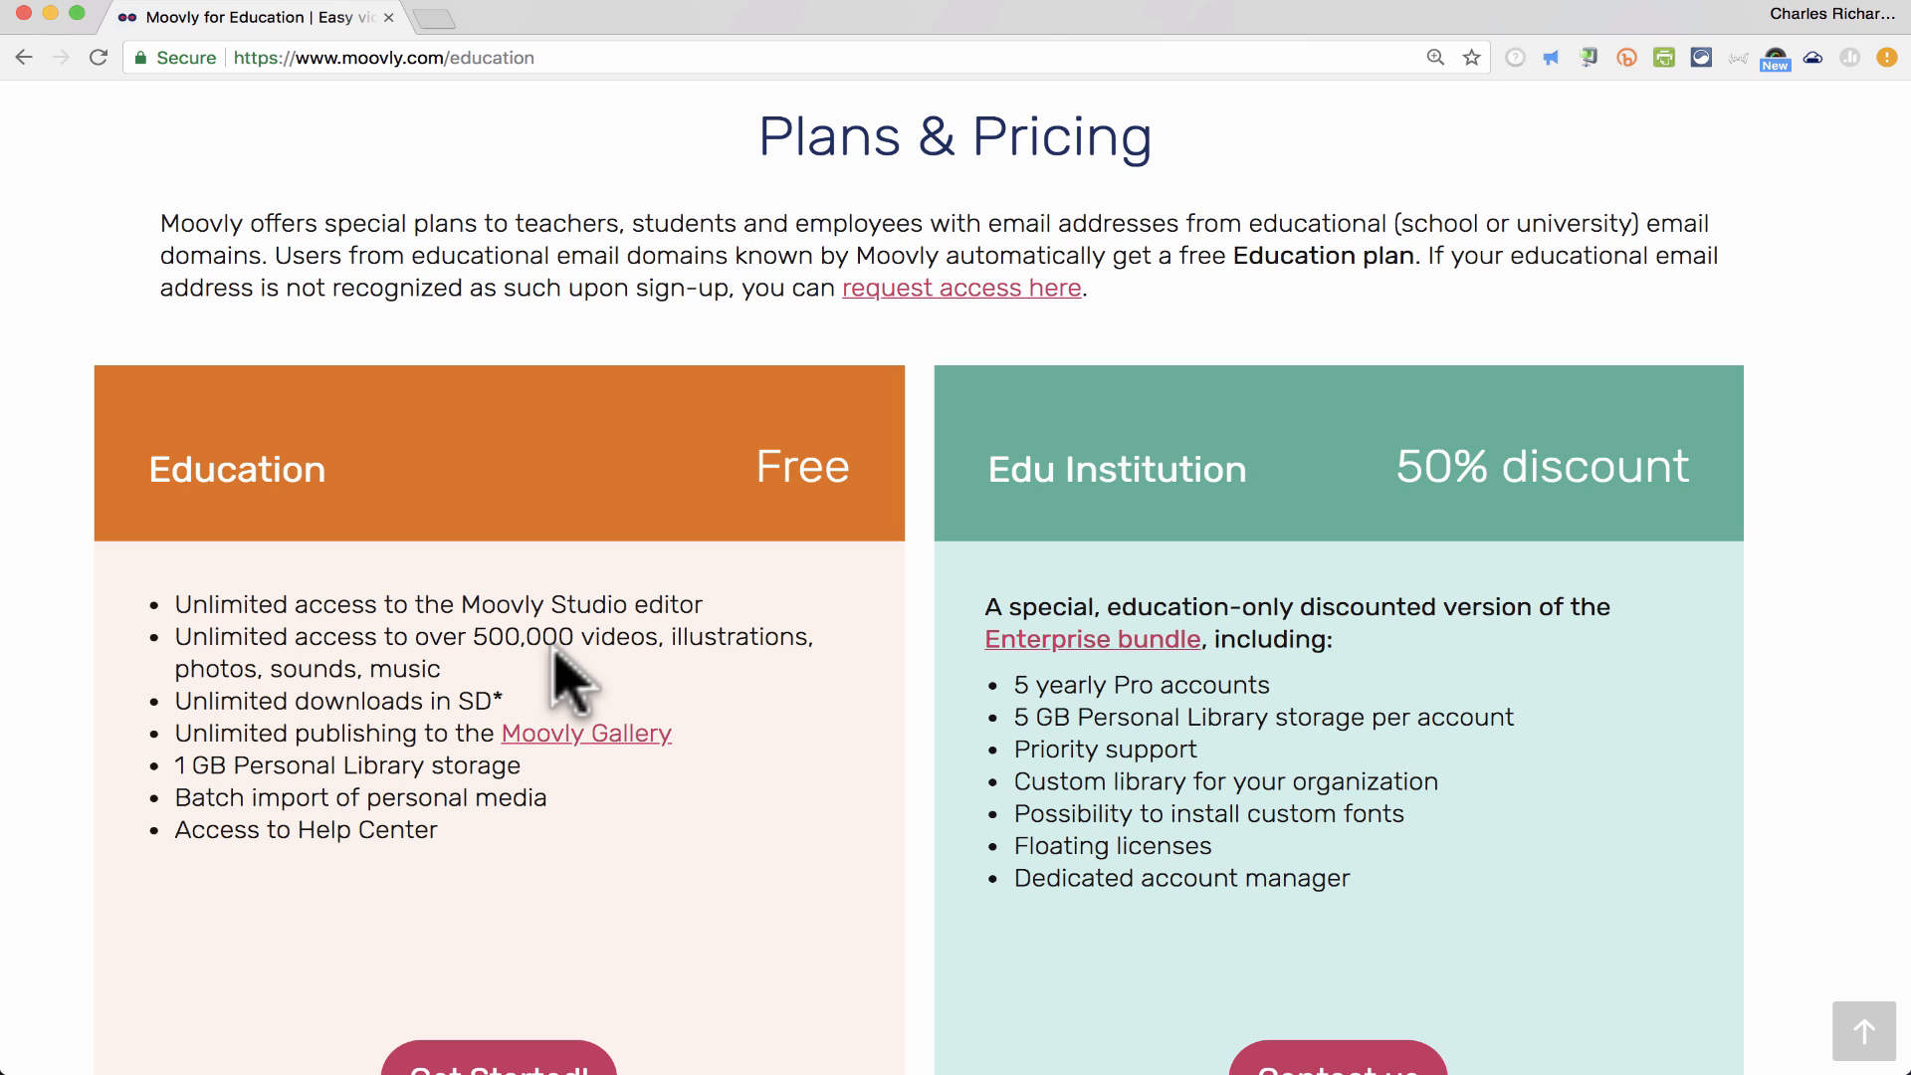
pyautogui.moveTo(471, 702)
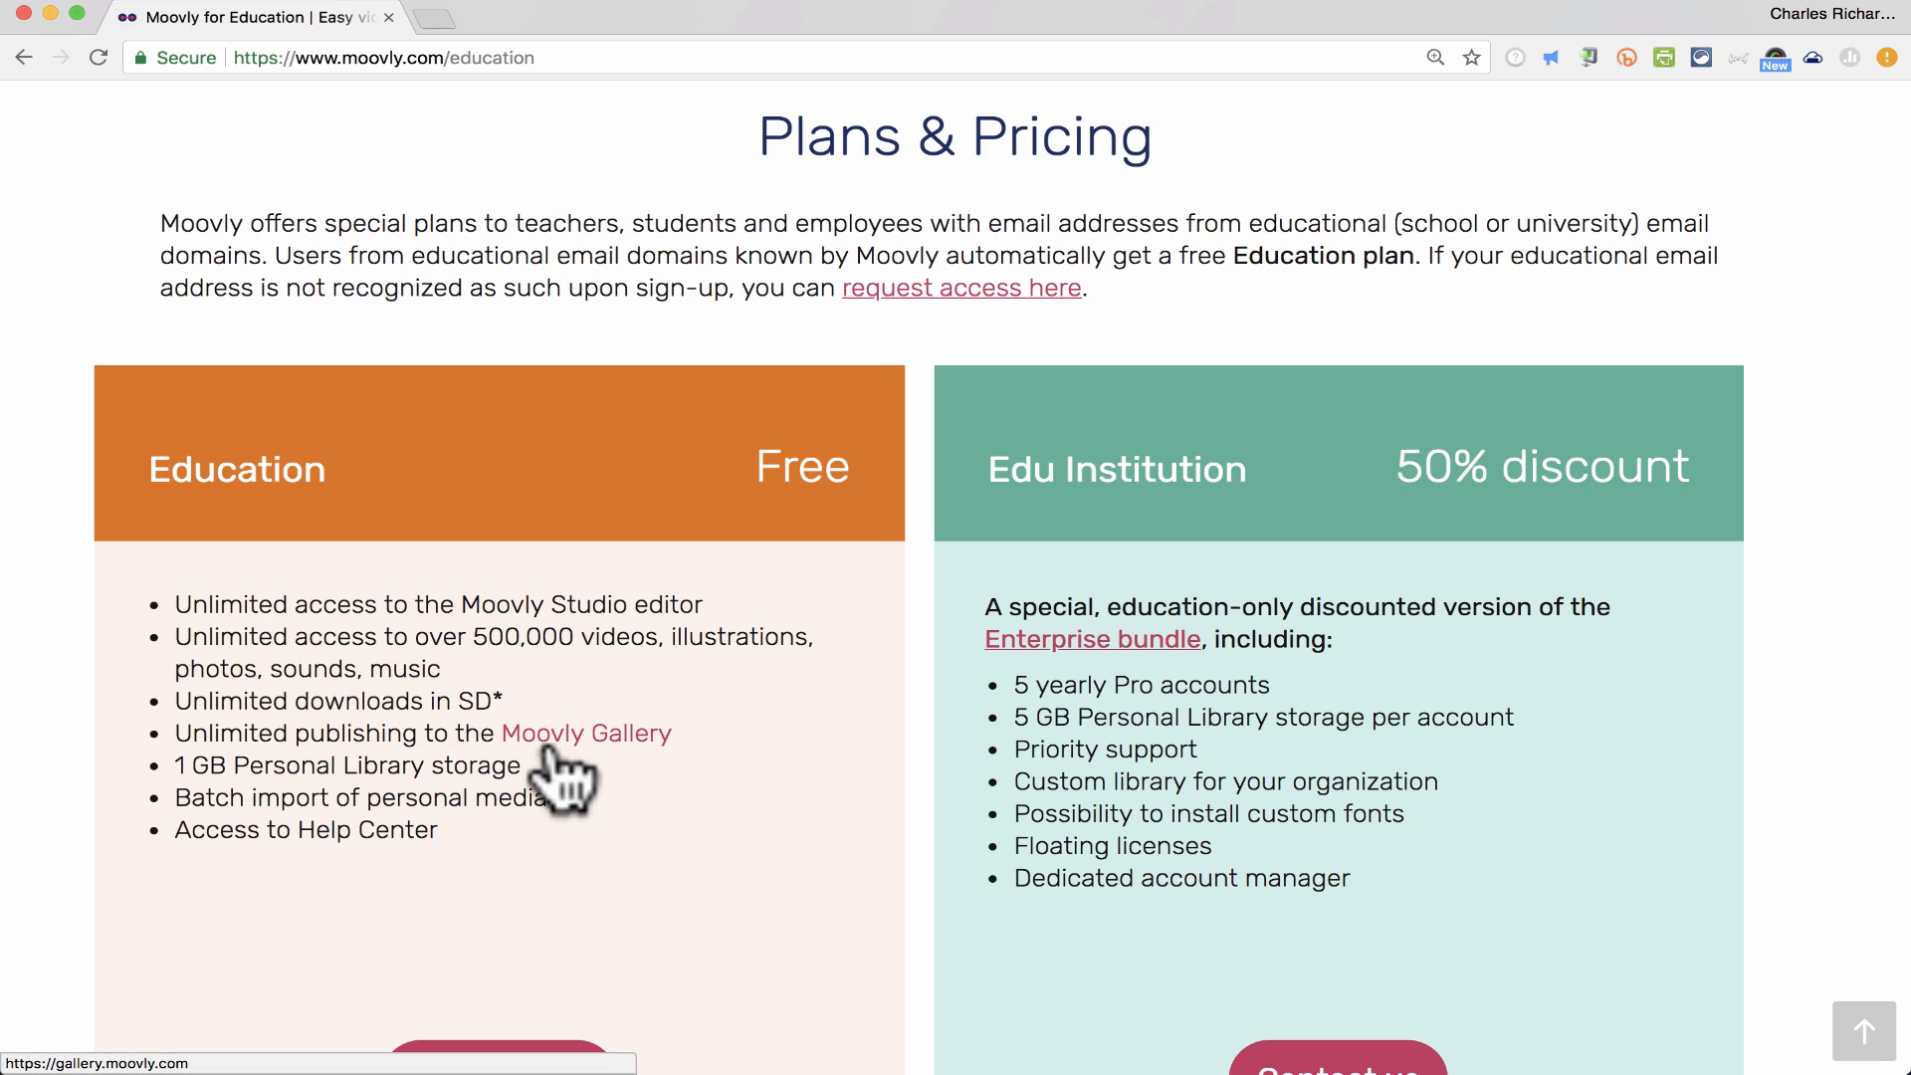
pyautogui.moveTo(254, 791)
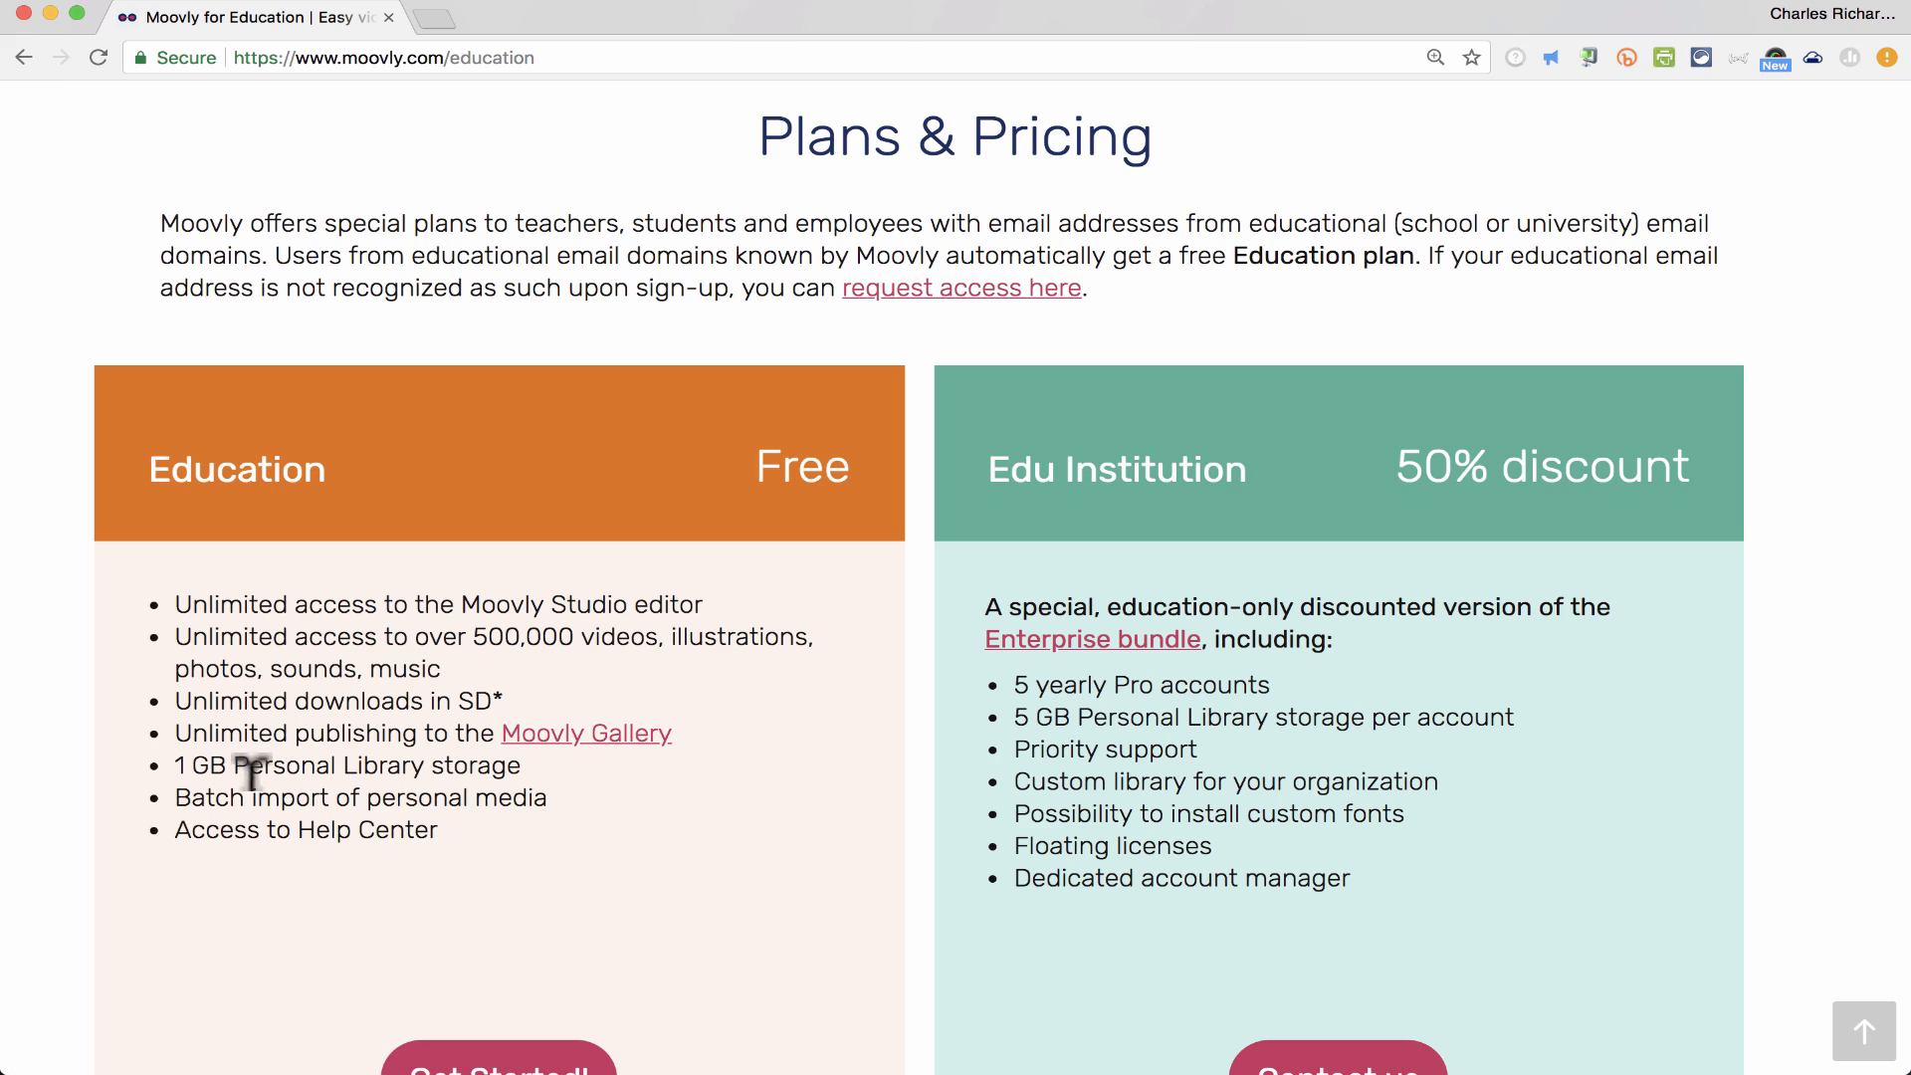
pyautogui.moveTo(462, 772)
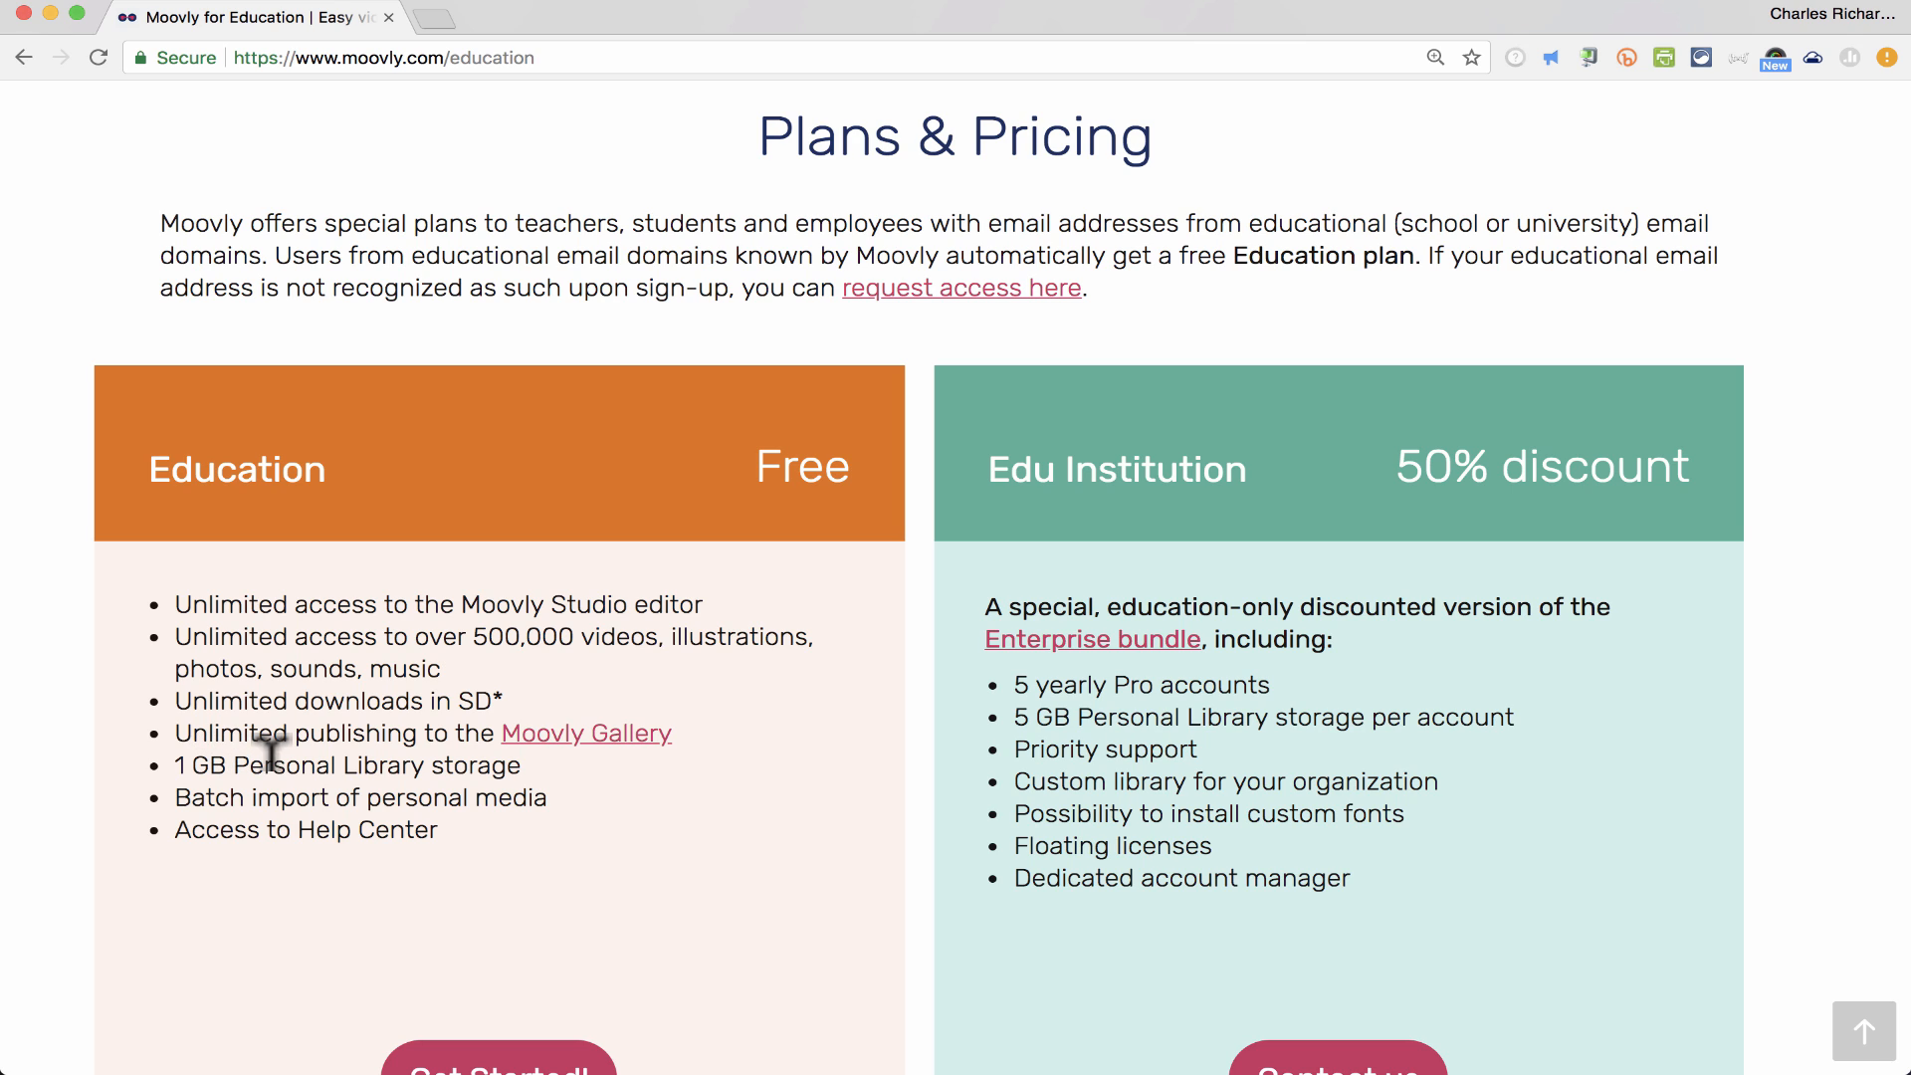
pyautogui.moveTo(460, 696)
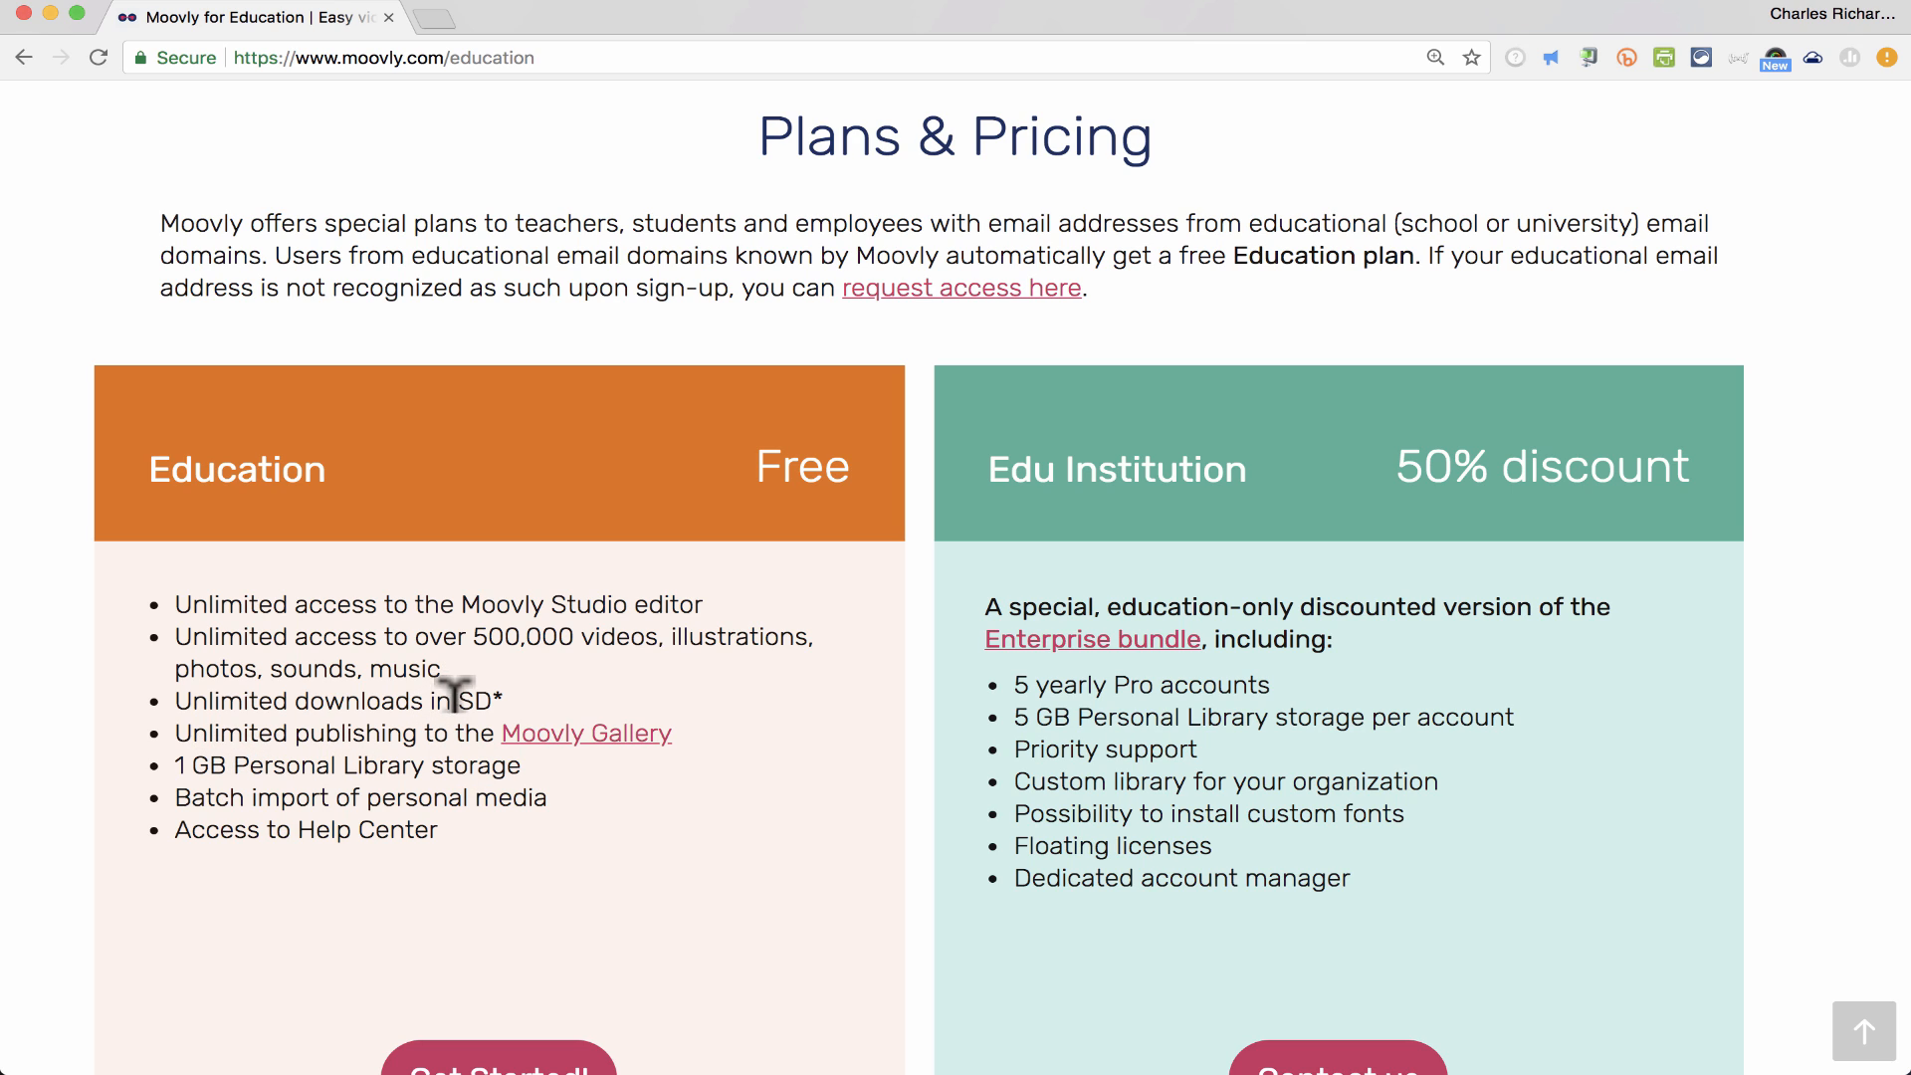
pyautogui.doubleClick(475, 701)
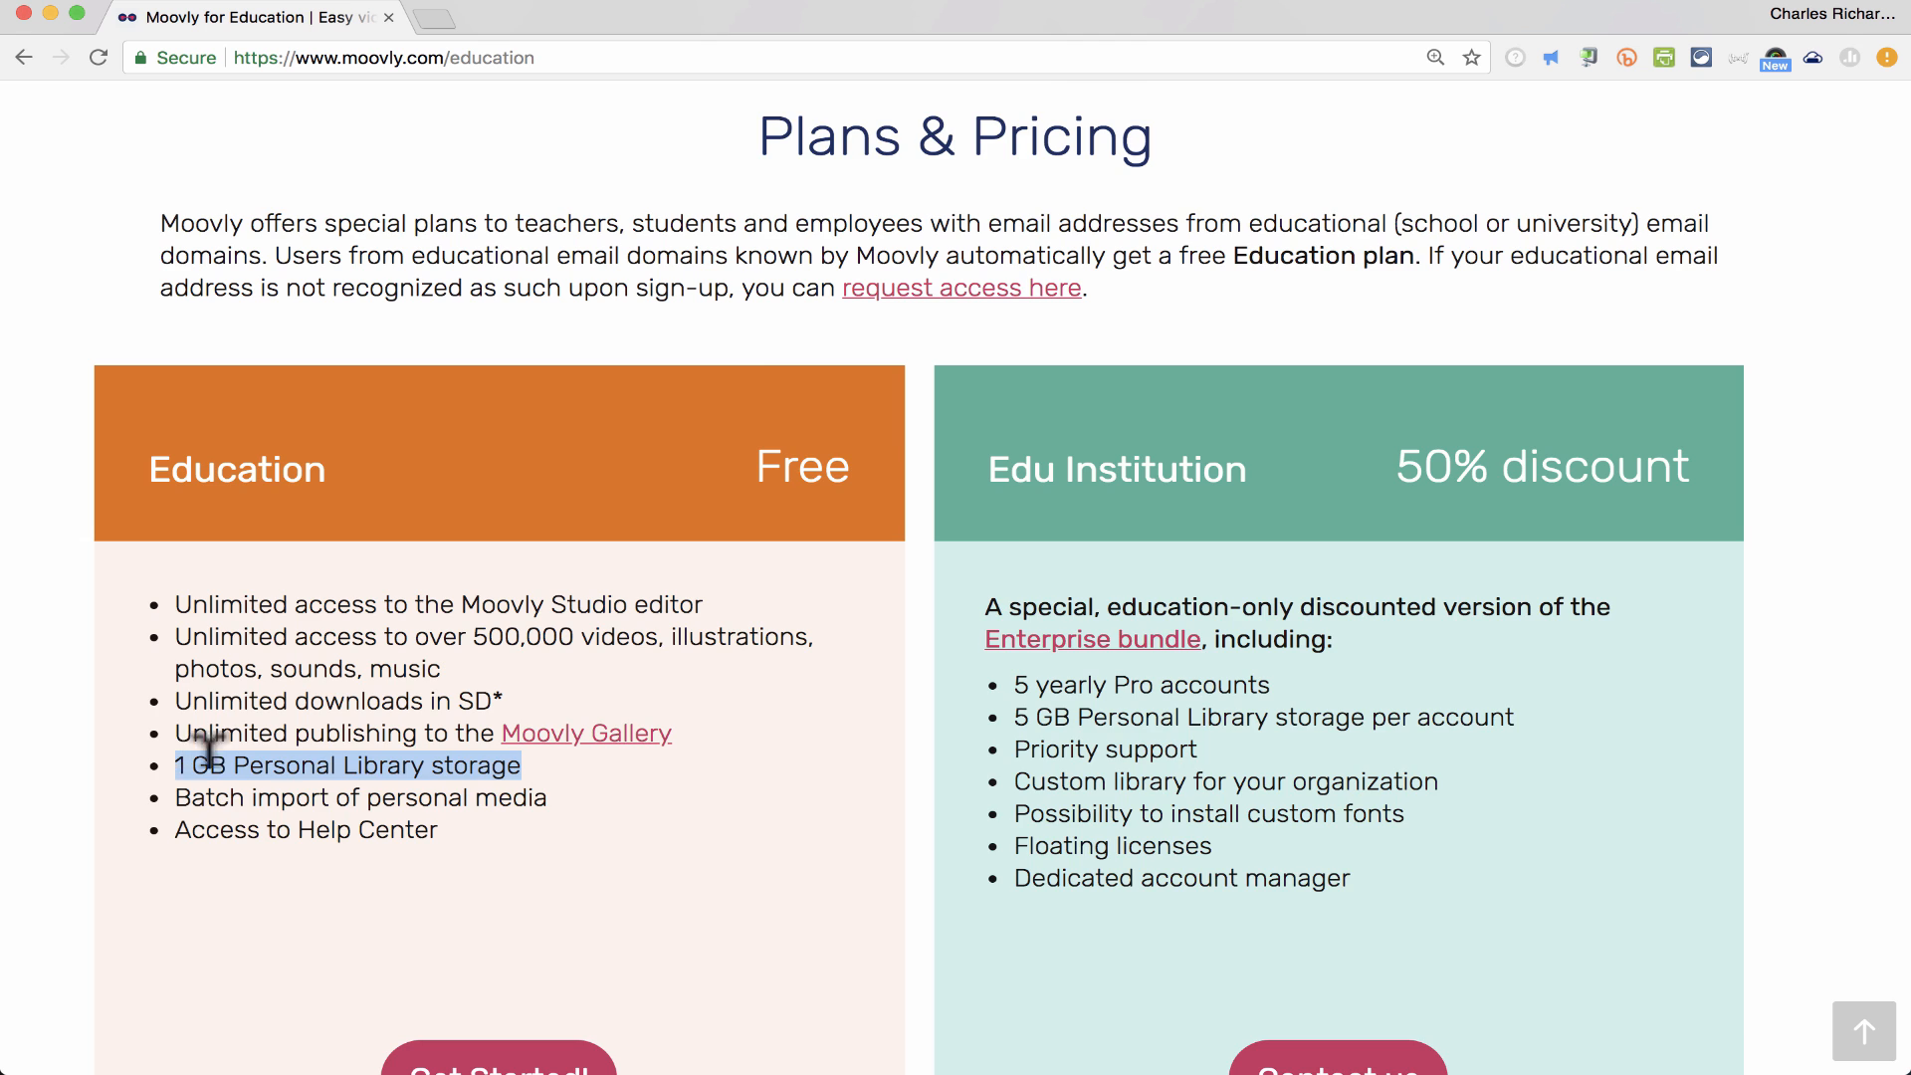
pyautogui.scroll(3)
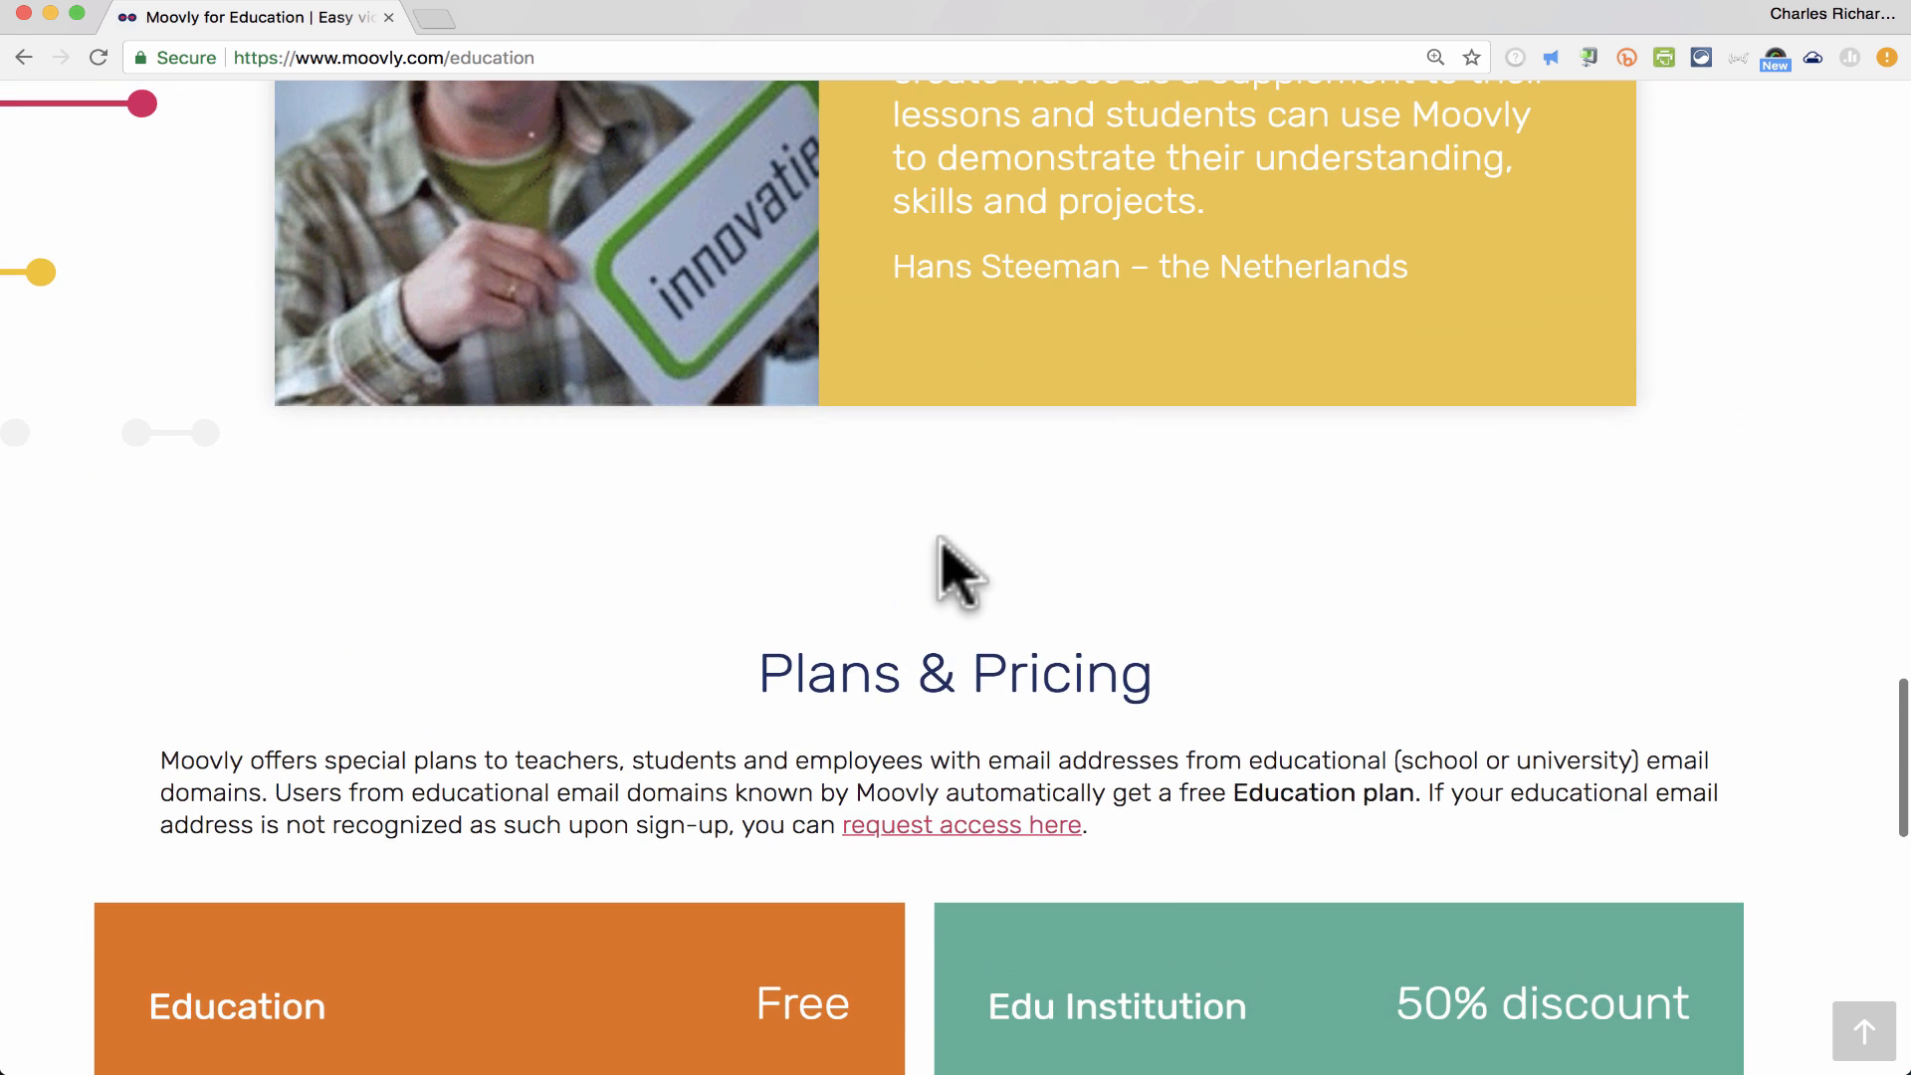
pyautogui.scroll(-3)
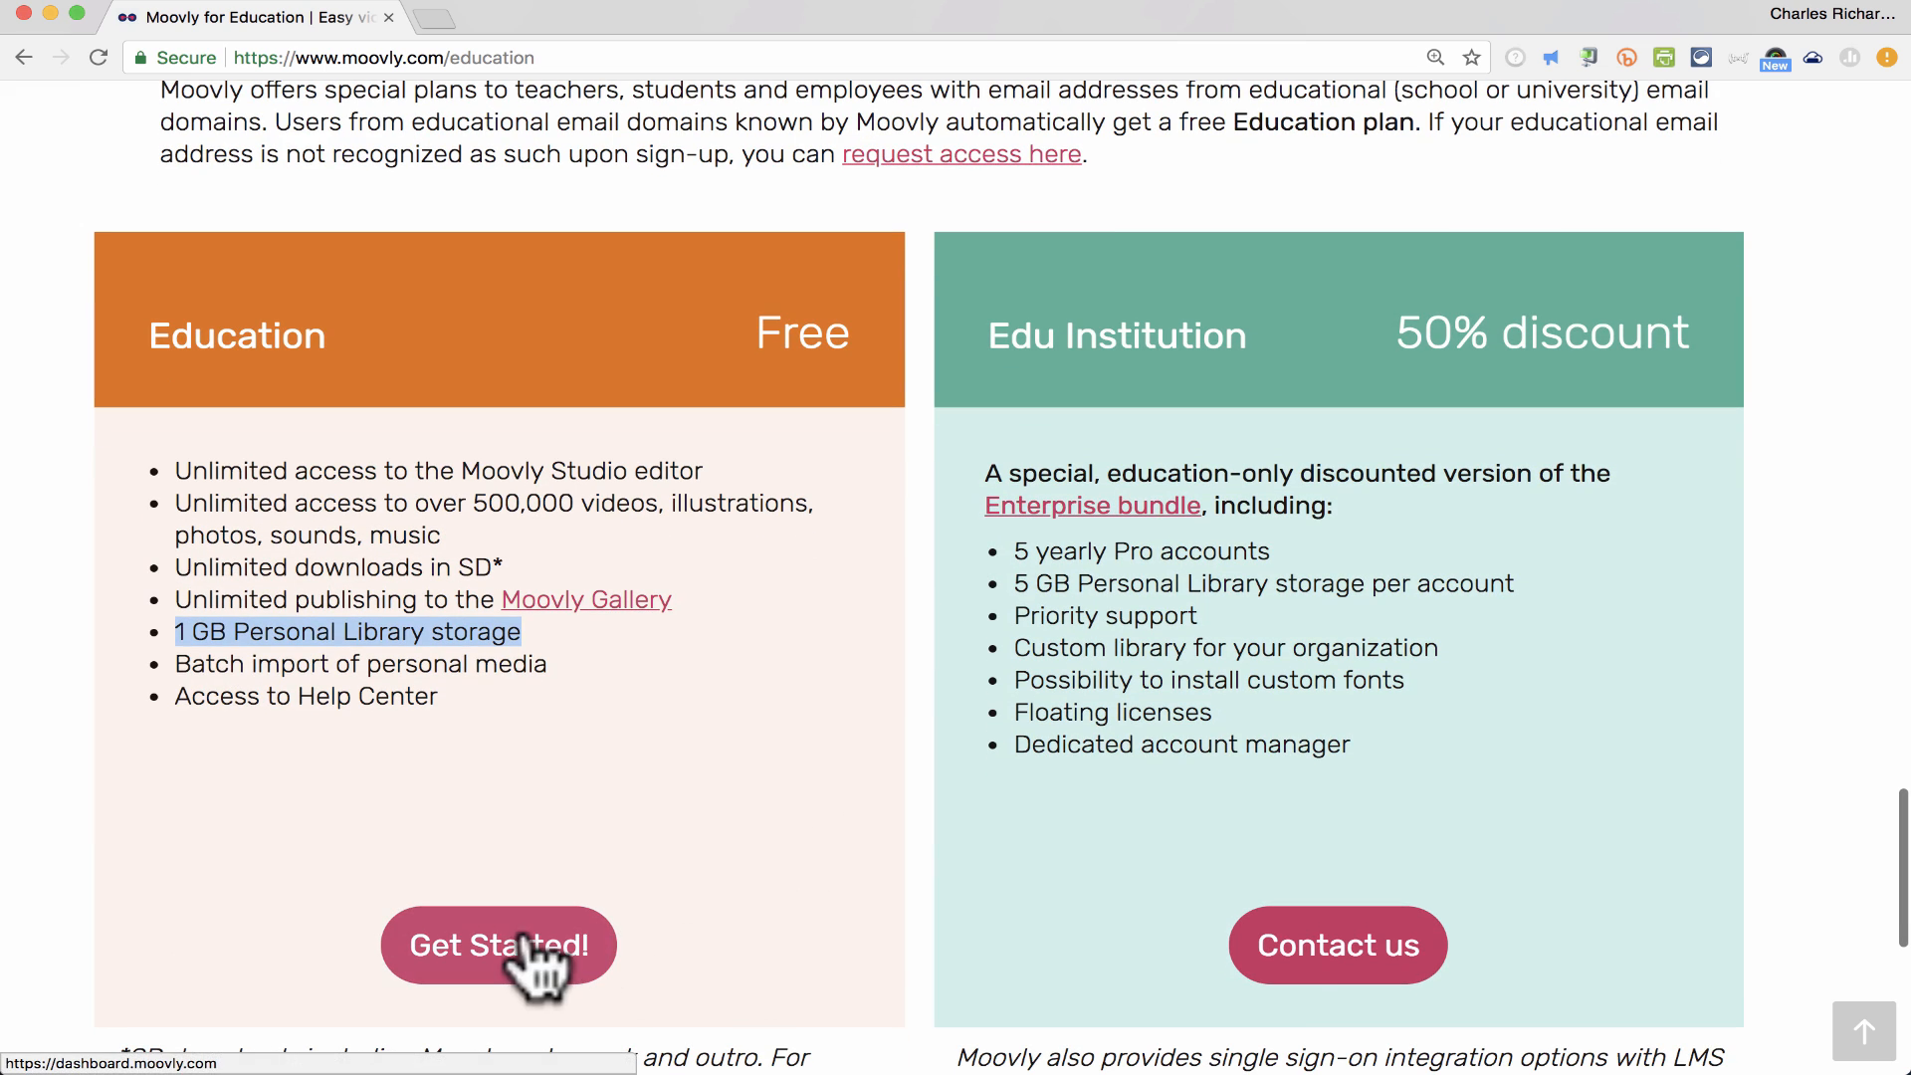
# - Sign up for the free Education plan by creating an account through LinkedIn
pyautogui.click(511, 946)
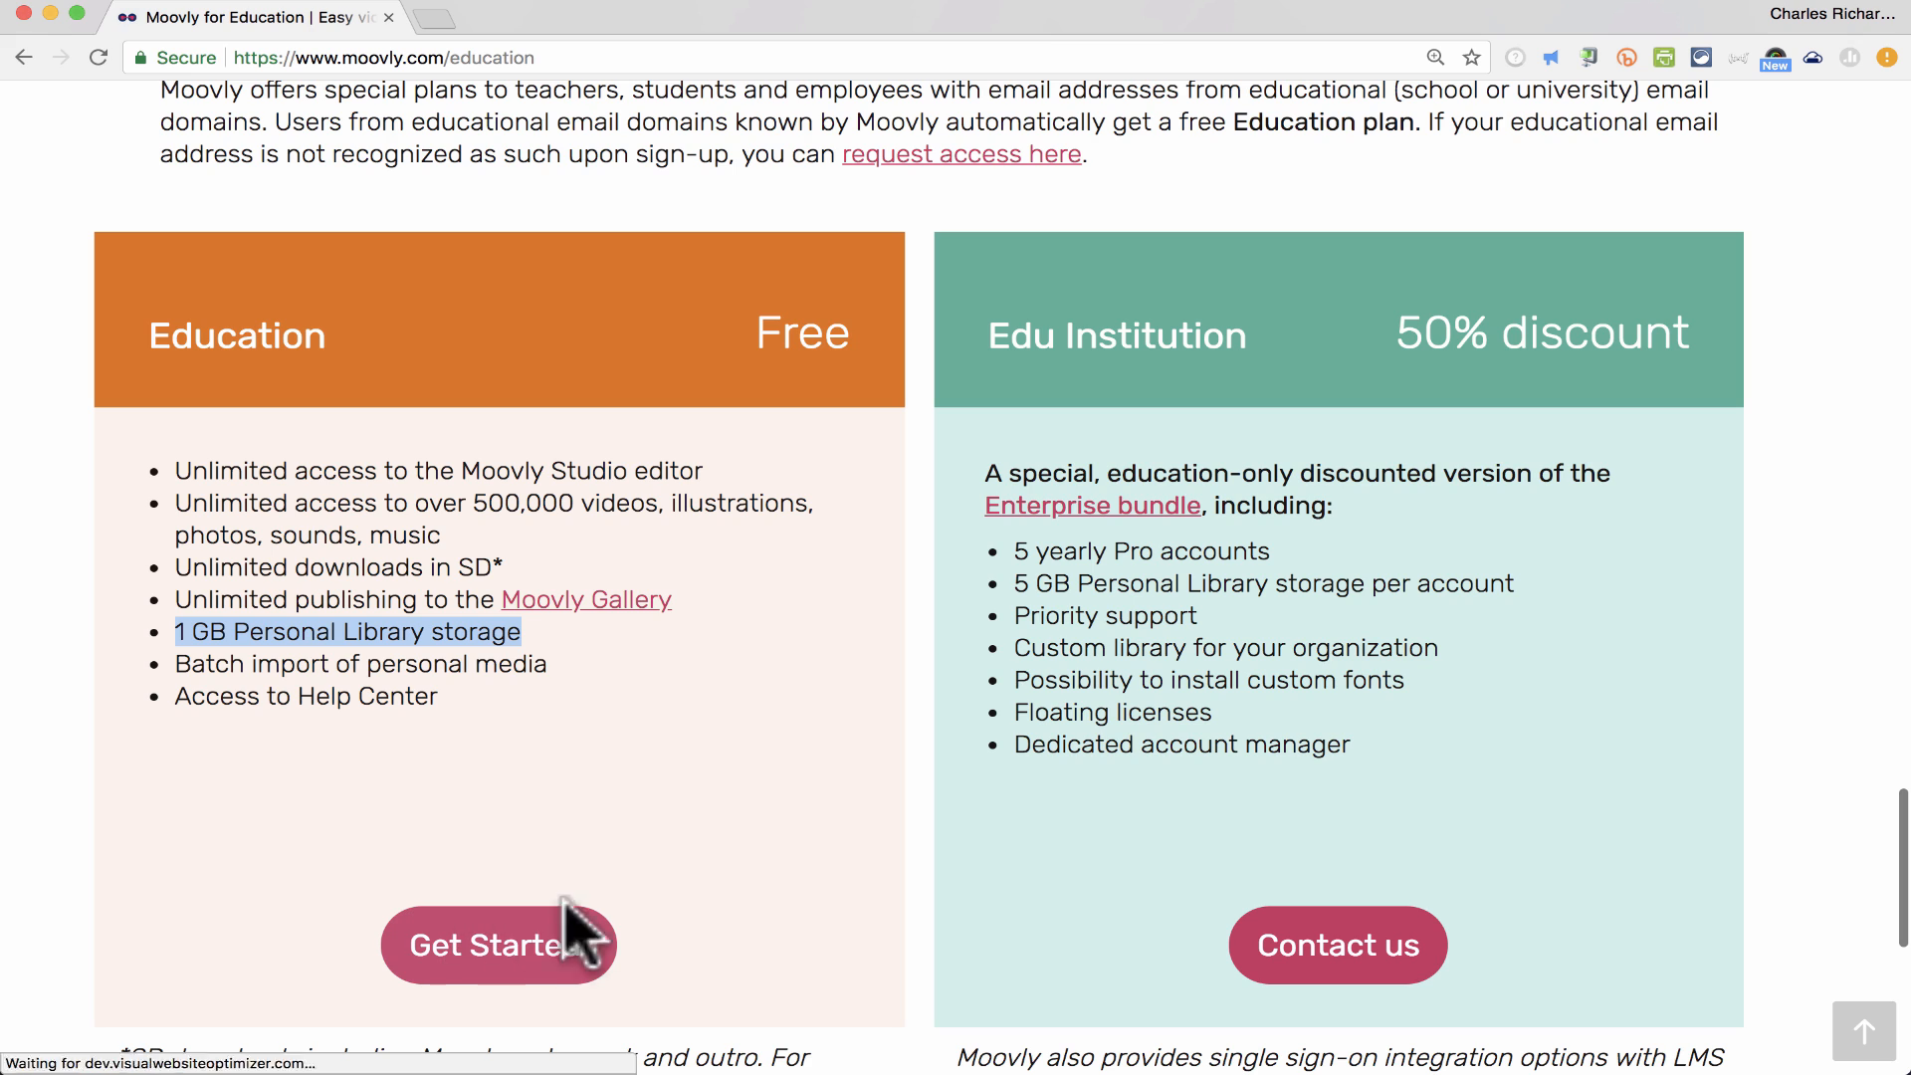
pyautogui.click(496, 945)
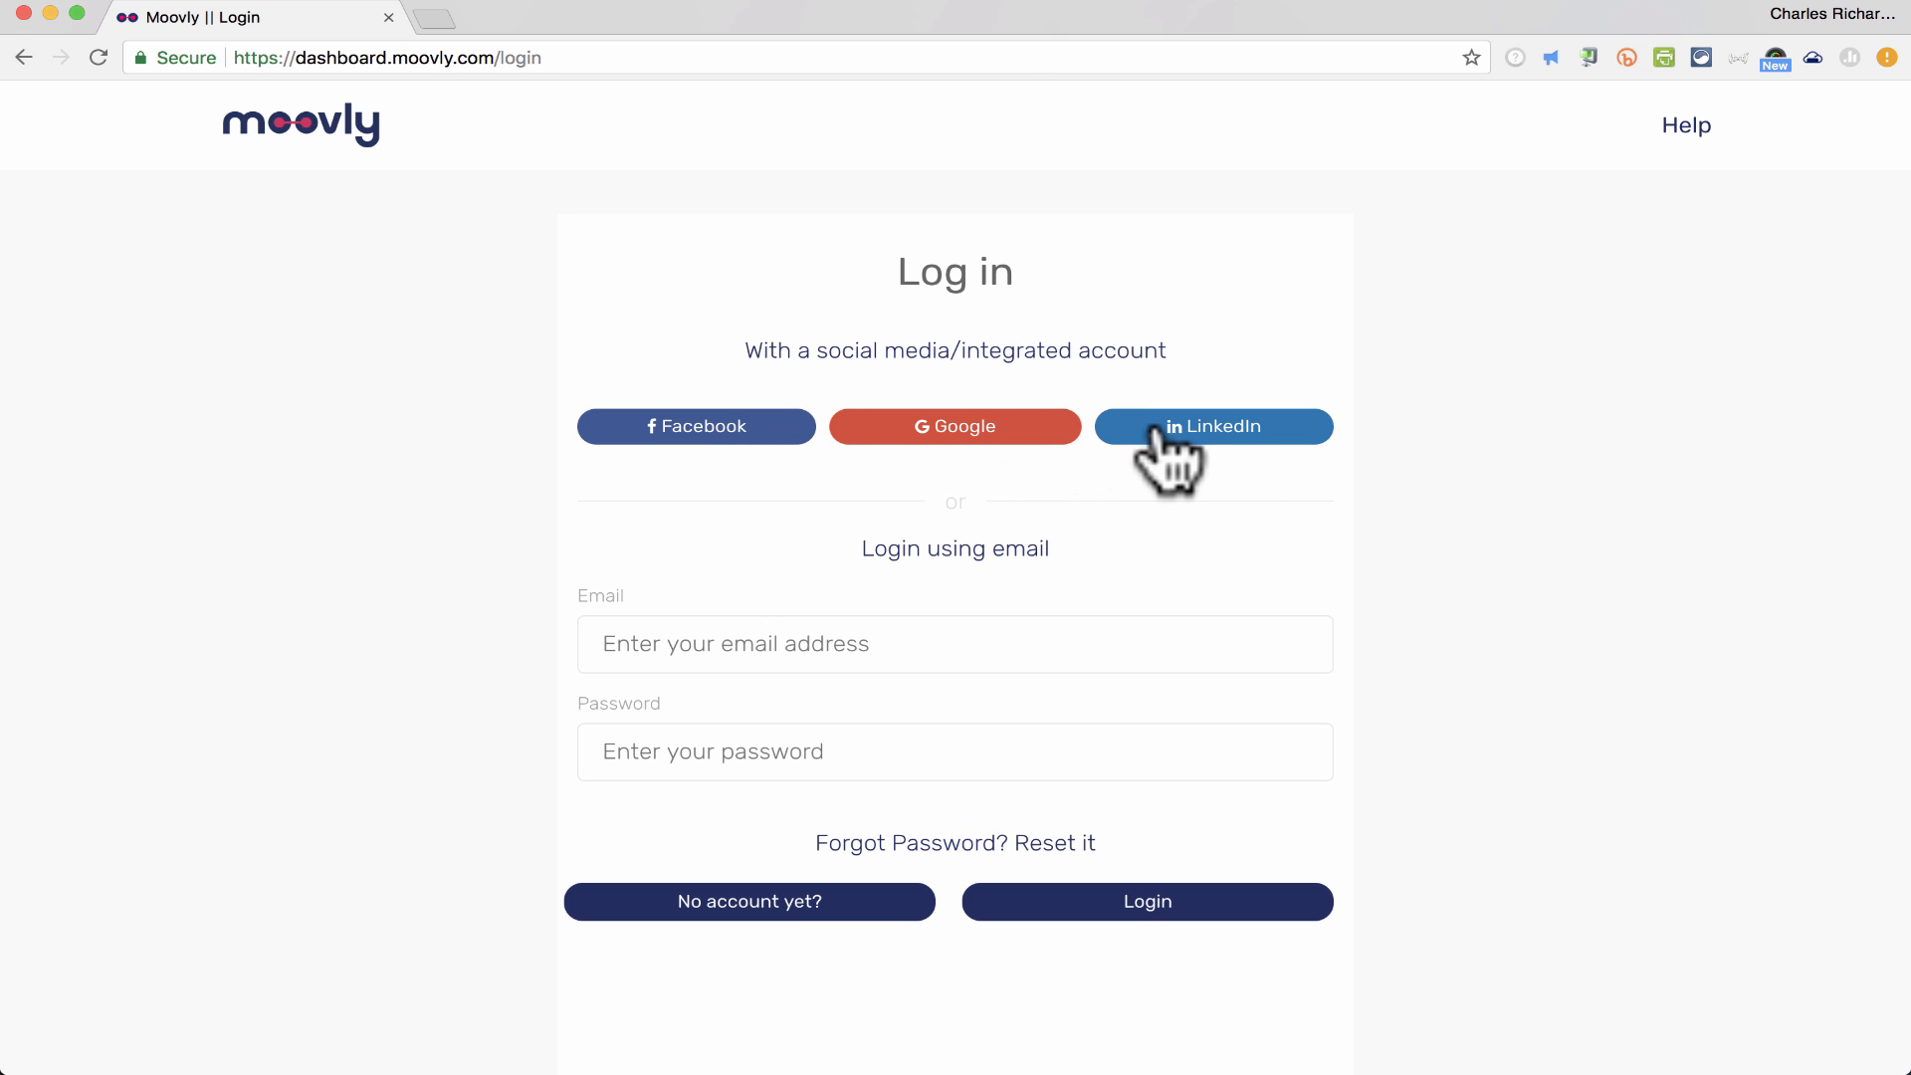
pyautogui.moveTo(1147, 550)
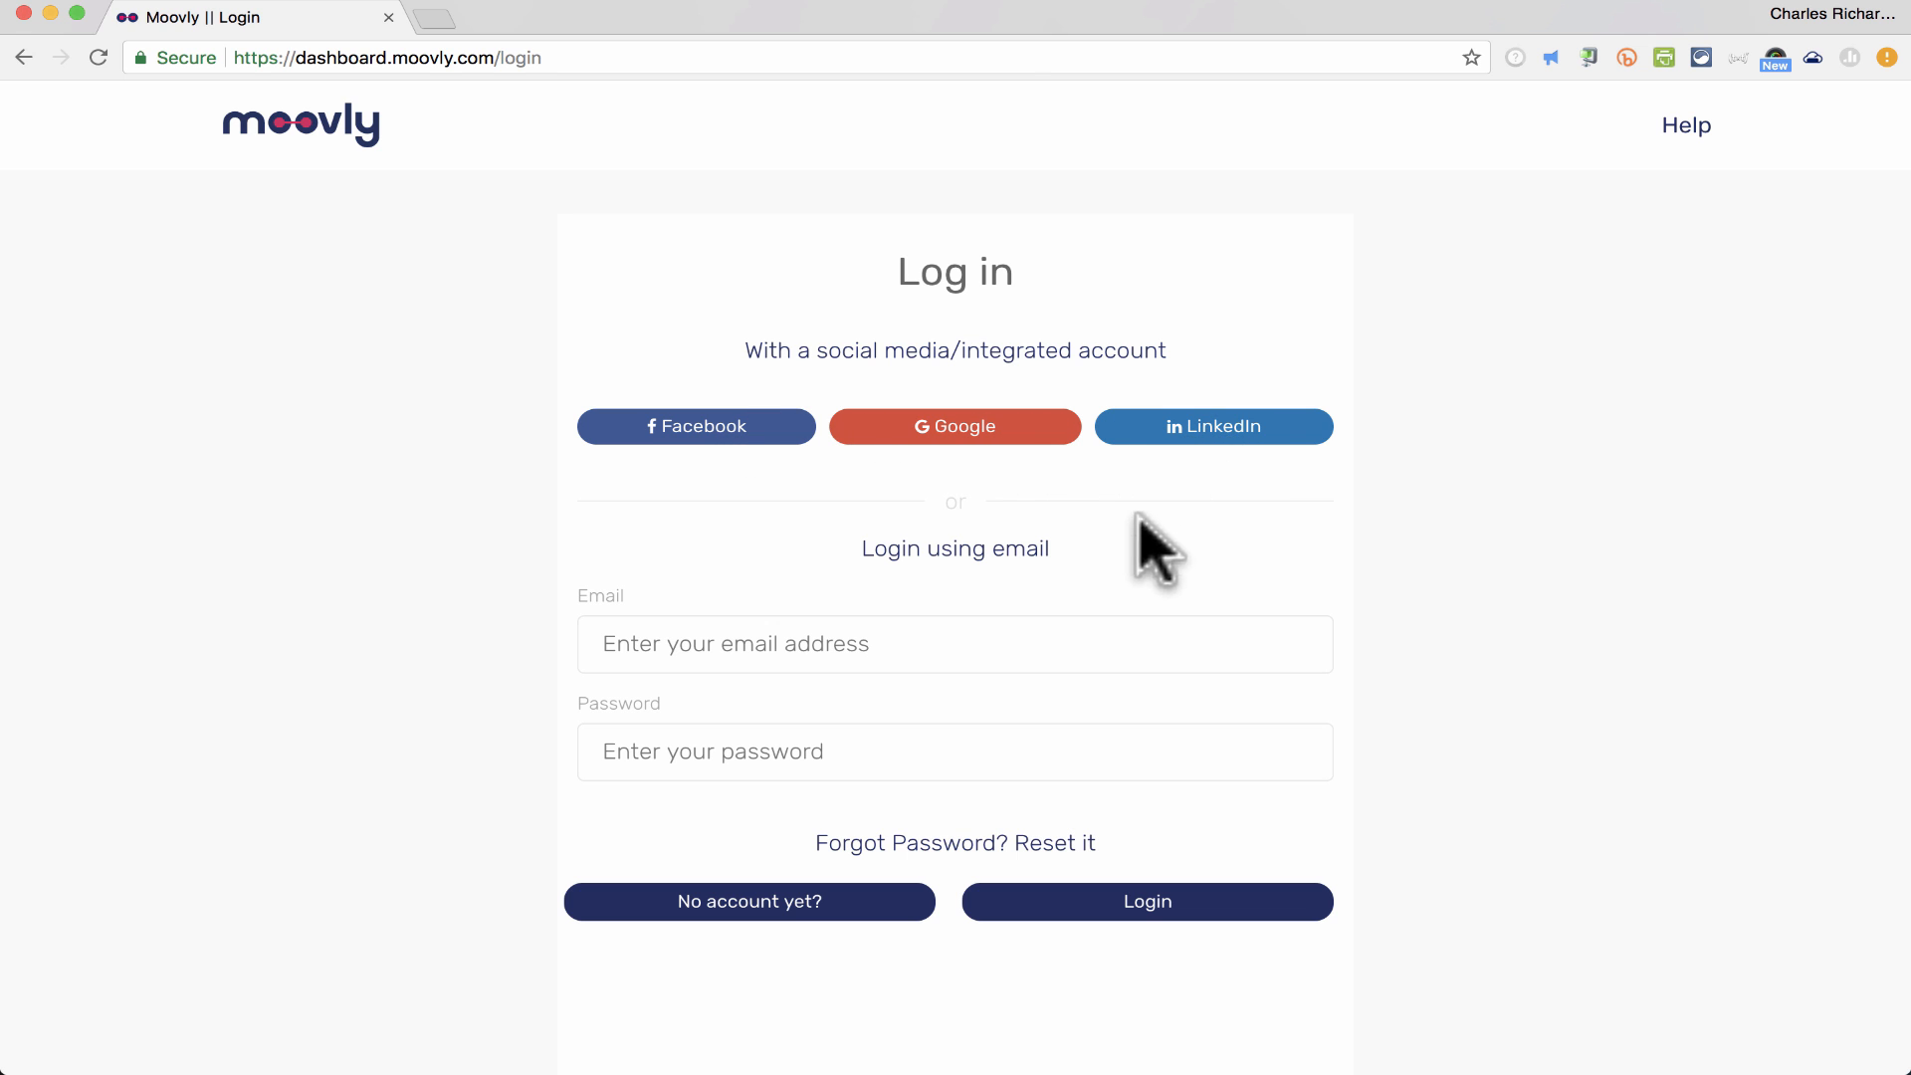
pyautogui.click(749, 902)
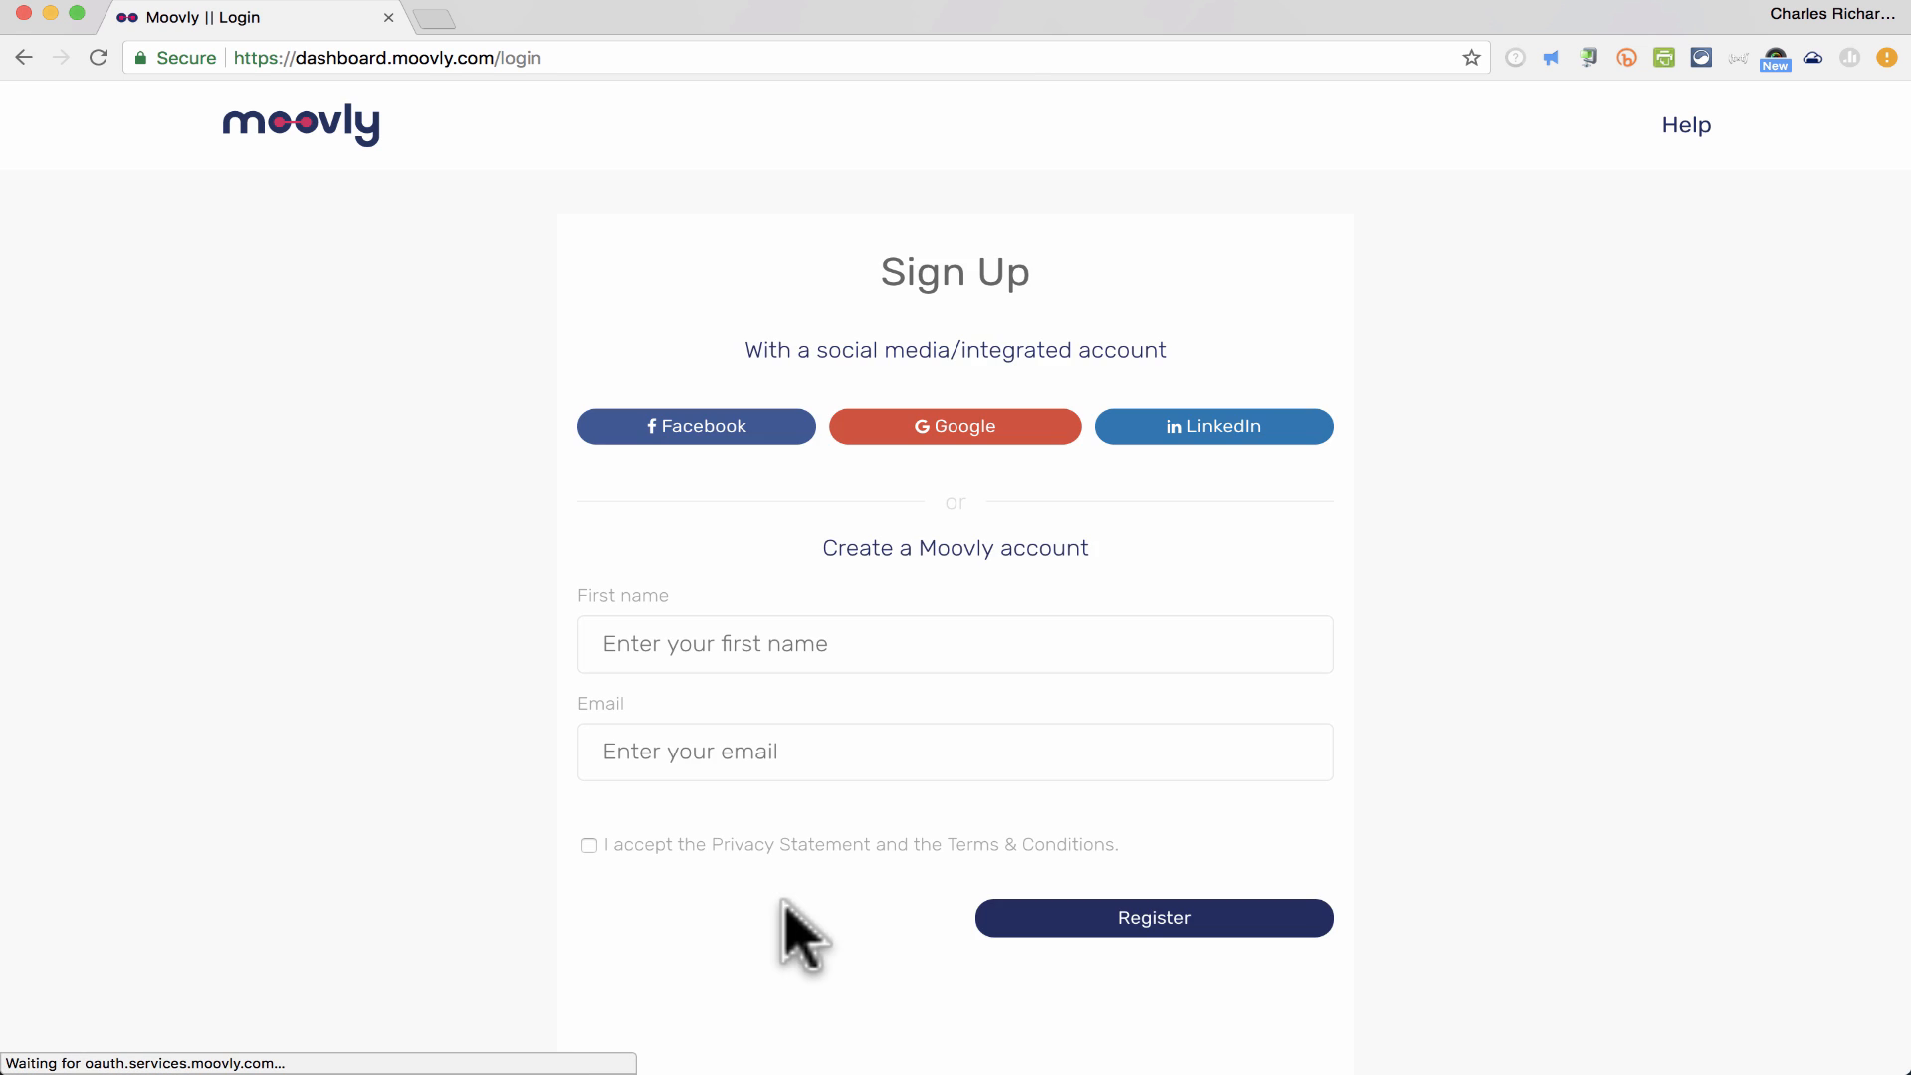
pyautogui.moveTo(940, 624)
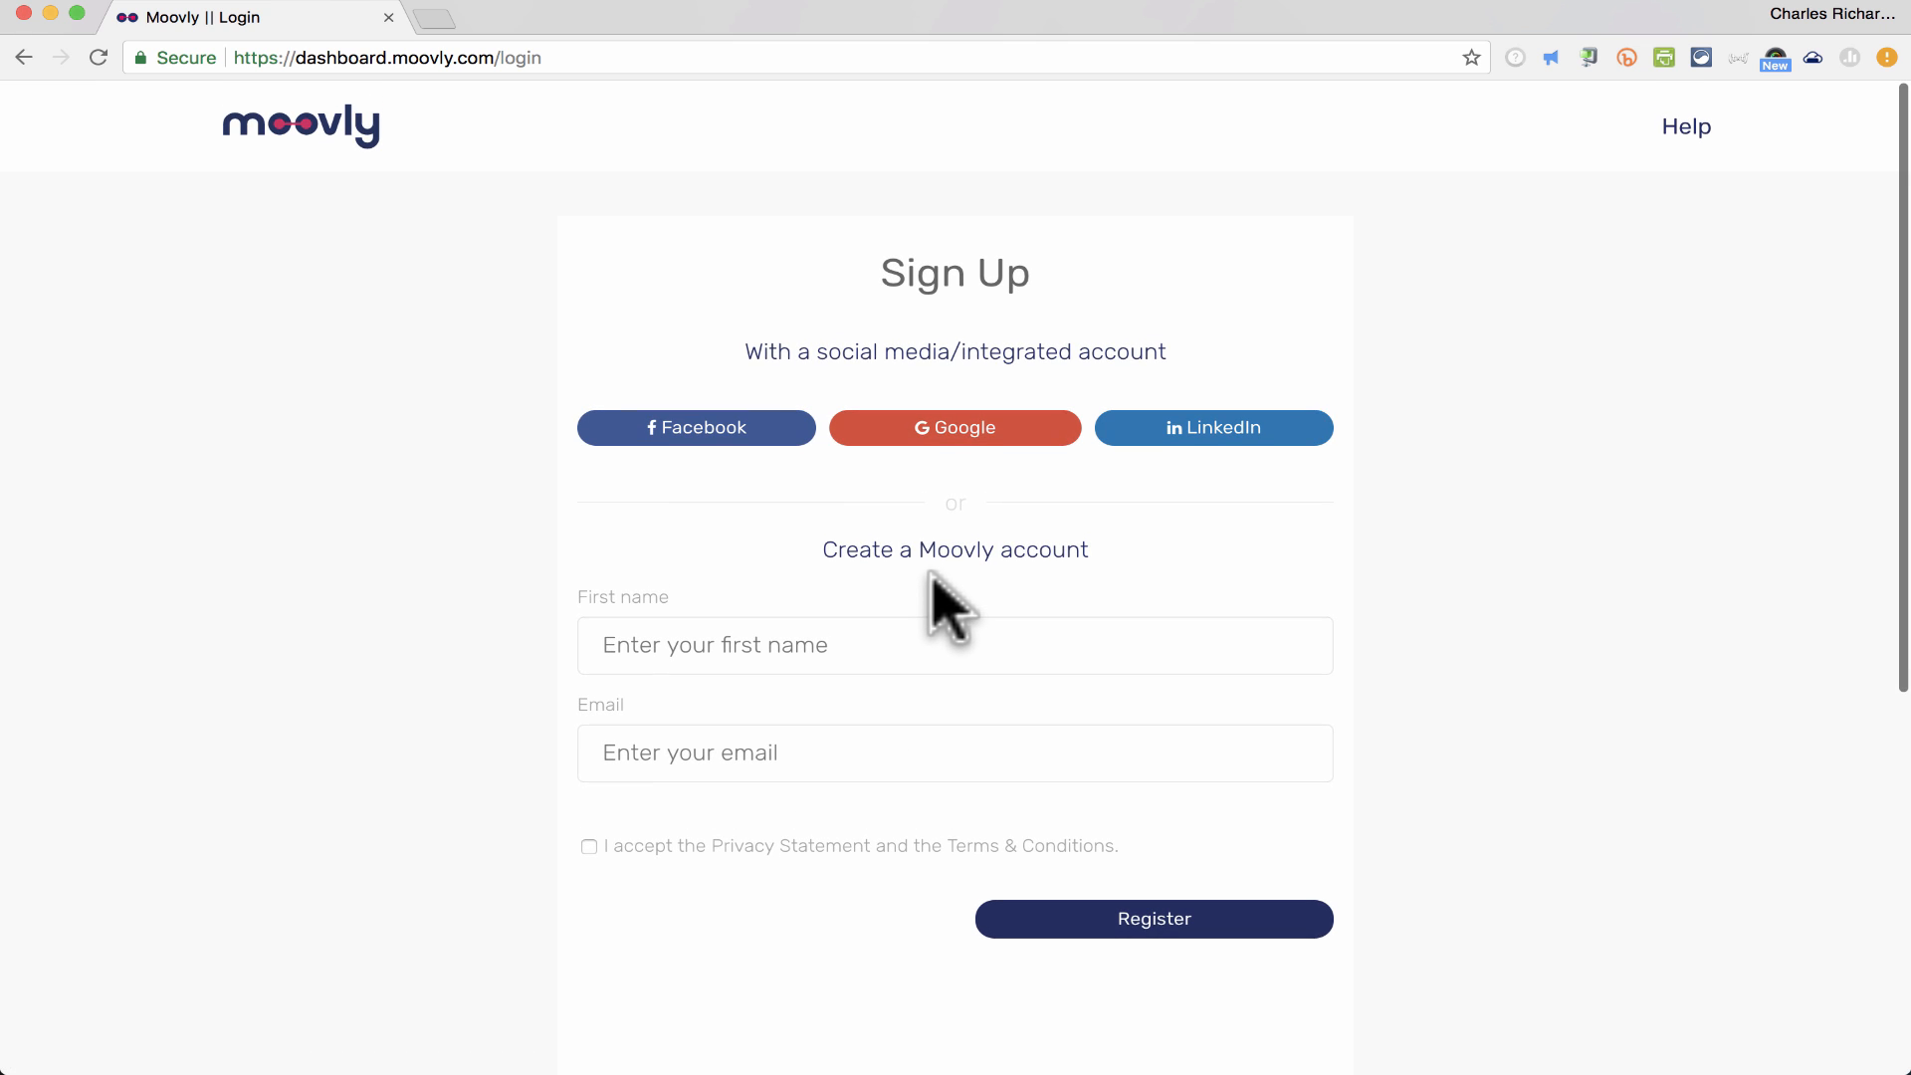
pyautogui.moveTo(1233, 453)
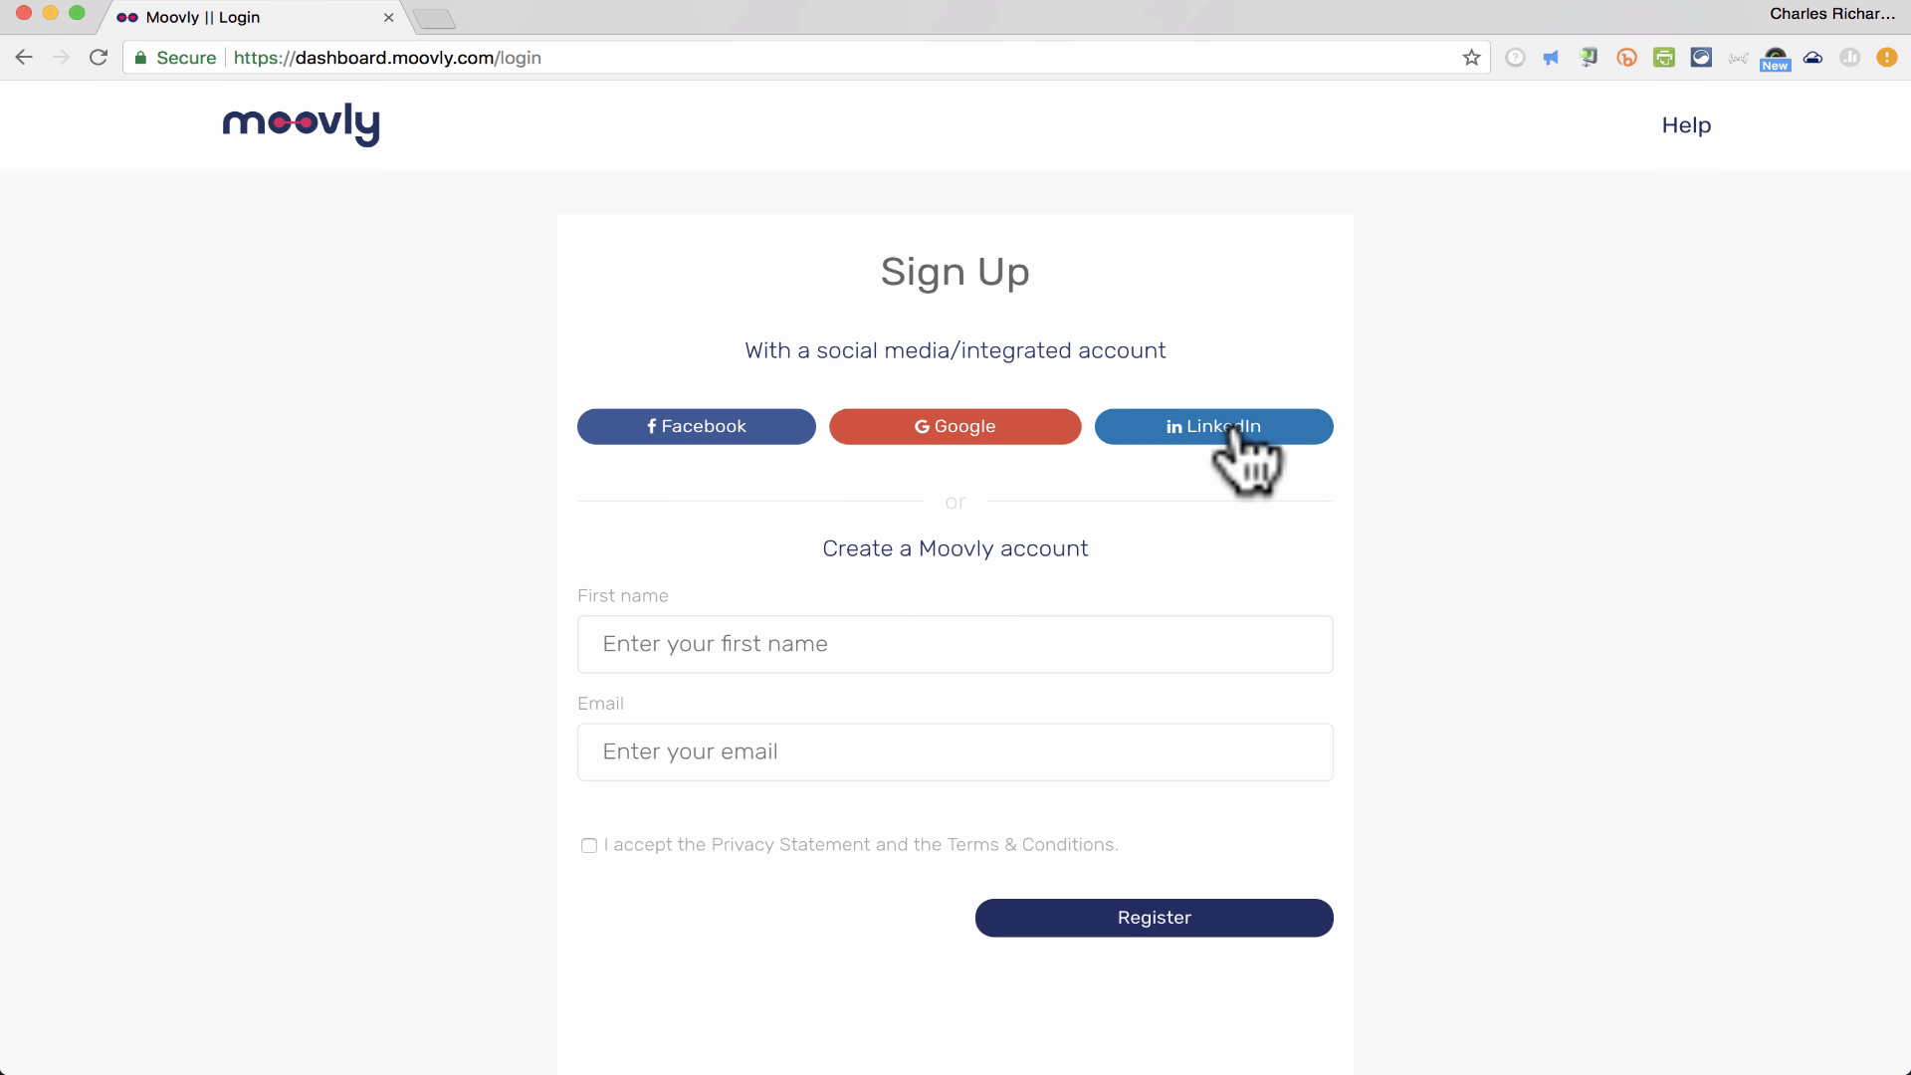
pyautogui.moveTo(882, 724)
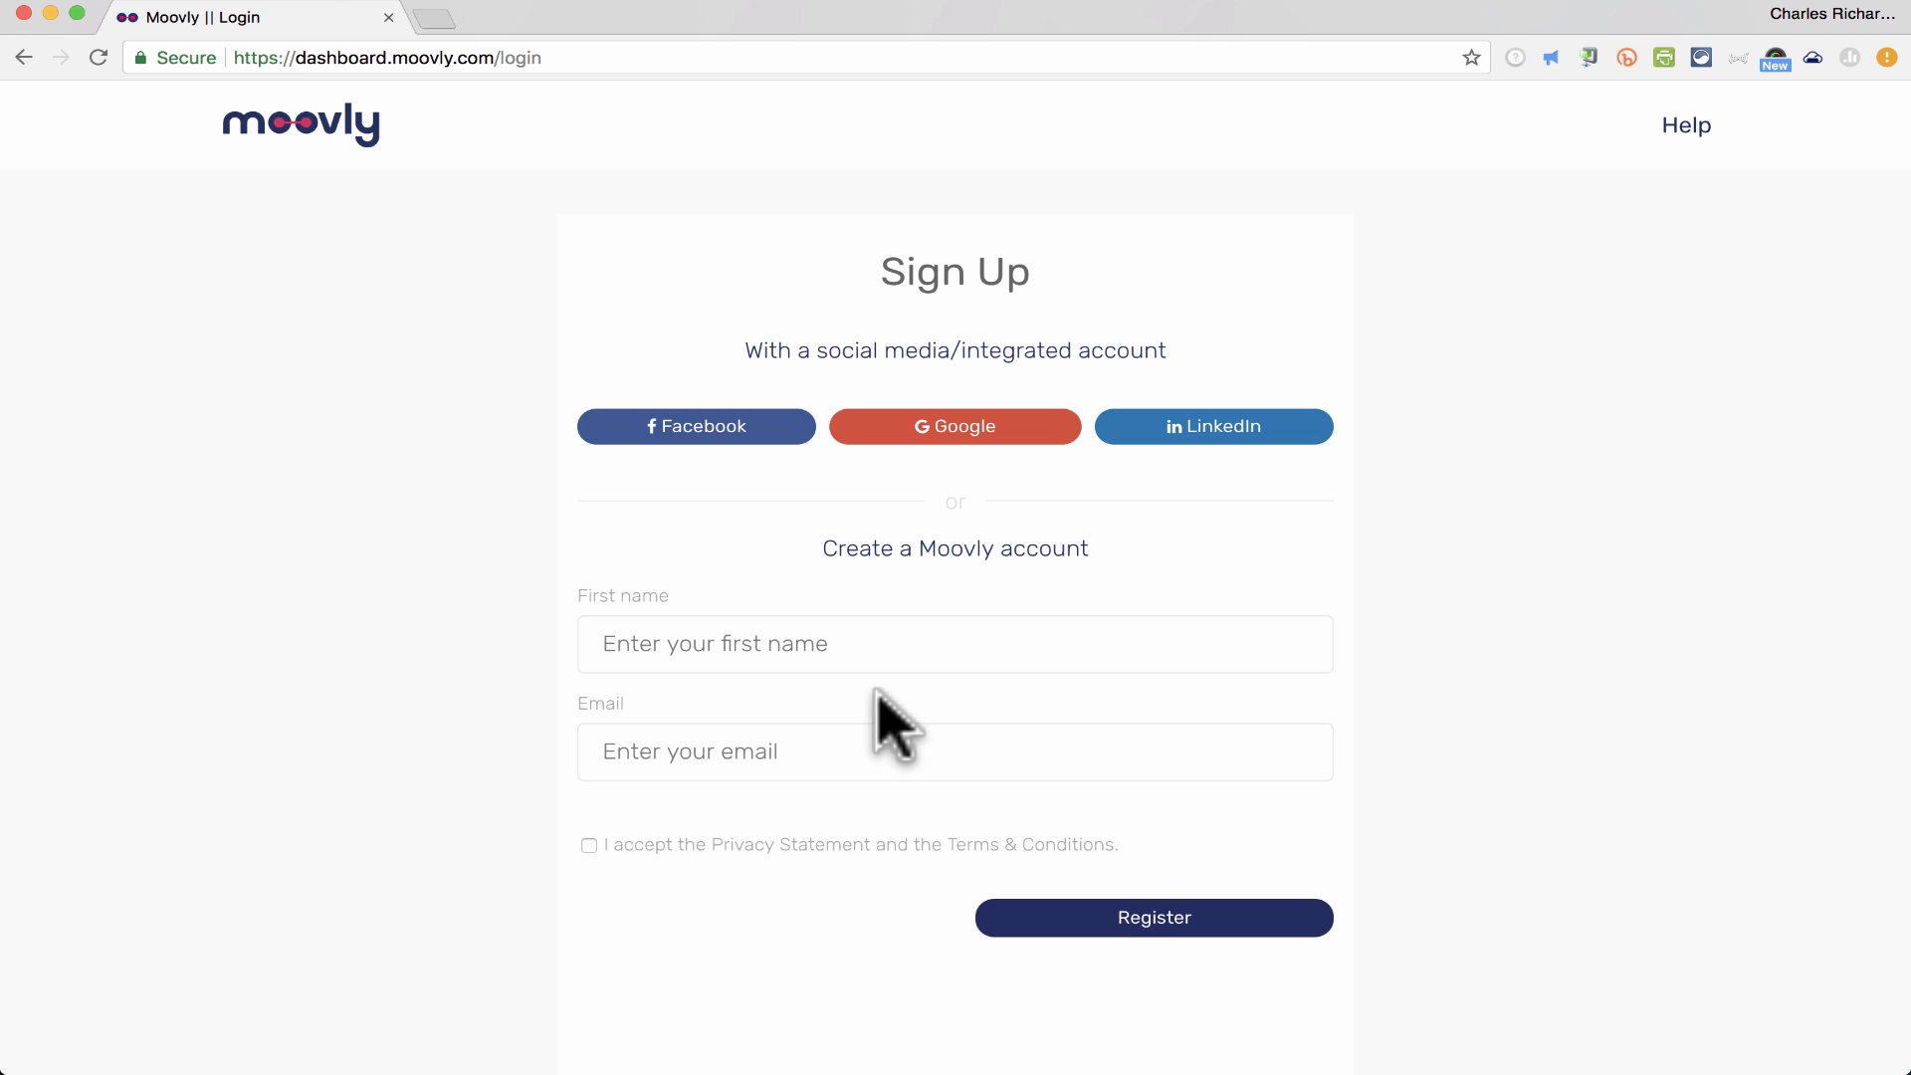
pyautogui.click(1153, 917)
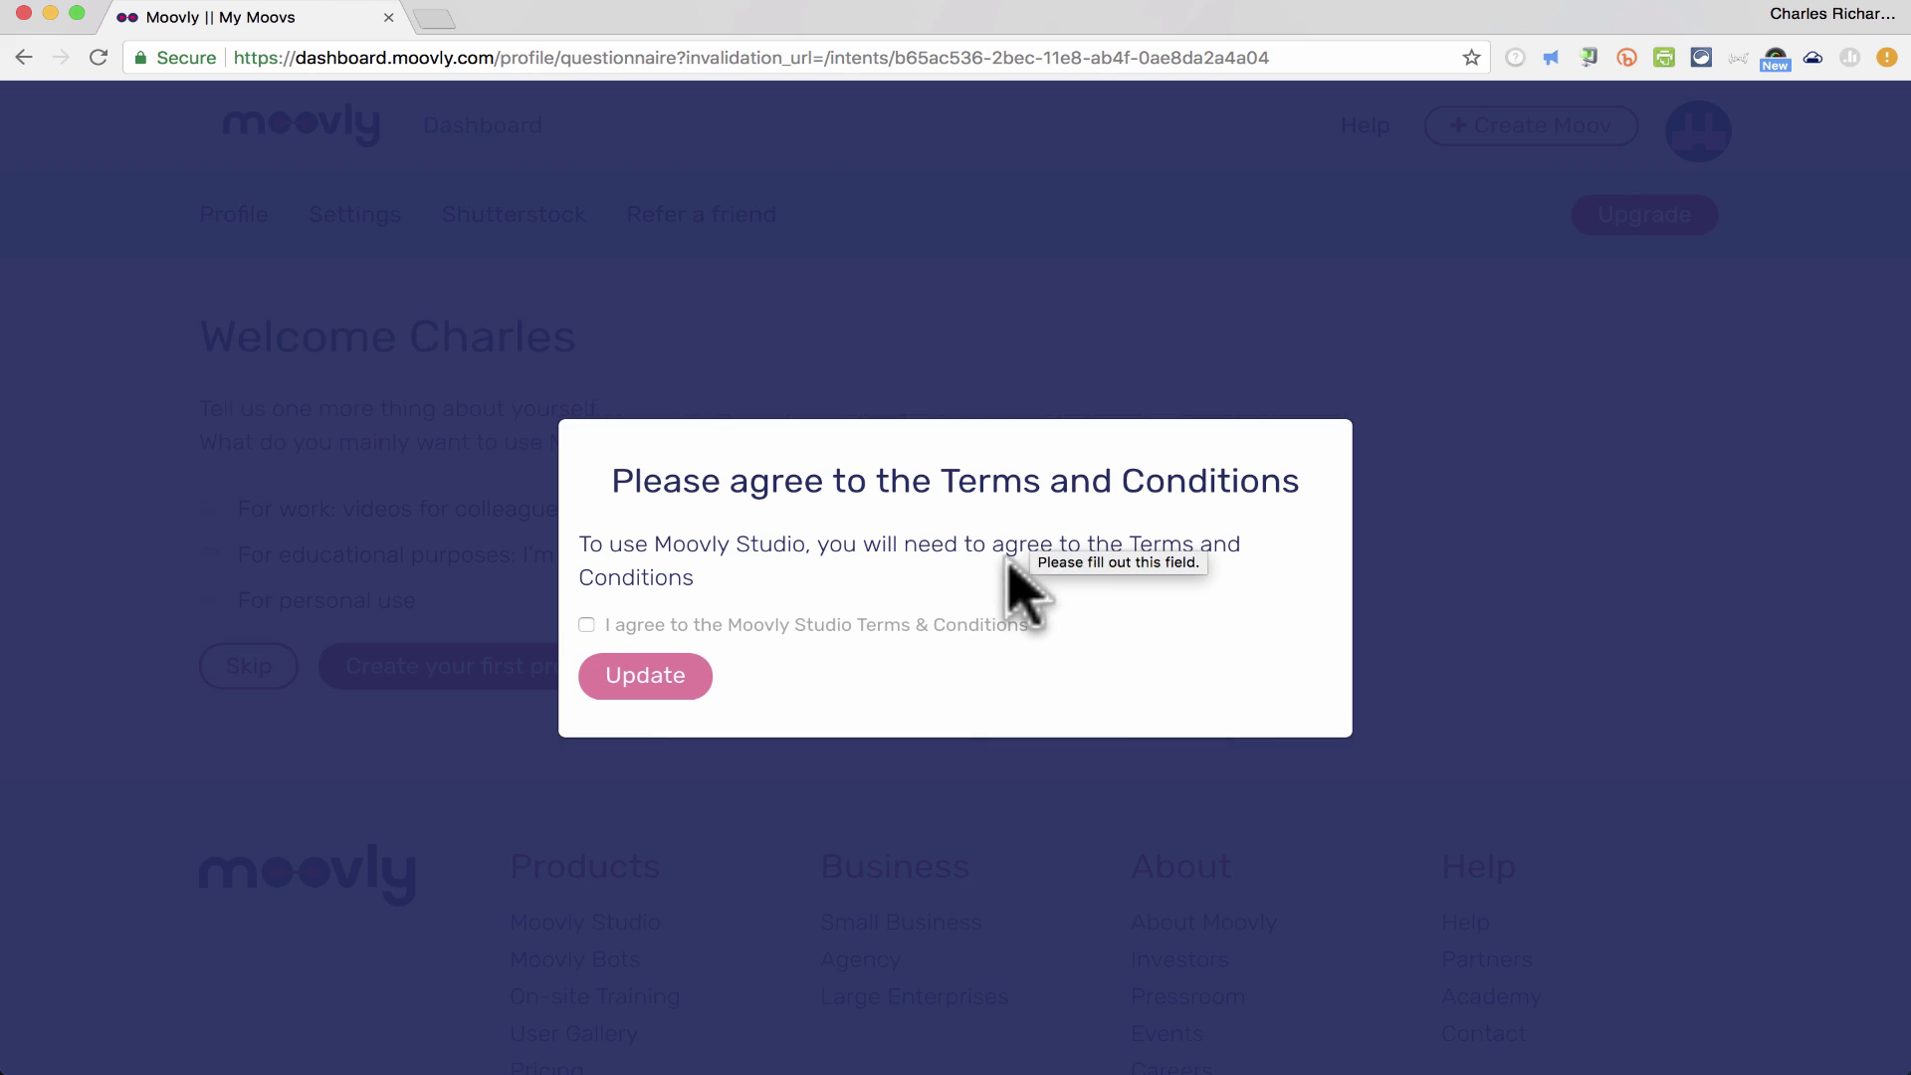
# - Accept the Terms & Conditions, choose 'For educational purposes', and start a first project
pyautogui.click(587, 624)
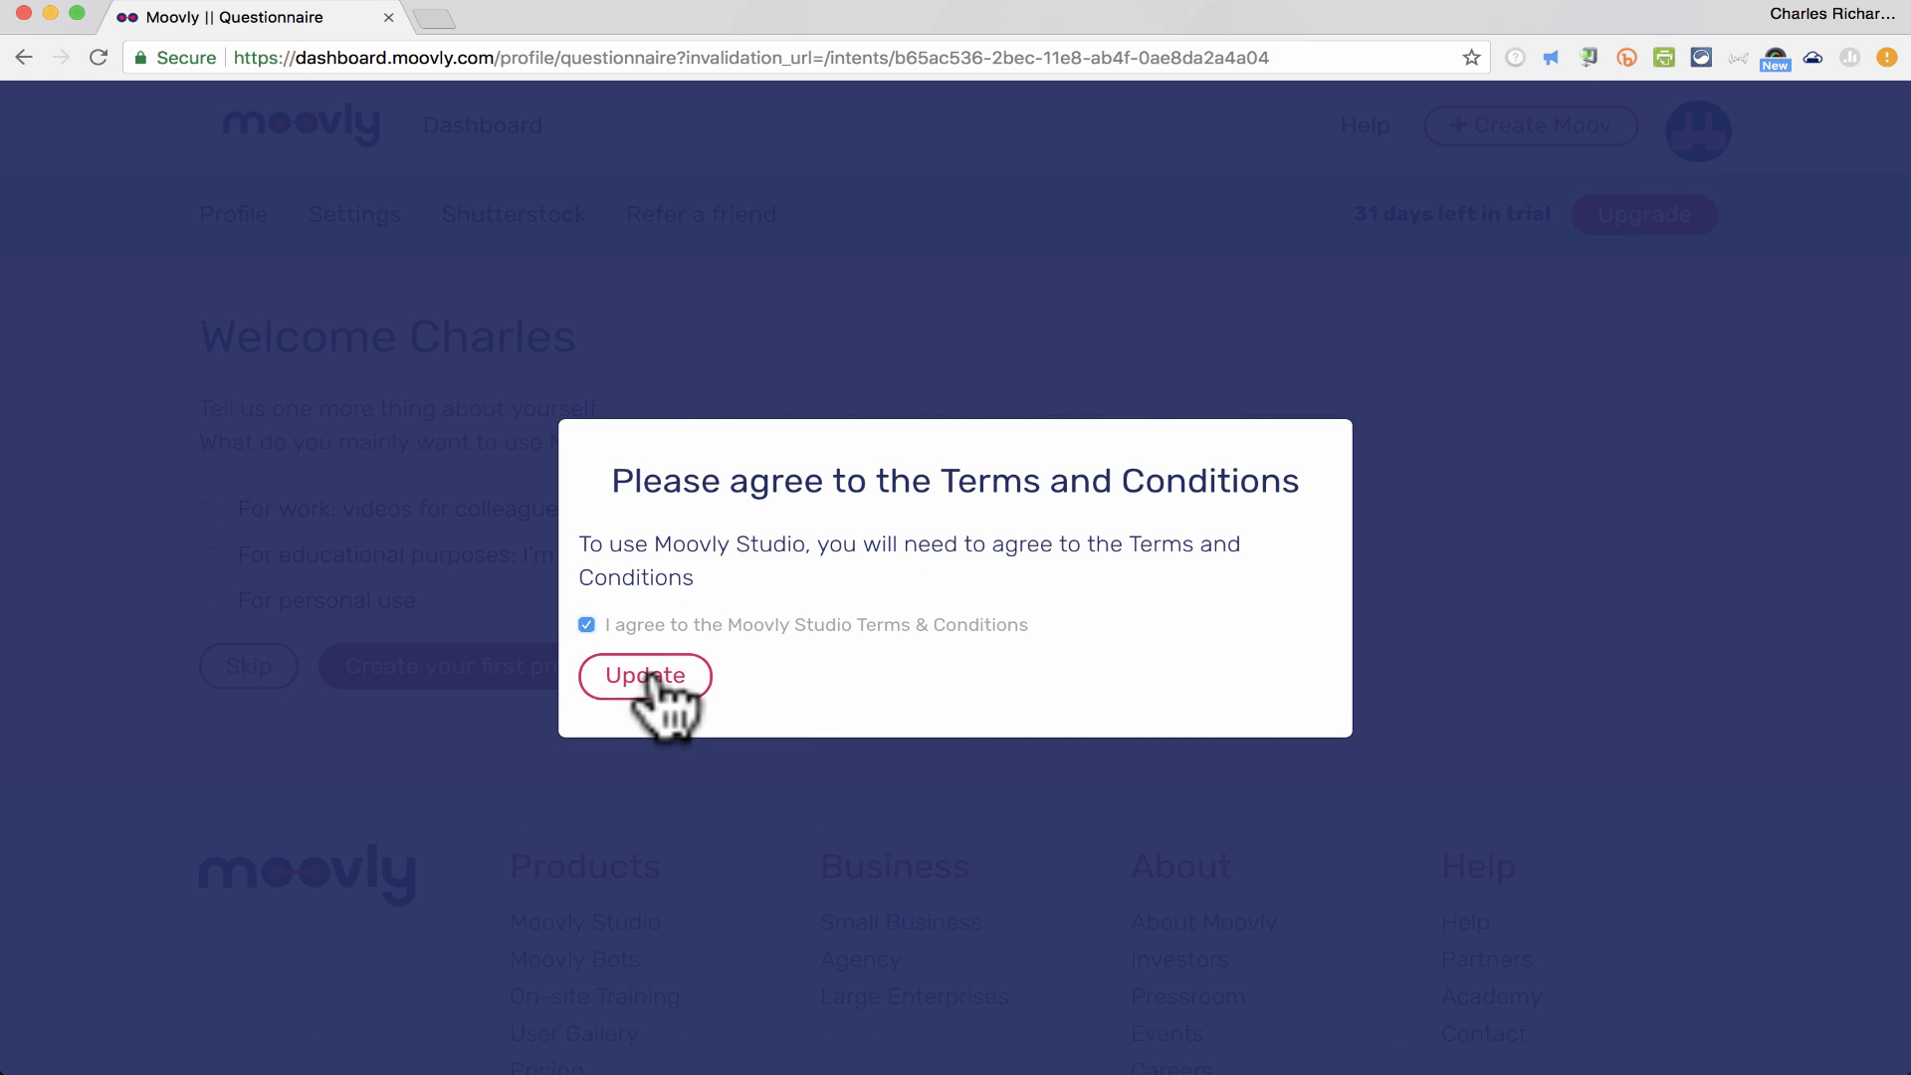
pyautogui.click(644, 675)
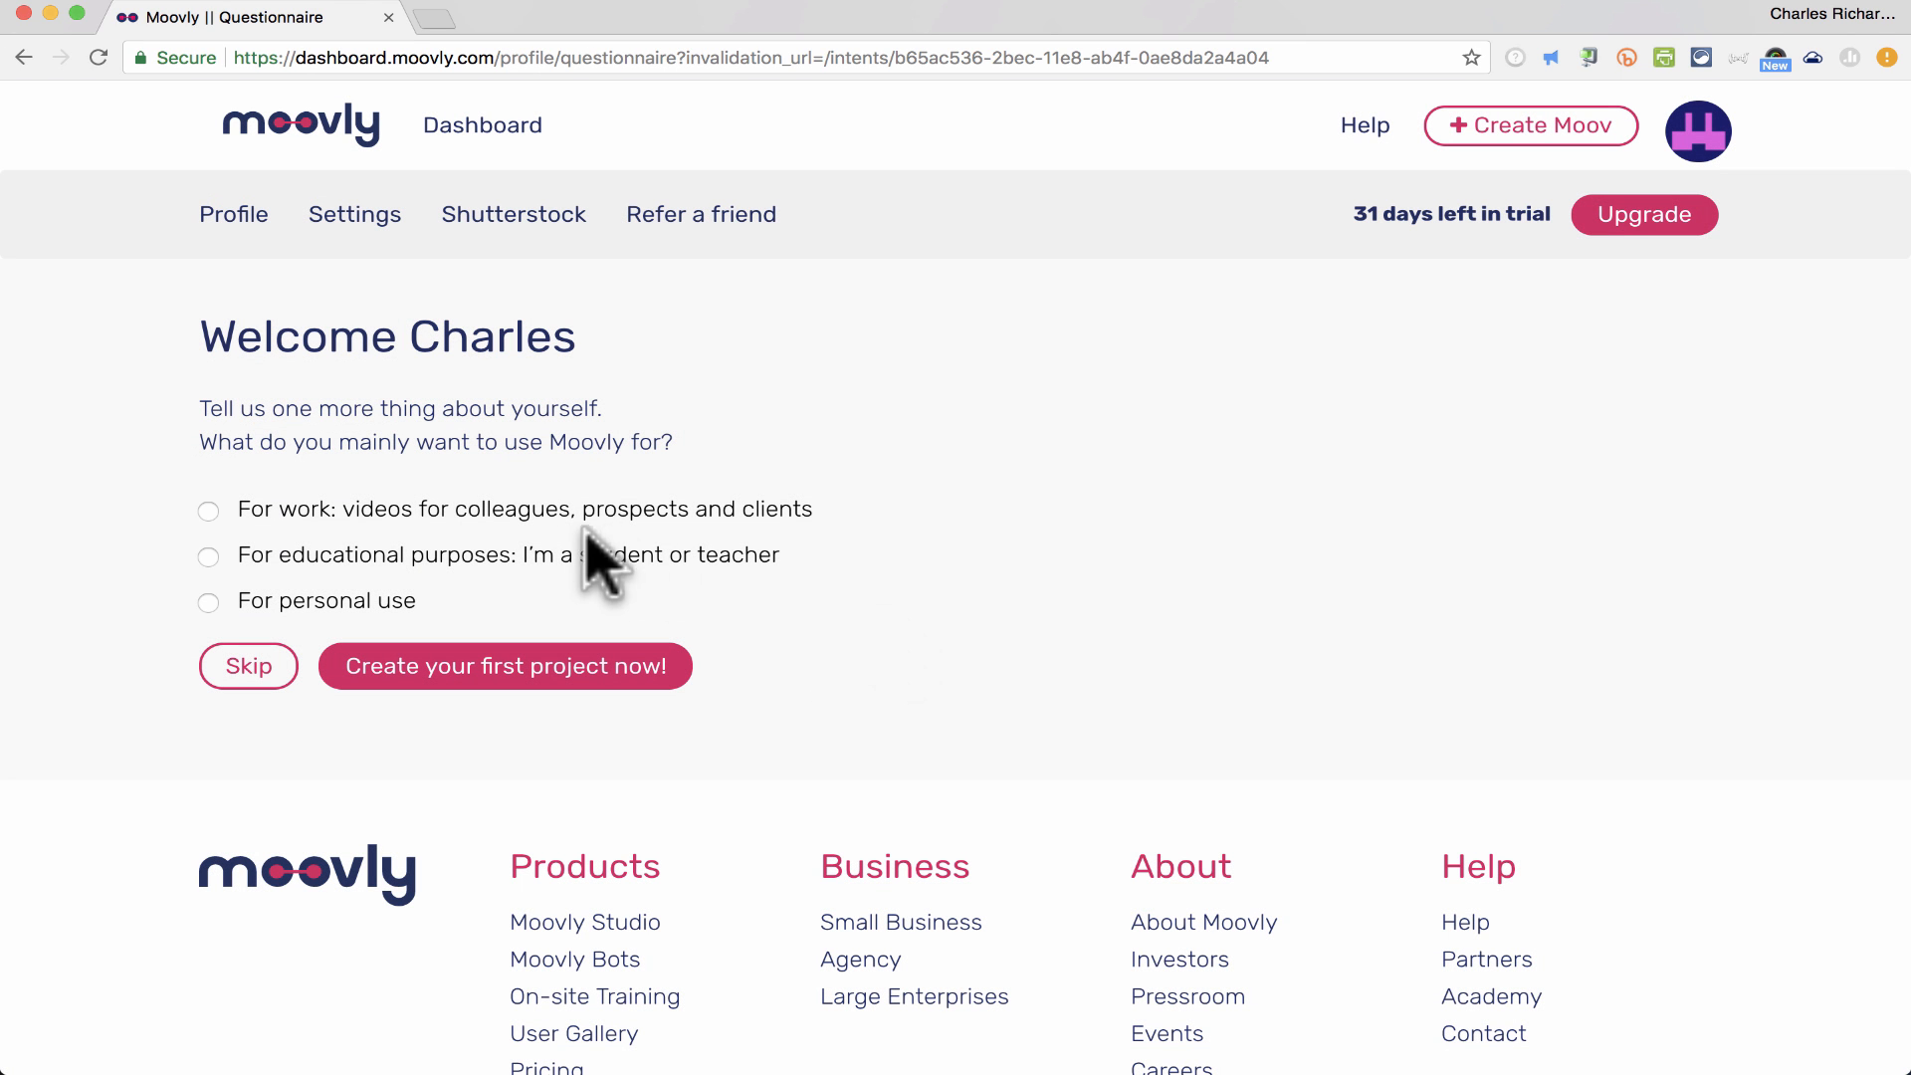
pyautogui.click(209, 555)
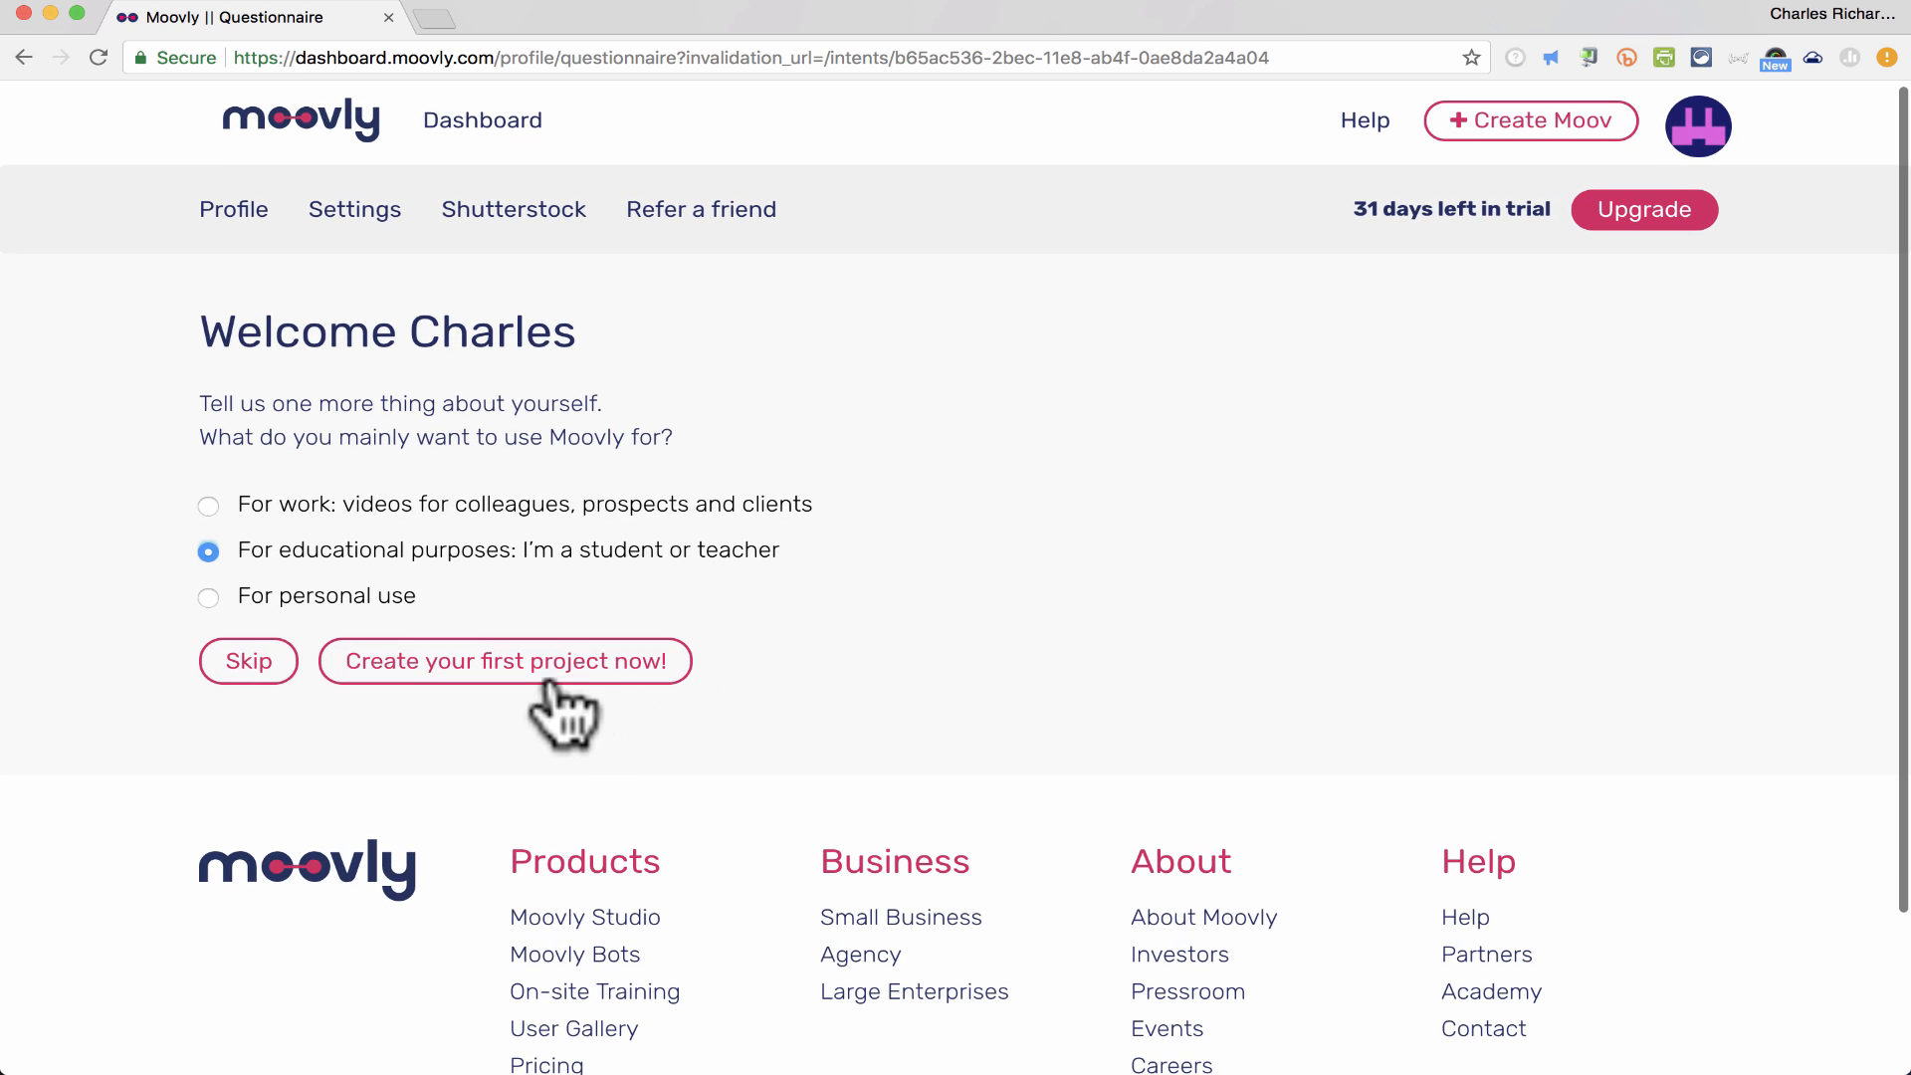
pyautogui.moveTo(652, 709)
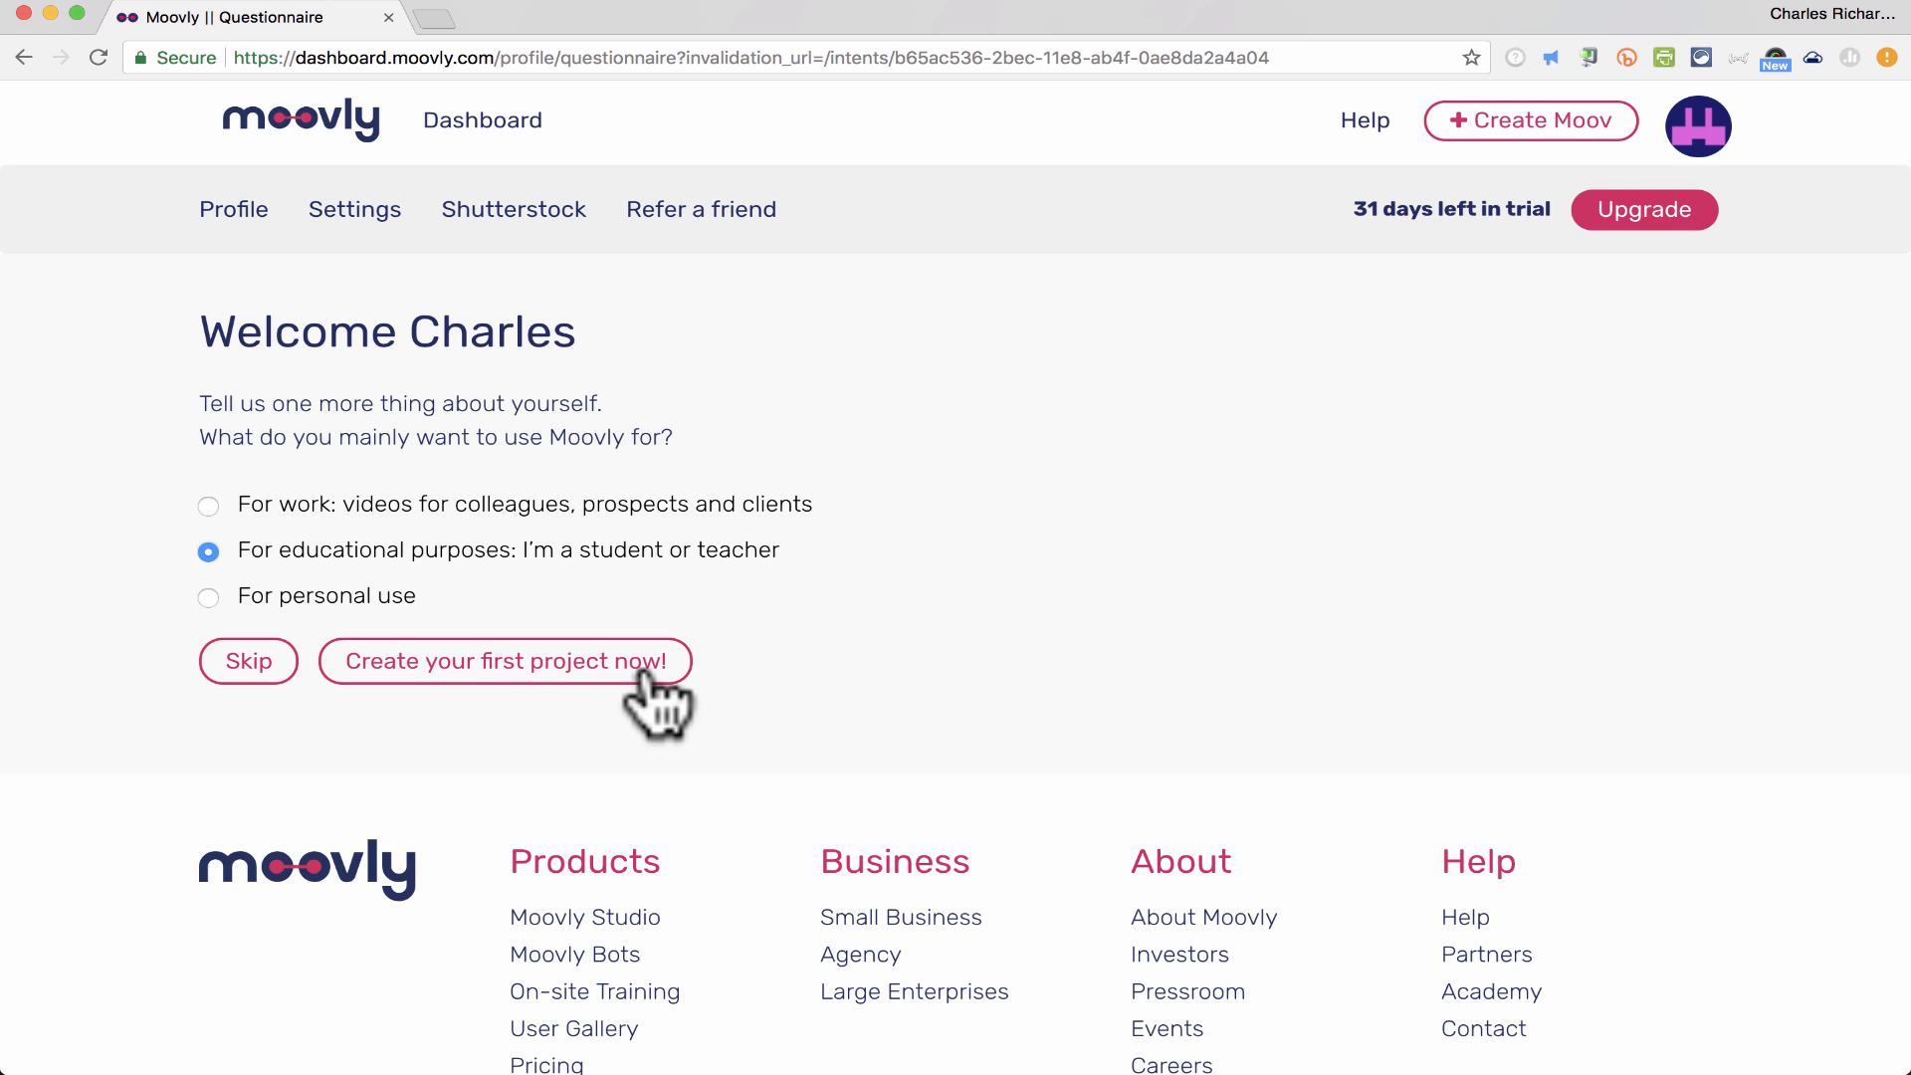
pyautogui.click(505, 661)
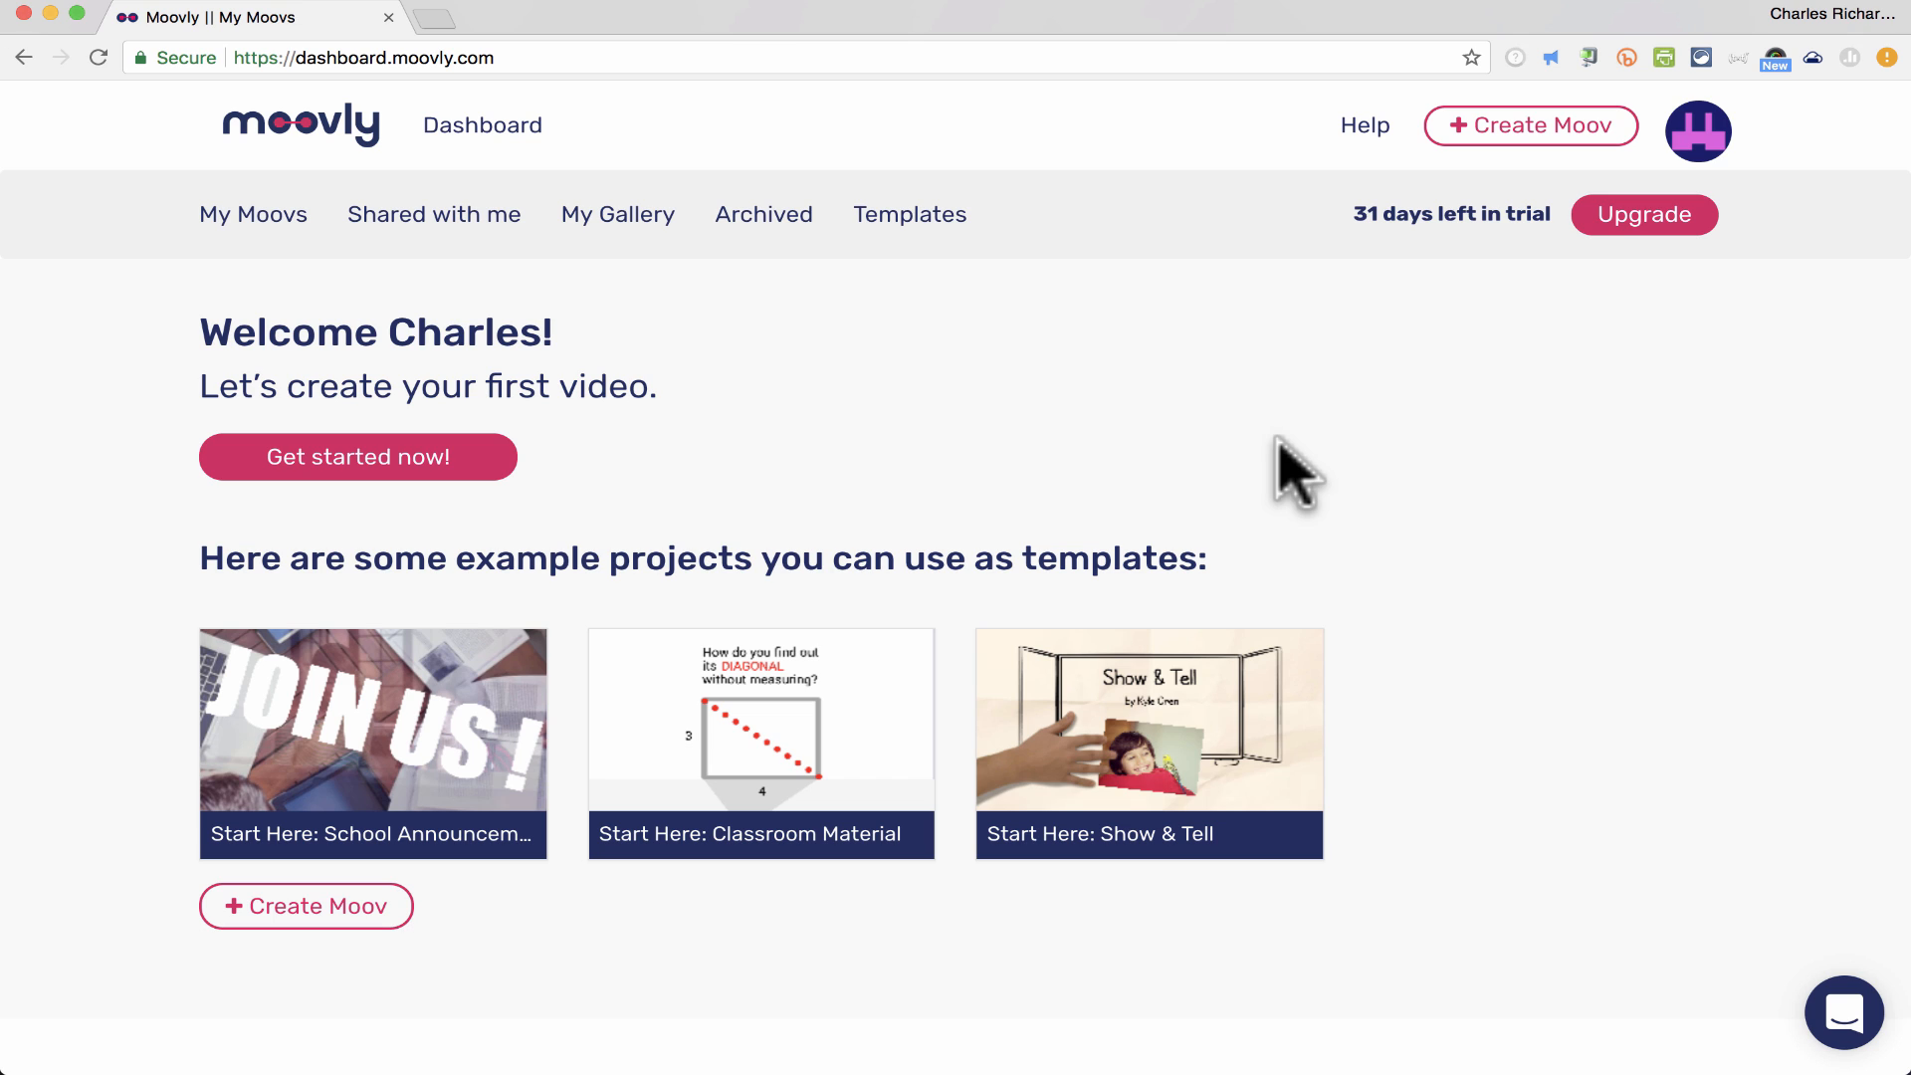
pyautogui.moveTo(1458, 268)
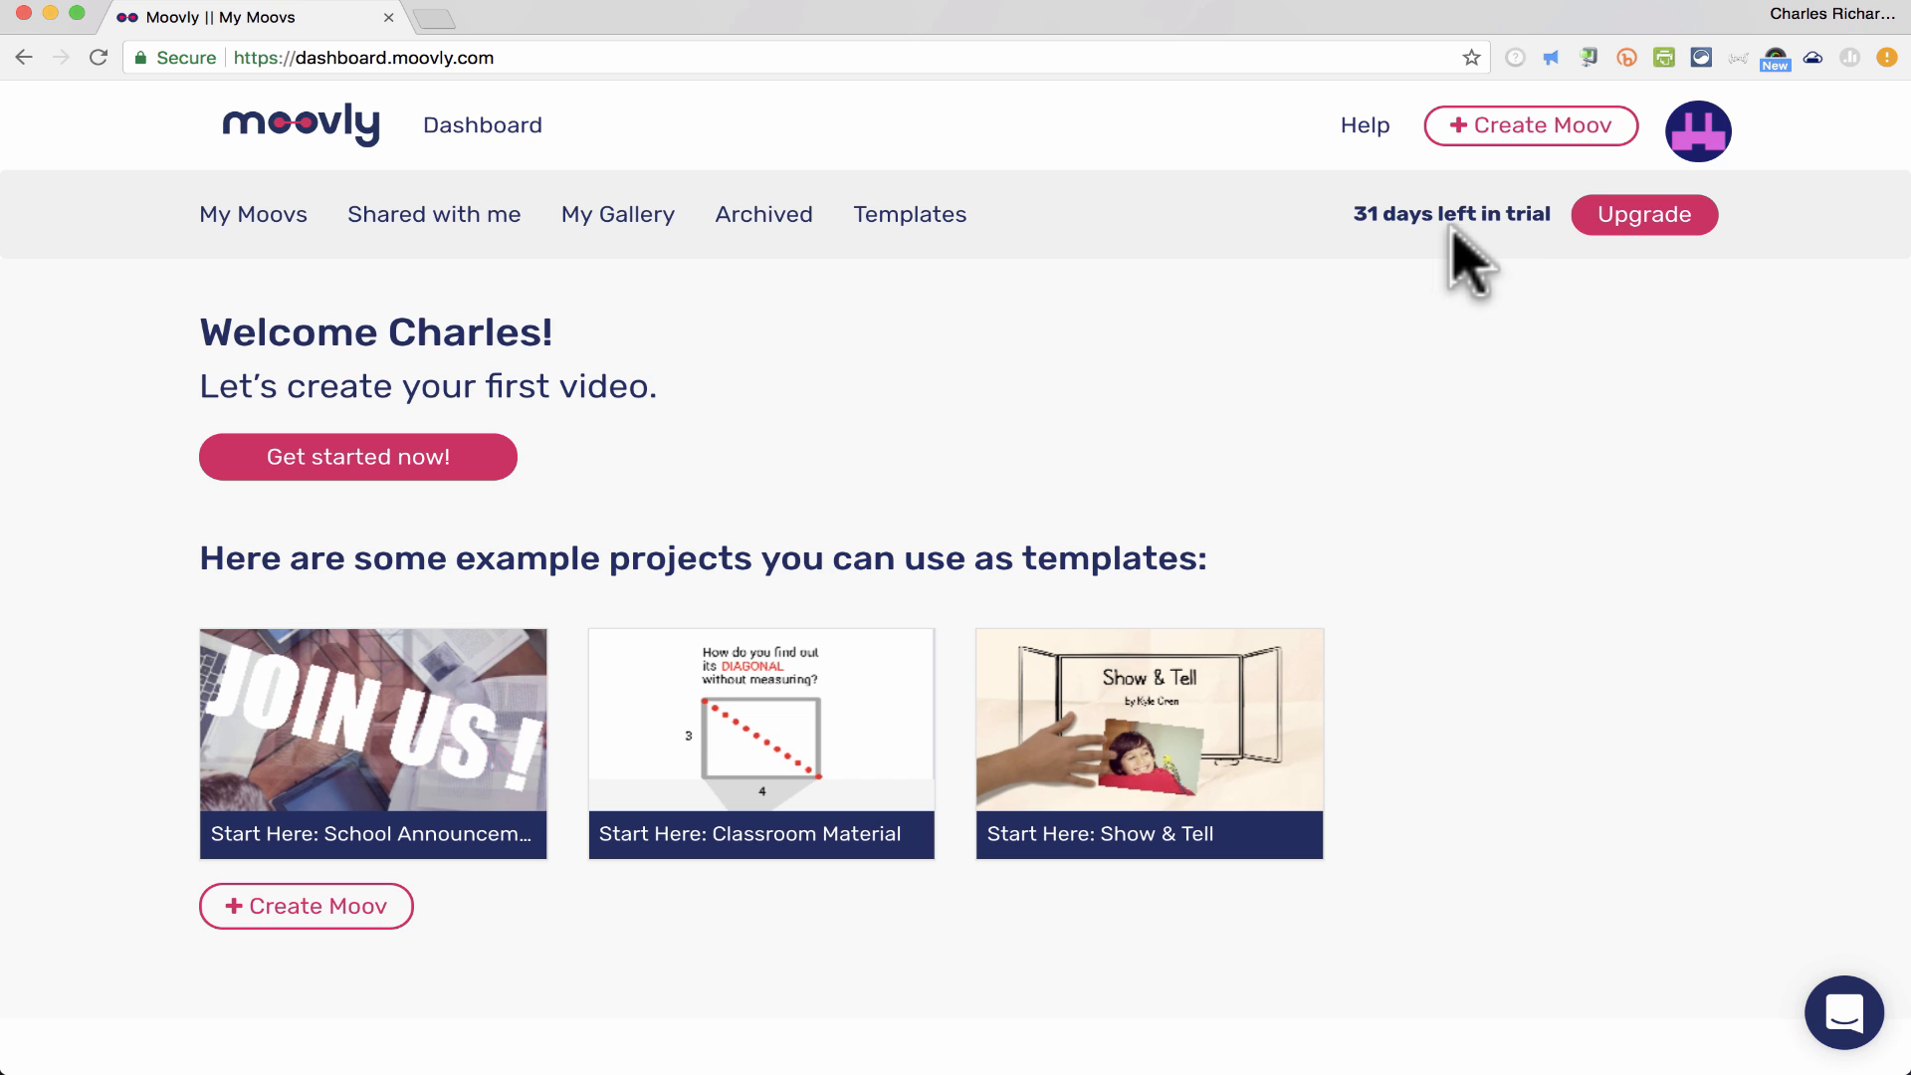
pyautogui.moveTo(1431, 243)
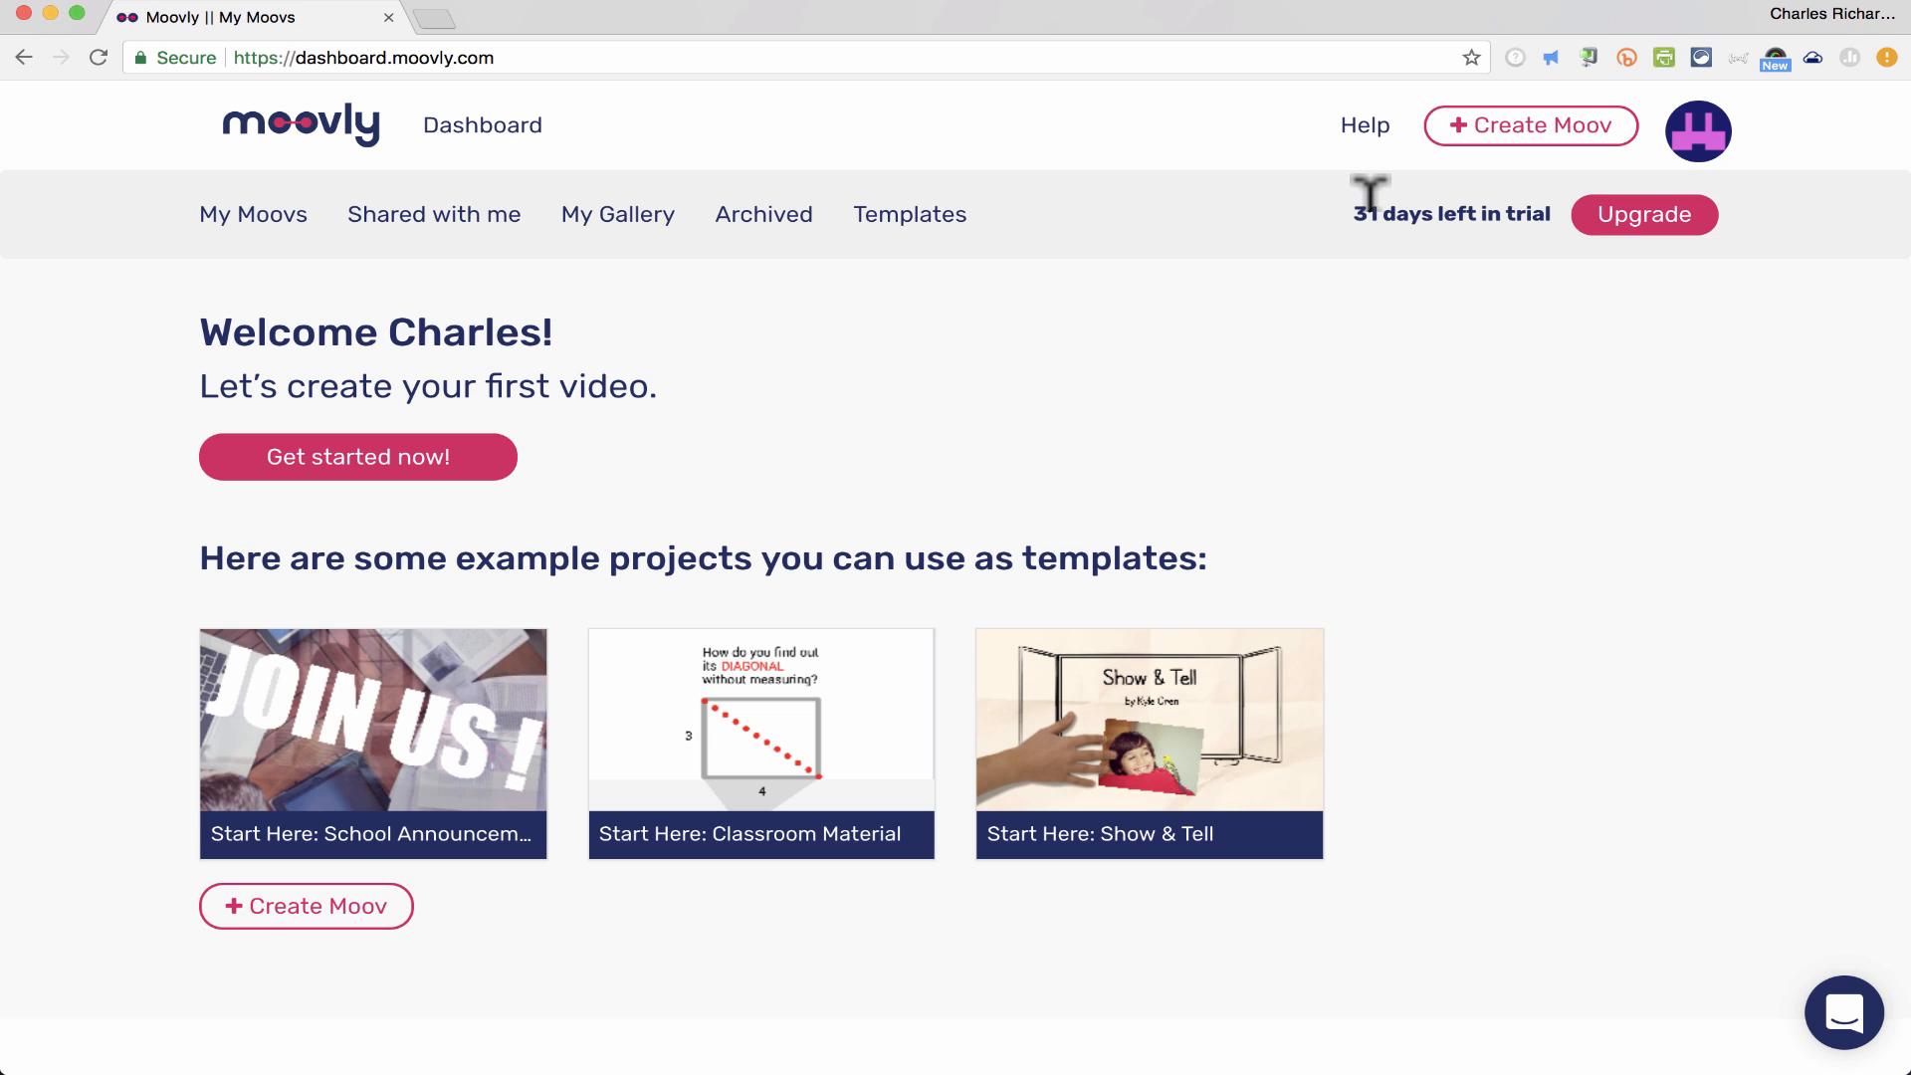
pyautogui.moveTo(1386, 202)
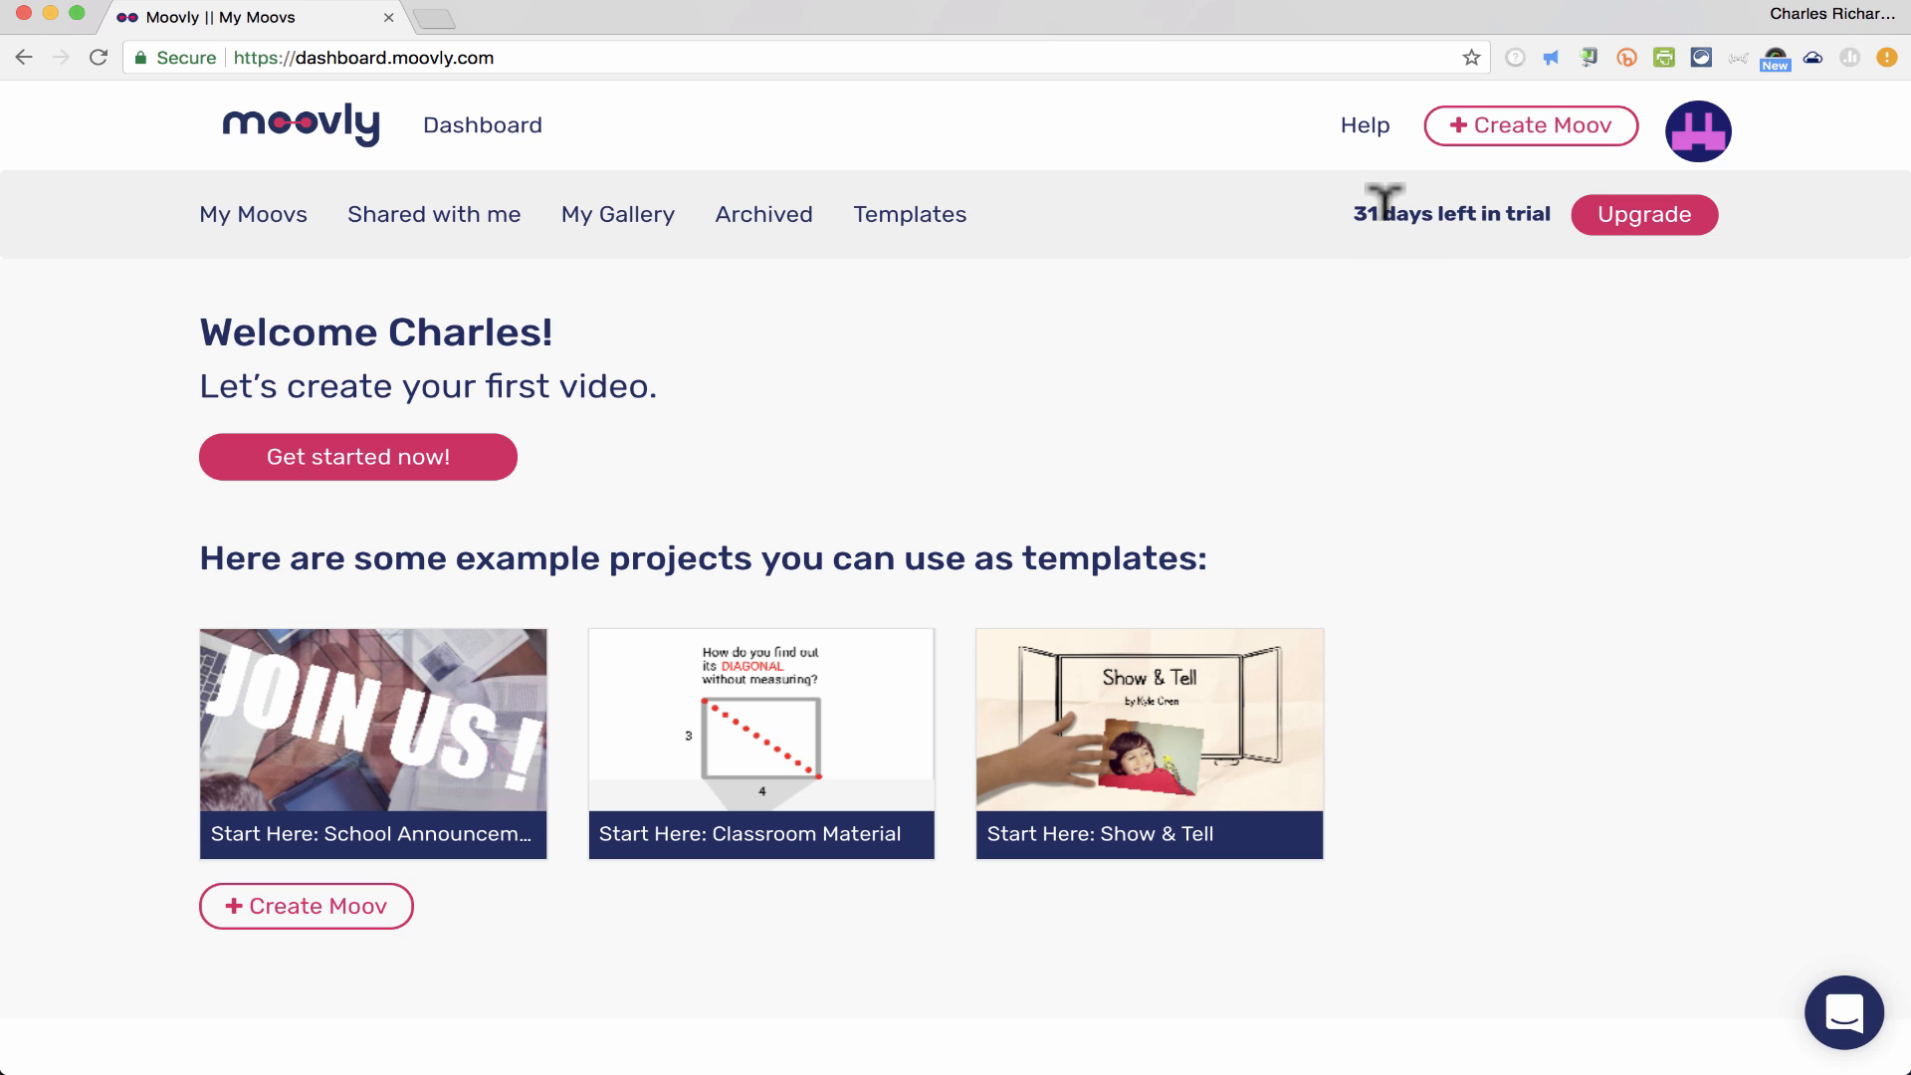
pyautogui.moveTo(1550, 266)
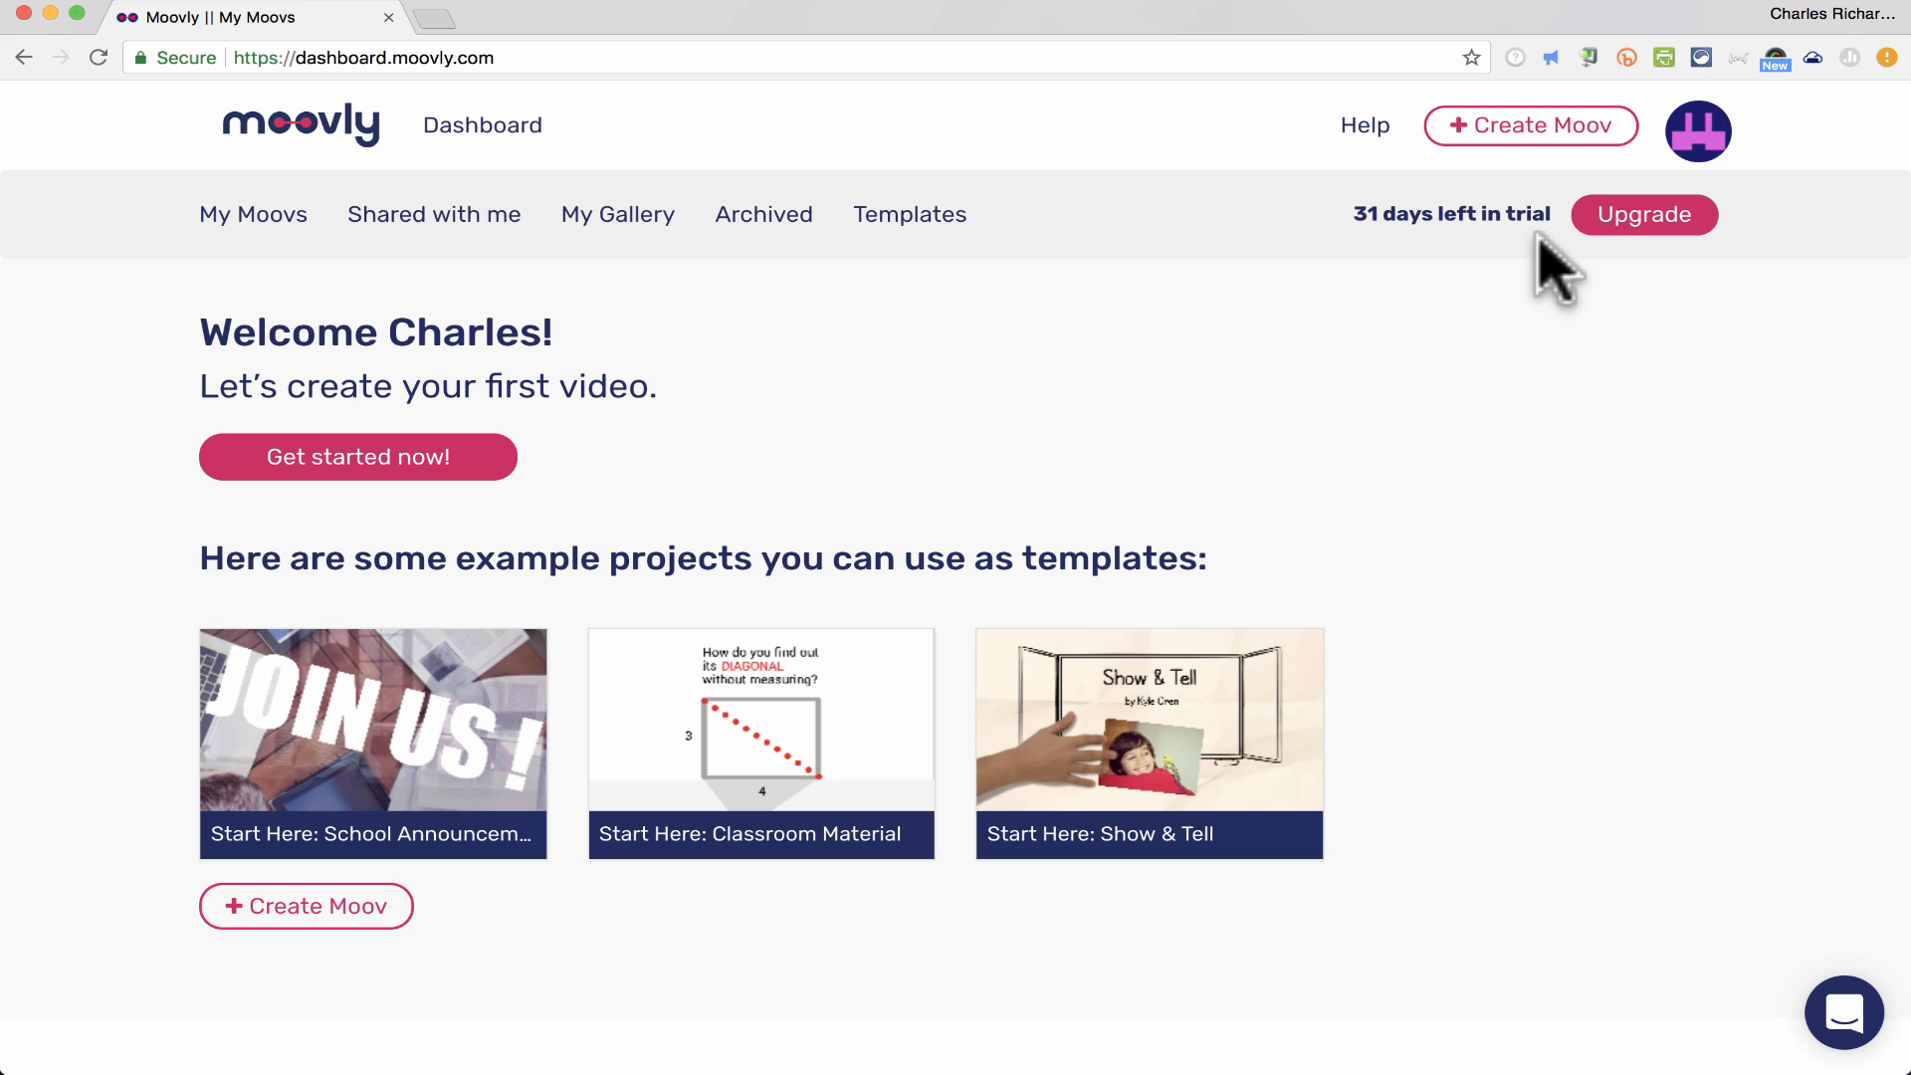
pyautogui.moveTo(405, 485)
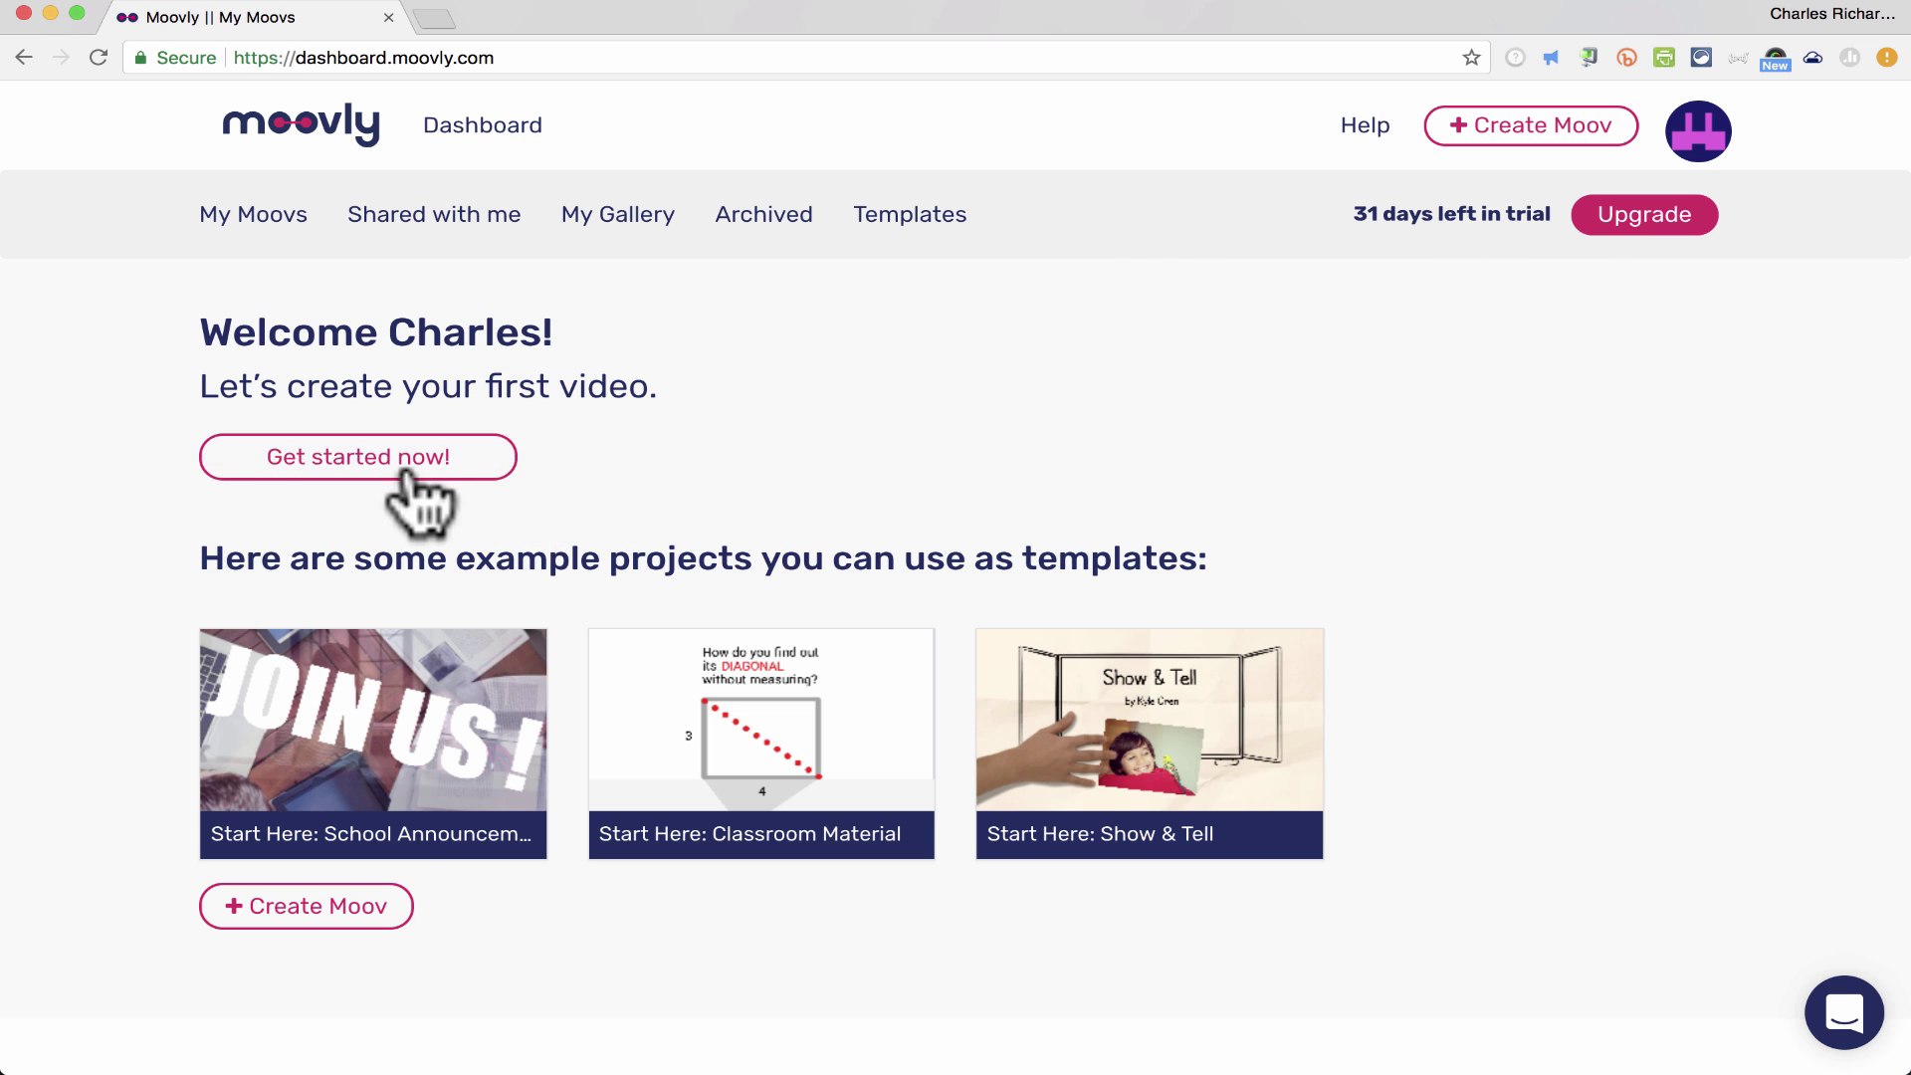
# - Start a blank project, dismiss the welcome video, tour and Help menu, and select Clip 1
pyautogui.click(358, 457)
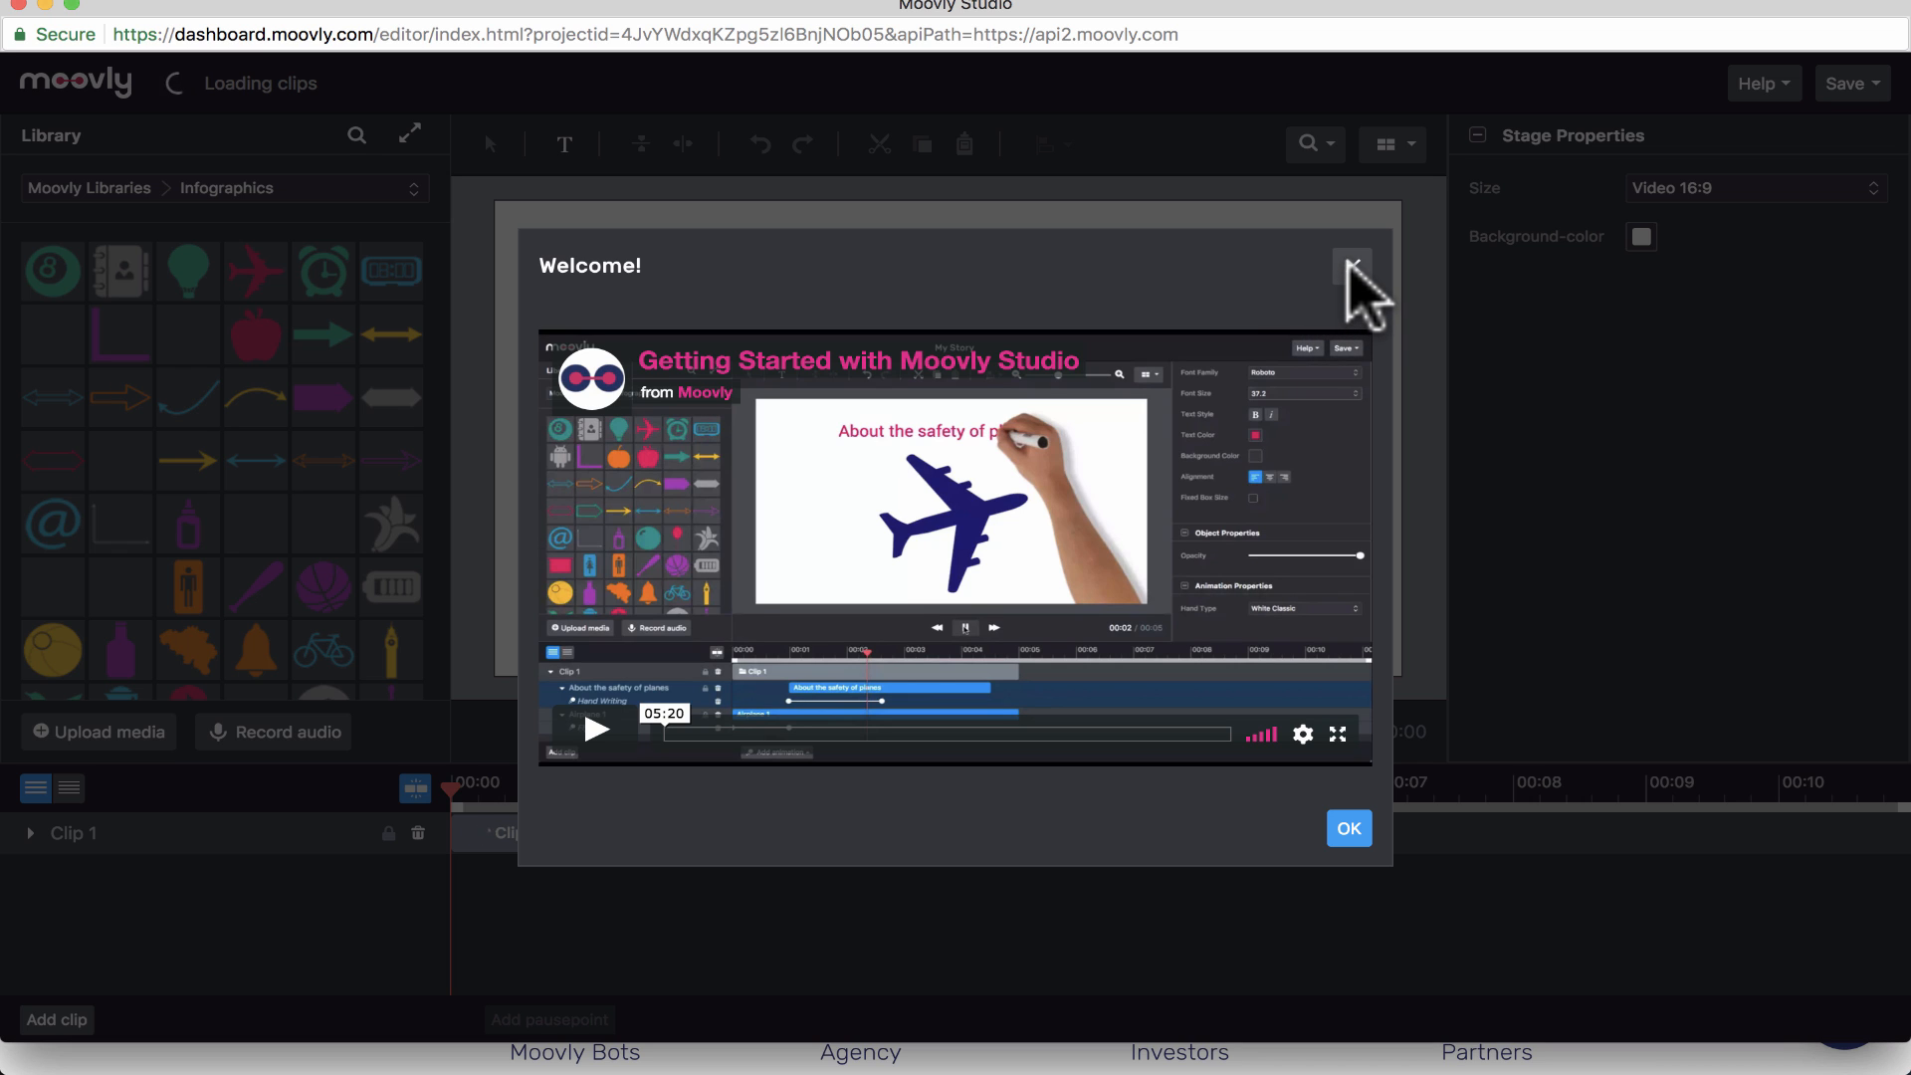
pyautogui.click(1352, 266)
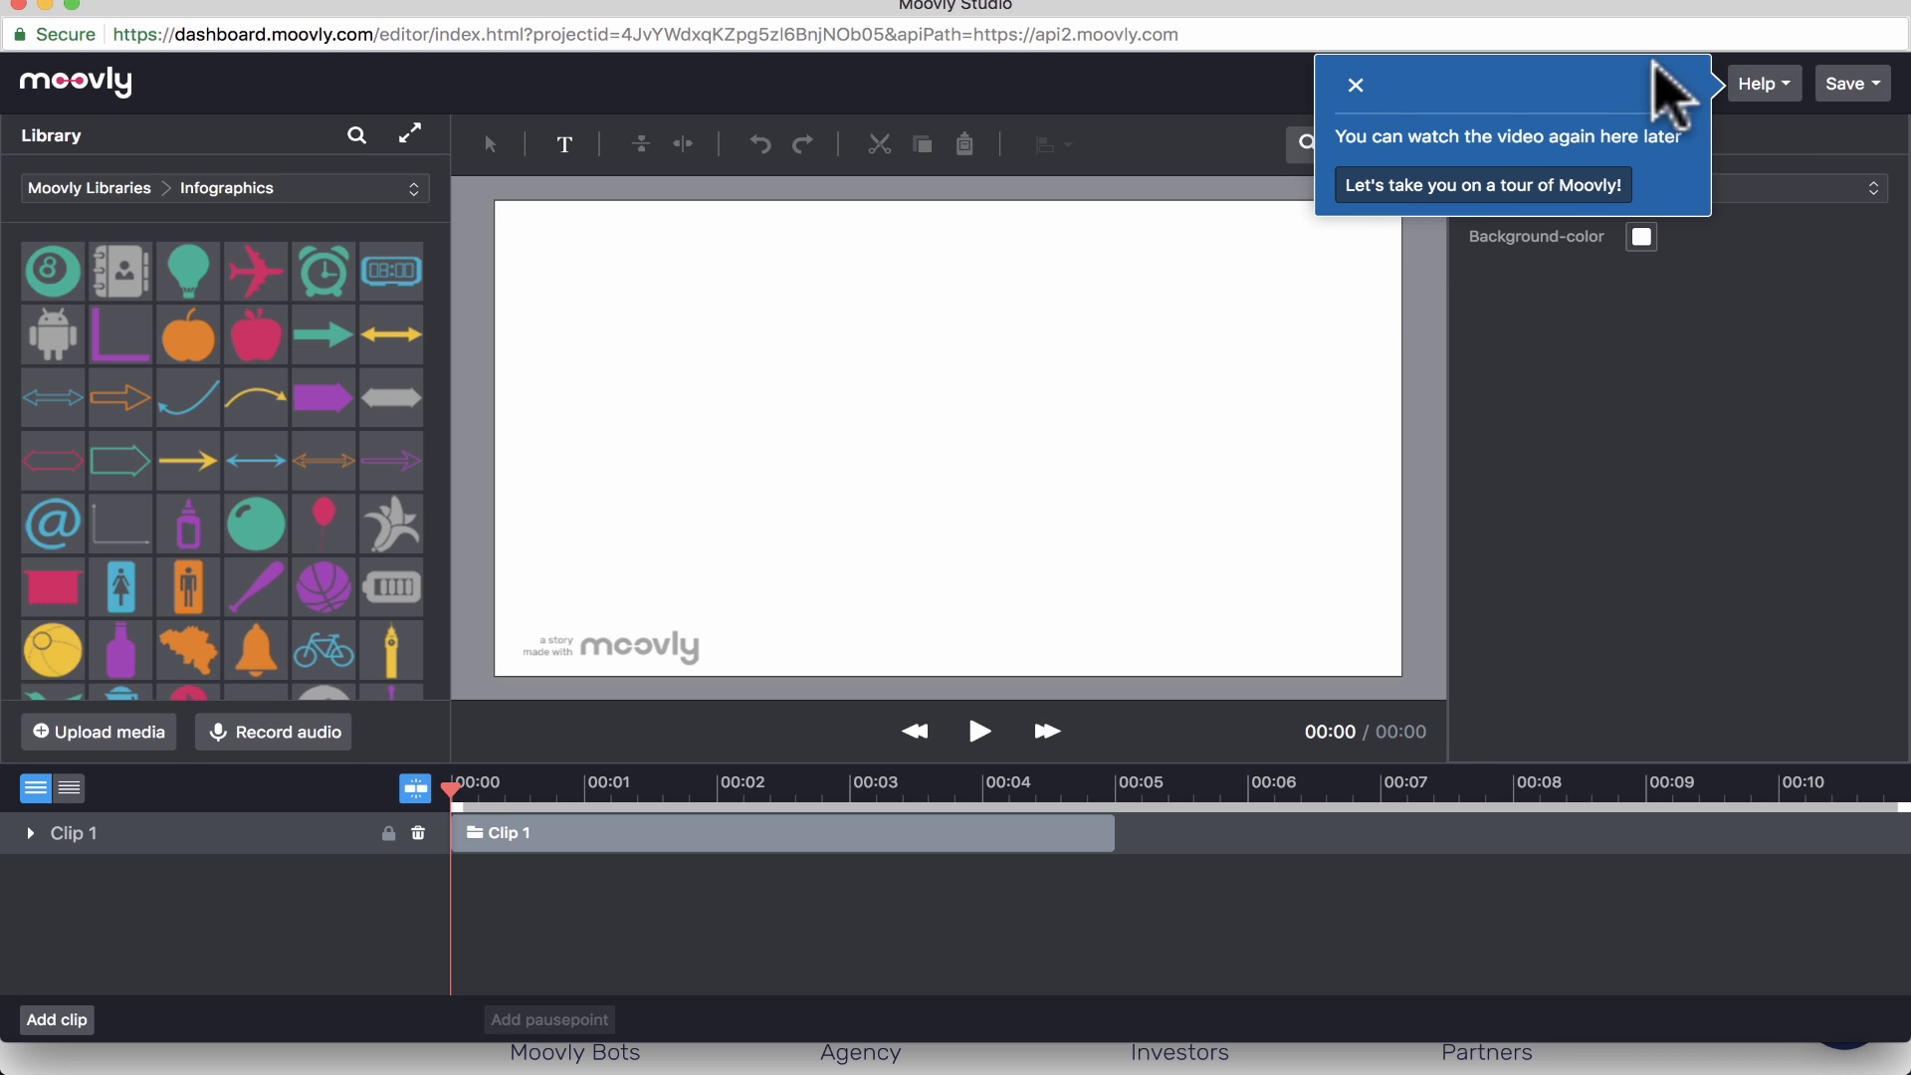
pyautogui.click(1357, 84)
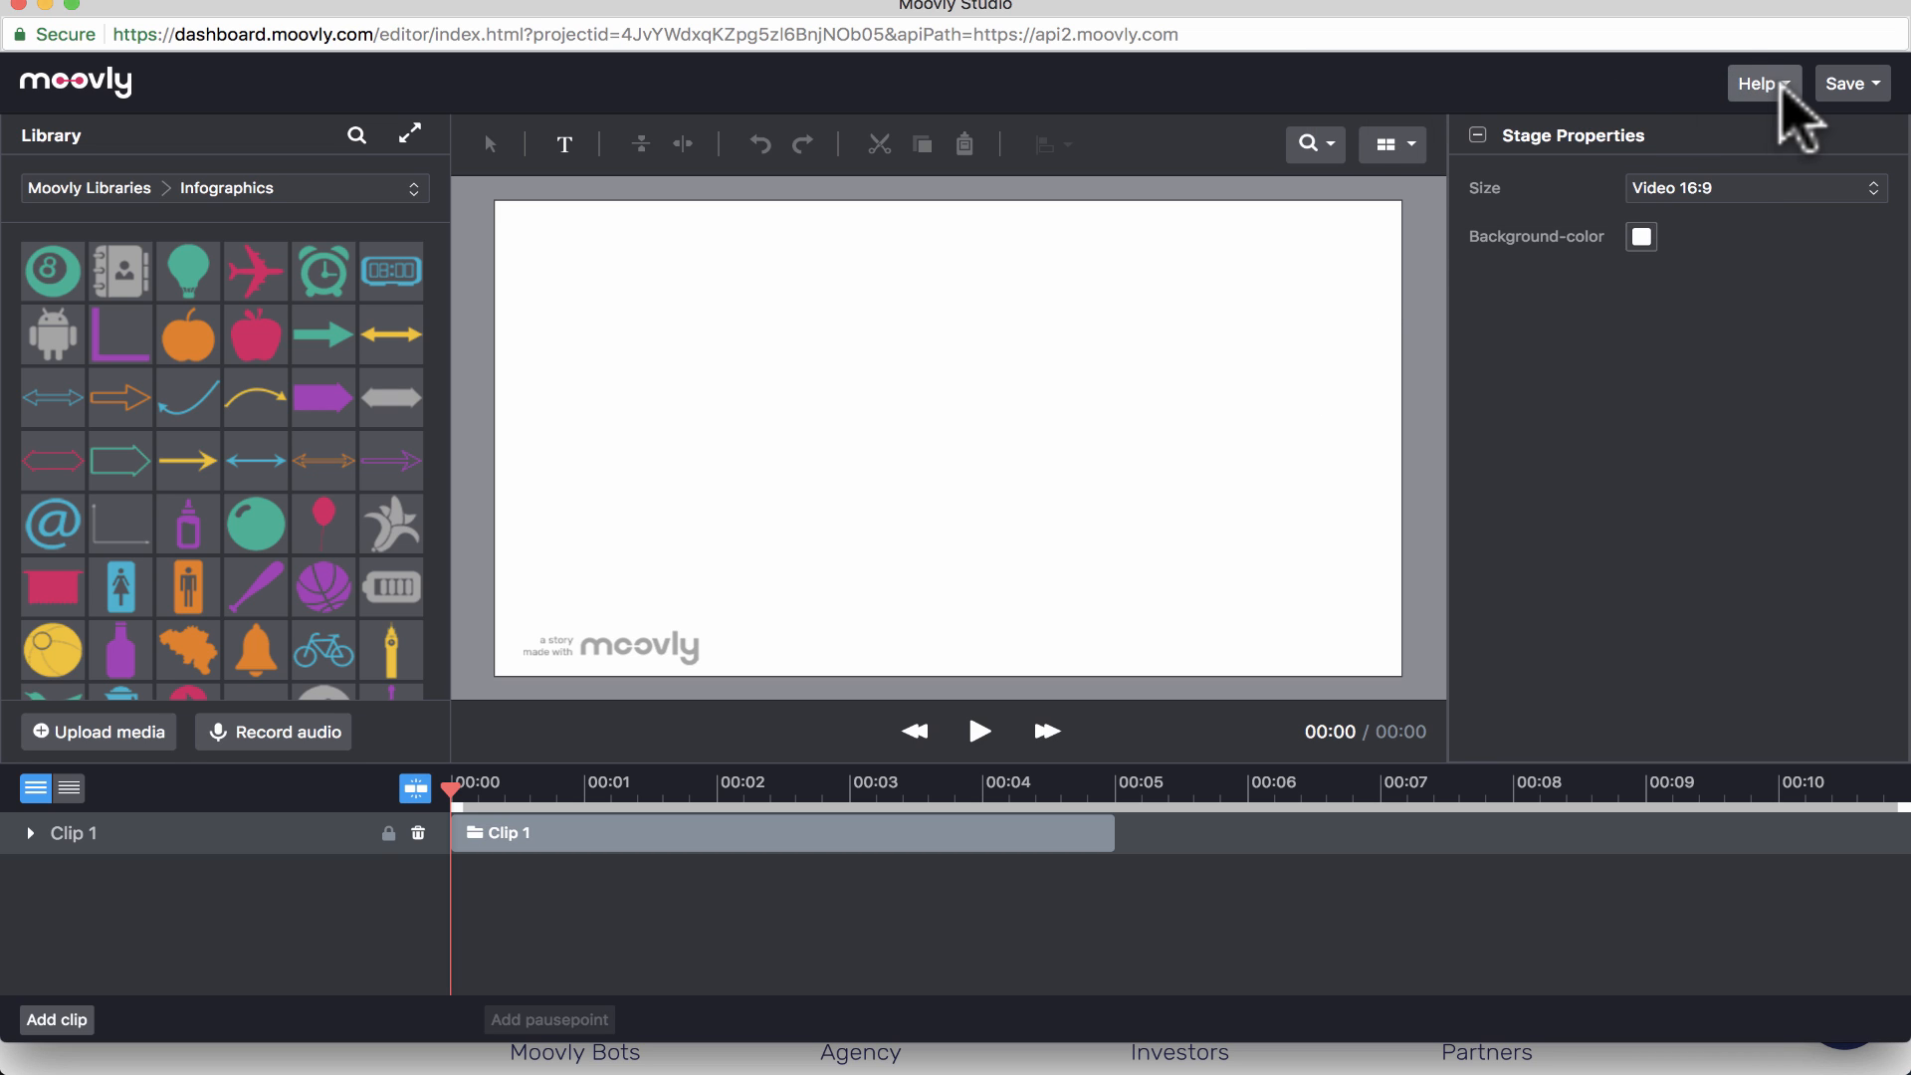
pyautogui.click(1760, 83)
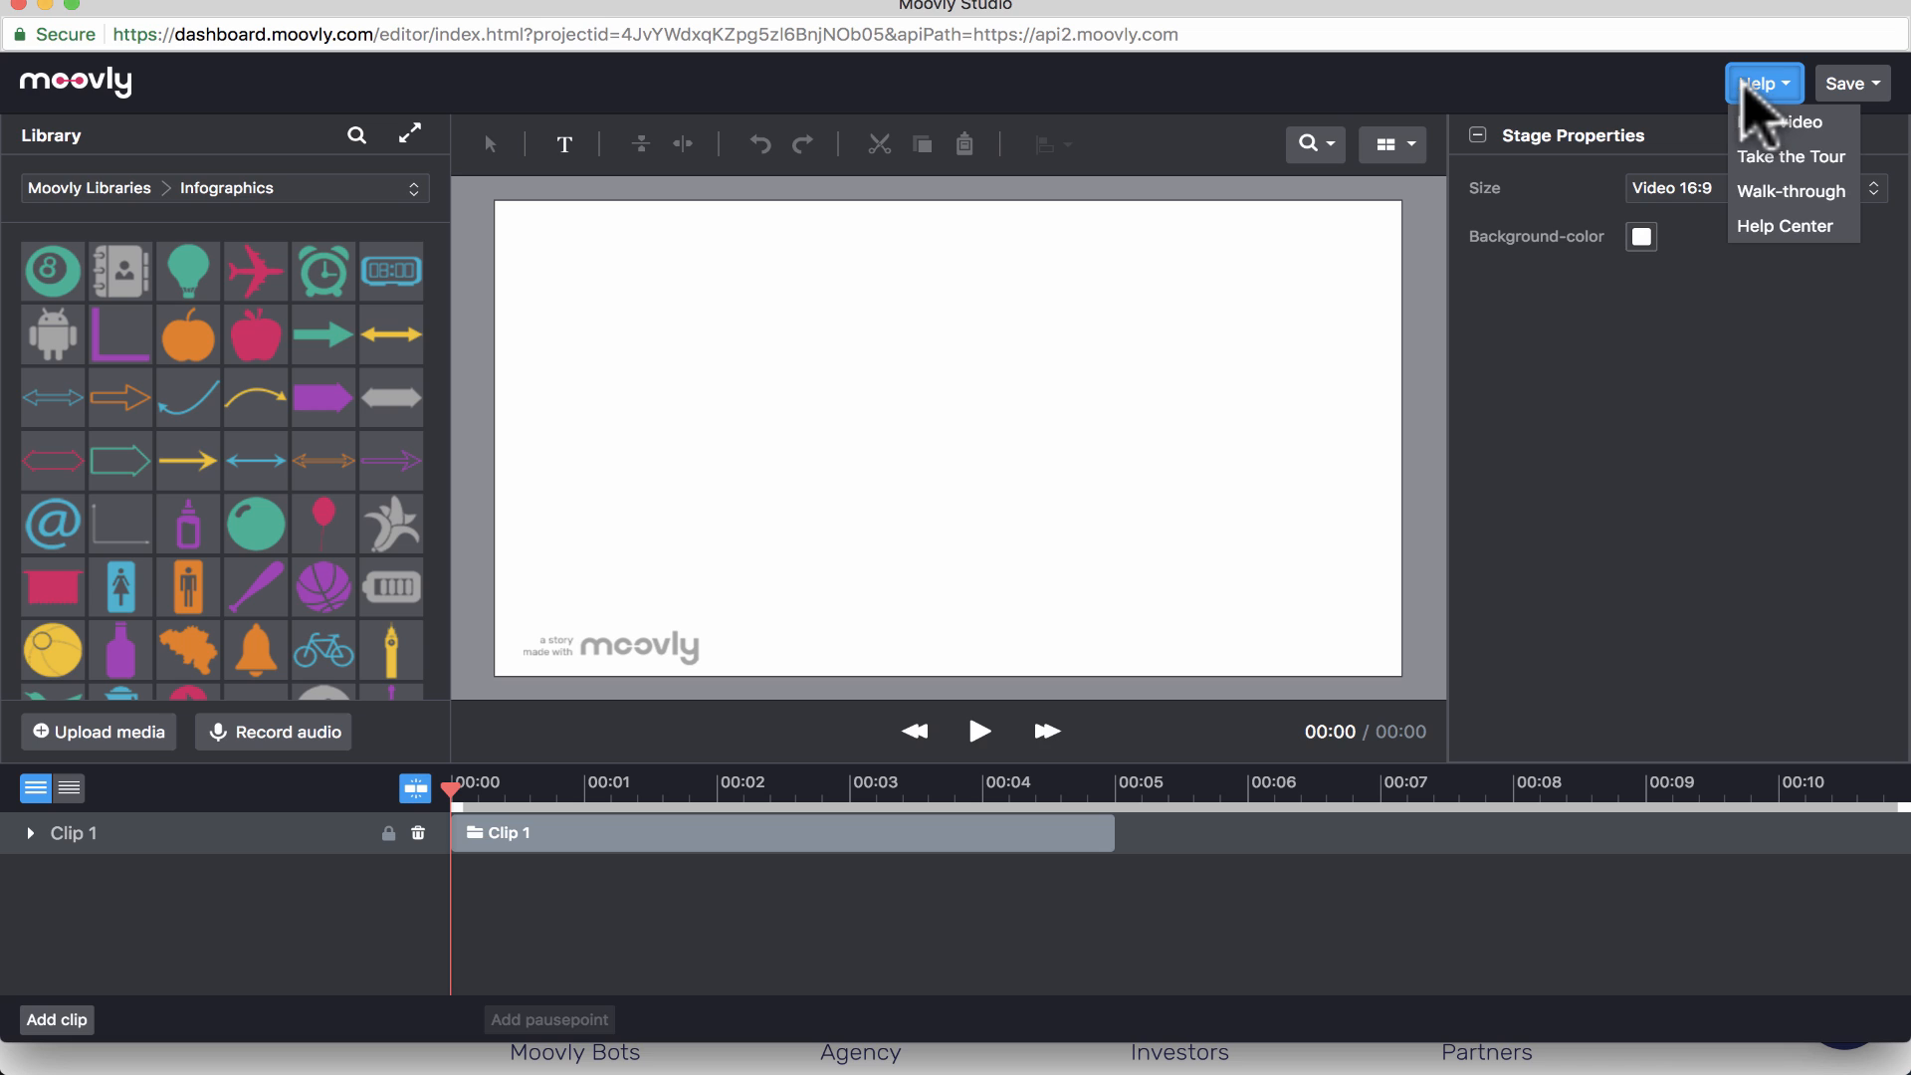
pyautogui.click(714, 249)
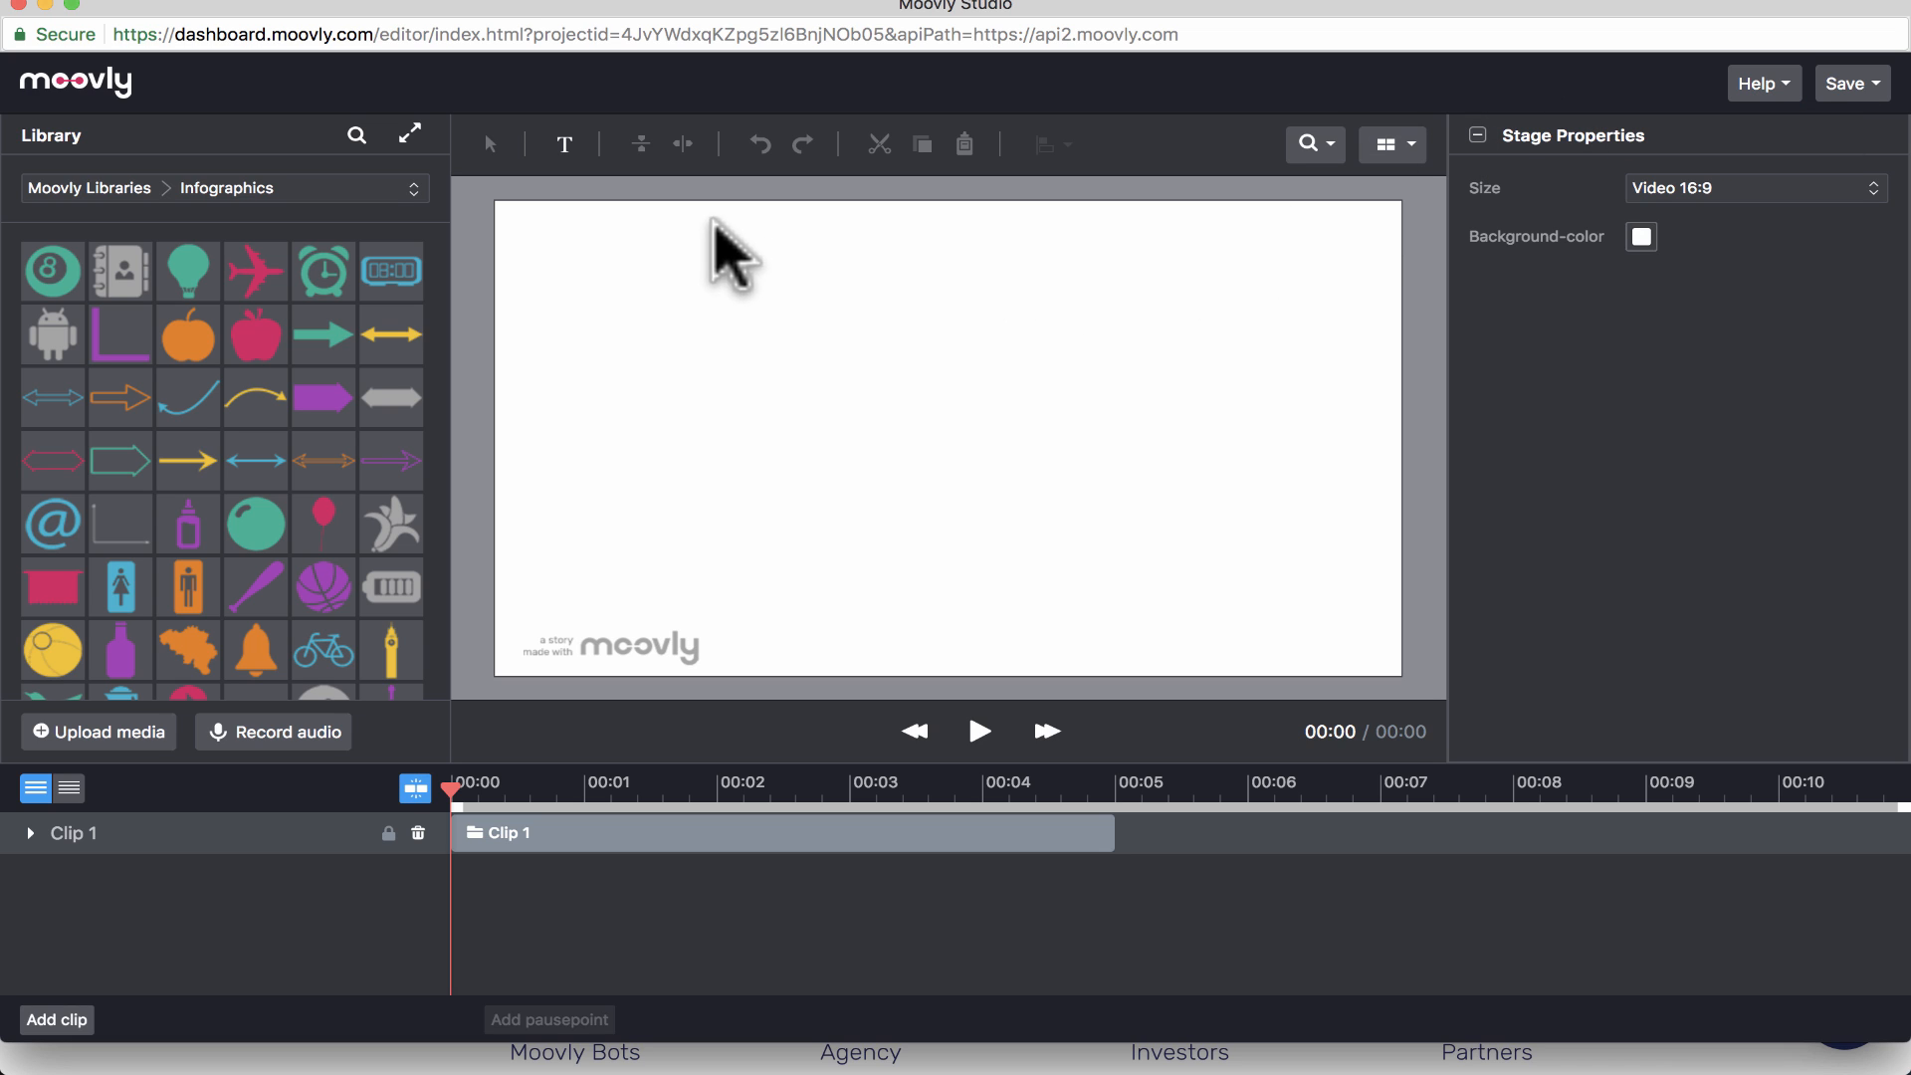
pyautogui.moveTo(486, 645)
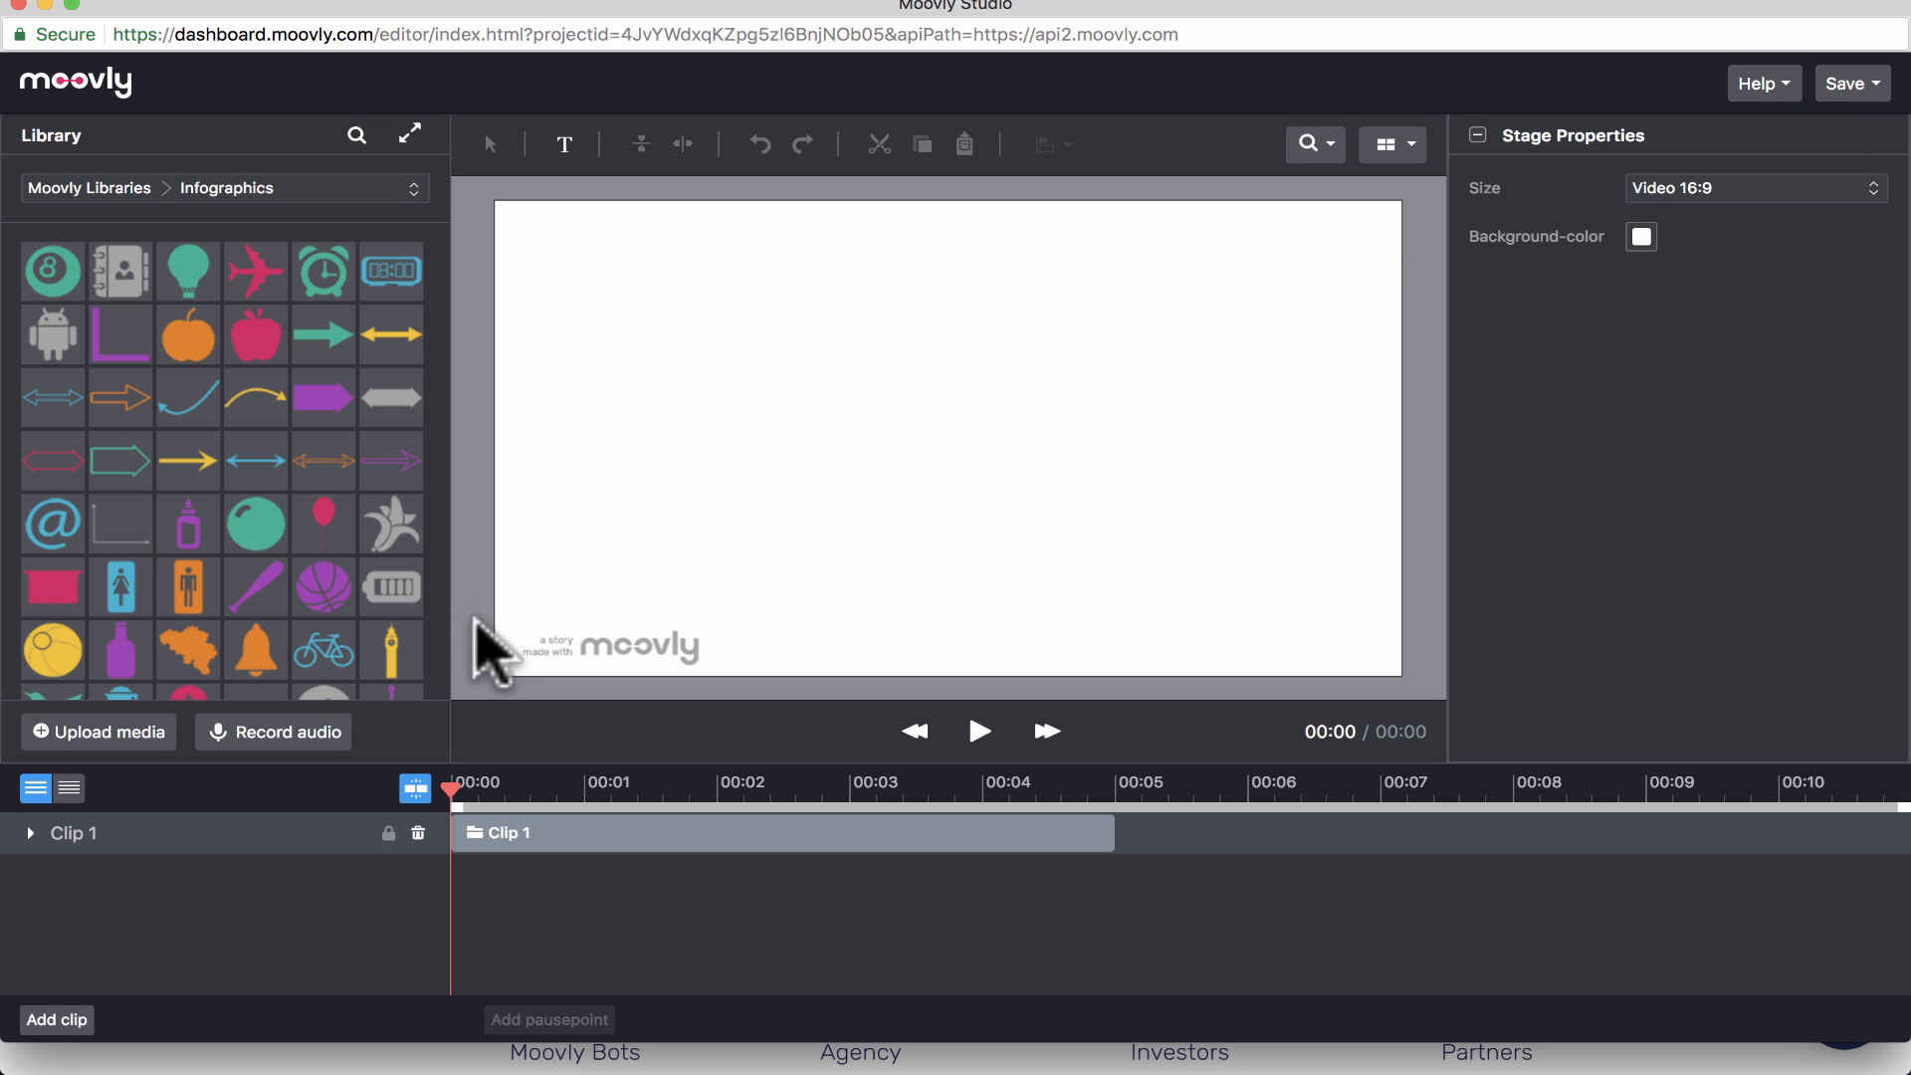
pyautogui.moveTo(574, 890)
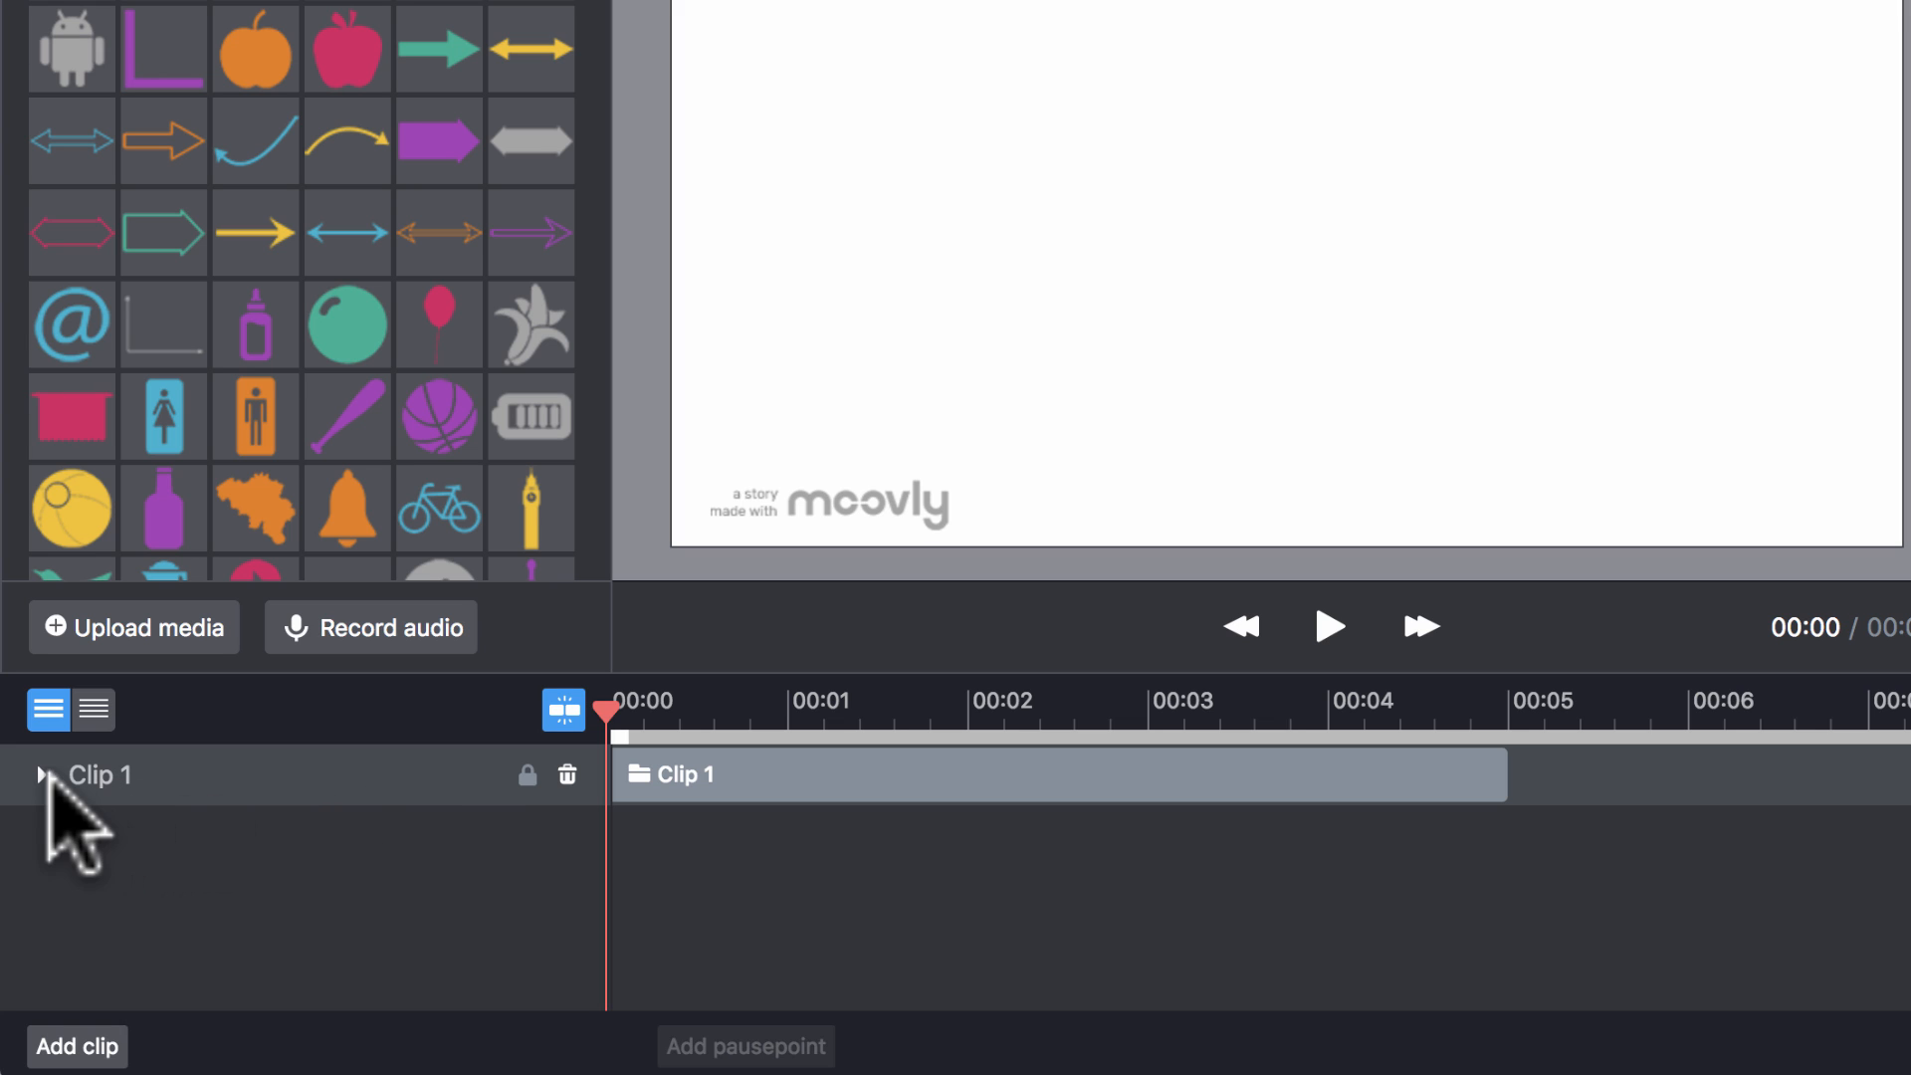
pyautogui.click(43, 775)
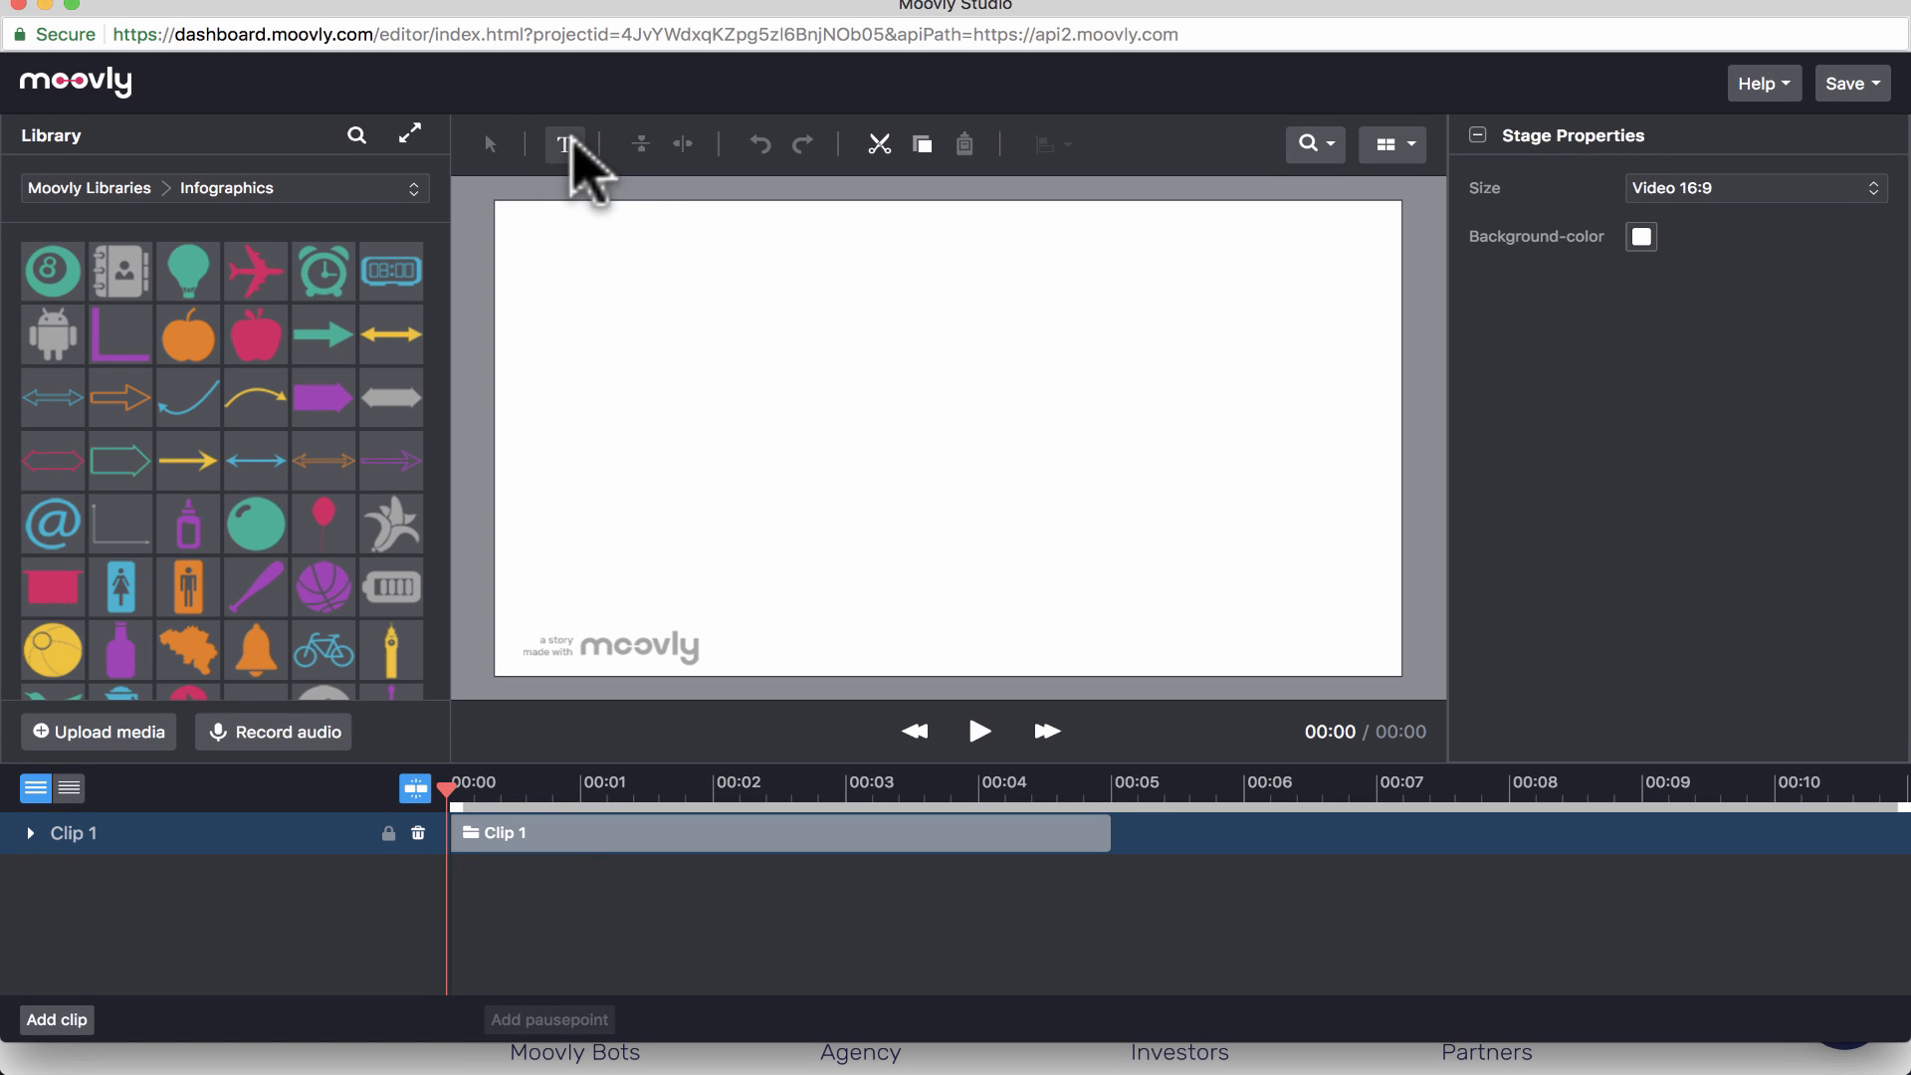
# - Add a text box reading 'Bienvenidos a Español' and centre the enlarged title on the stage
pyautogui.click(565, 145)
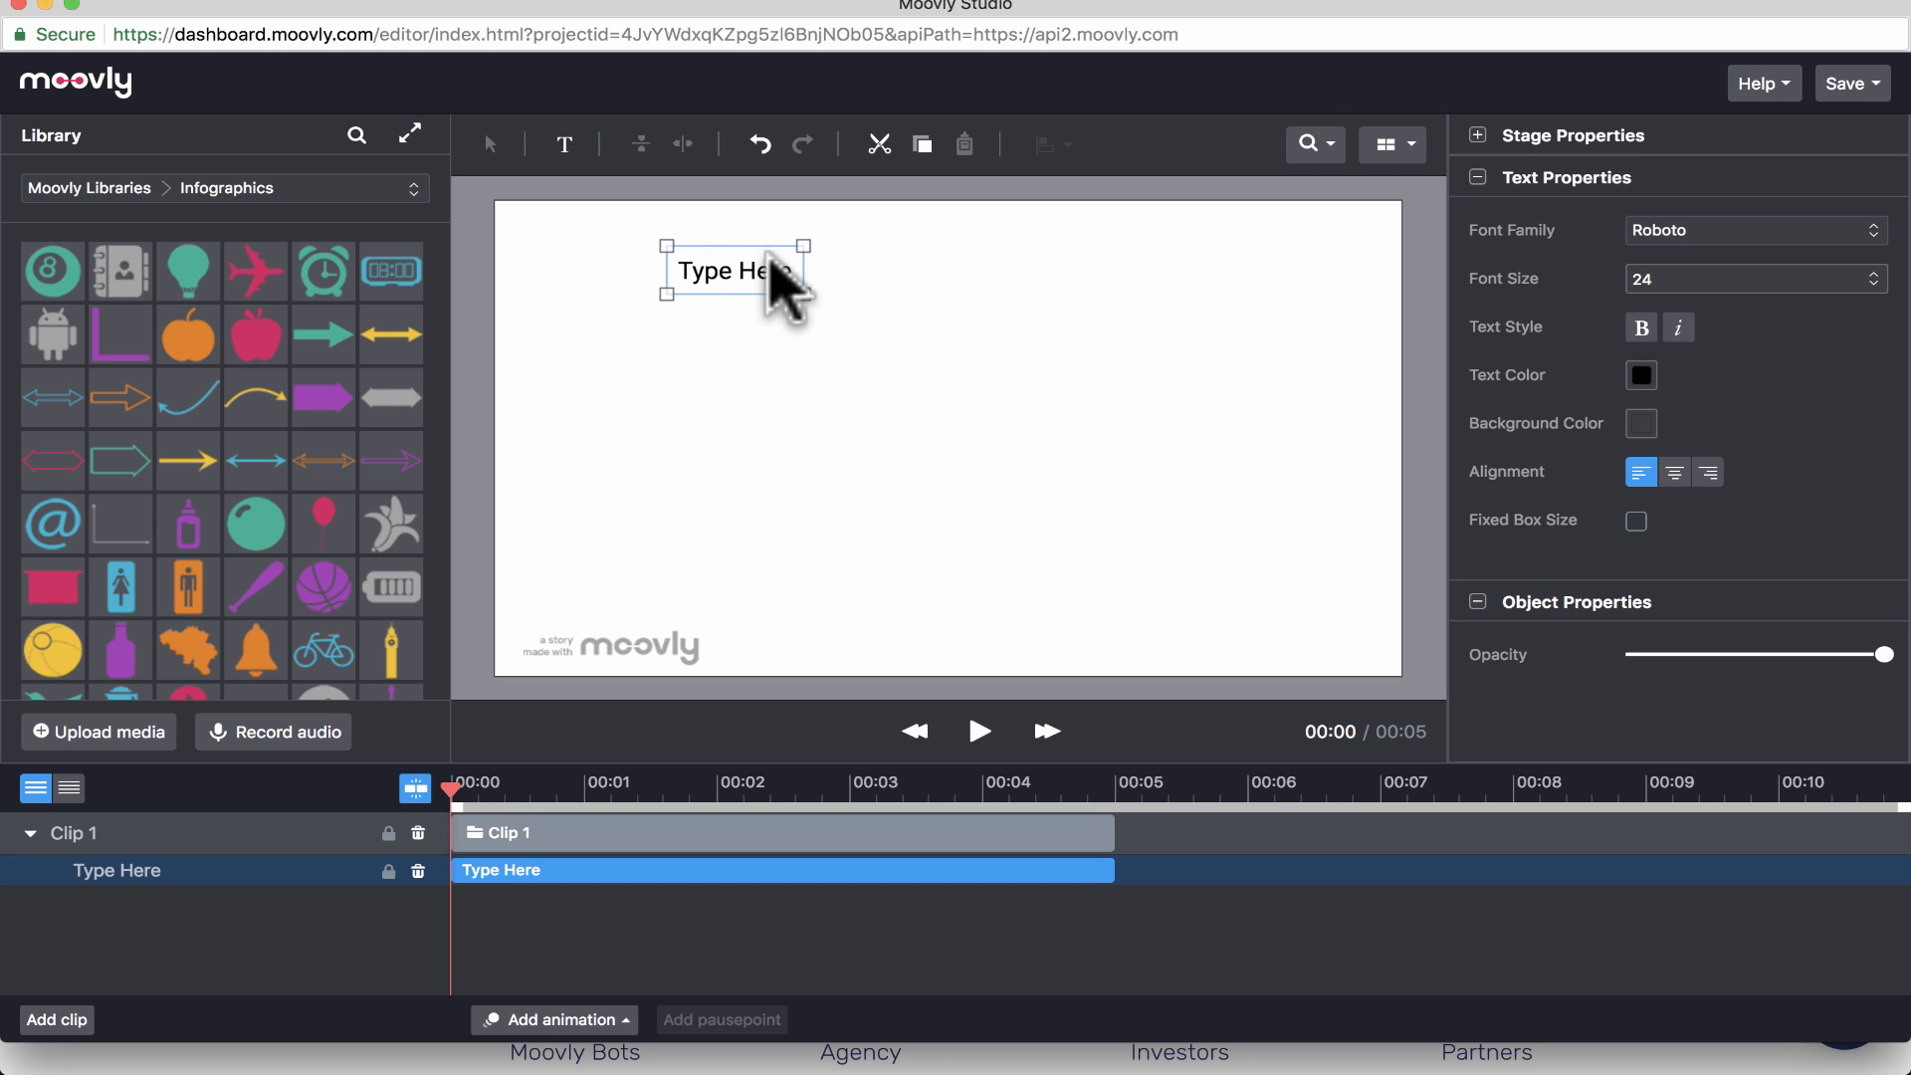
pyautogui.doubleClick(735, 272)
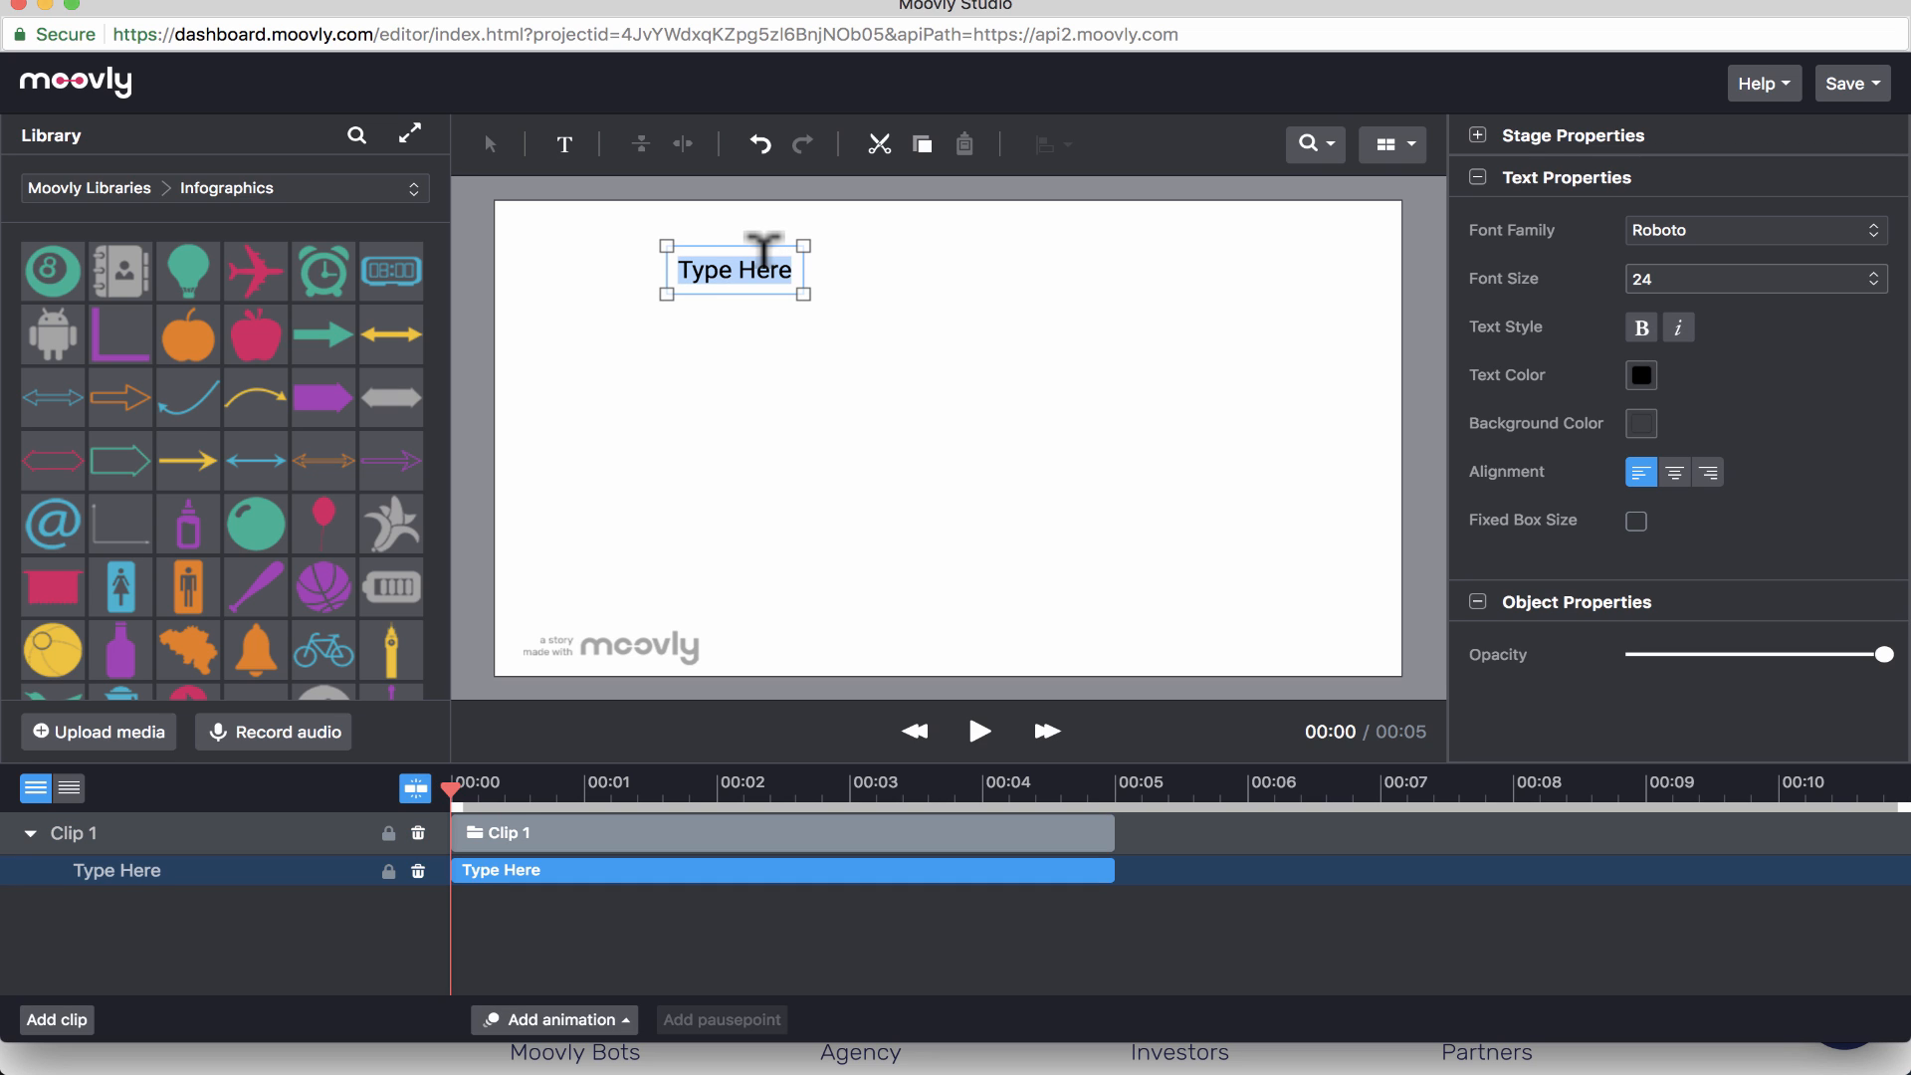
pyautogui.write('Bienvenidos a Espan')
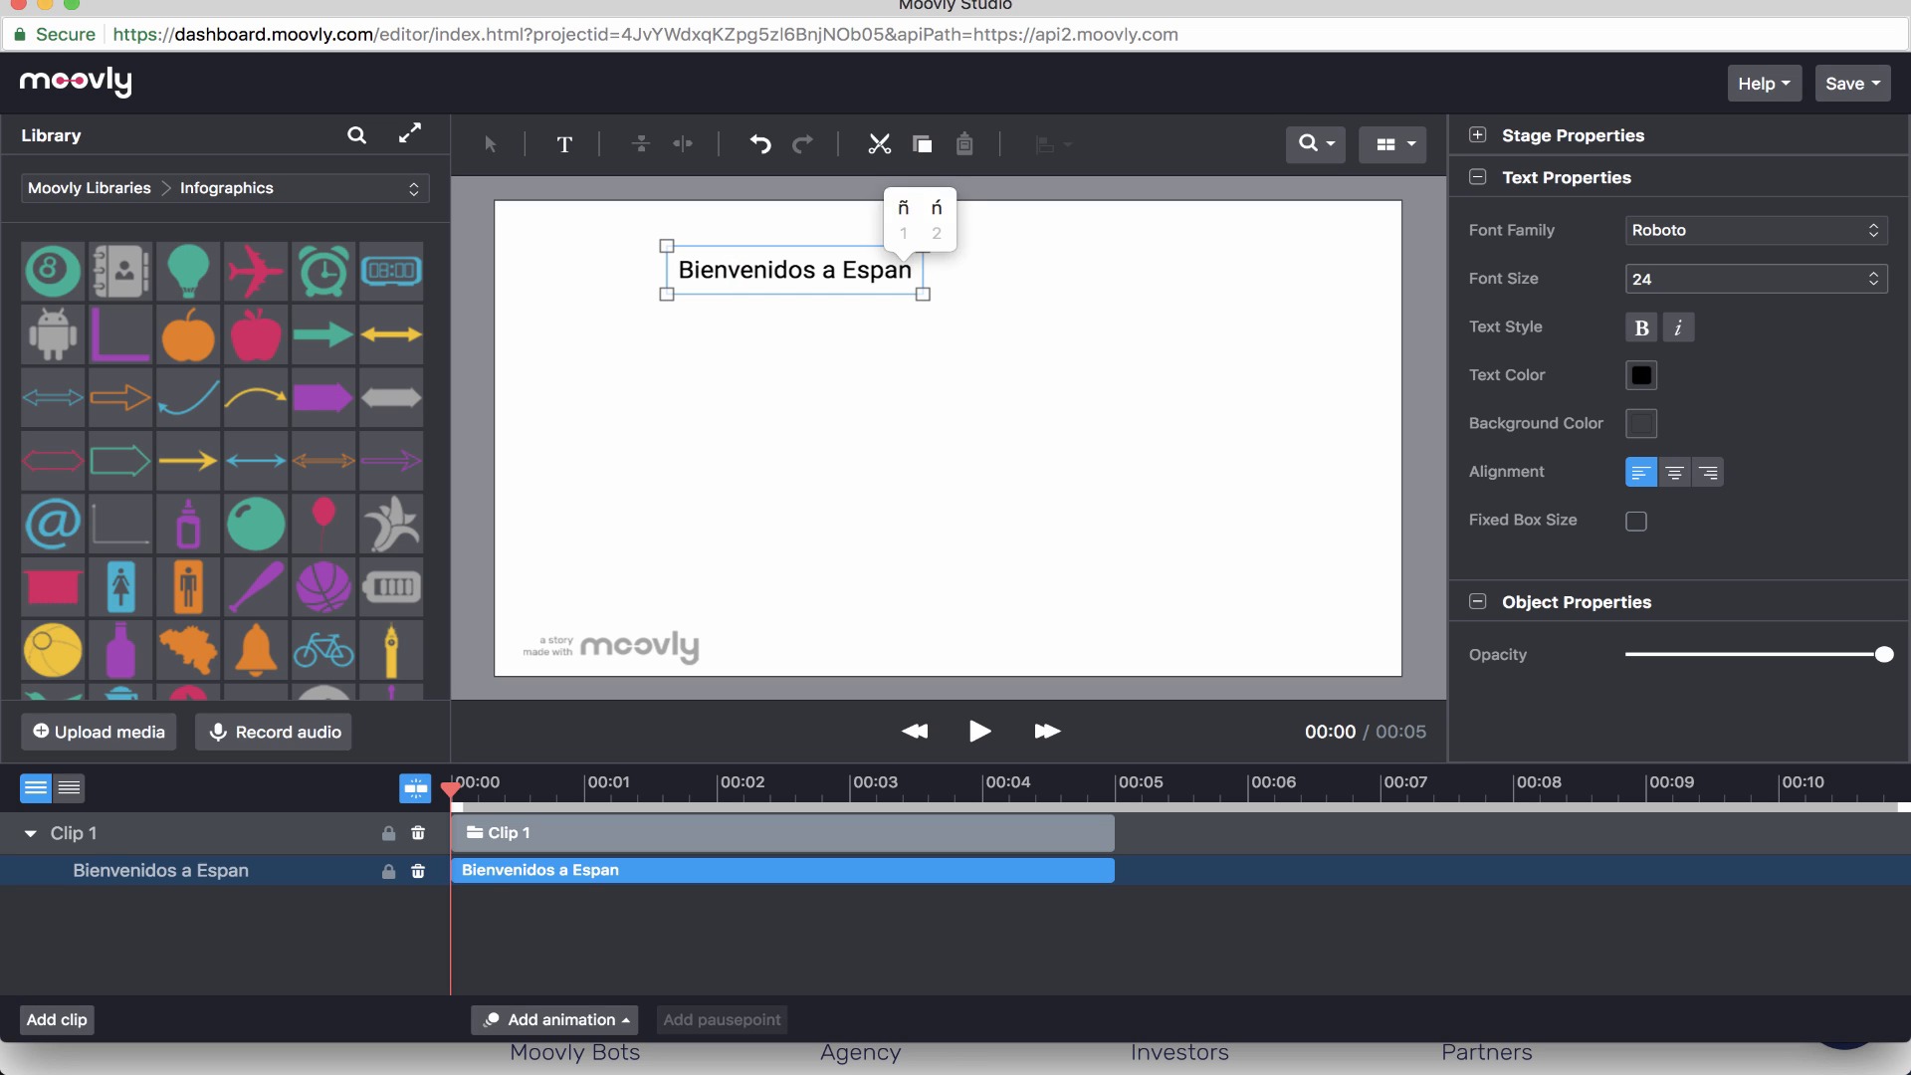
pyautogui.click(901, 209)
pyautogui.write('ñol')
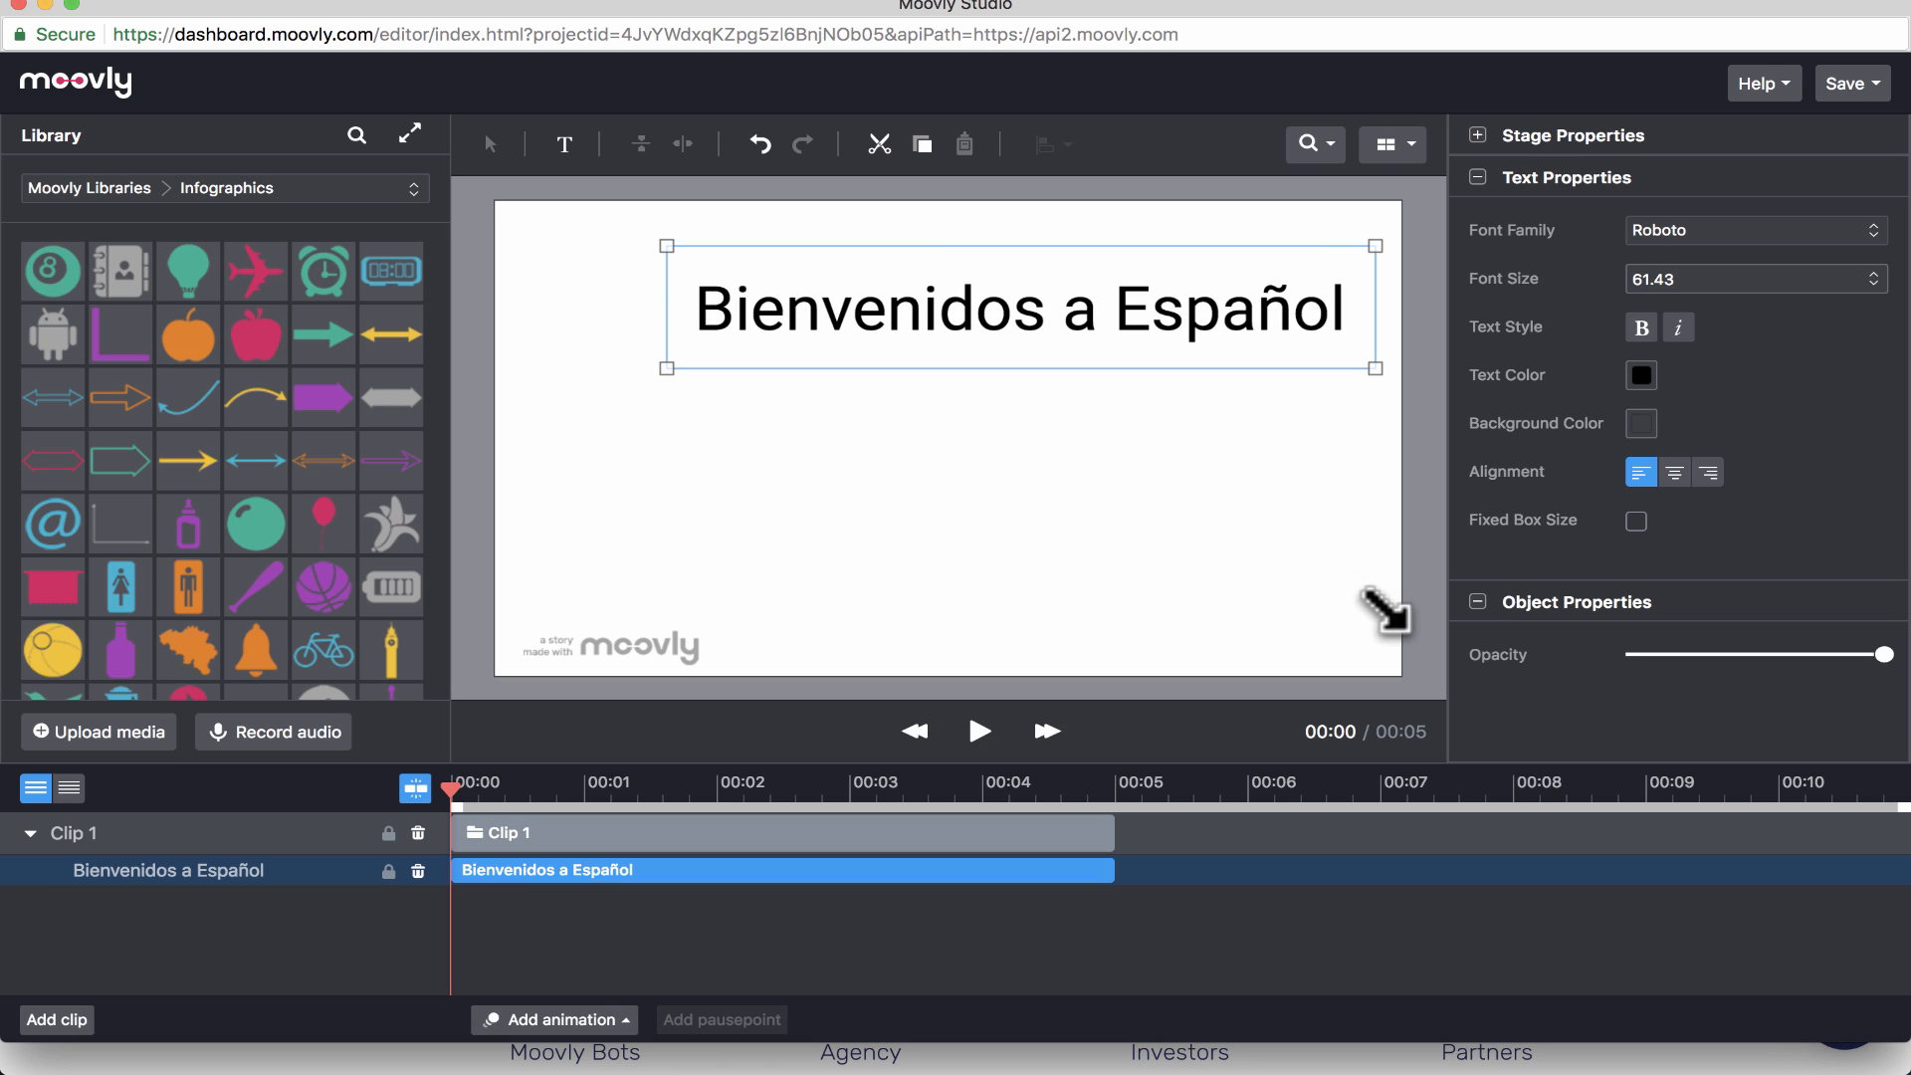
pyautogui.moveTo(1017, 307); pyautogui.dragTo(939, 345)
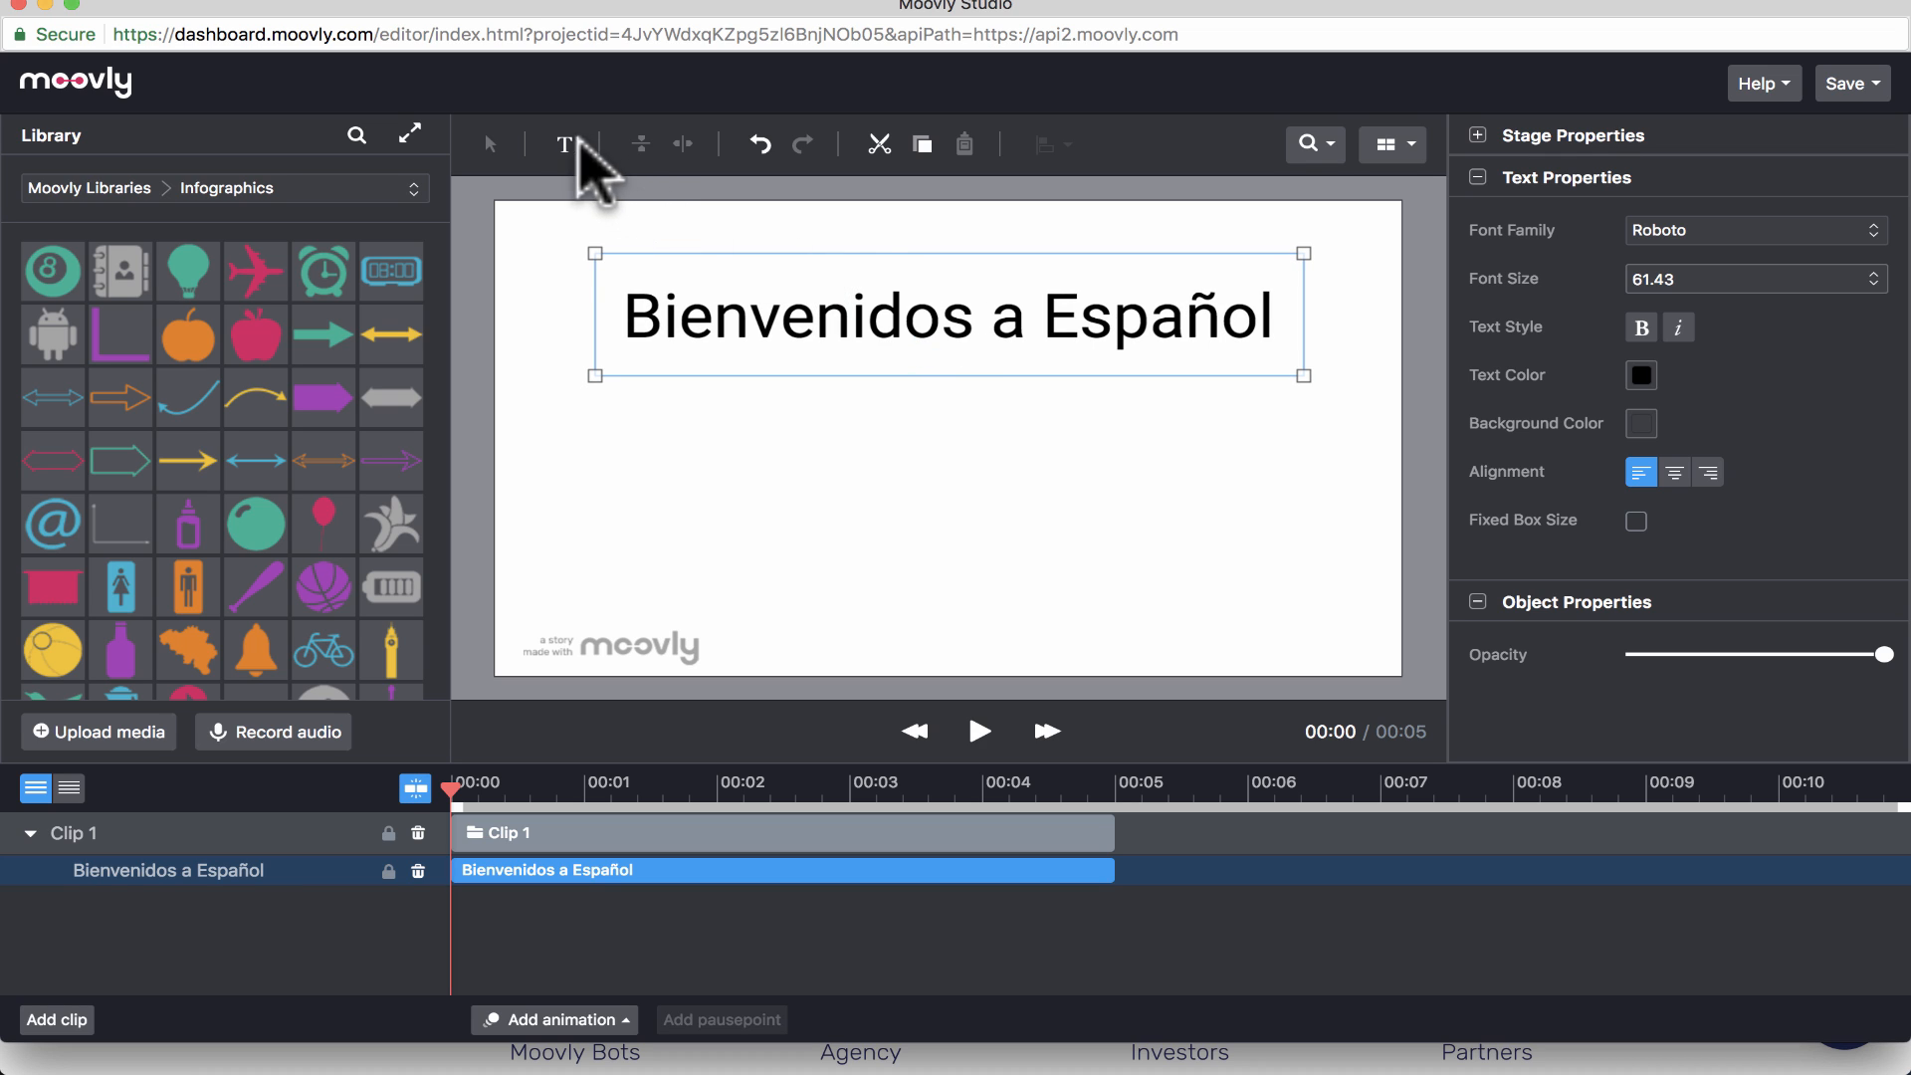
pyautogui.moveTo(789, 343)
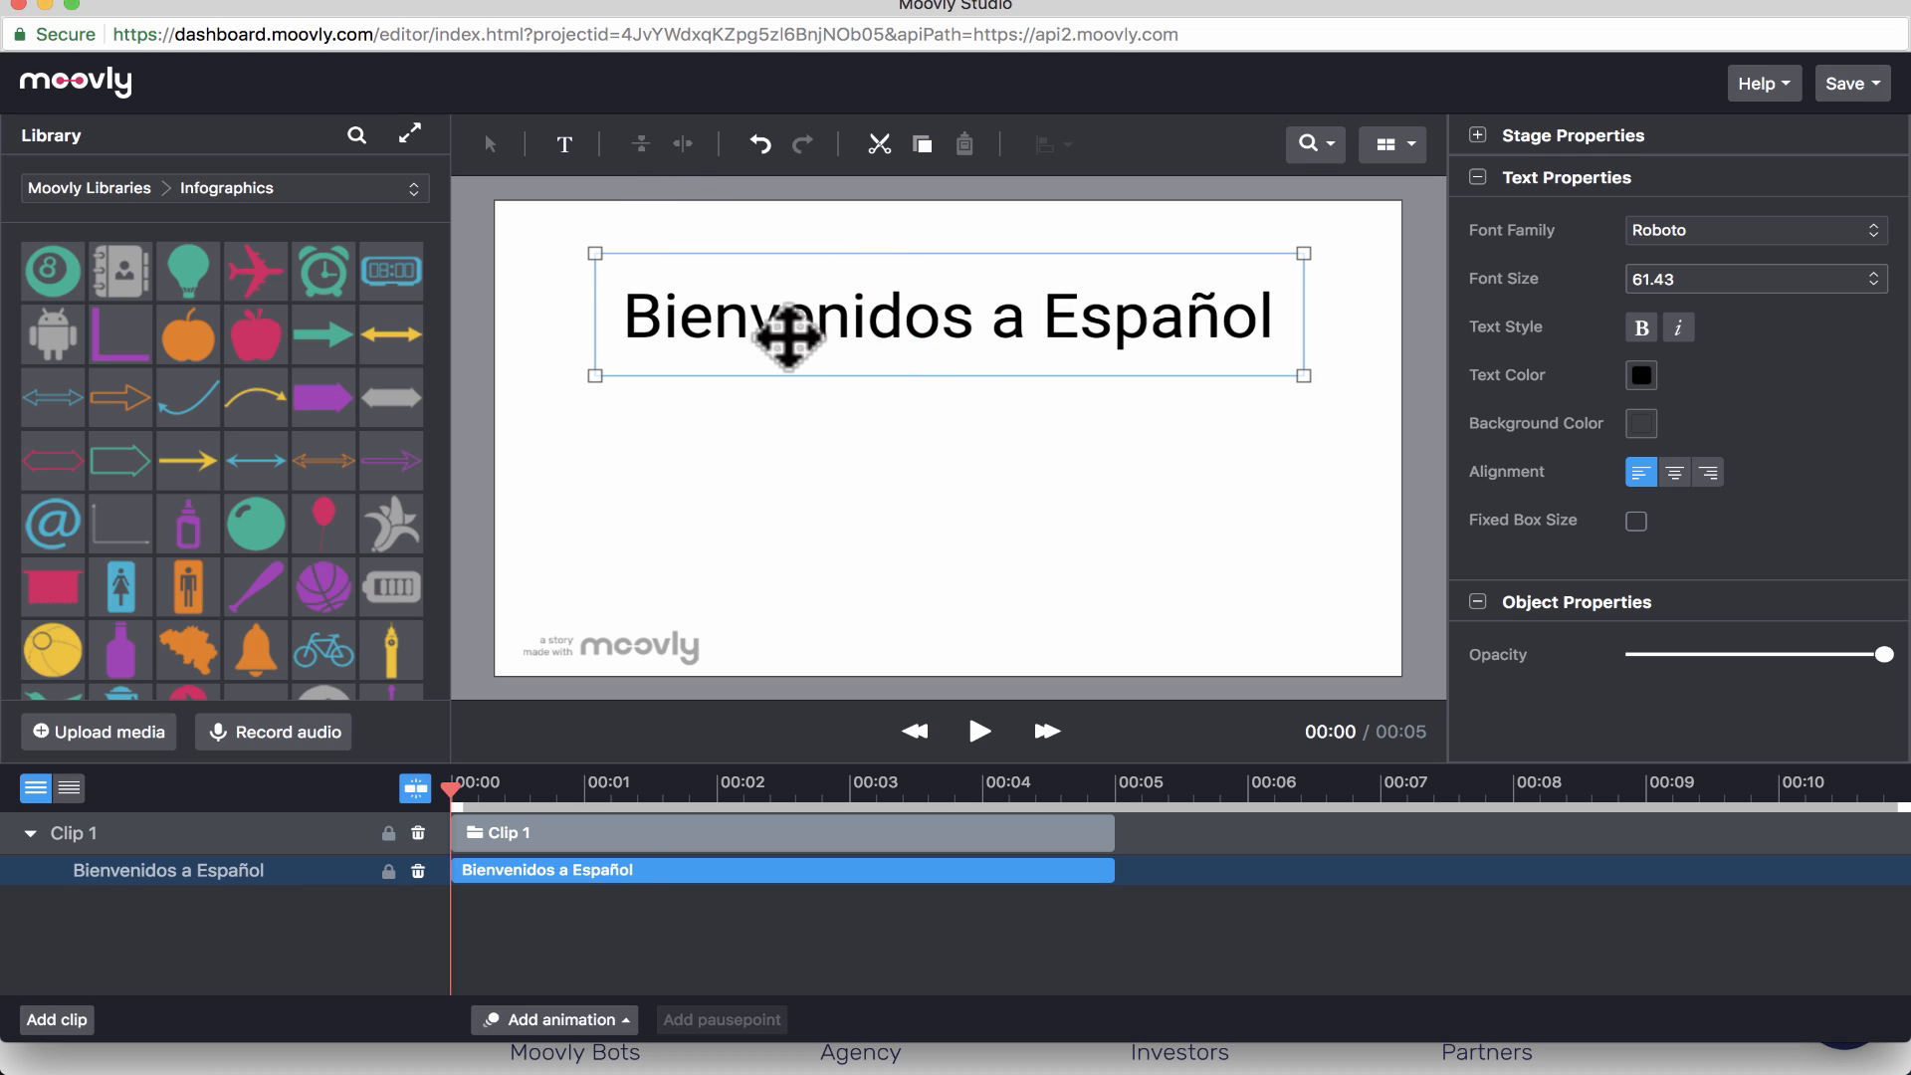
pyautogui.moveTo(686, 912)
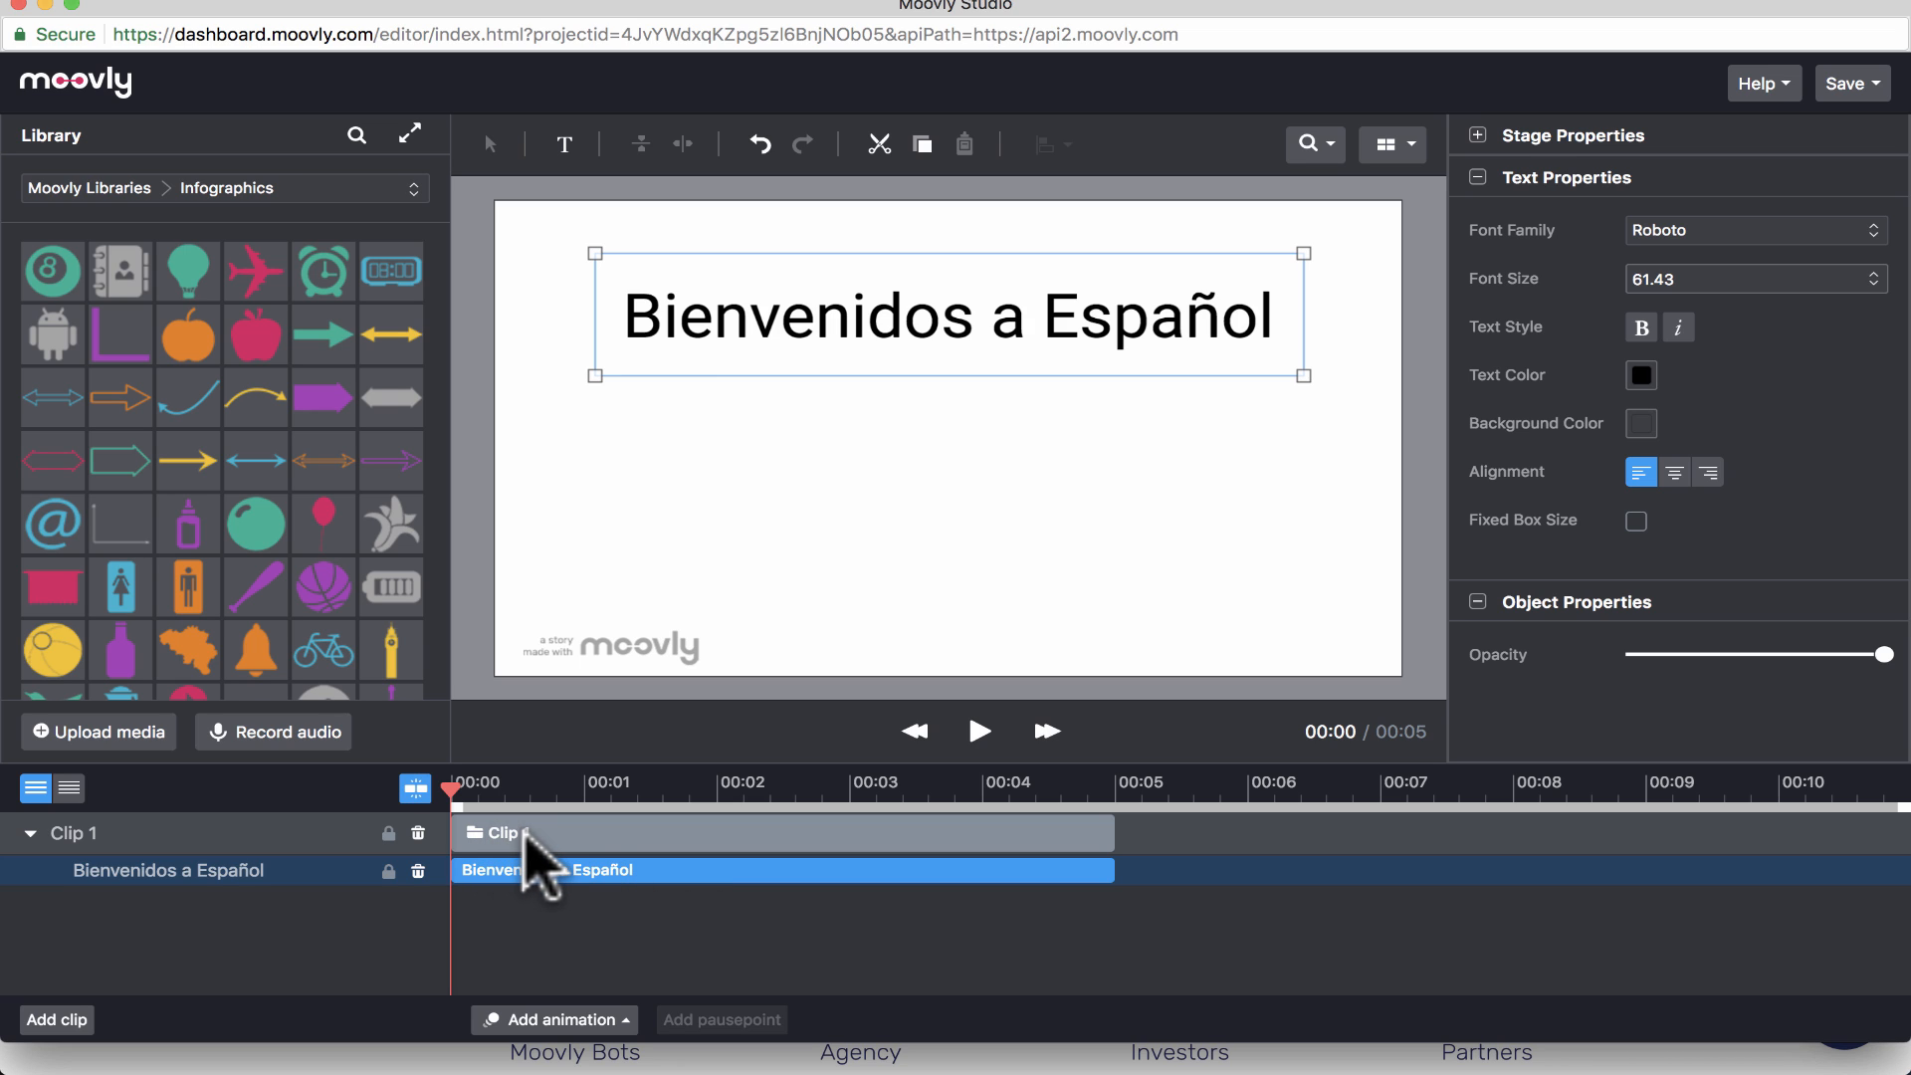
pyautogui.moveTo(508, 902)
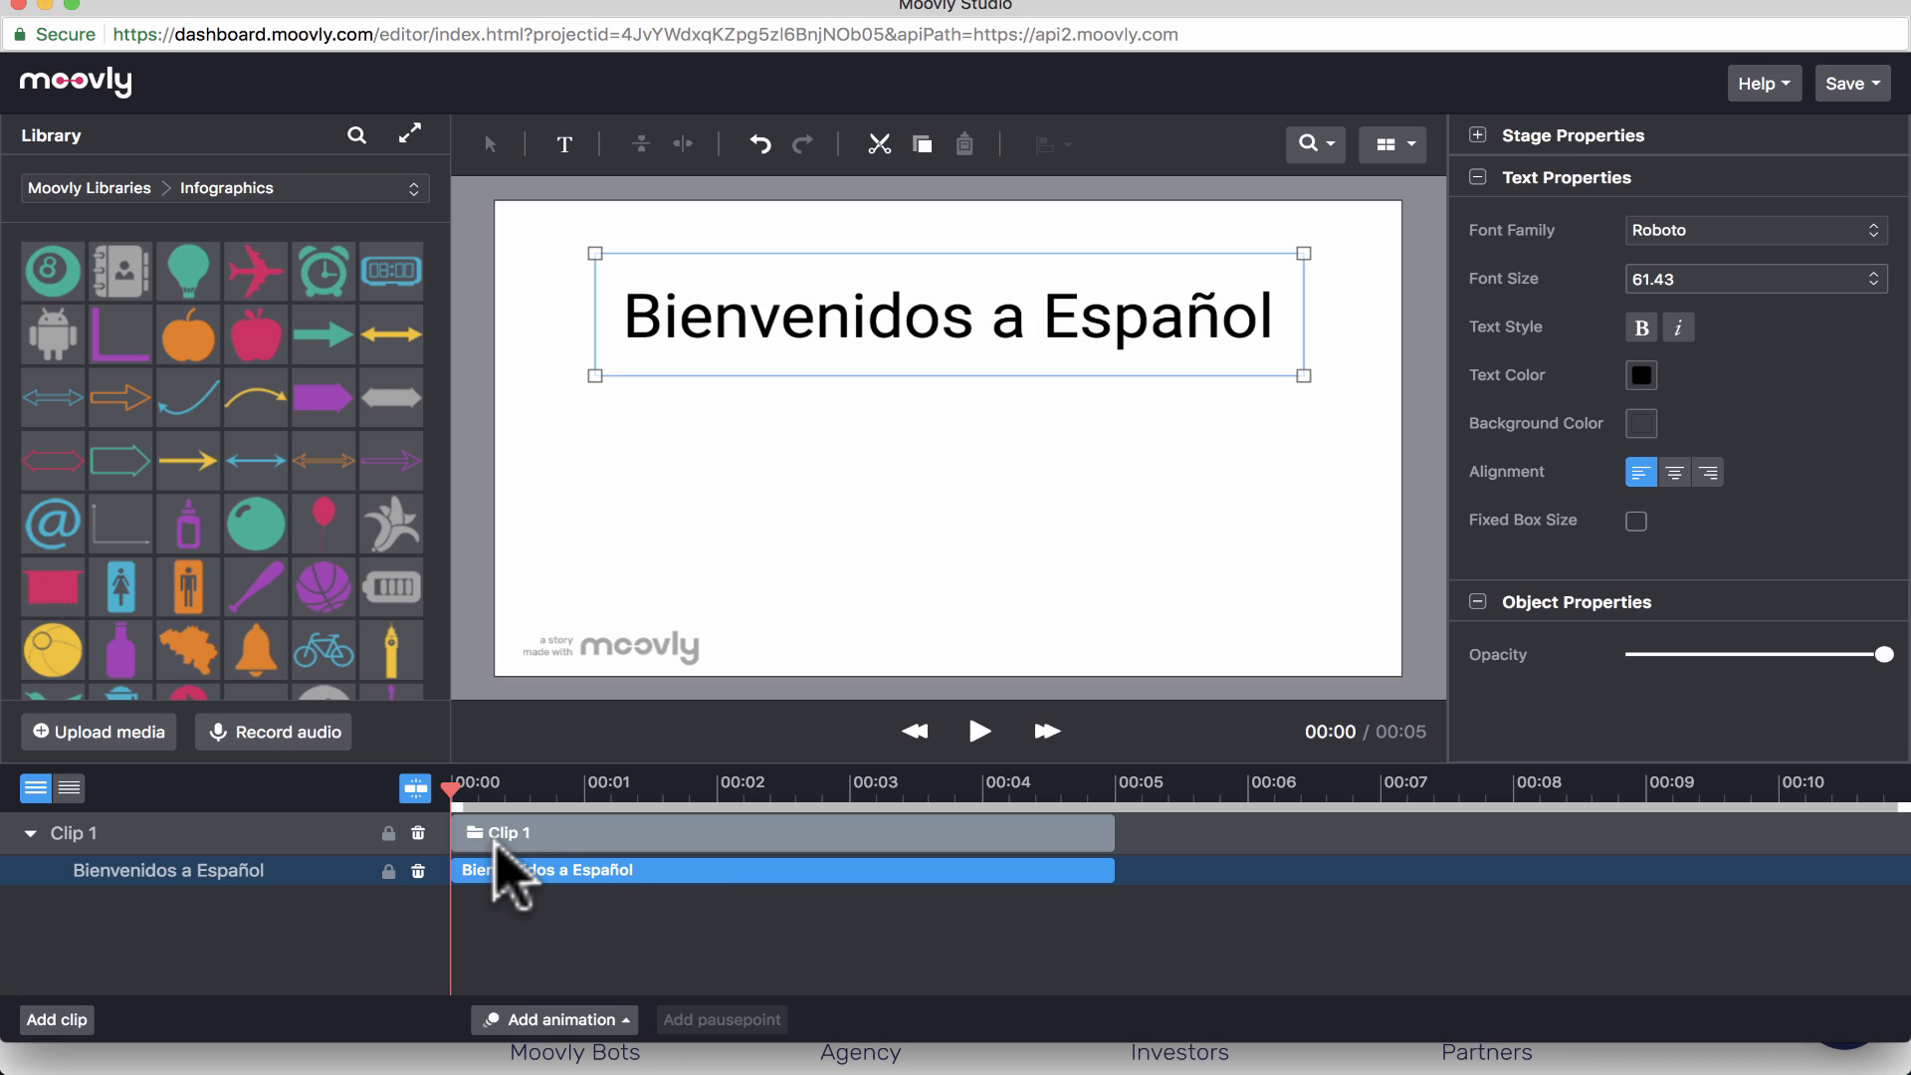
pyautogui.moveTo(591, 902)
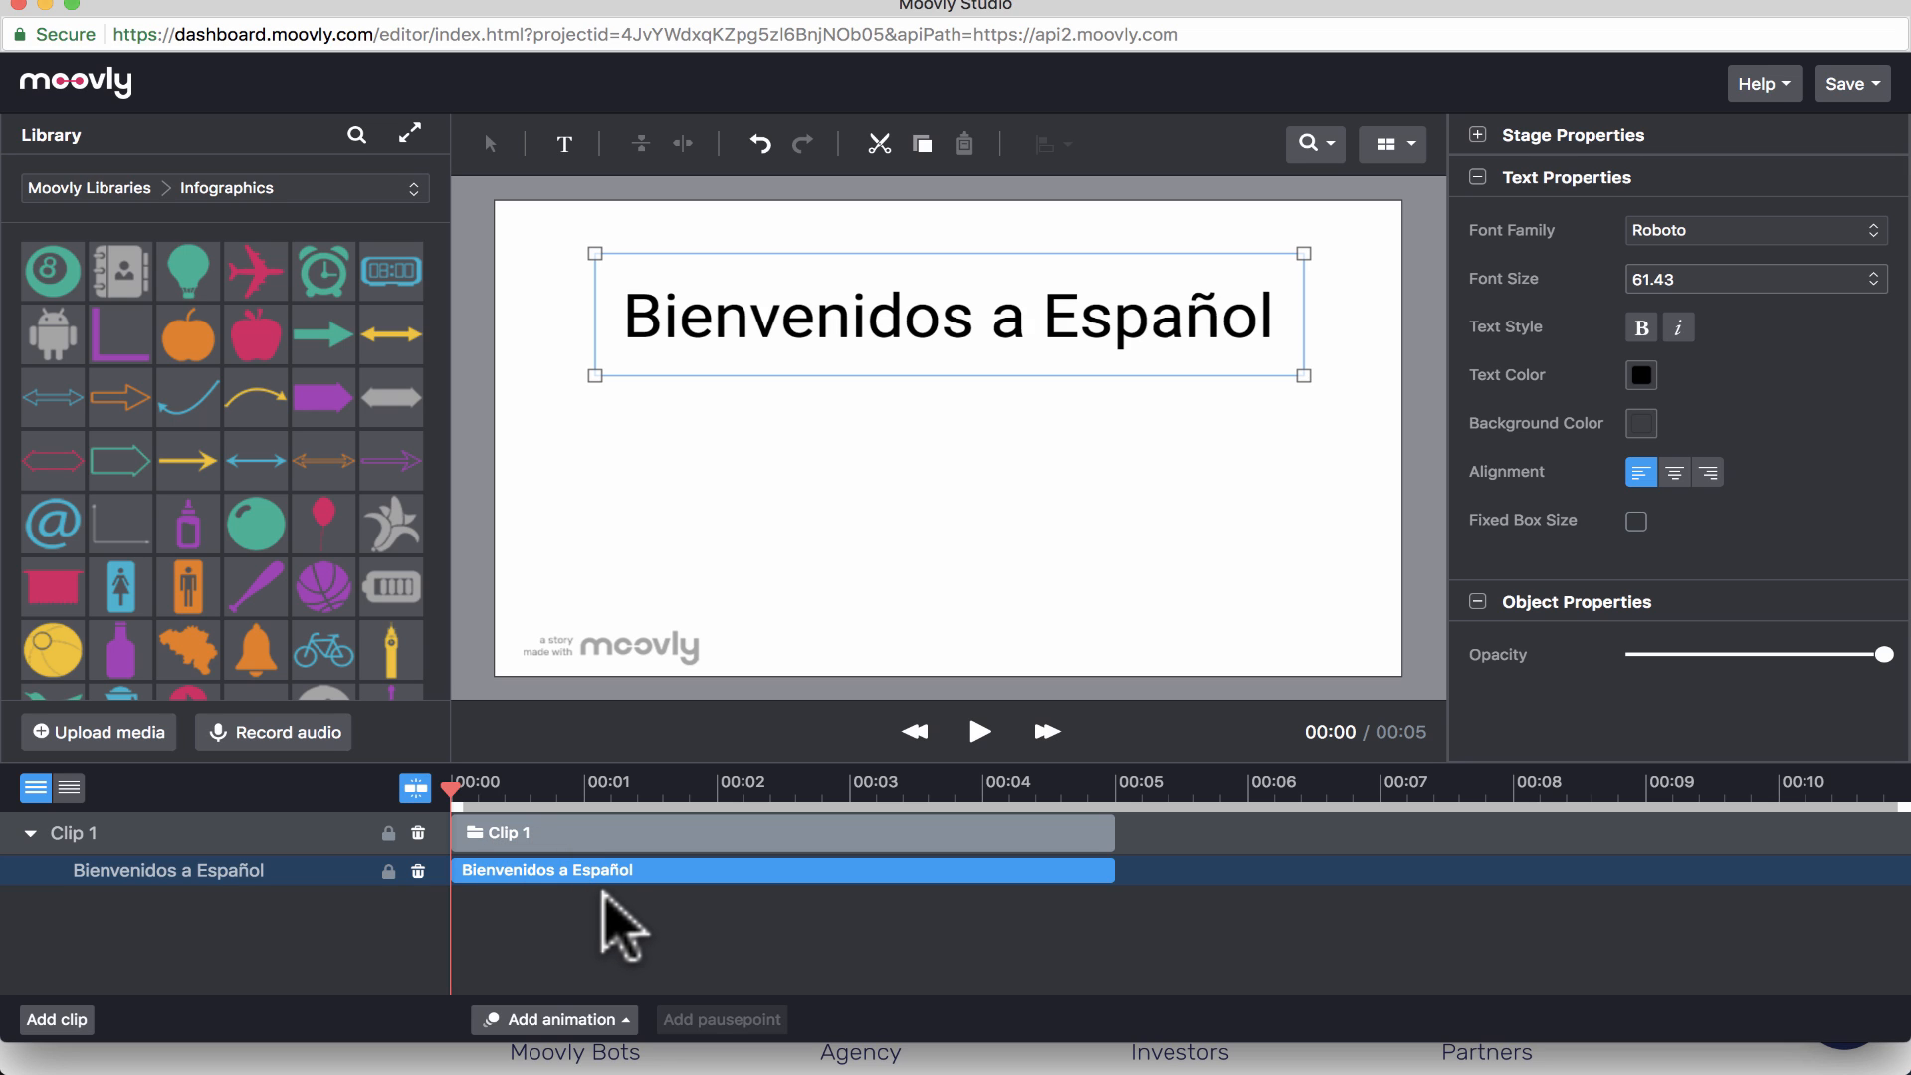
pyautogui.moveTo(871, 470)
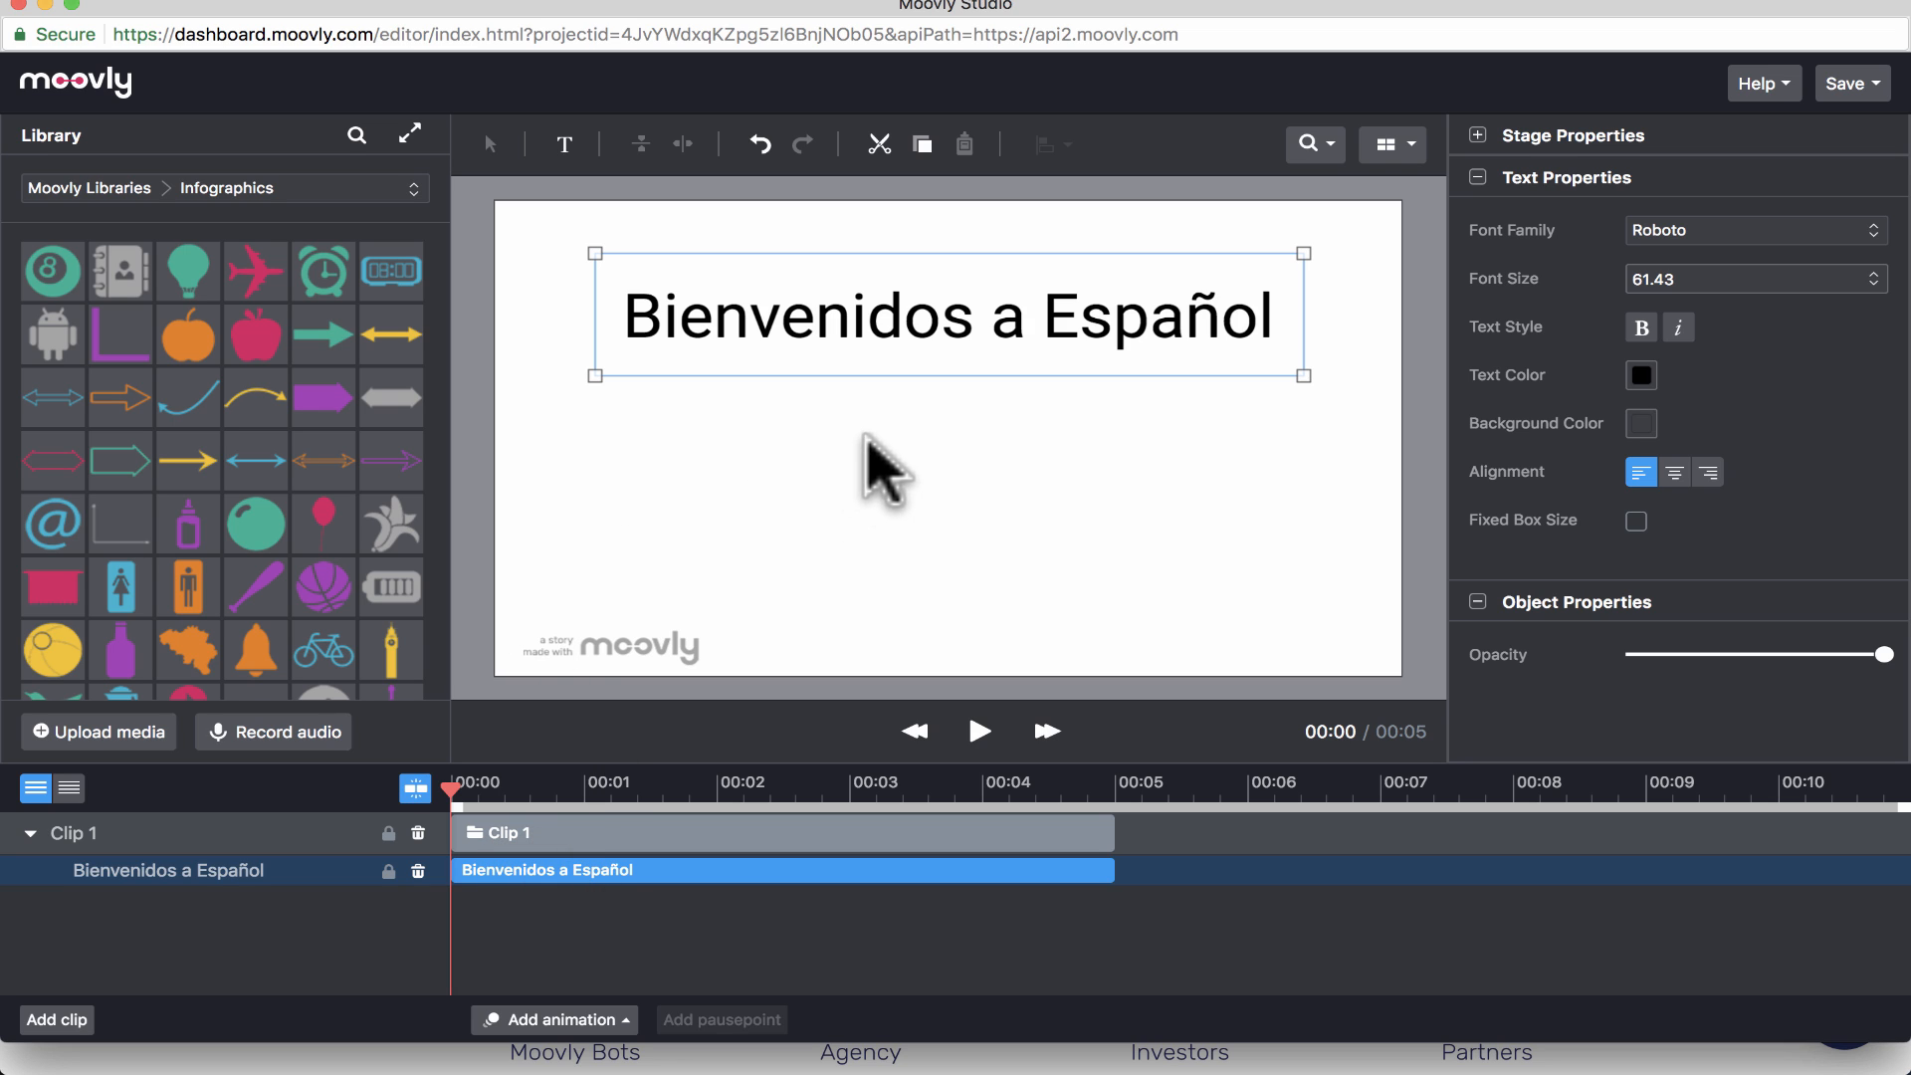
pyautogui.moveTo(477, 865)
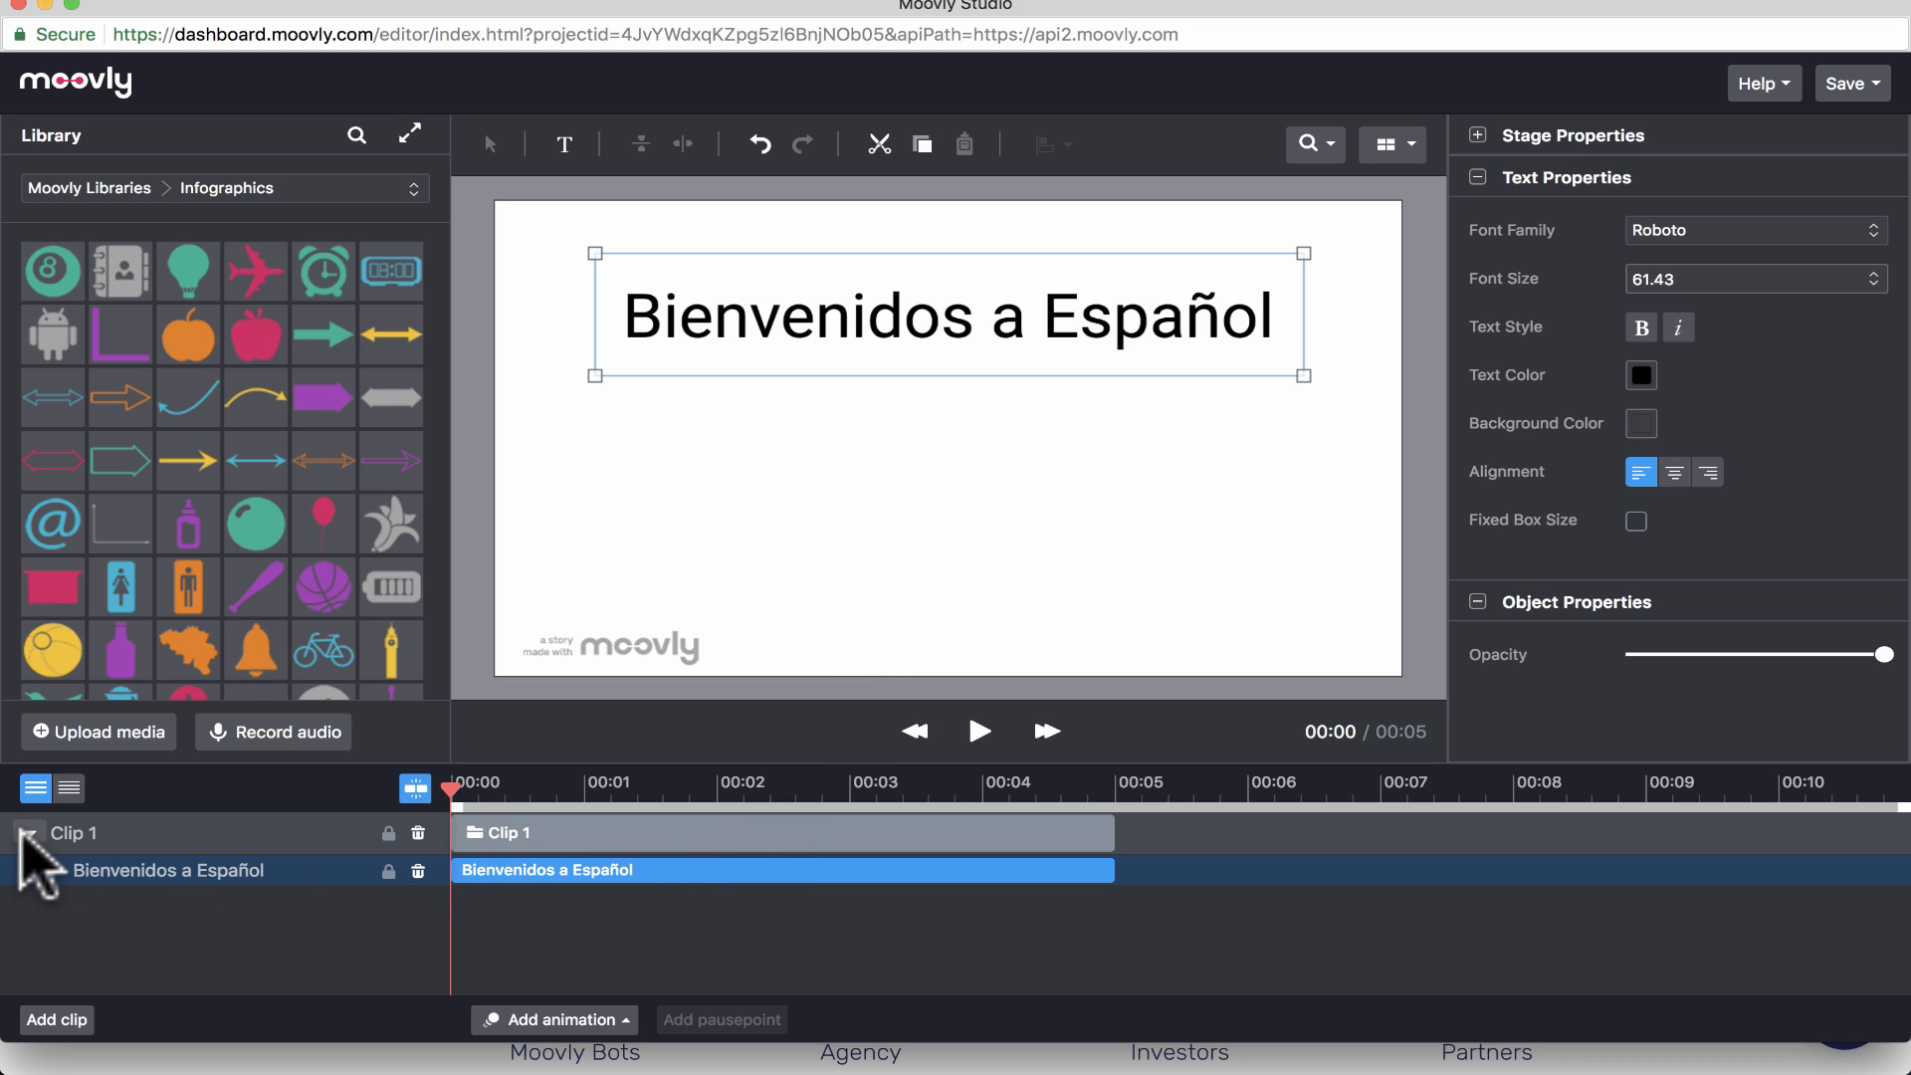
pyautogui.click(28, 833)
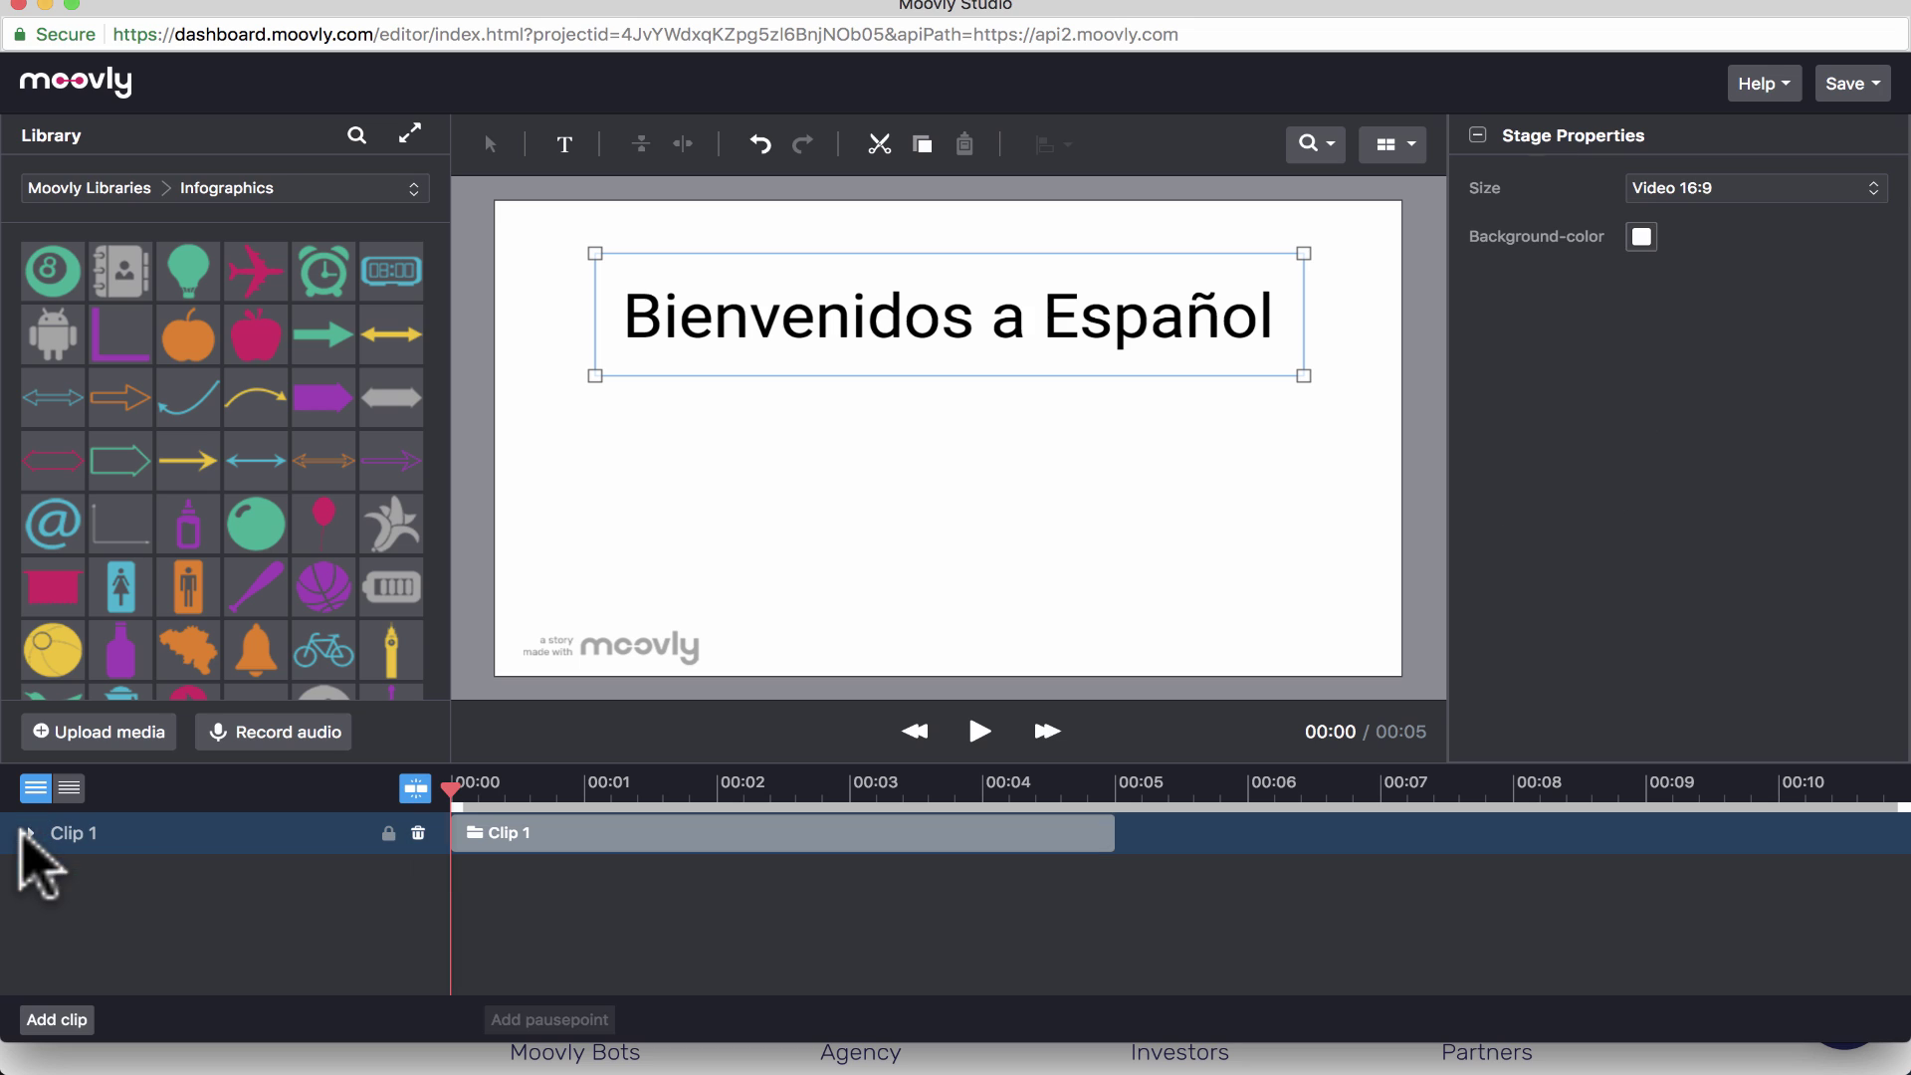
pyautogui.moveTo(29, 834)
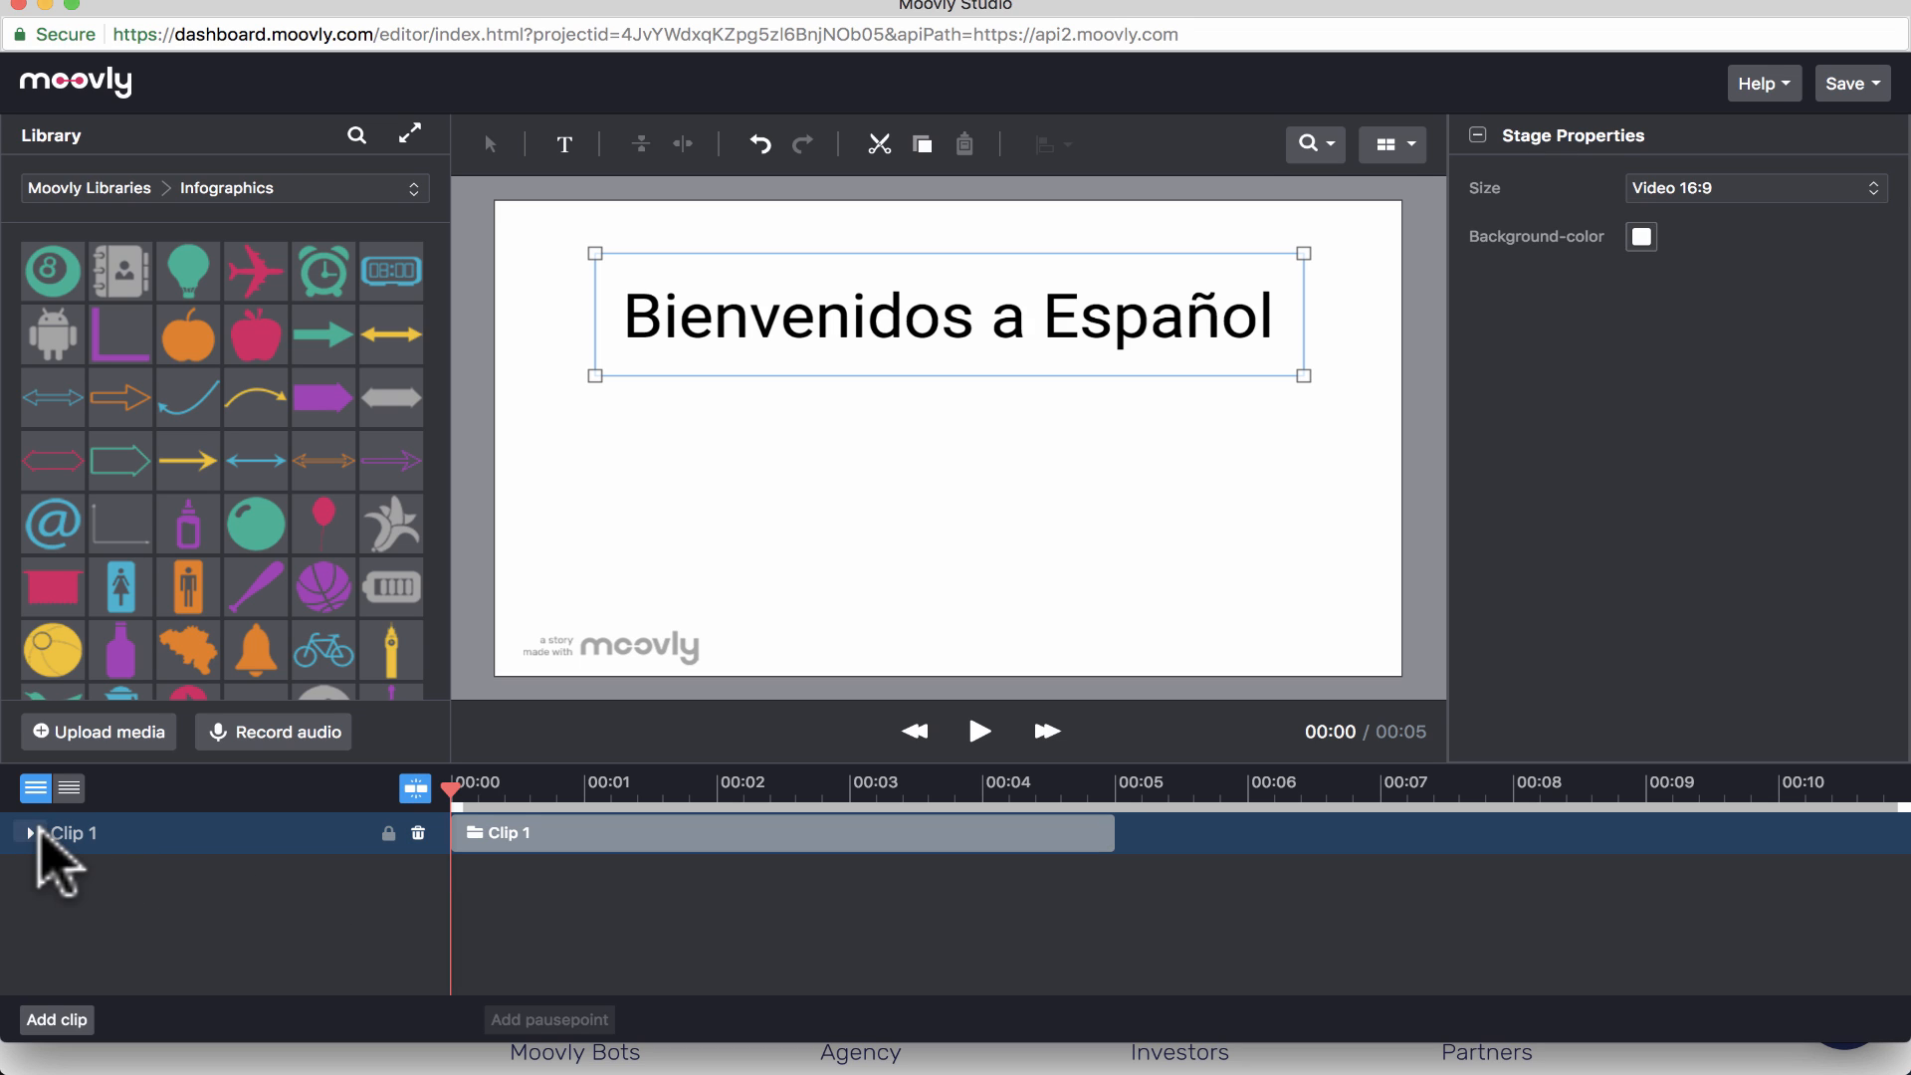
pyautogui.click(36, 833)
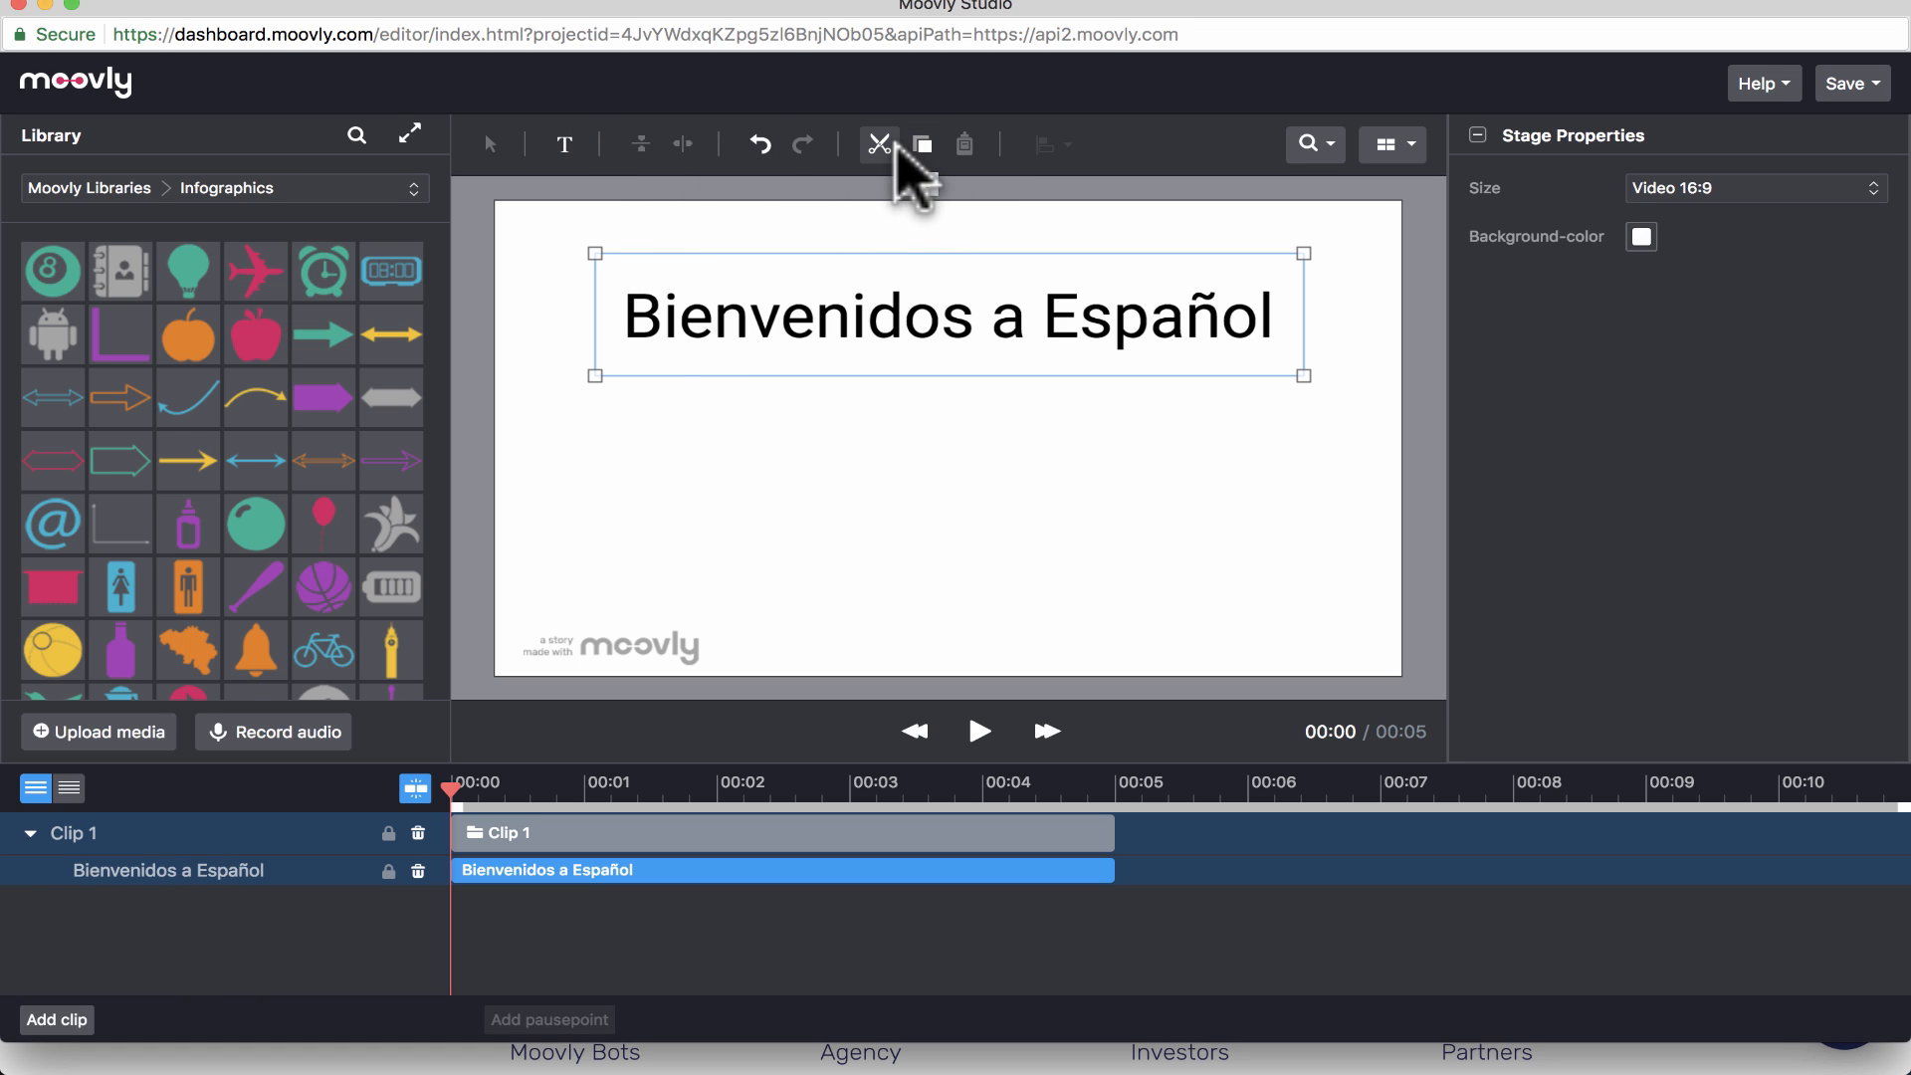
pyautogui.moveTo(758, 159)
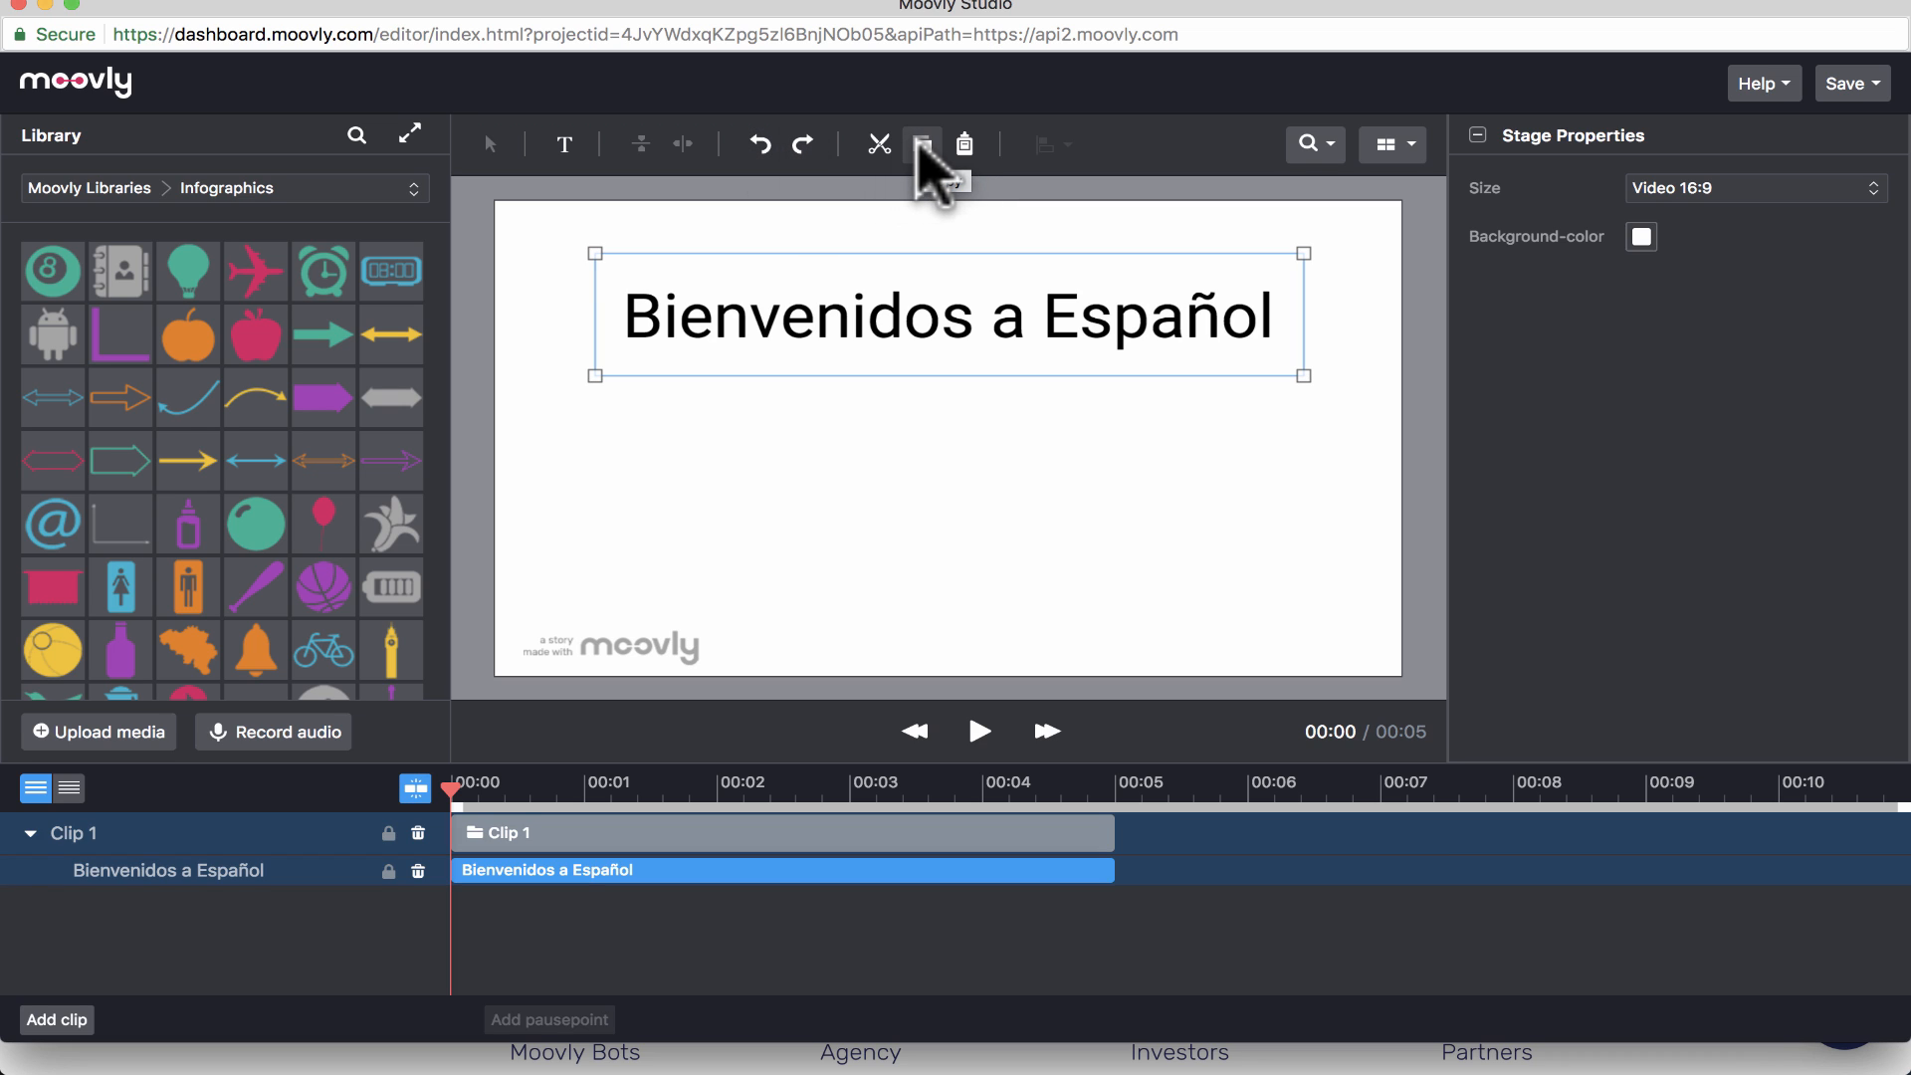
pyautogui.moveTo(963, 144)
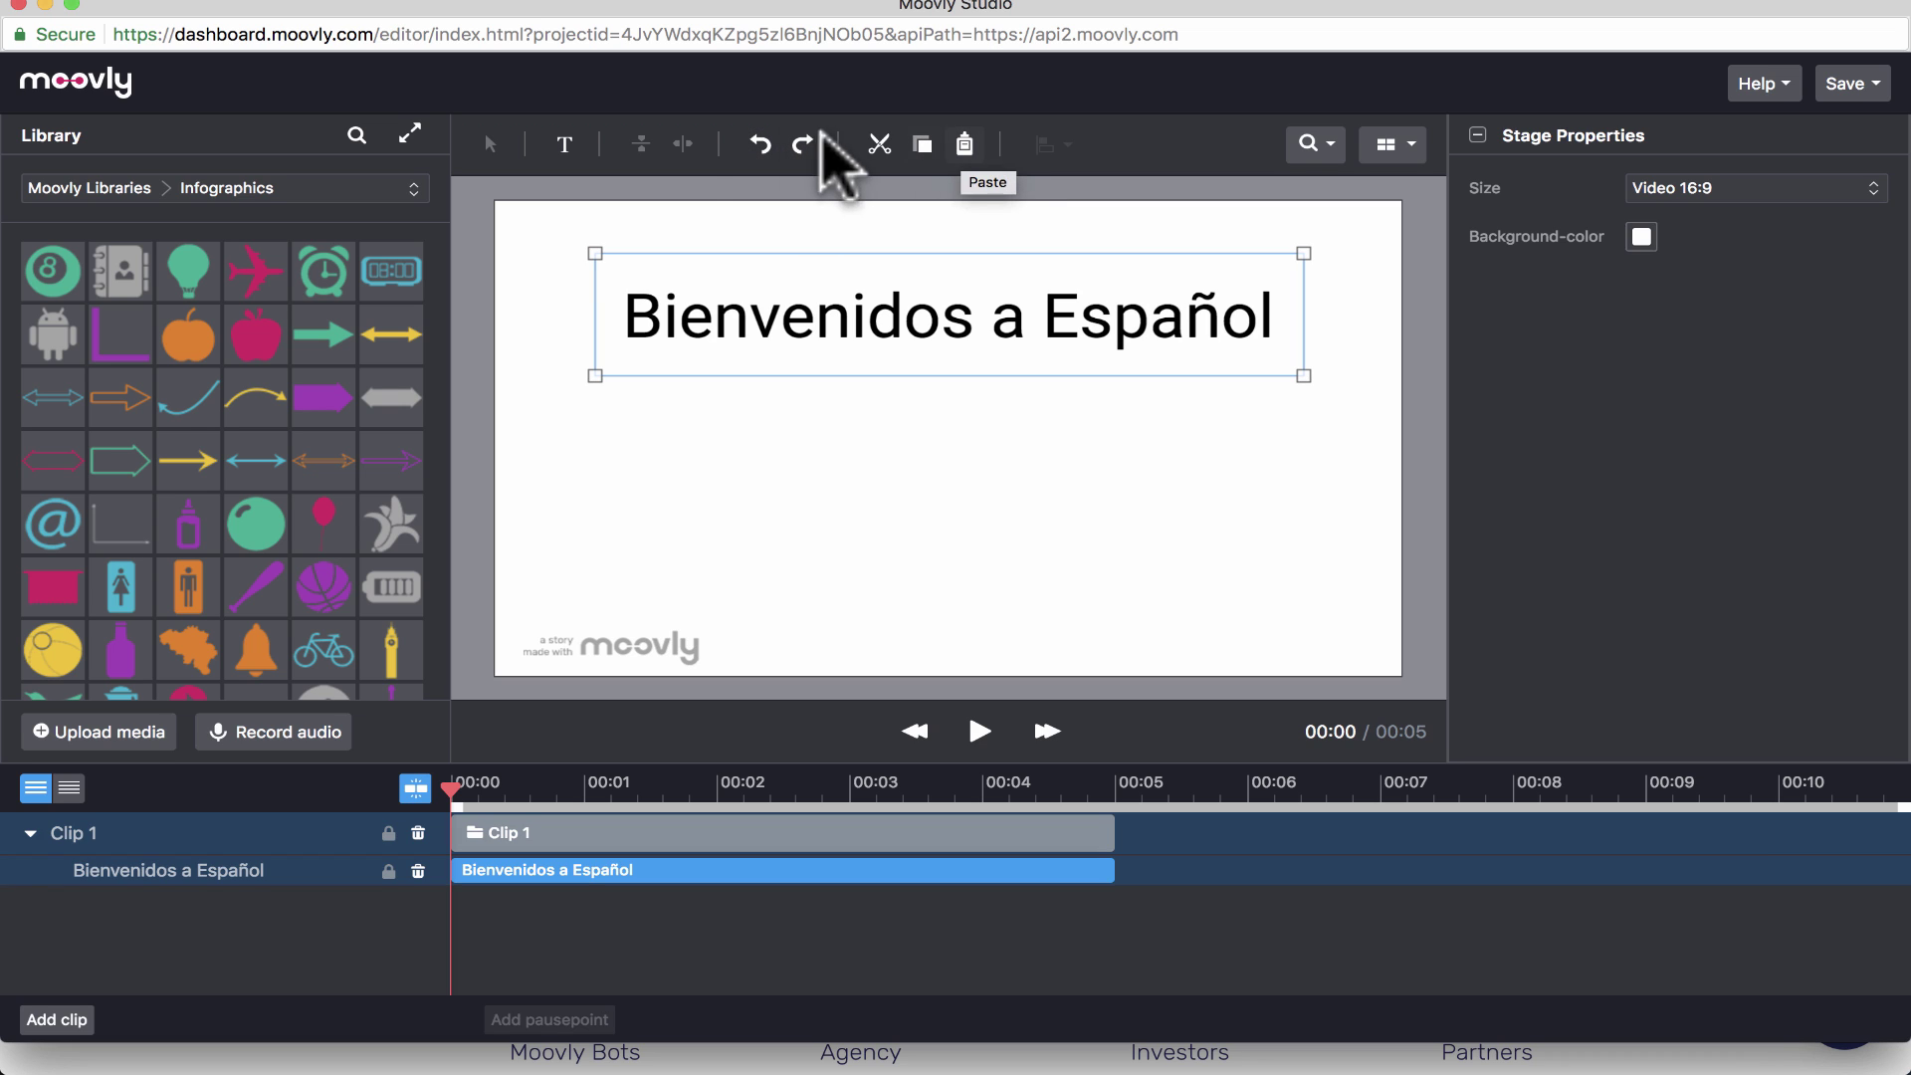
pyautogui.moveTo(1264, 209)
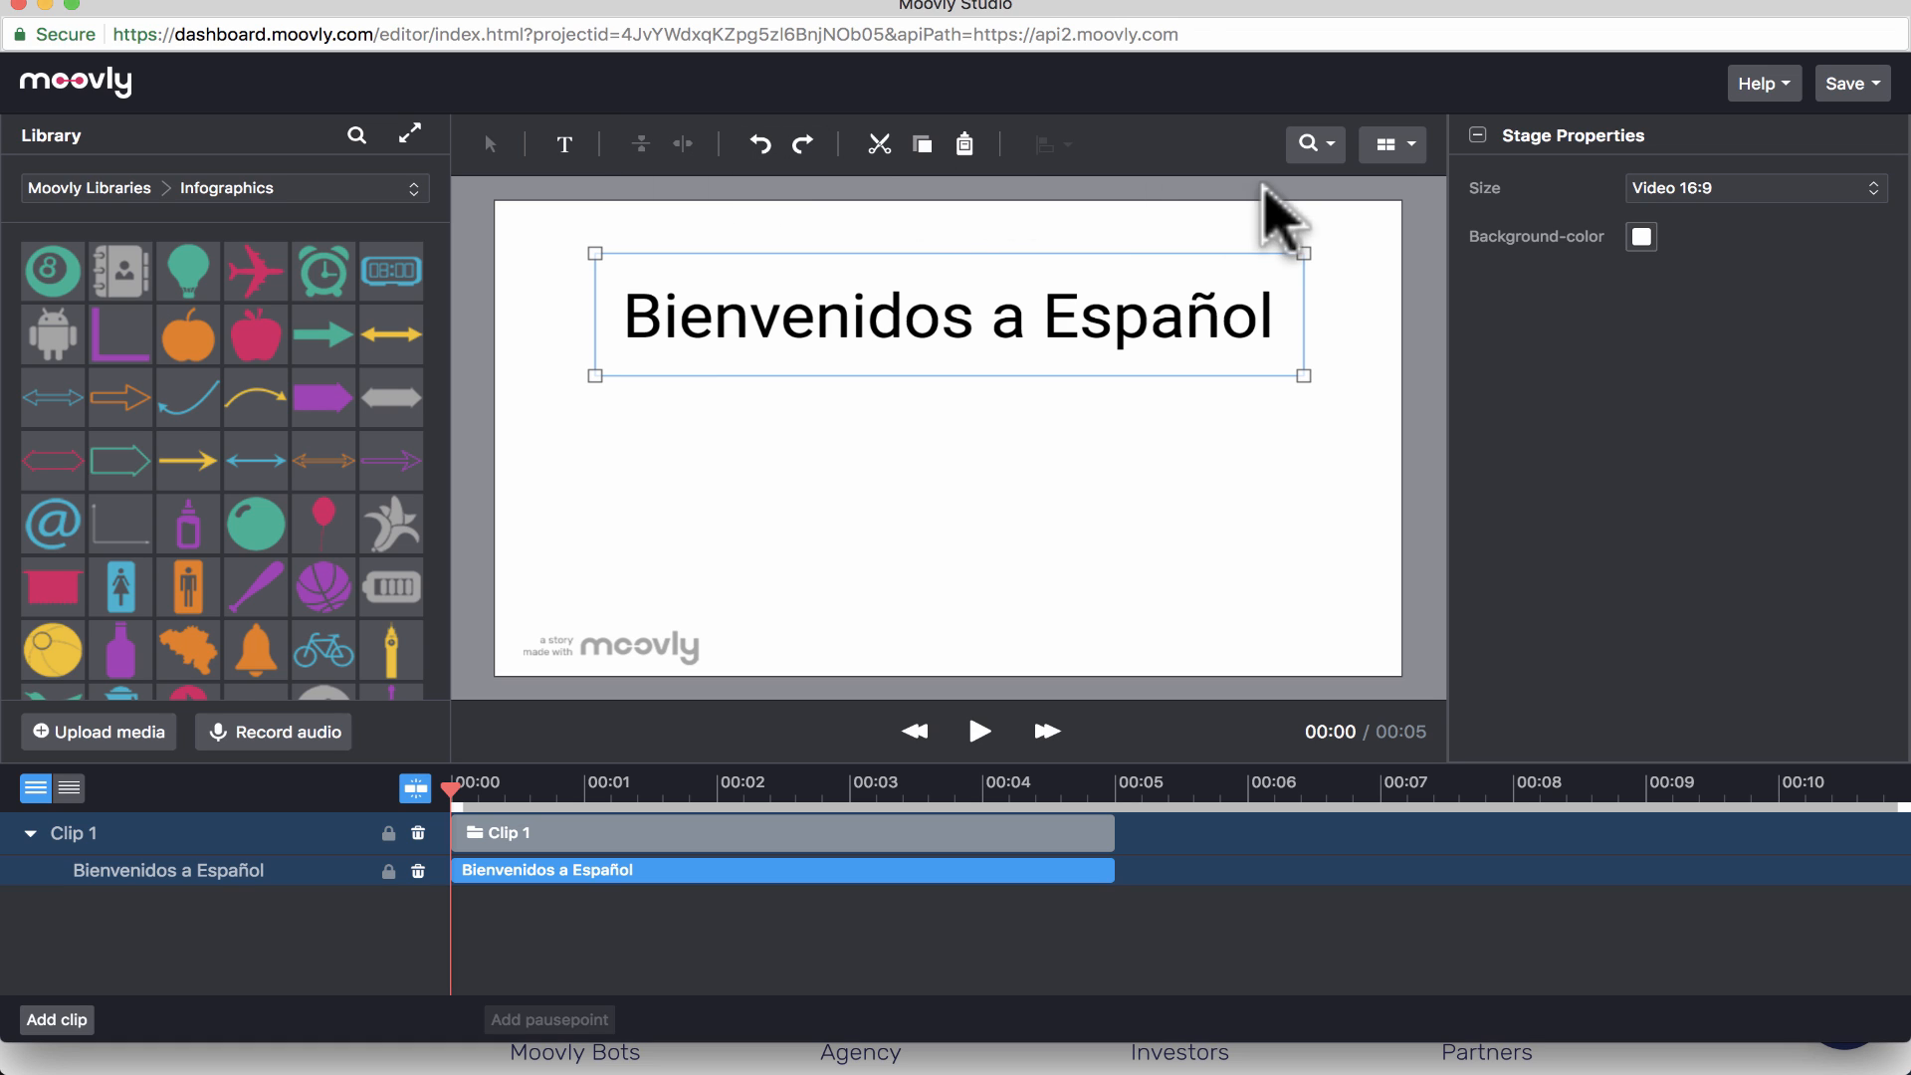
pyautogui.moveTo(1548, 419)
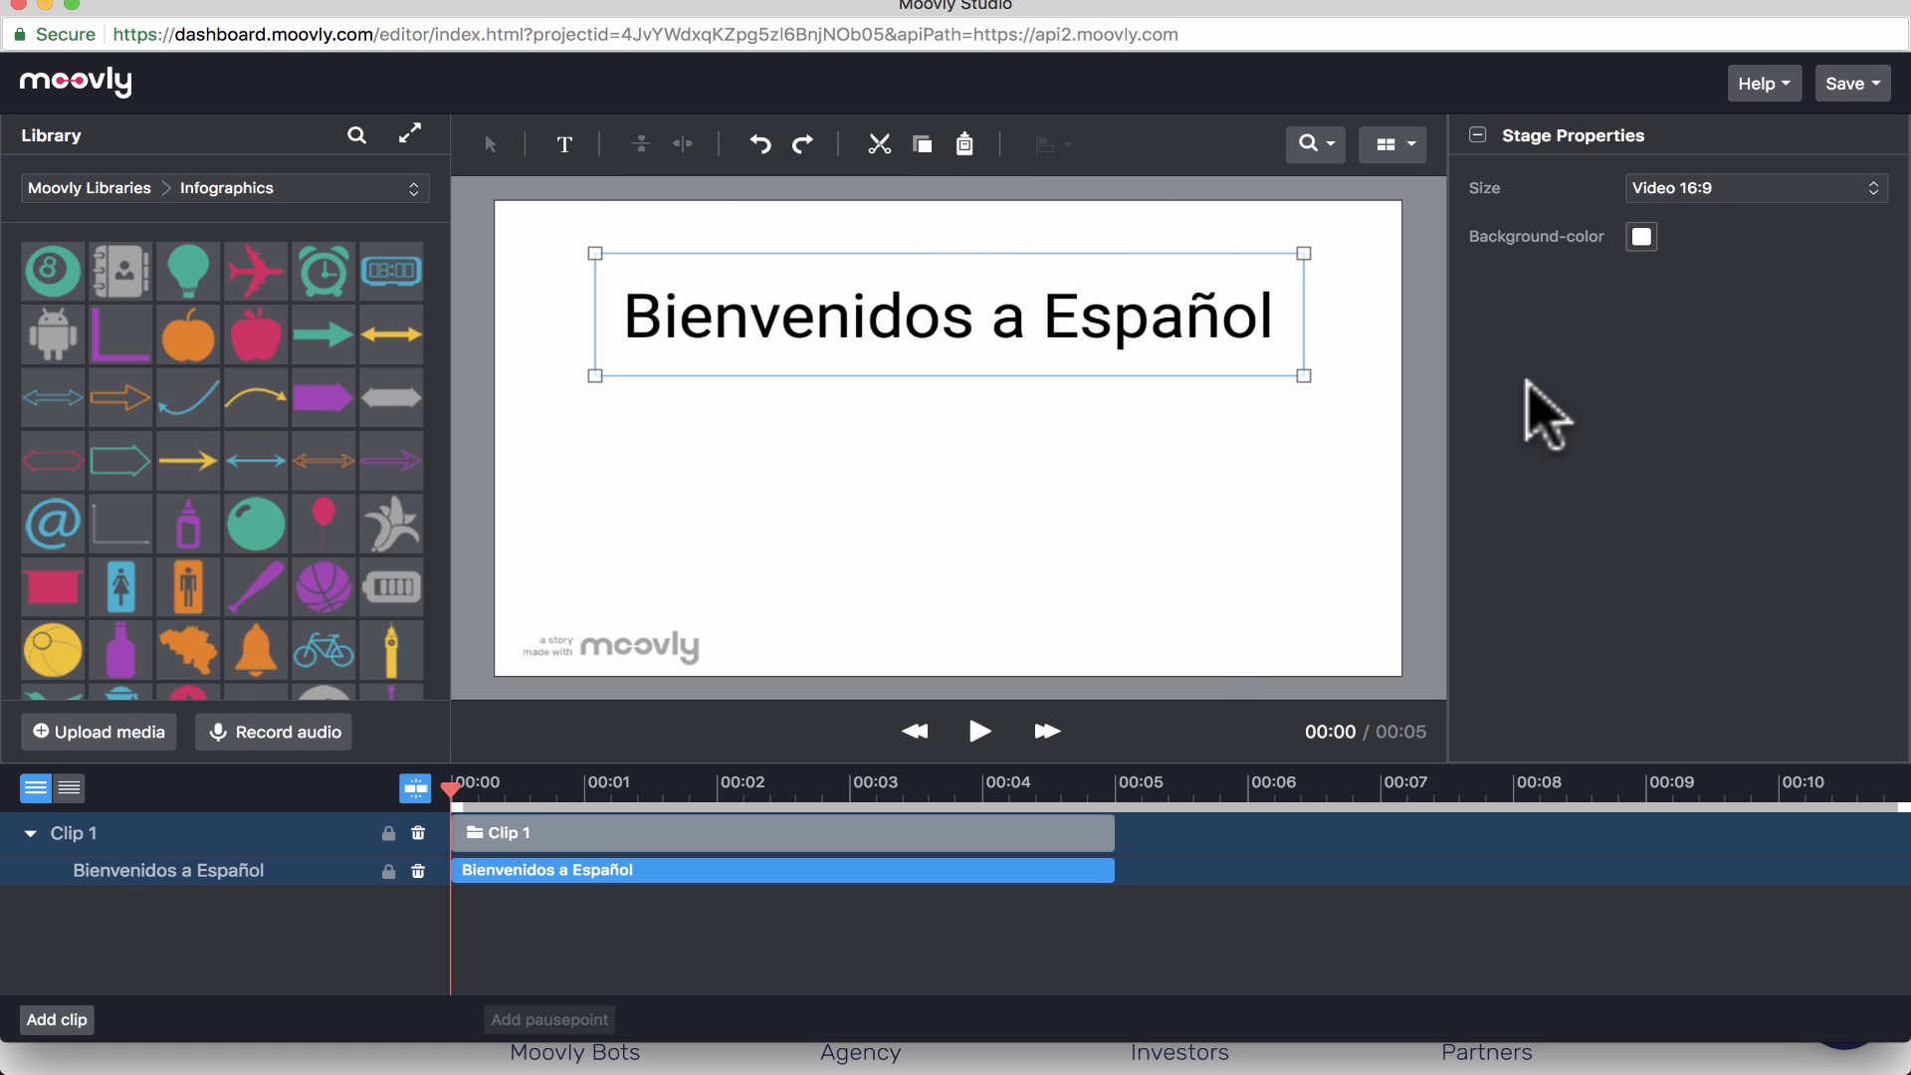
# - Set the stage background colour to light cyan, keeping the Video 16:9 size
pyautogui.click(1215, 597)
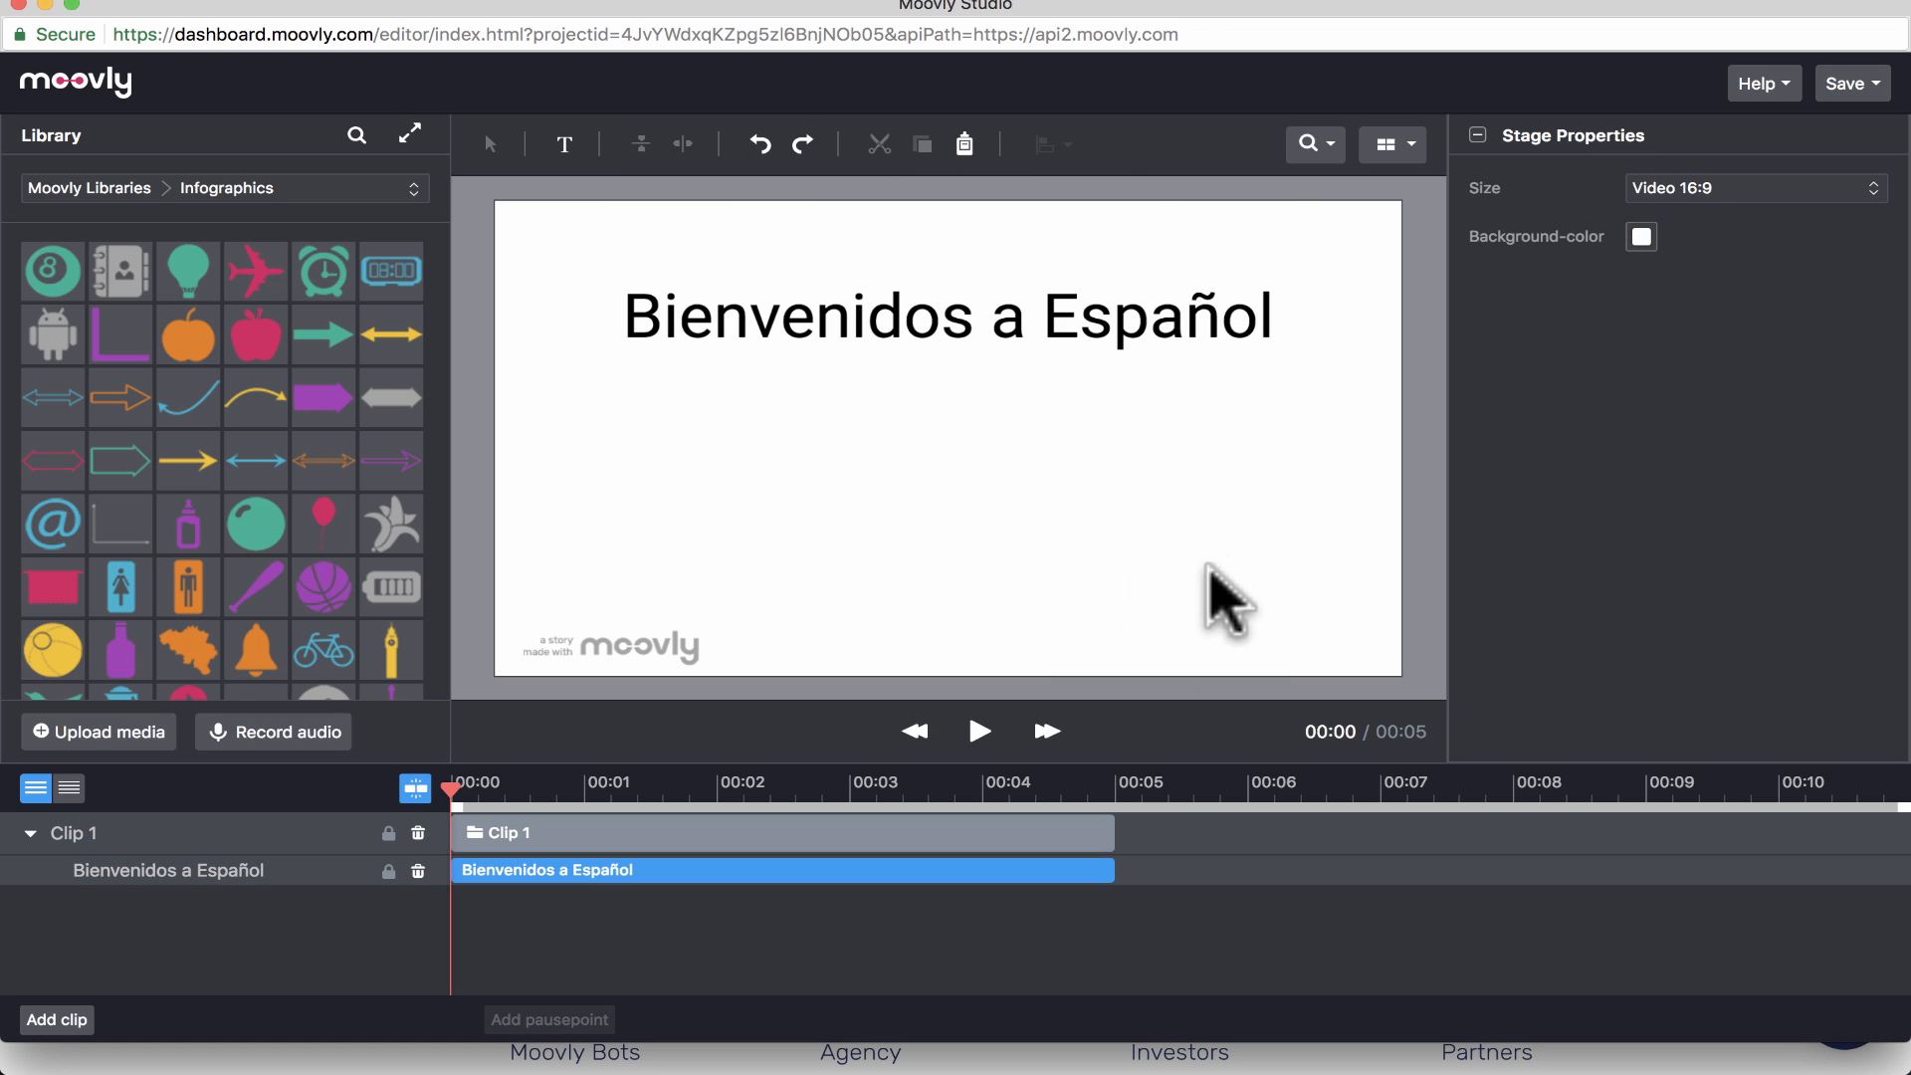
pyautogui.moveTo(1537, 199)
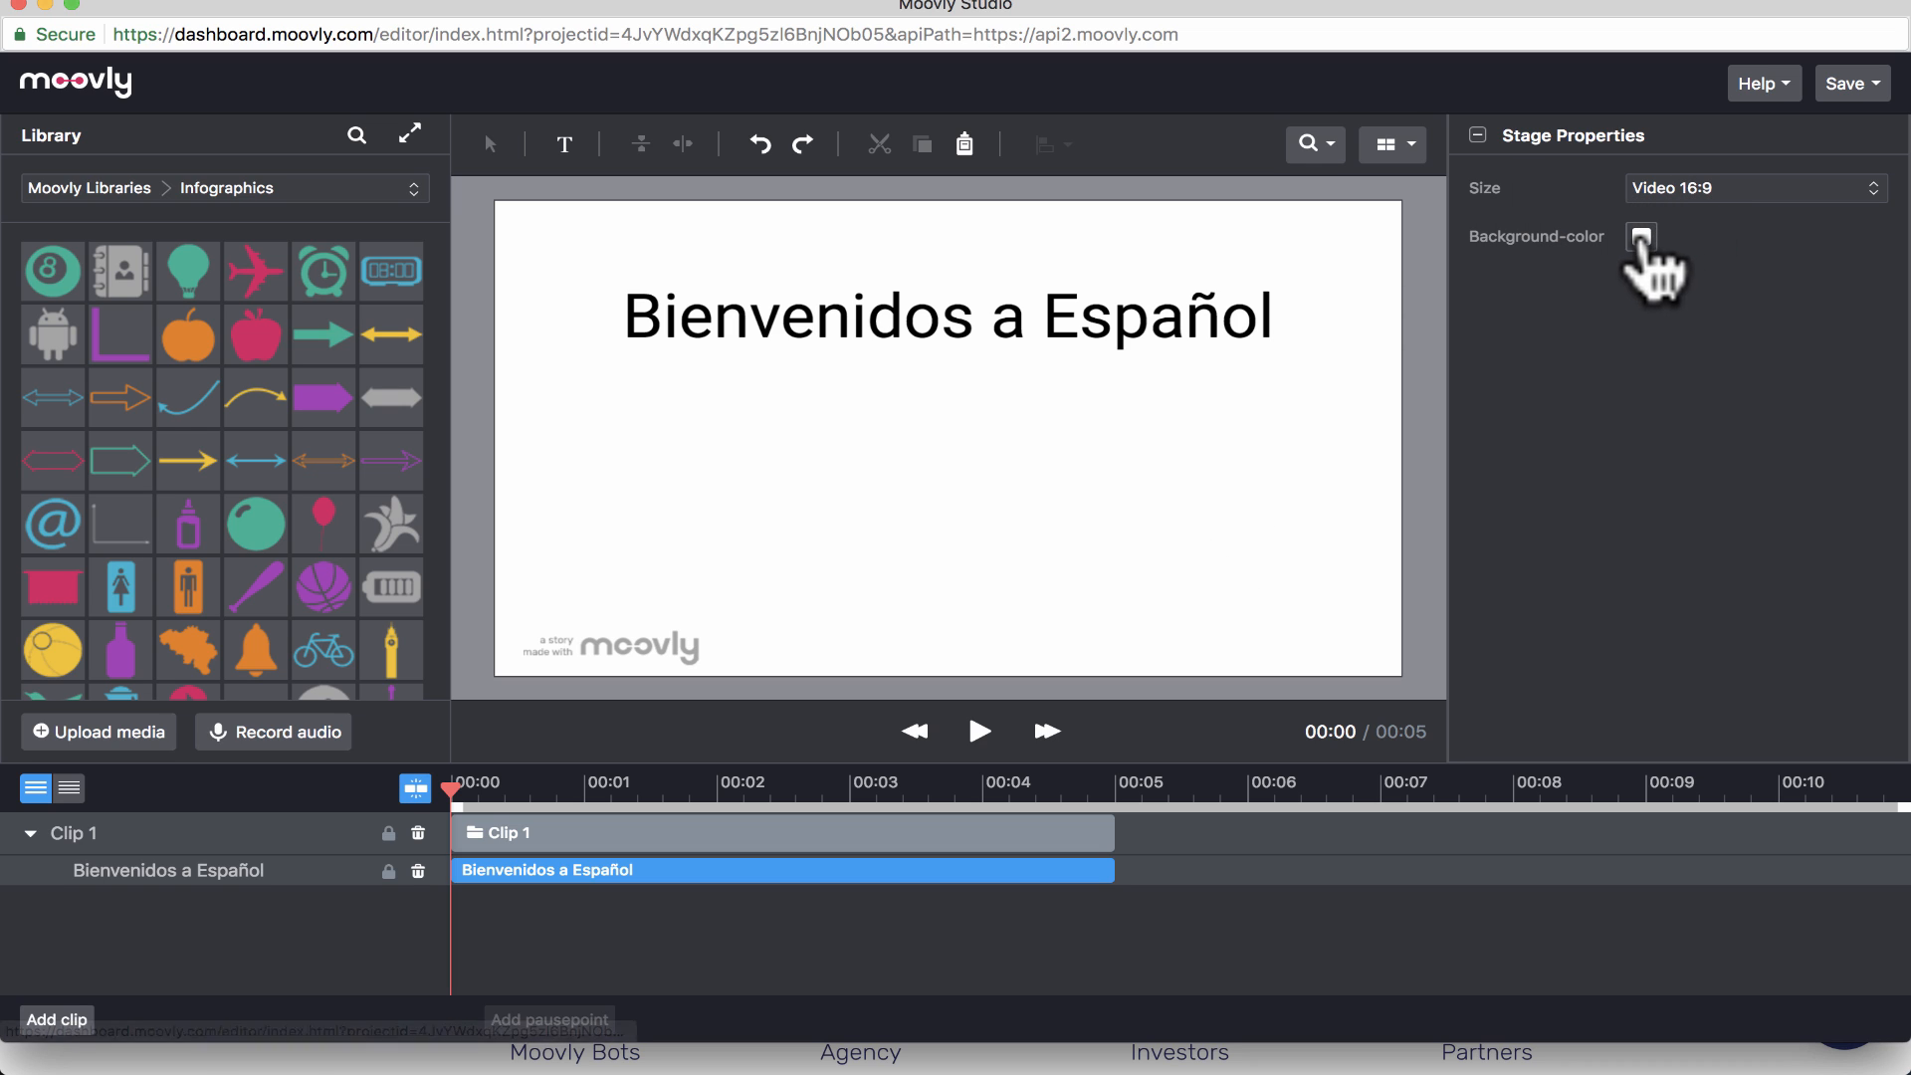
pyautogui.click(1638, 237)
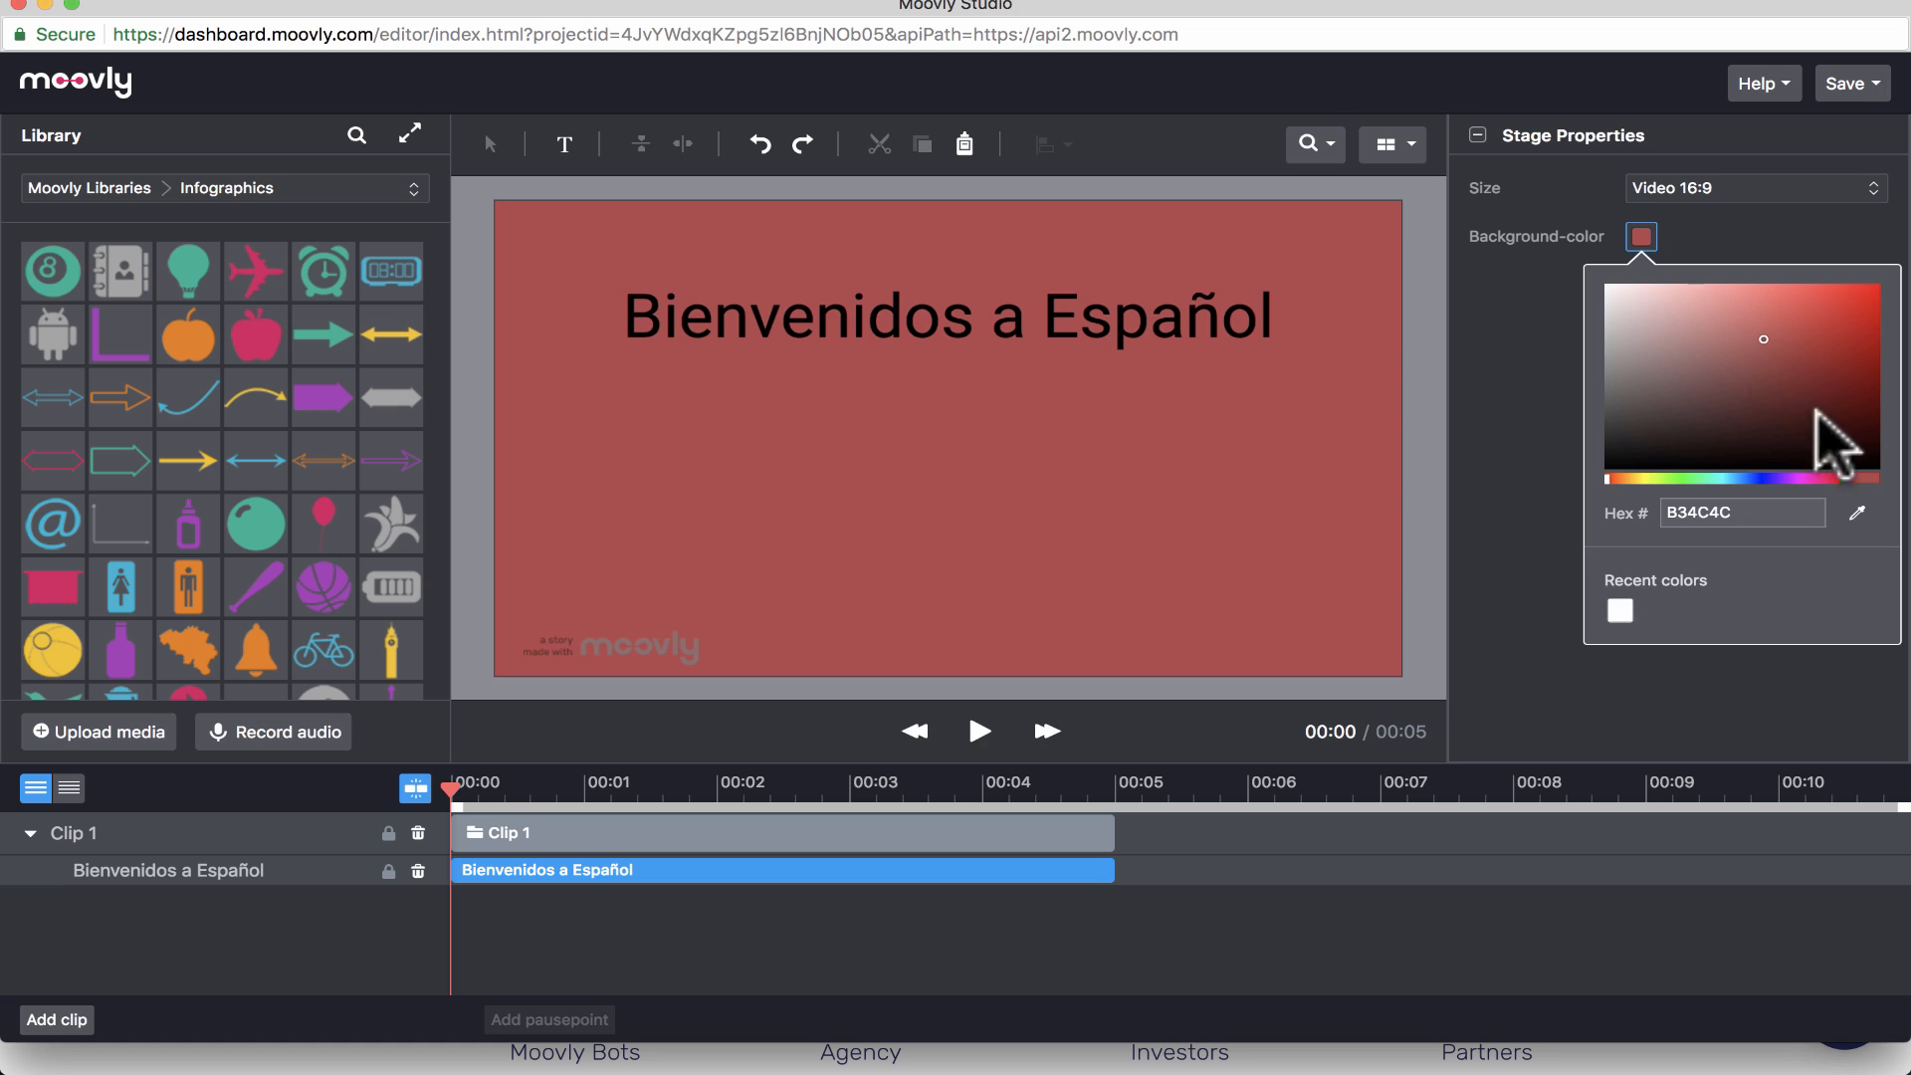
pyautogui.click(1755, 188)
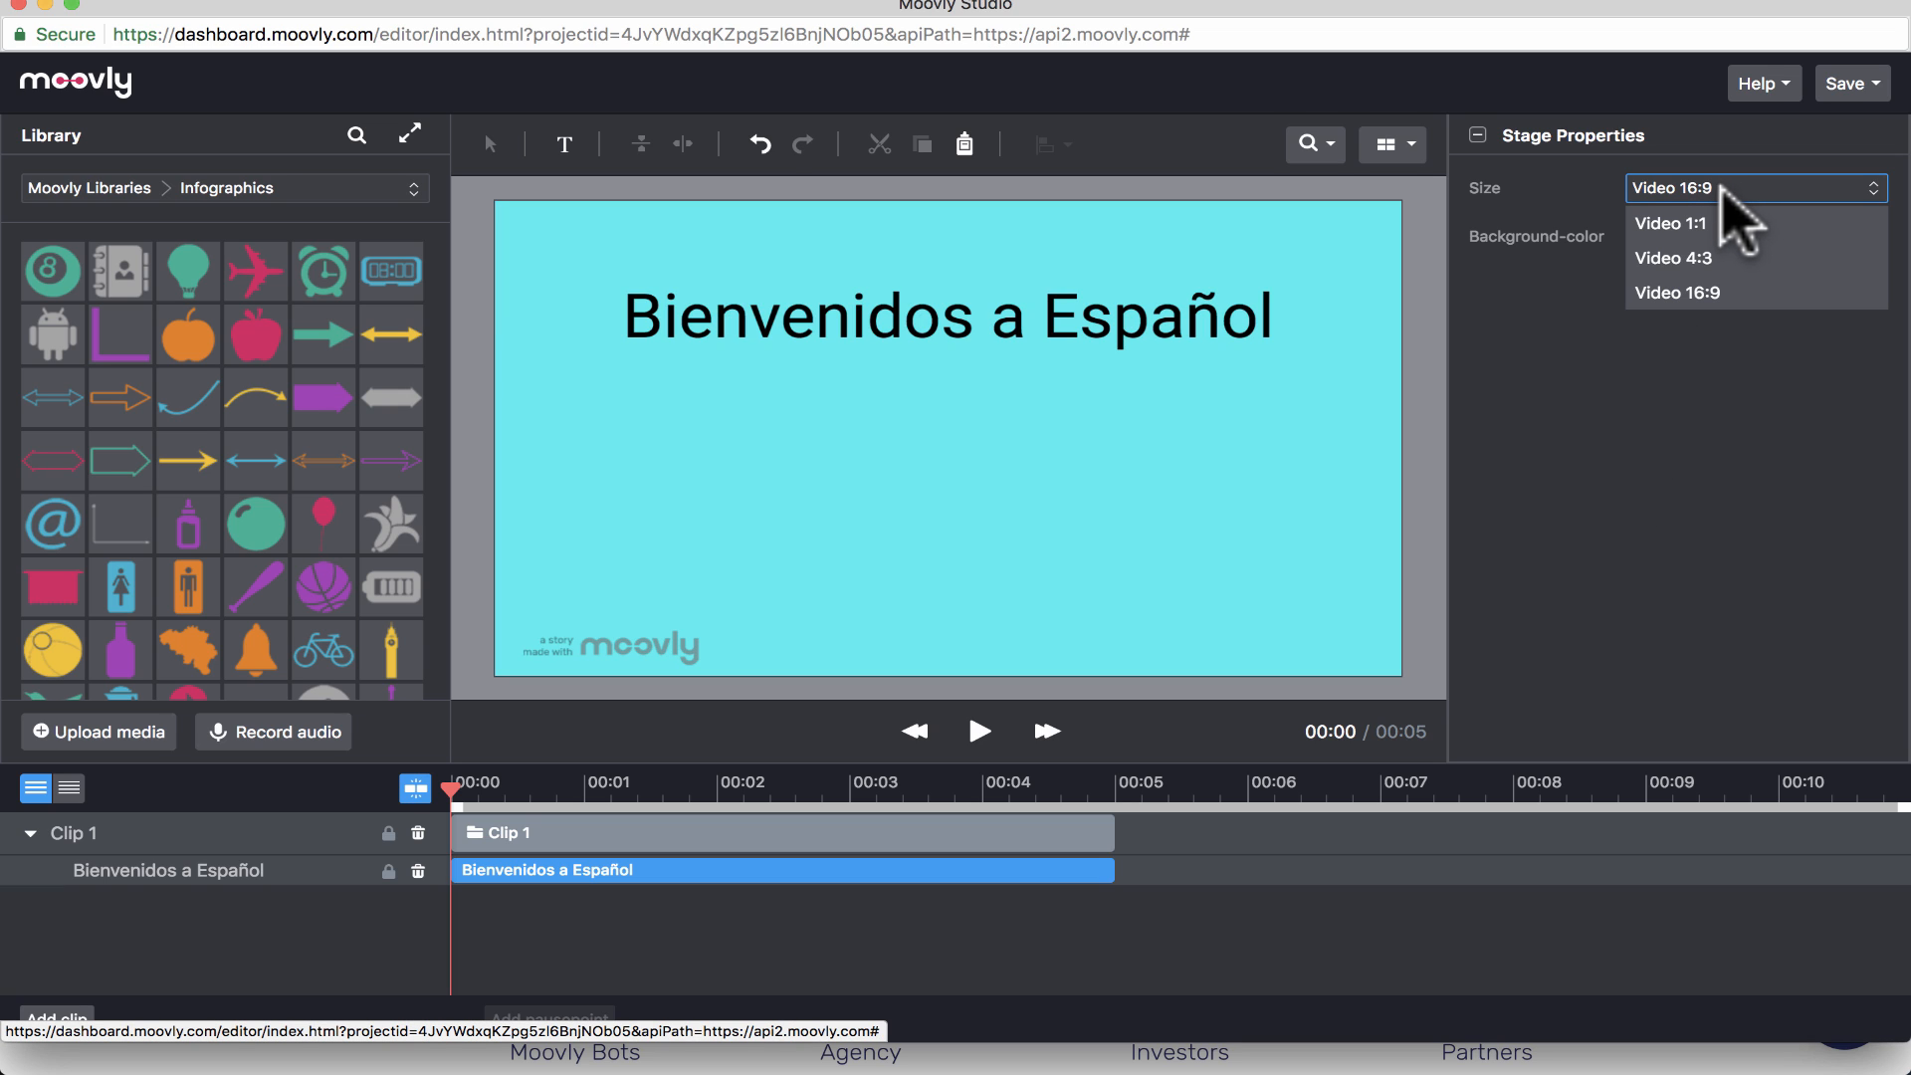
pyautogui.click(1673, 291)
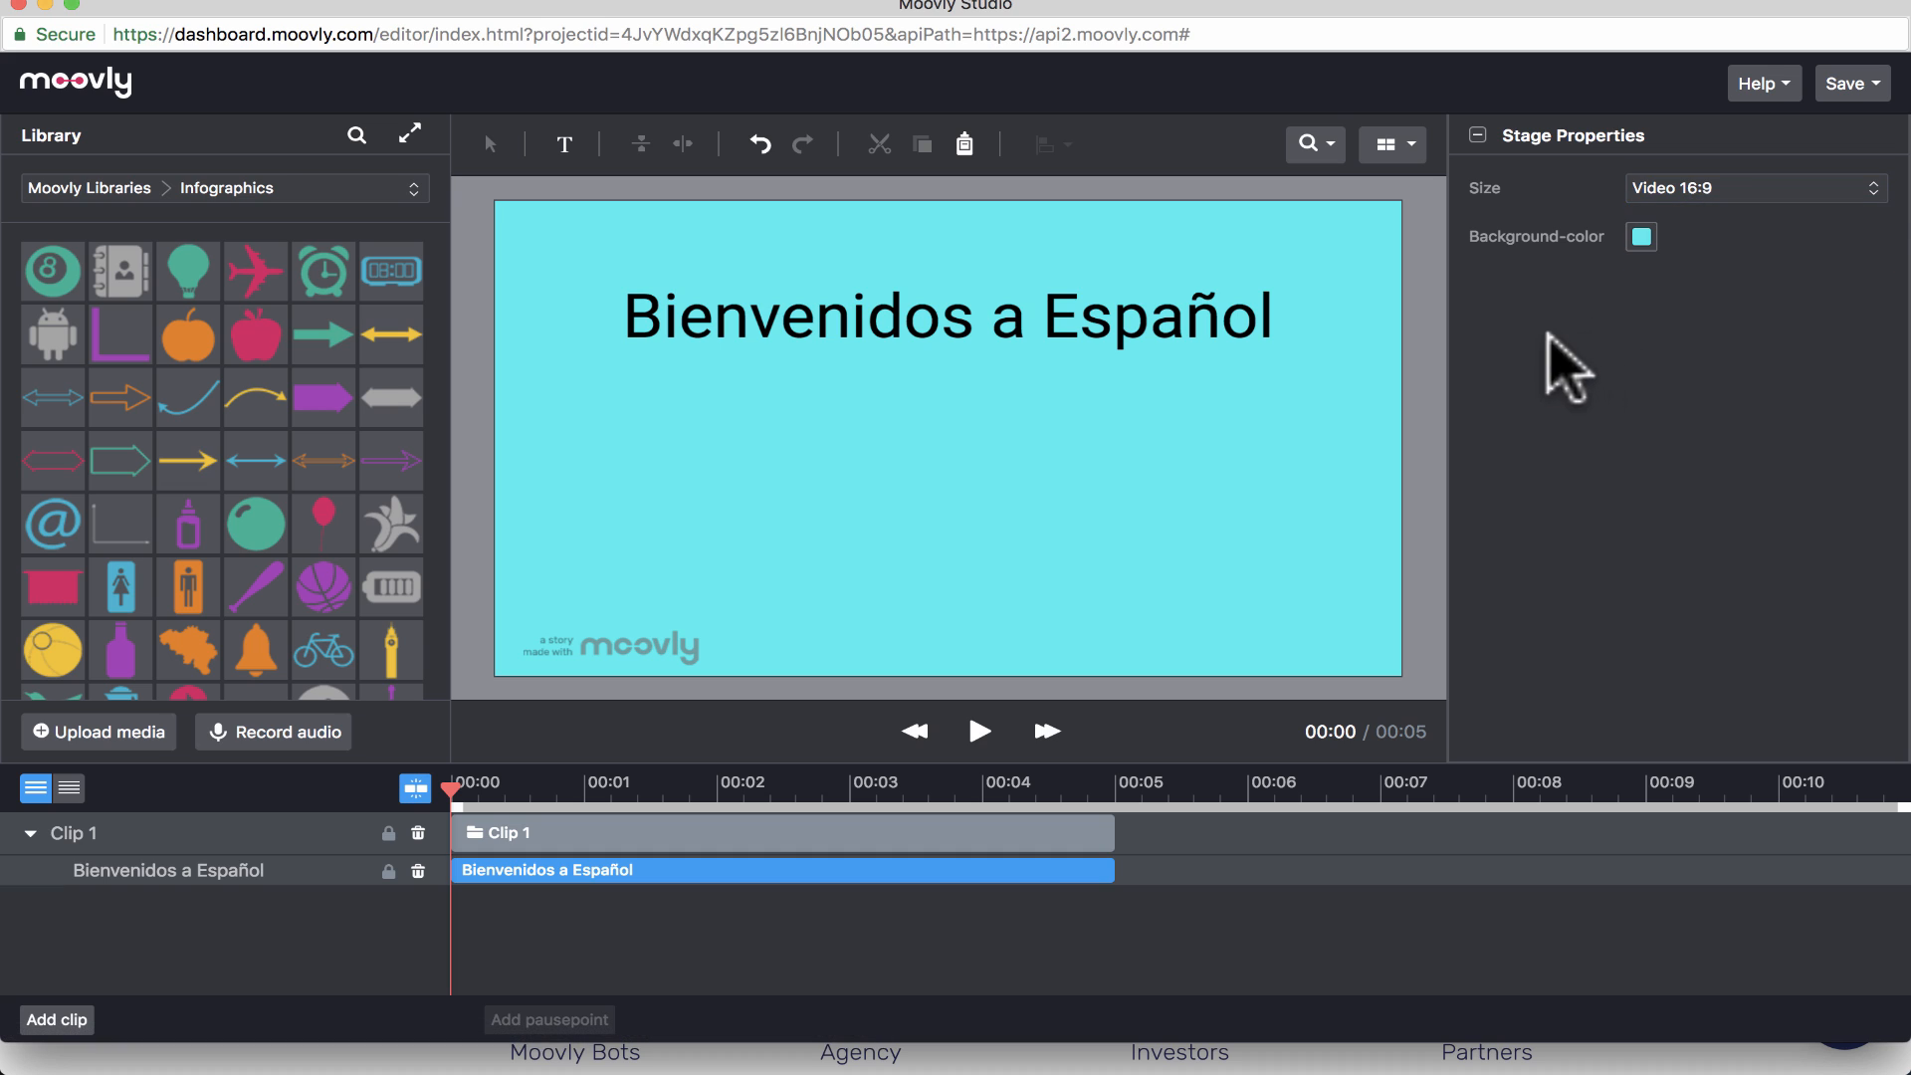
pyautogui.moveTo(254, 333)
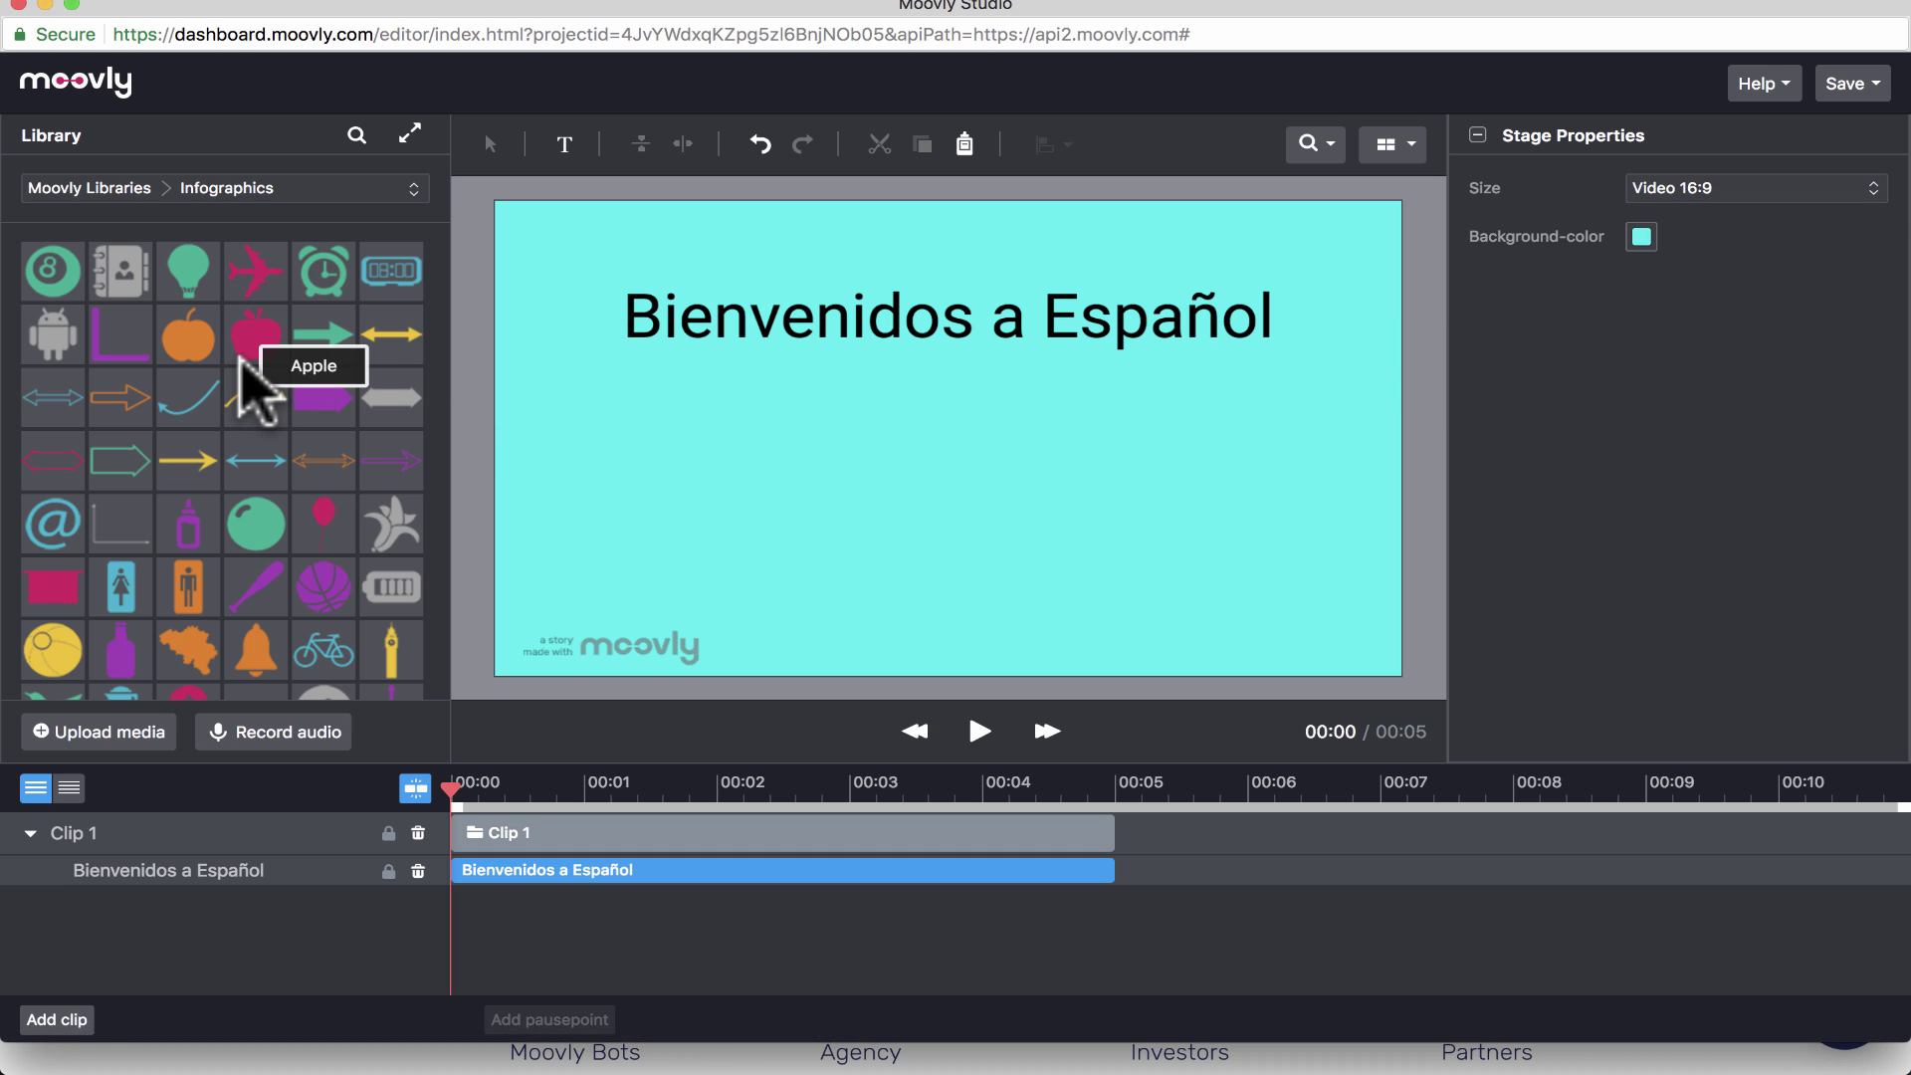
pyautogui.moveTo(204, 204)
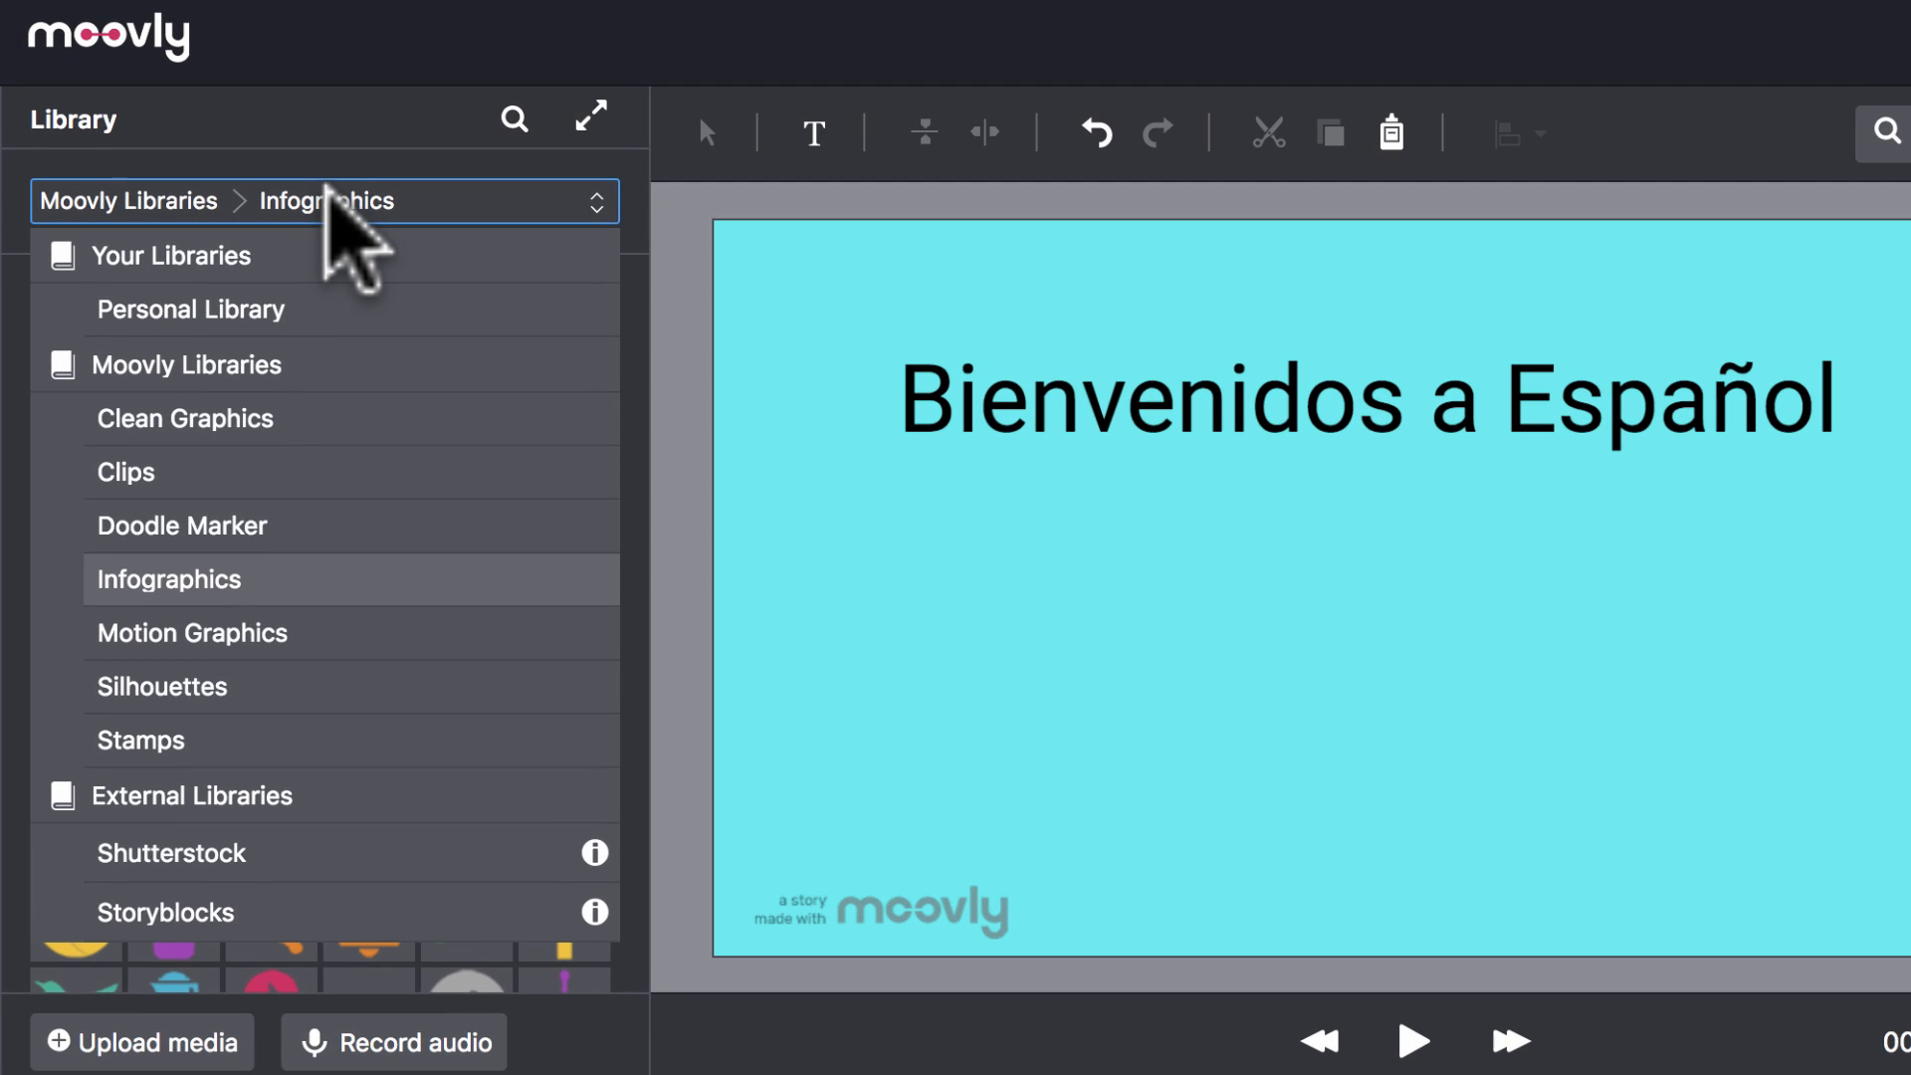
pyautogui.moveTo(269, 229)
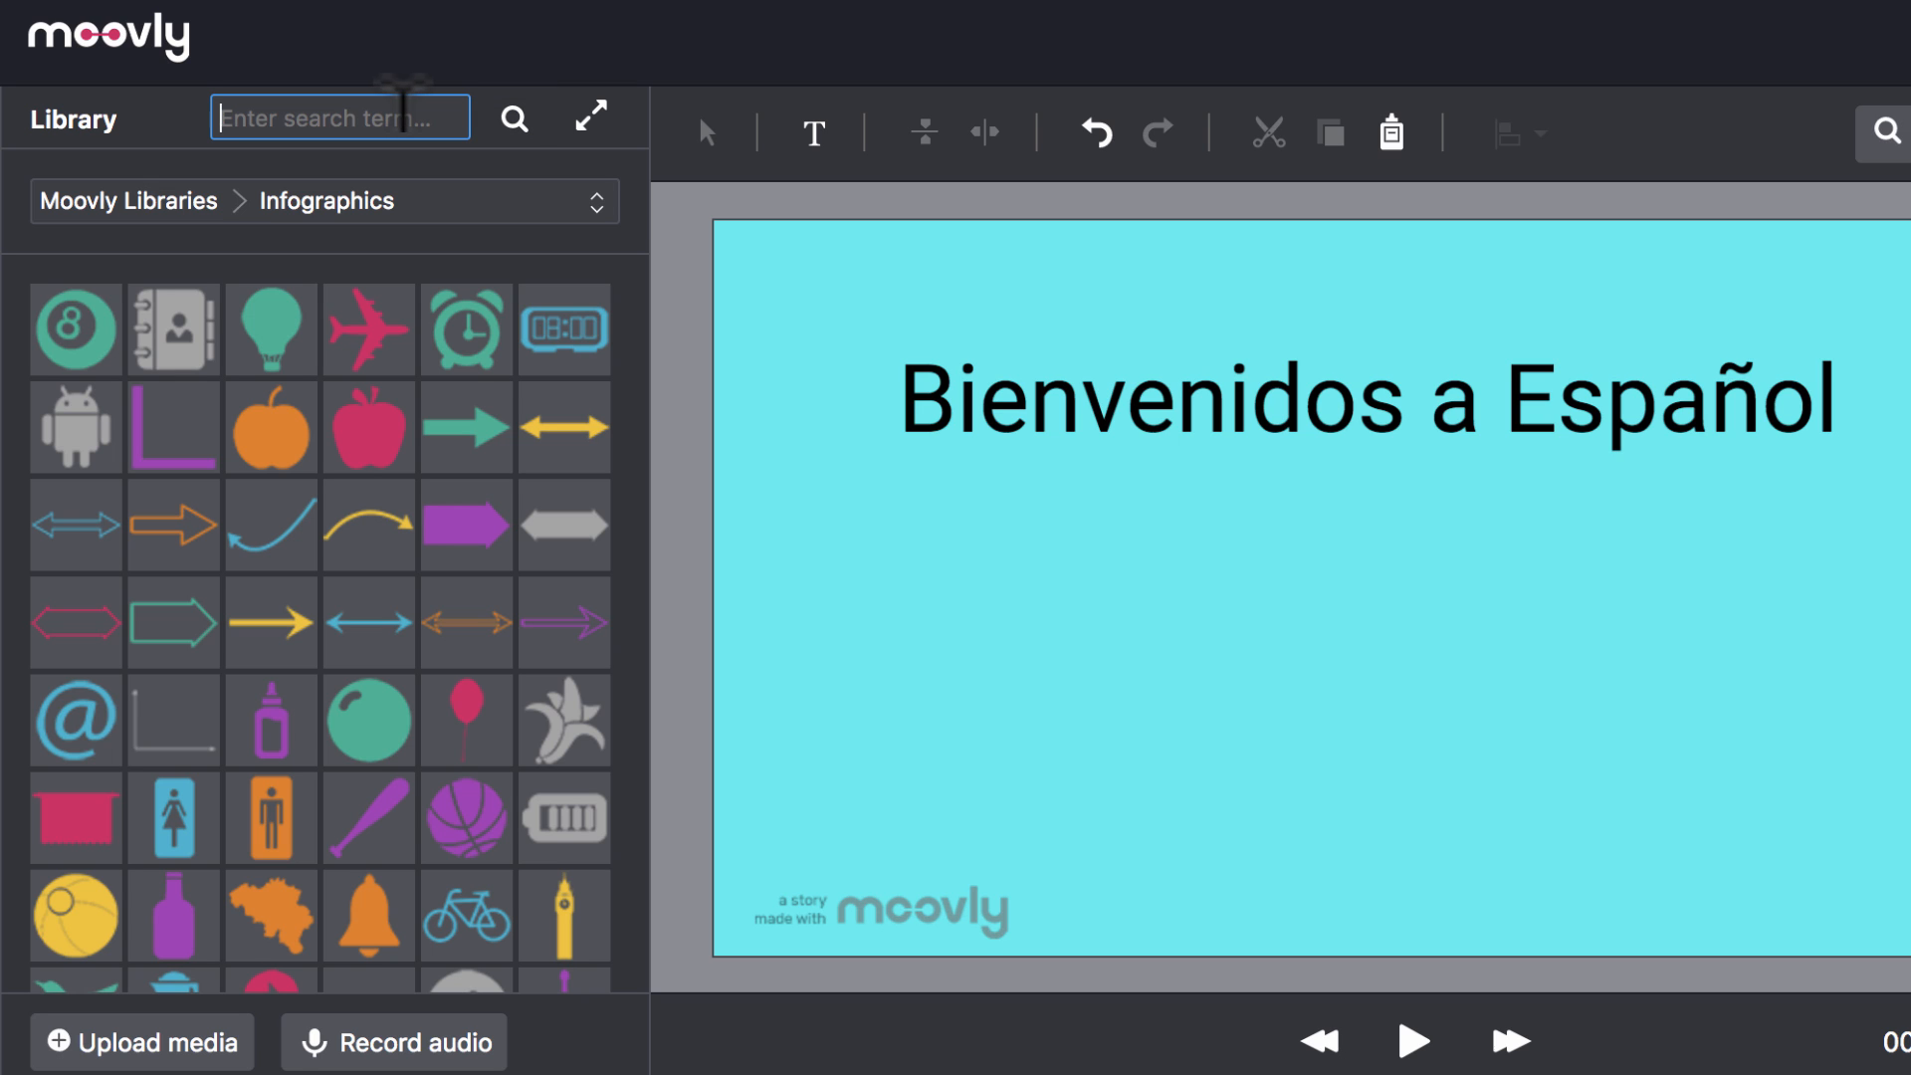
# - Search the Infographics library for 'apple' to find the three fruit icons
pyautogui.write('apple')
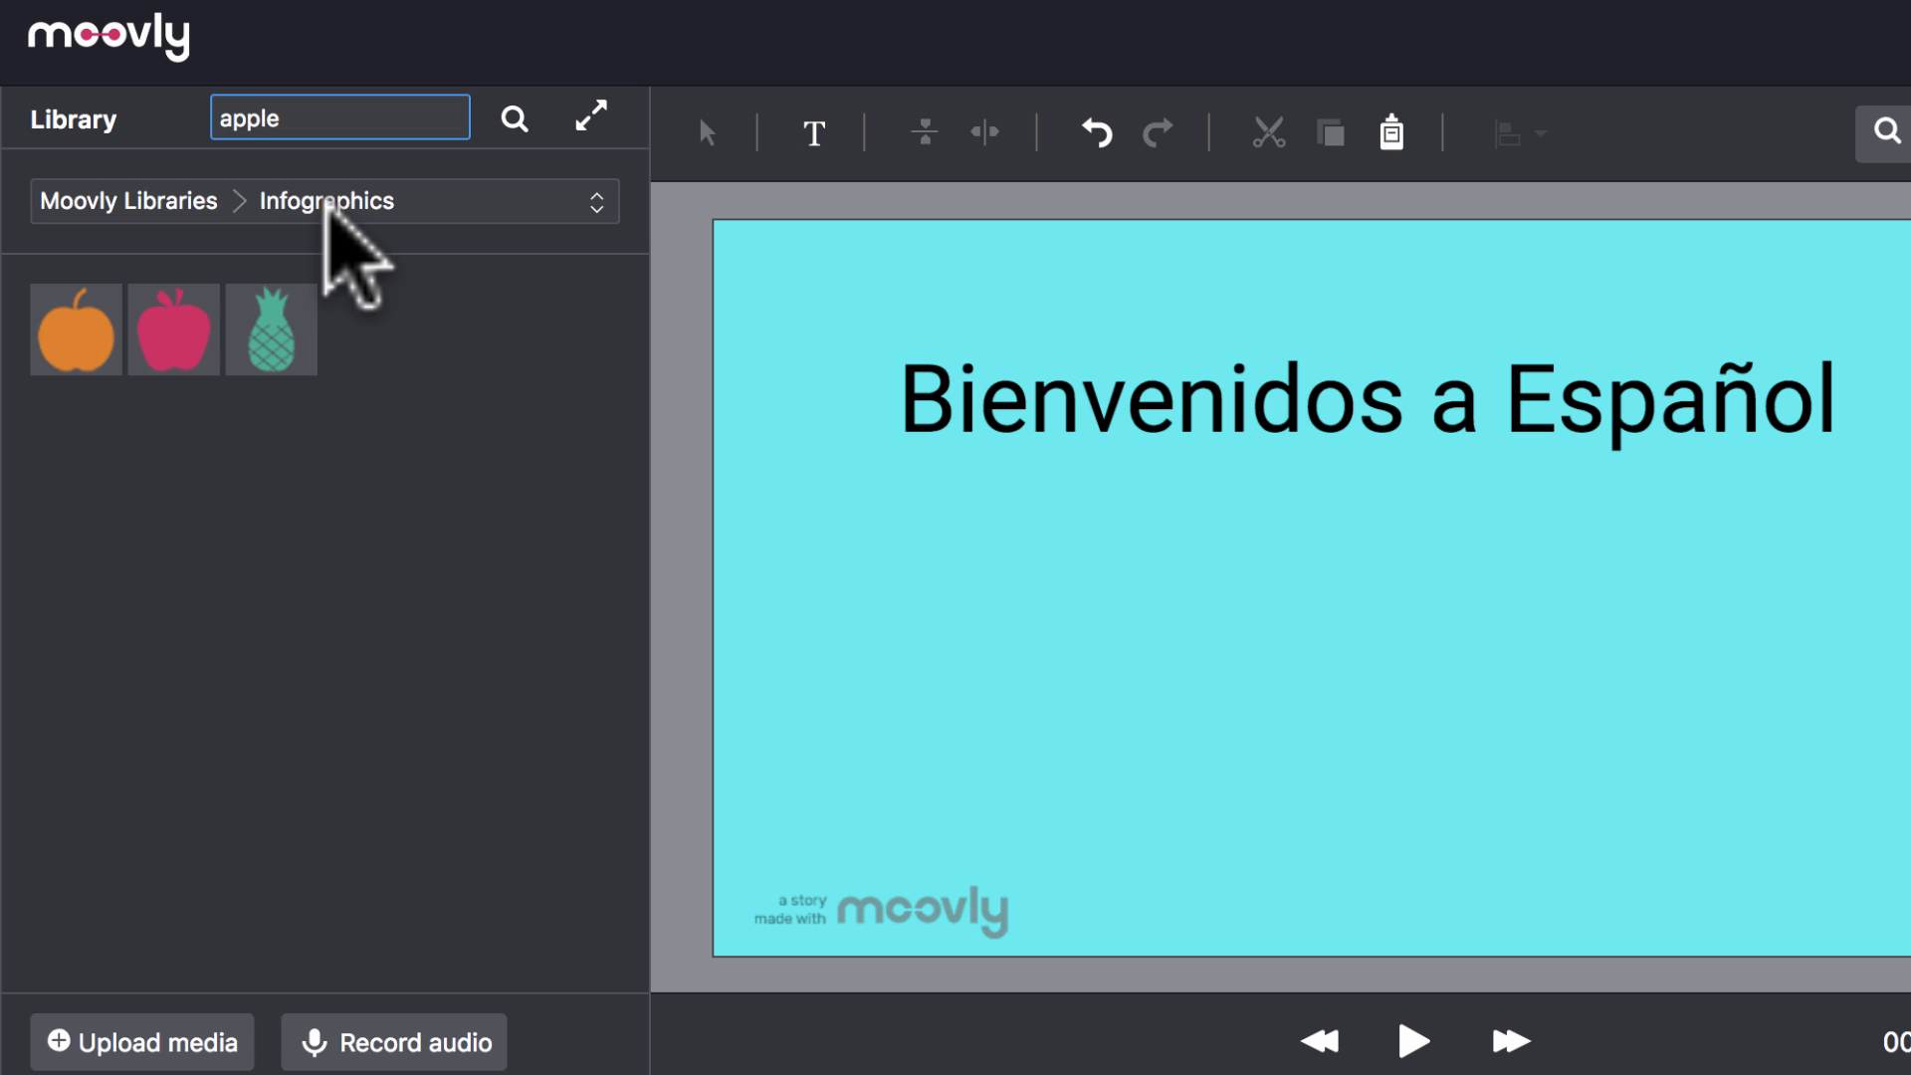
pyautogui.moveTo(387, 254)
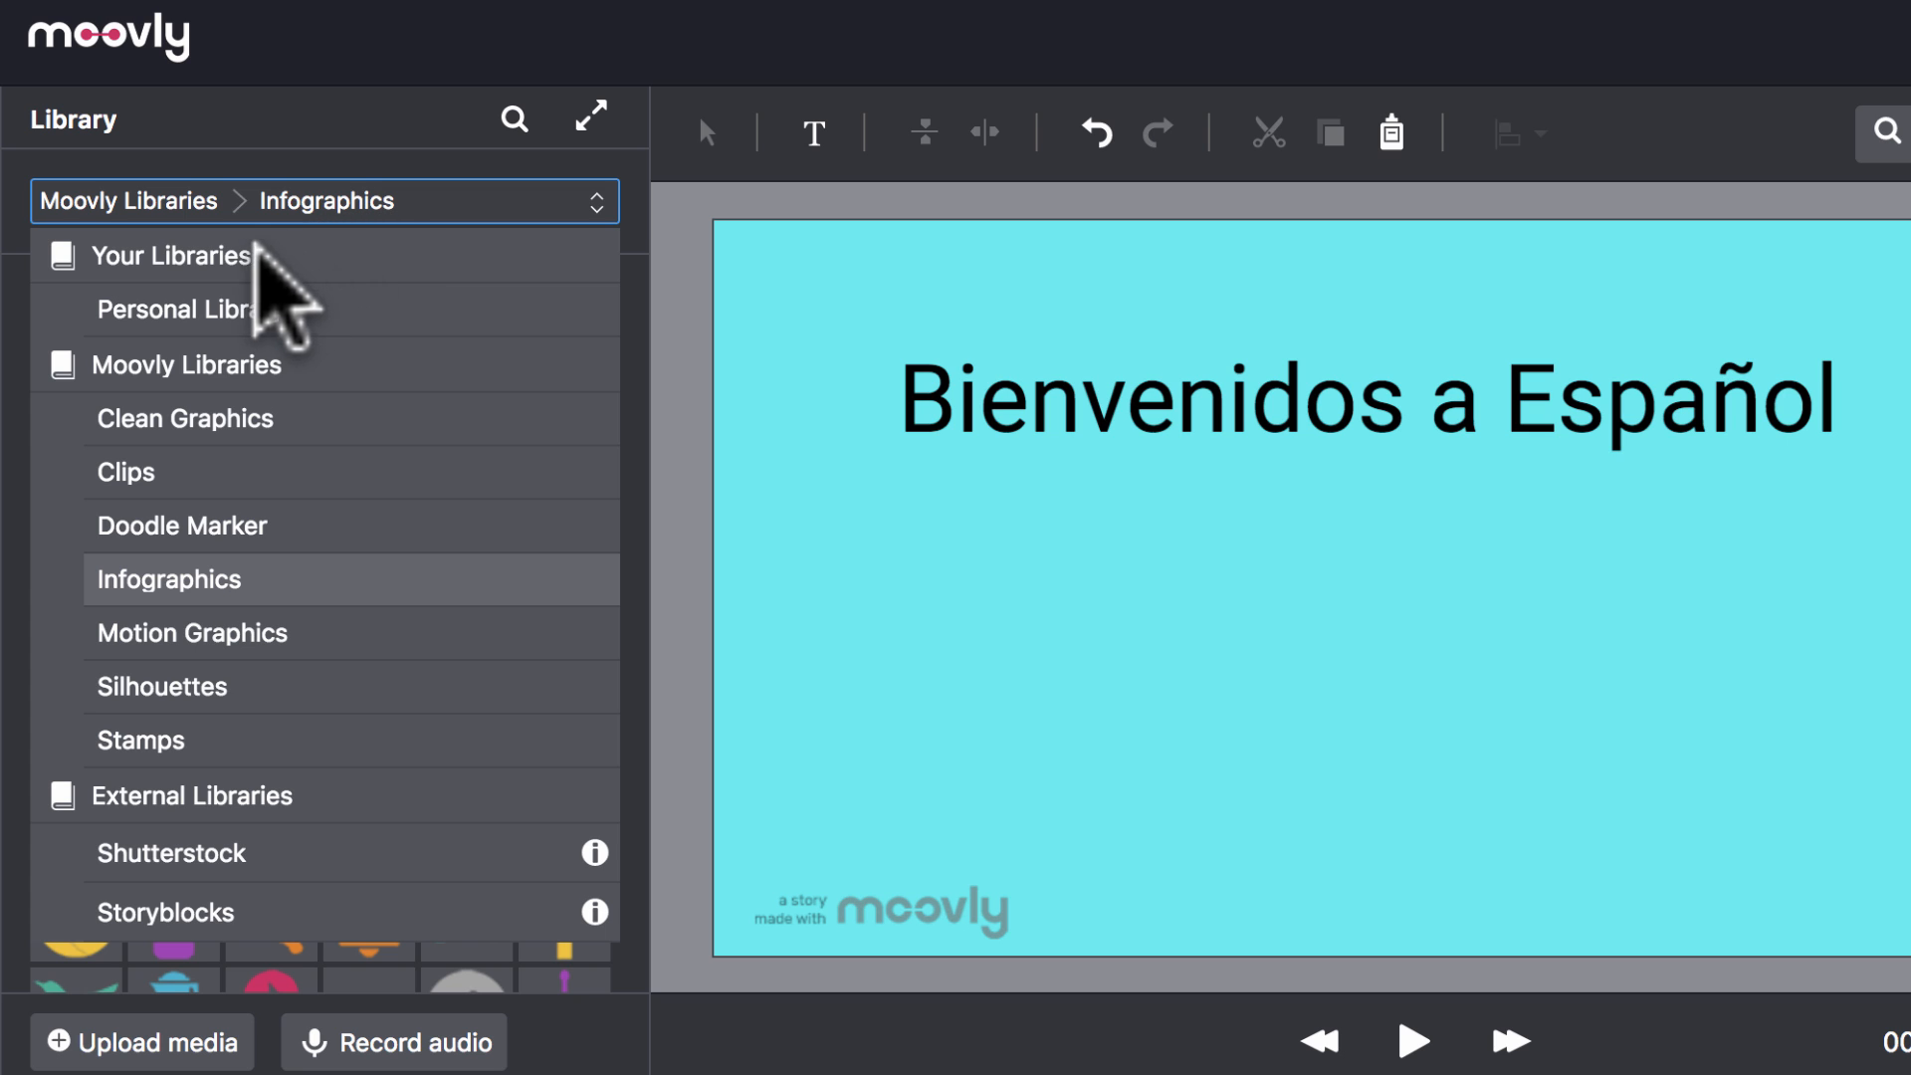
pyautogui.moveTo(199, 426)
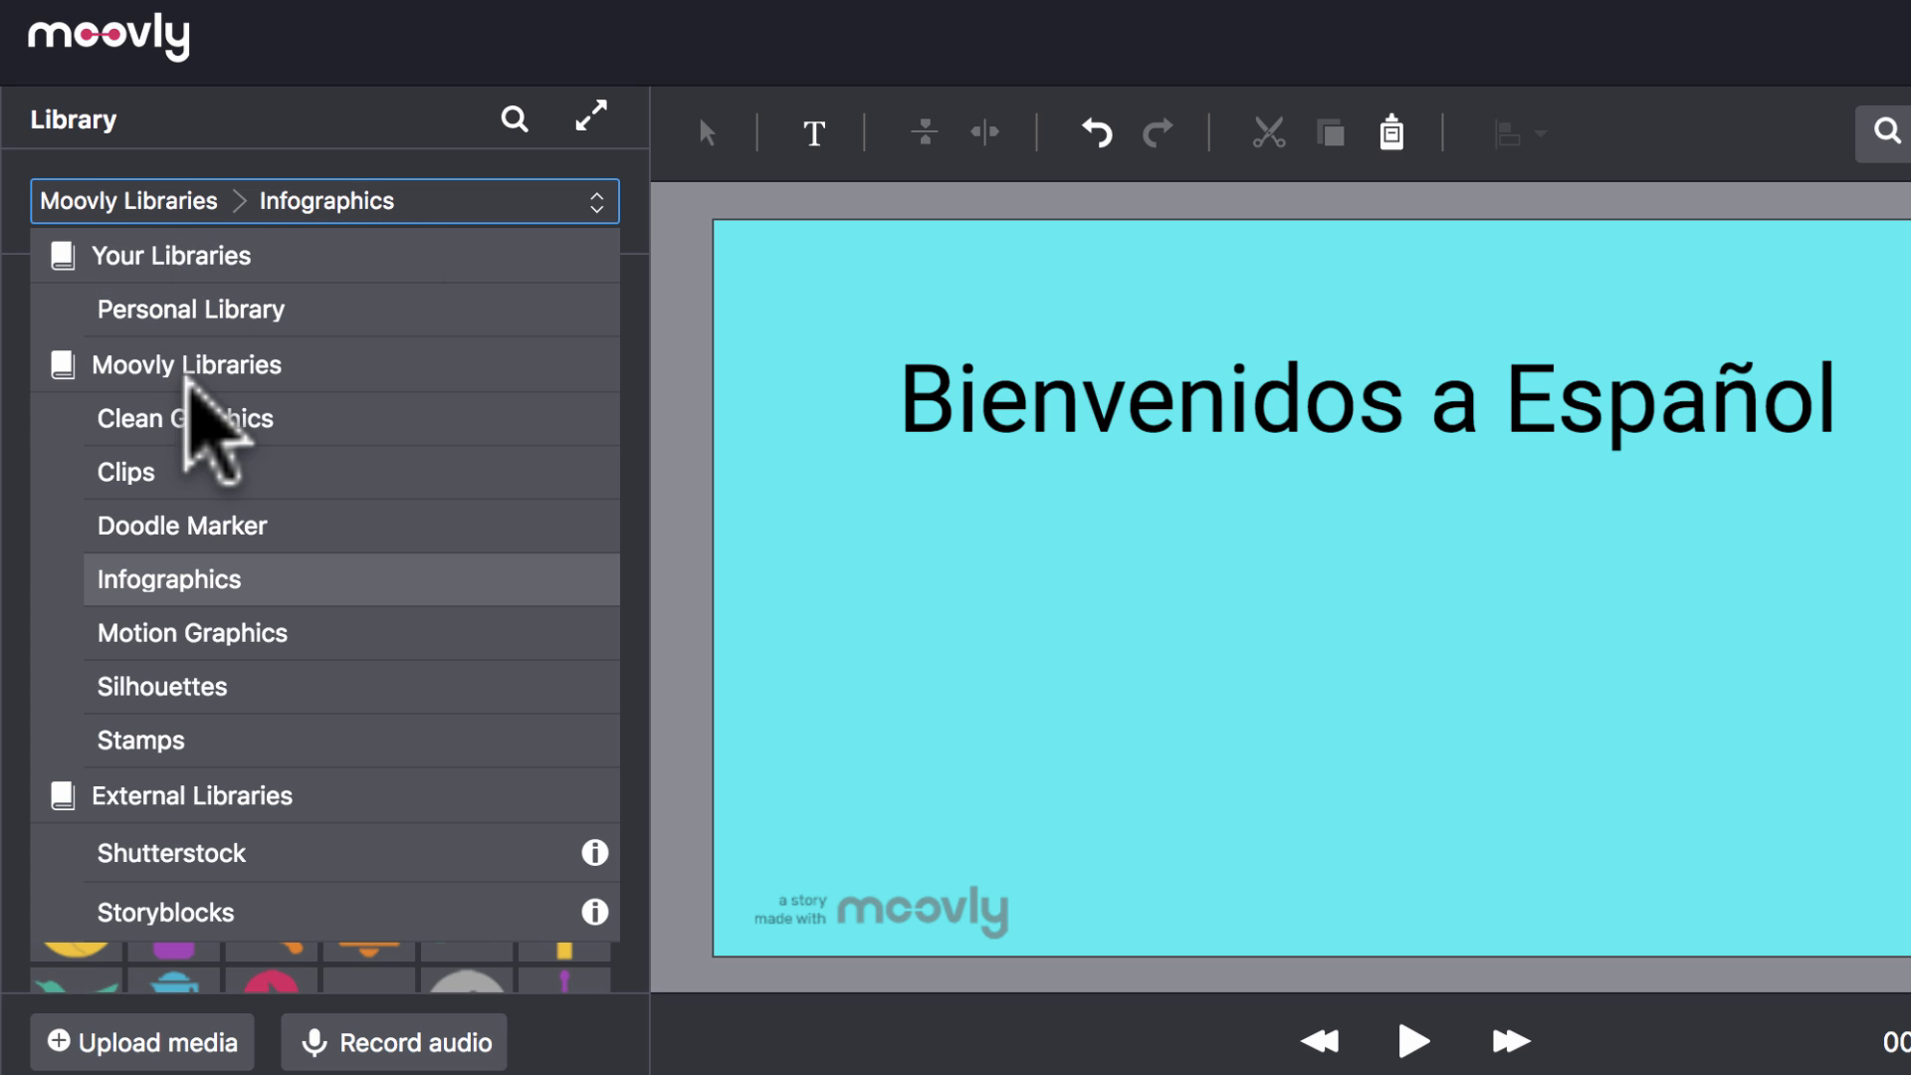
# - Switch the library to Clips, then Doodle Marker, then Motion Graphics
pyautogui.click(184, 418)
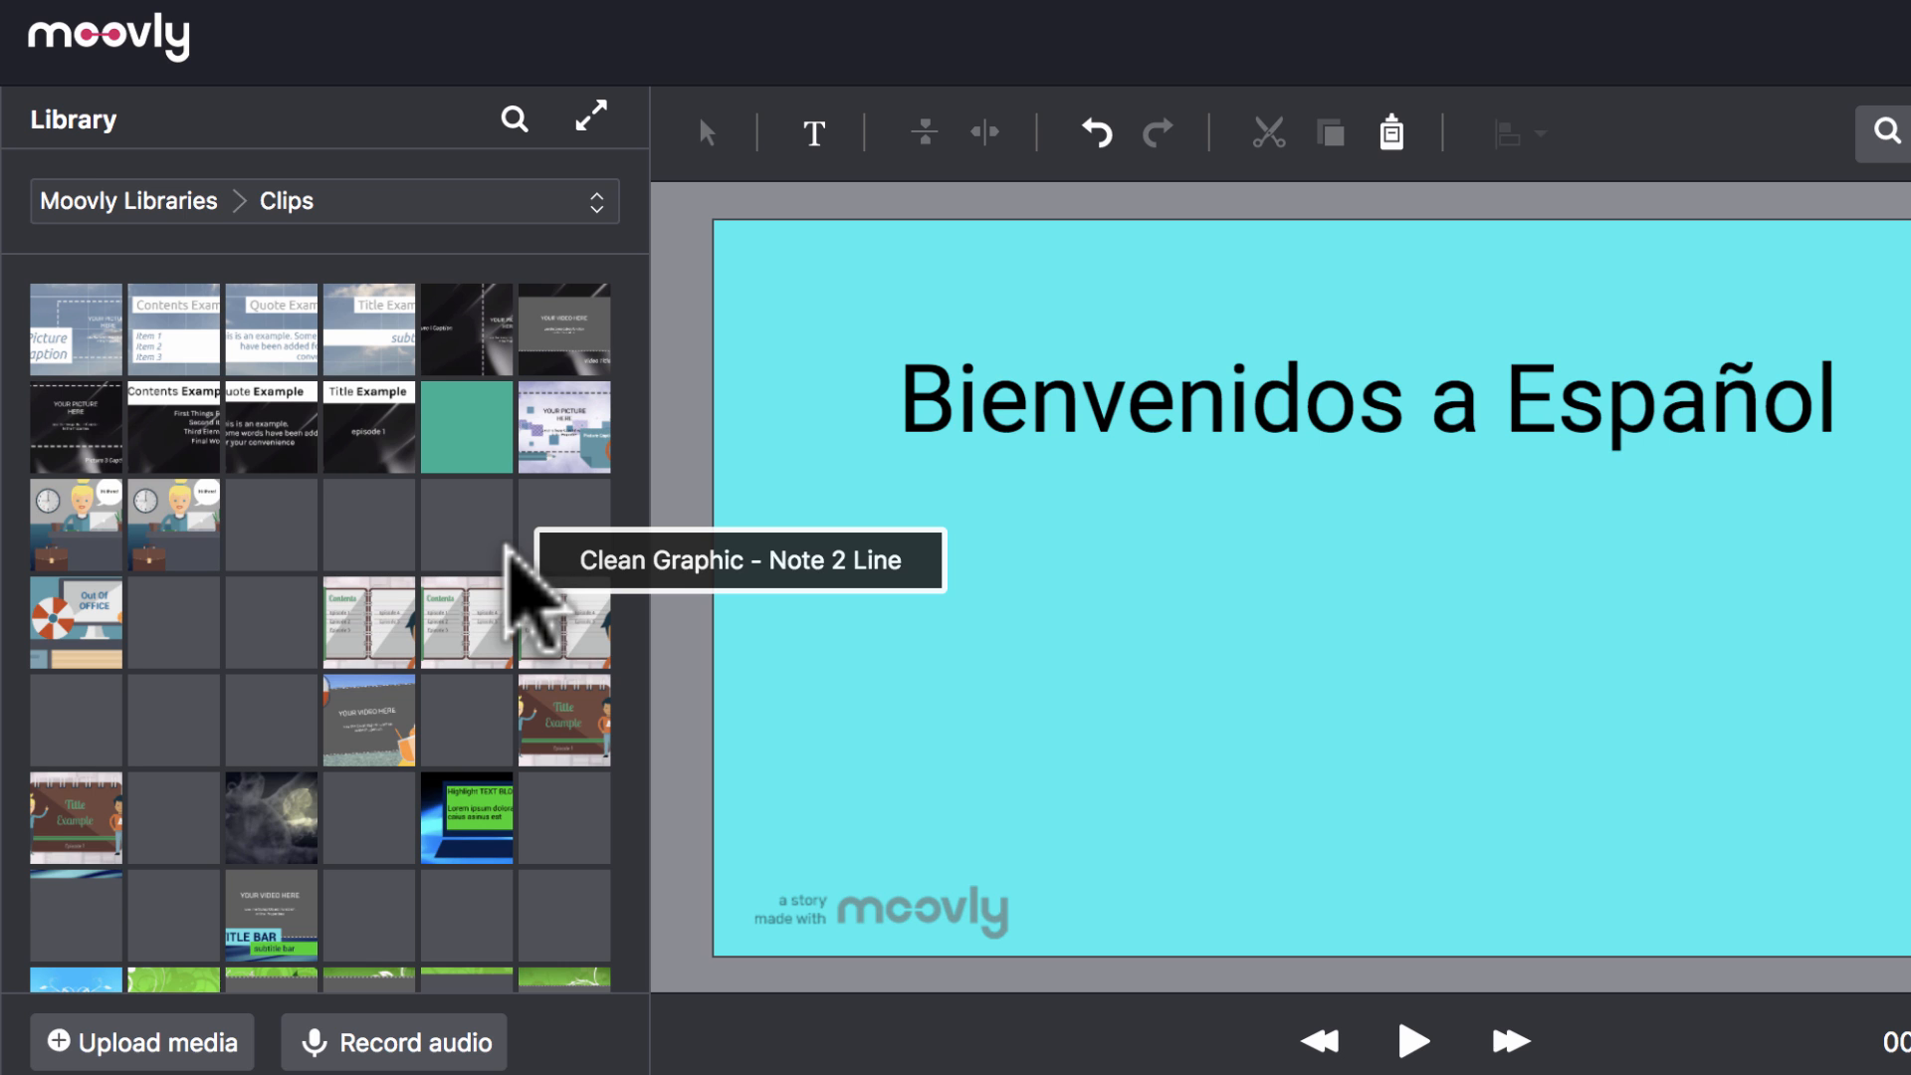
pyautogui.click(324, 201)
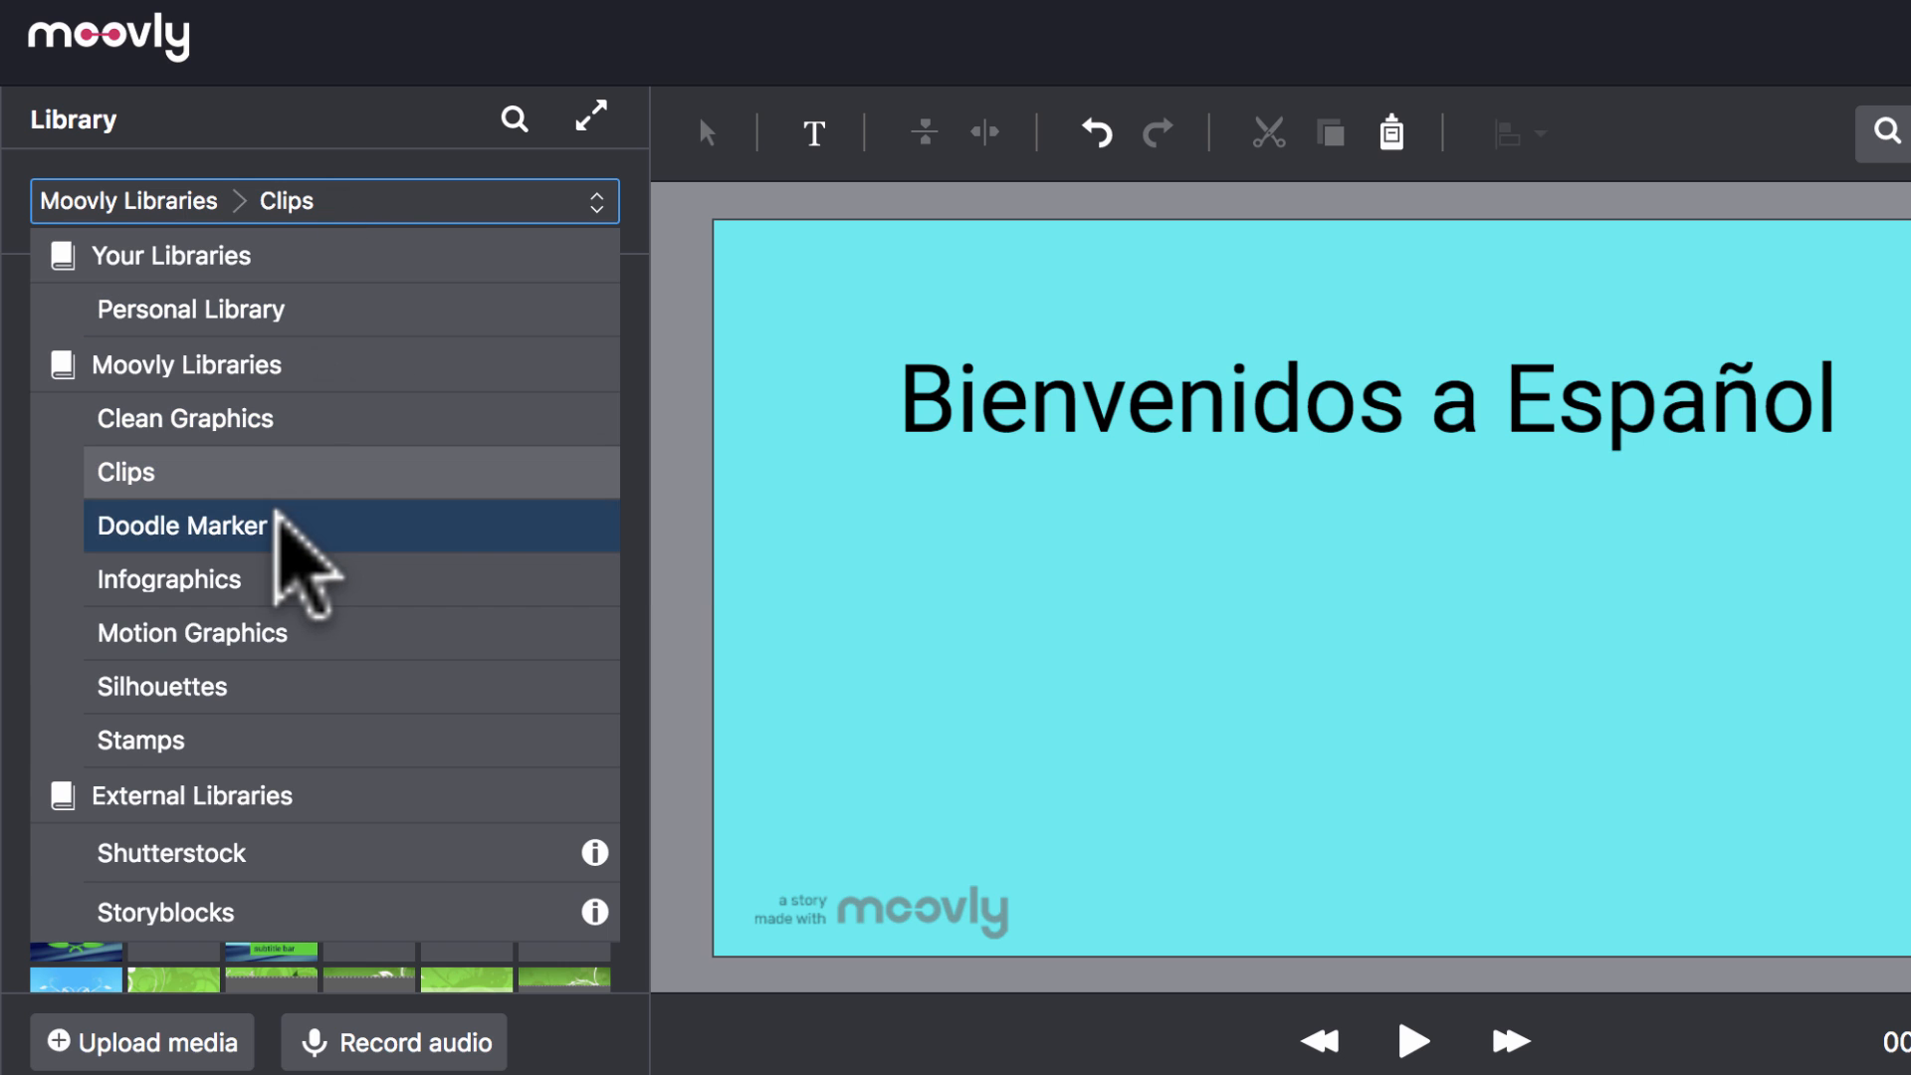
pyautogui.click(185, 526)
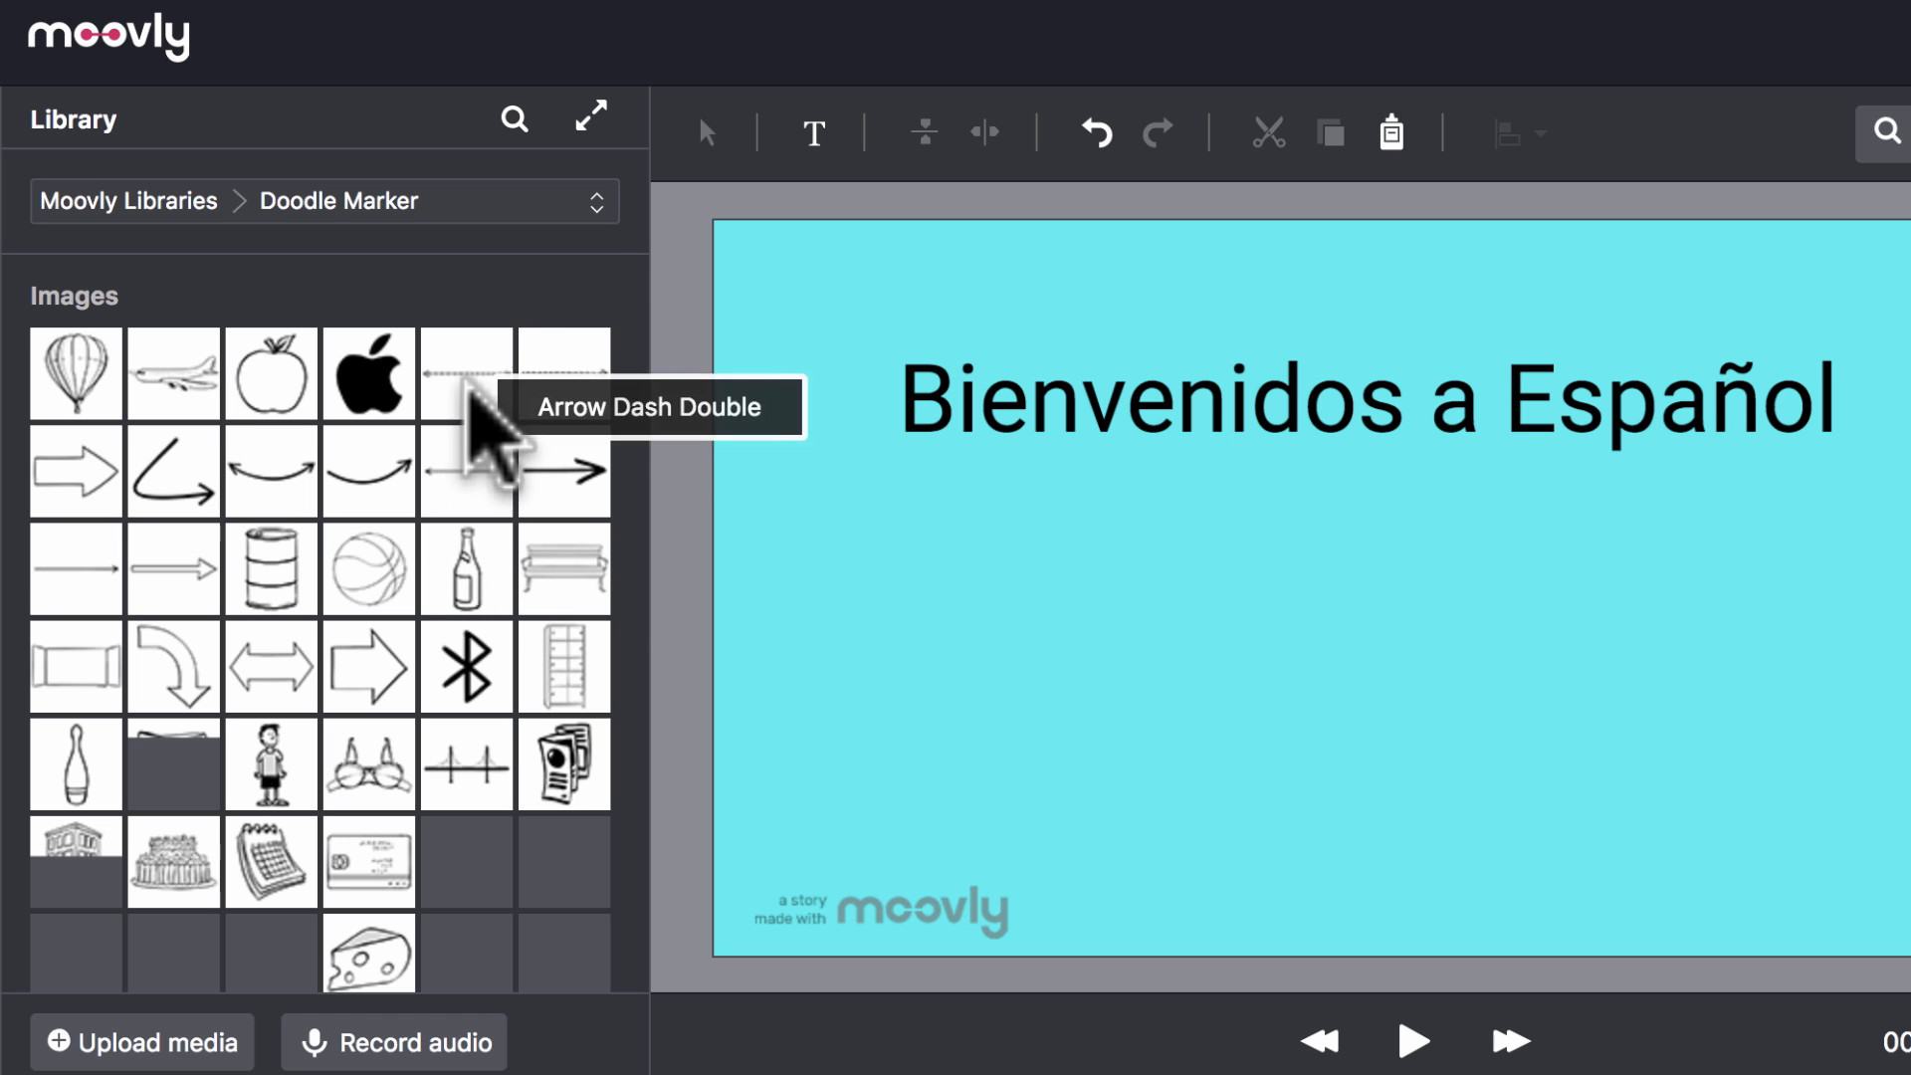
pyautogui.click(325, 201)
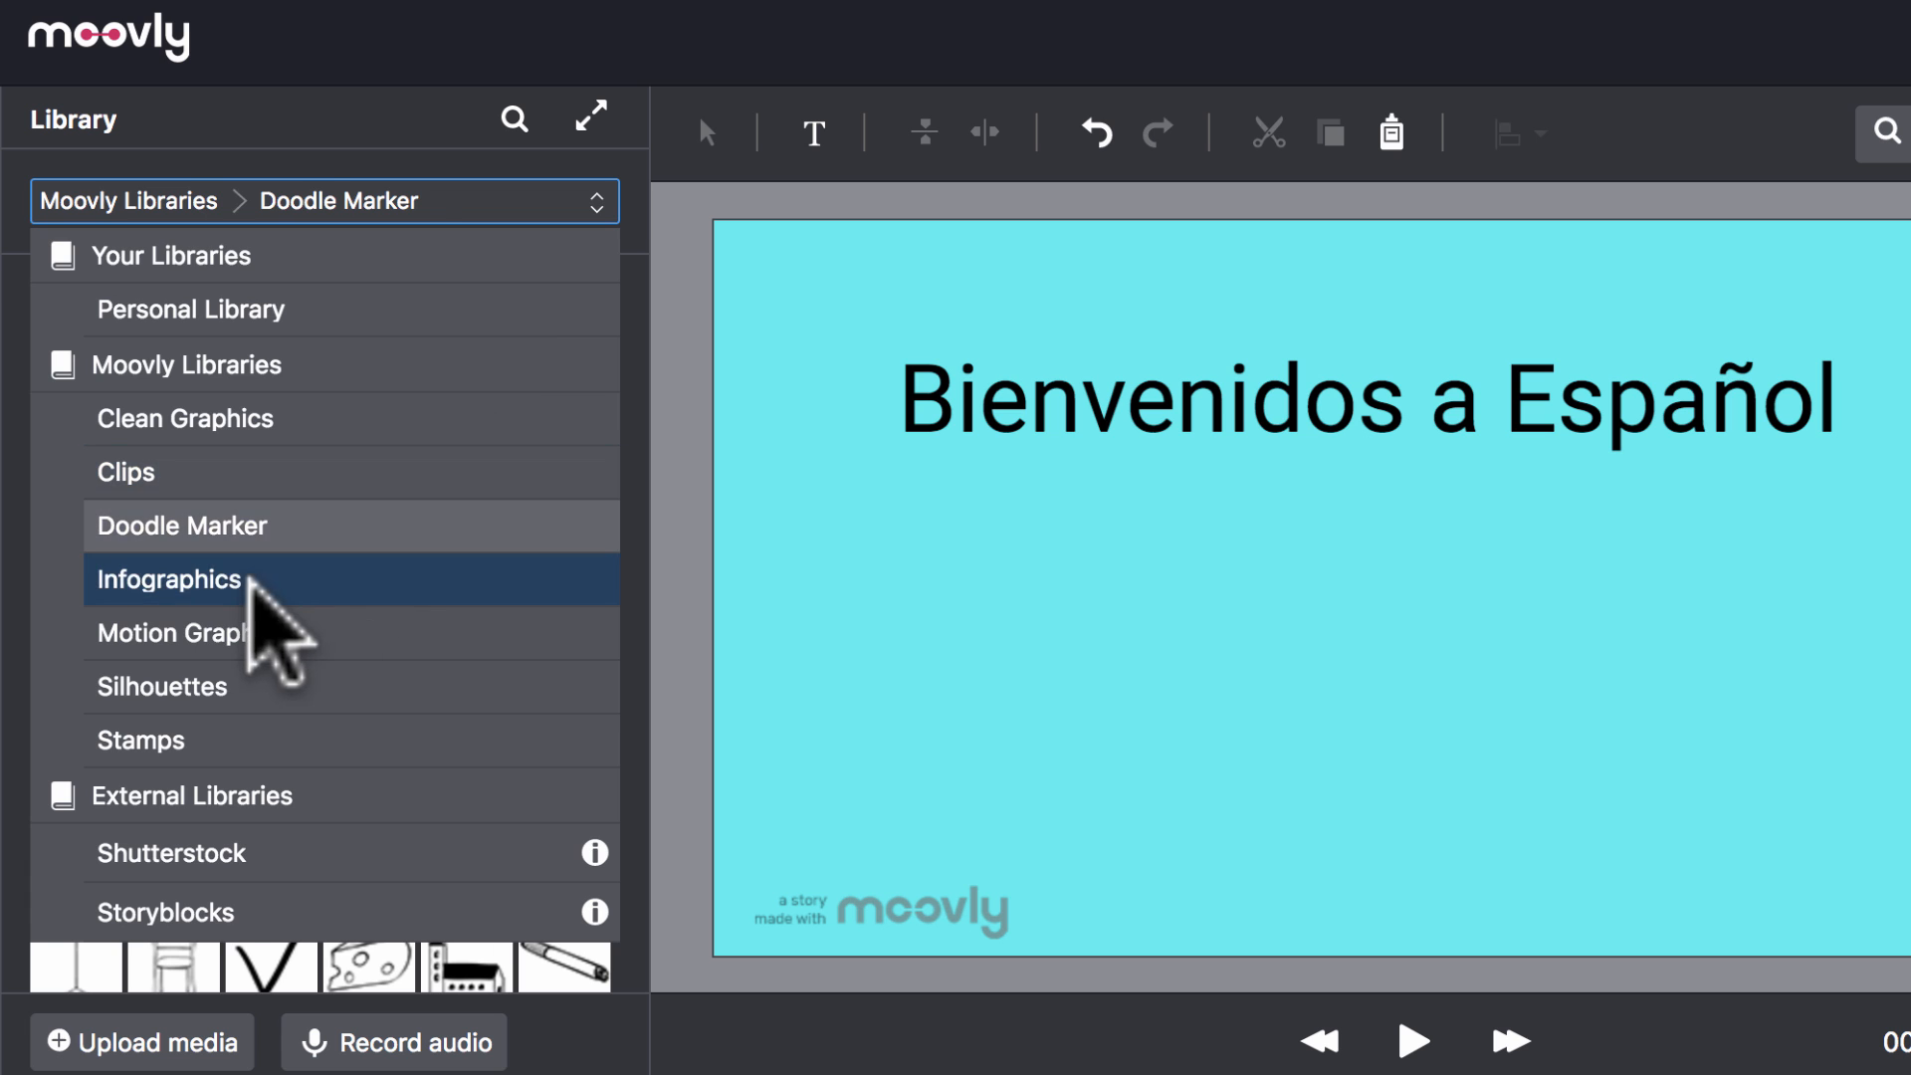
pyautogui.click(168, 579)
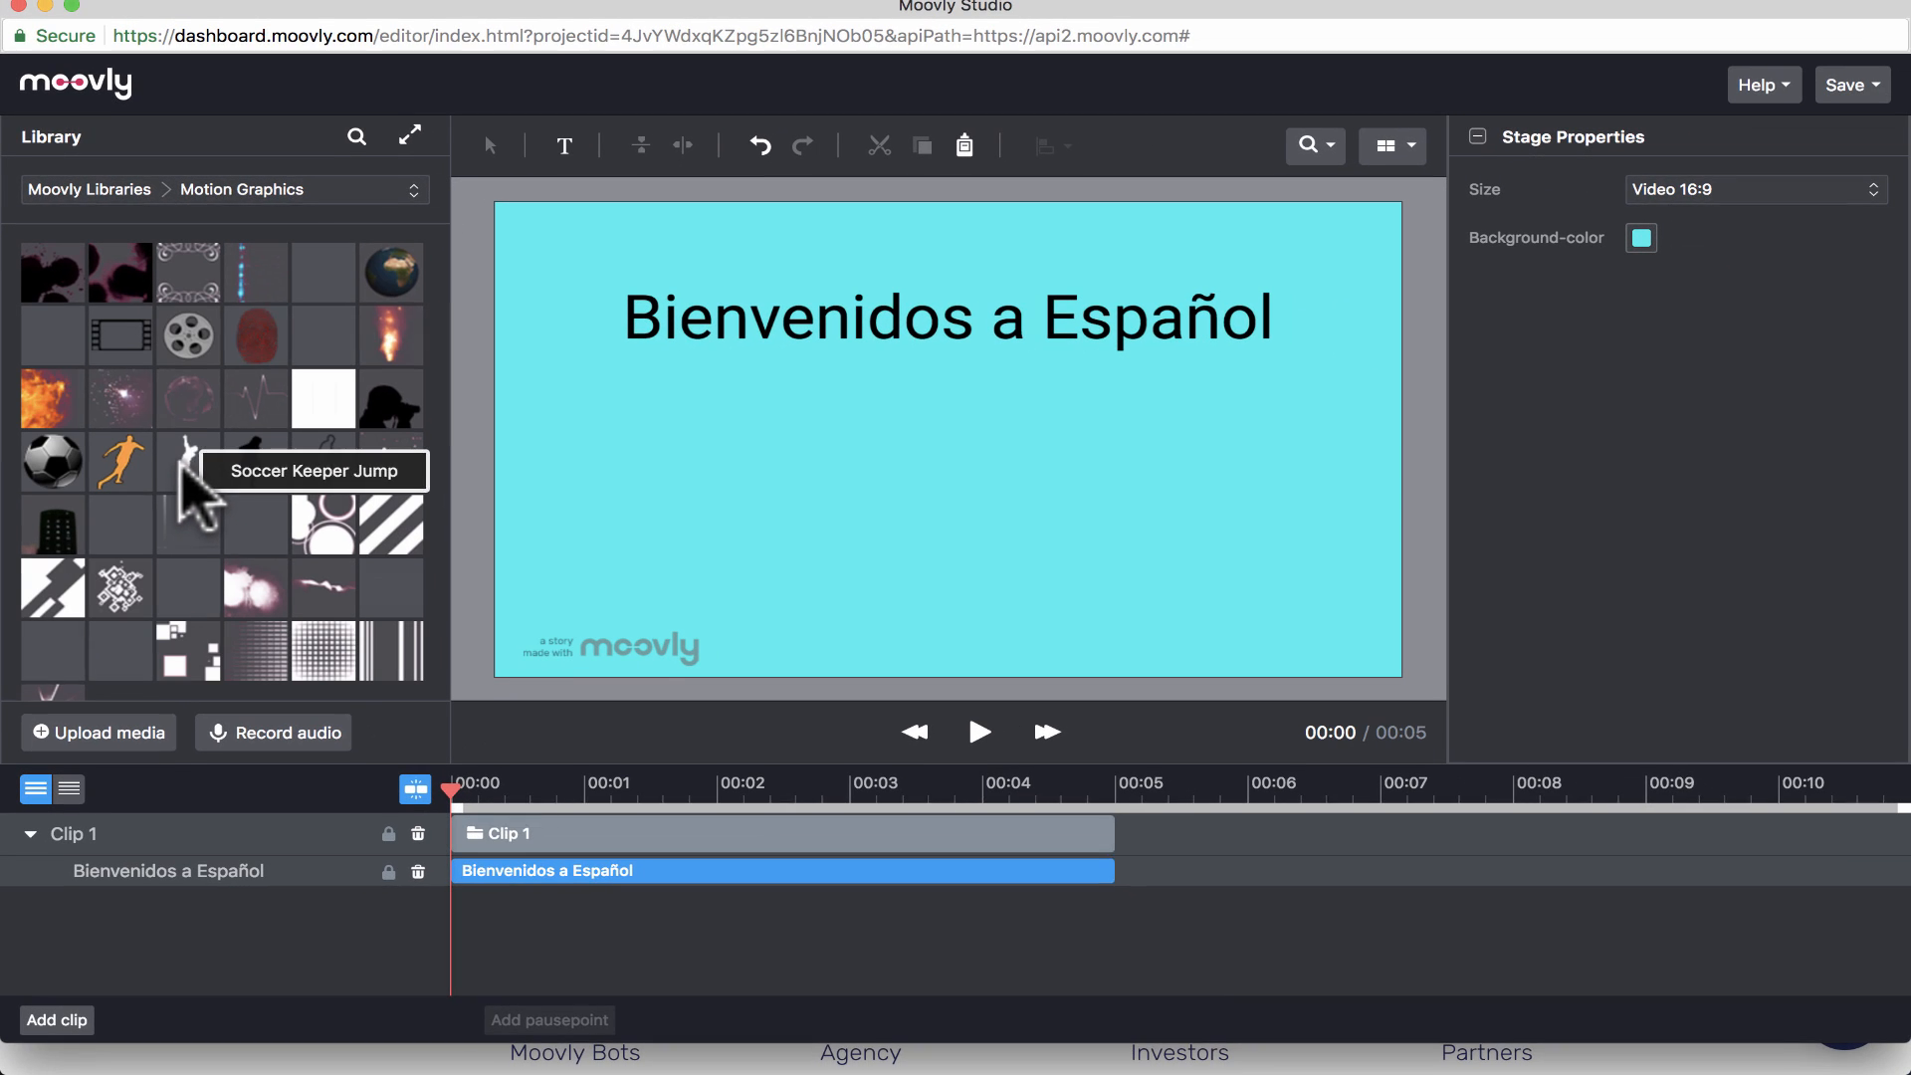
pyautogui.moveTo(389, 288)
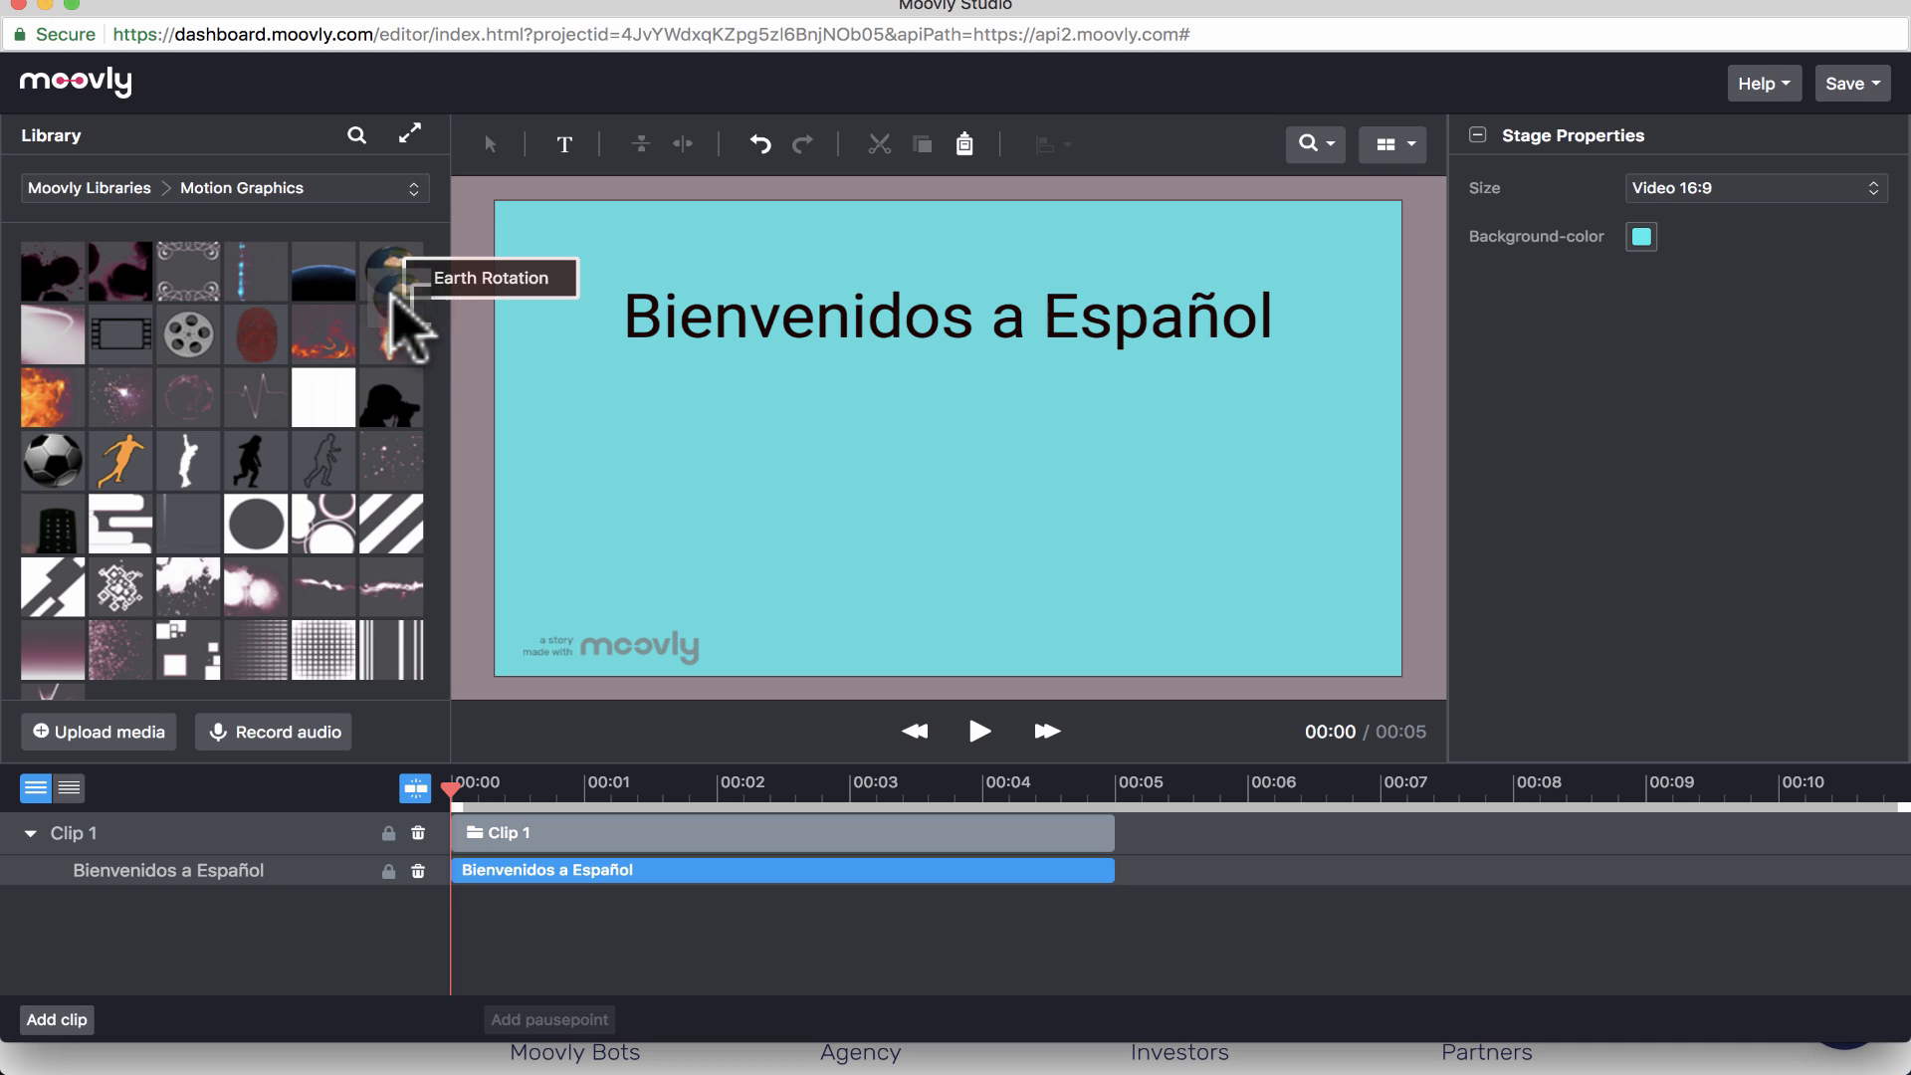
# - Add the Earth Rotation animation, accept the transparent video warning, and play the preview
pyautogui.click(389, 271)
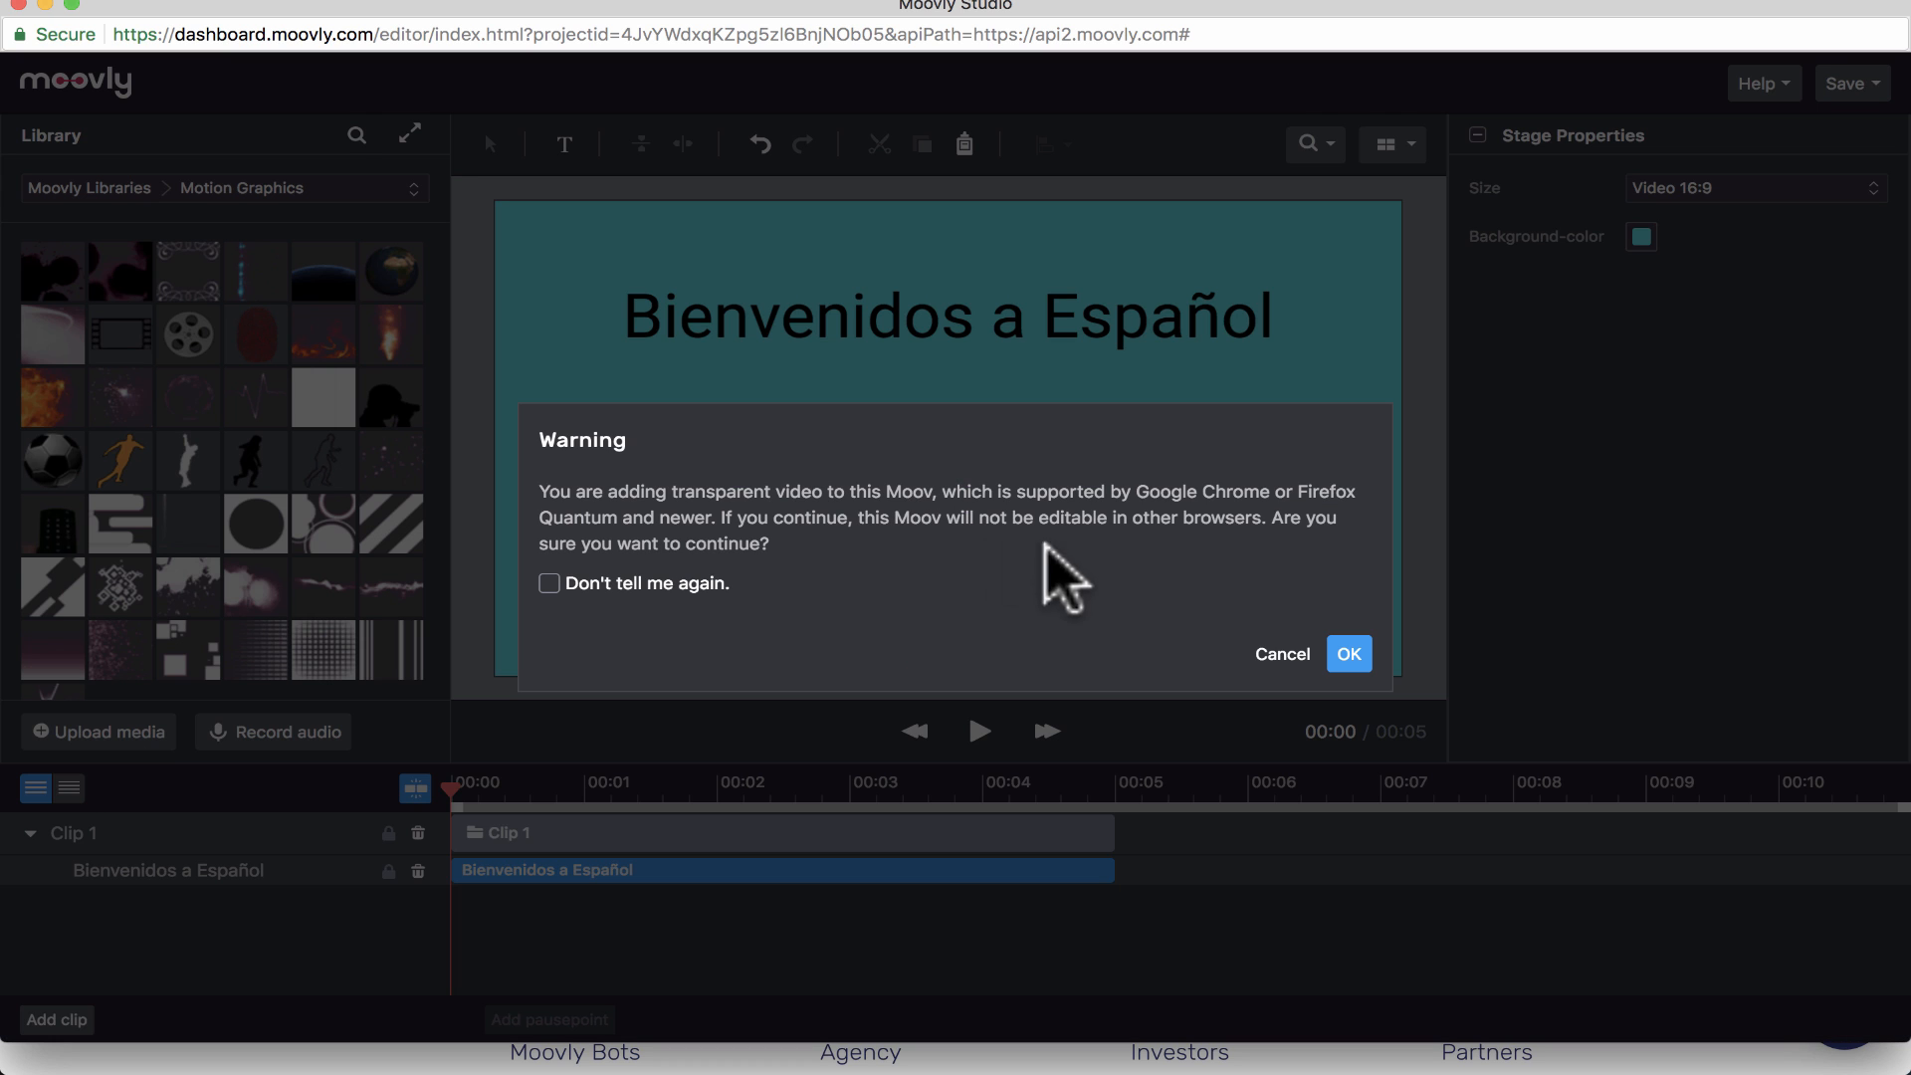
pyautogui.click(1348, 654)
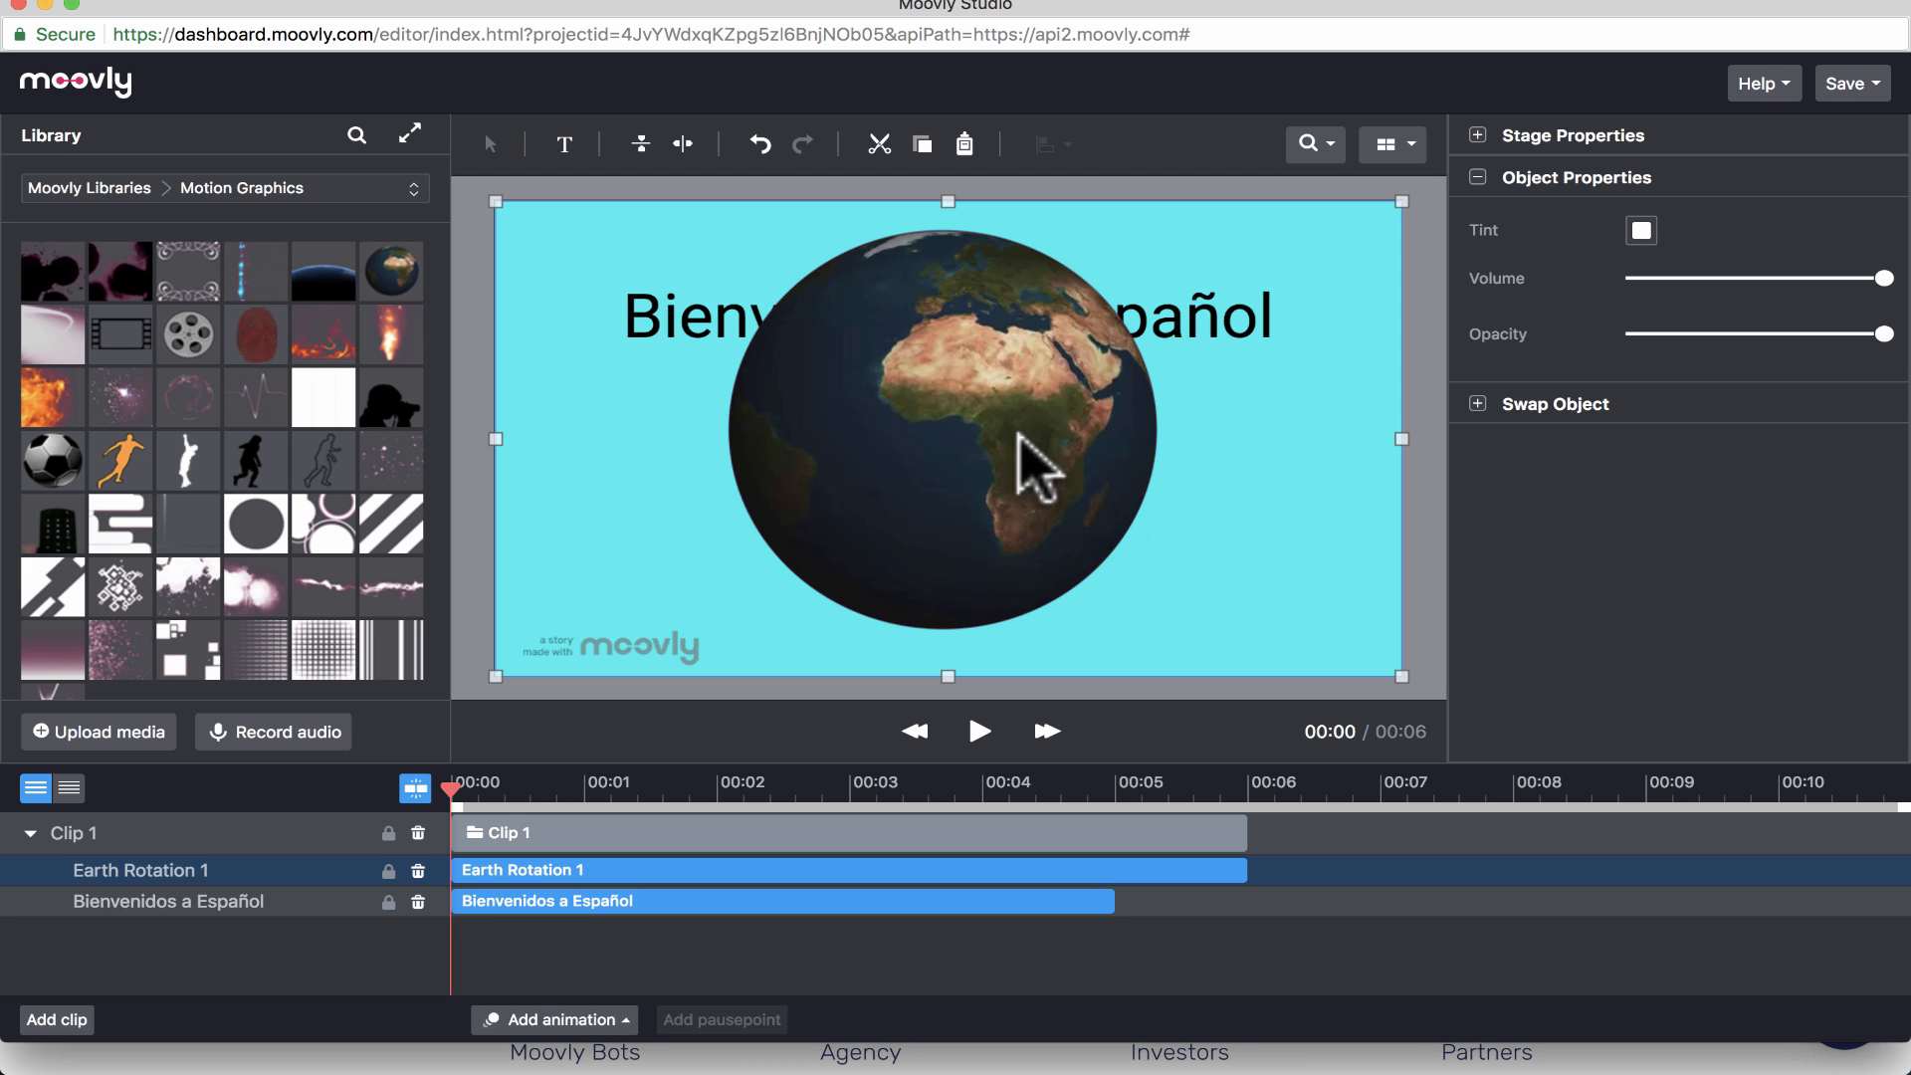
pyautogui.click(981, 731)
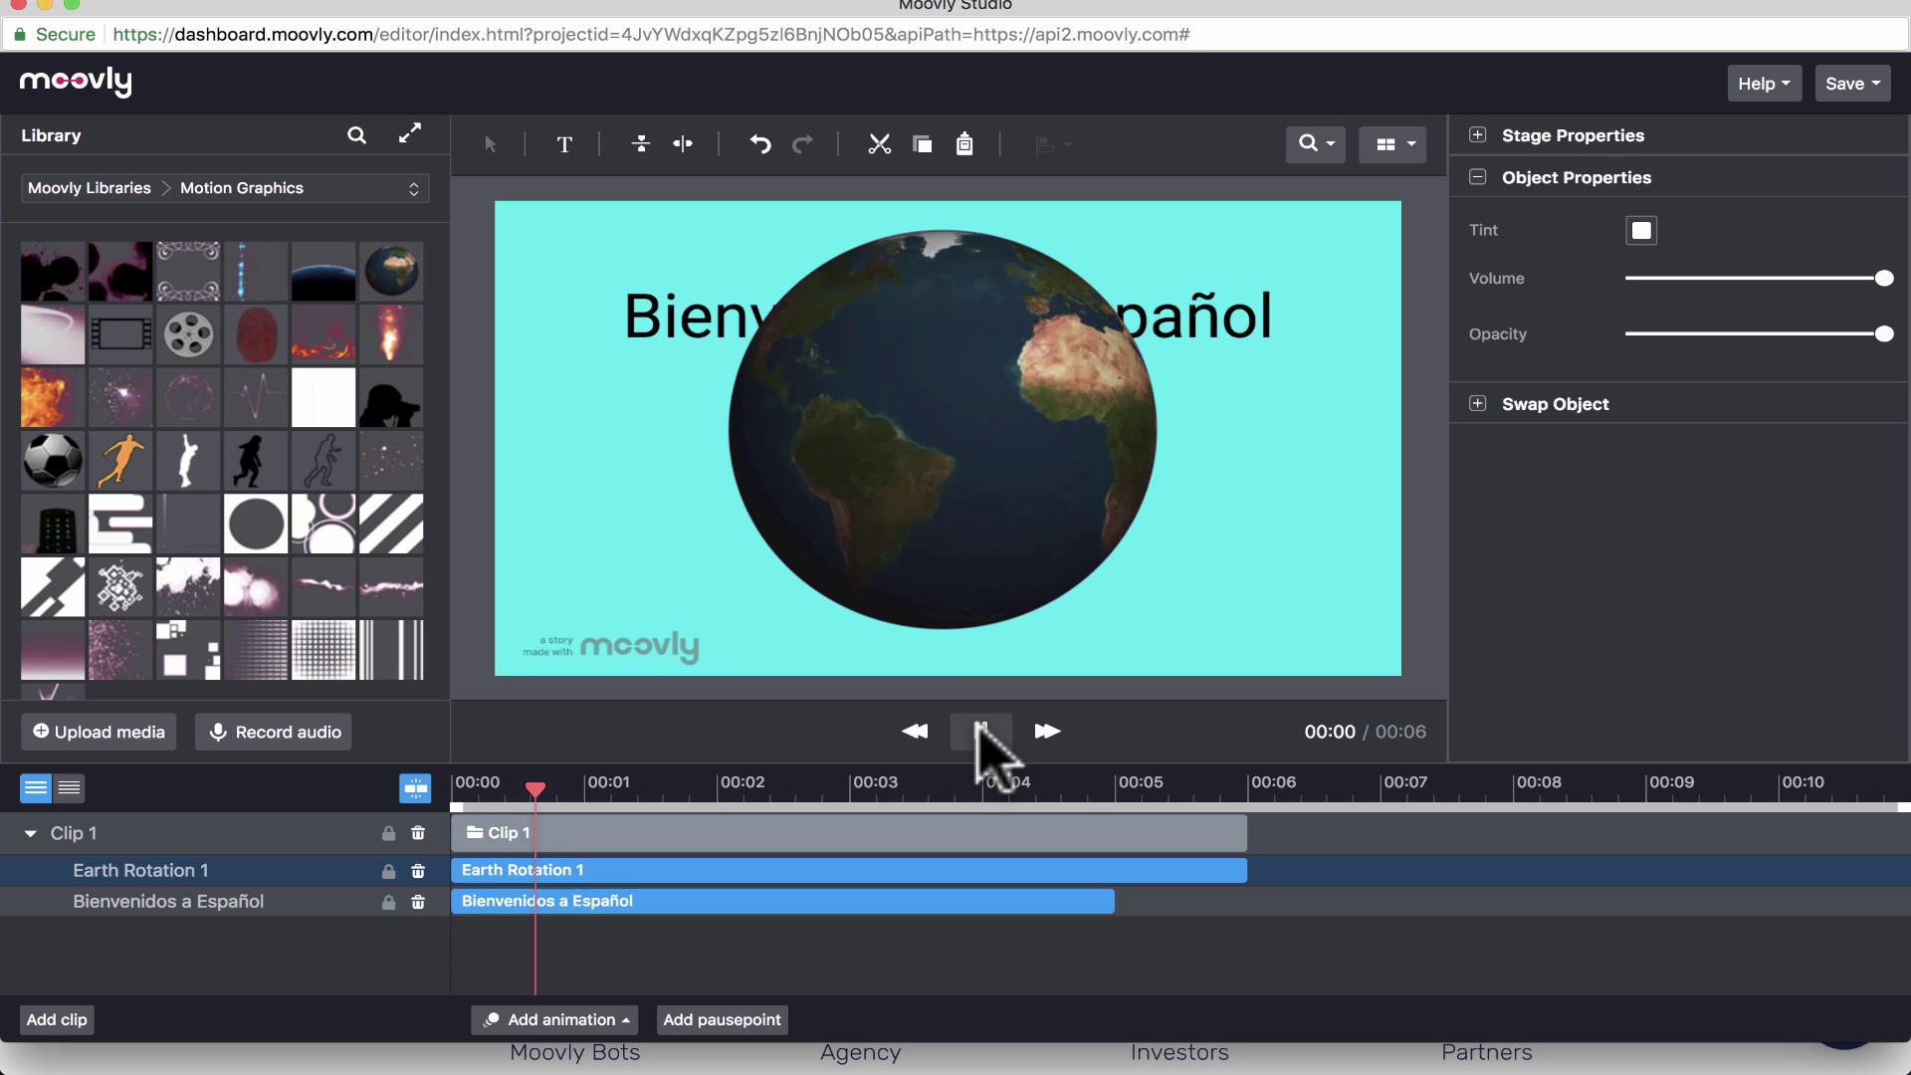
pyautogui.click(980, 731)
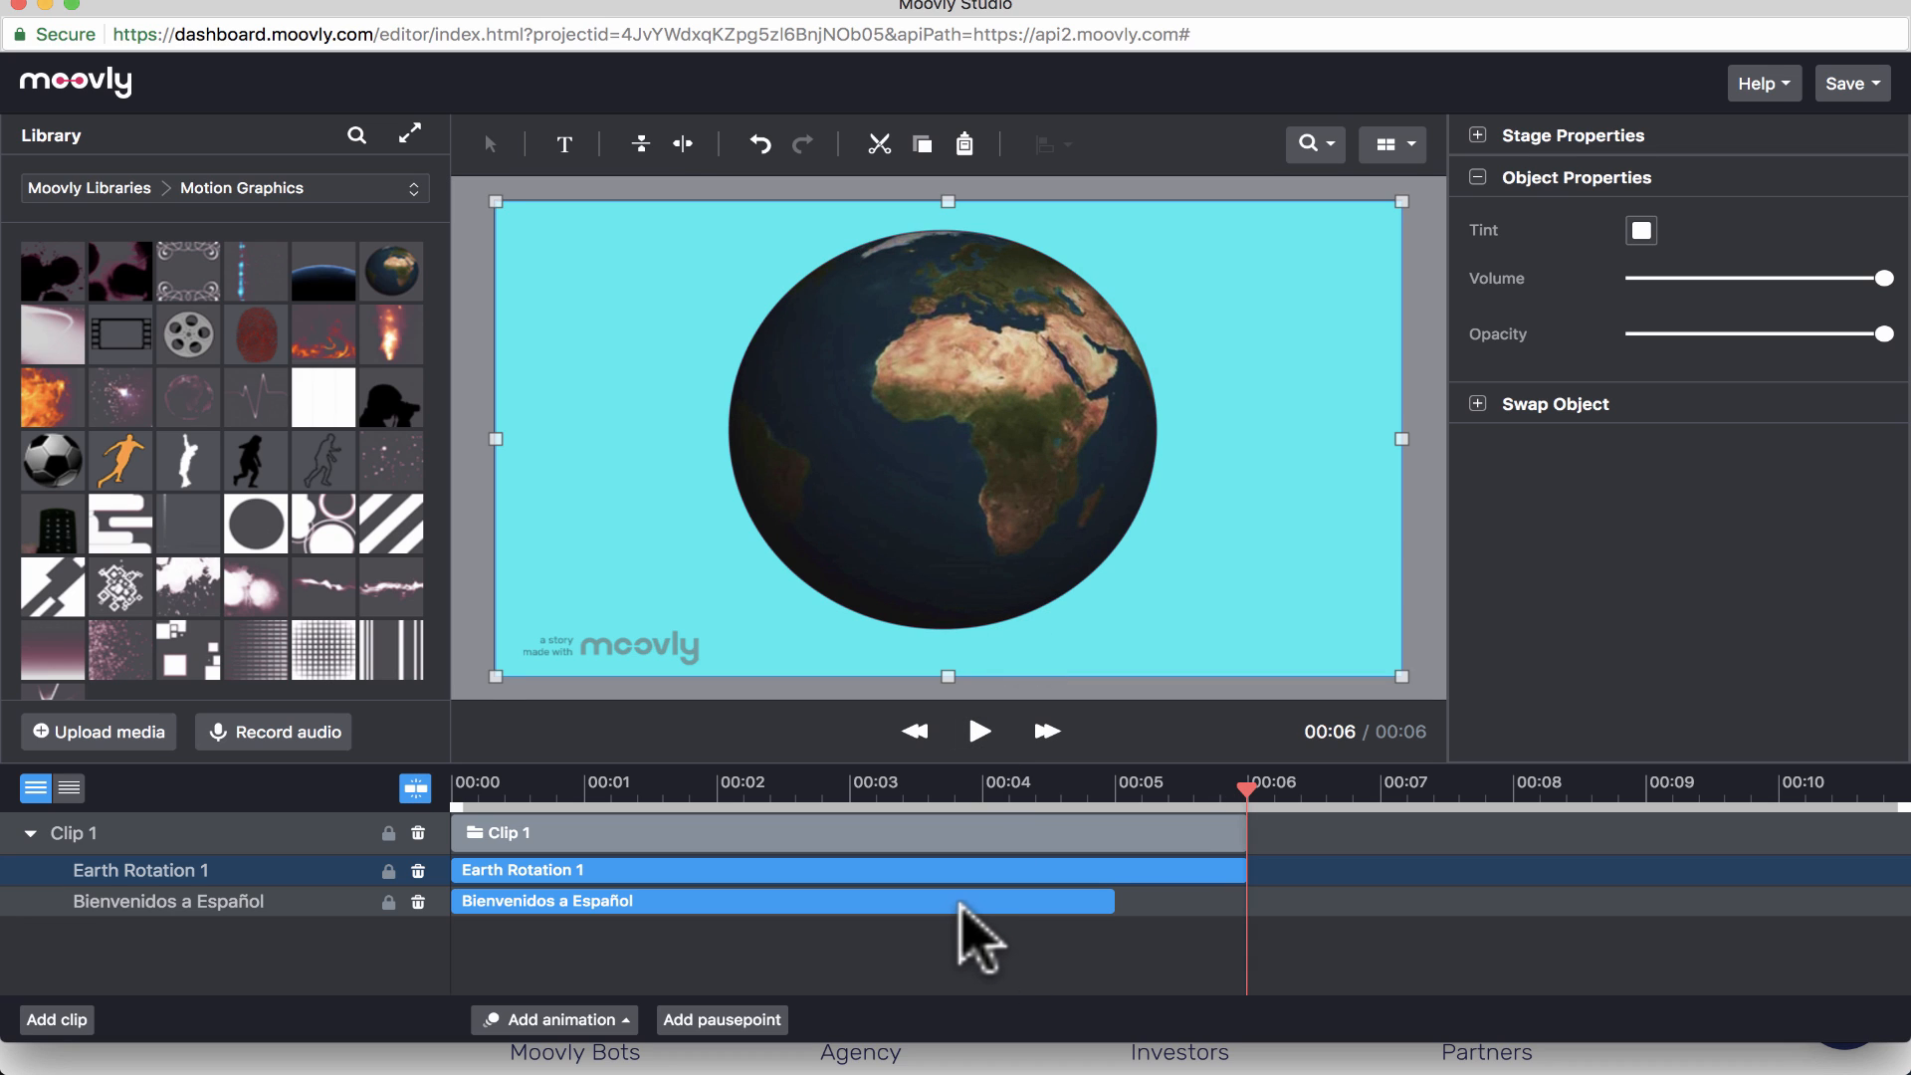
pyautogui.moveTo(892, 918)
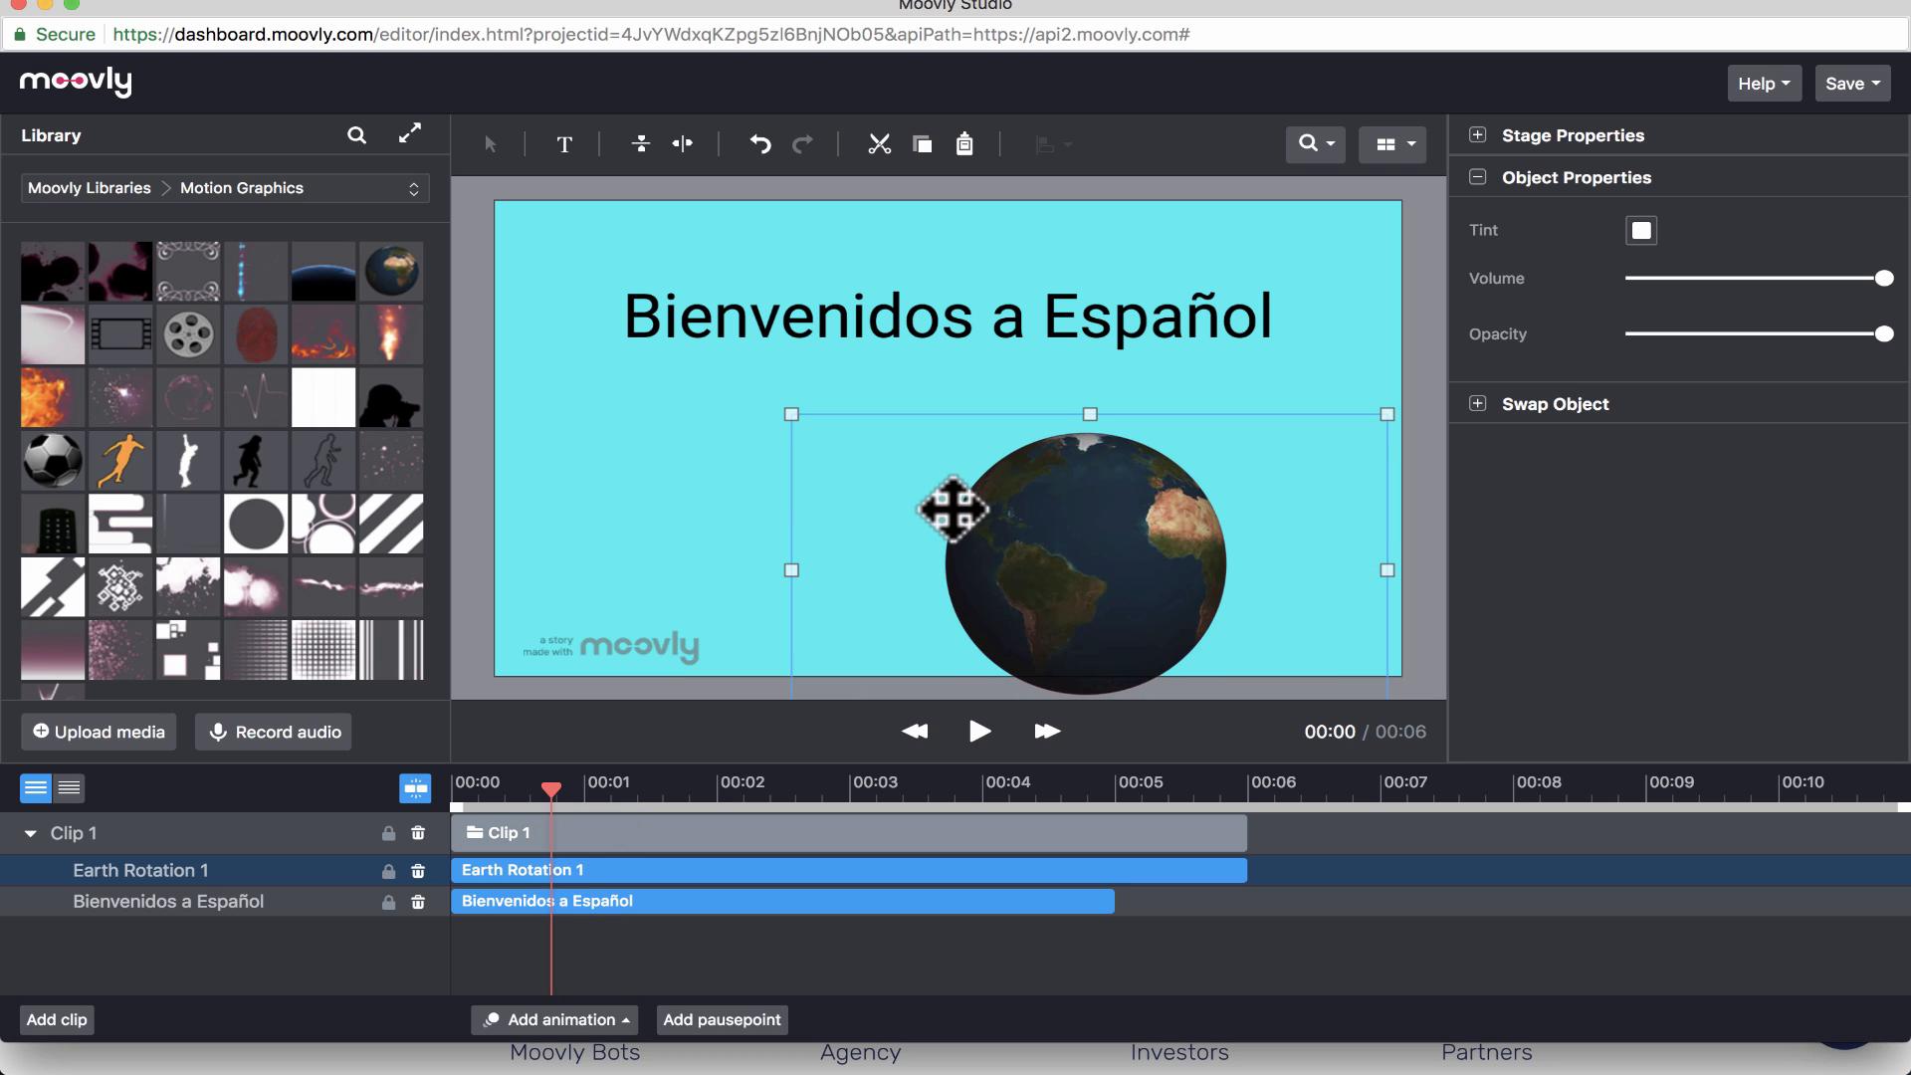
# - Shrink the Earth Rotation globe and move it to the stage's lower-right corner
pyautogui.moveTo(960, 511); pyautogui.dragTo(1234, 531)
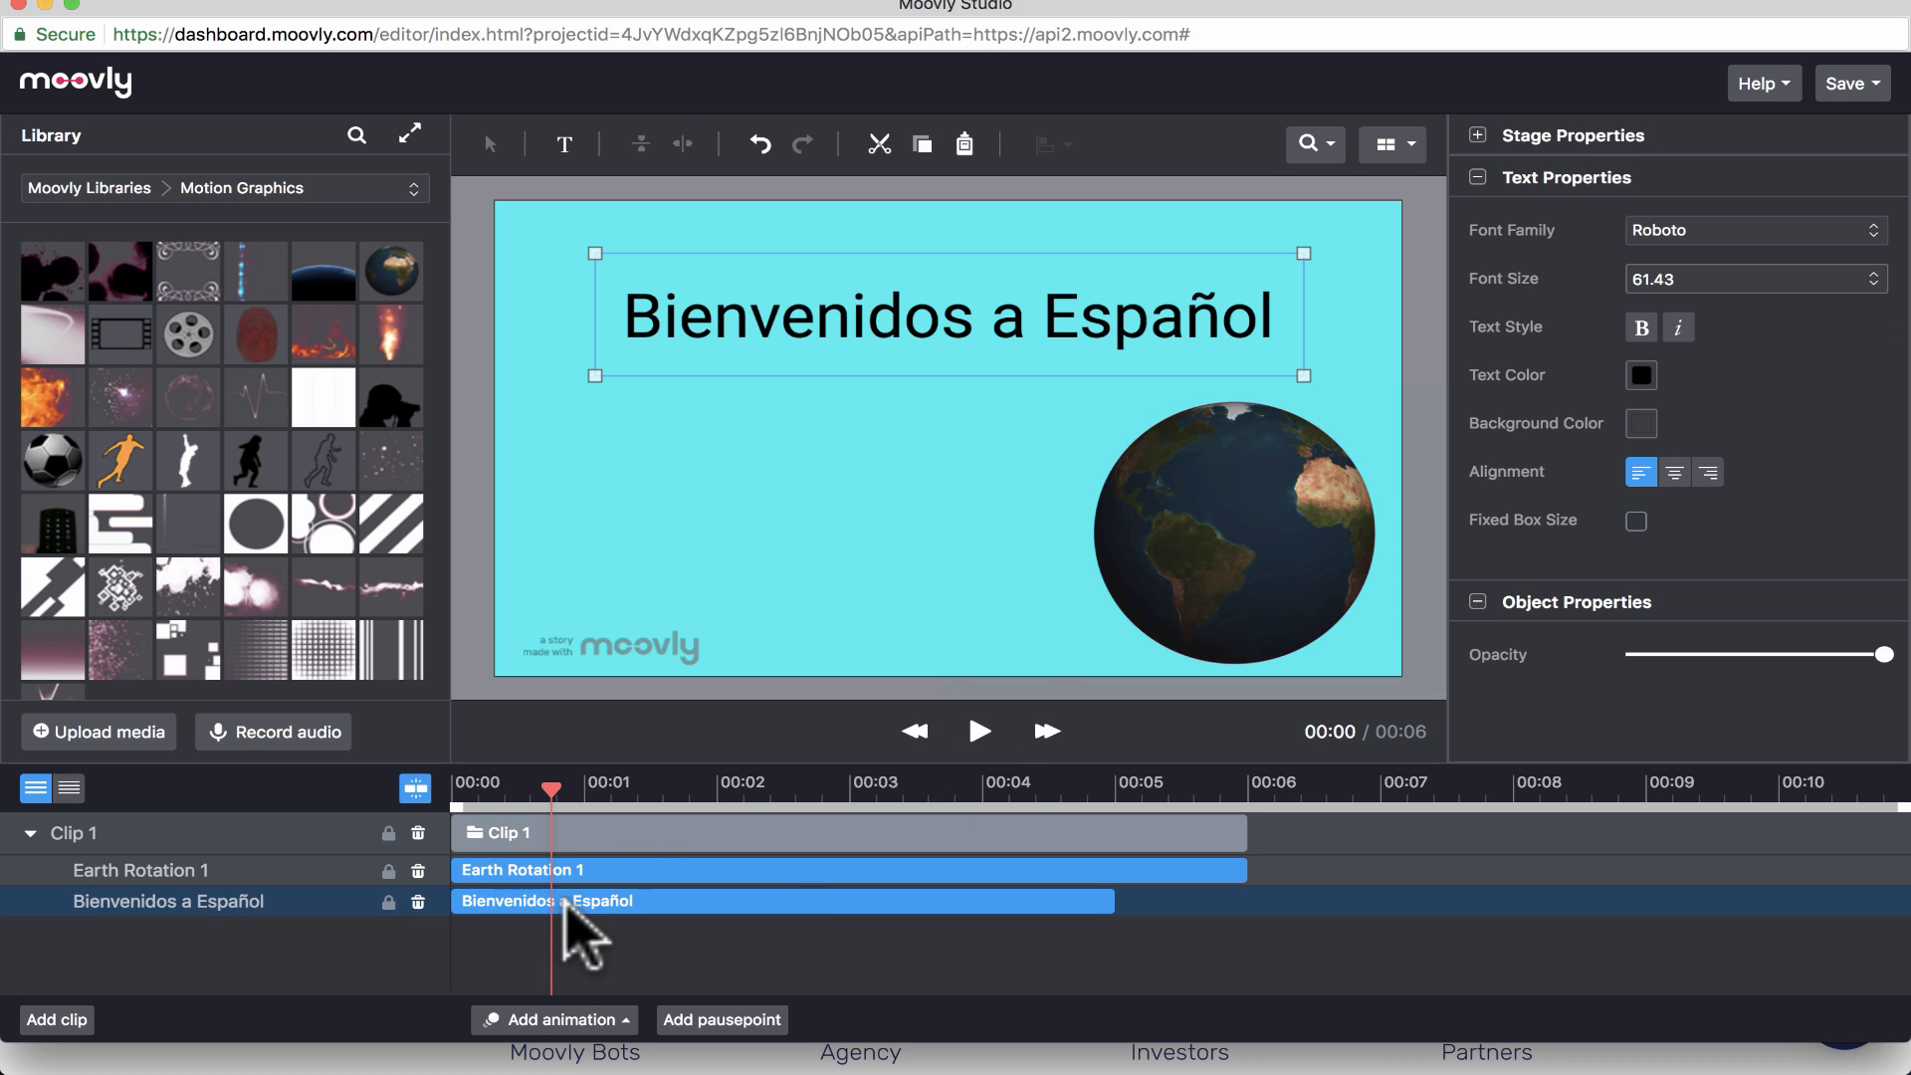
pyautogui.moveTo(931, 964)
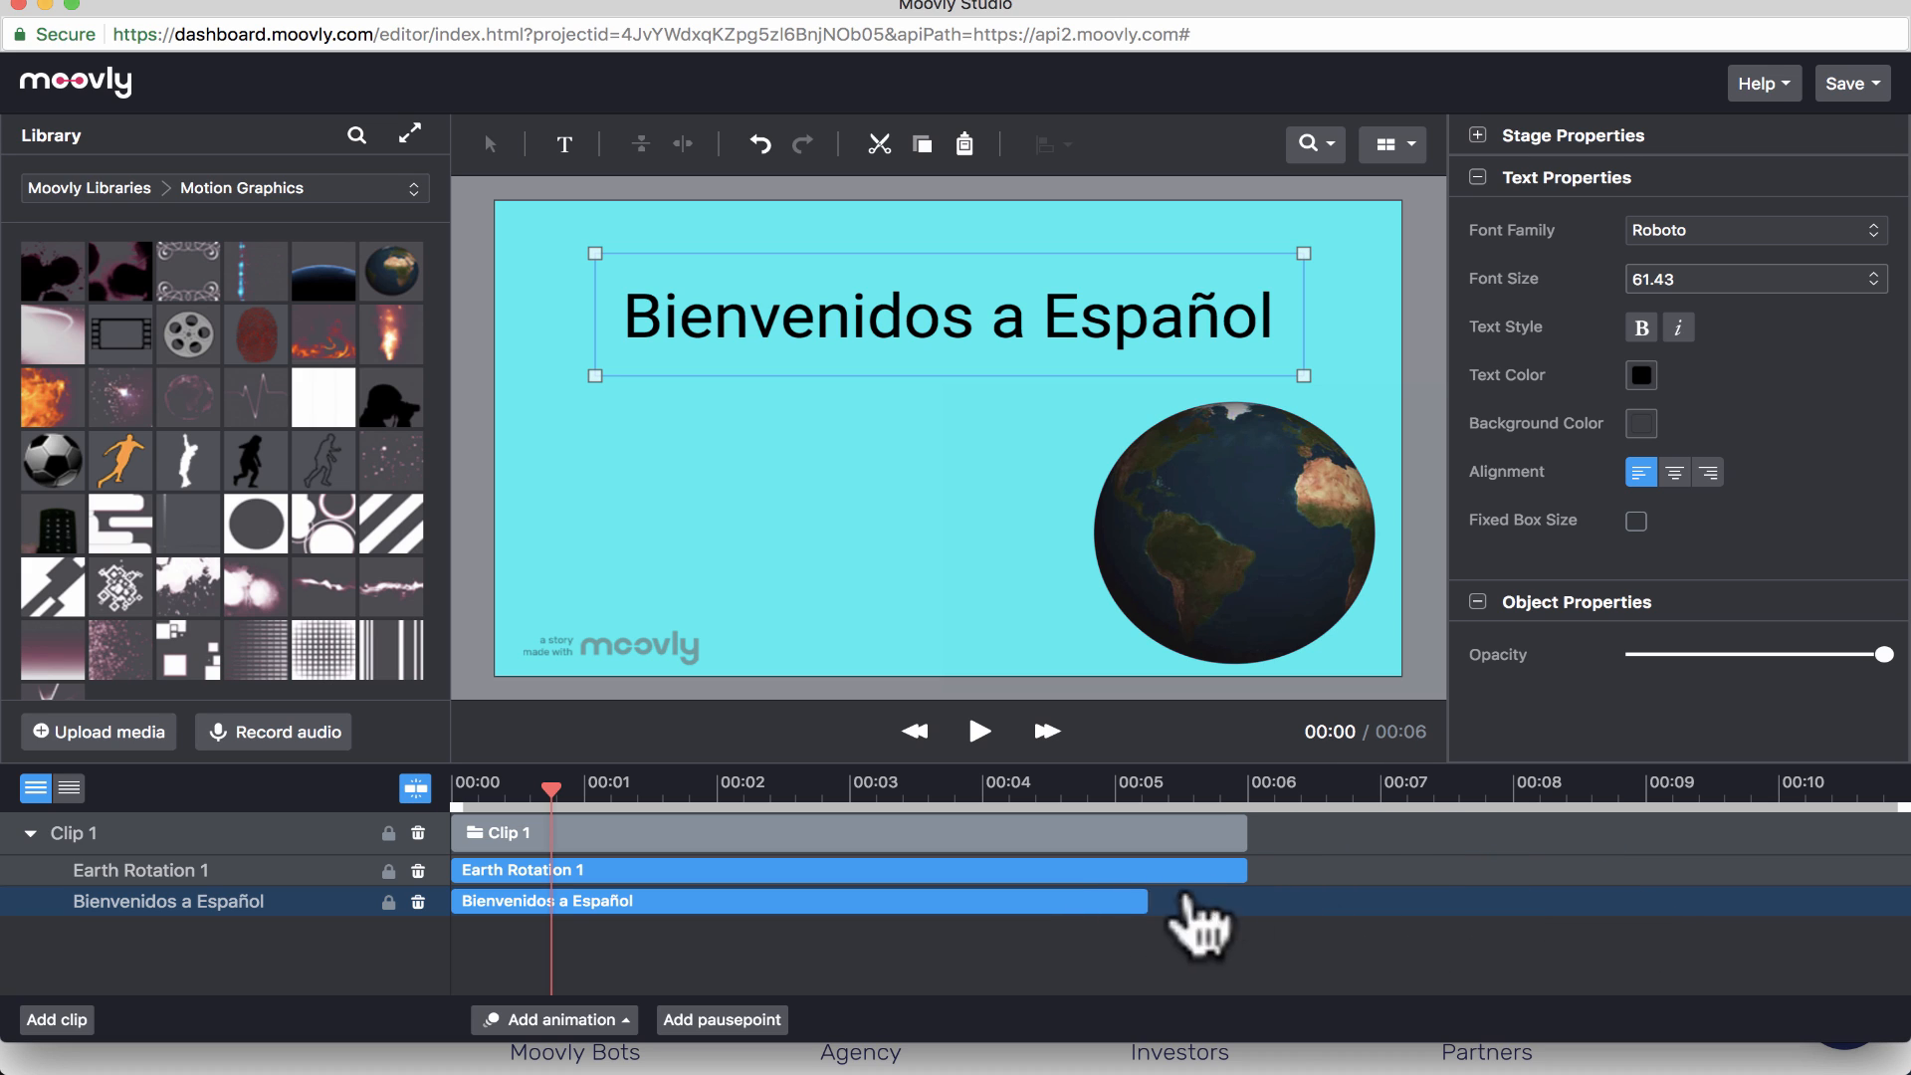
# - Extend the title and Earth Rotation 1 timeline bars so the scene runs about 8 seconds
pyautogui.moveTo(1146, 901); pyautogui.dragTo(1438, 900)
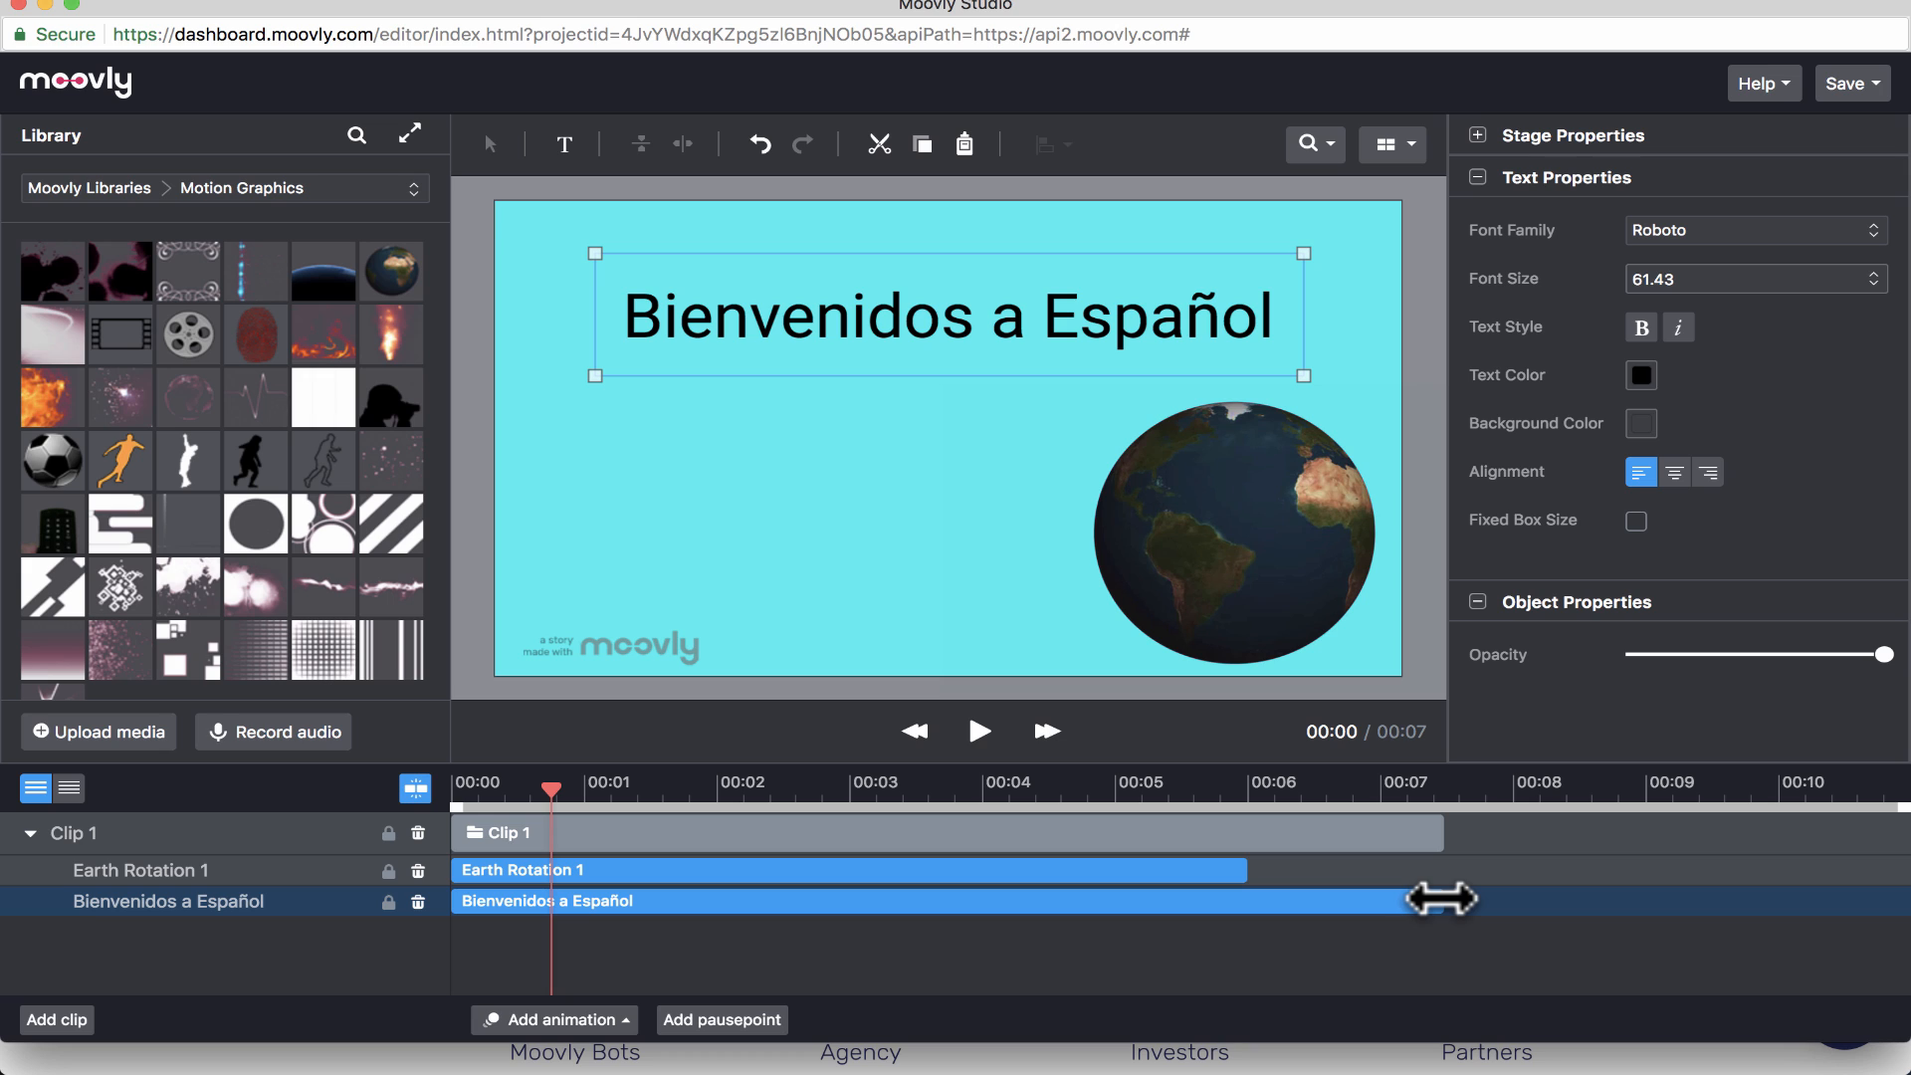
pyautogui.moveTo(1438, 900); pyautogui.dragTo(1718, 901)
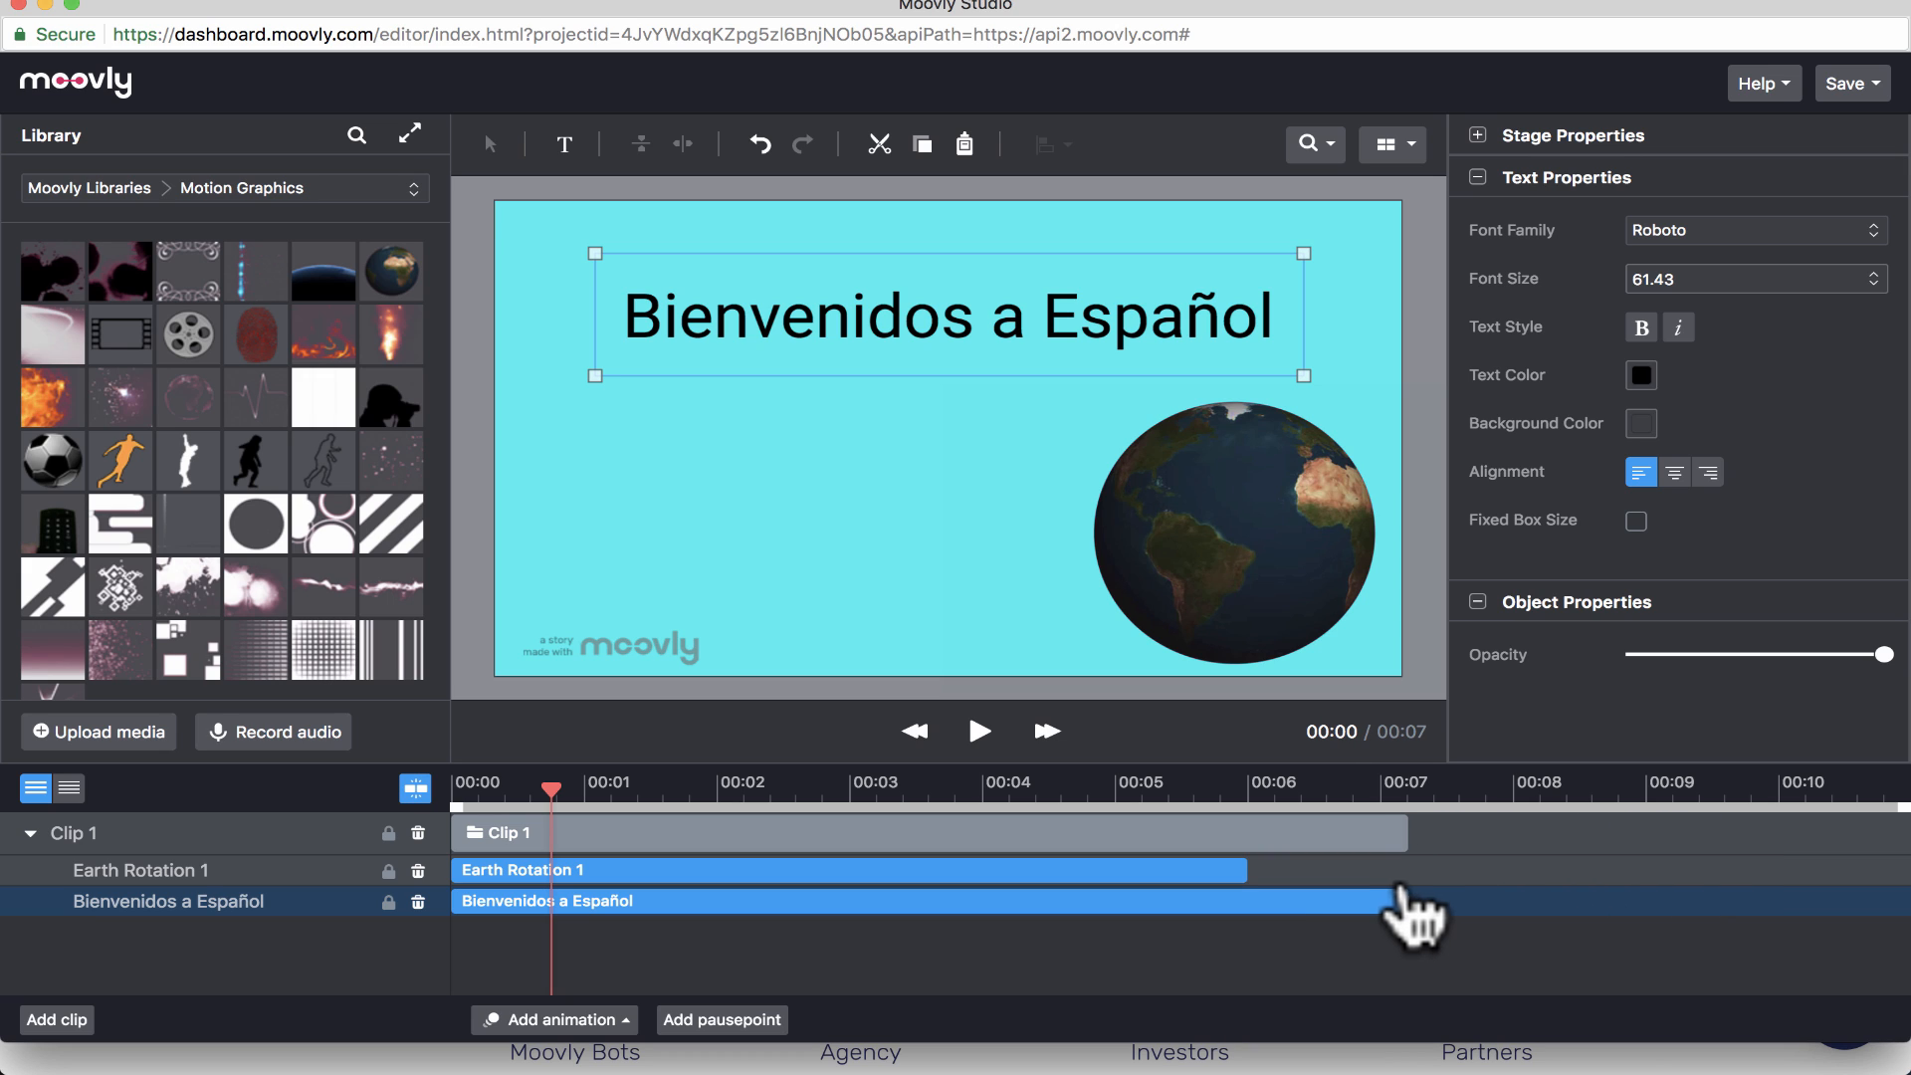
pyautogui.moveTo(1407, 901); pyautogui.dragTo(1596, 901)
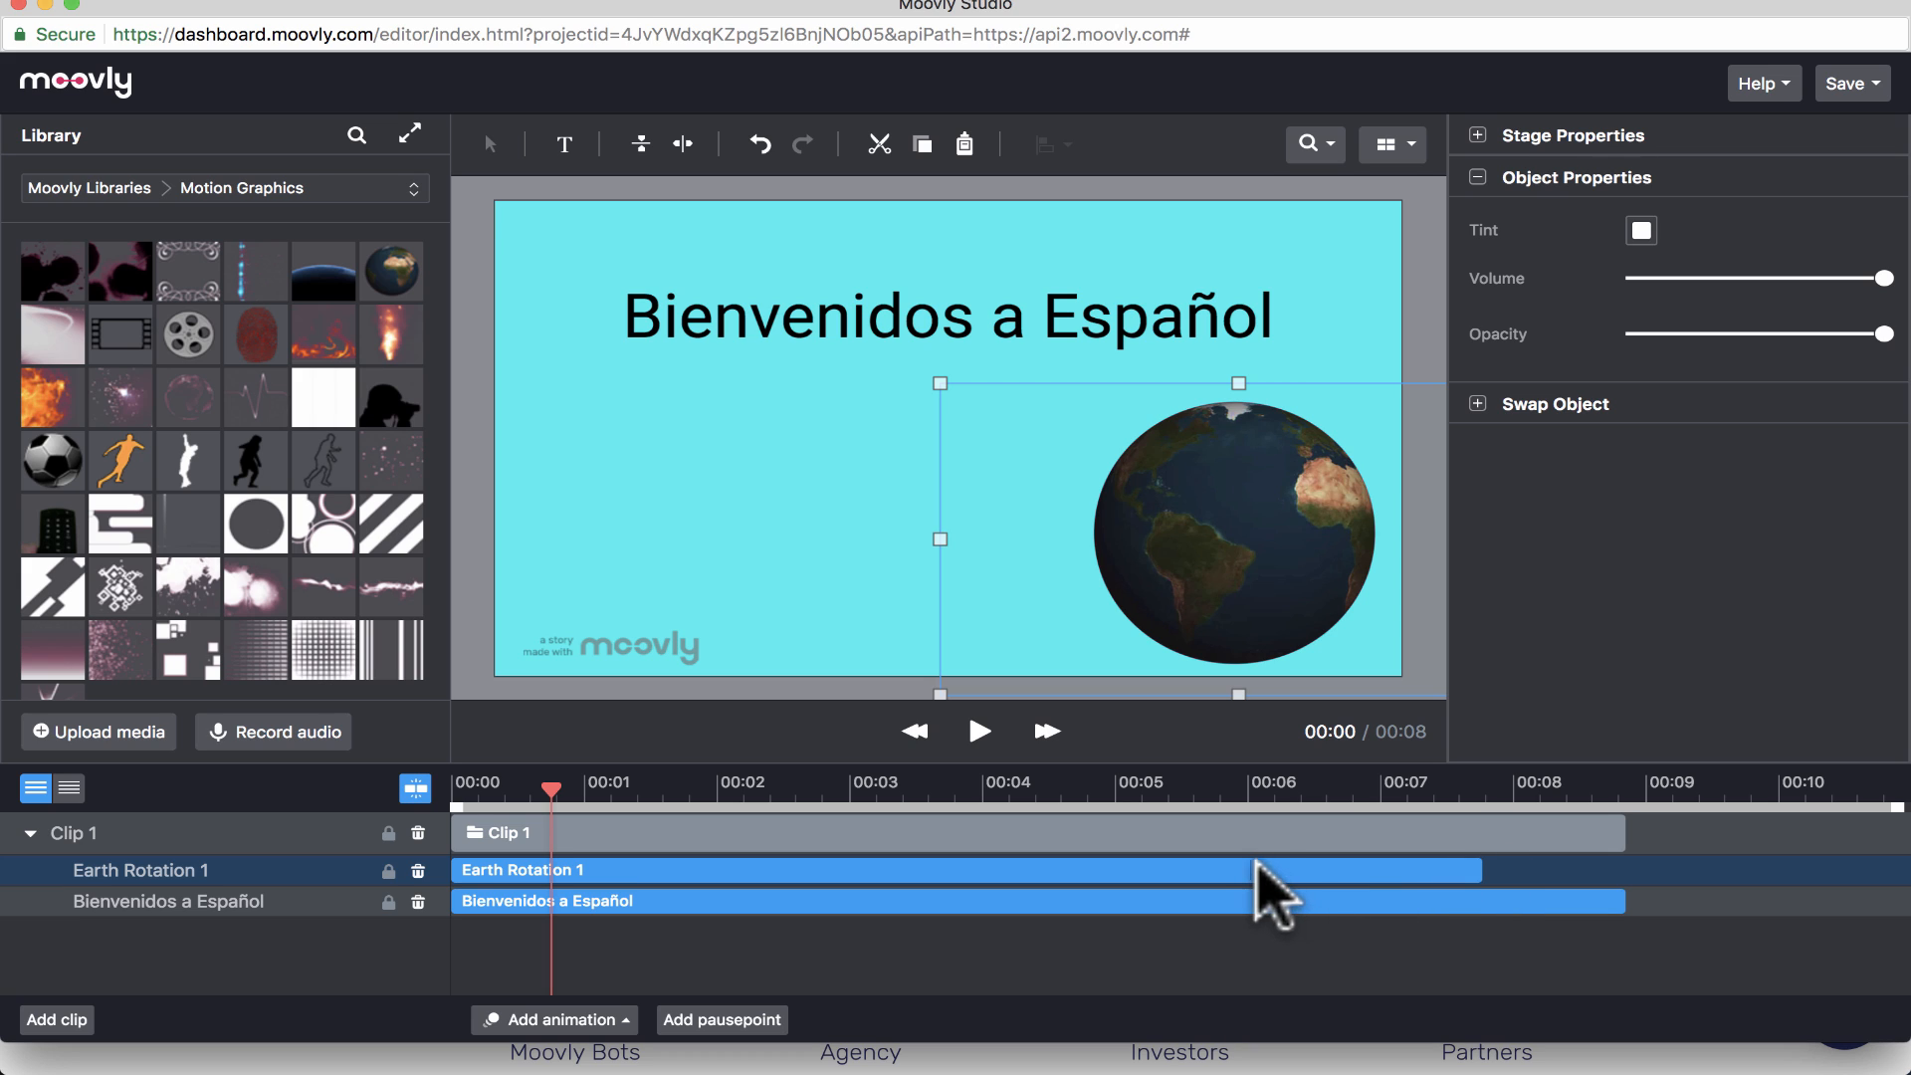
pyautogui.moveTo(1454, 907)
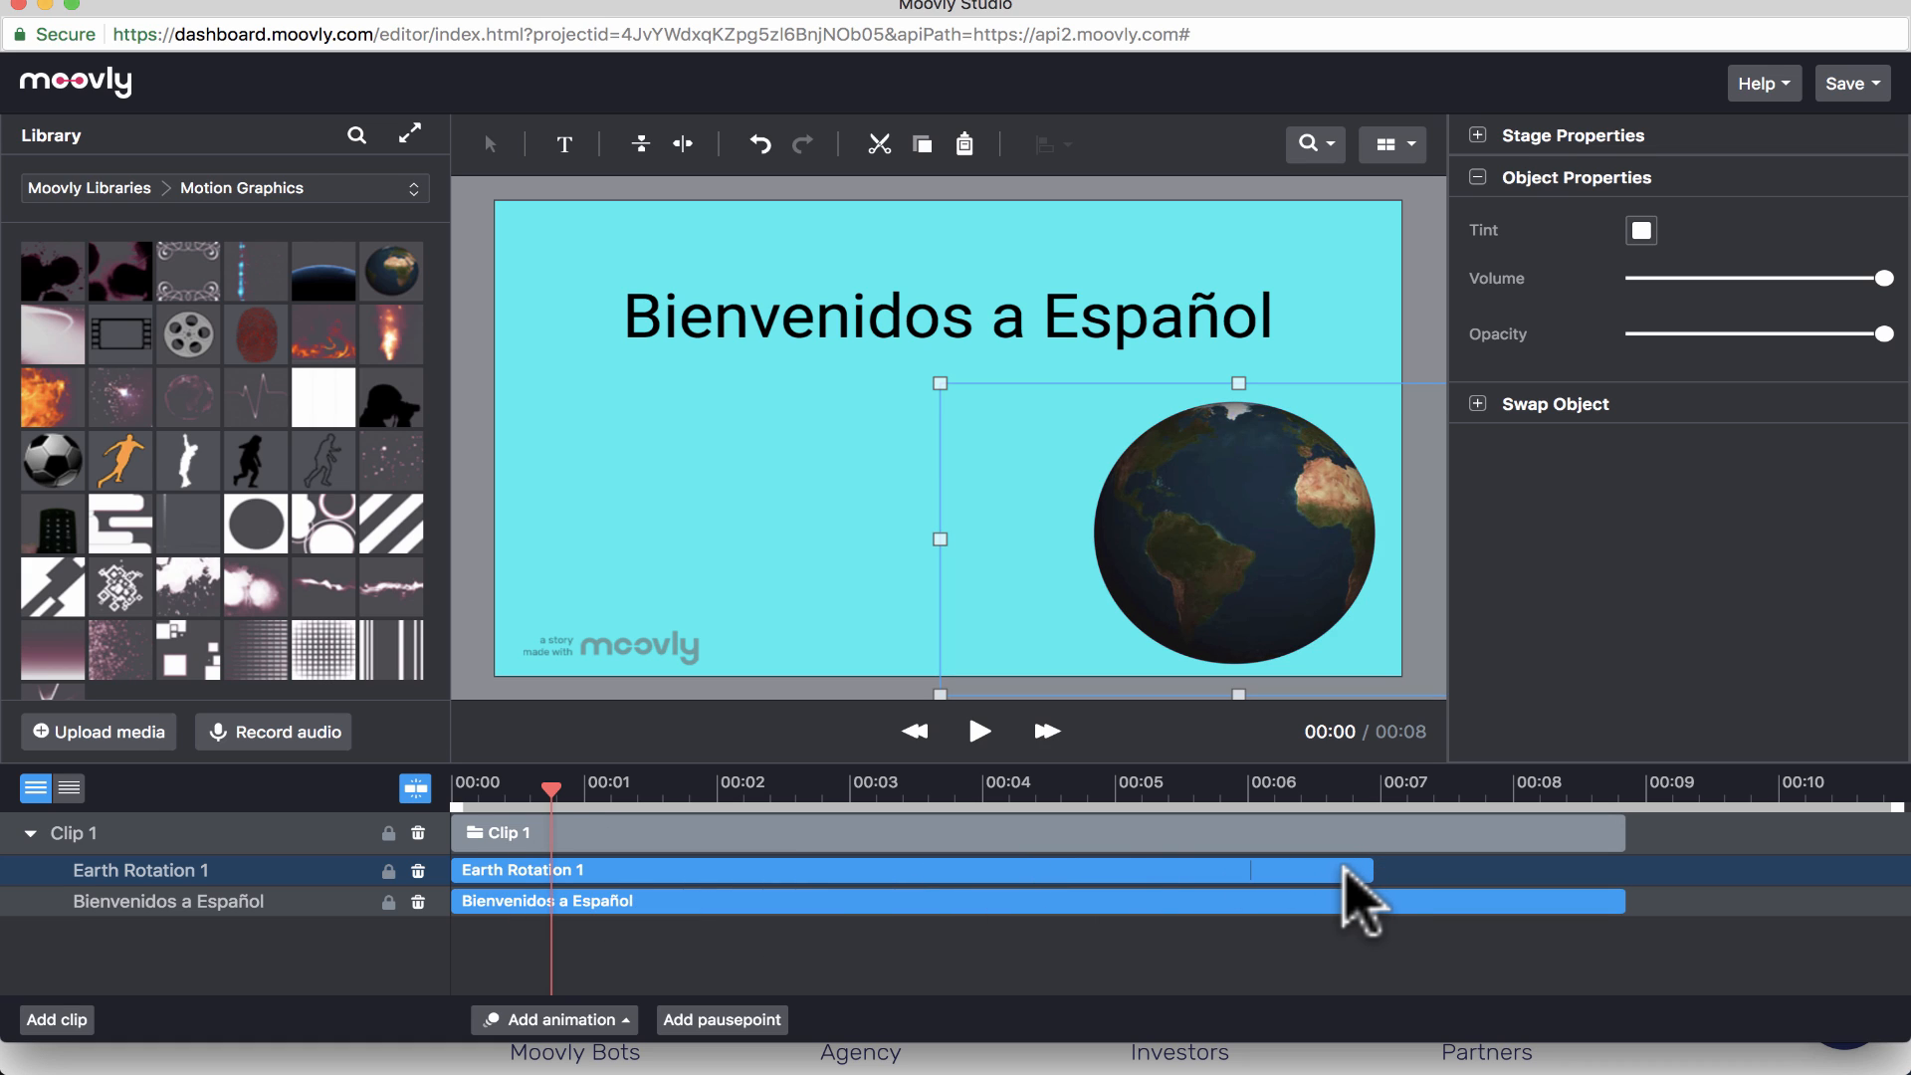
pyautogui.moveTo(494, 914)
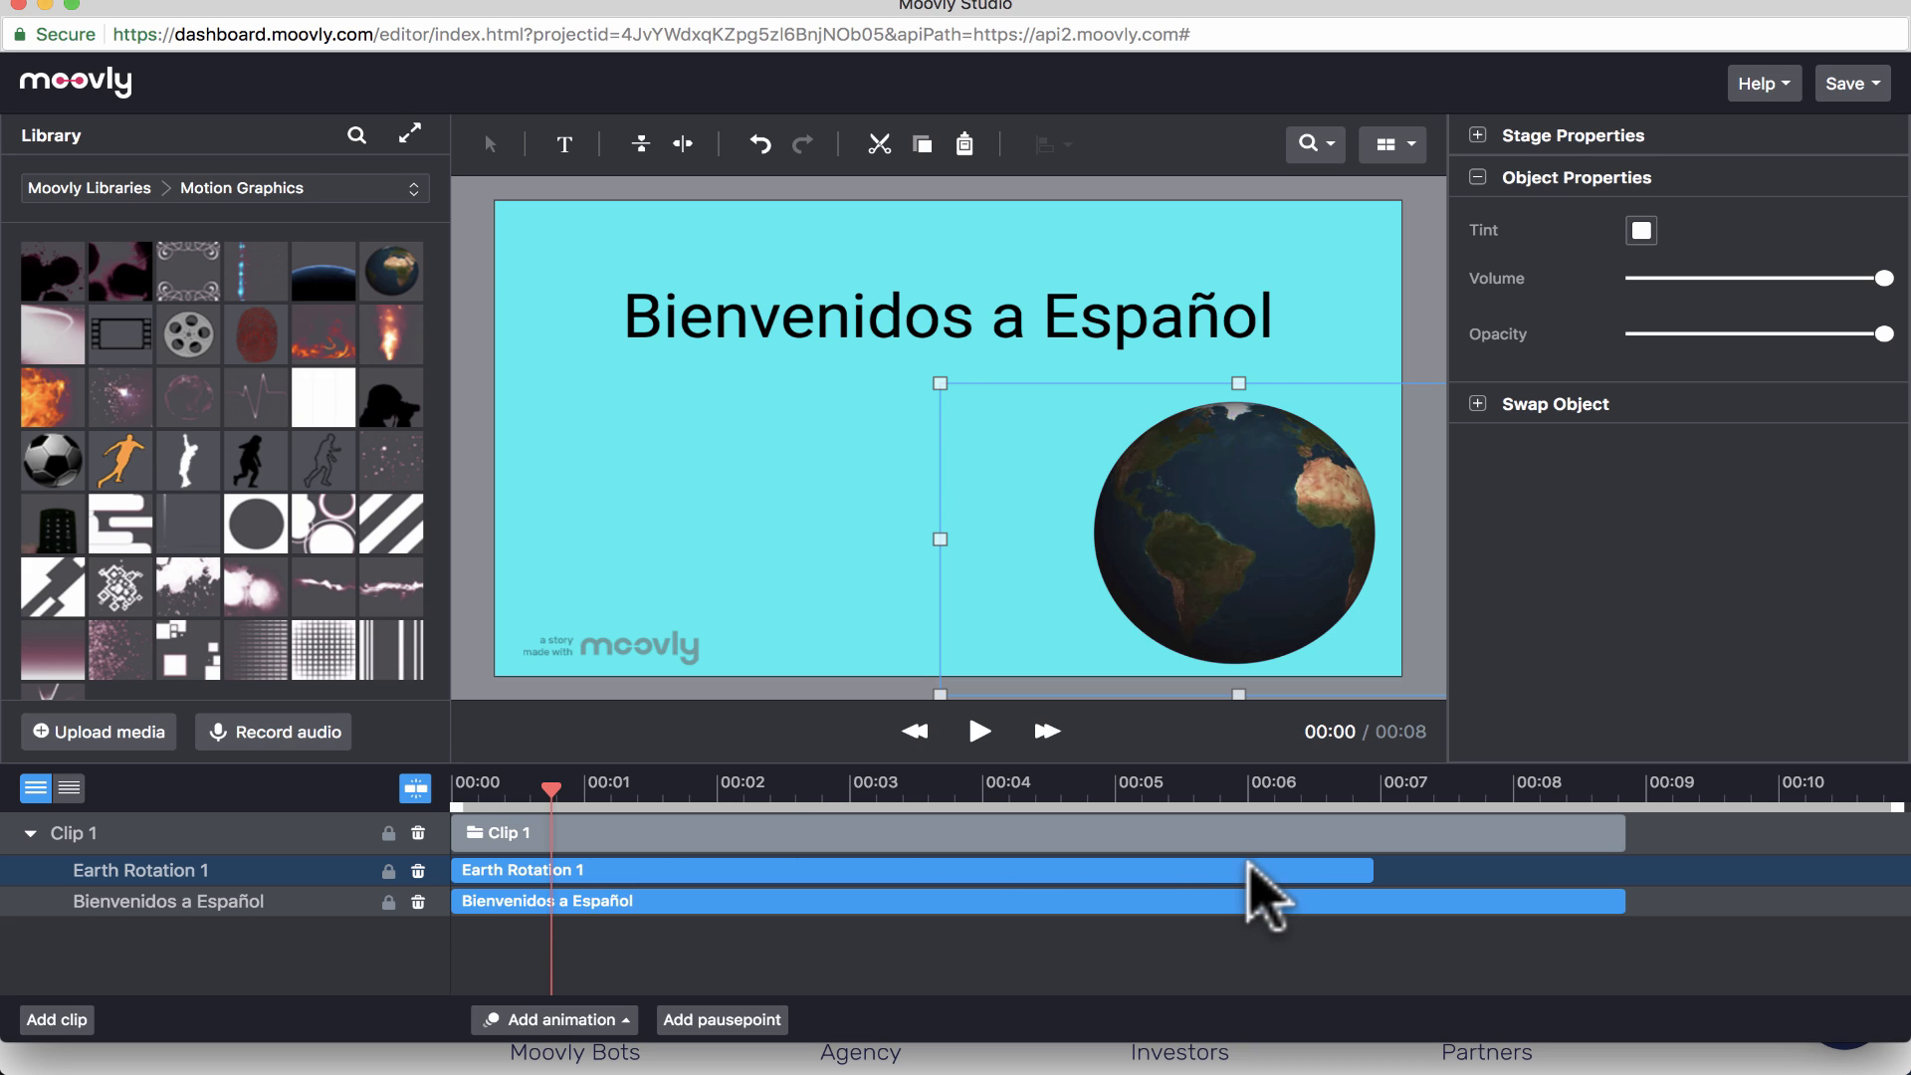
pyautogui.moveTo(1262, 909)
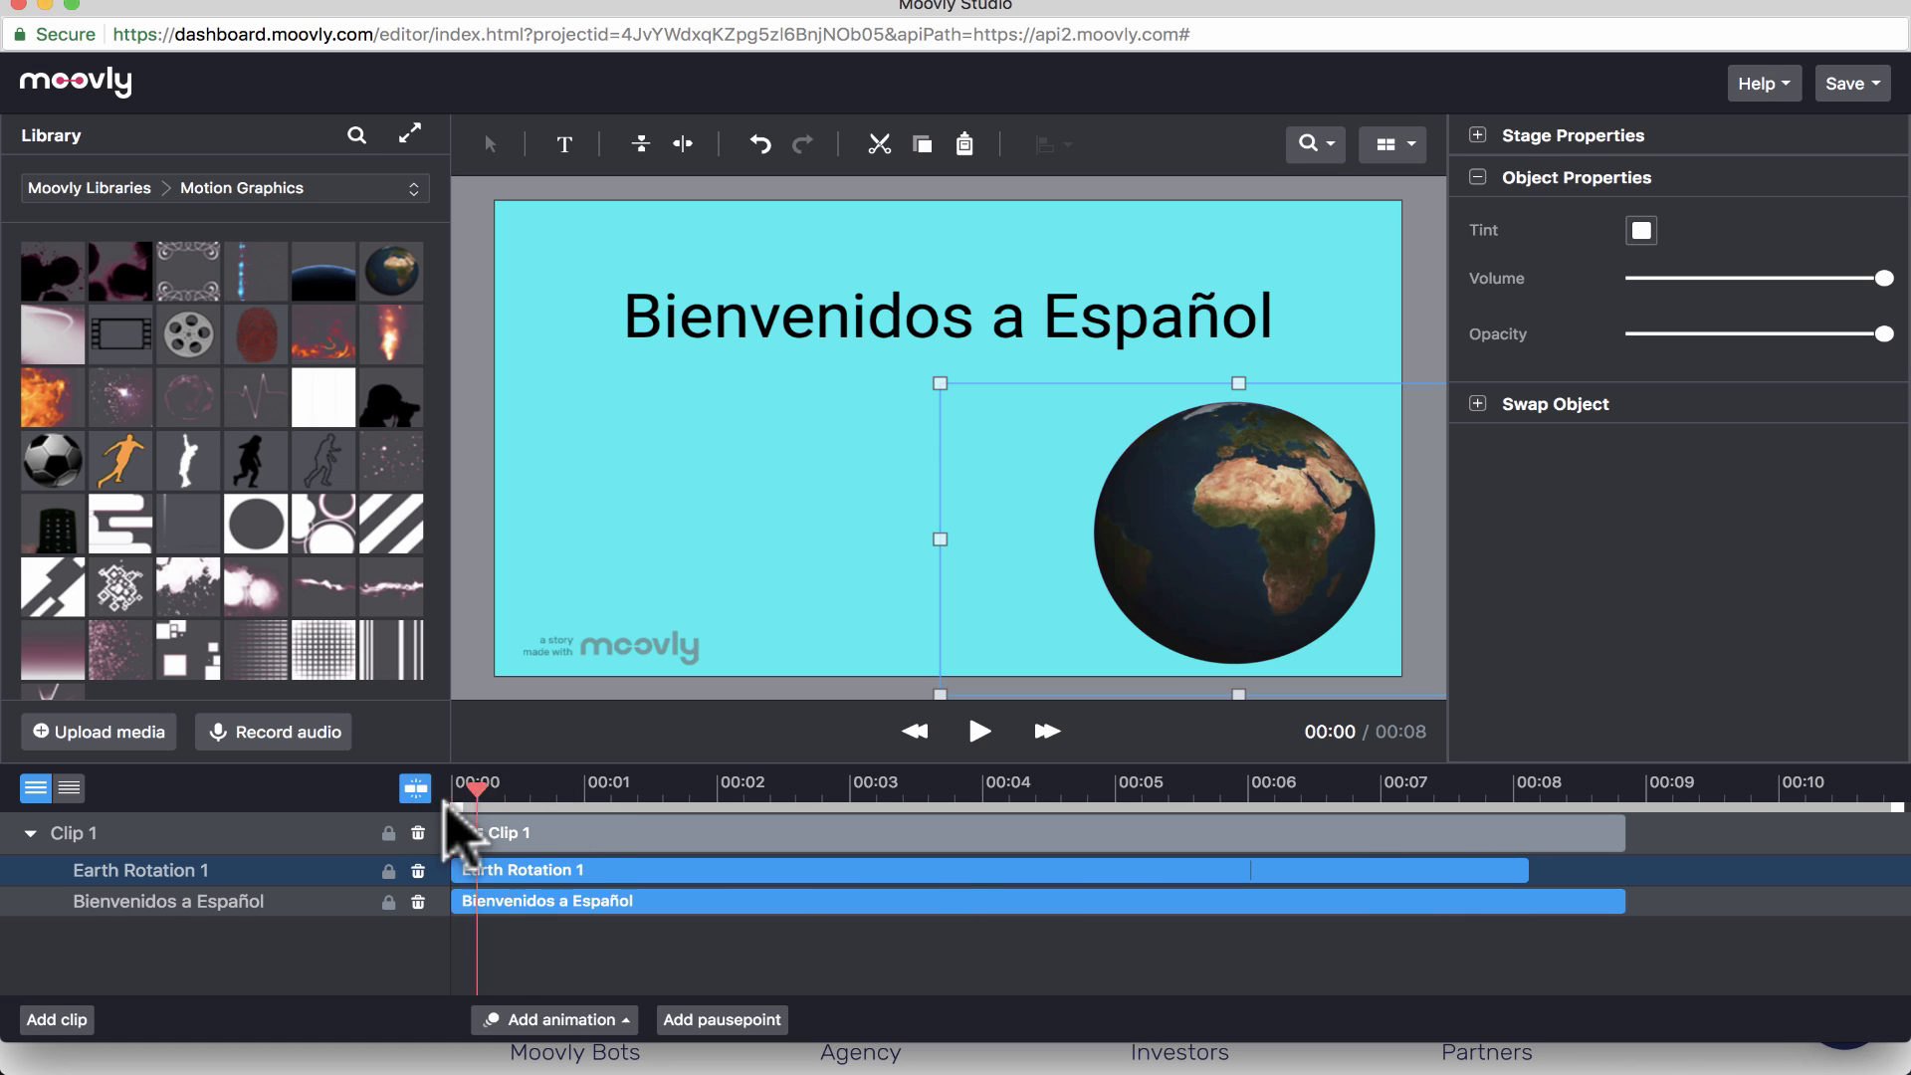
# - Rewind to the start and preview the full 8-second scene with globe and title
pyautogui.click(981, 731)
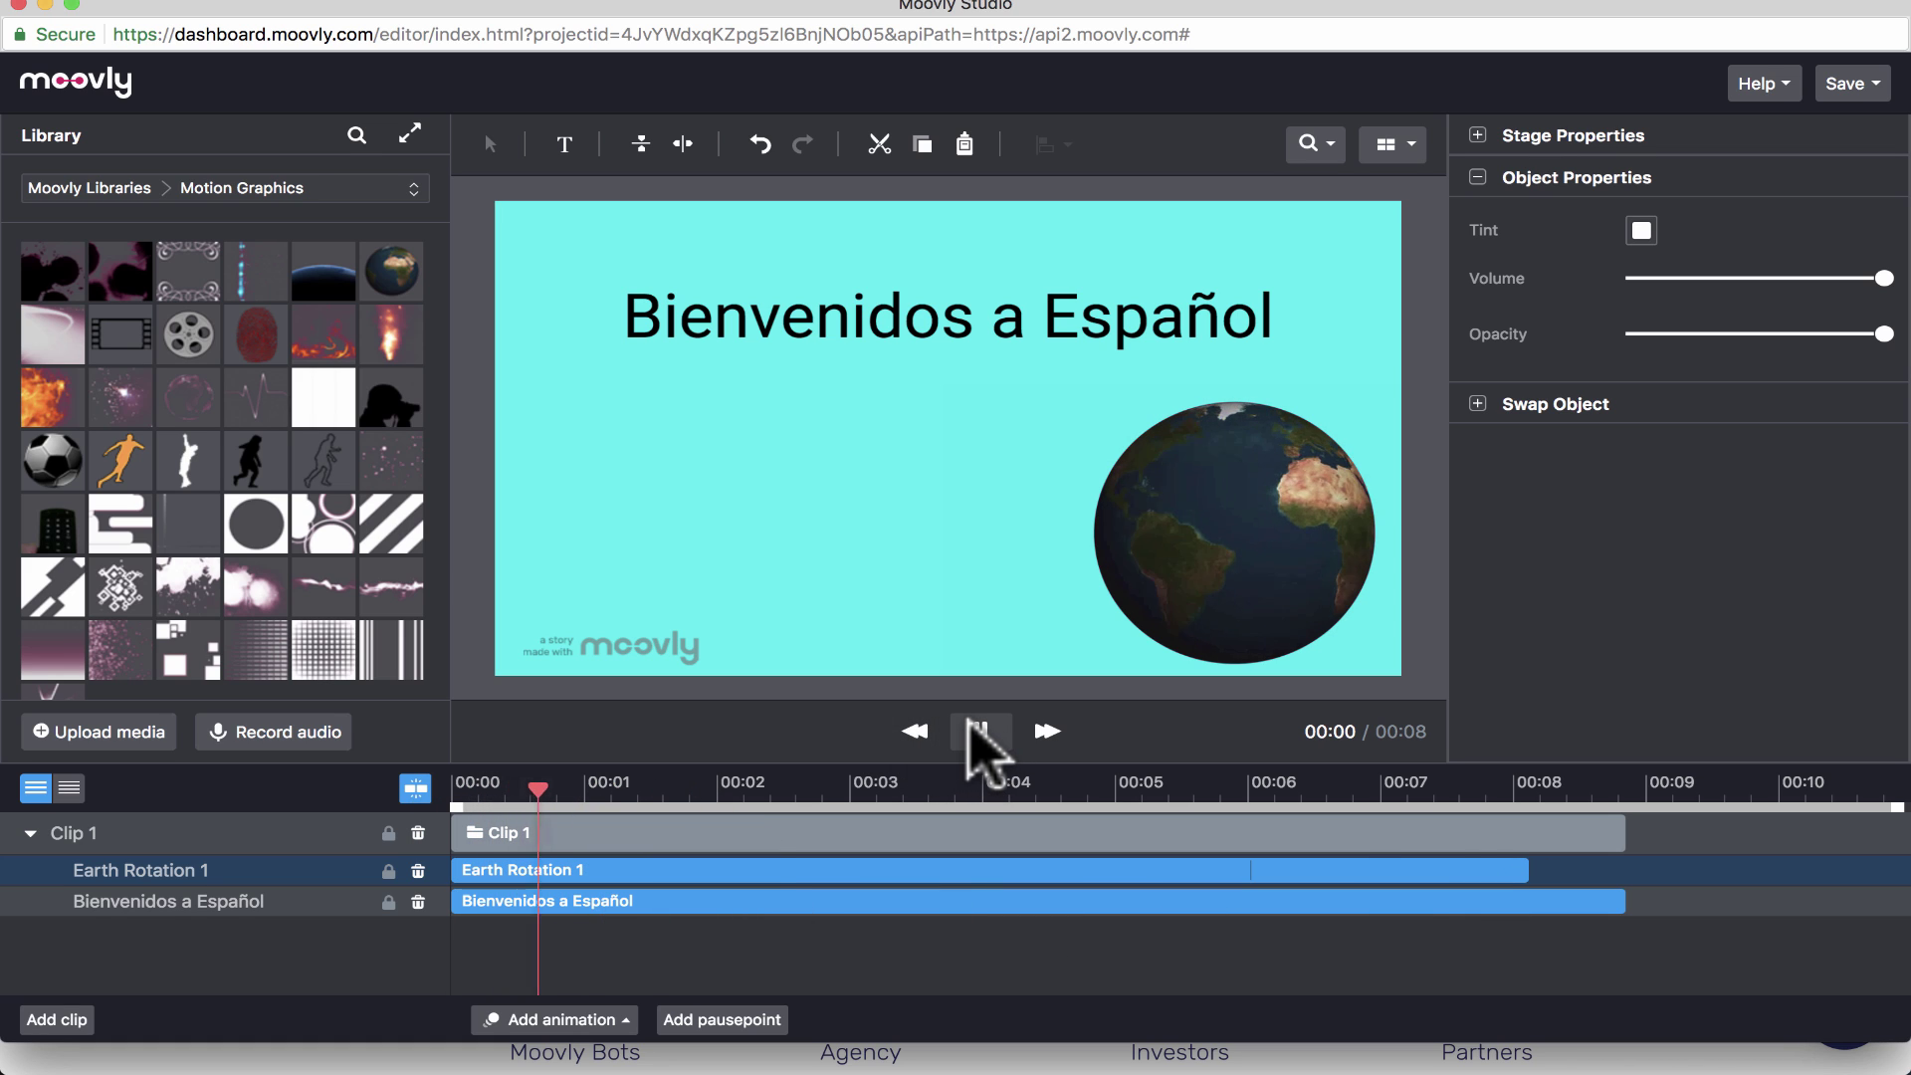
pyautogui.click(980, 731)
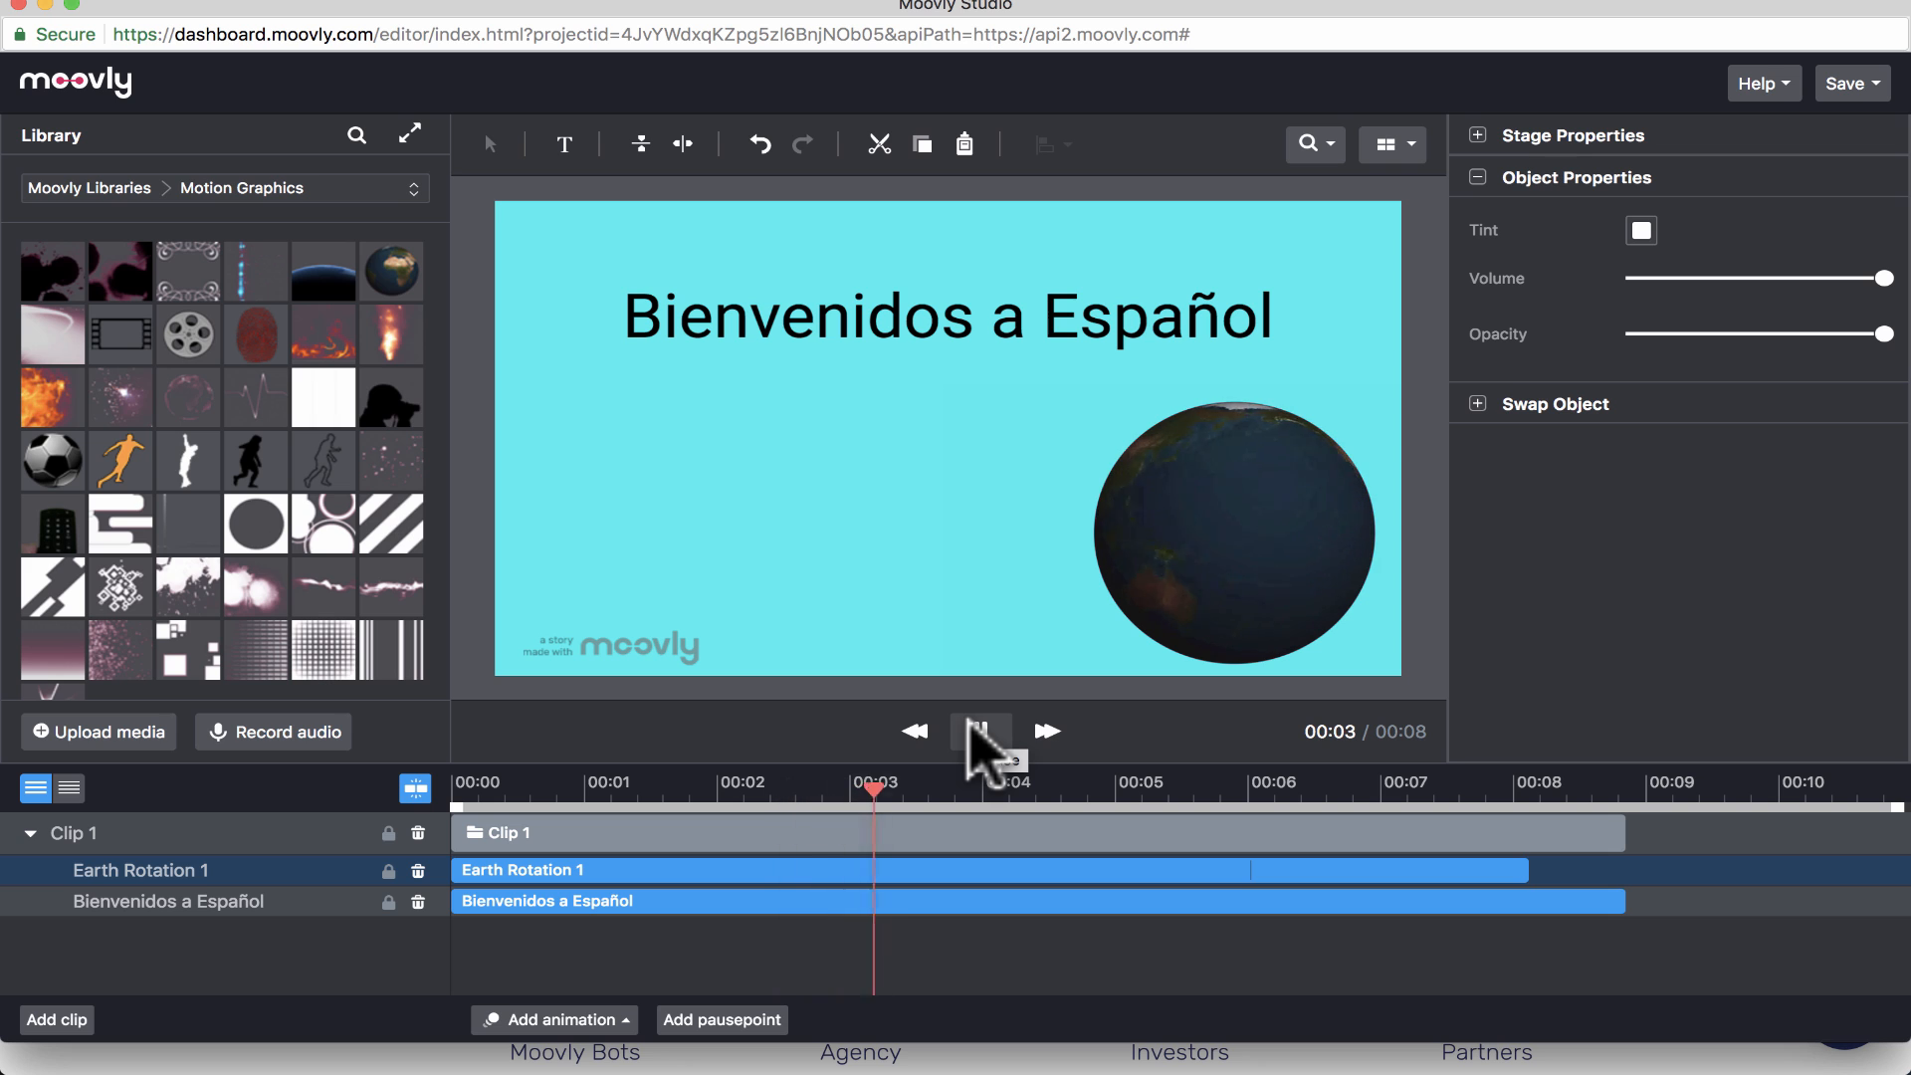
pyautogui.click(980, 731)
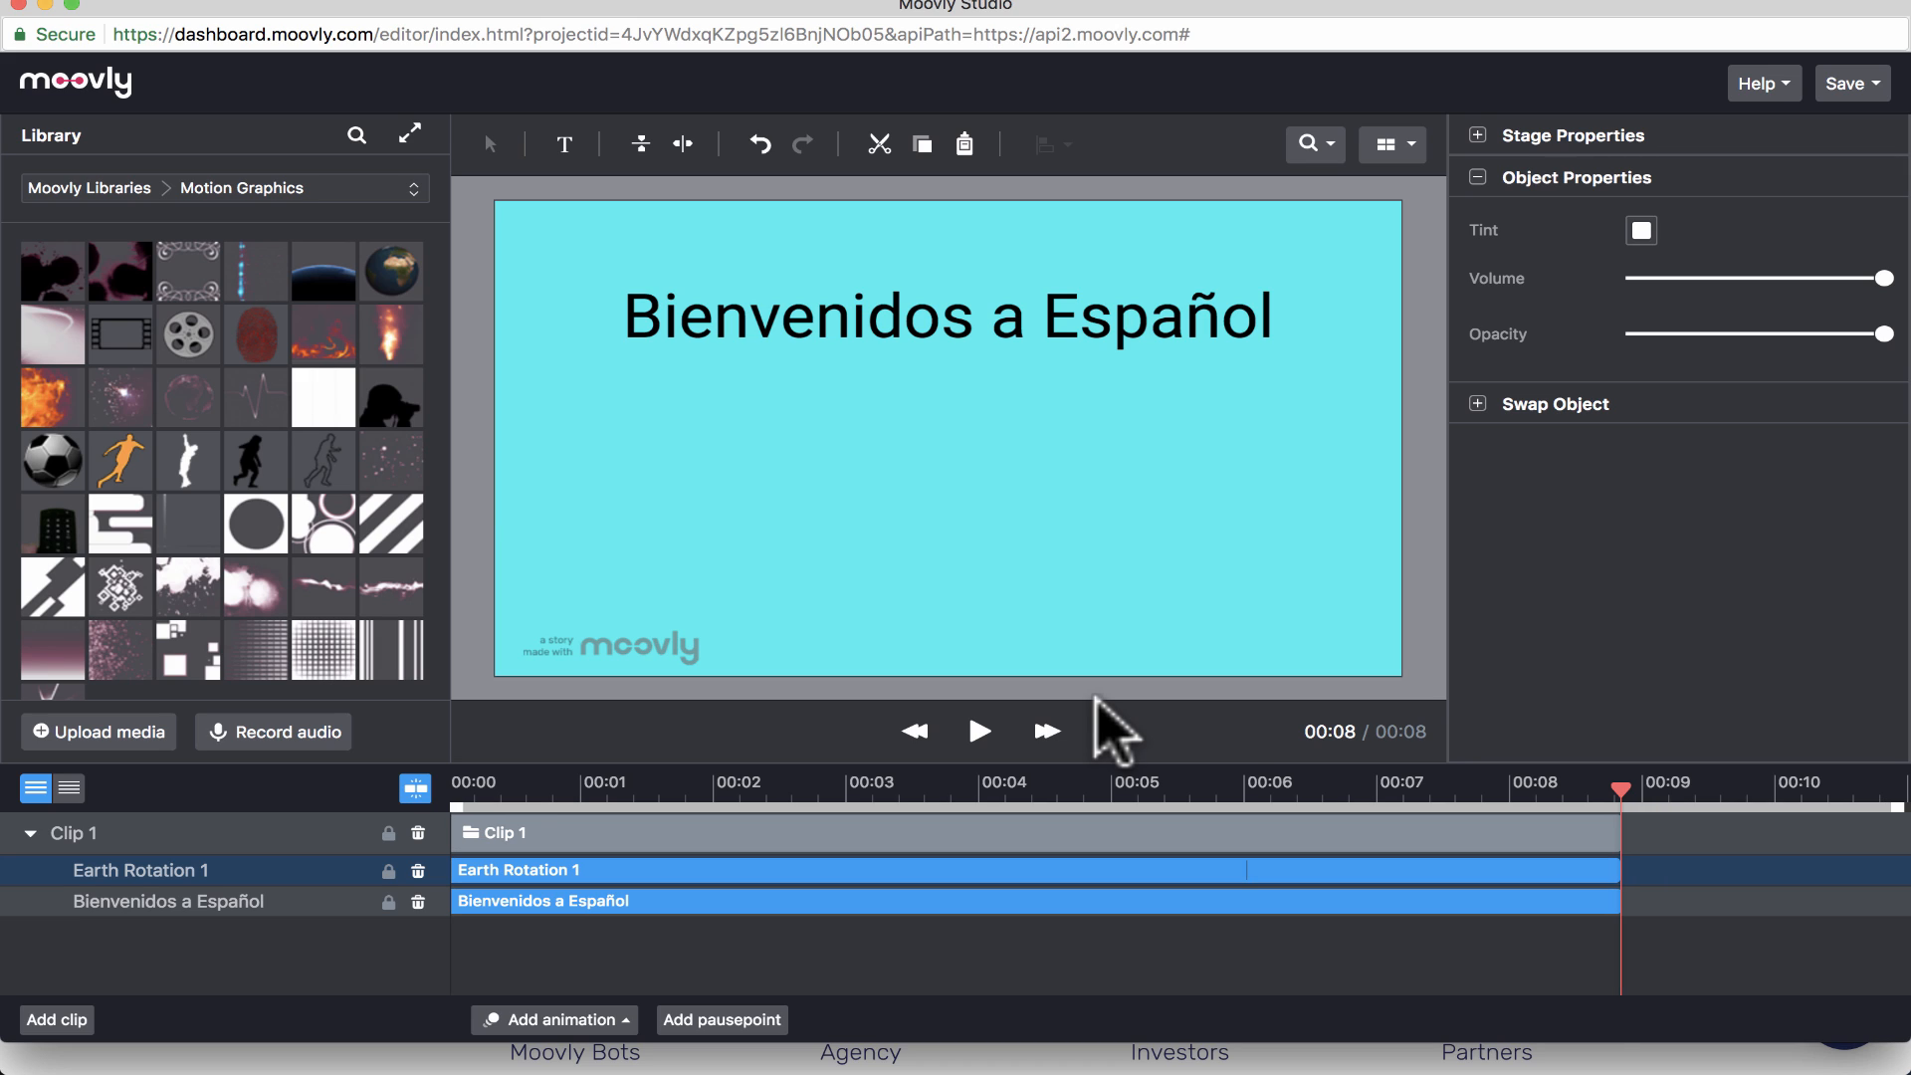
pyautogui.moveTo(416, 248)
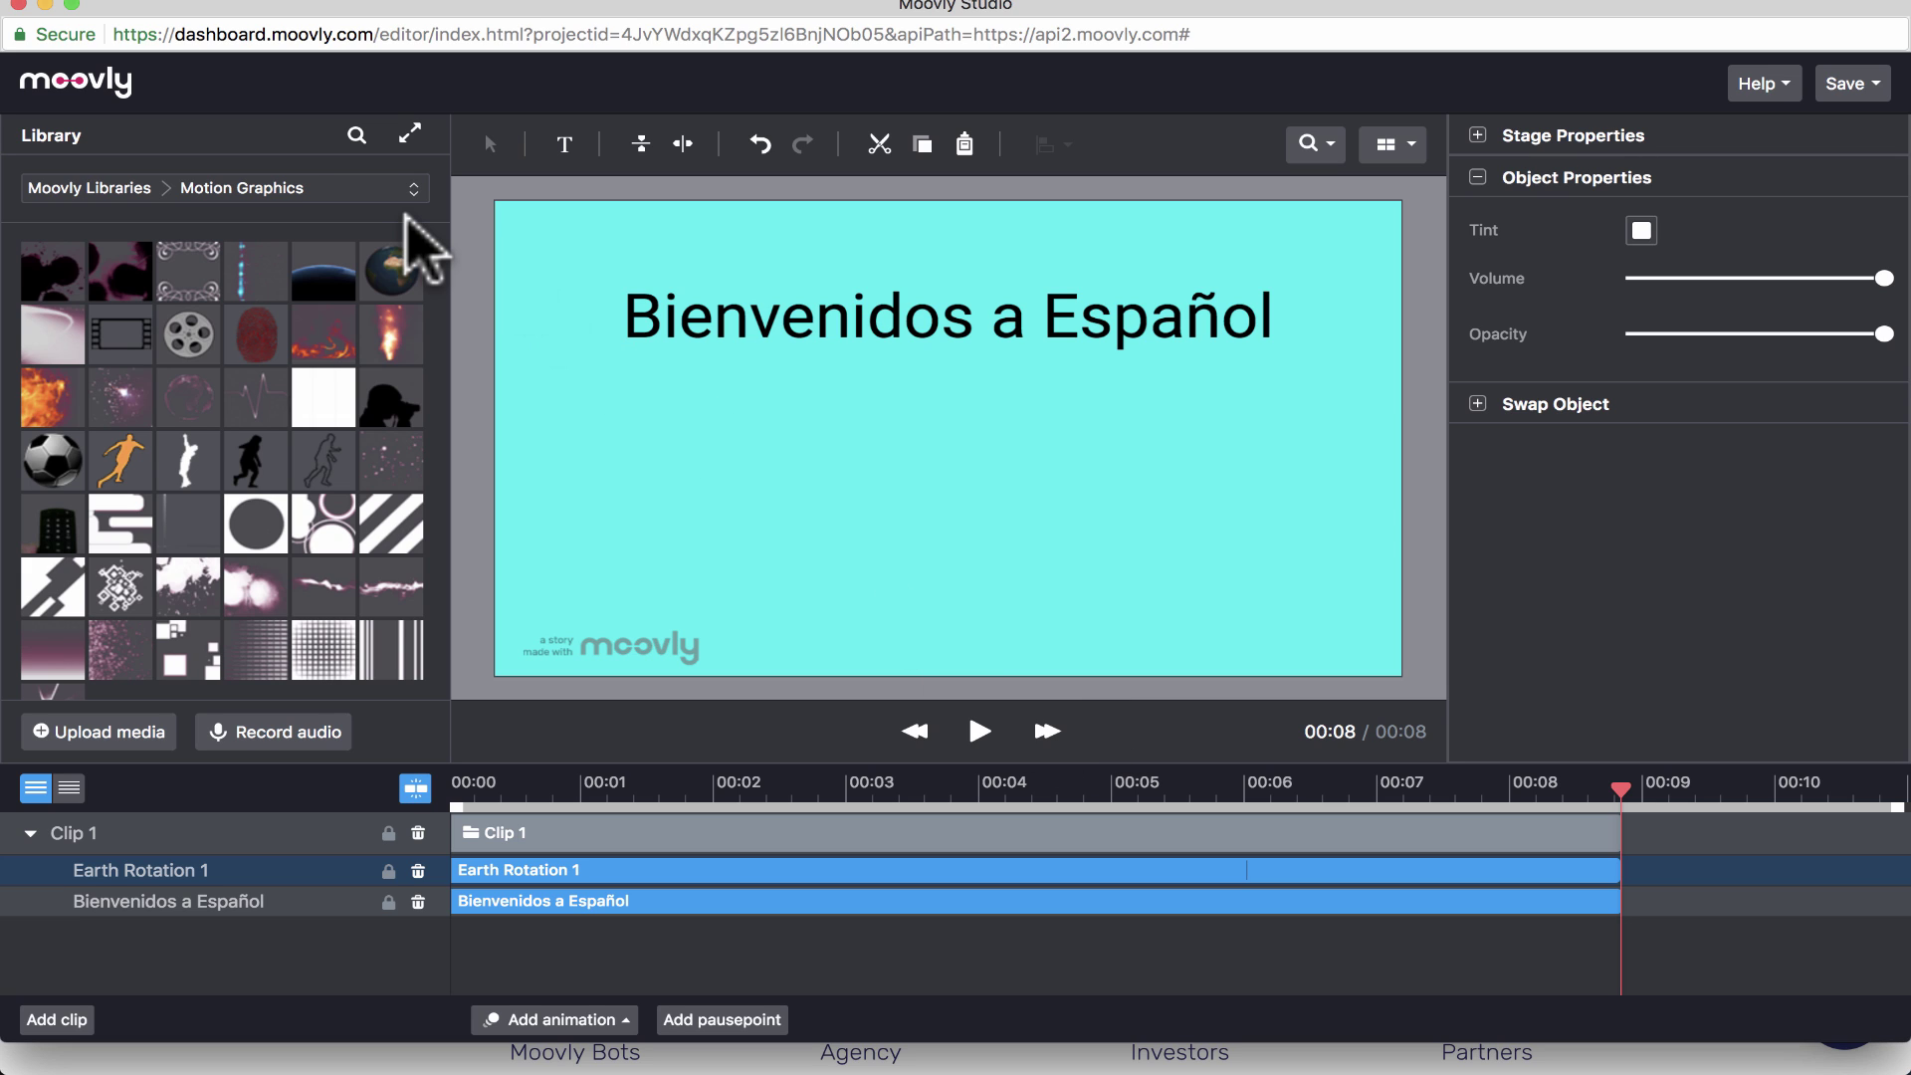
pyautogui.moveTo(1634, 821)
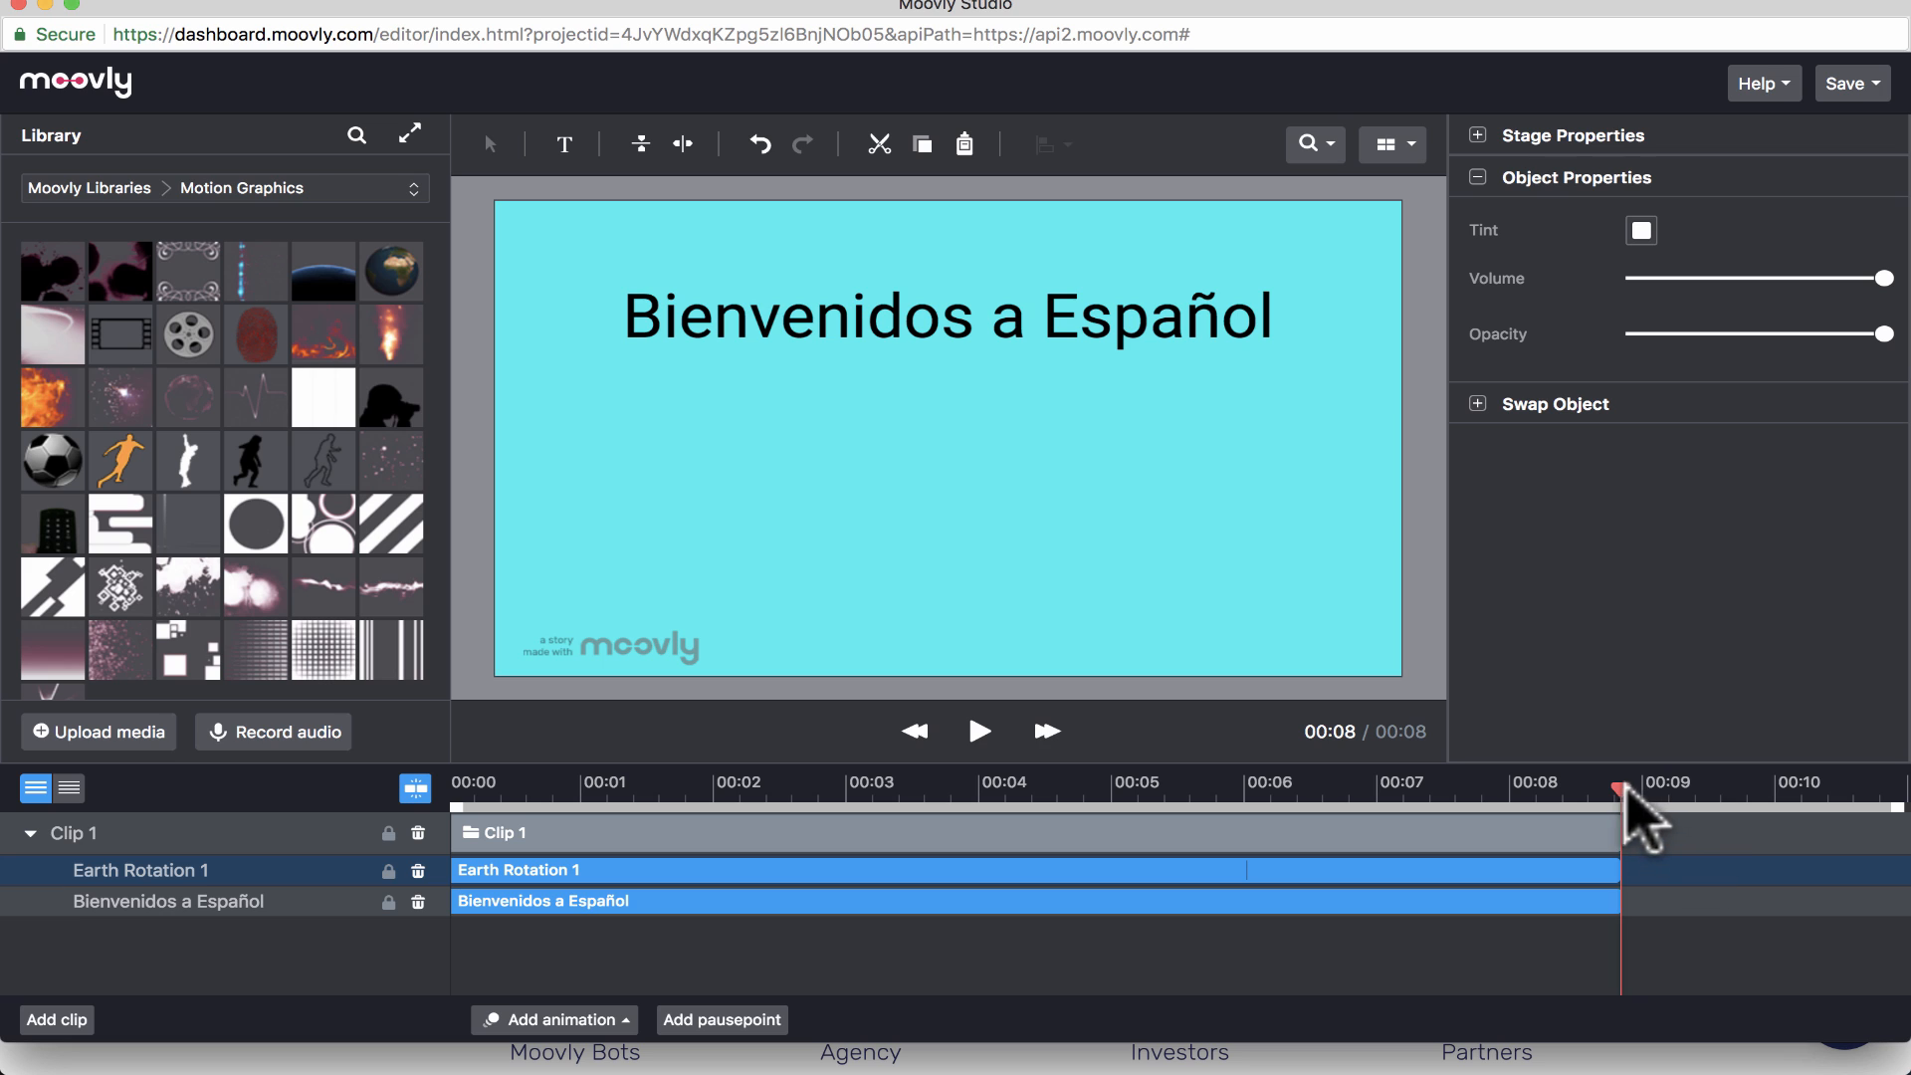
pyautogui.click(414, 788)
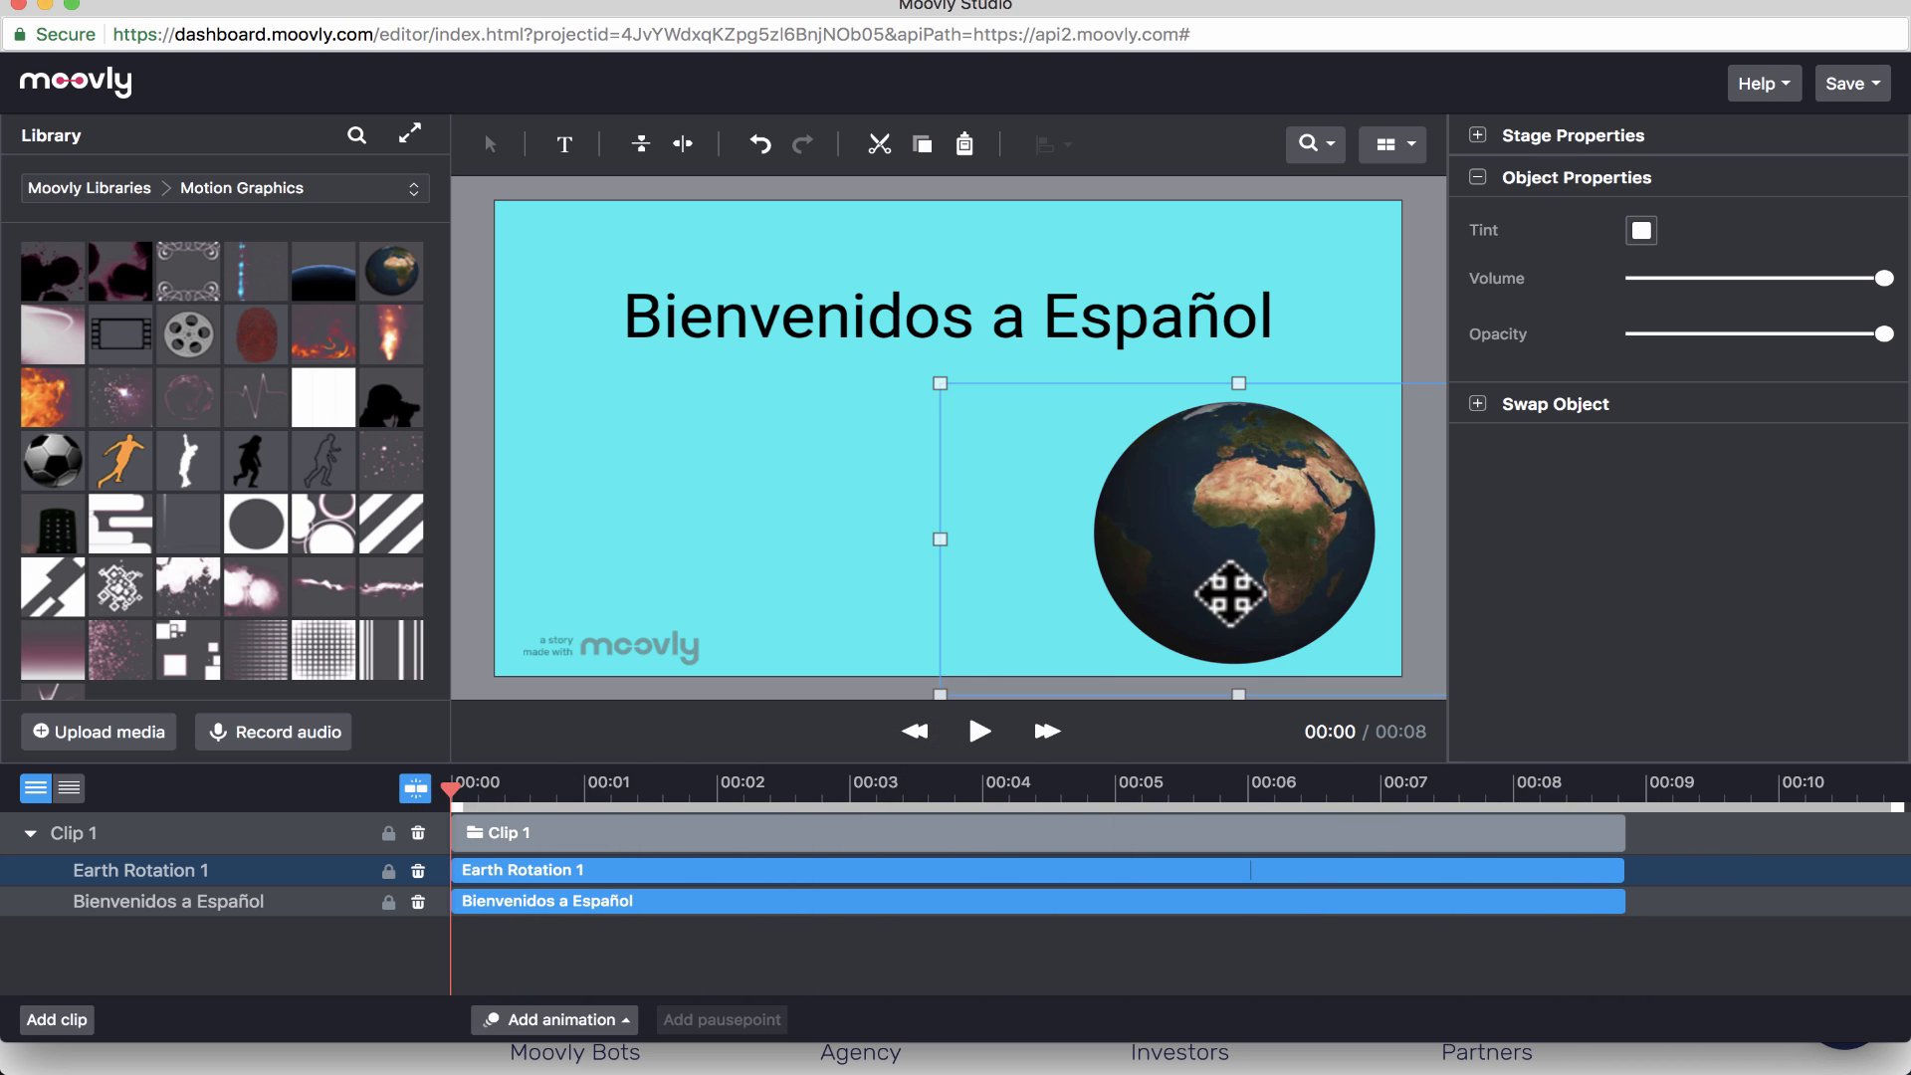
# - Drag the globe to the stage's left edge and select the Bienvenidos a Español title
pyautogui.moveTo(1206, 536); pyautogui.dragTo(677, 530)
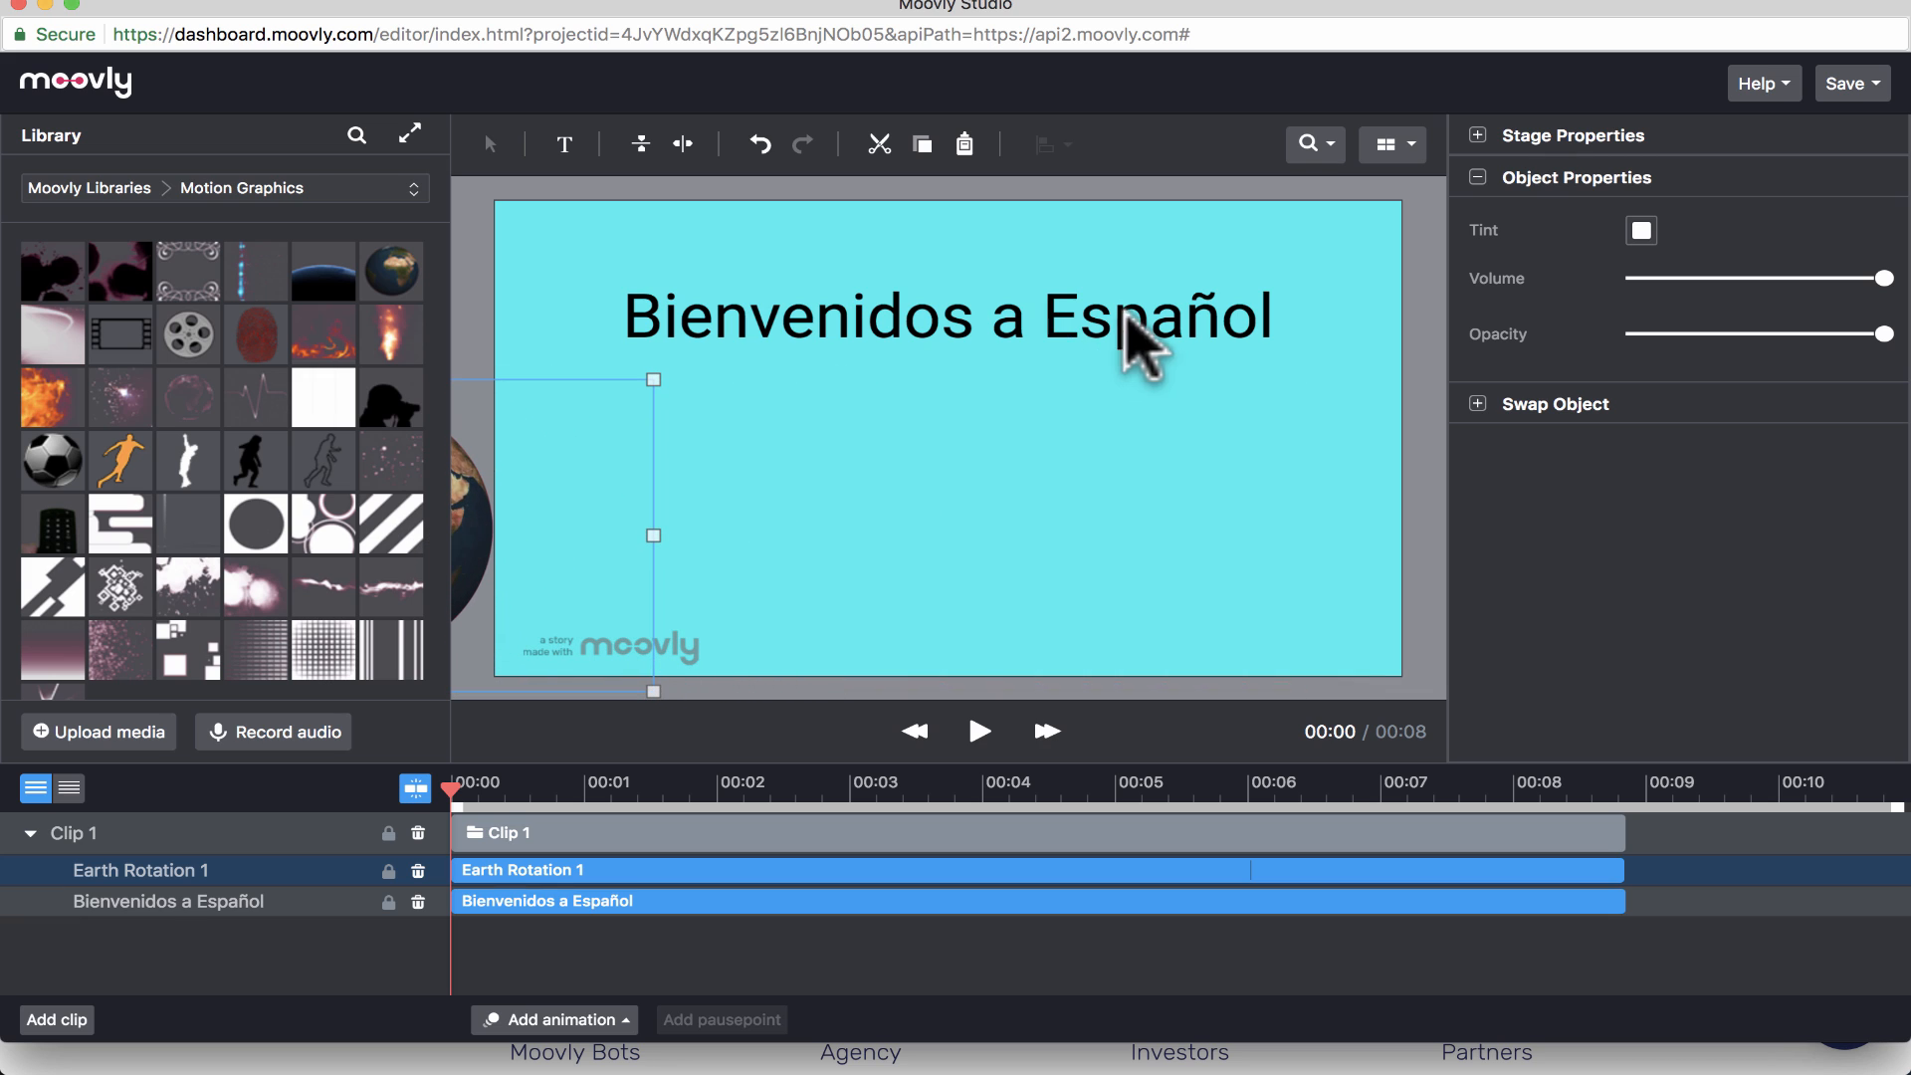
pyautogui.click(1122, 328)
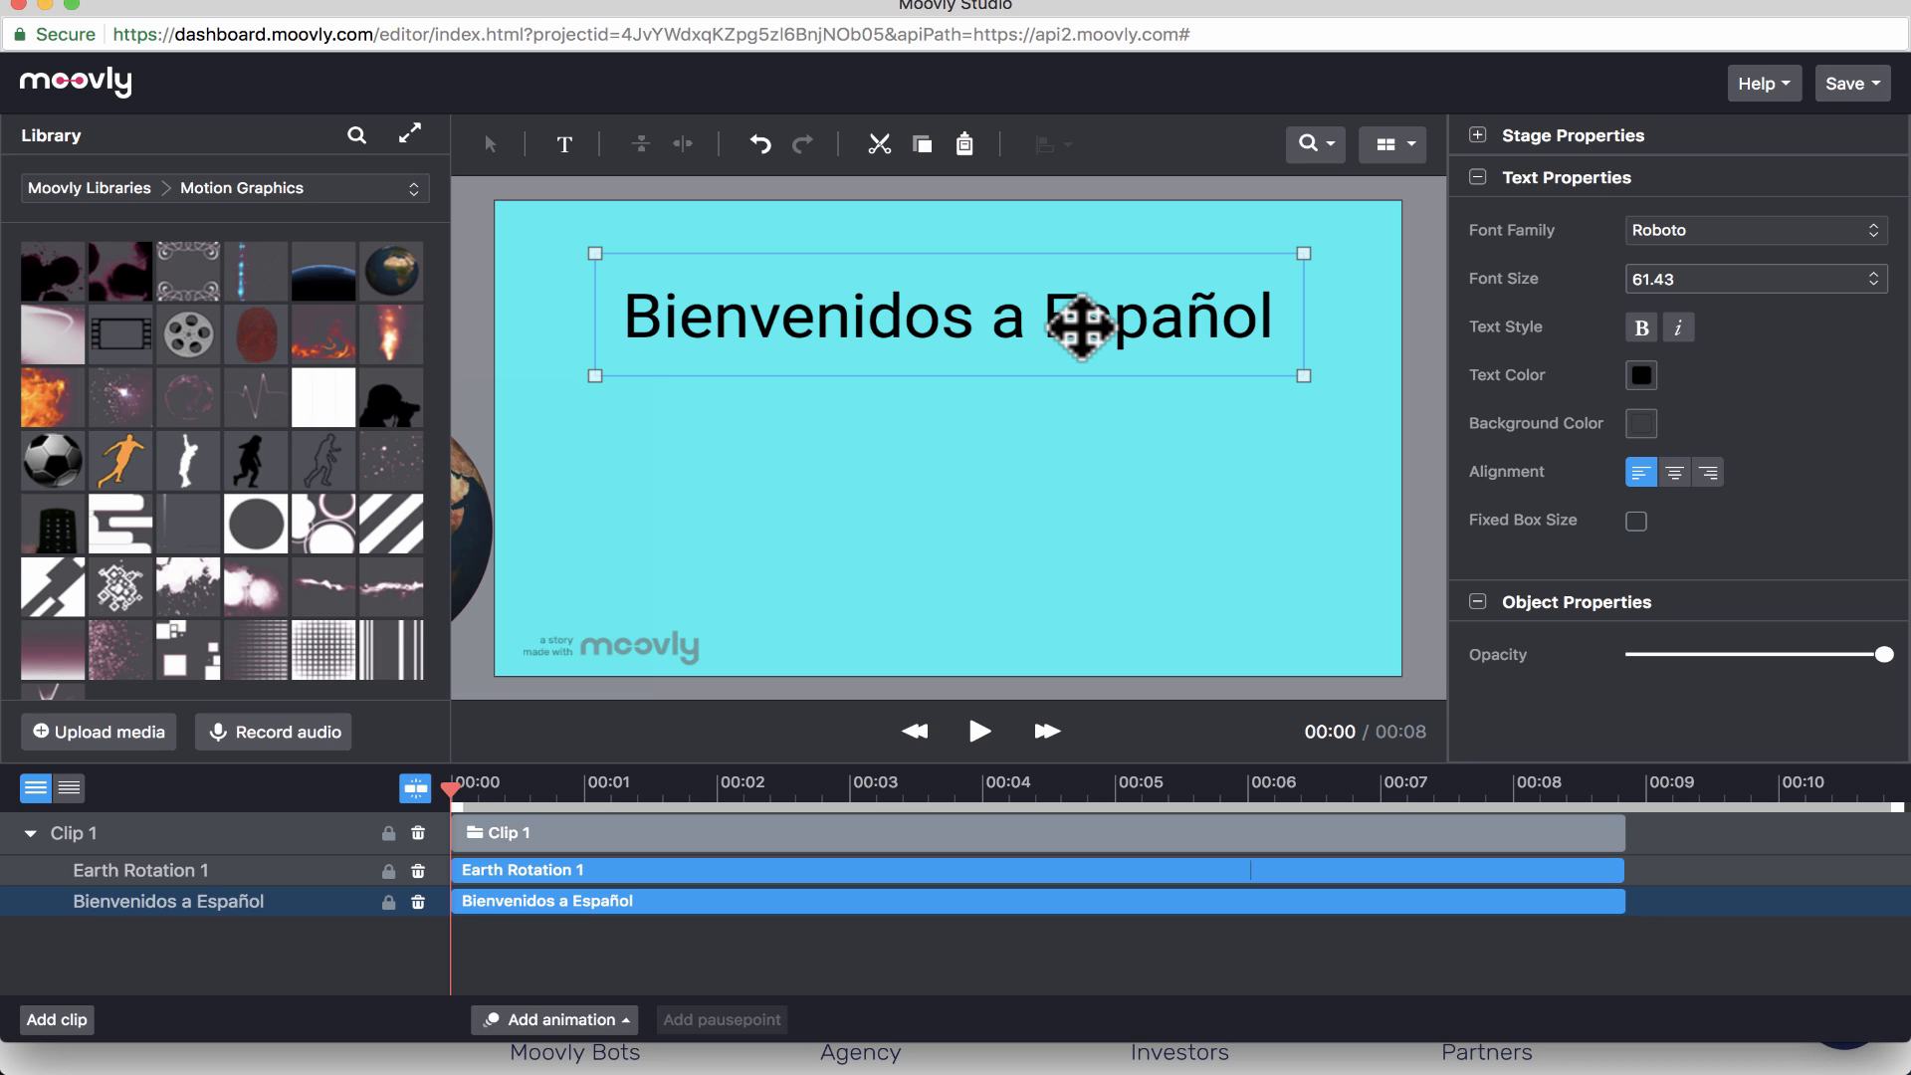
pyautogui.moveTo(1066, 814)
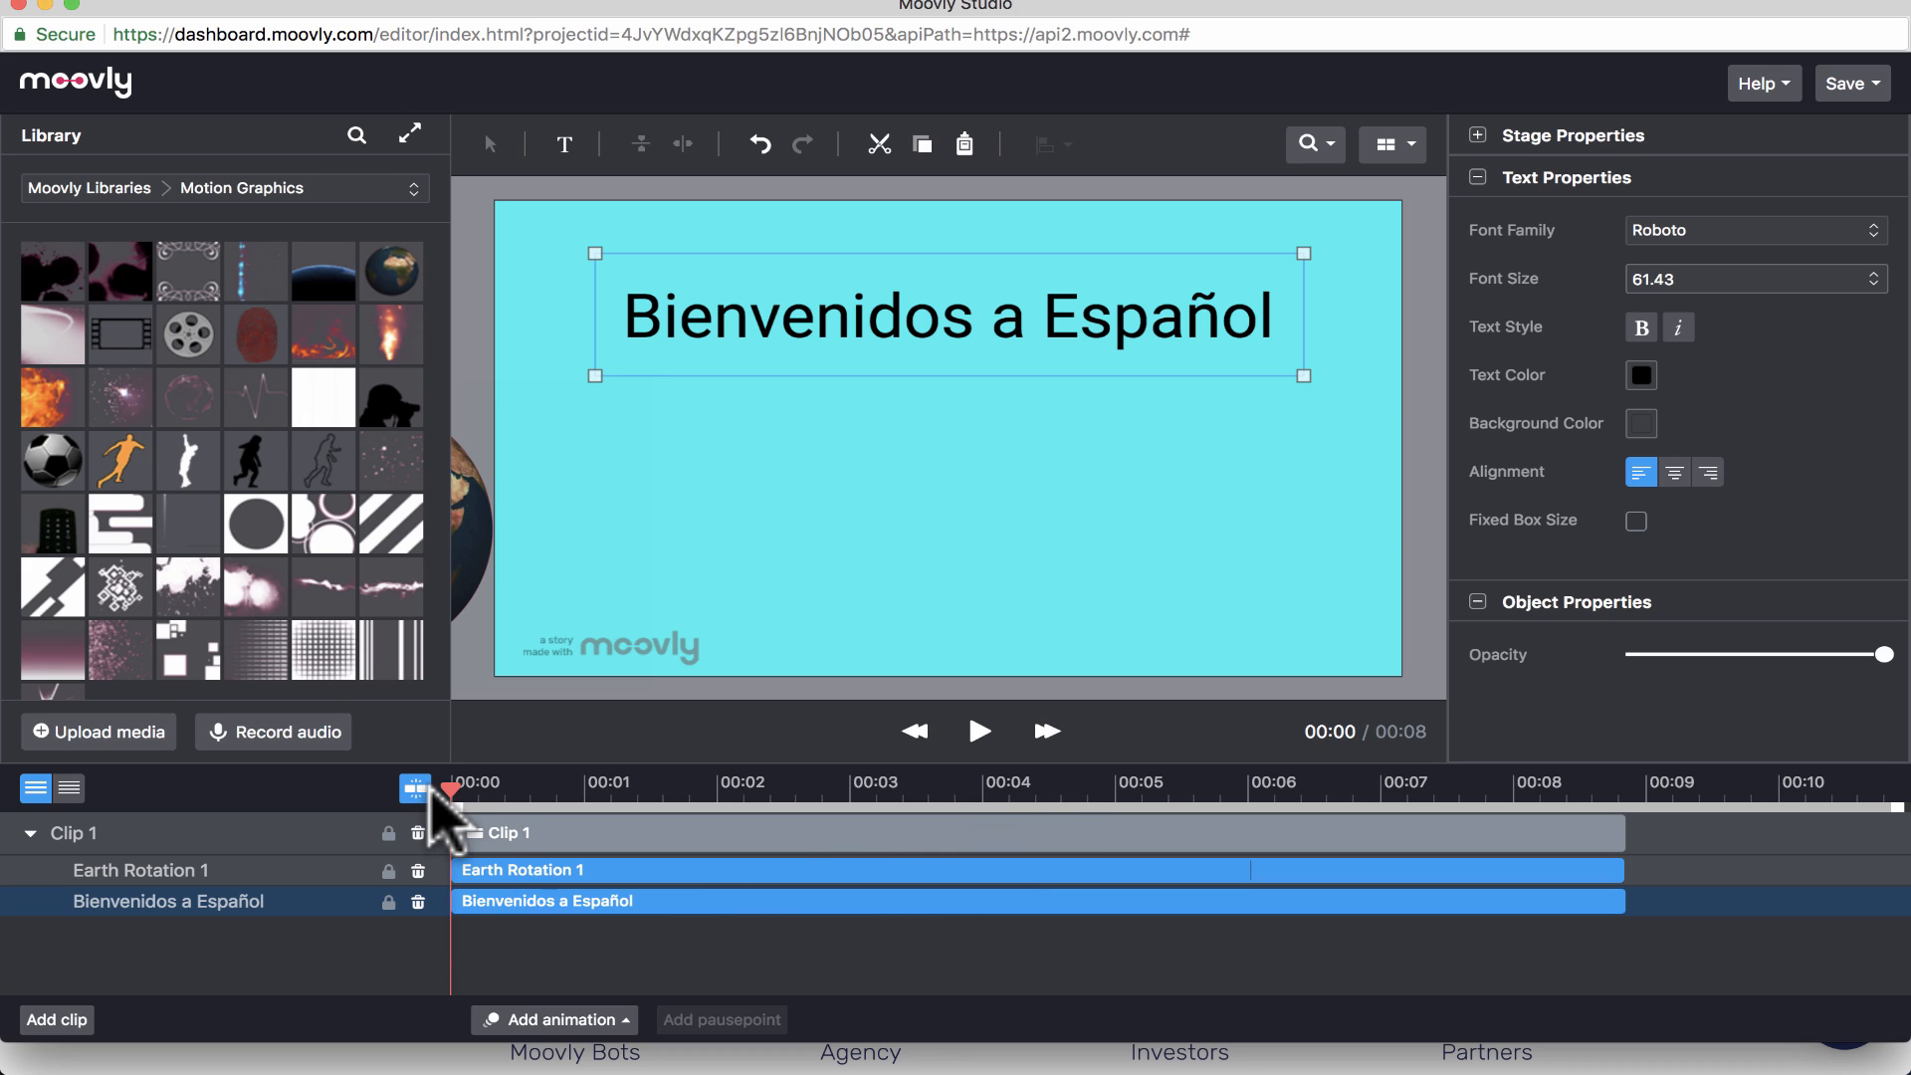
pyautogui.moveTo(523, 756)
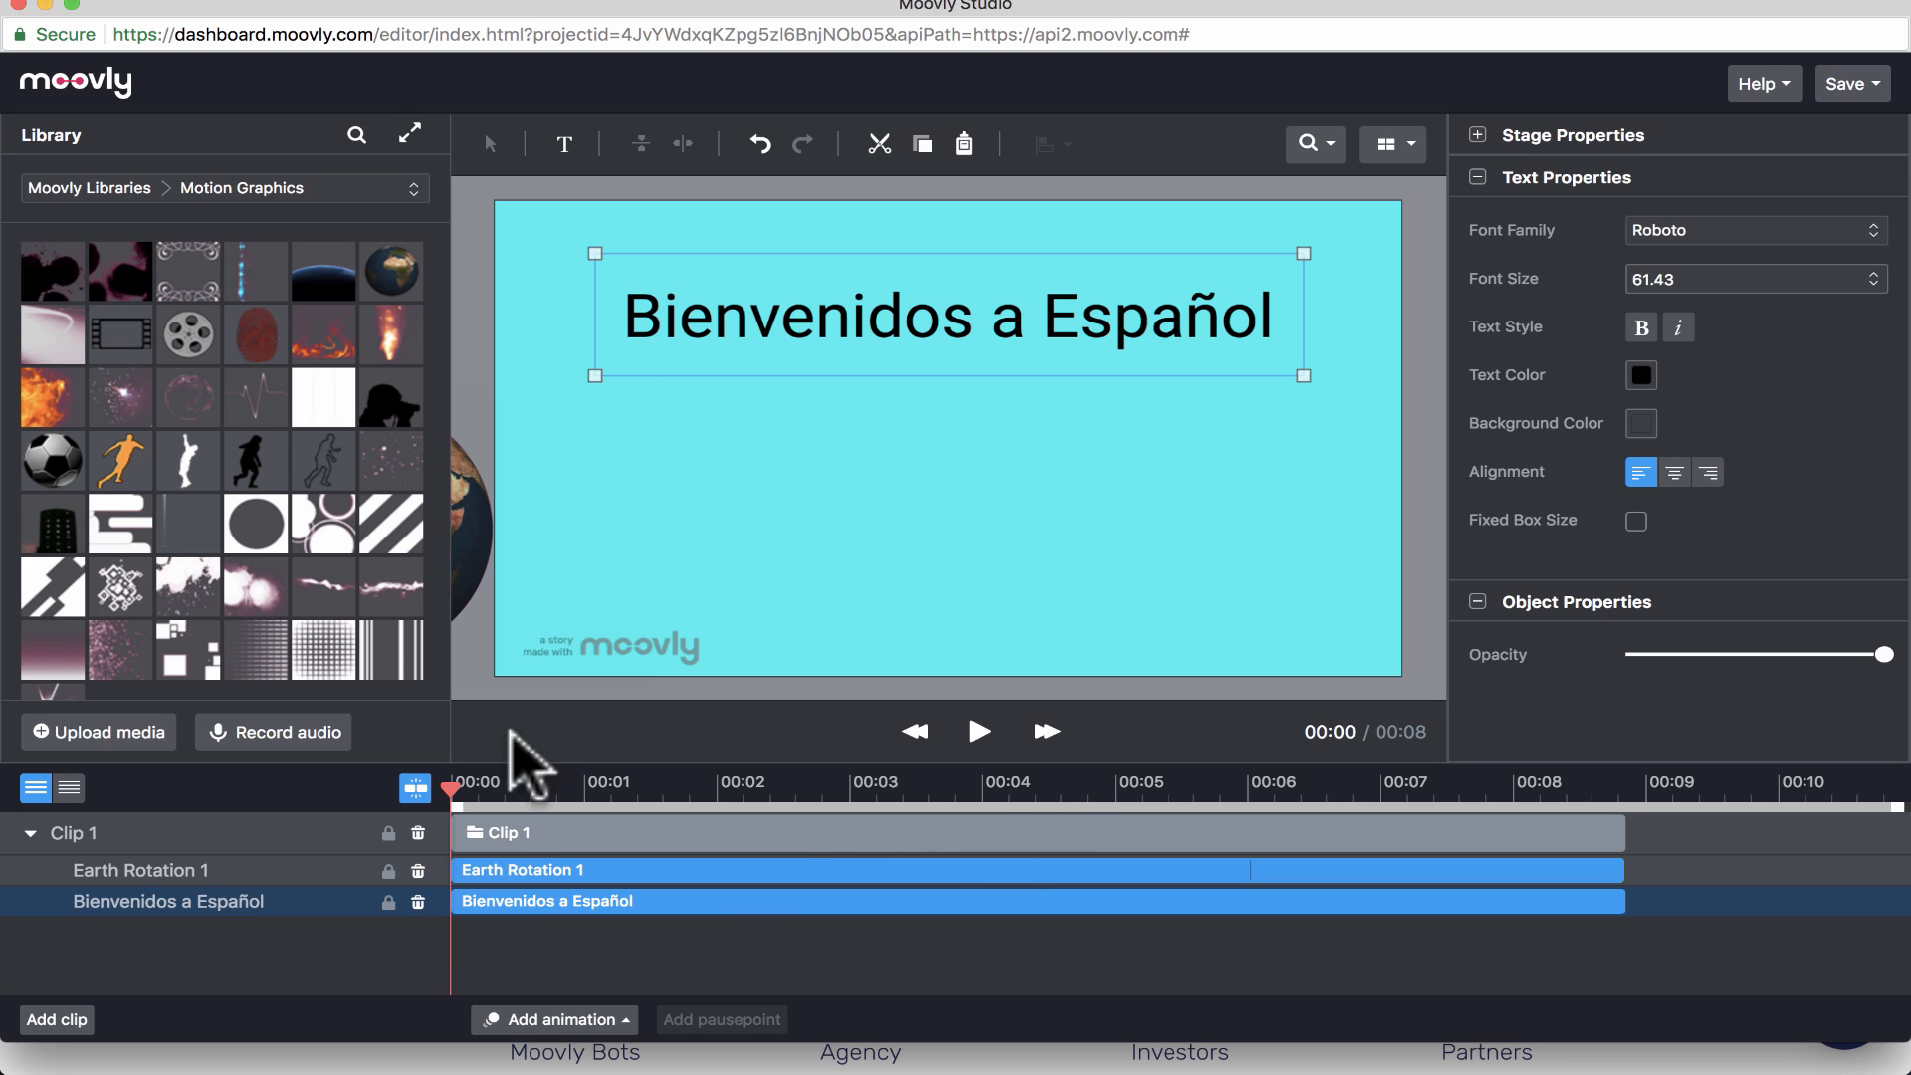
pyautogui.moveTo(659, 825)
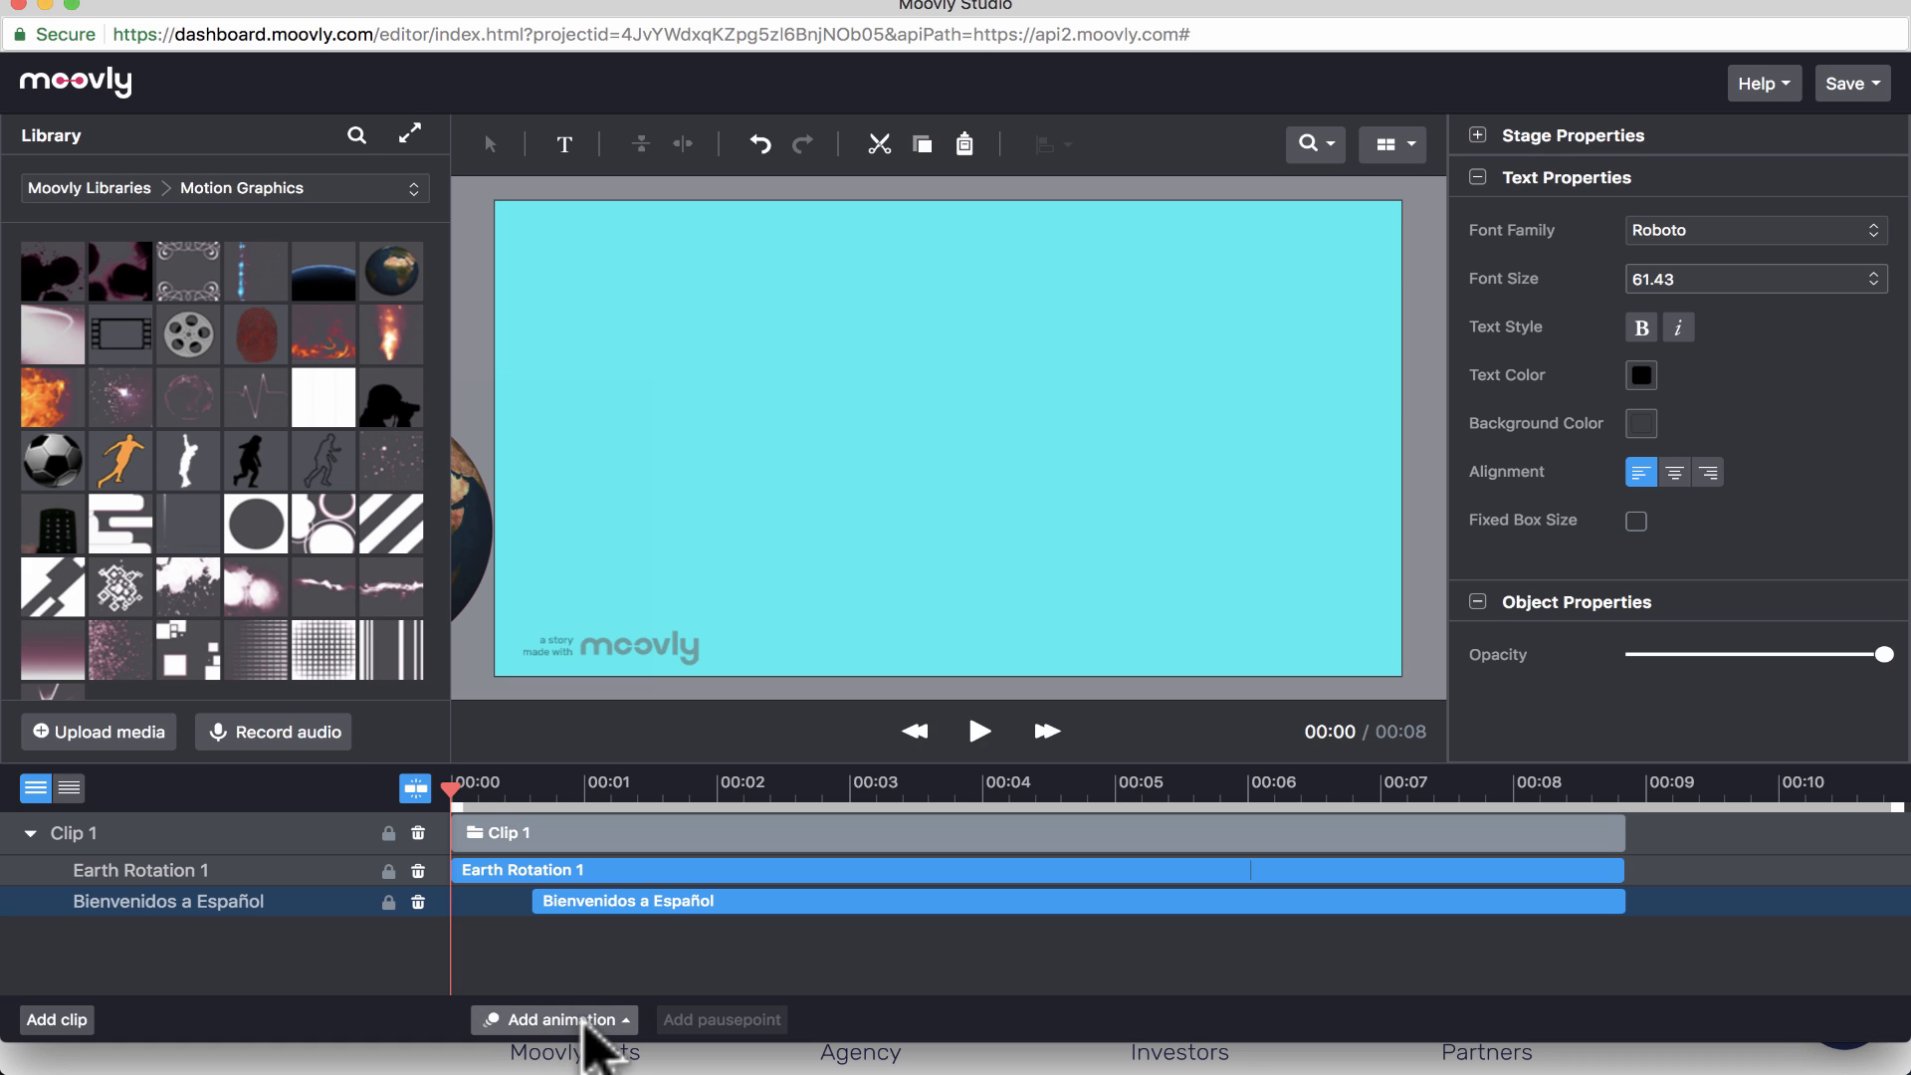
# - Add a Fade In animation to the title and adjust it to about two seconds
pyautogui.click(554, 1019)
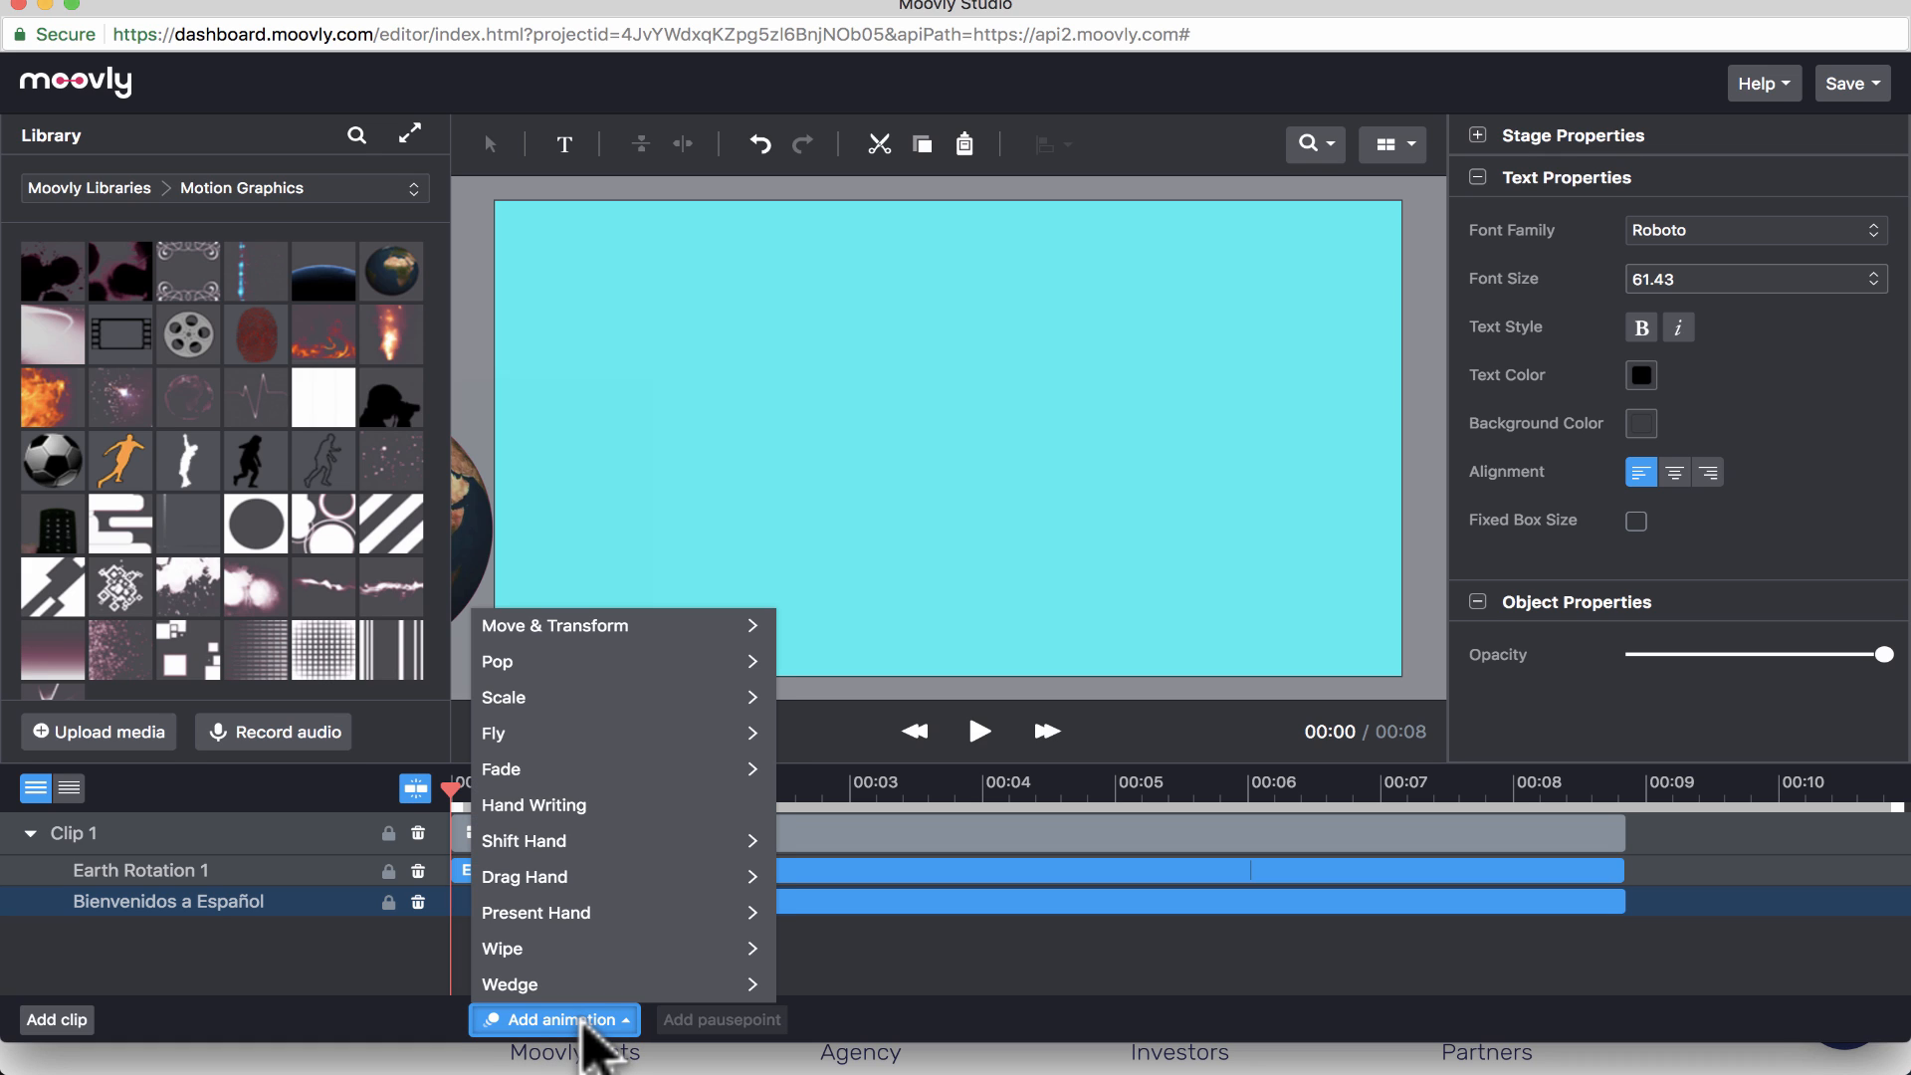
pyautogui.moveTo(572, 626)
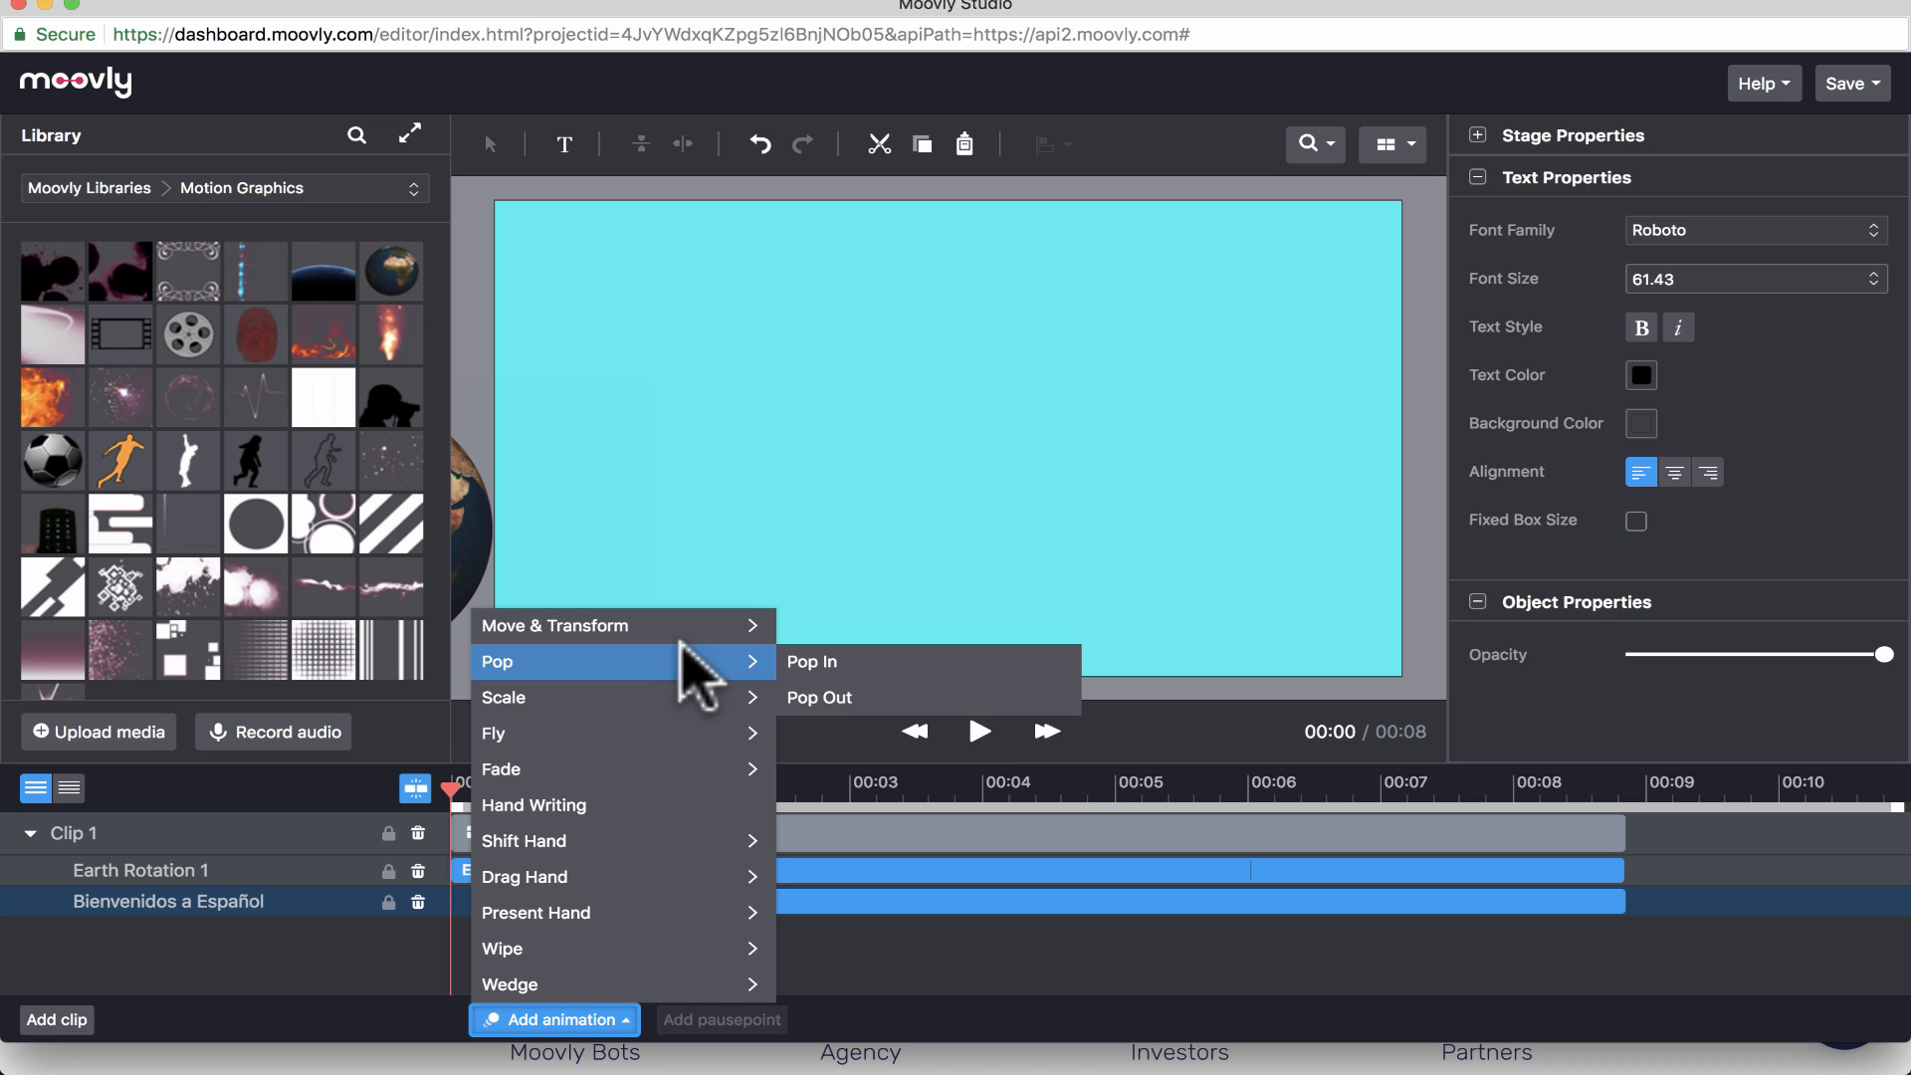
pyautogui.moveTo(707, 756)
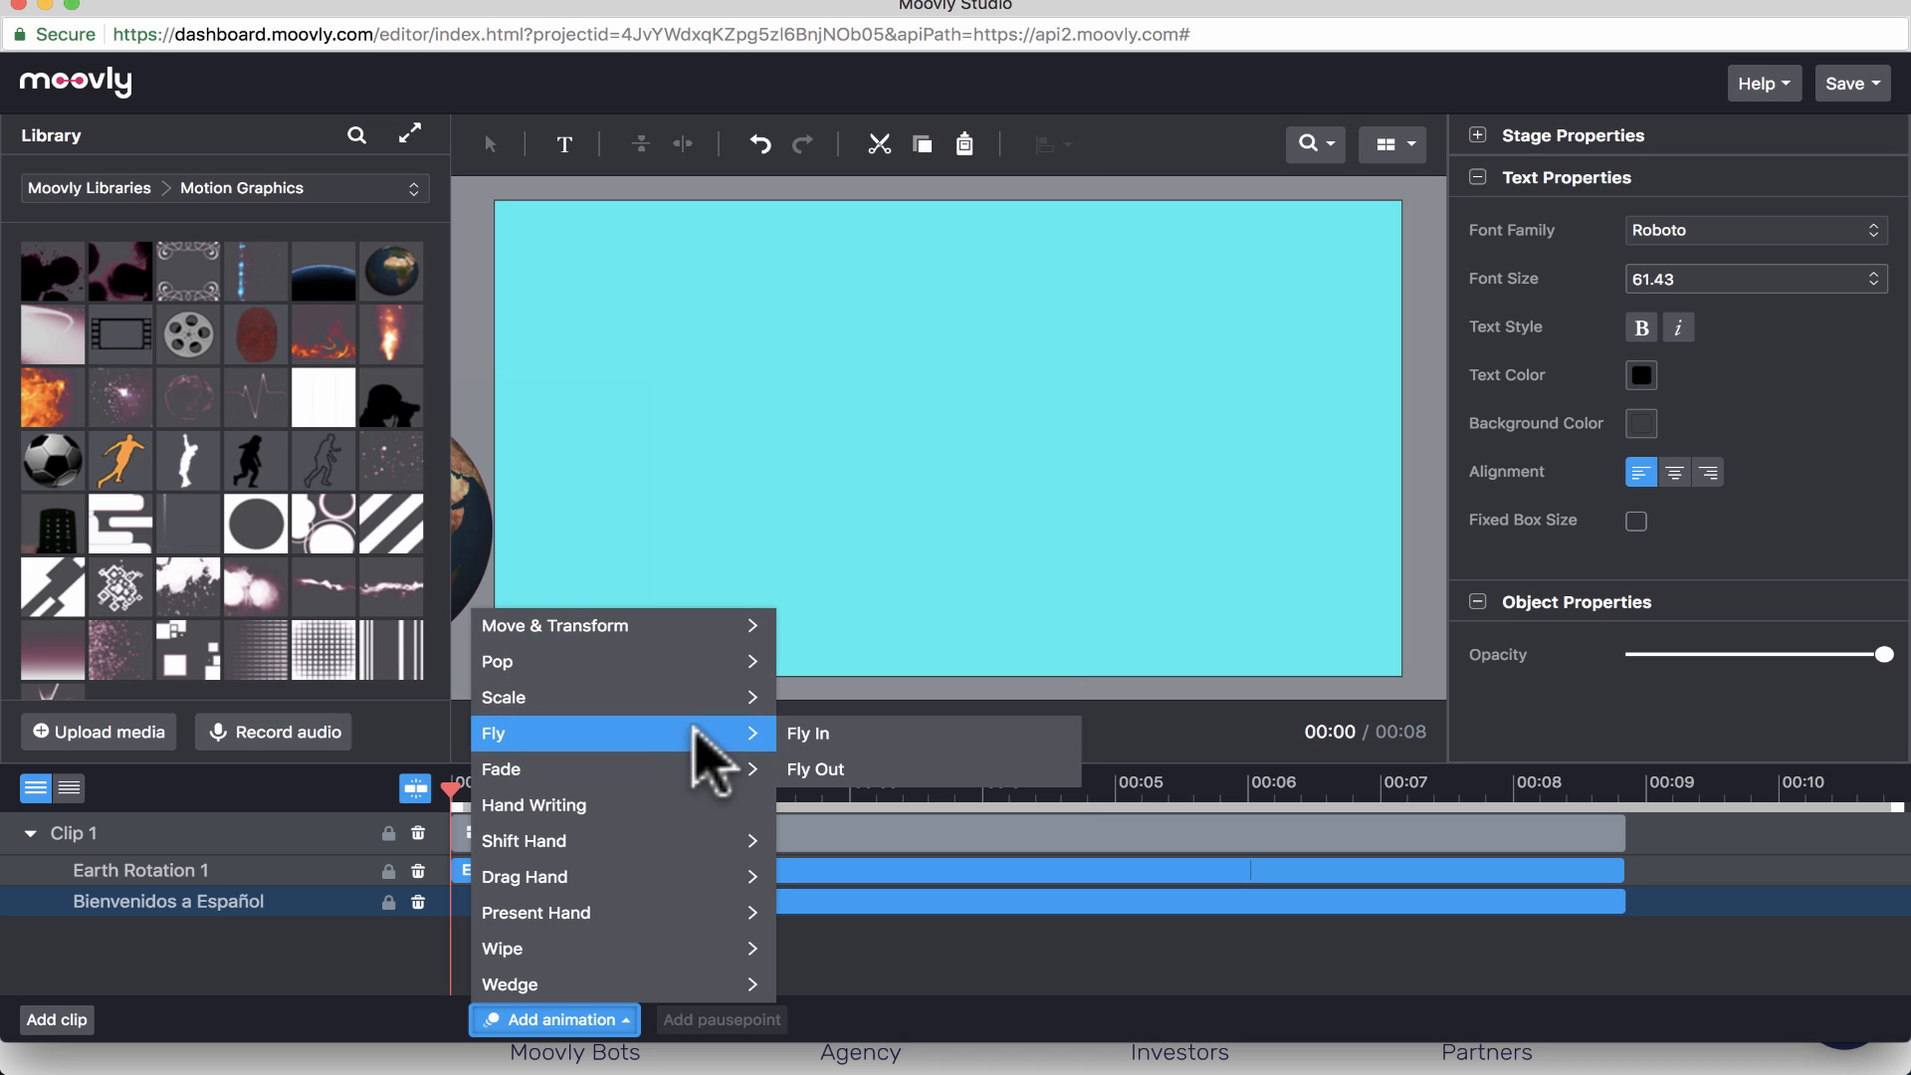
pyautogui.moveTo(723, 896)
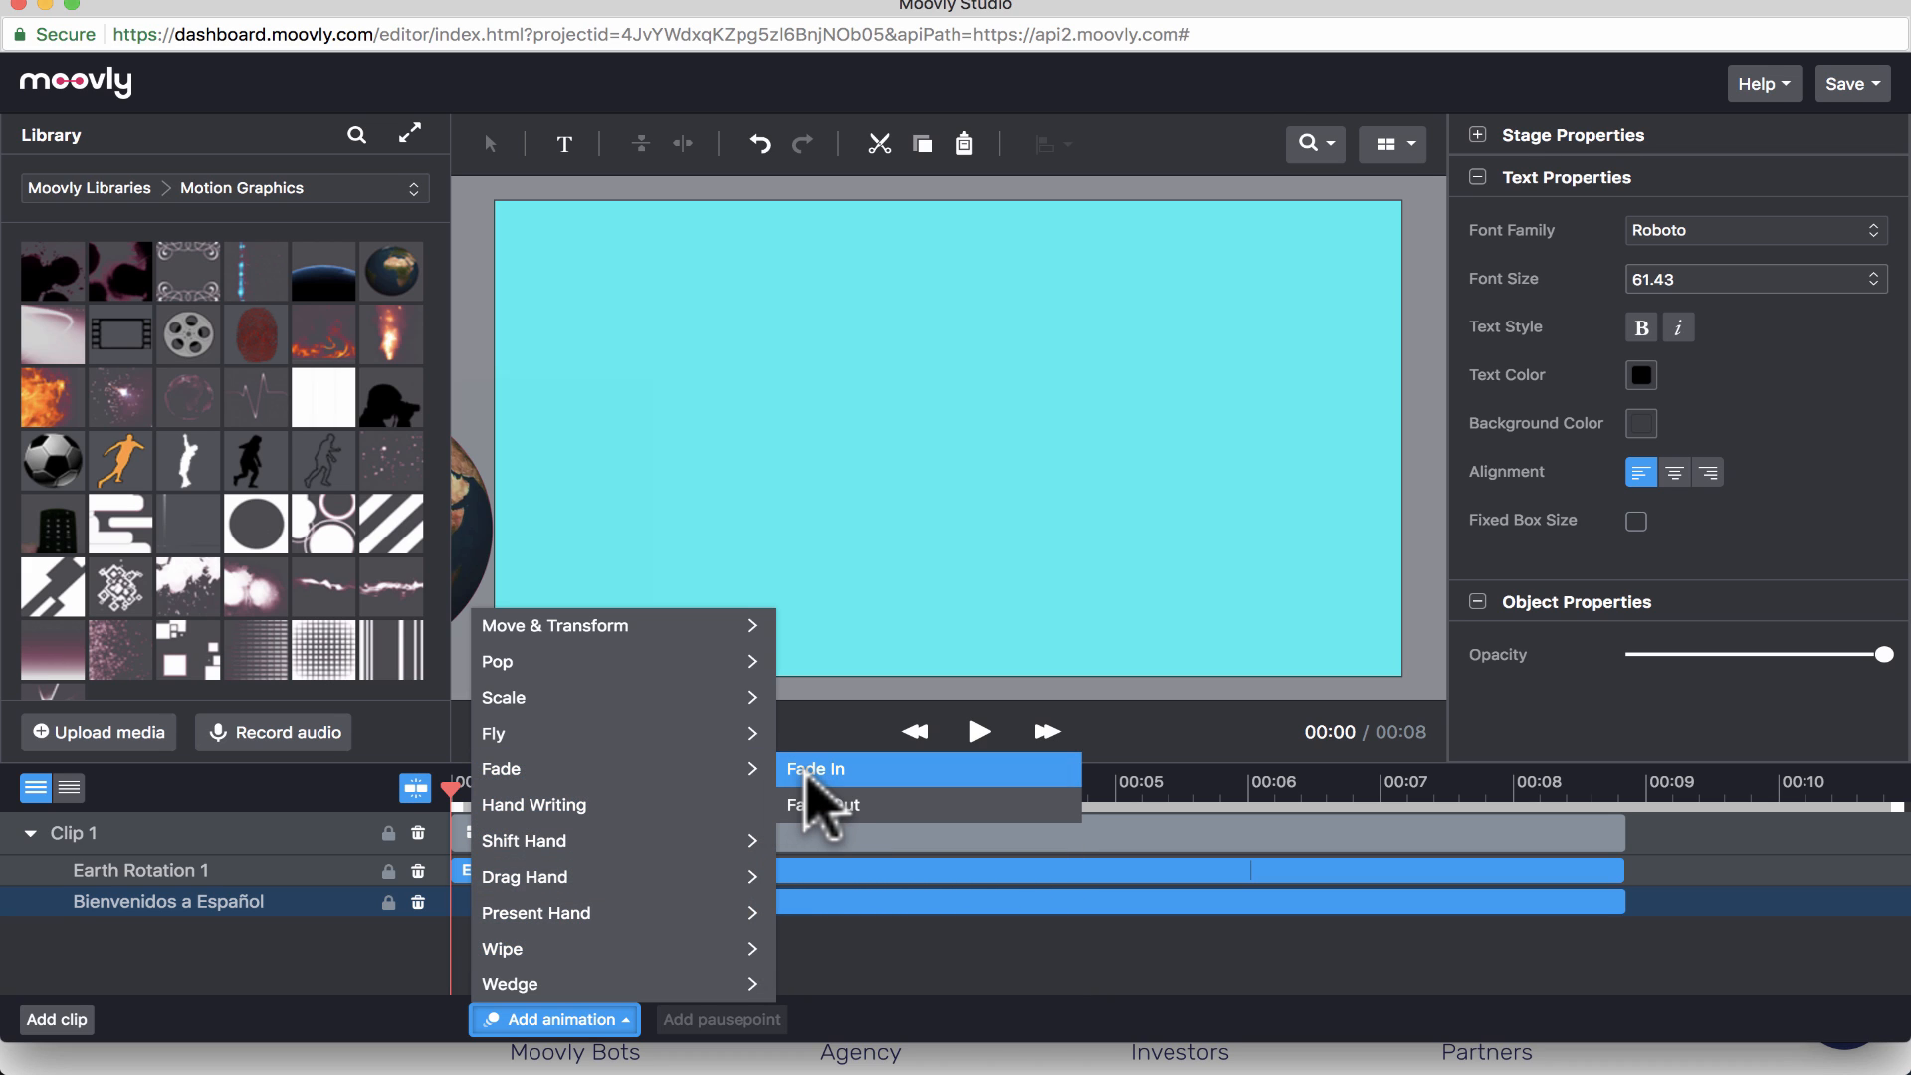
pyautogui.click(816, 769)
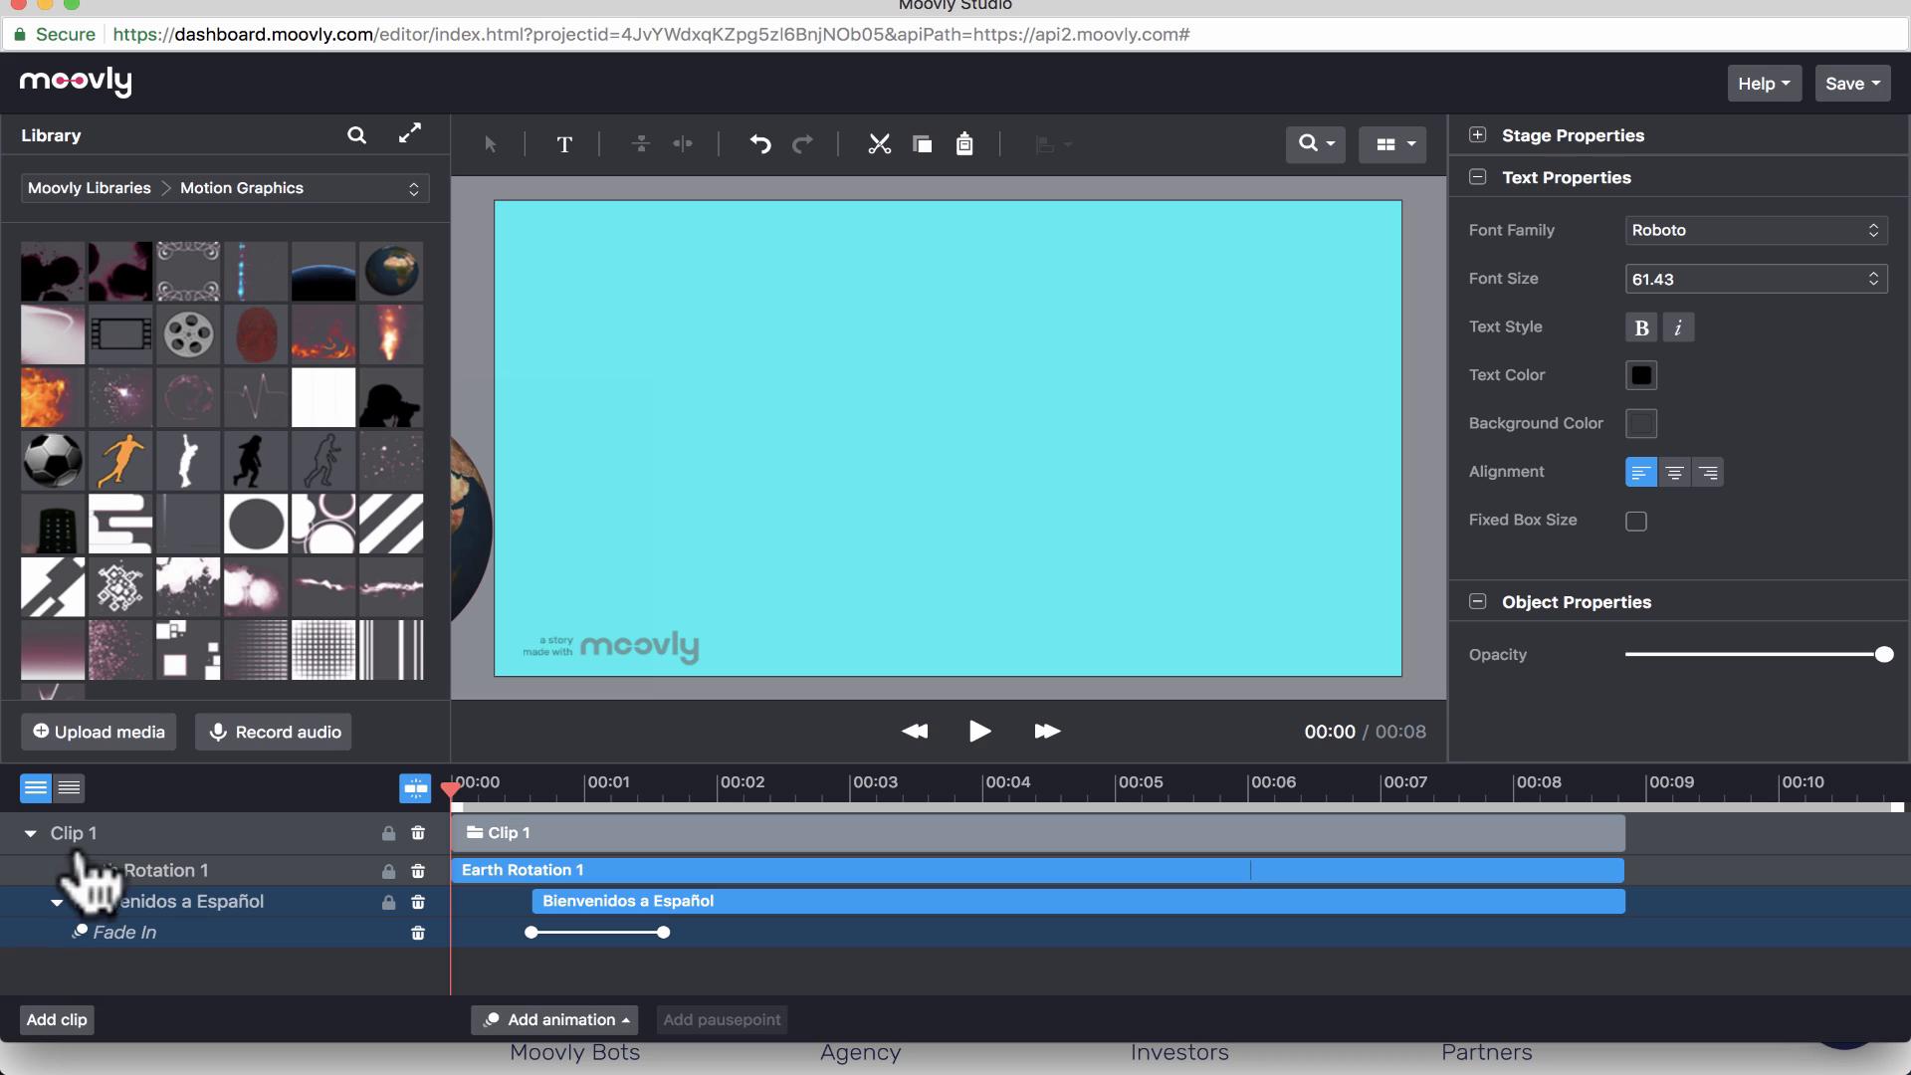
pyautogui.moveTo(199, 942)
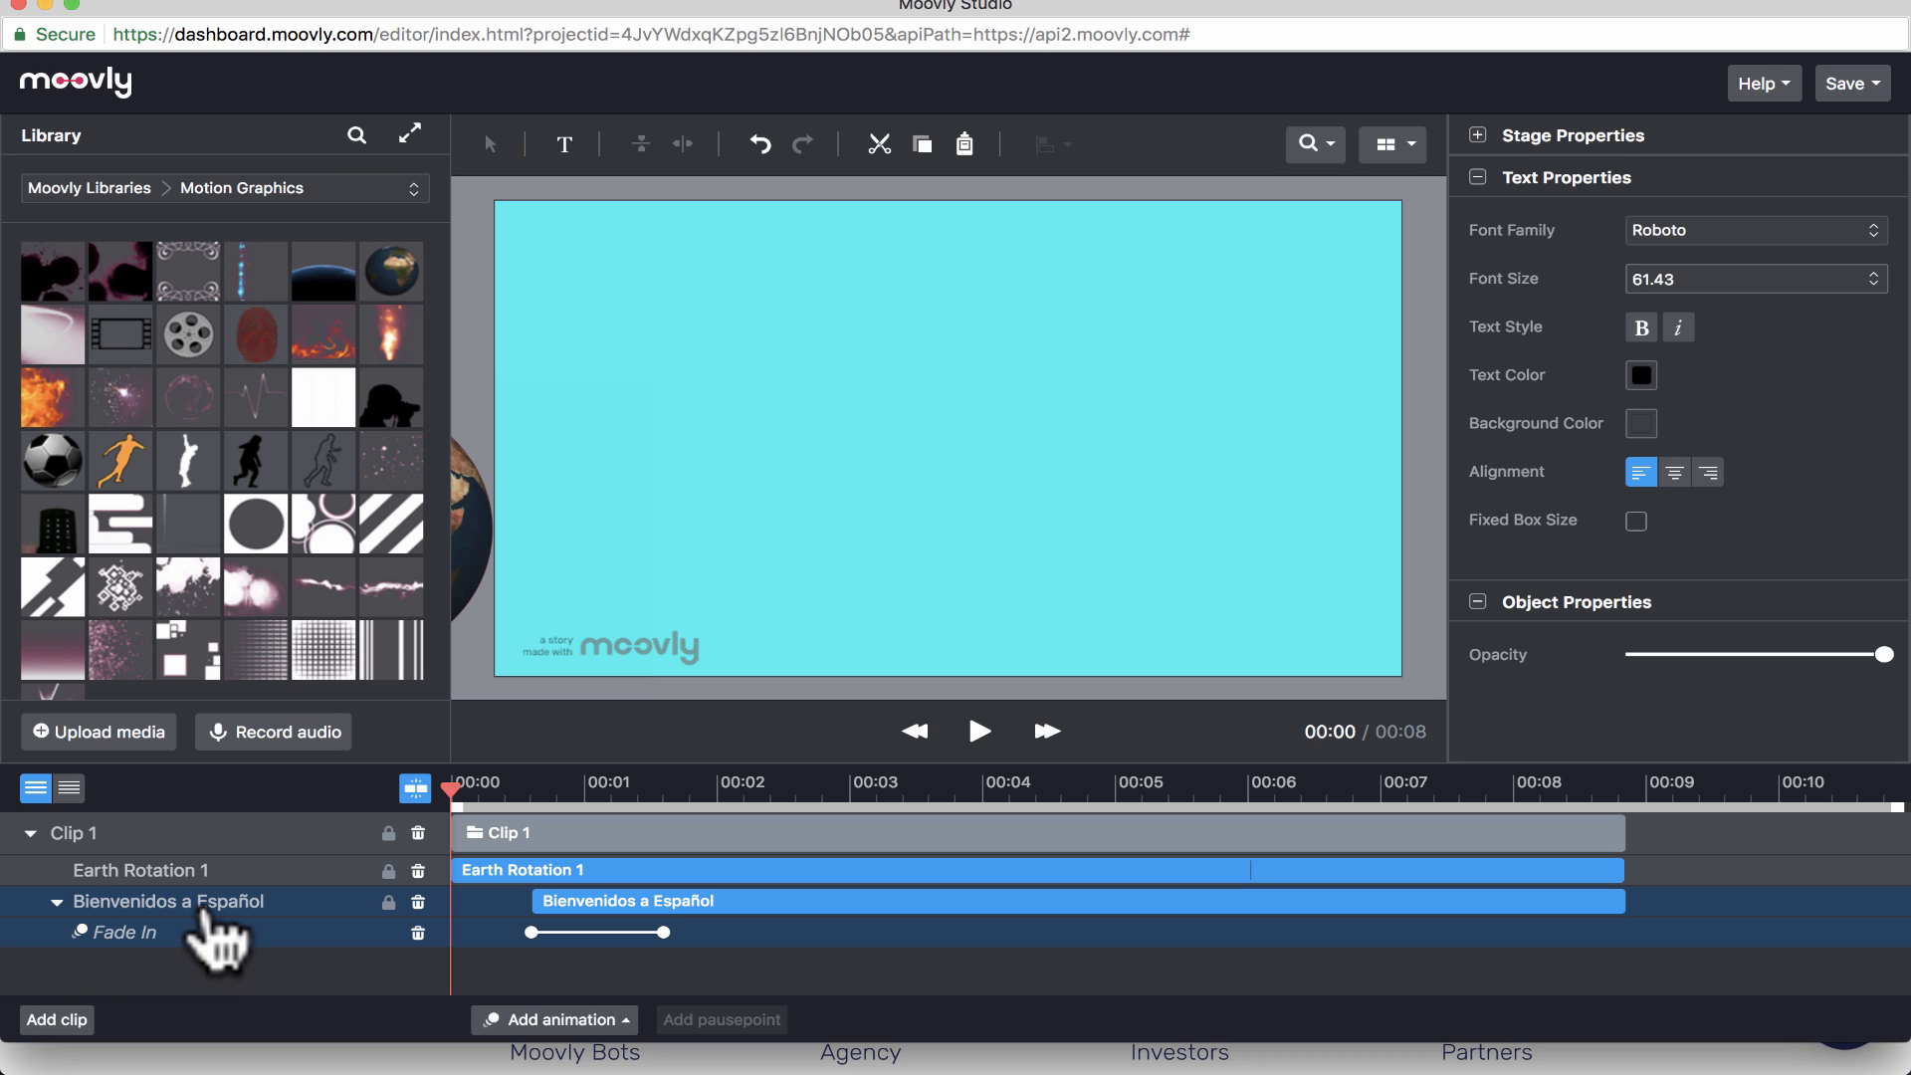
pyautogui.moveTo(130, 980)
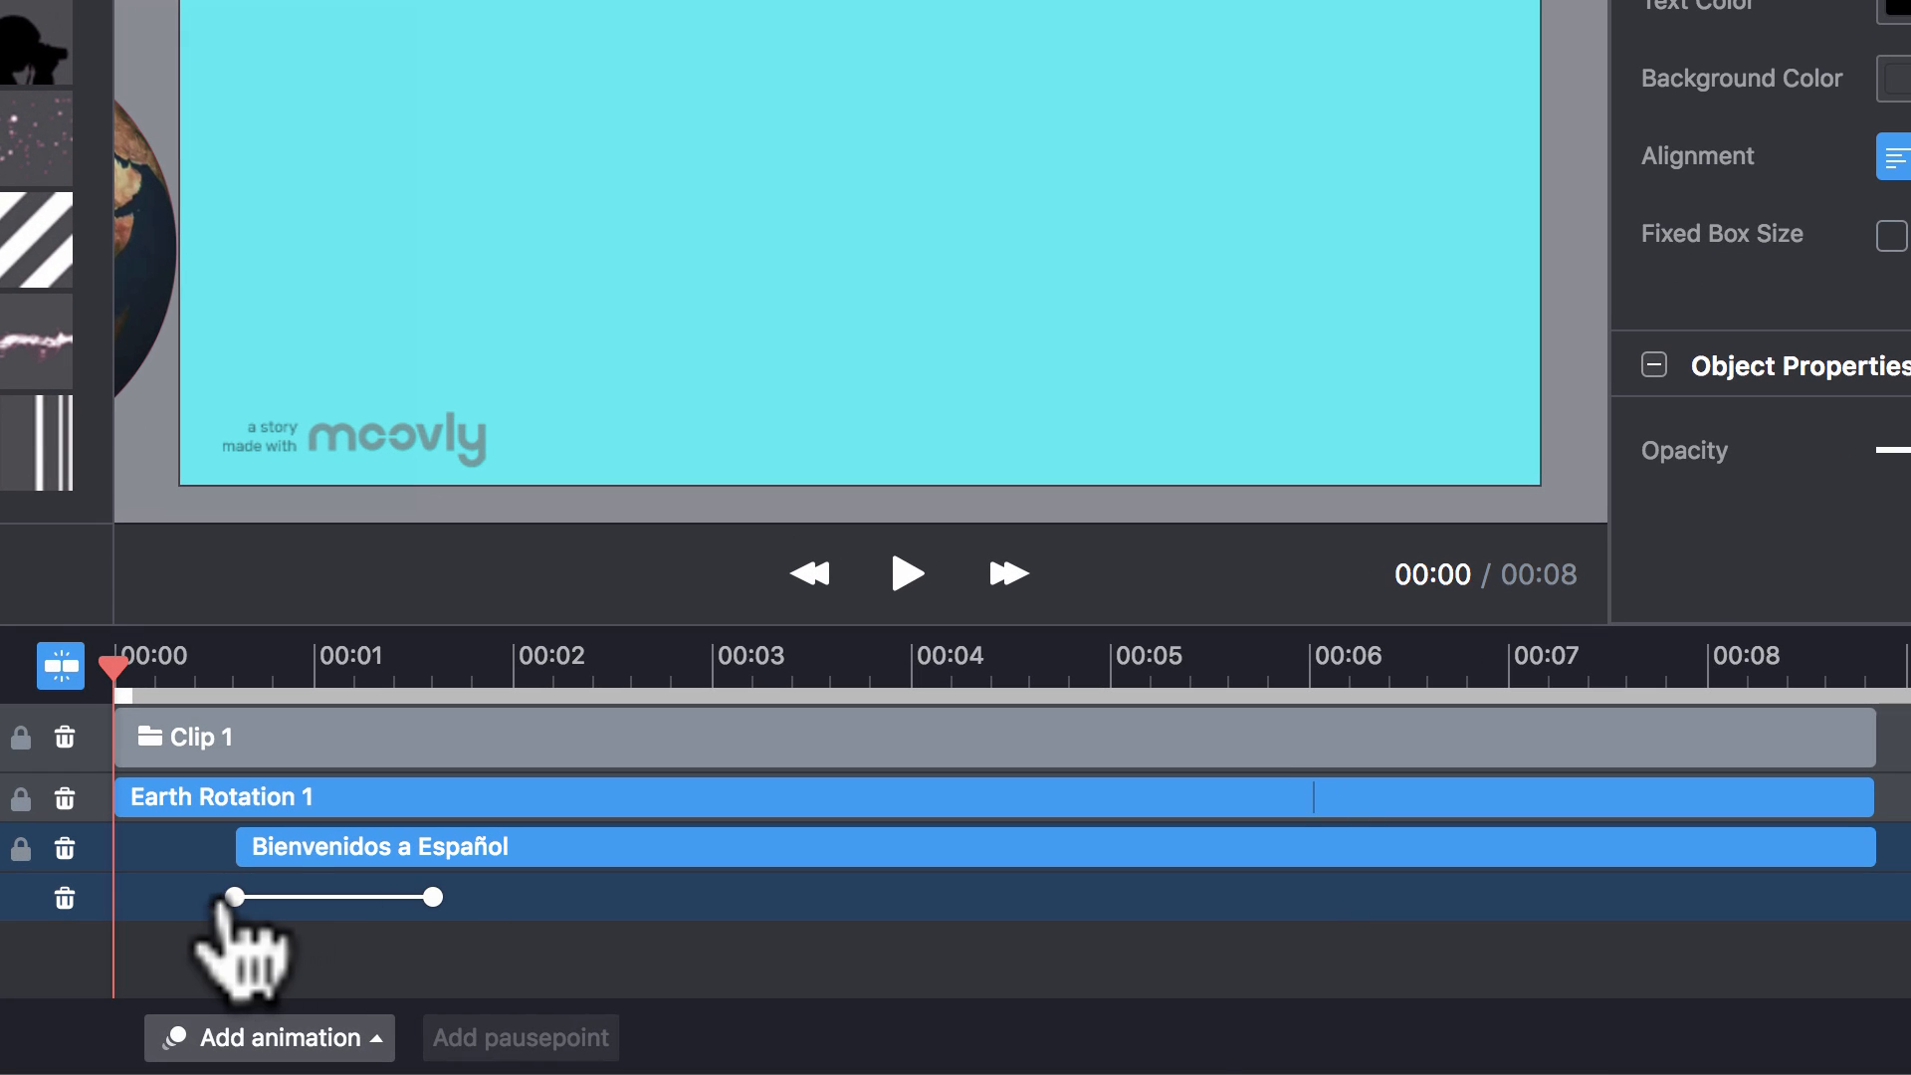
pyautogui.moveTo(396, 897); pyautogui.dragTo(585, 896)
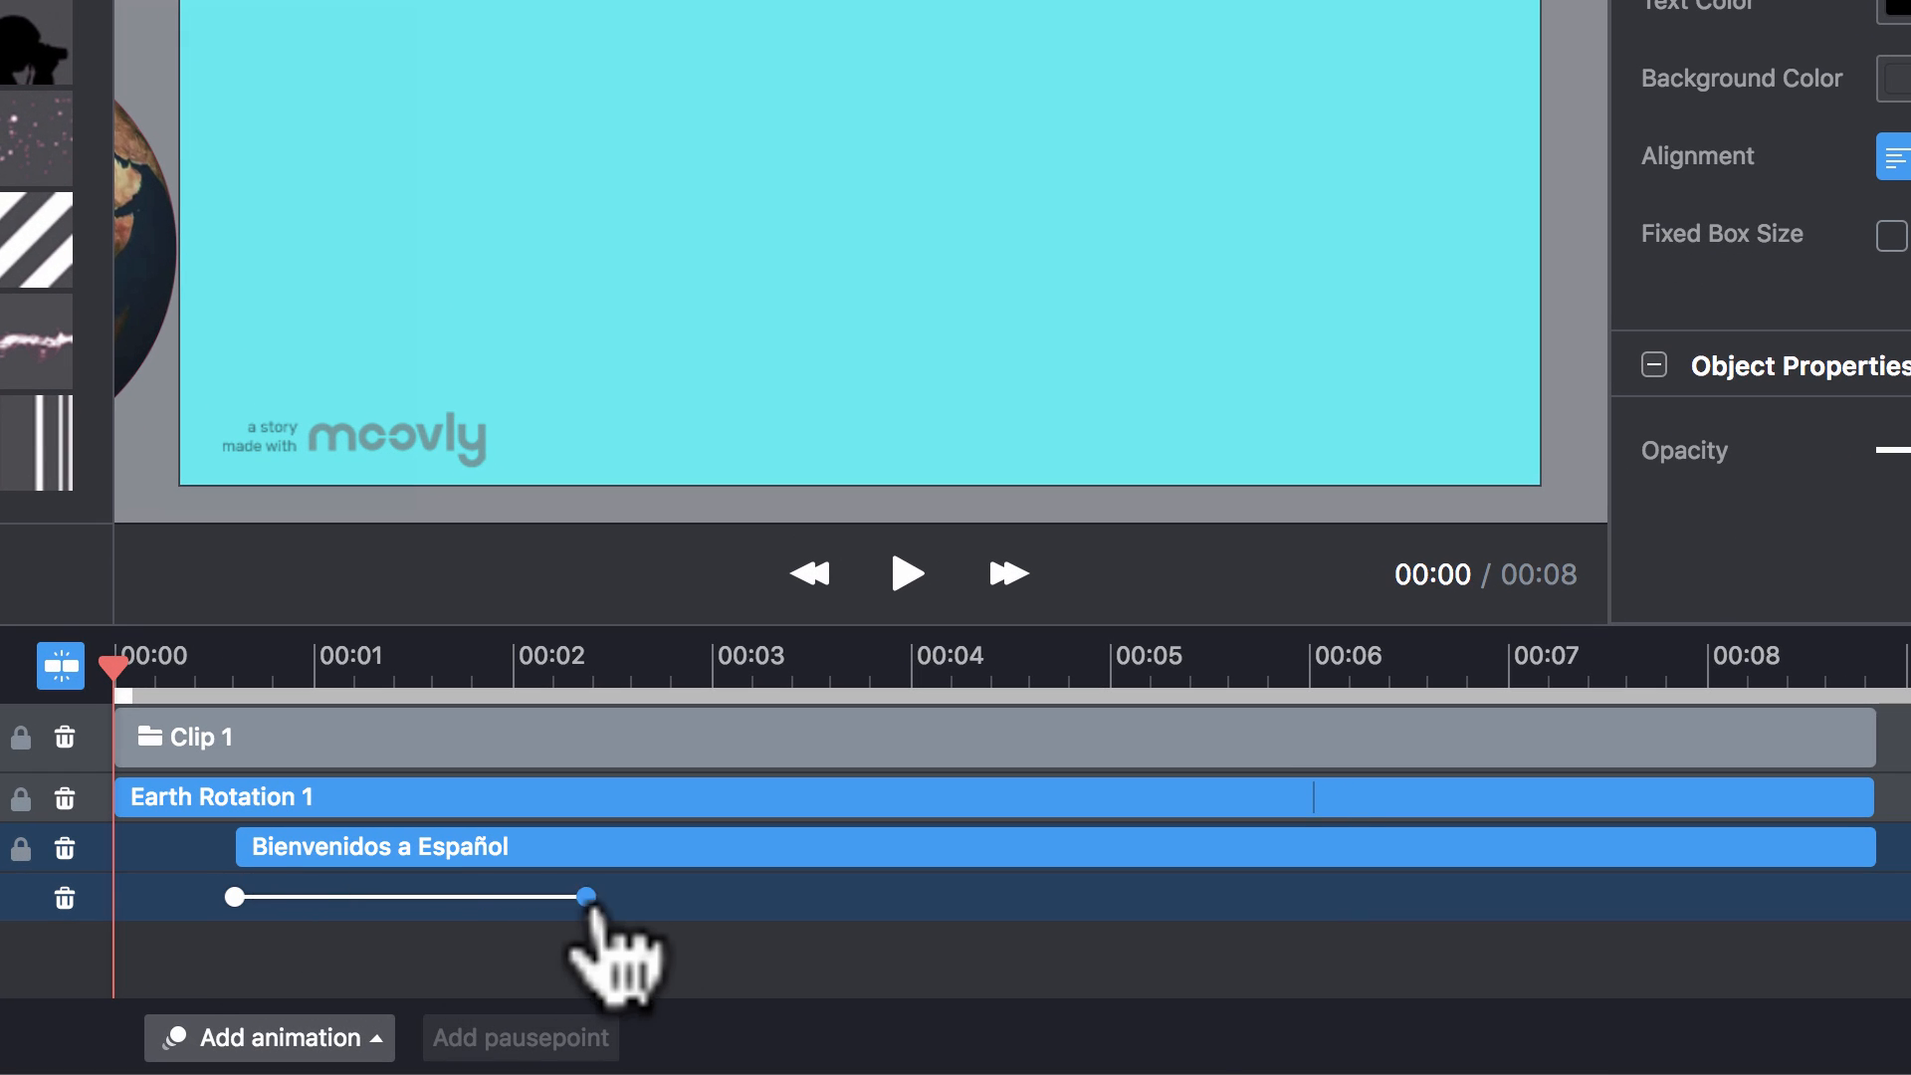
pyautogui.moveTo(585, 897); pyautogui.dragTo(1328, 897)
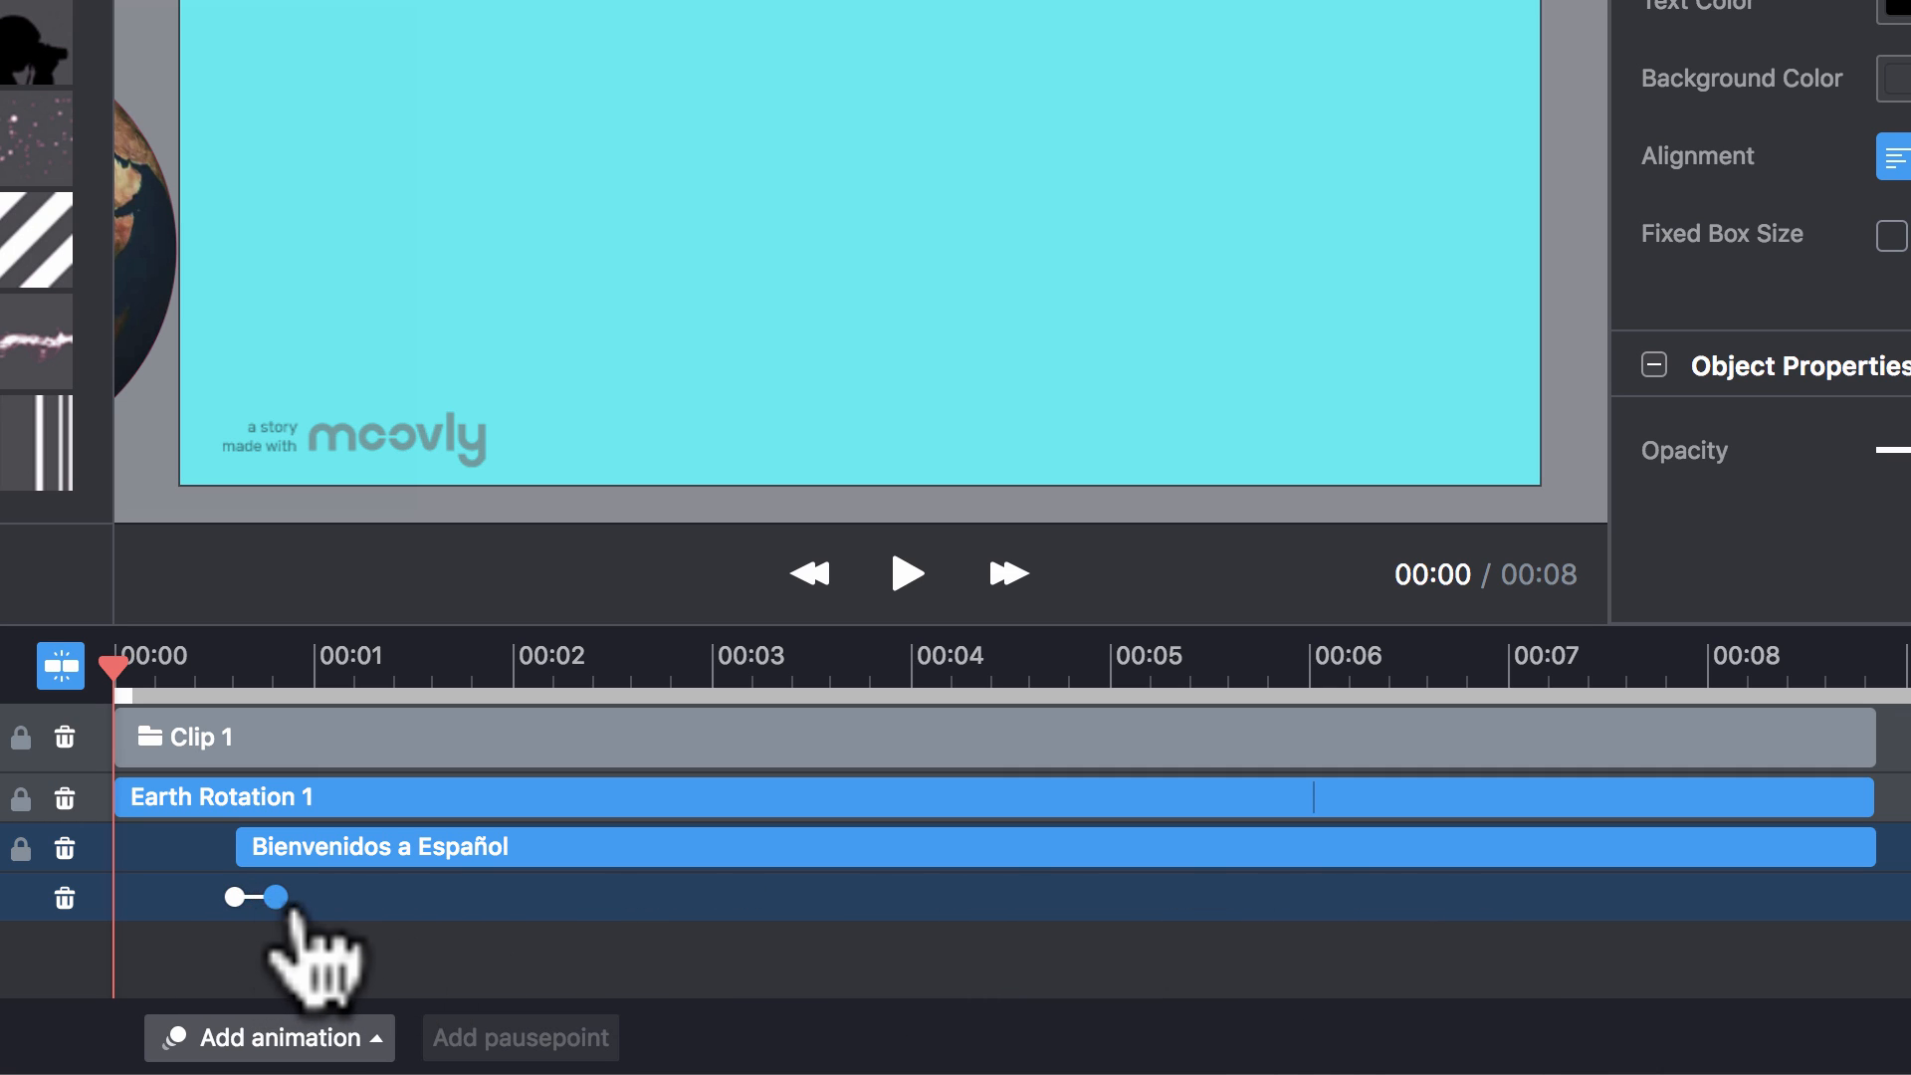
pyautogui.moveTo(271, 895); pyautogui.dragTo(644, 895)
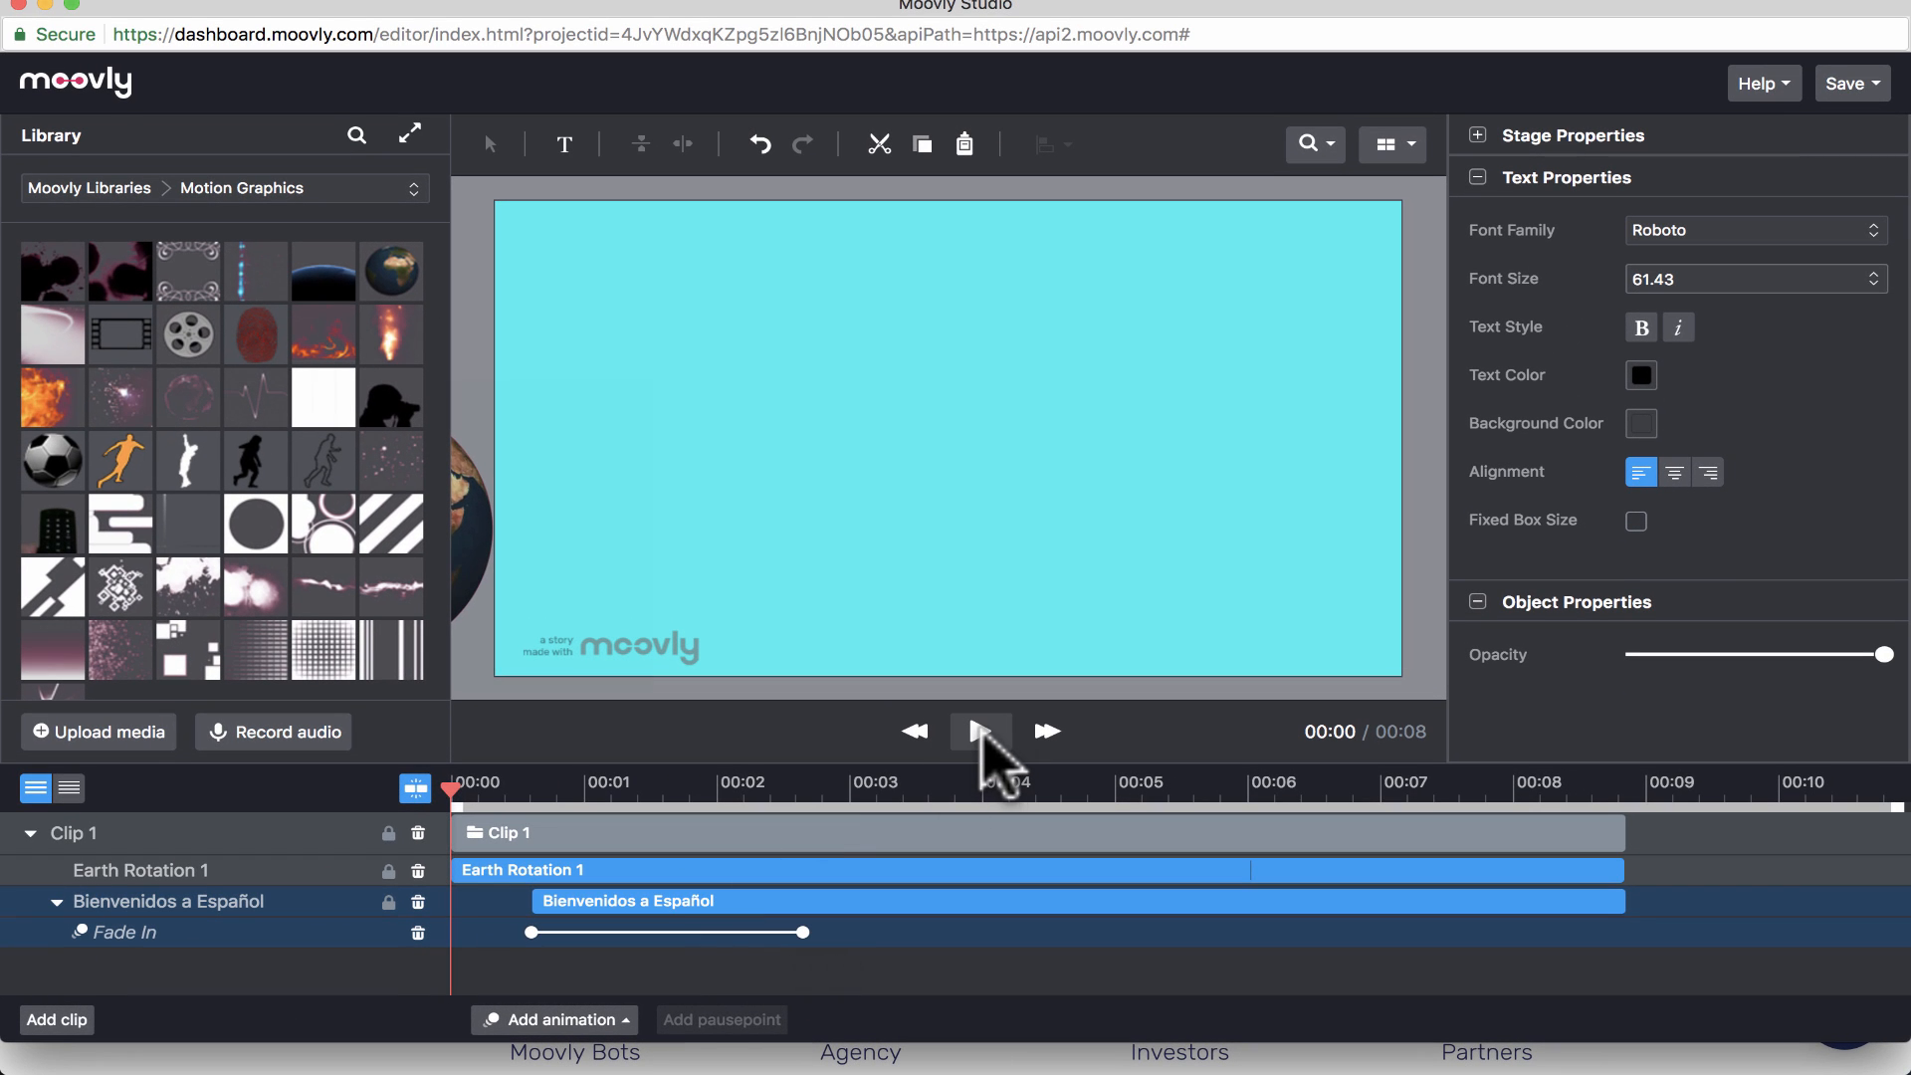
# - Preview the title fading in, then reopen the animation choices
pyautogui.click(980, 731)
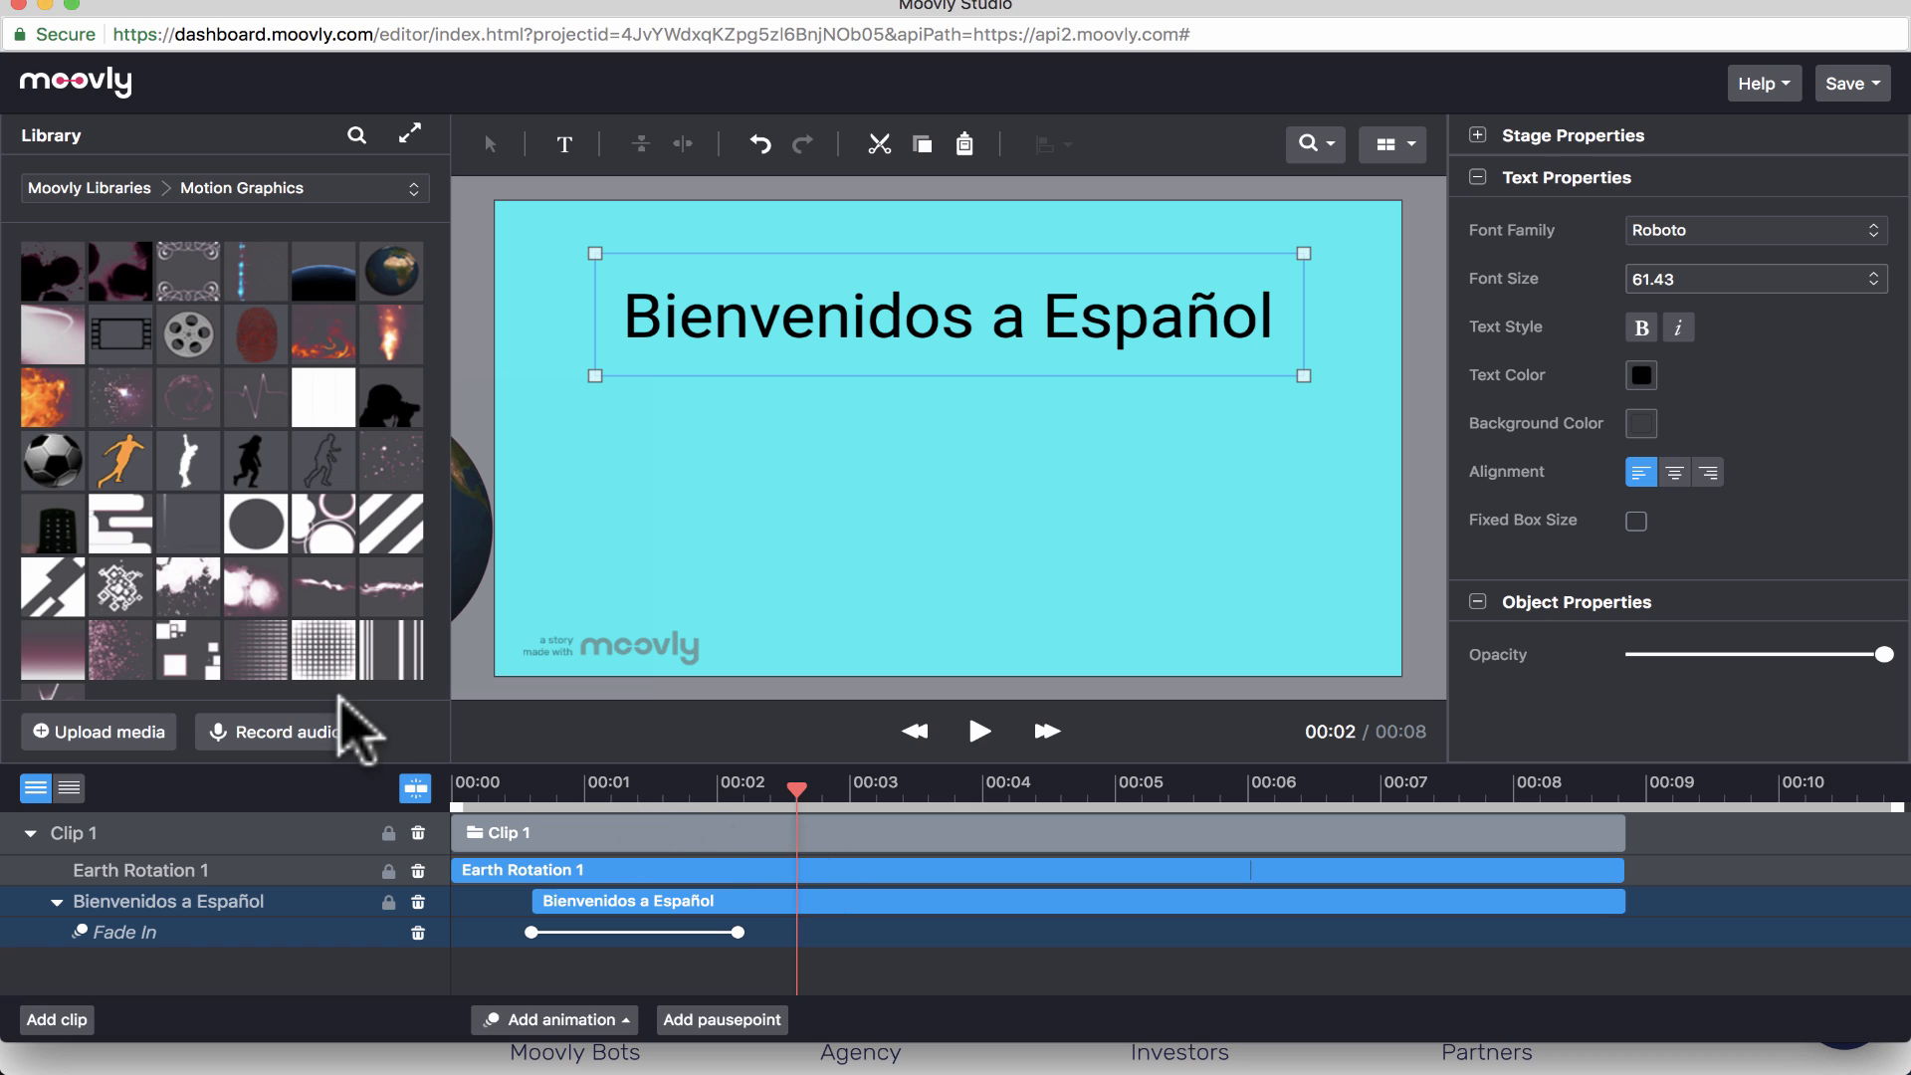
pyautogui.click(552, 1019)
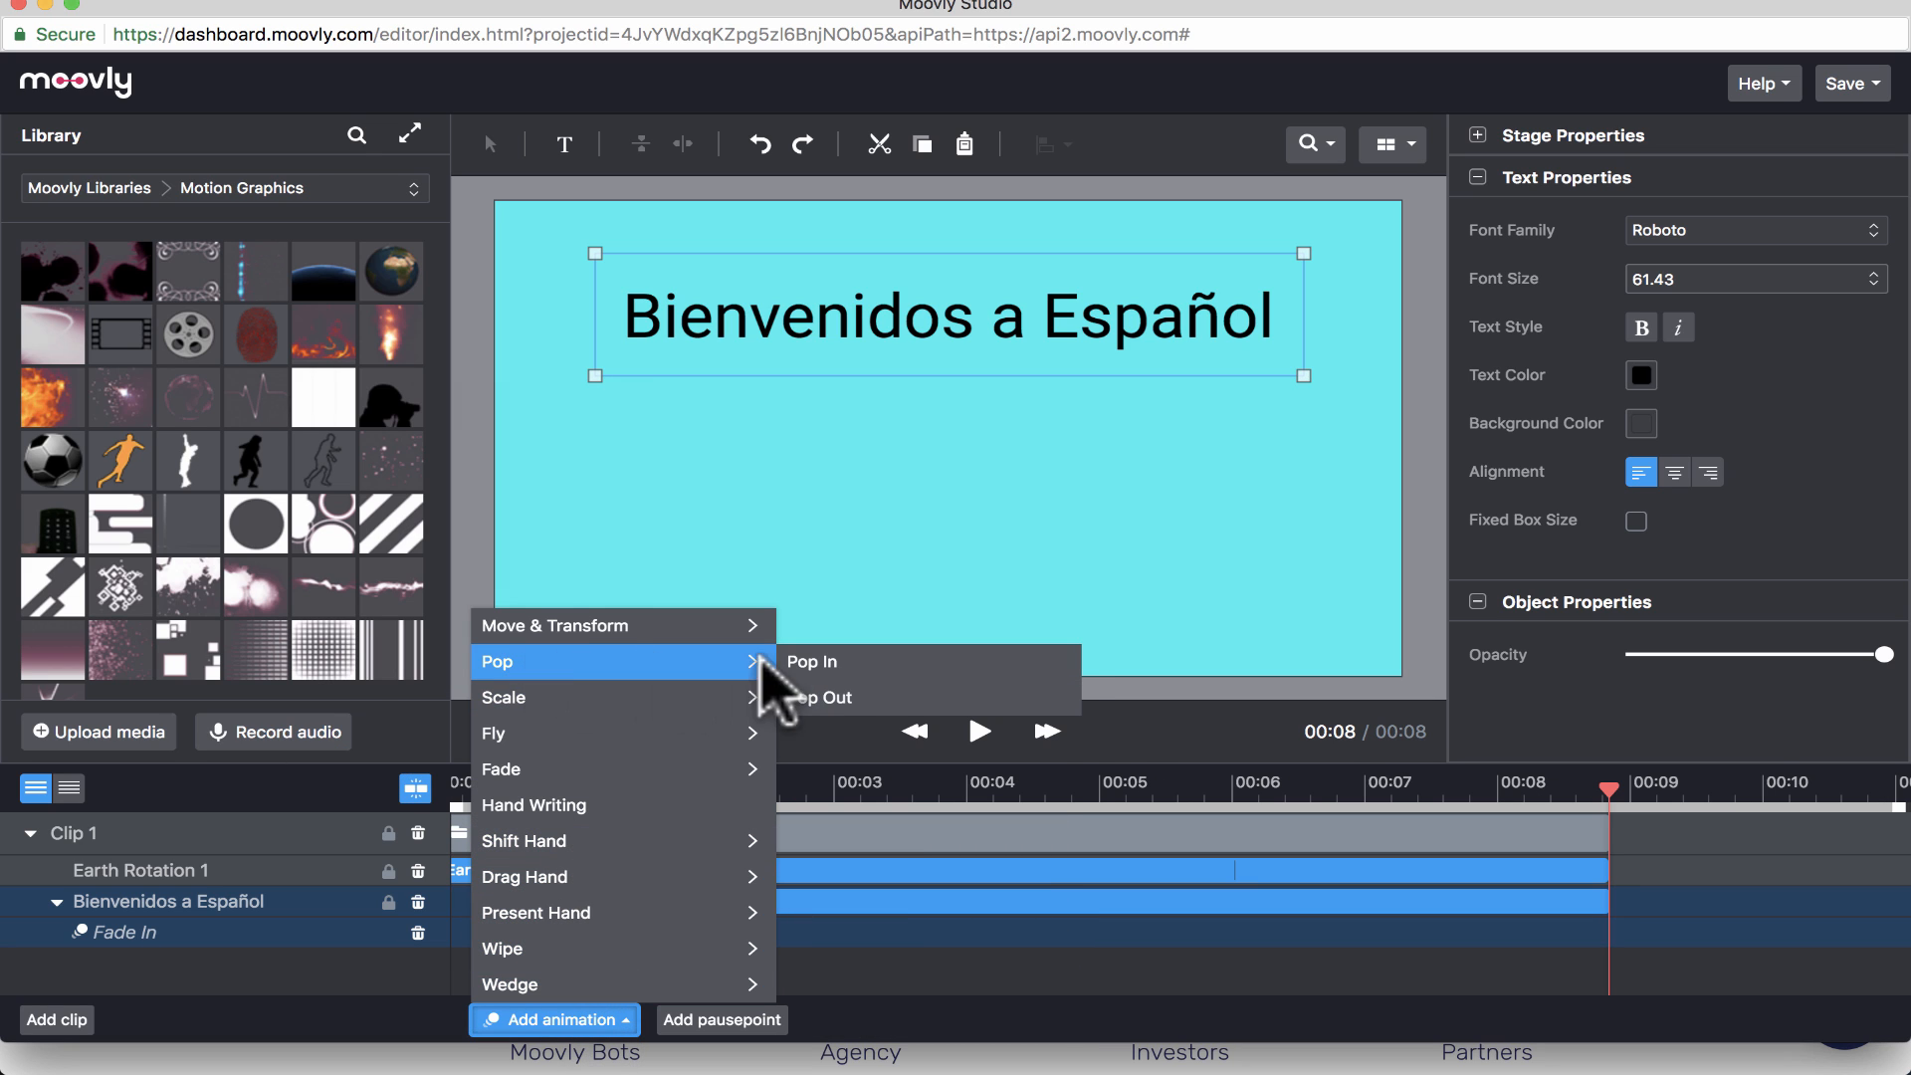
pyautogui.moveTo(872, 726)
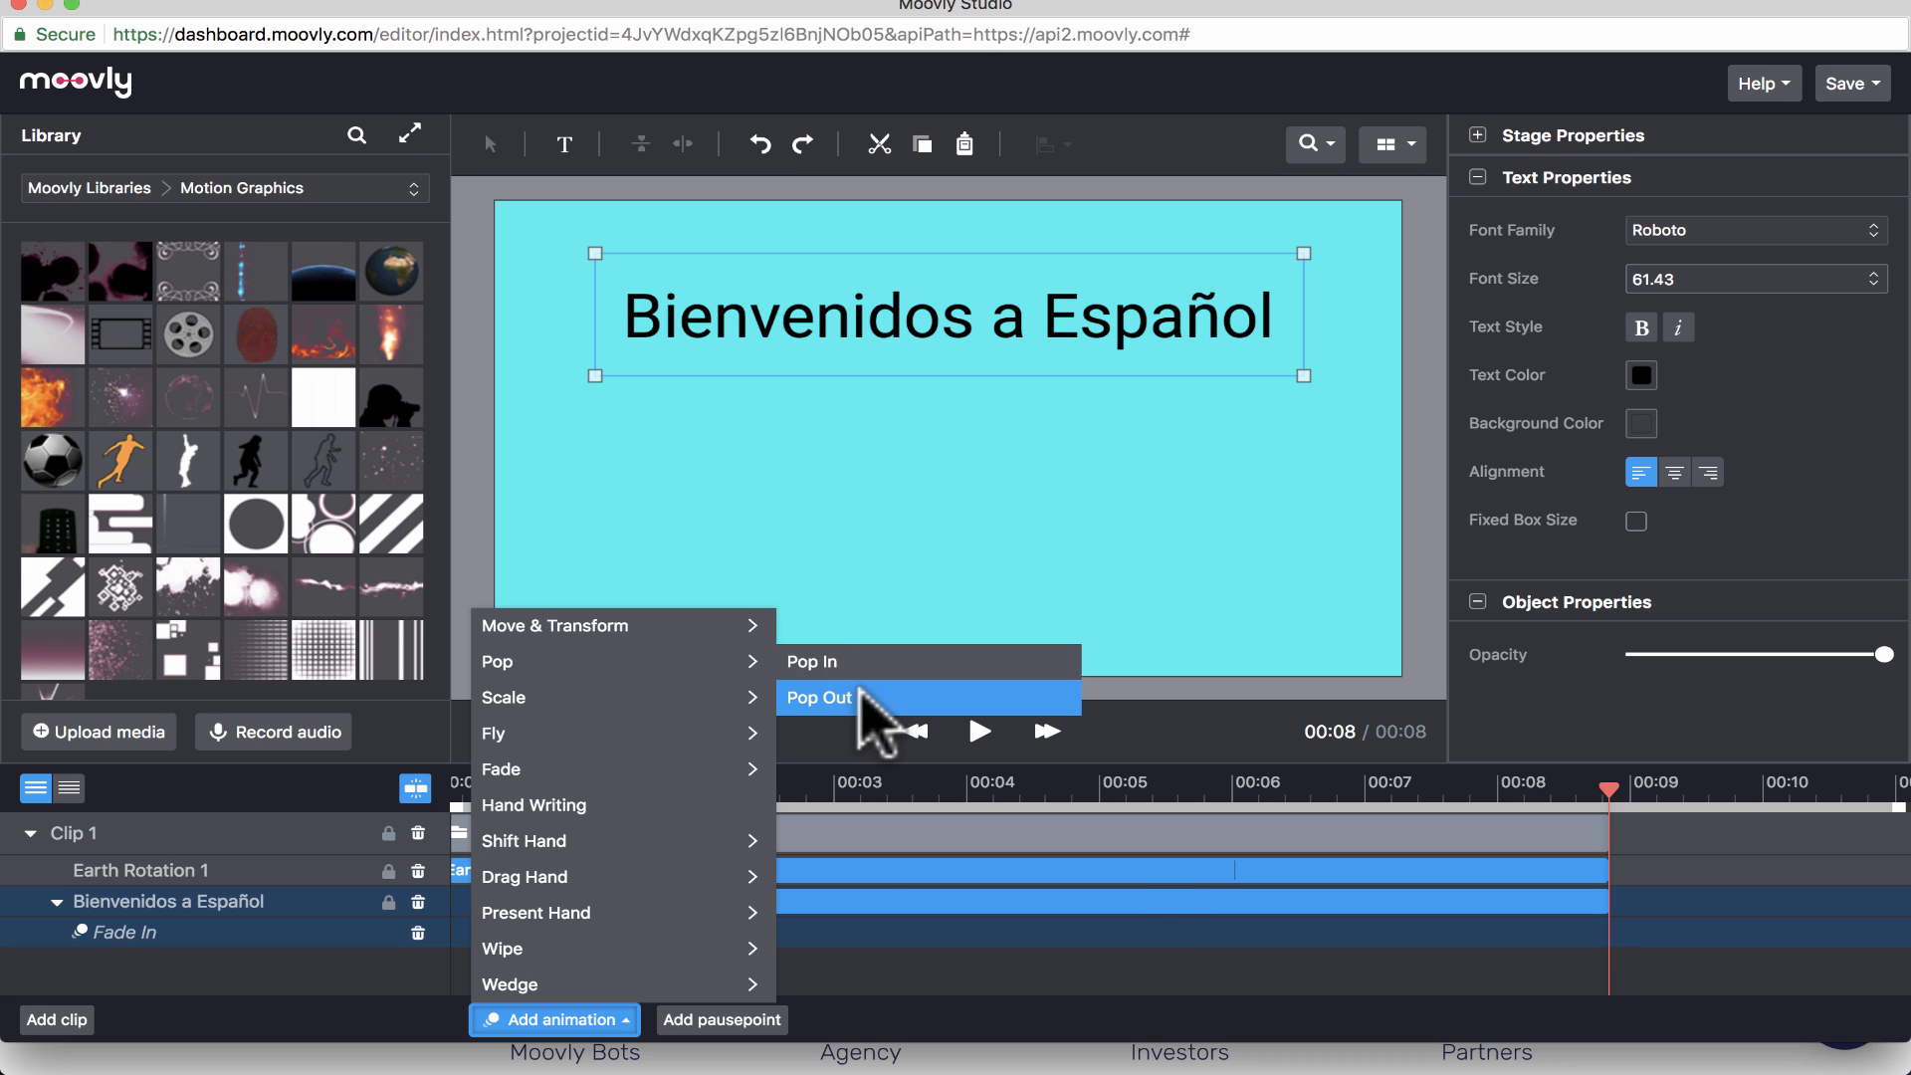
pyautogui.click(818, 697)
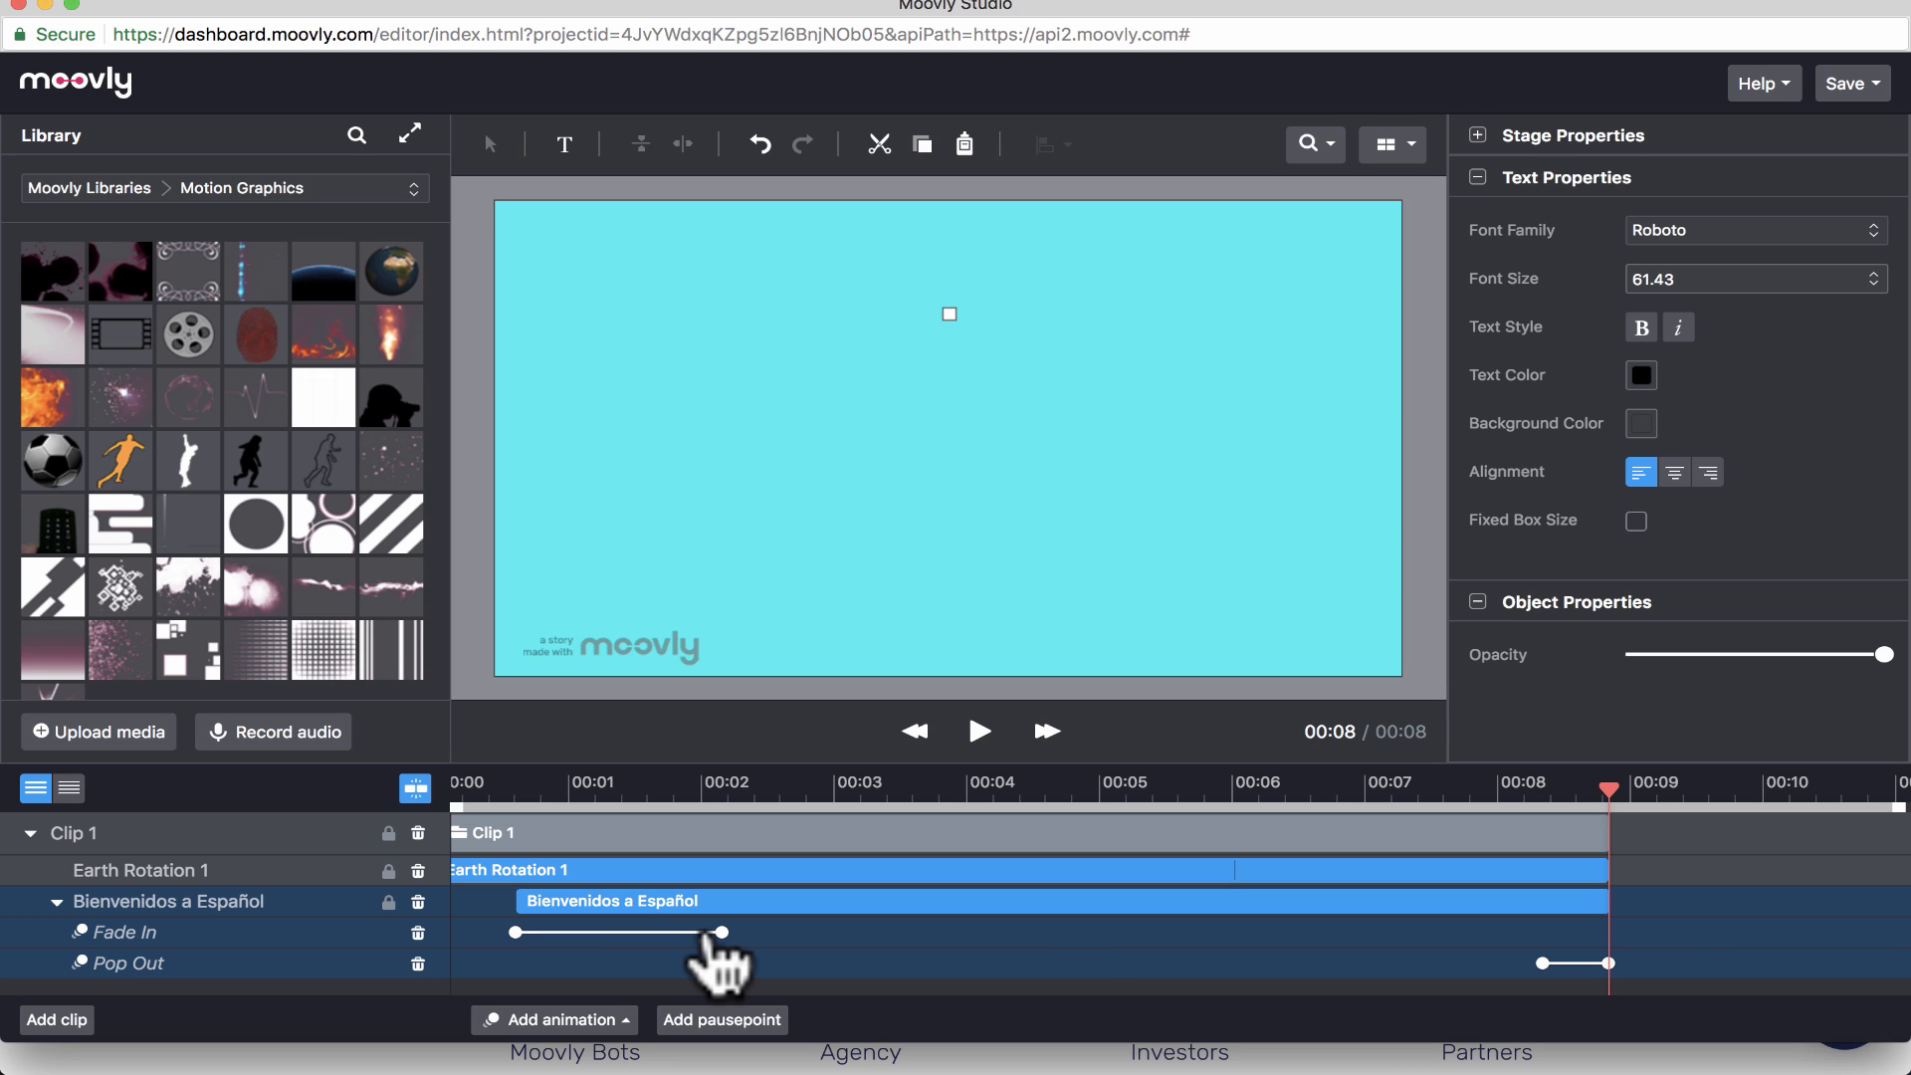
pyautogui.moveTo(1543, 995)
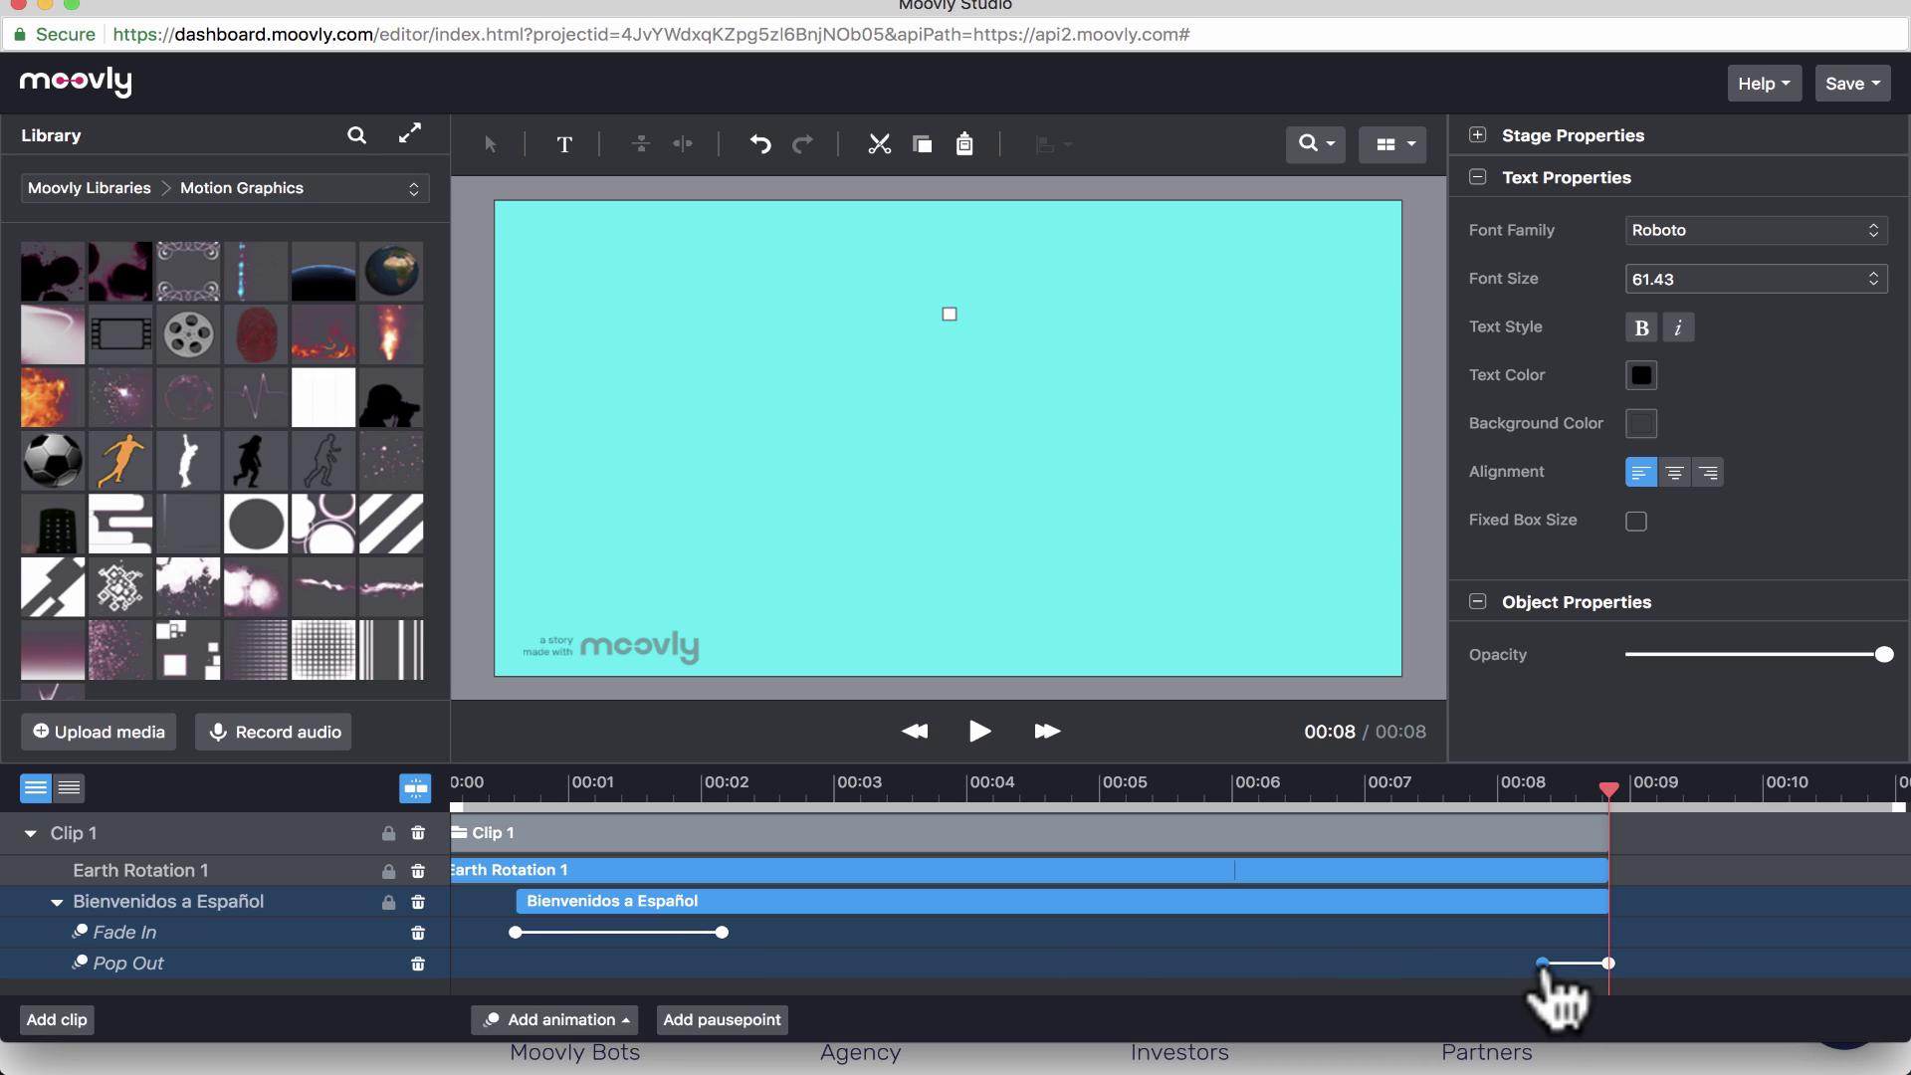
pyautogui.moveTo(1573, 965); pyautogui.dragTo(1088, 964)
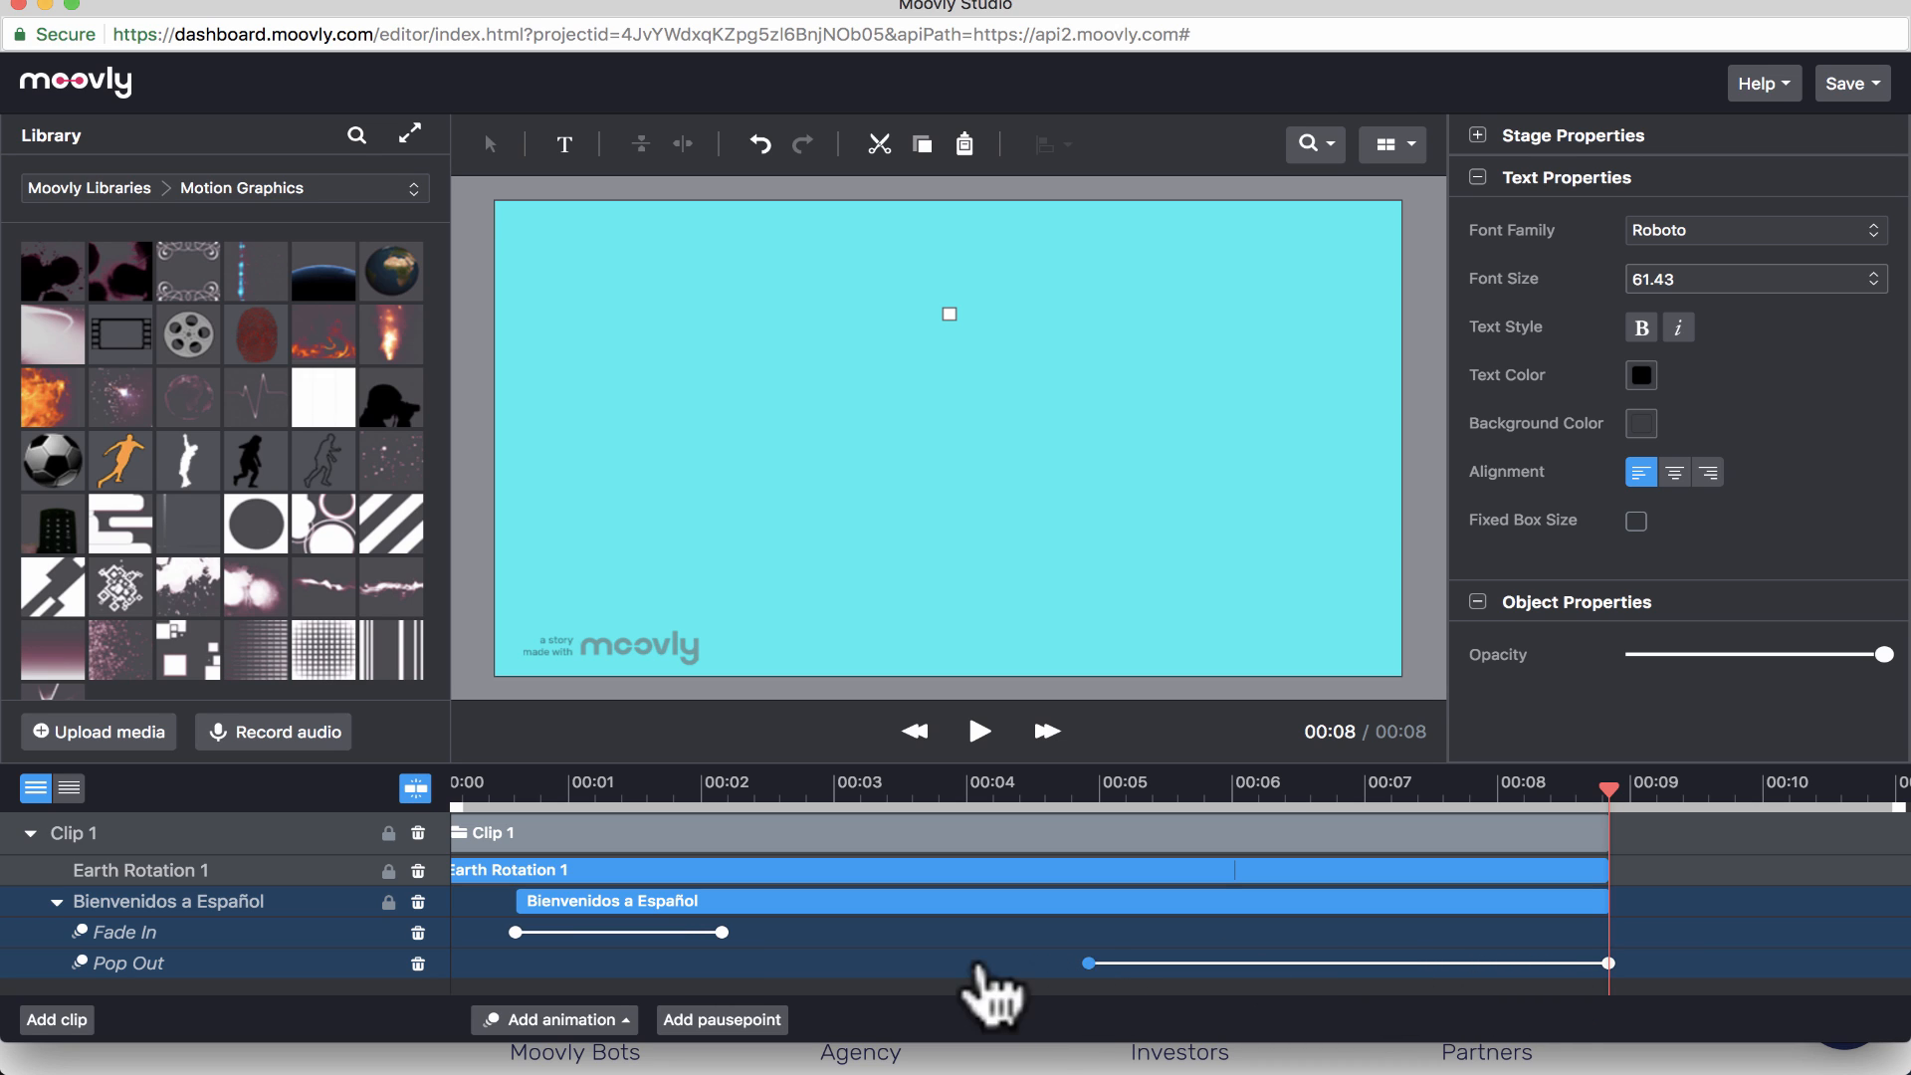
pyautogui.moveTo(1088, 962); pyautogui.dragTo(814, 962)
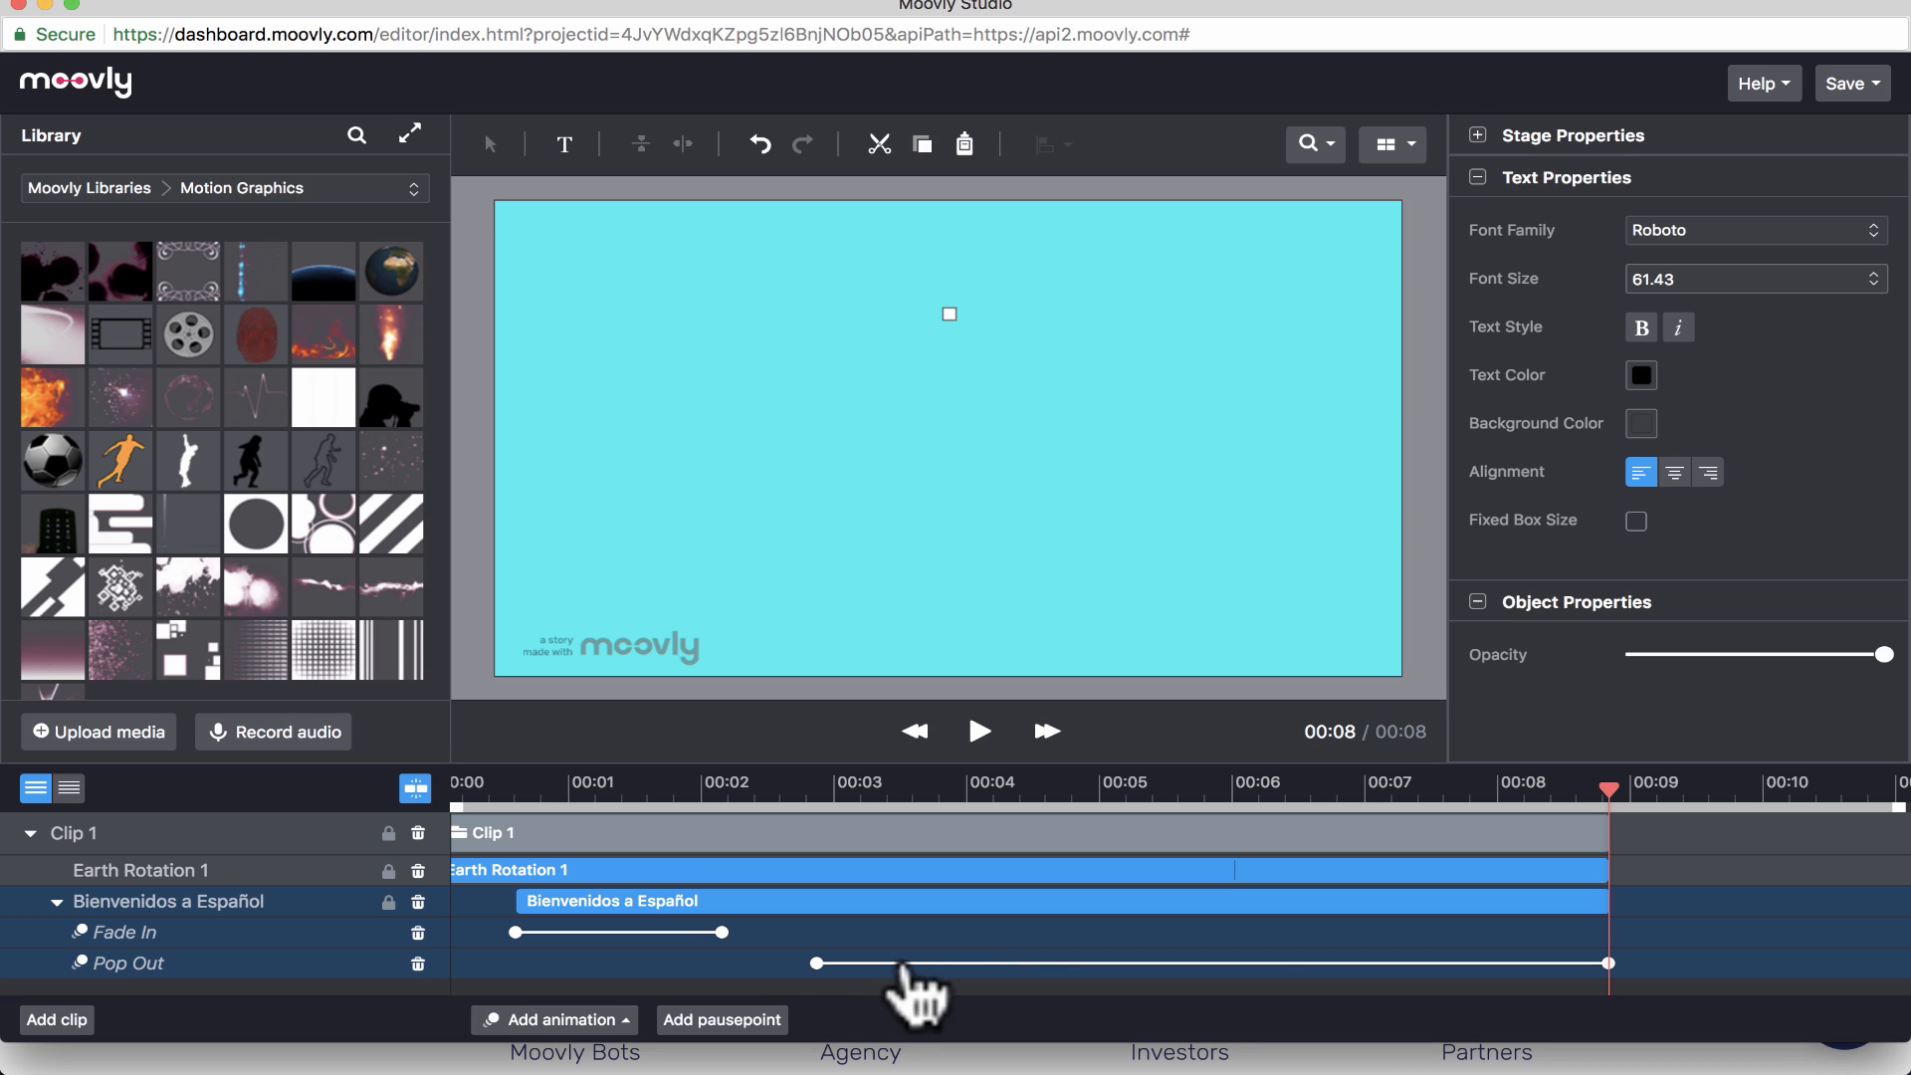
pyautogui.moveTo(1504, 989)
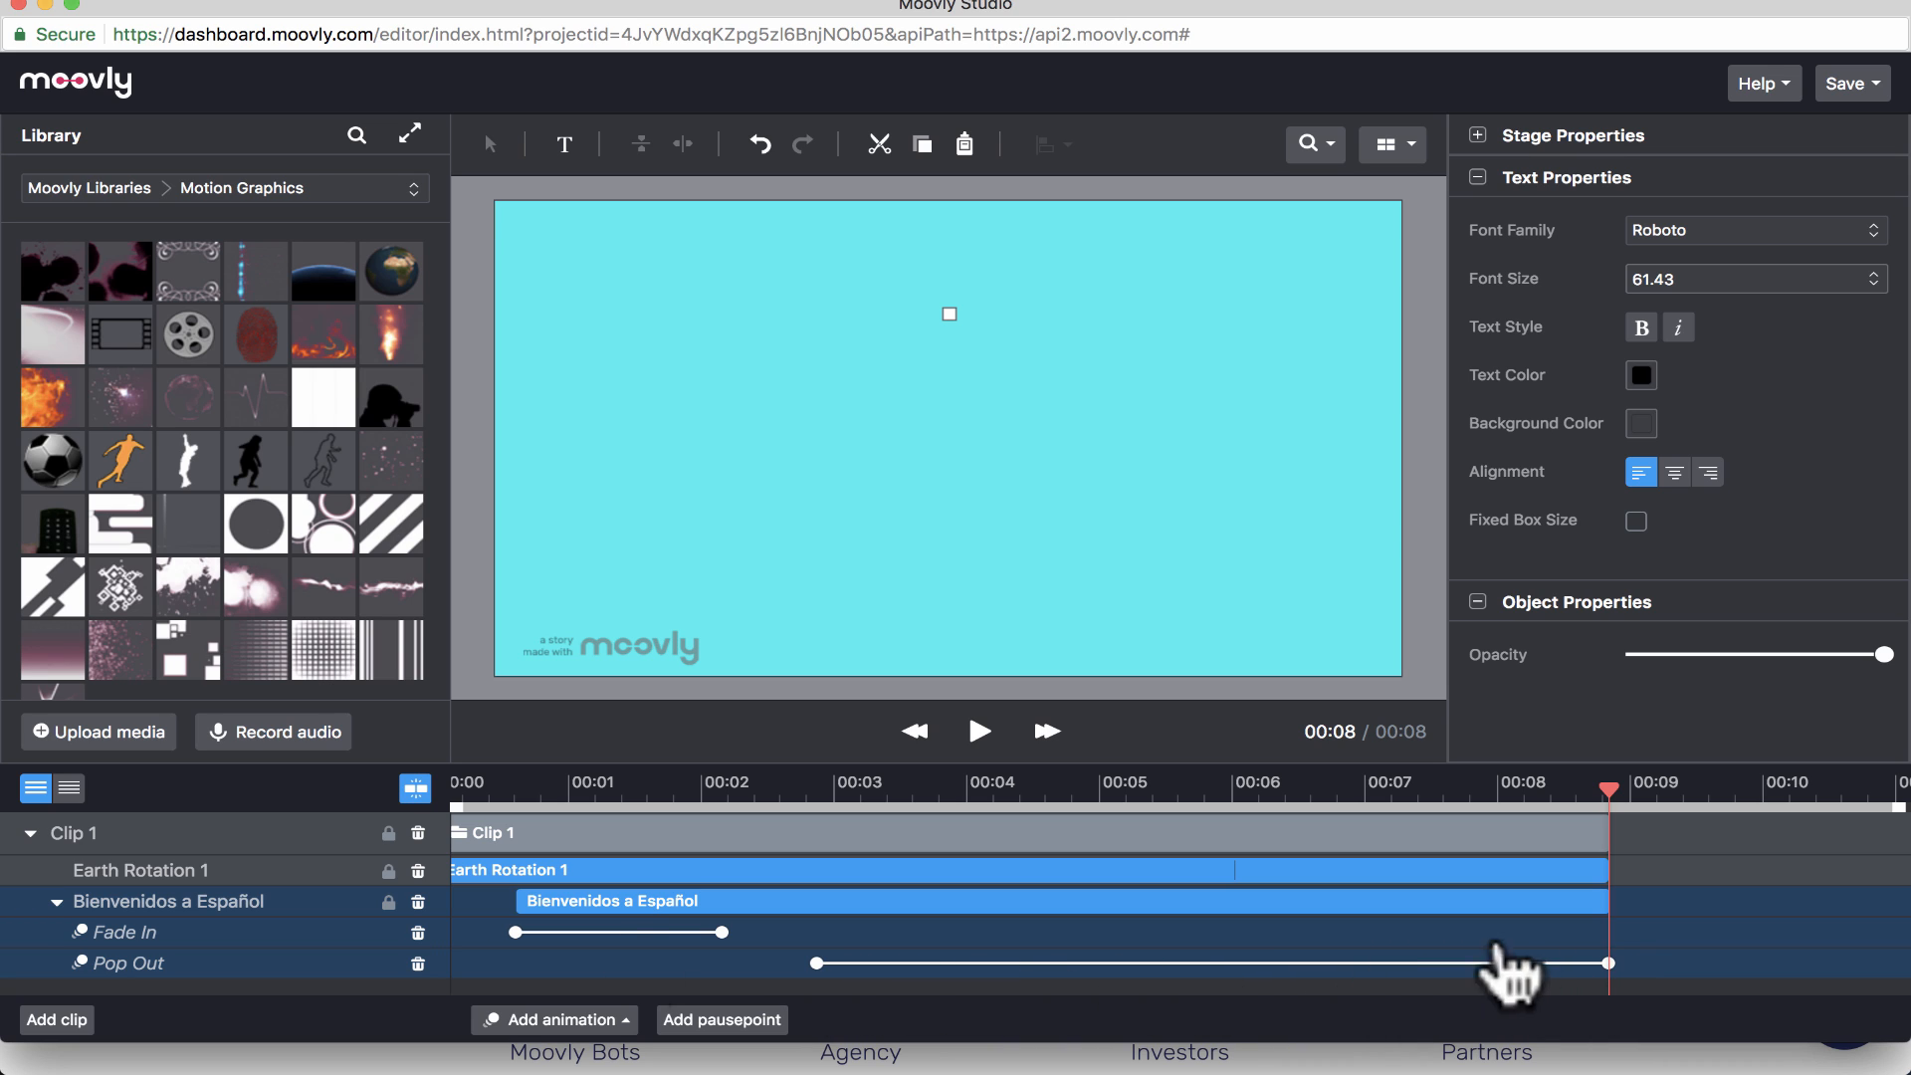
pyautogui.moveTo(853, 944)
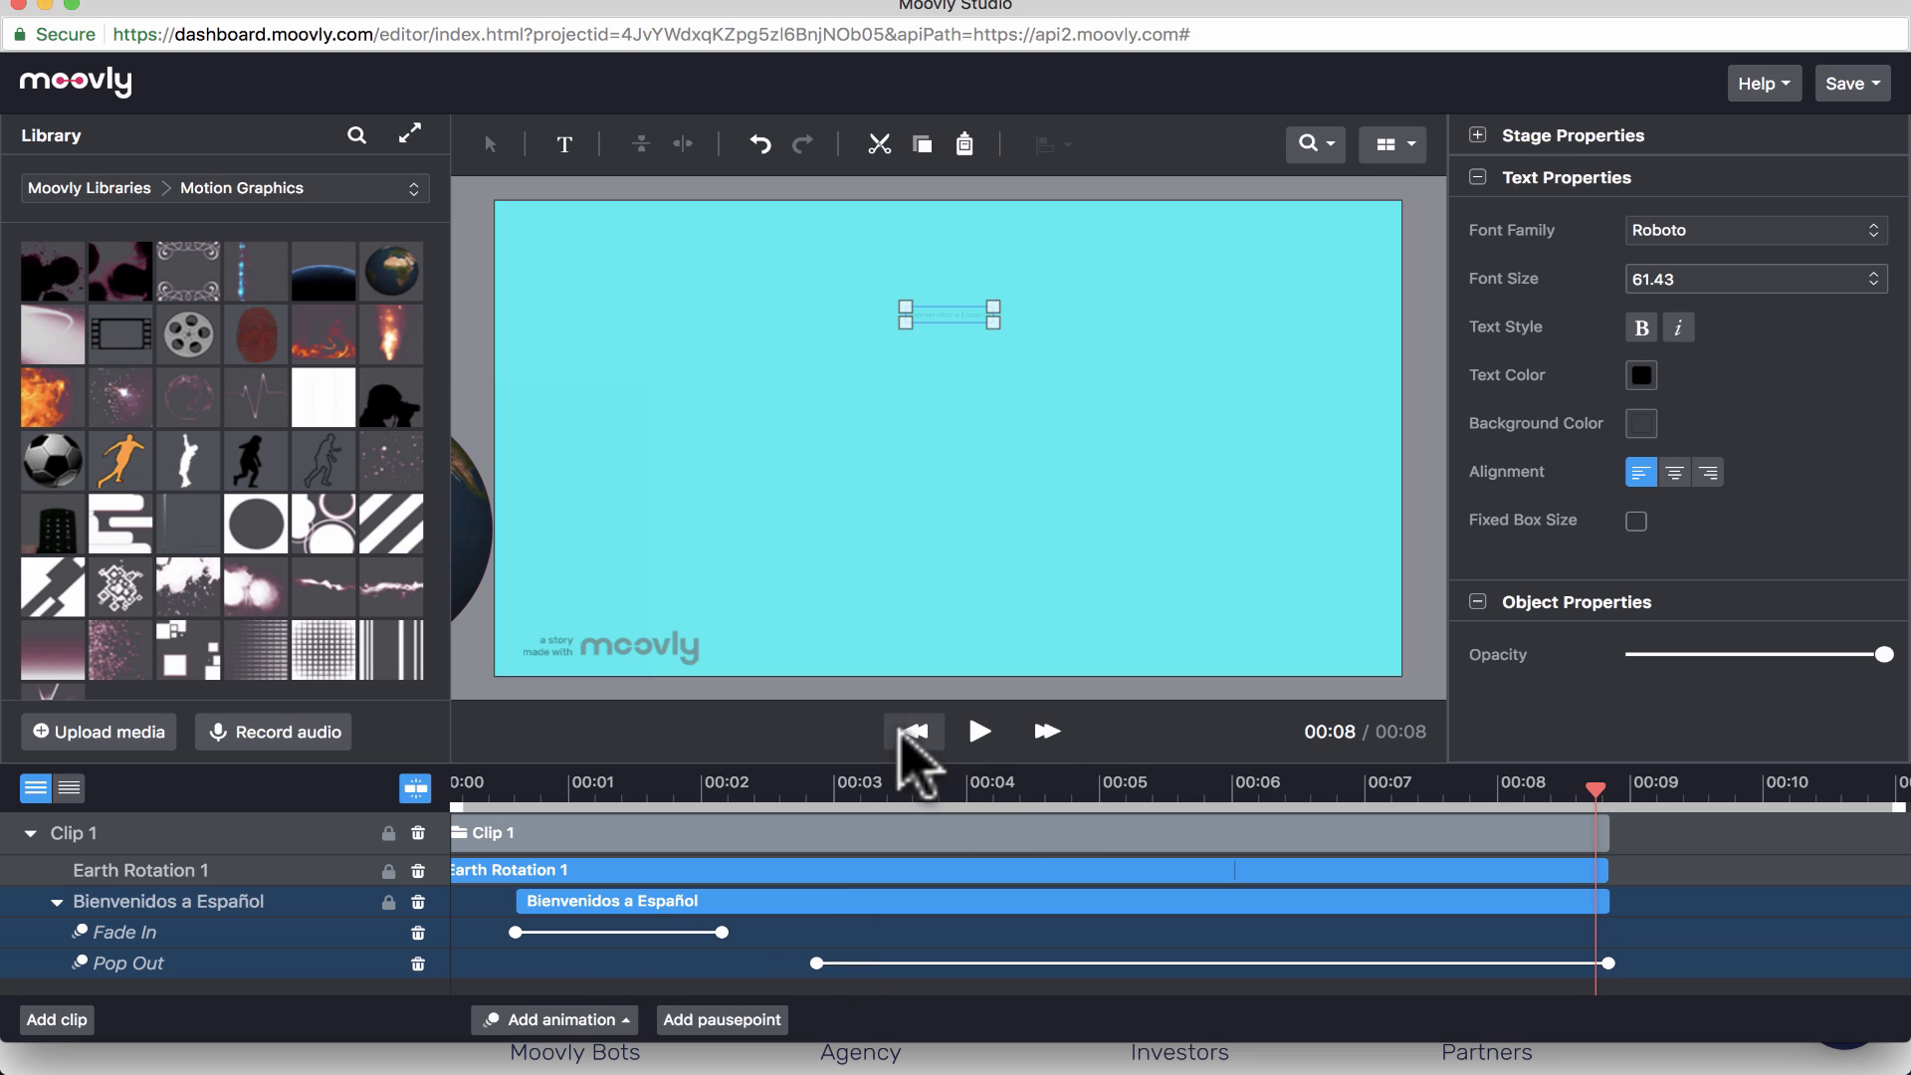
pyautogui.click(912, 732)
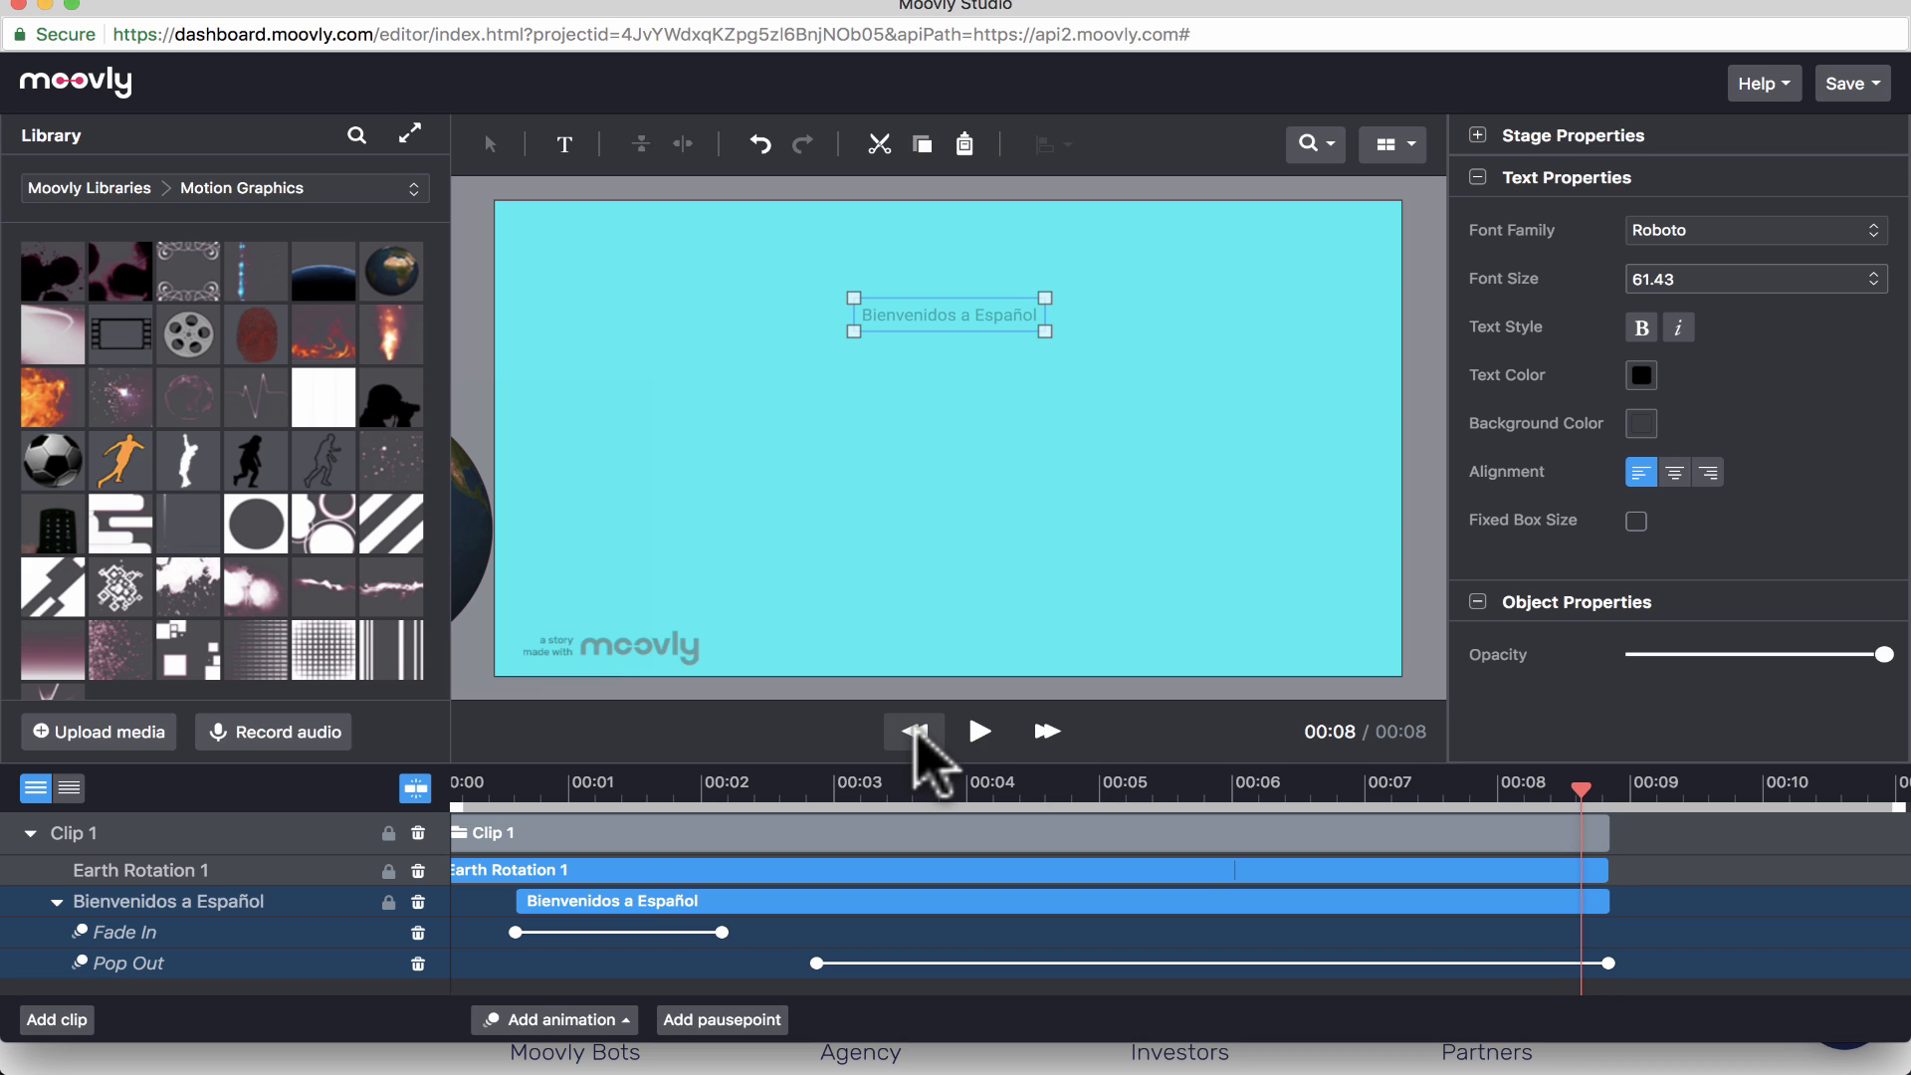
pyautogui.click(913, 733)
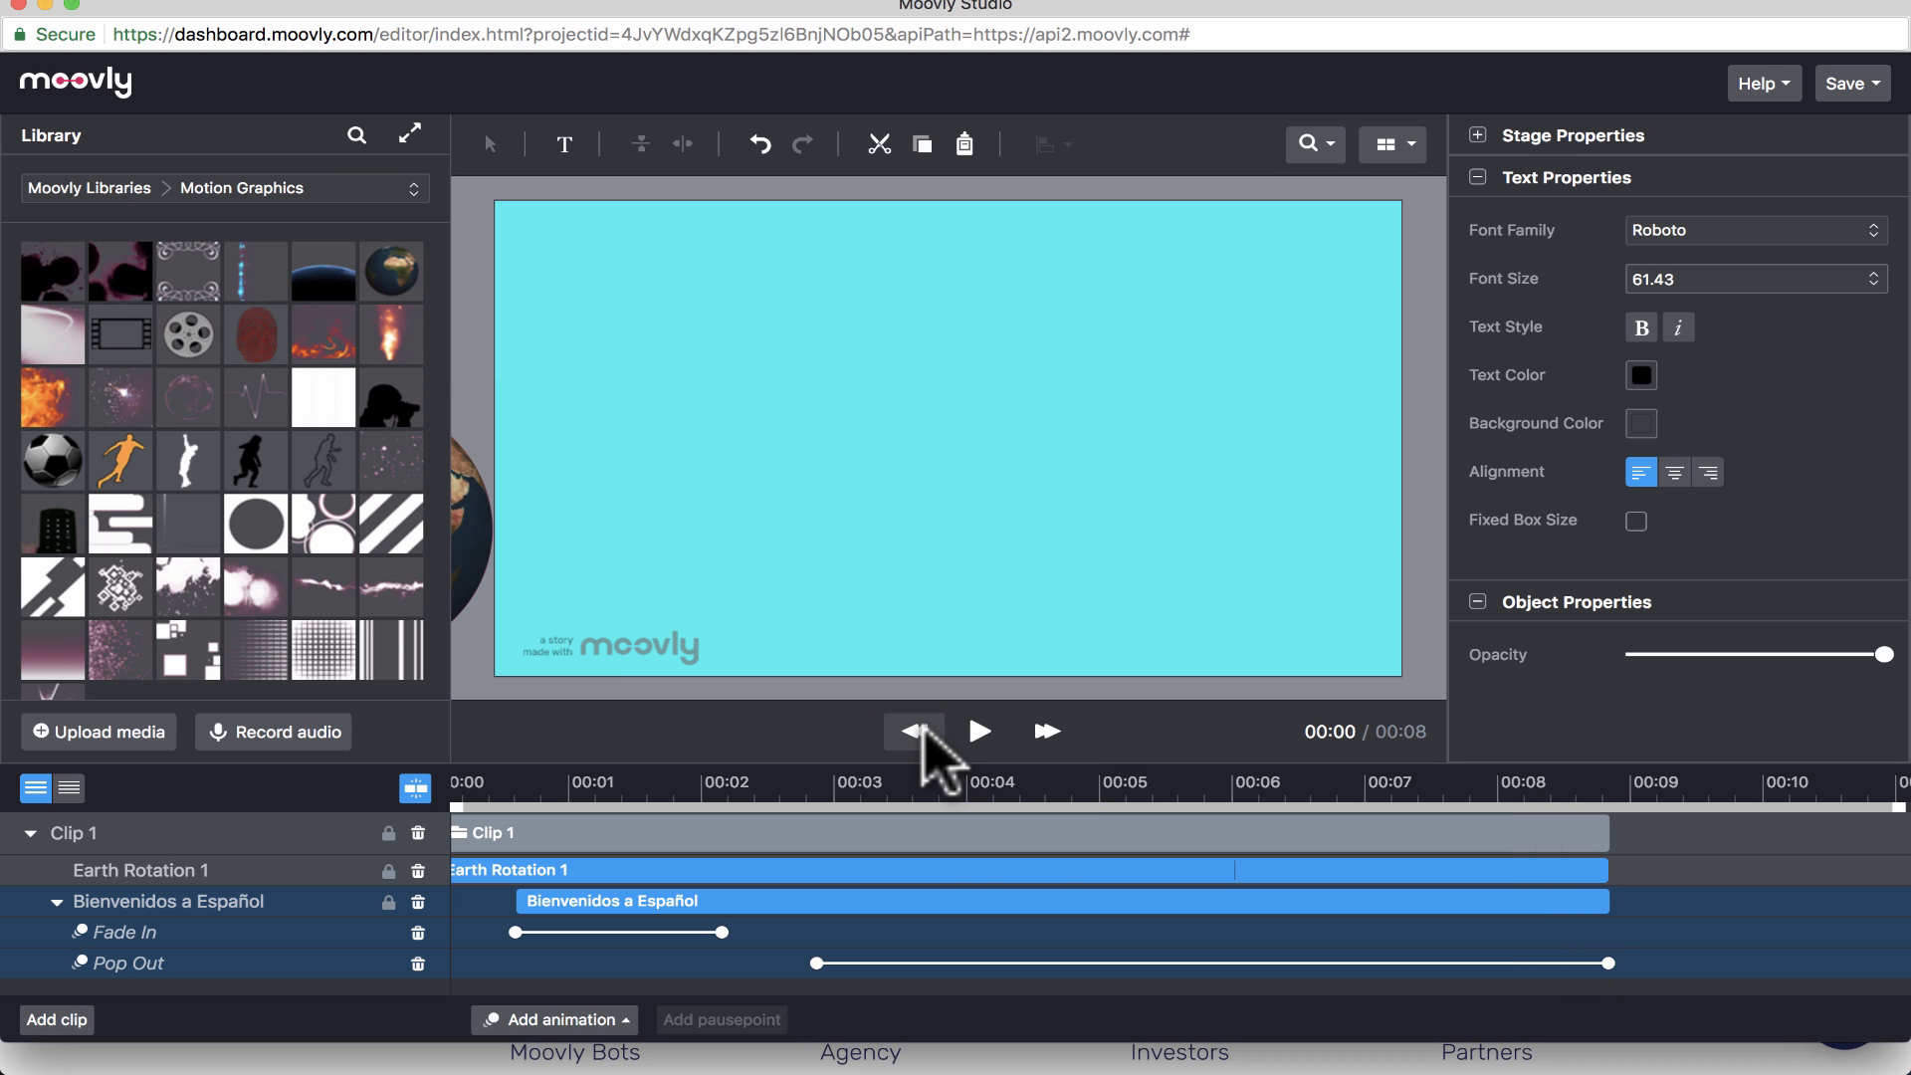
pyautogui.moveTo(1025, 901)
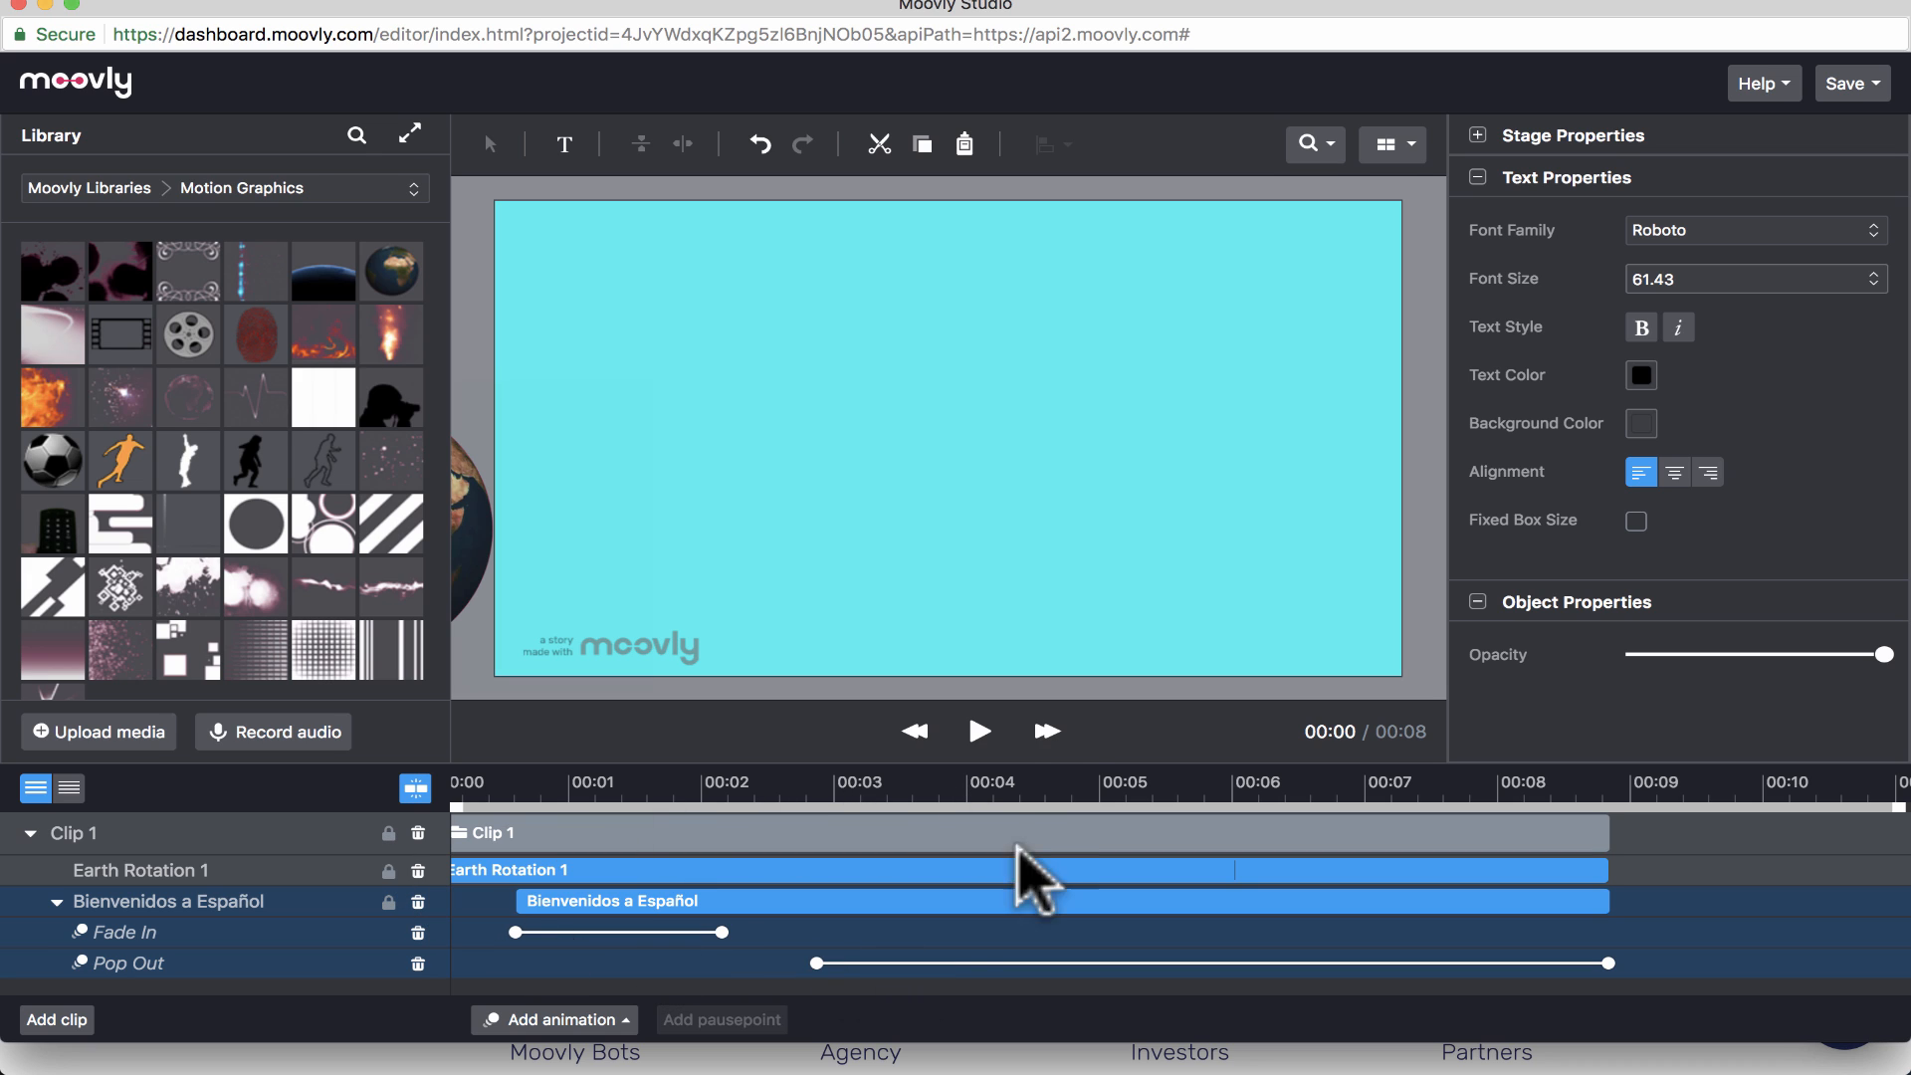
pyautogui.click(981, 731)
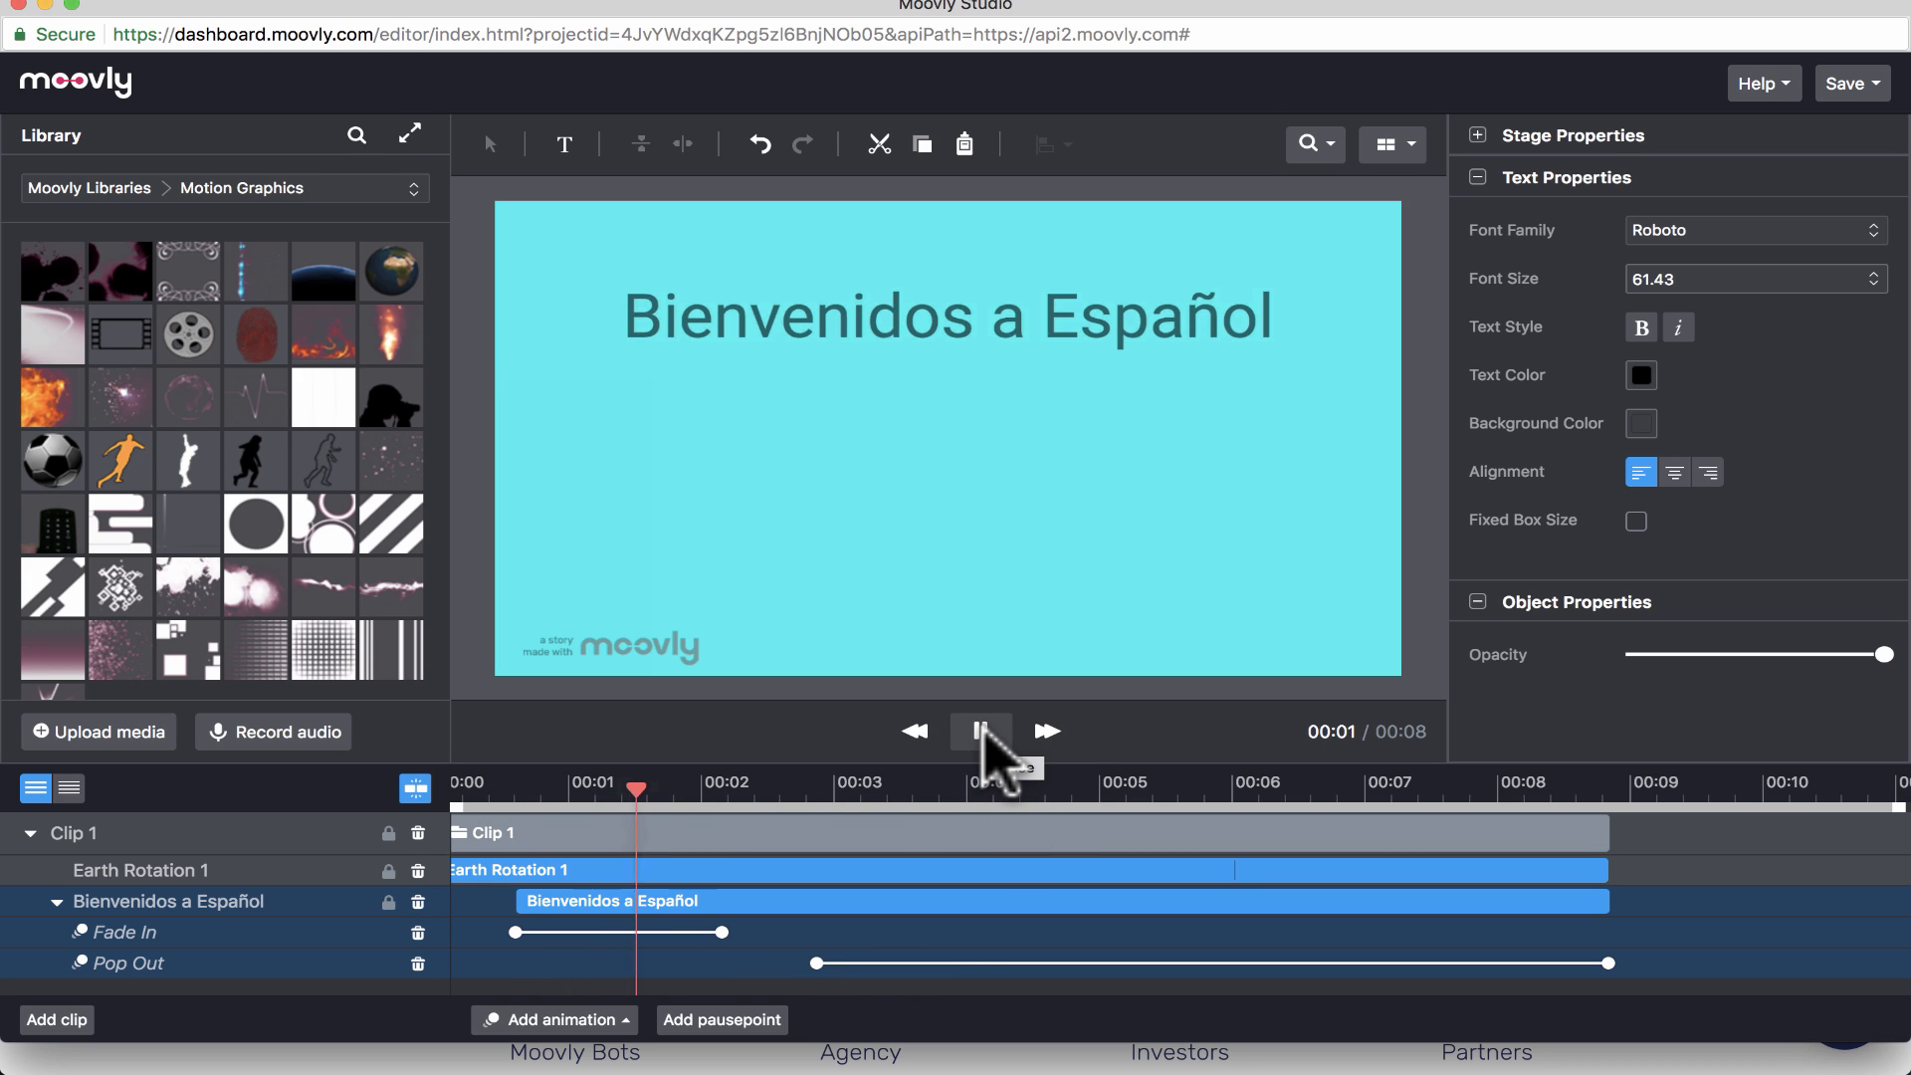
pyautogui.click(980, 731)
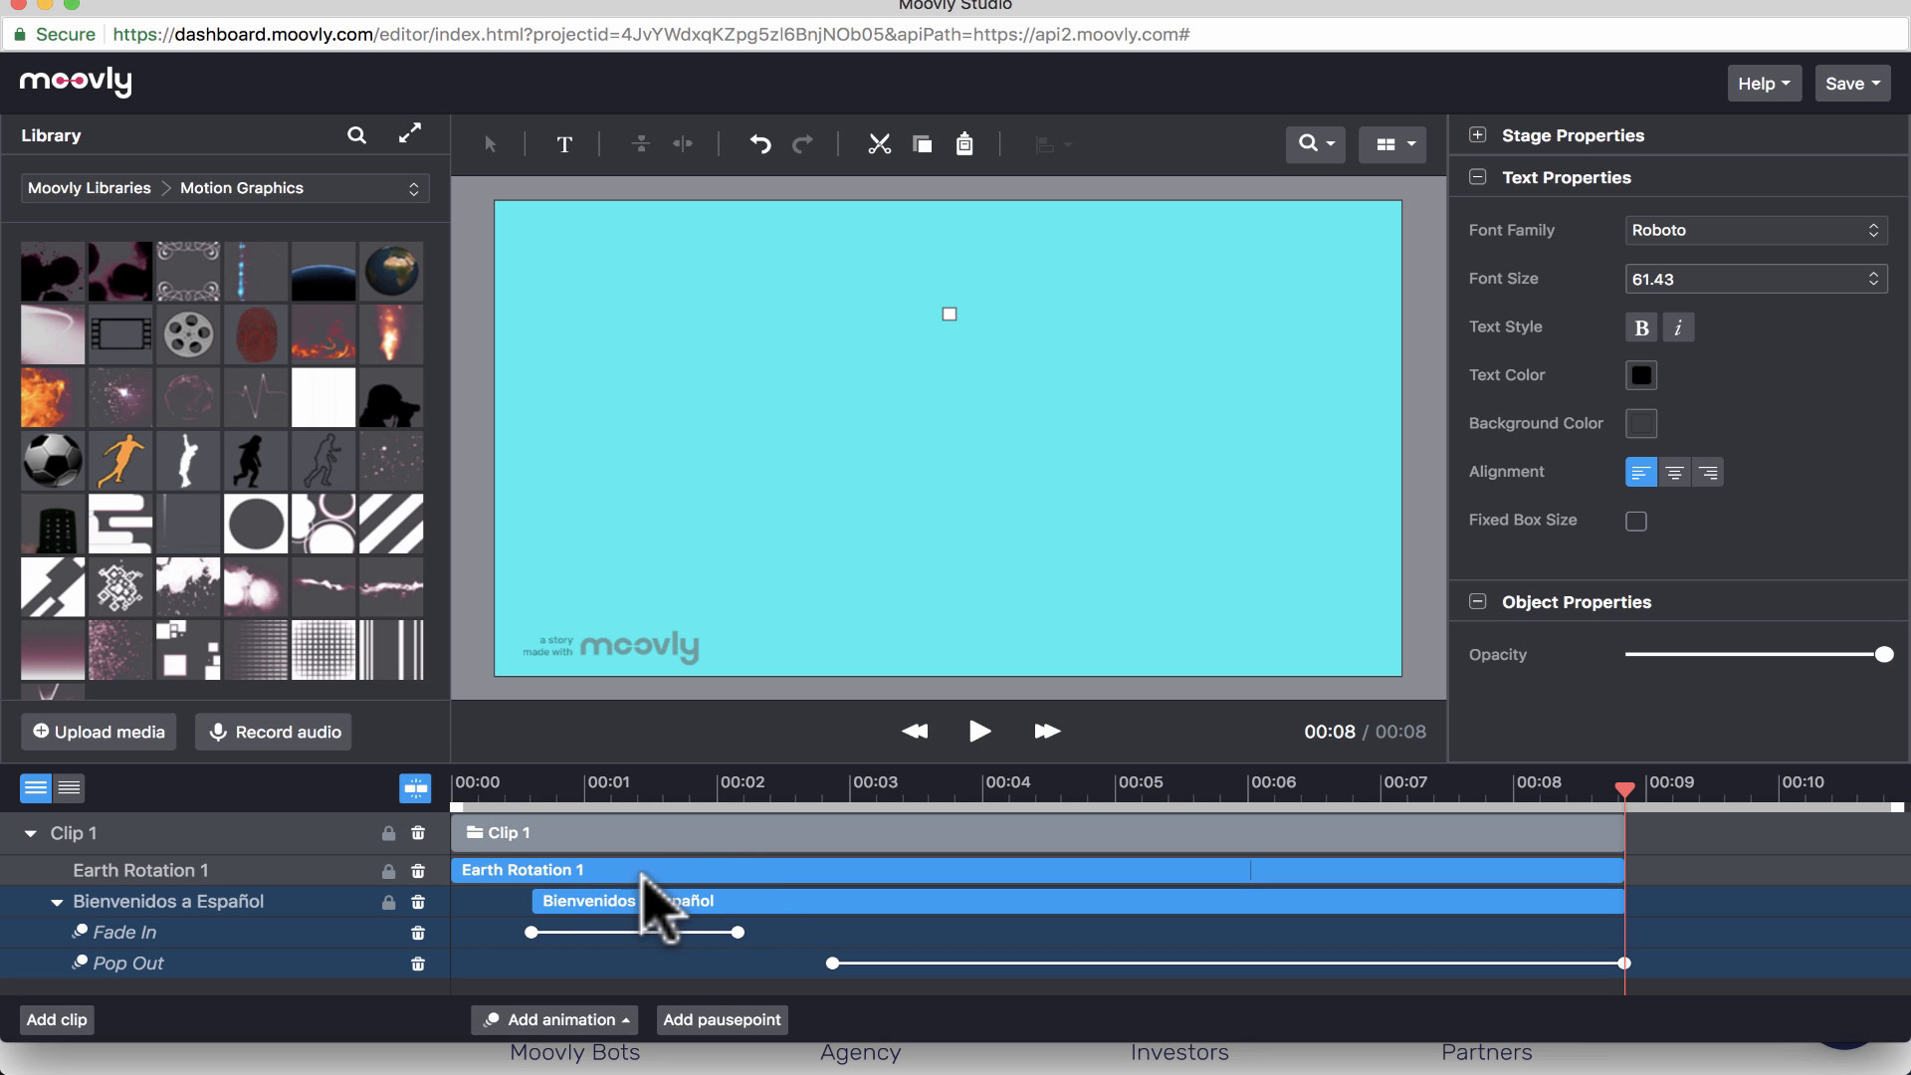
# - Give Earth Rotation 1 a Horizontal move right animation and adjust its end handle
pyautogui.click(532, 812)
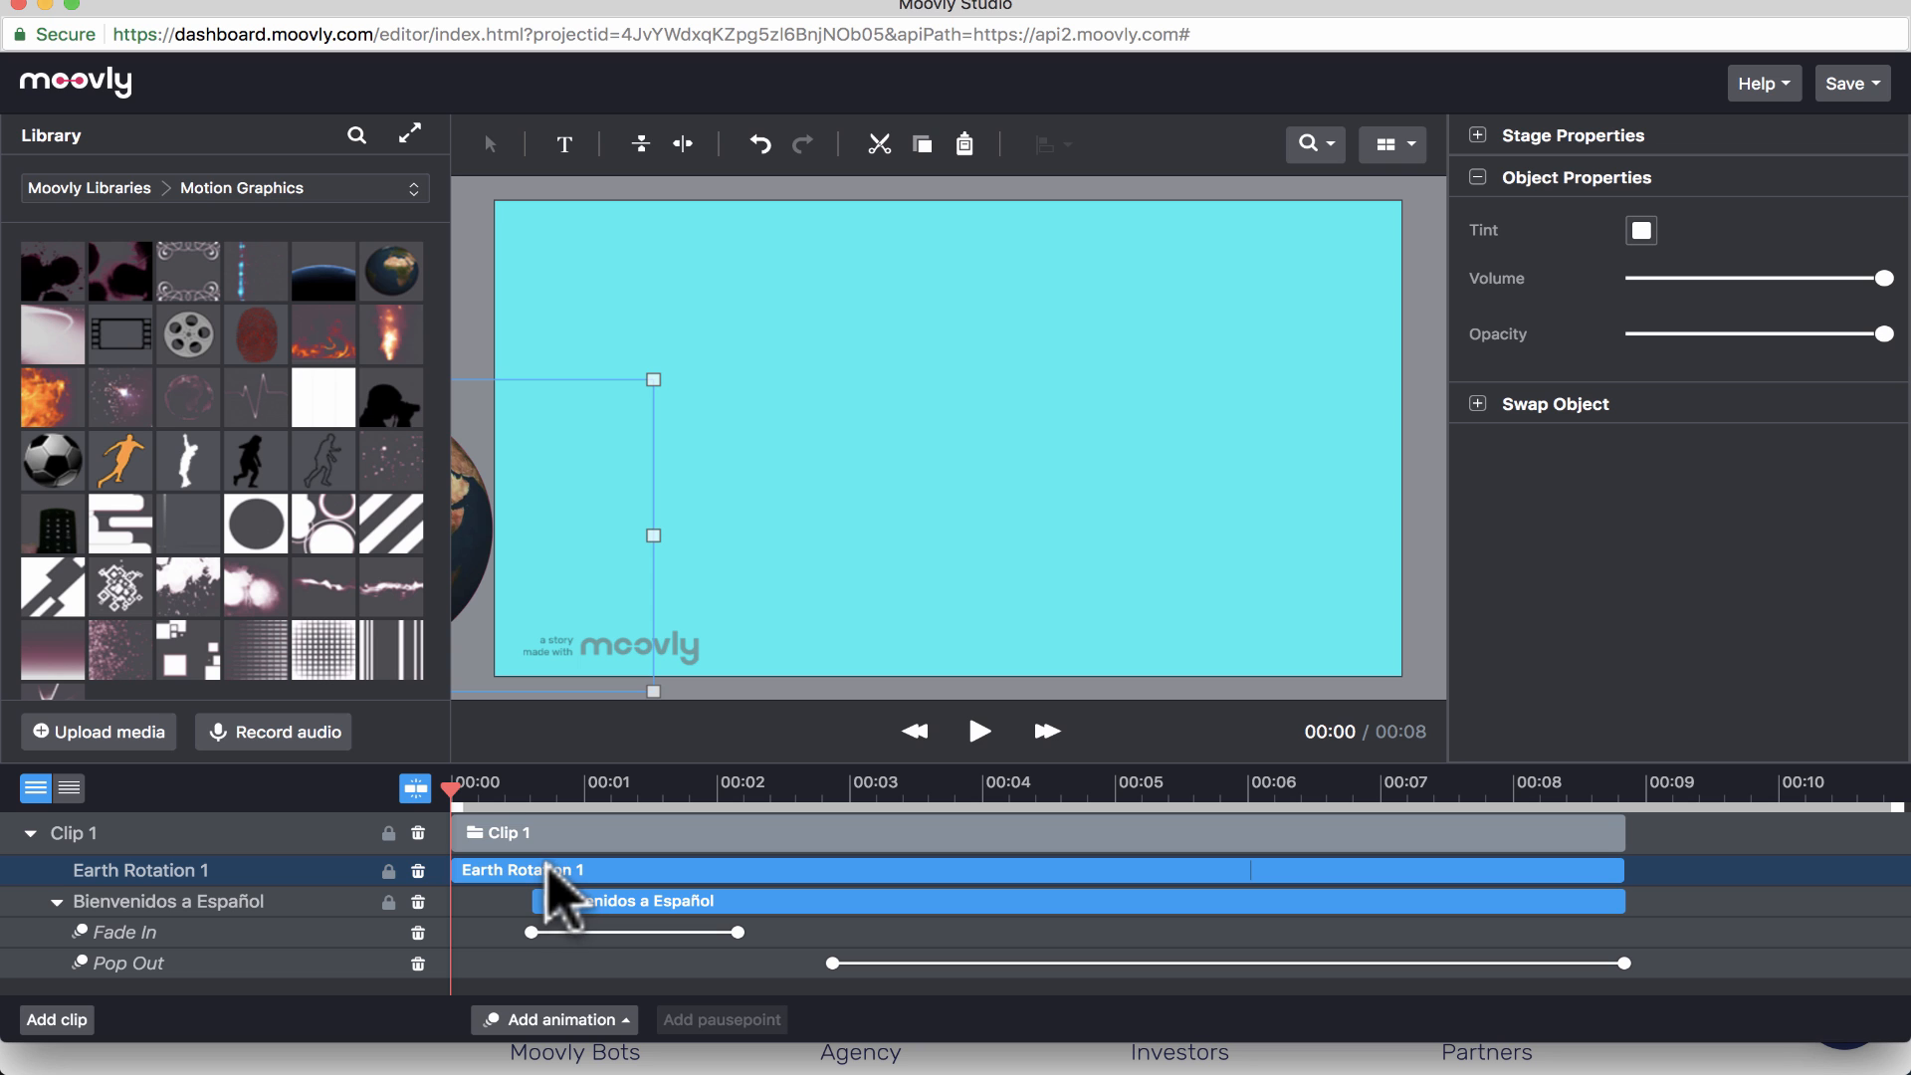
pyautogui.moveTo(623, 905)
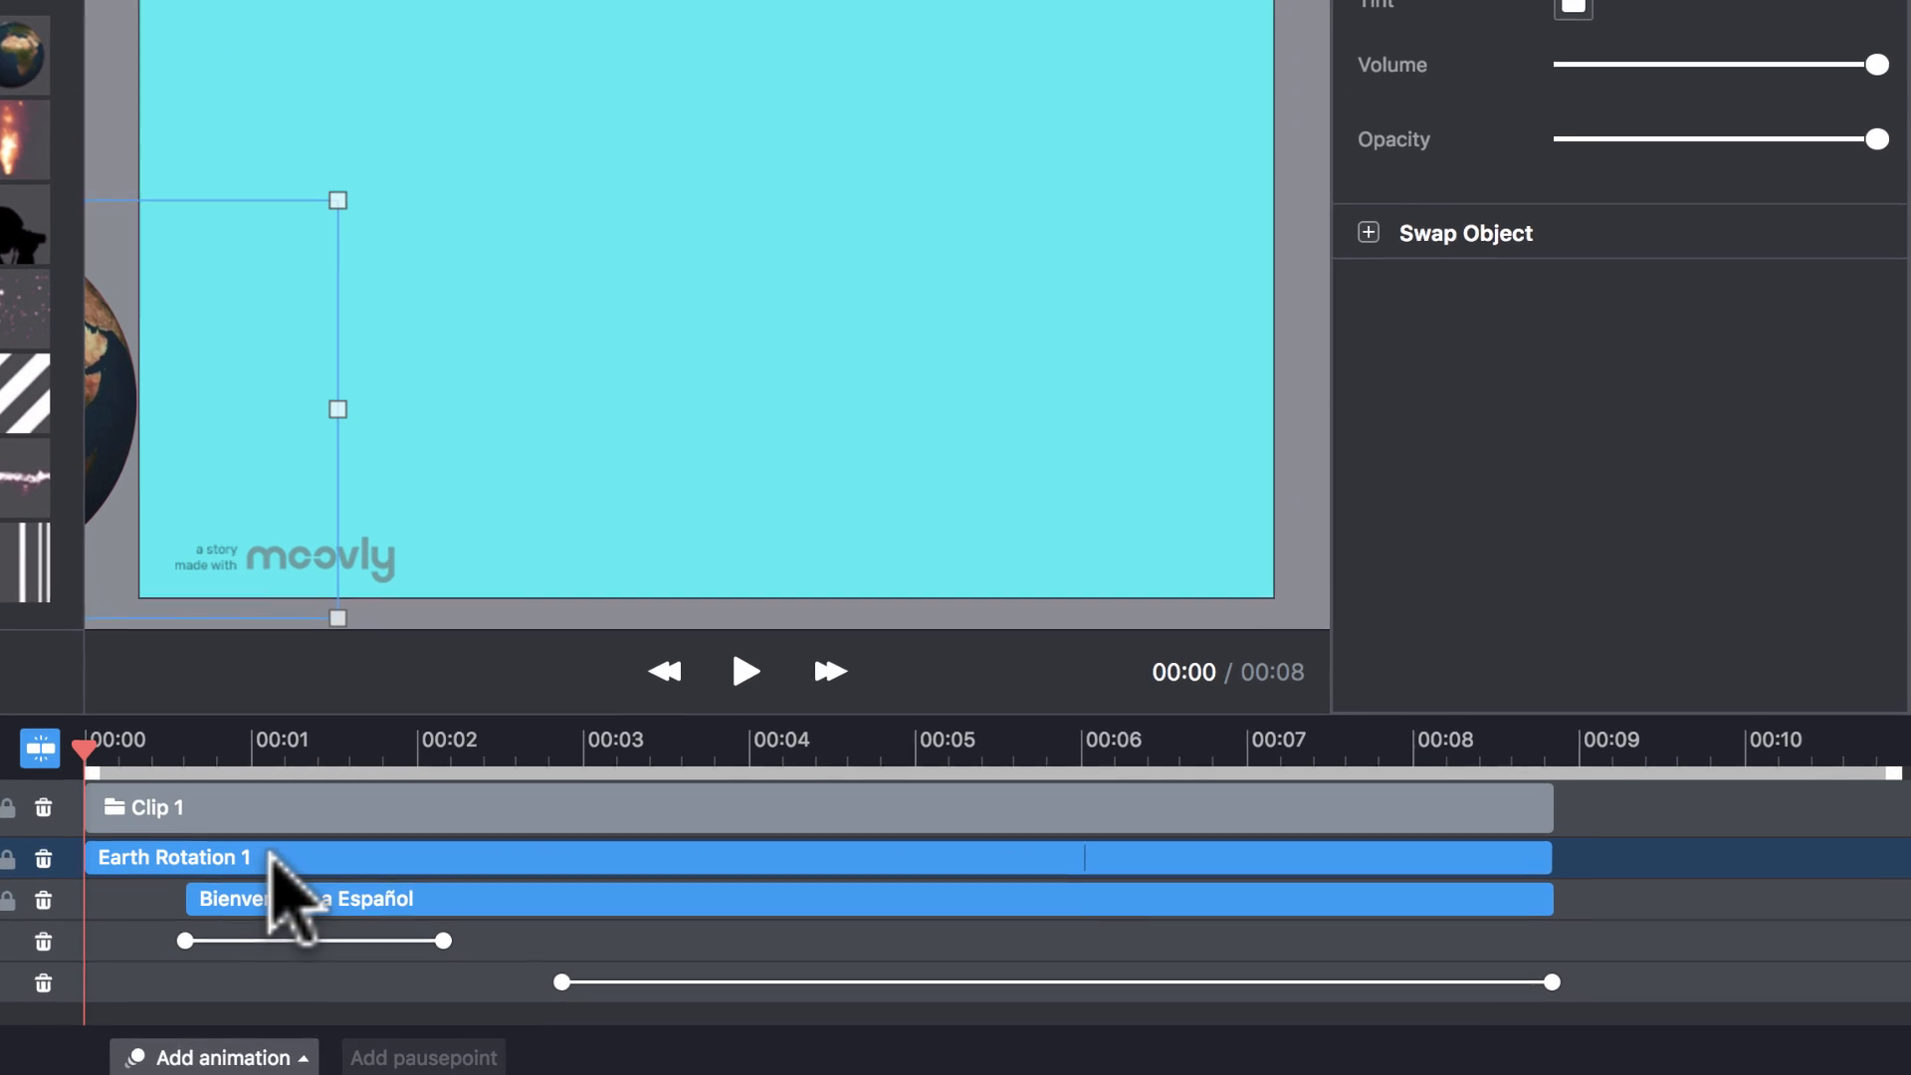
pyautogui.click(211, 1058)
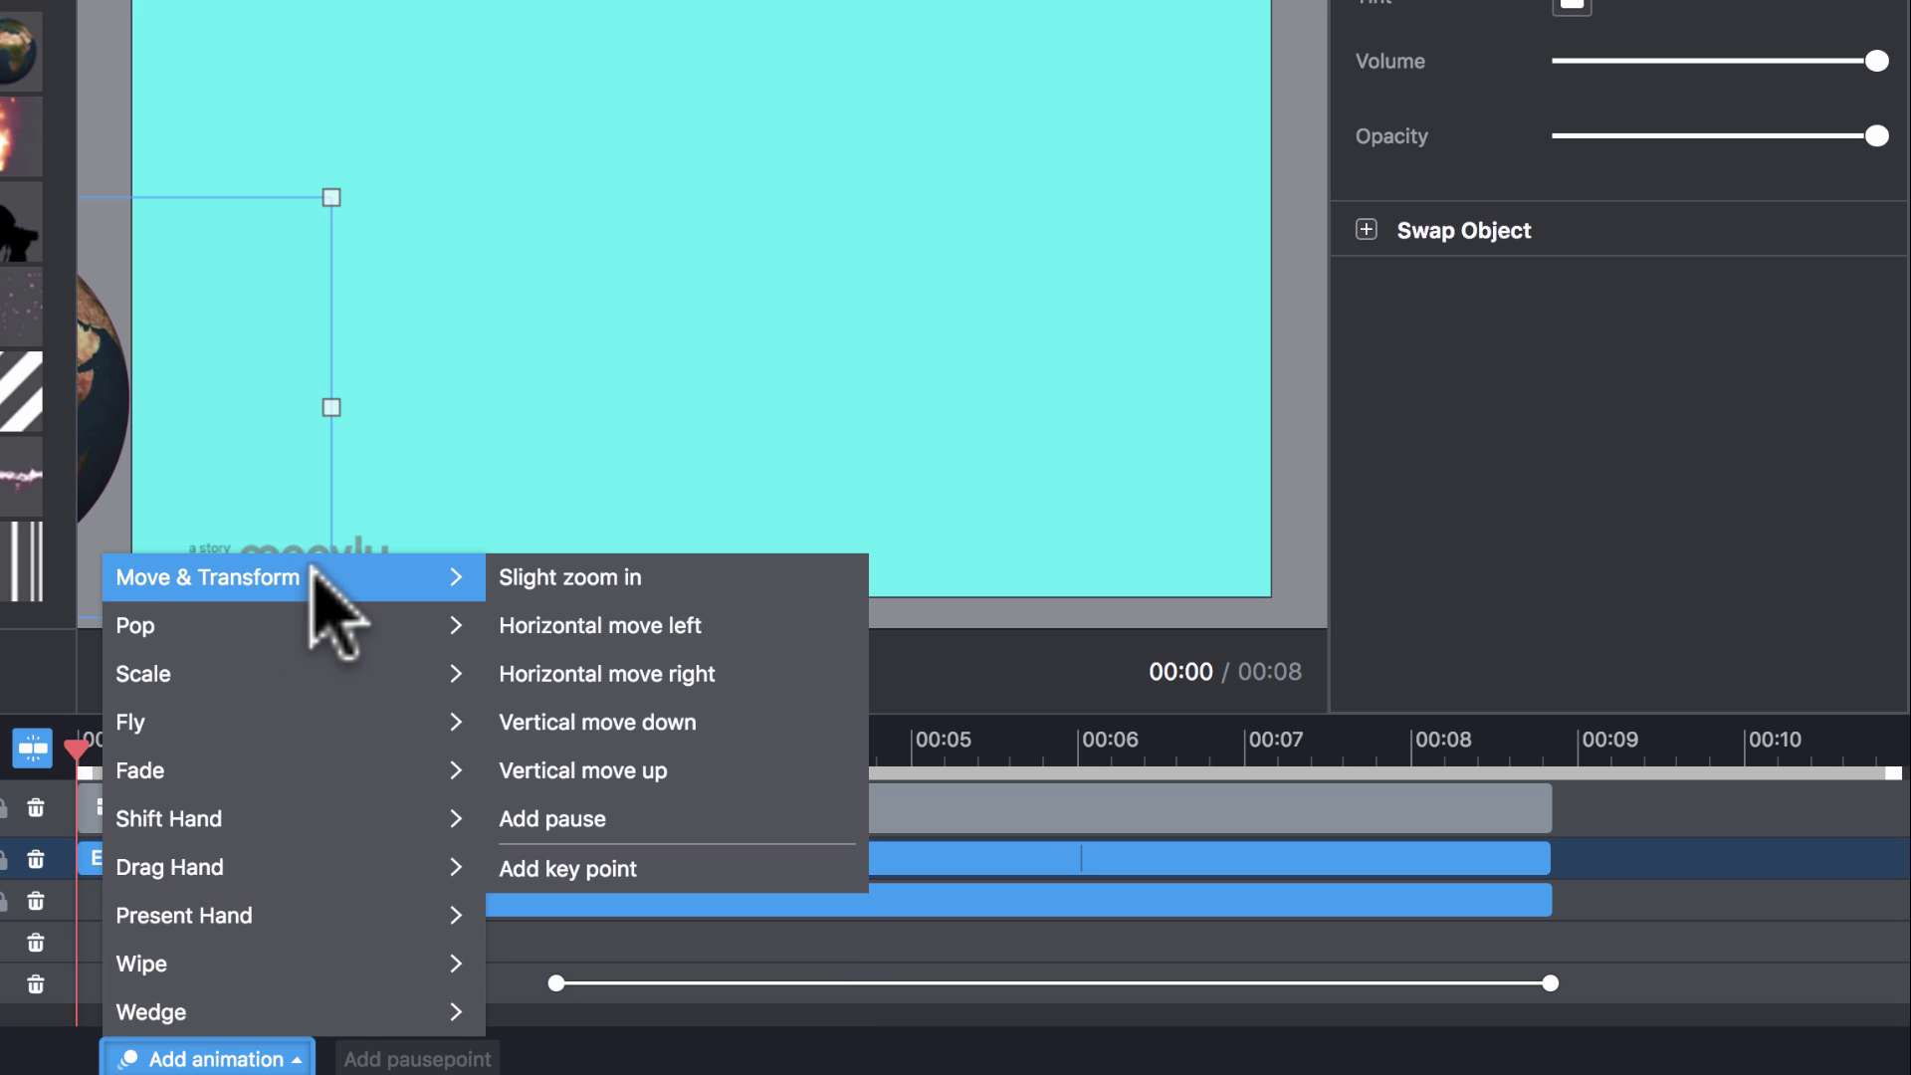
pyautogui.moveTo(617, 702)
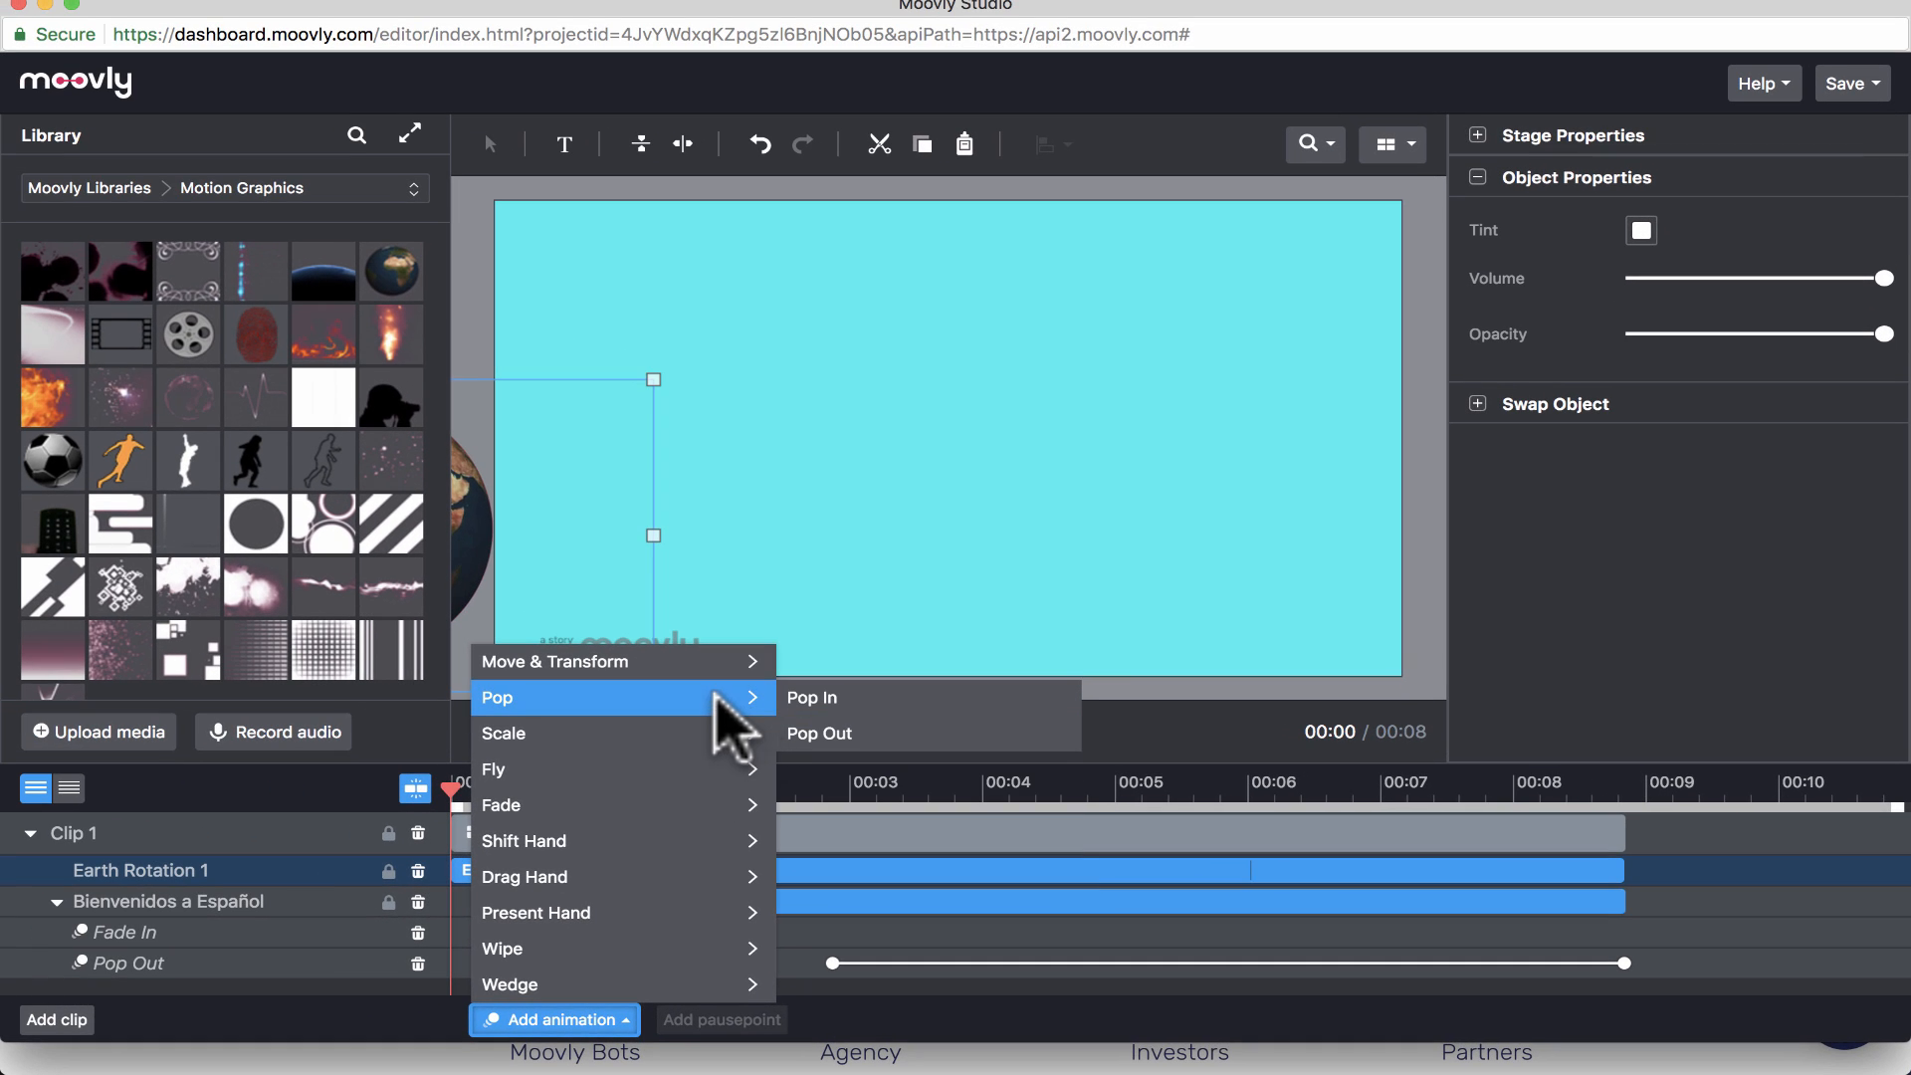
pyautogui.moveTo(555, 662)
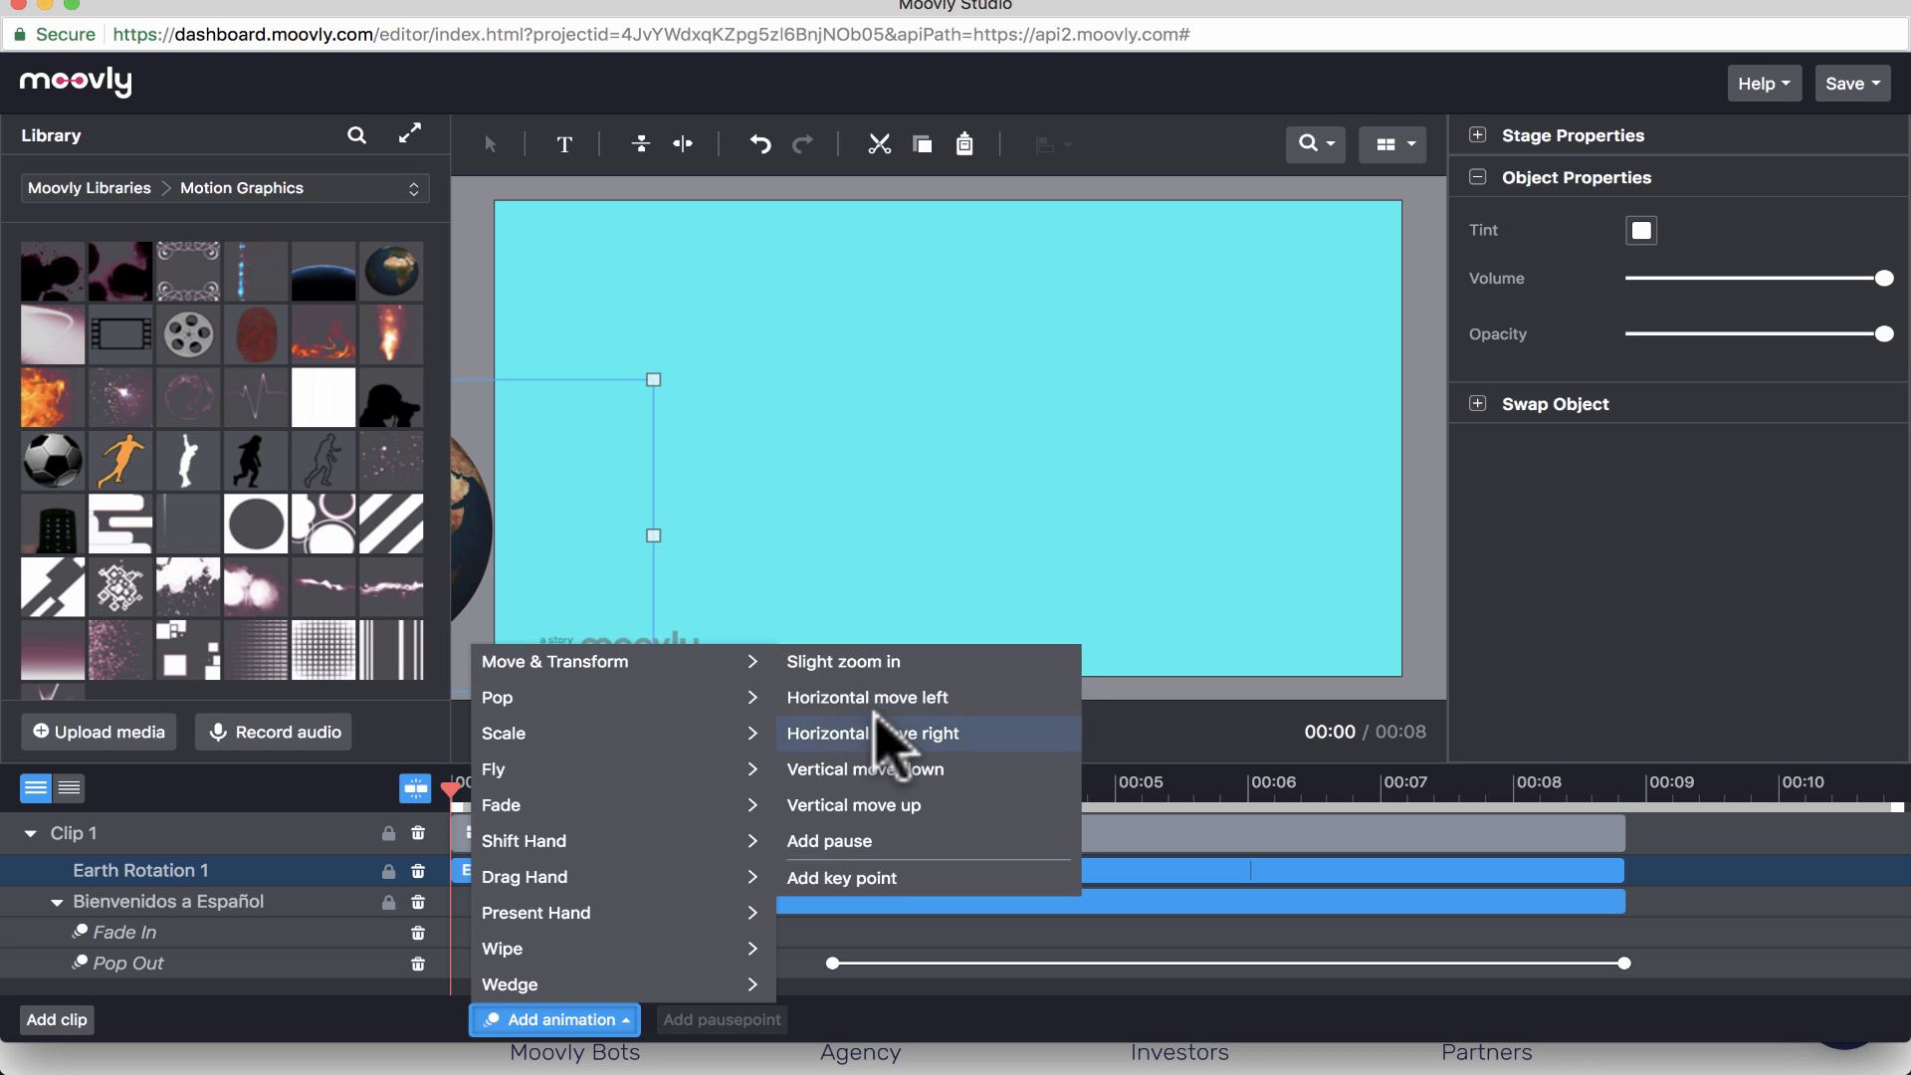
pyautogui.click(871, 732)
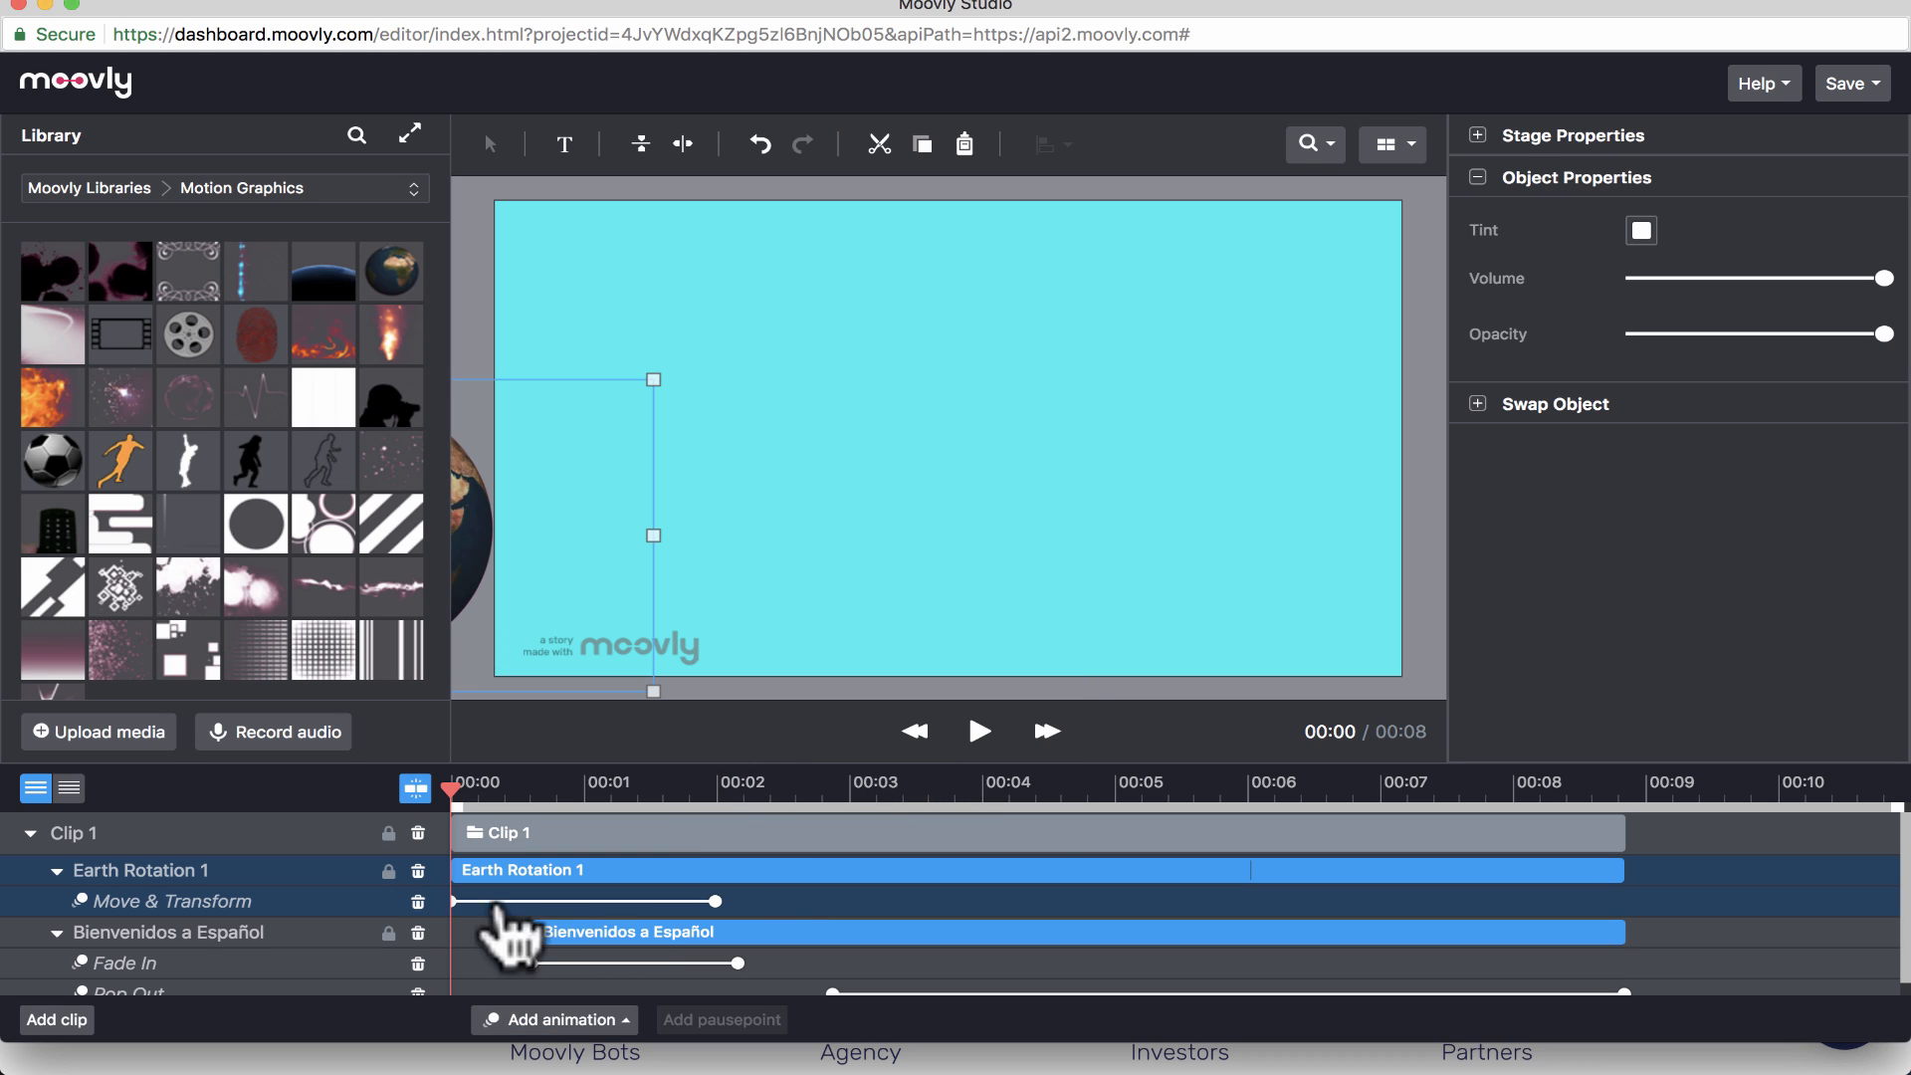
pyautogui.moveTo(716, 901); pyautogui.dragTo(1454, 900)
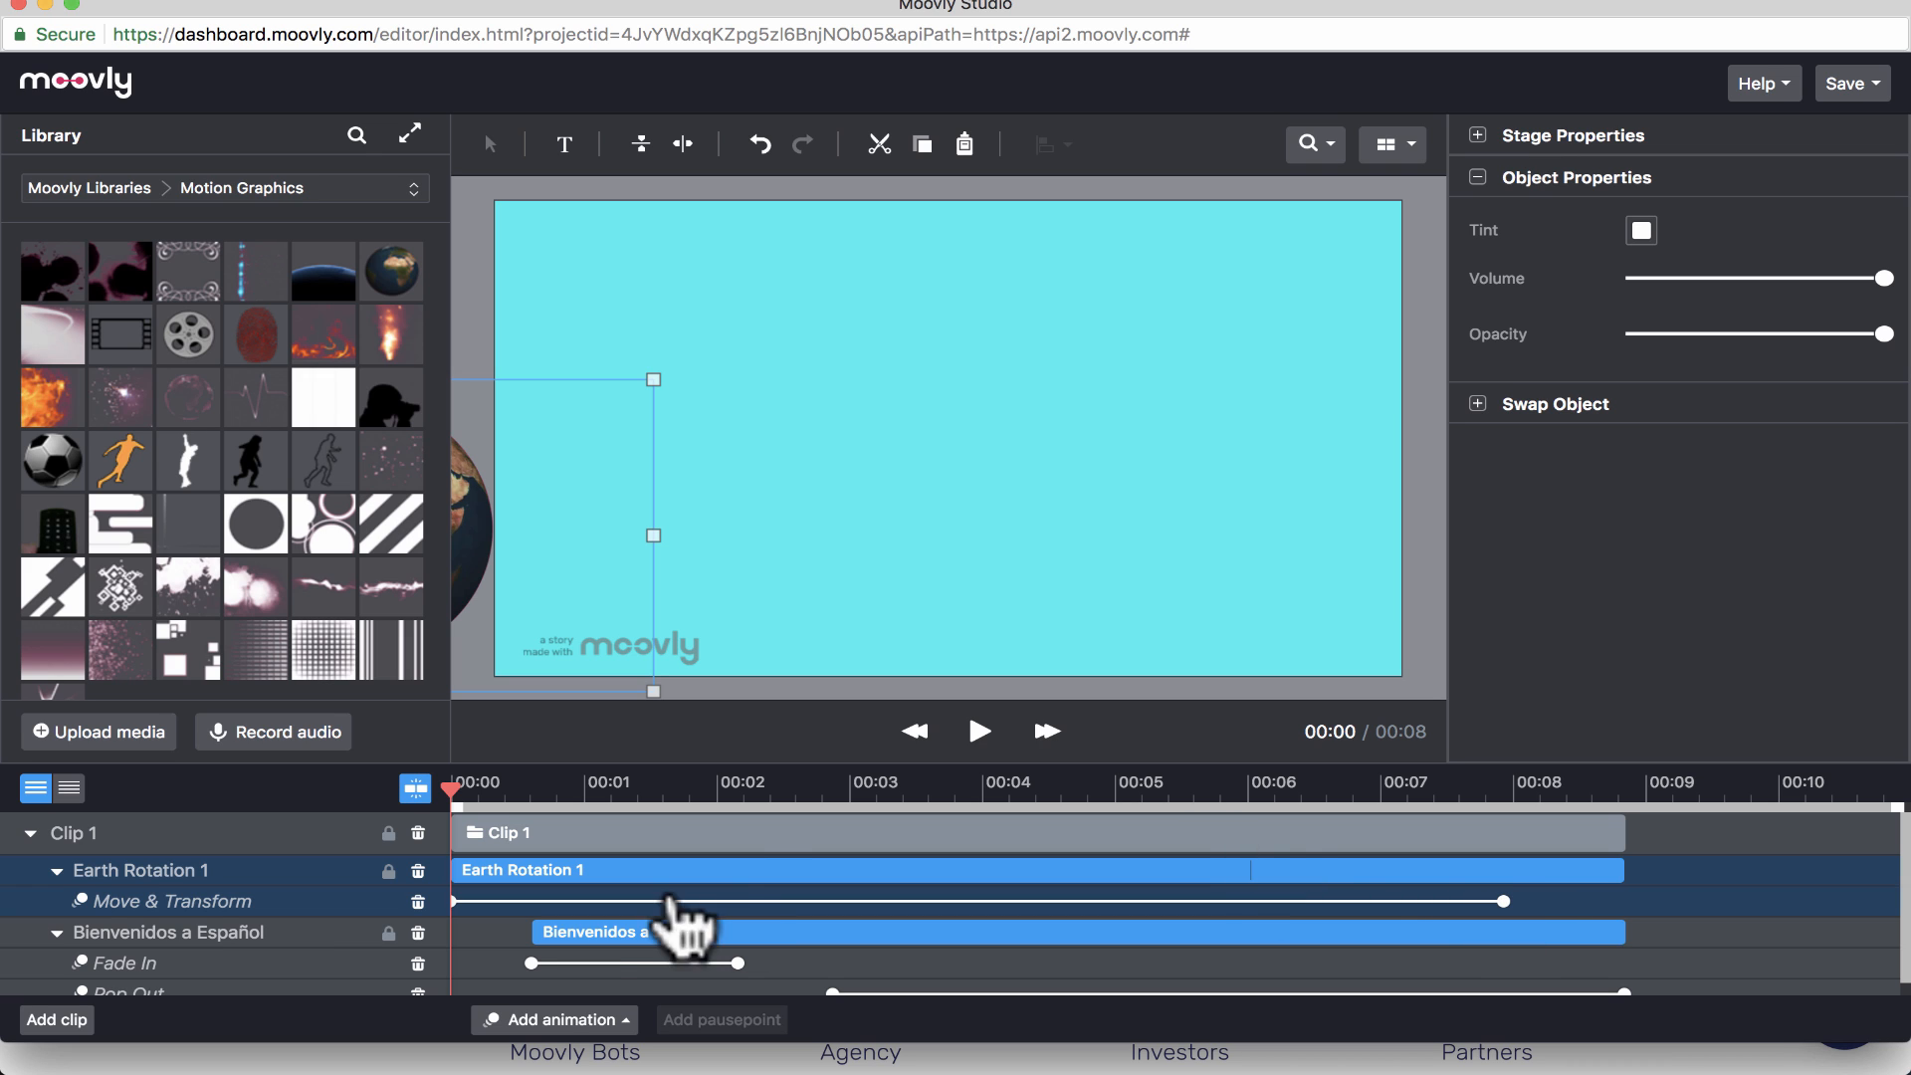
# - Rewind and replay the scene to review the globe sliding onto the stage
pyautogui.click(980, 731)
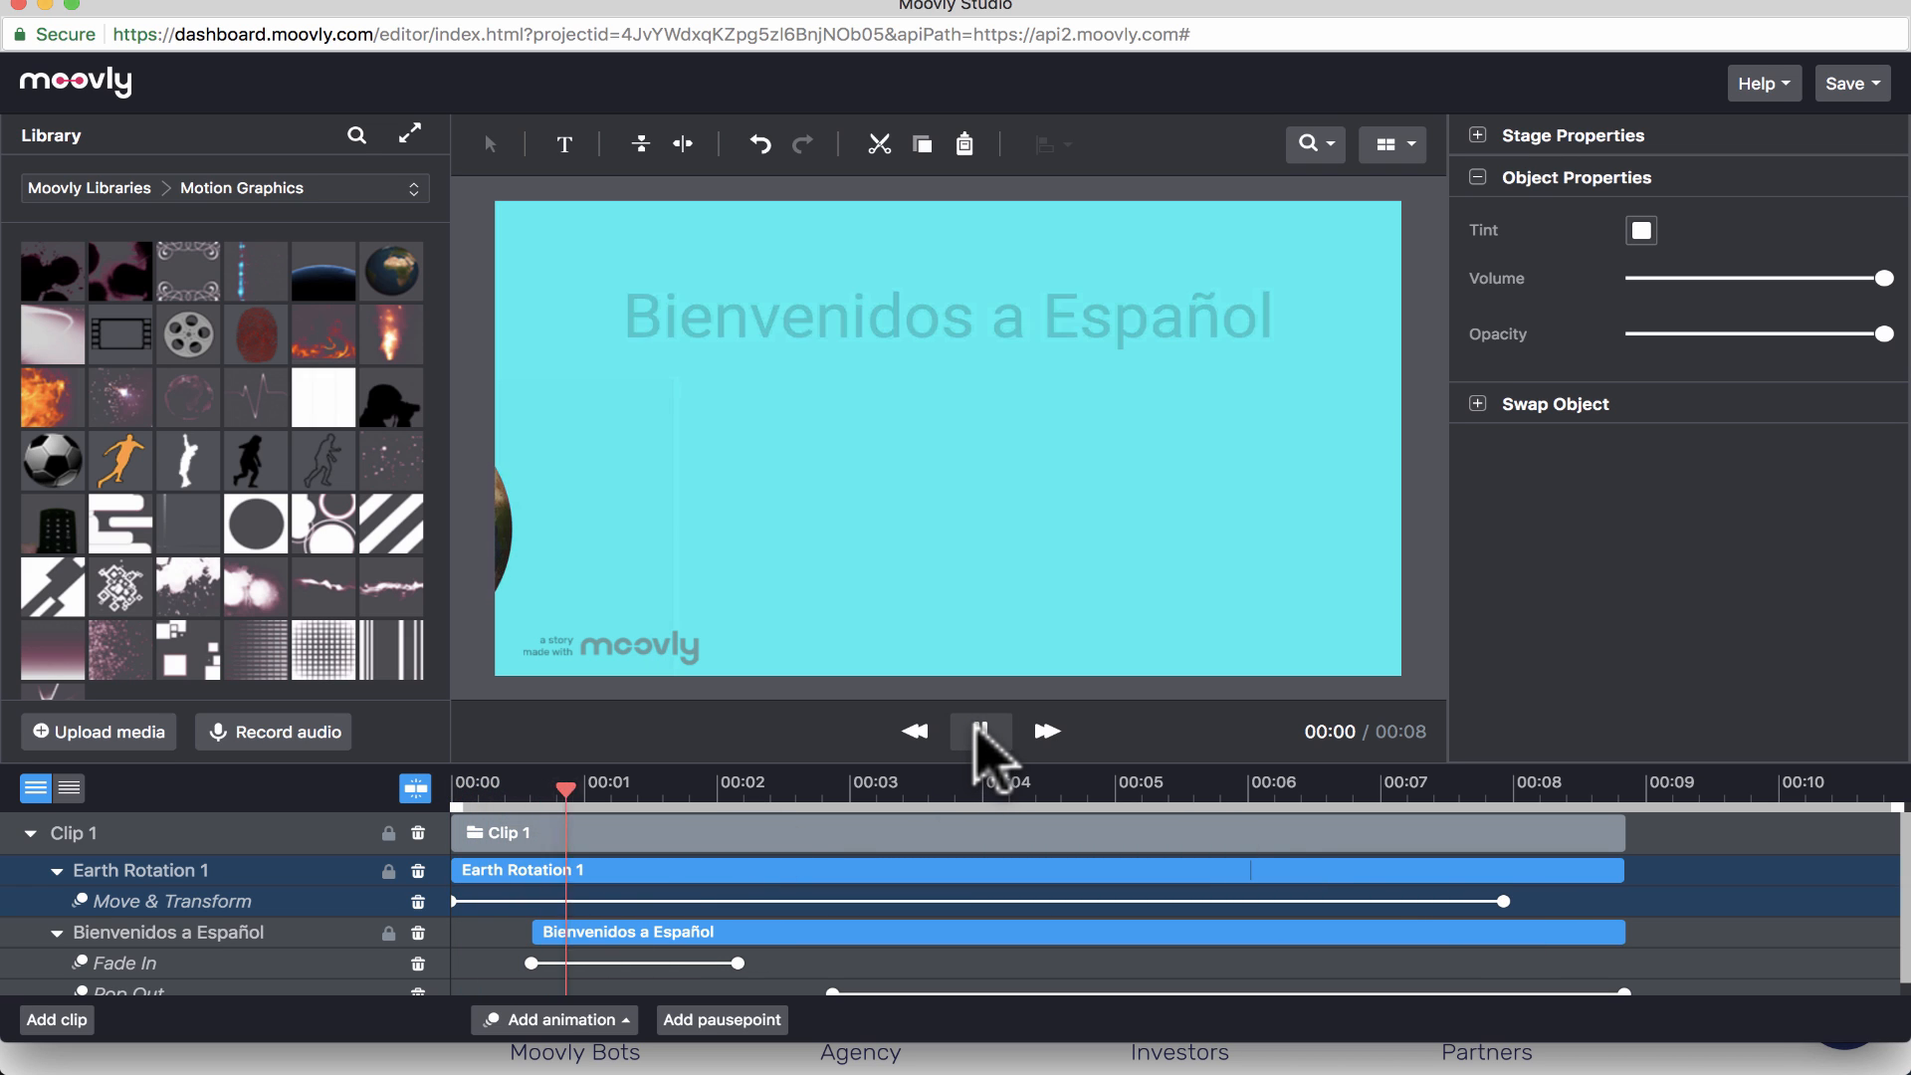
pyautogui.click(980, 732)
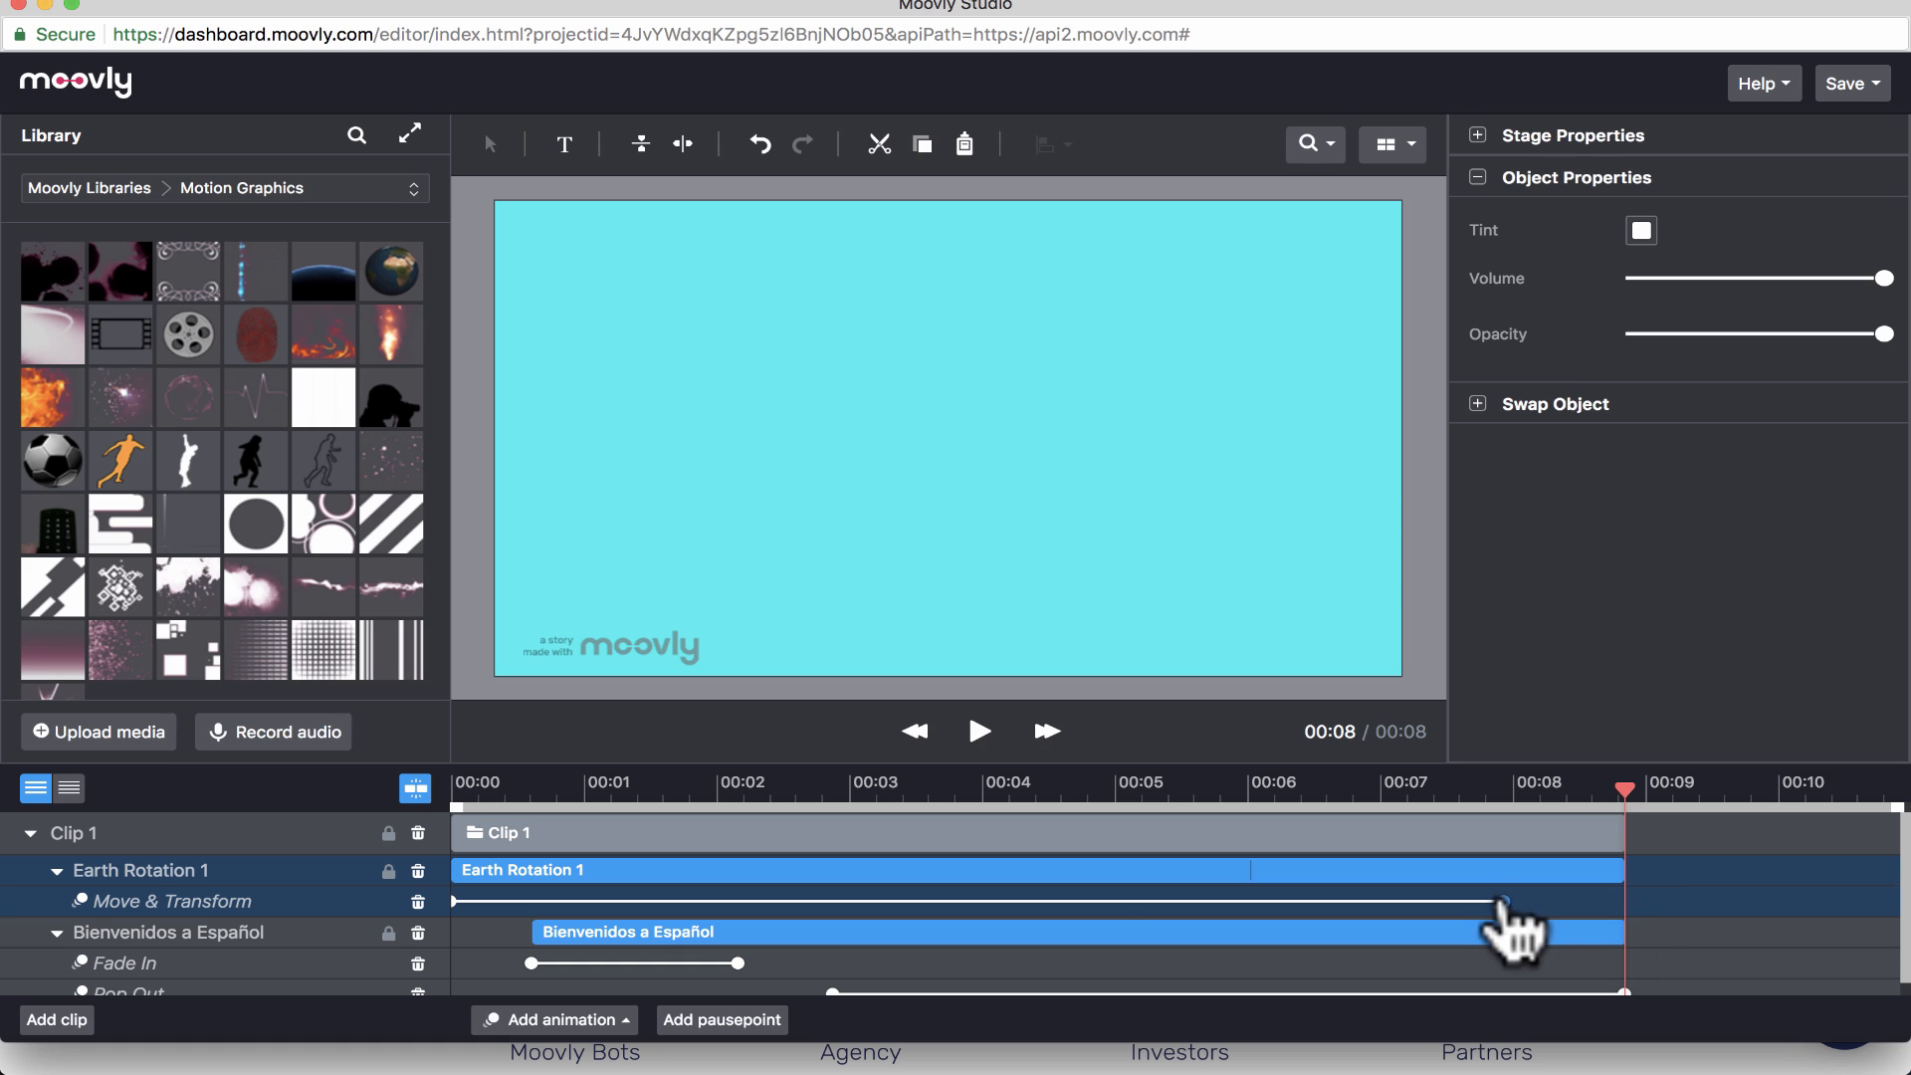
pyautogui.click(915, 731)
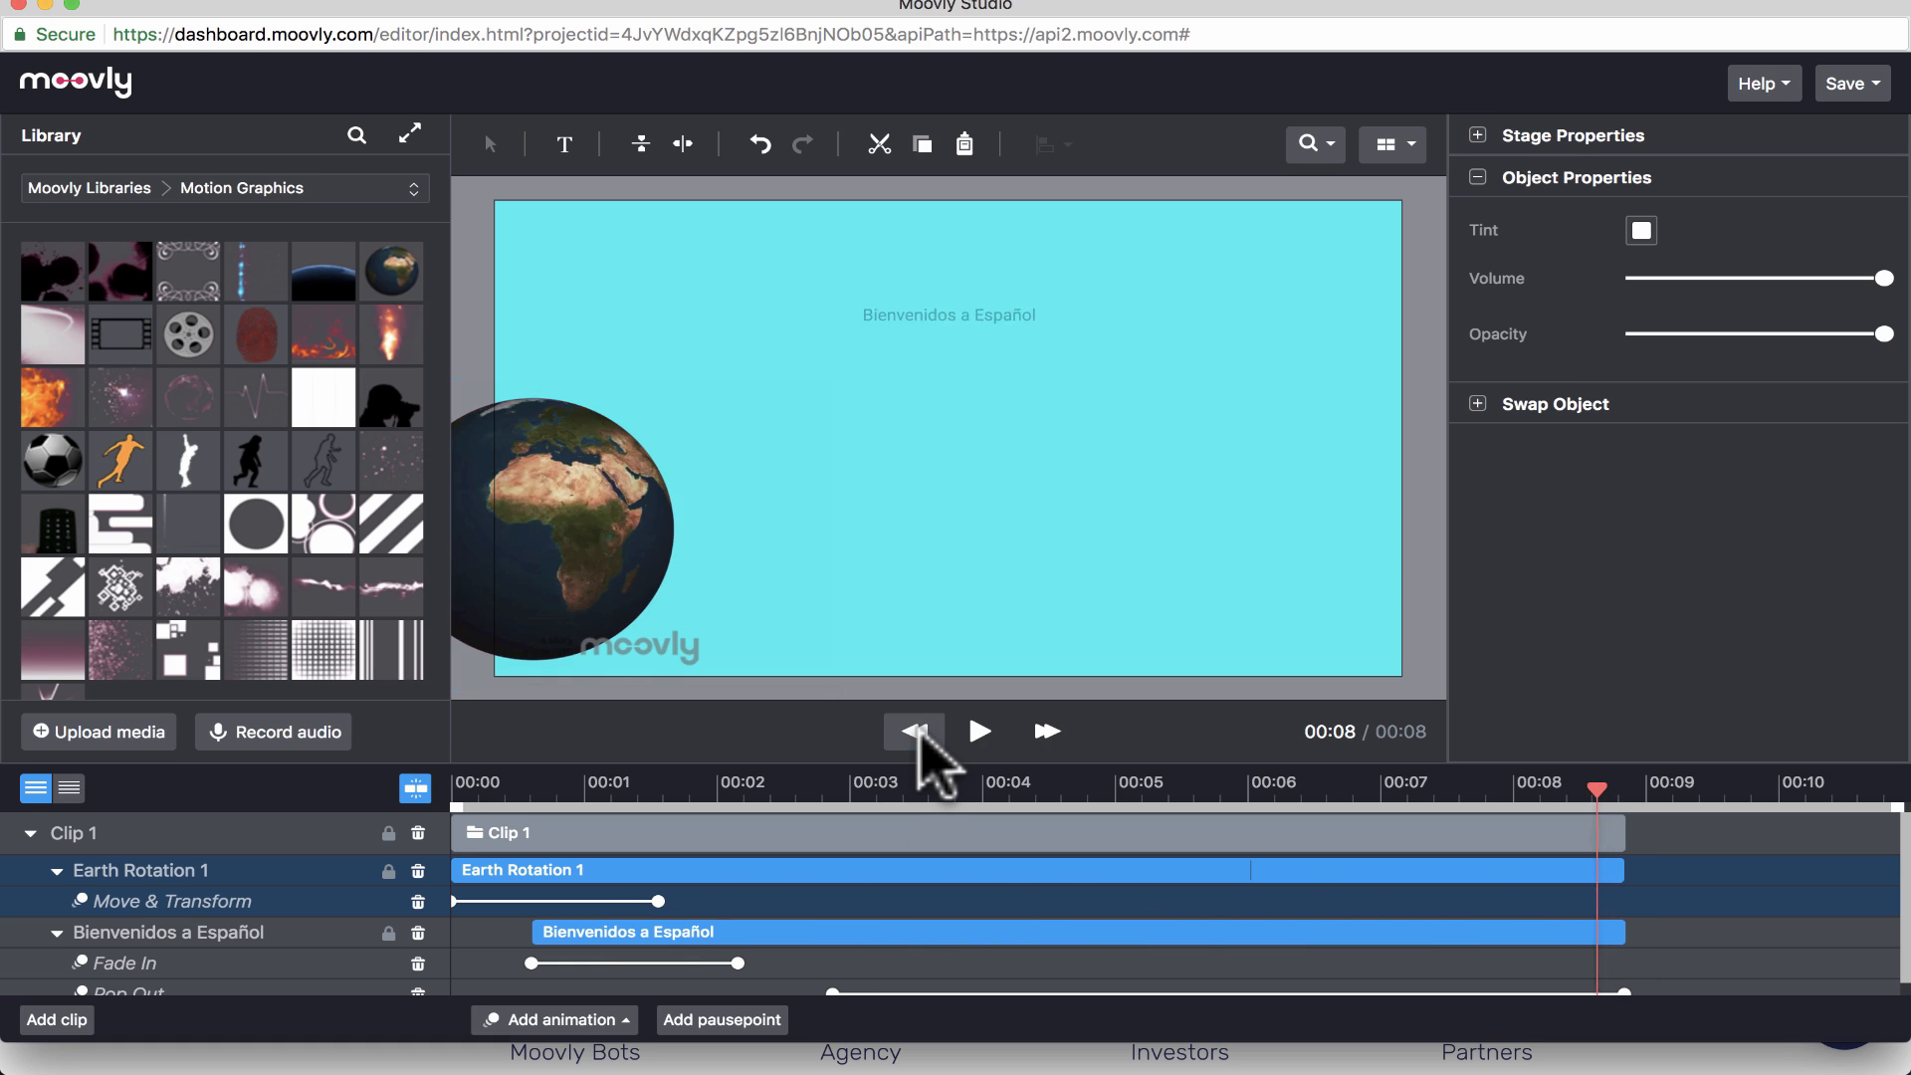
pyautogui.click(980, 731)
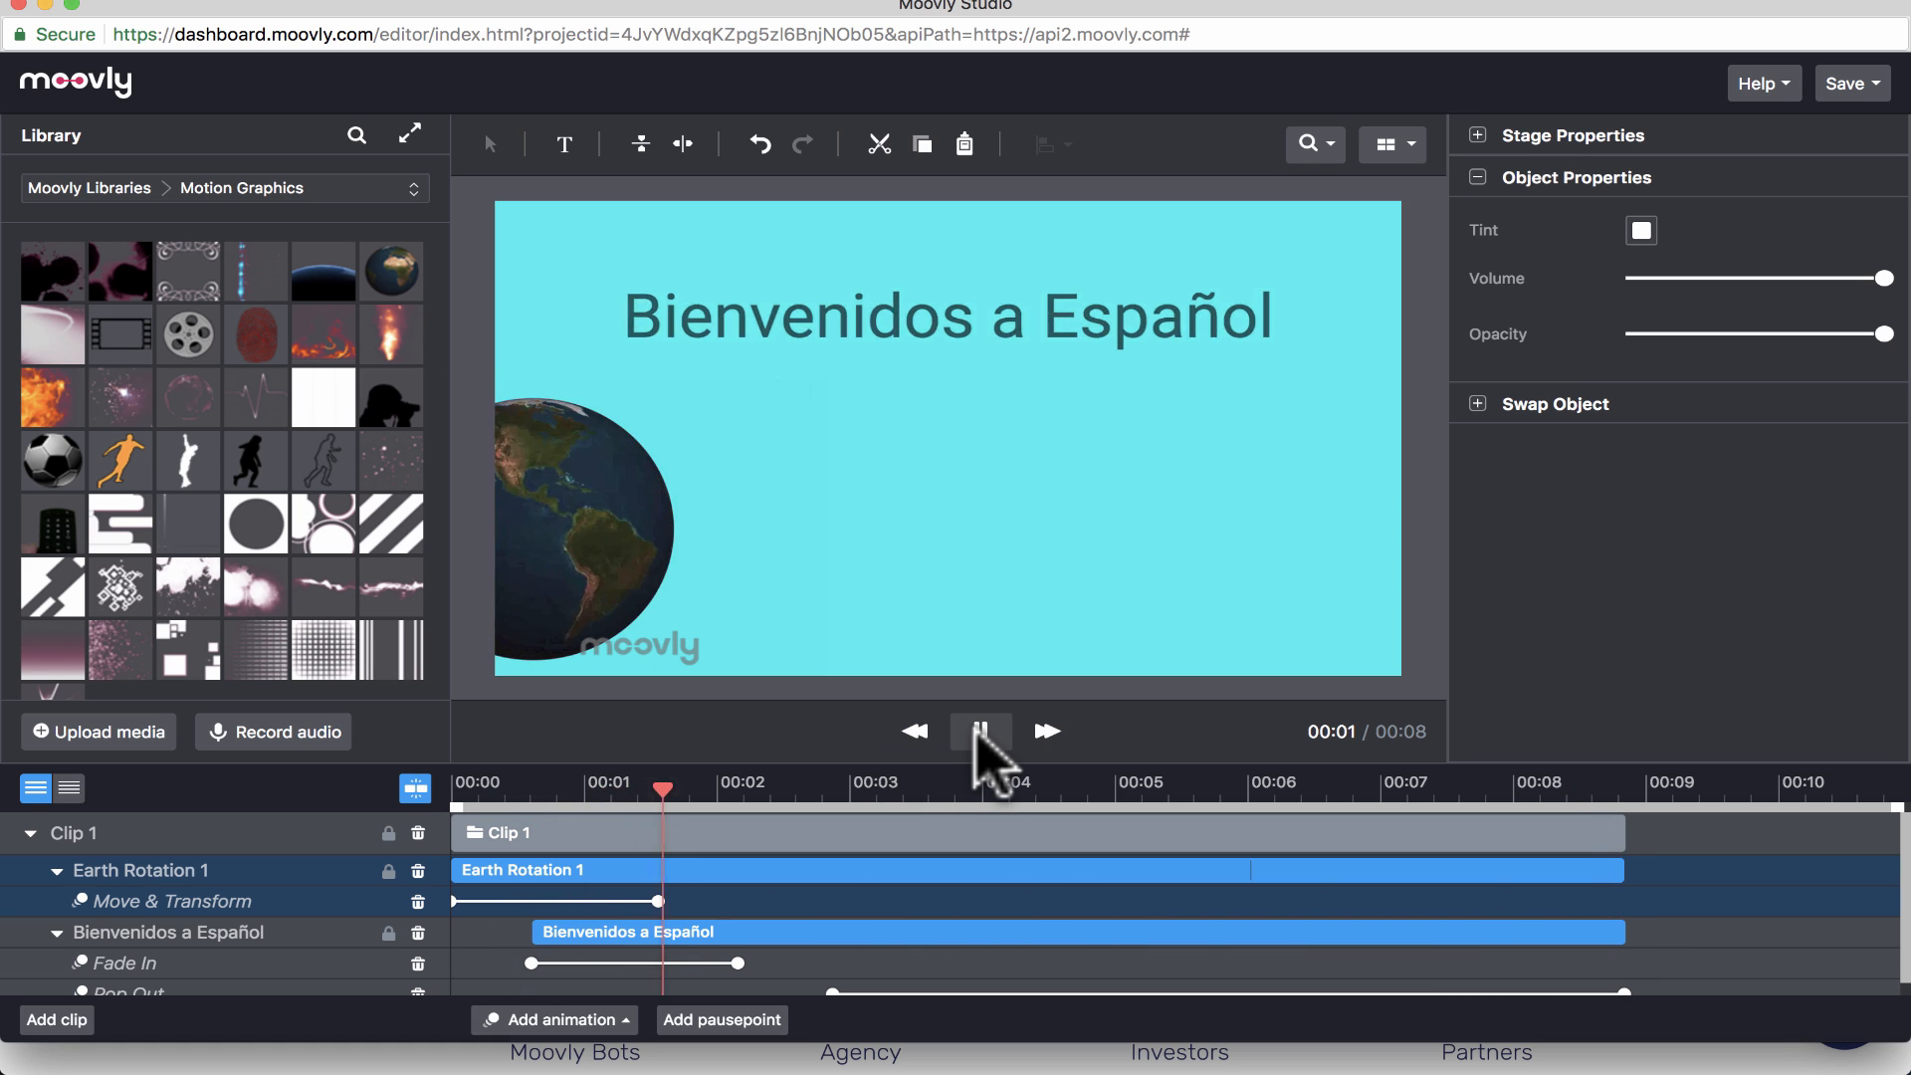
pyautogui.click(981, 731)
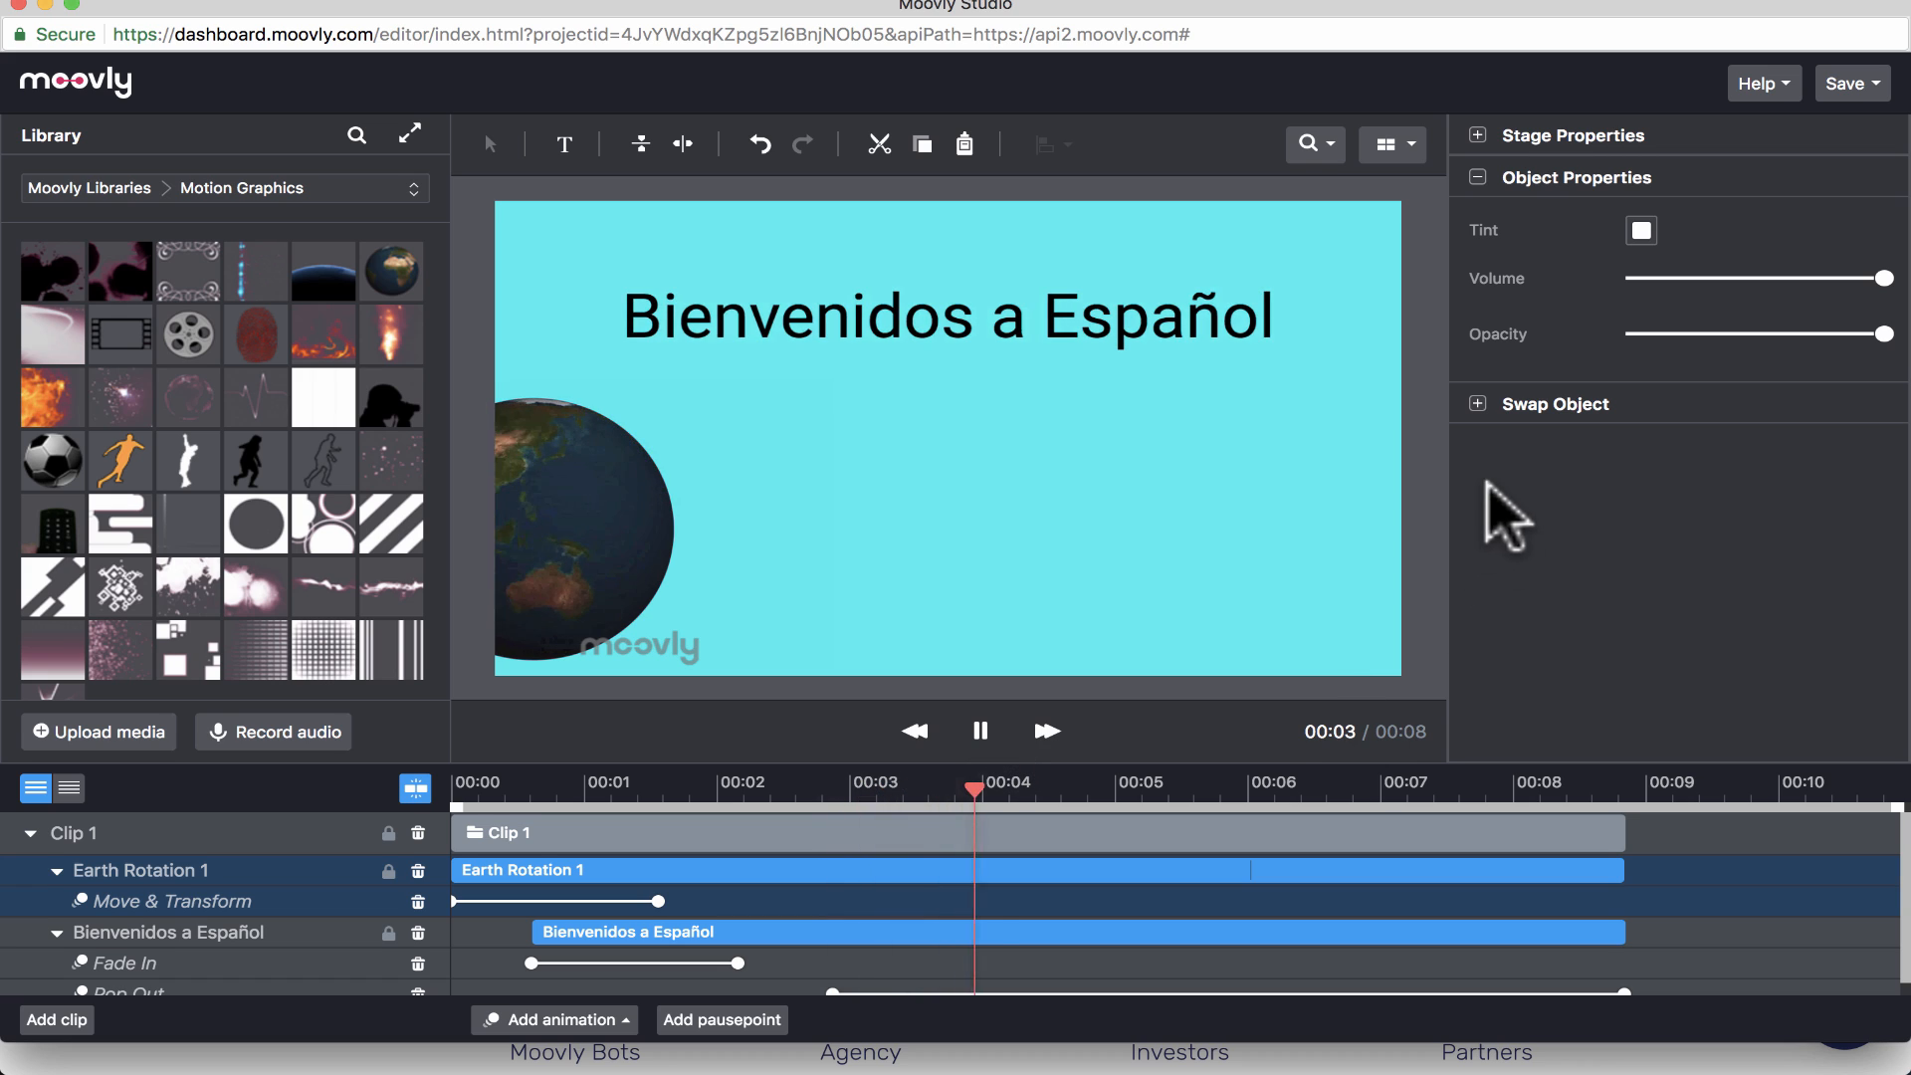
pyautogui.click(980, 752)
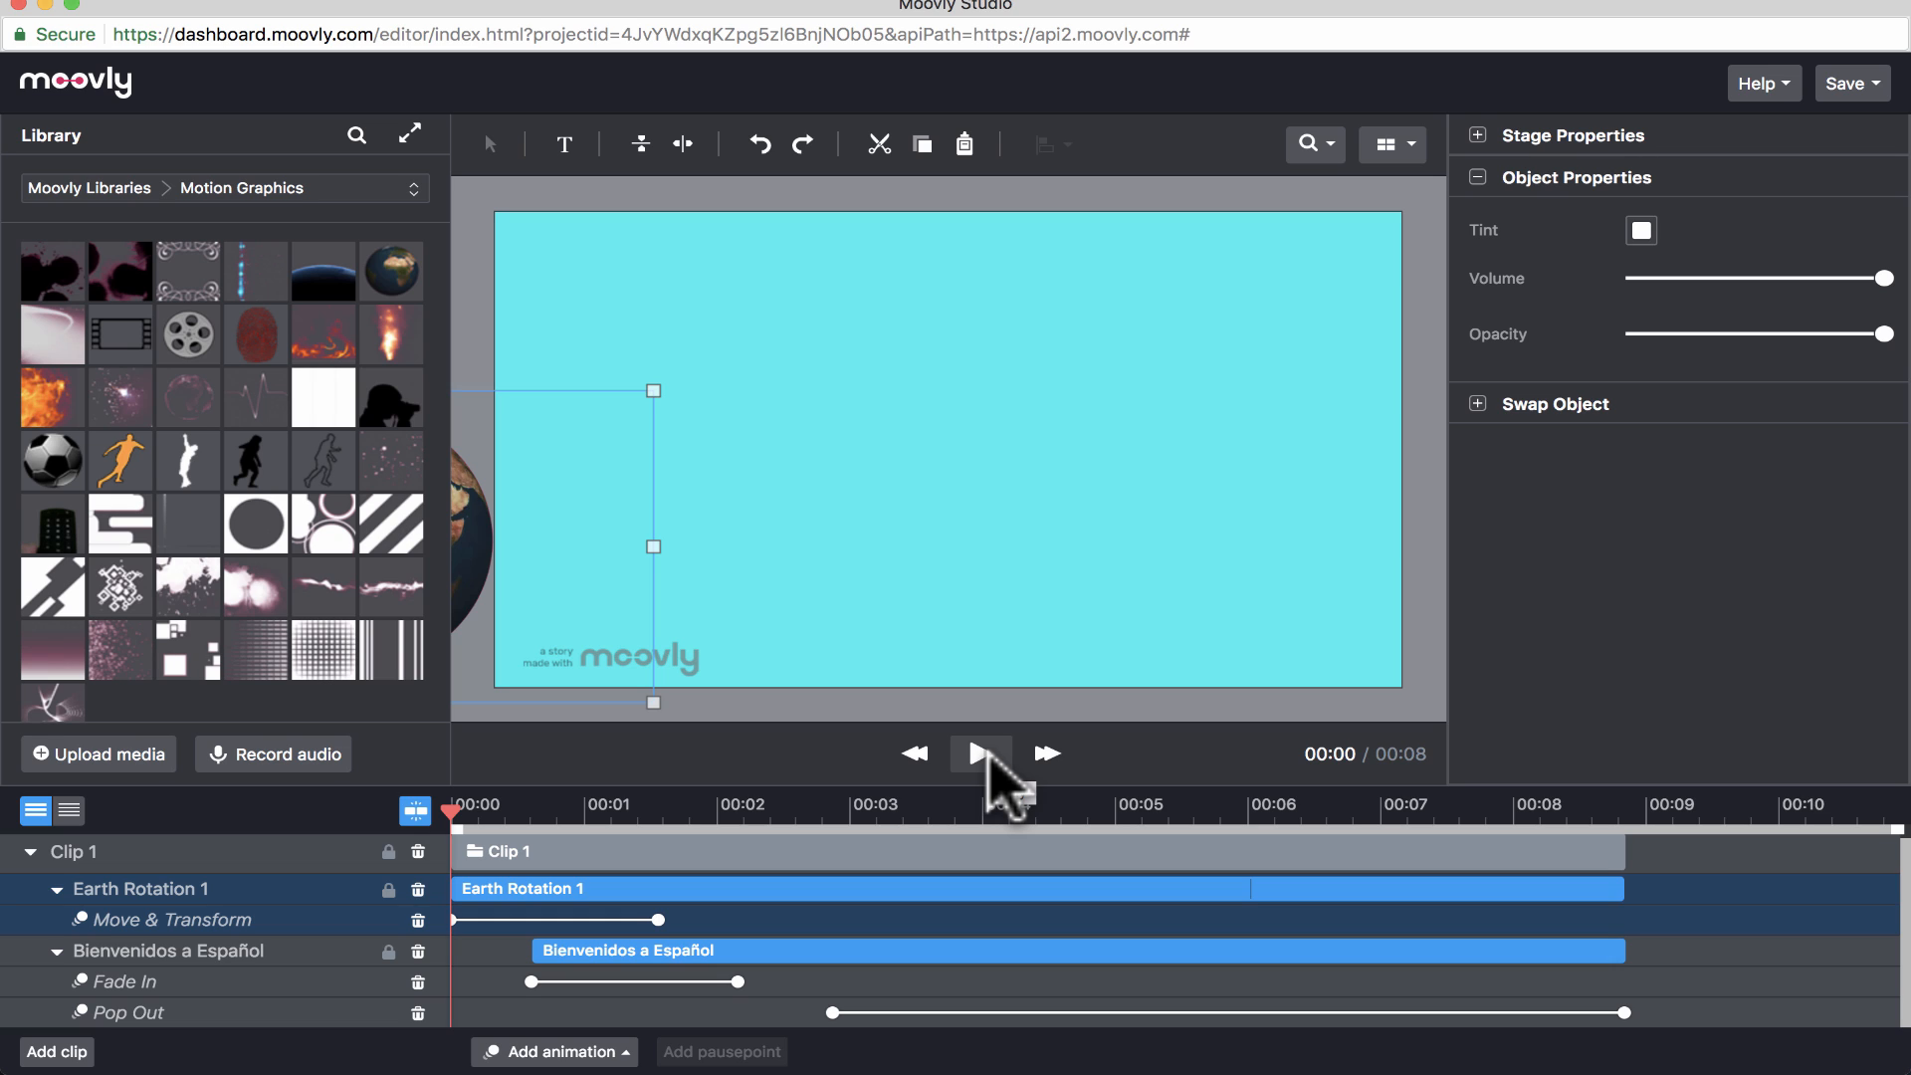
pyautogui.moveTo(1008, 800)
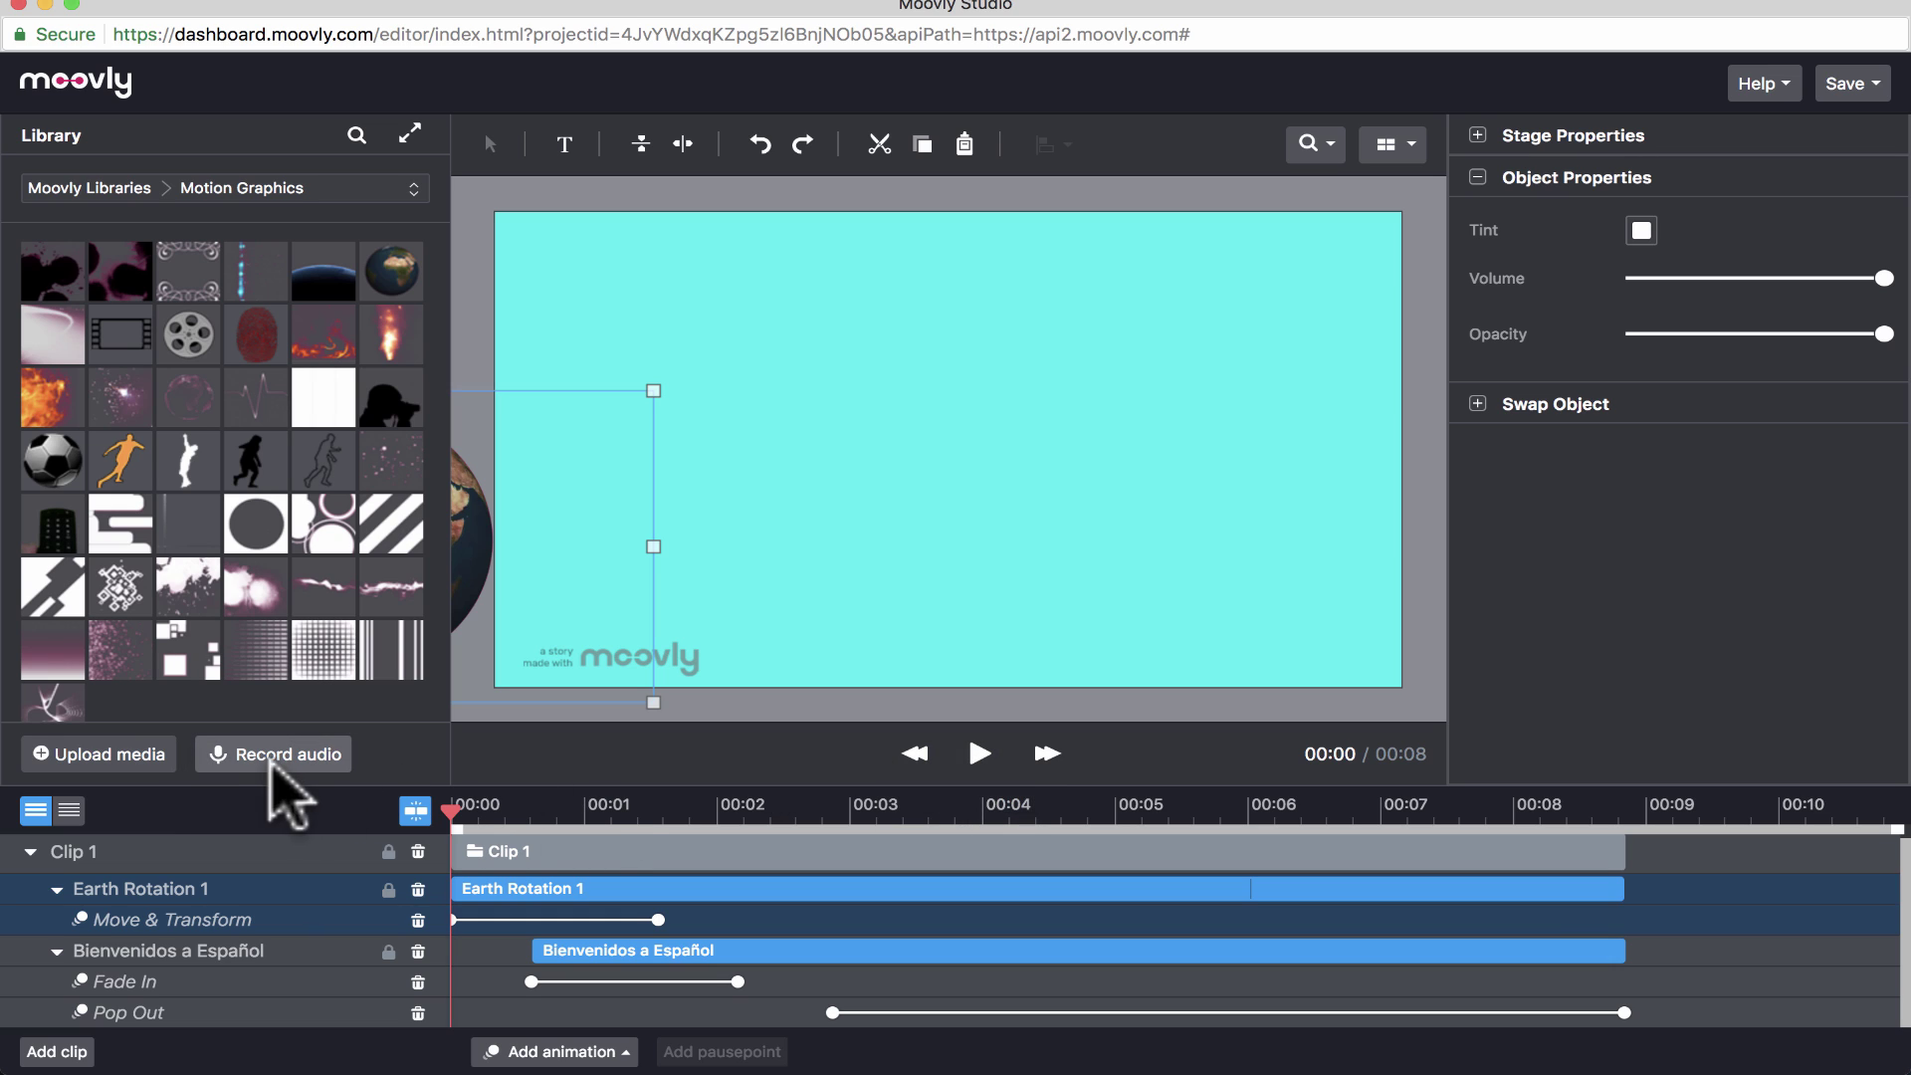
pyautogui.moveTo(328, 771)
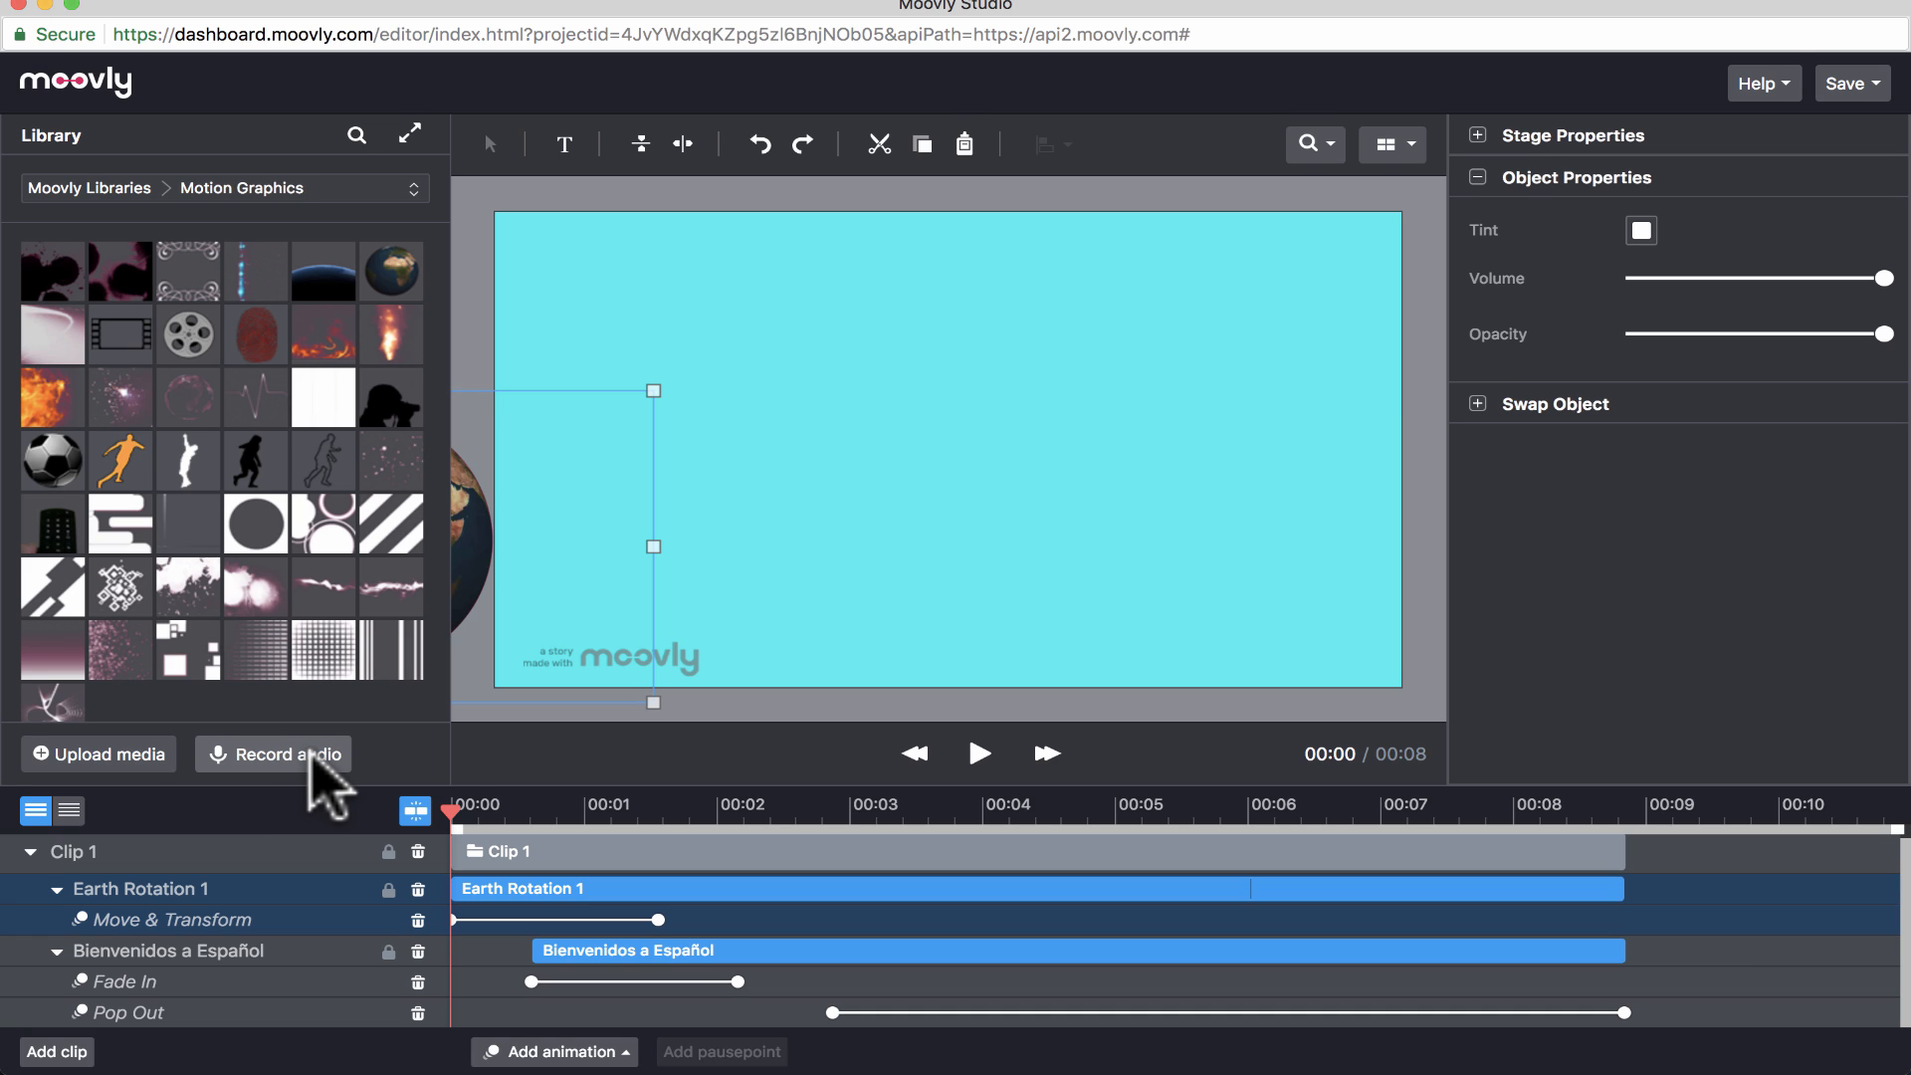
# - Record a roughly 3-second voice clip and name it Bienvenidos
pyautogui.click(272, 755)
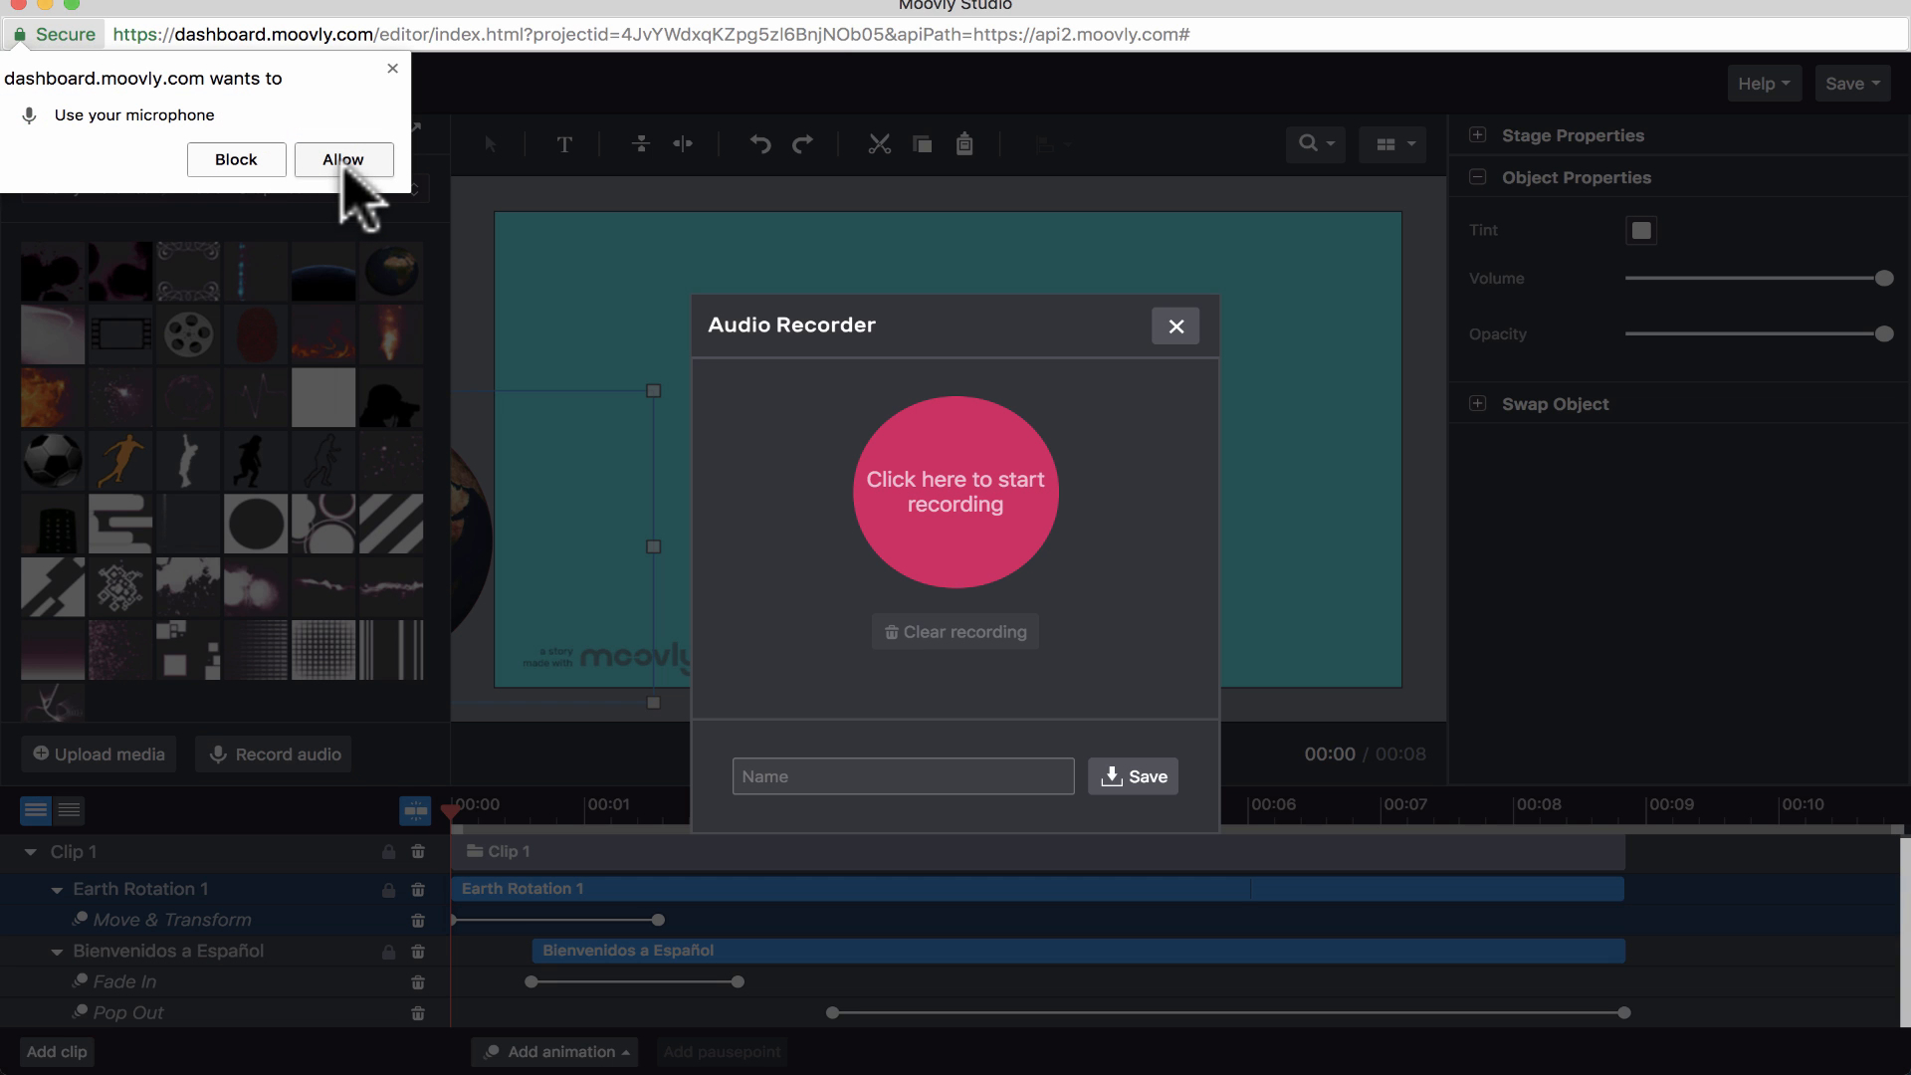
pyautogui.click(343, 159)
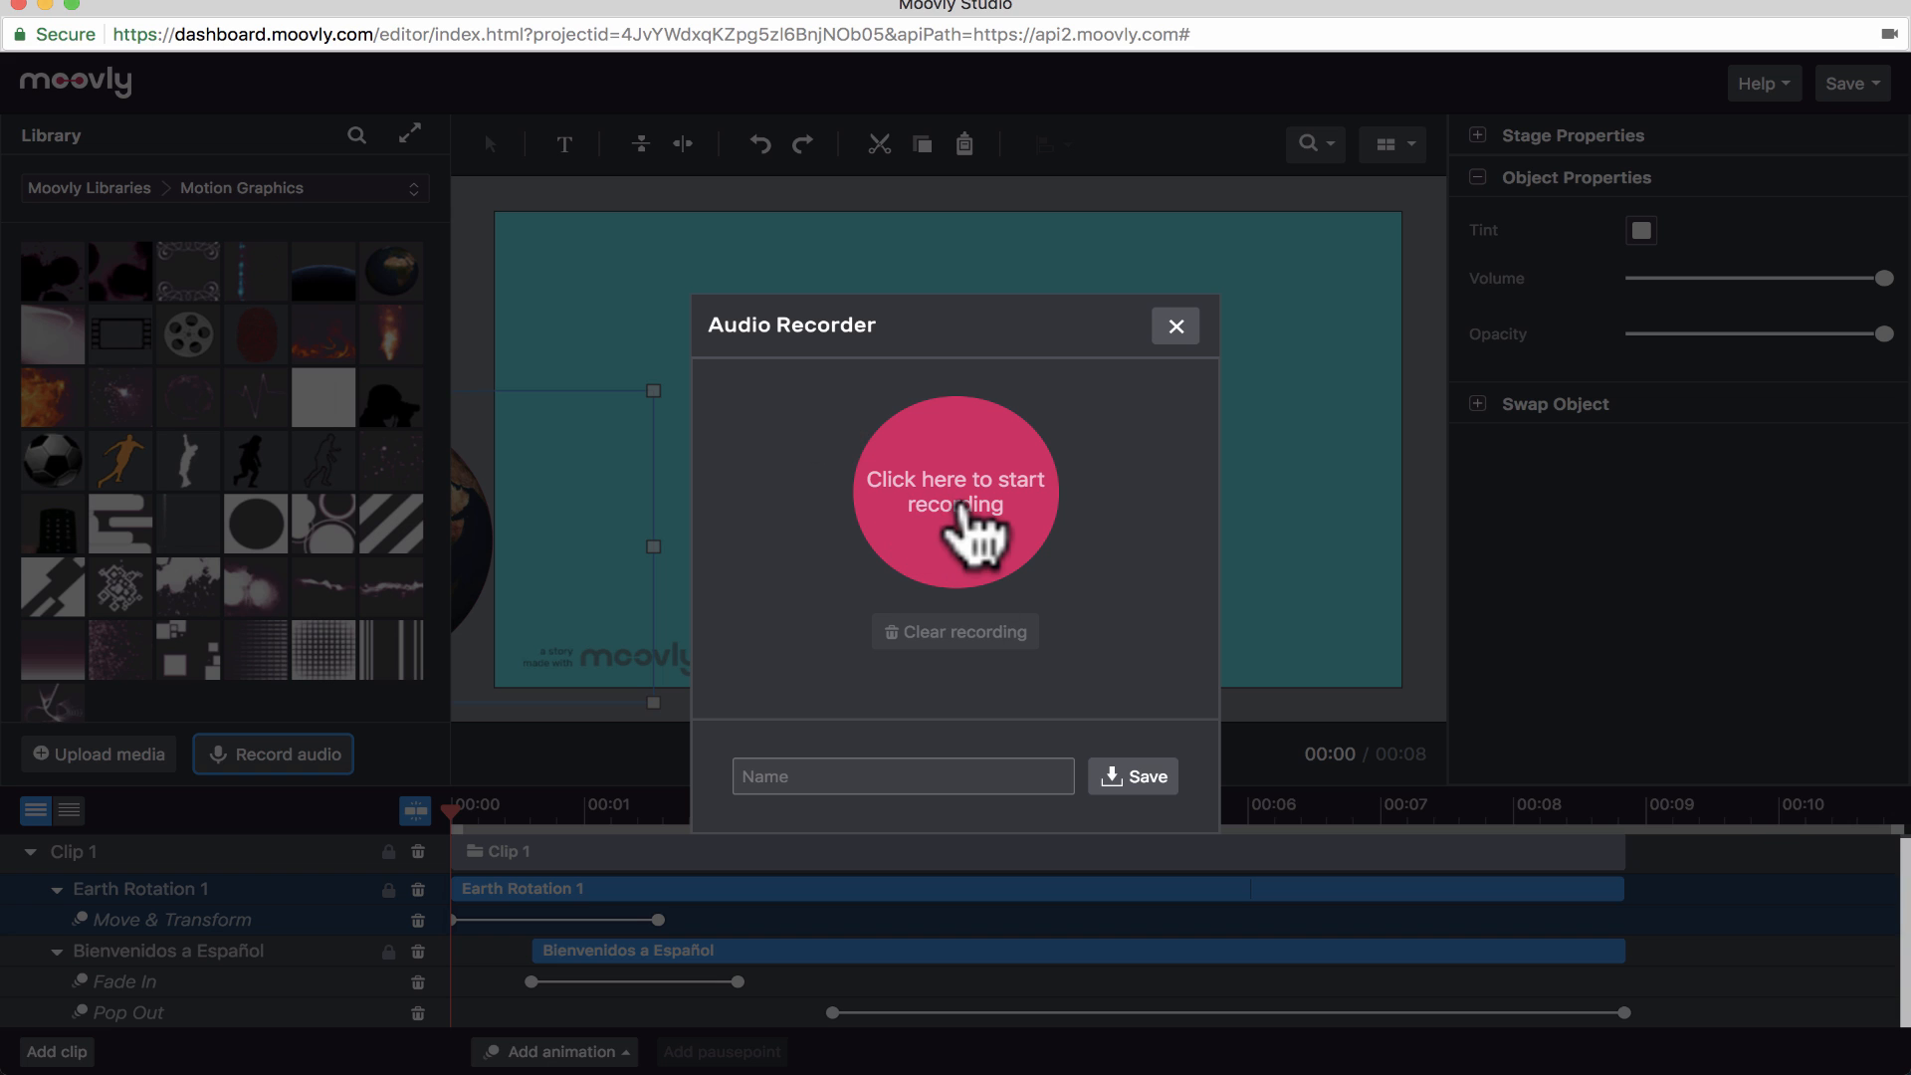
pyautogui.click(955, 491)
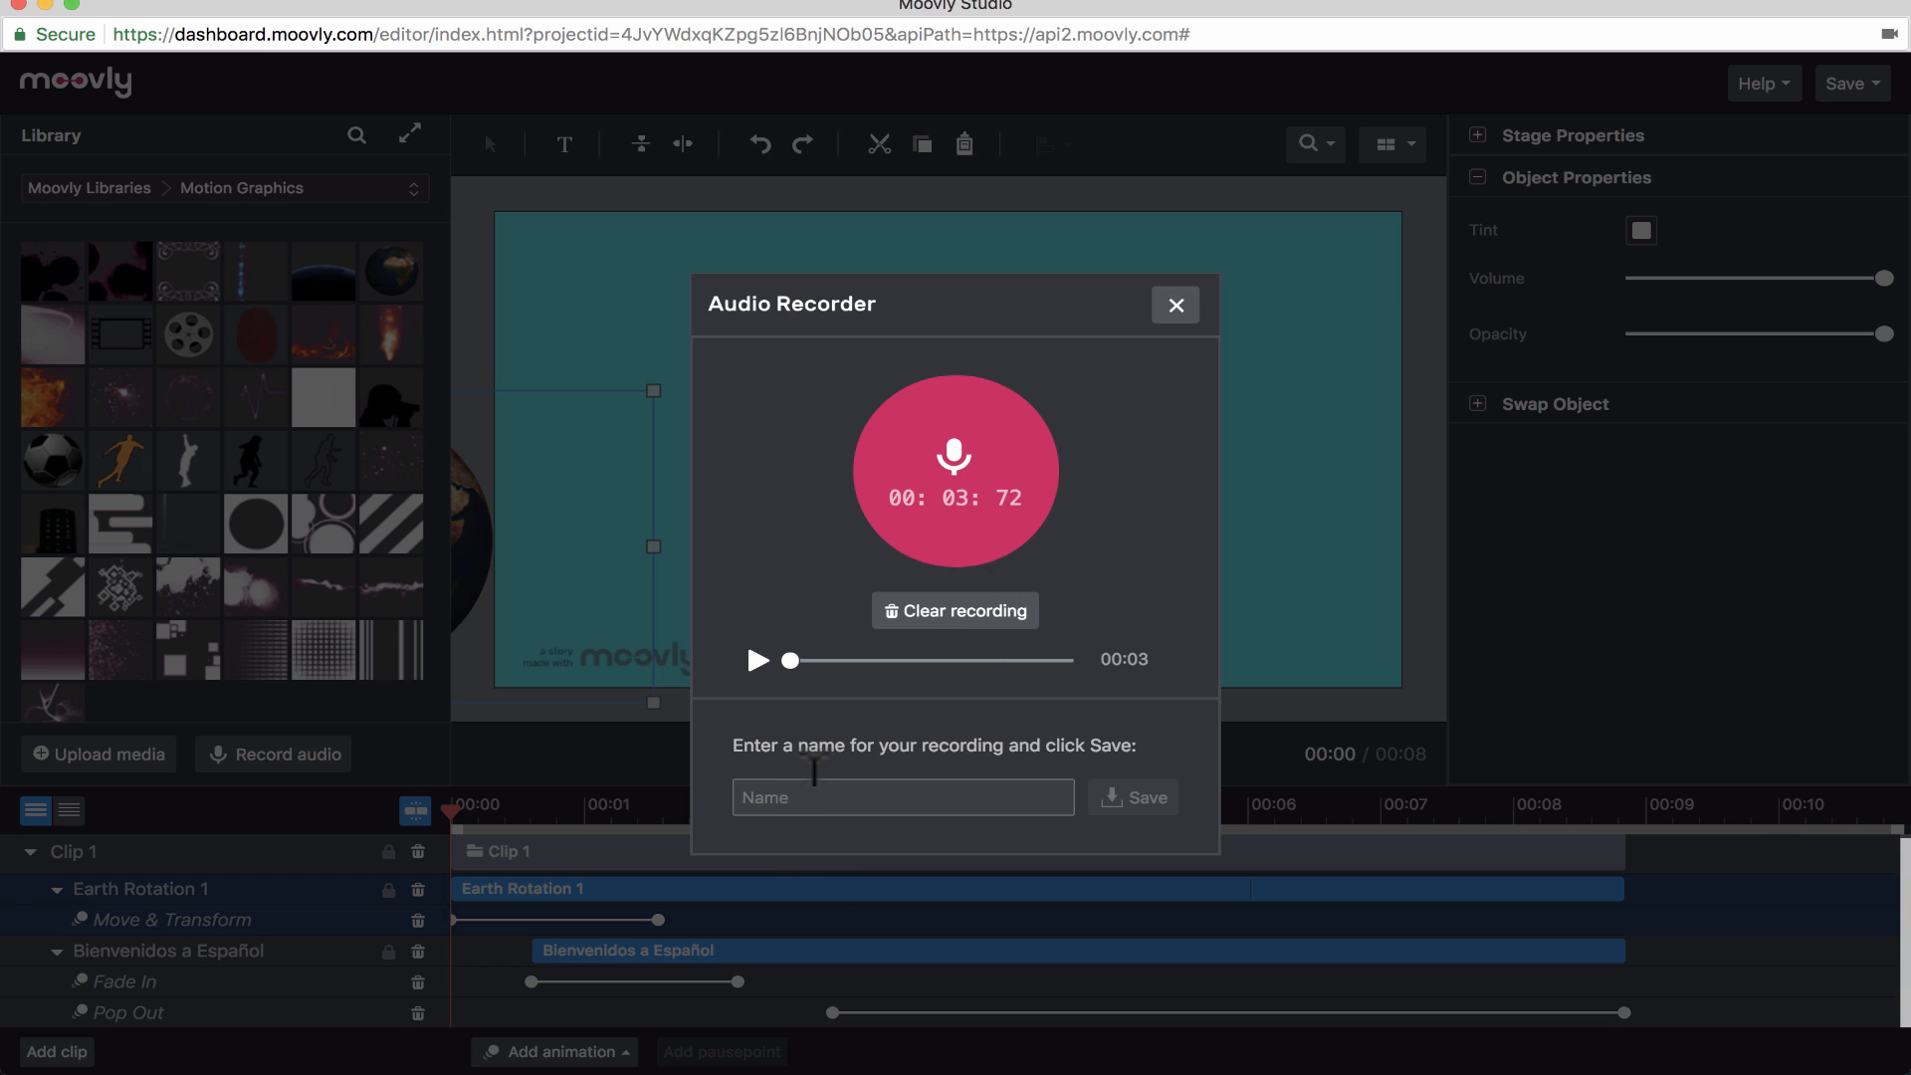
pyautogui.write('Bienvenidos')
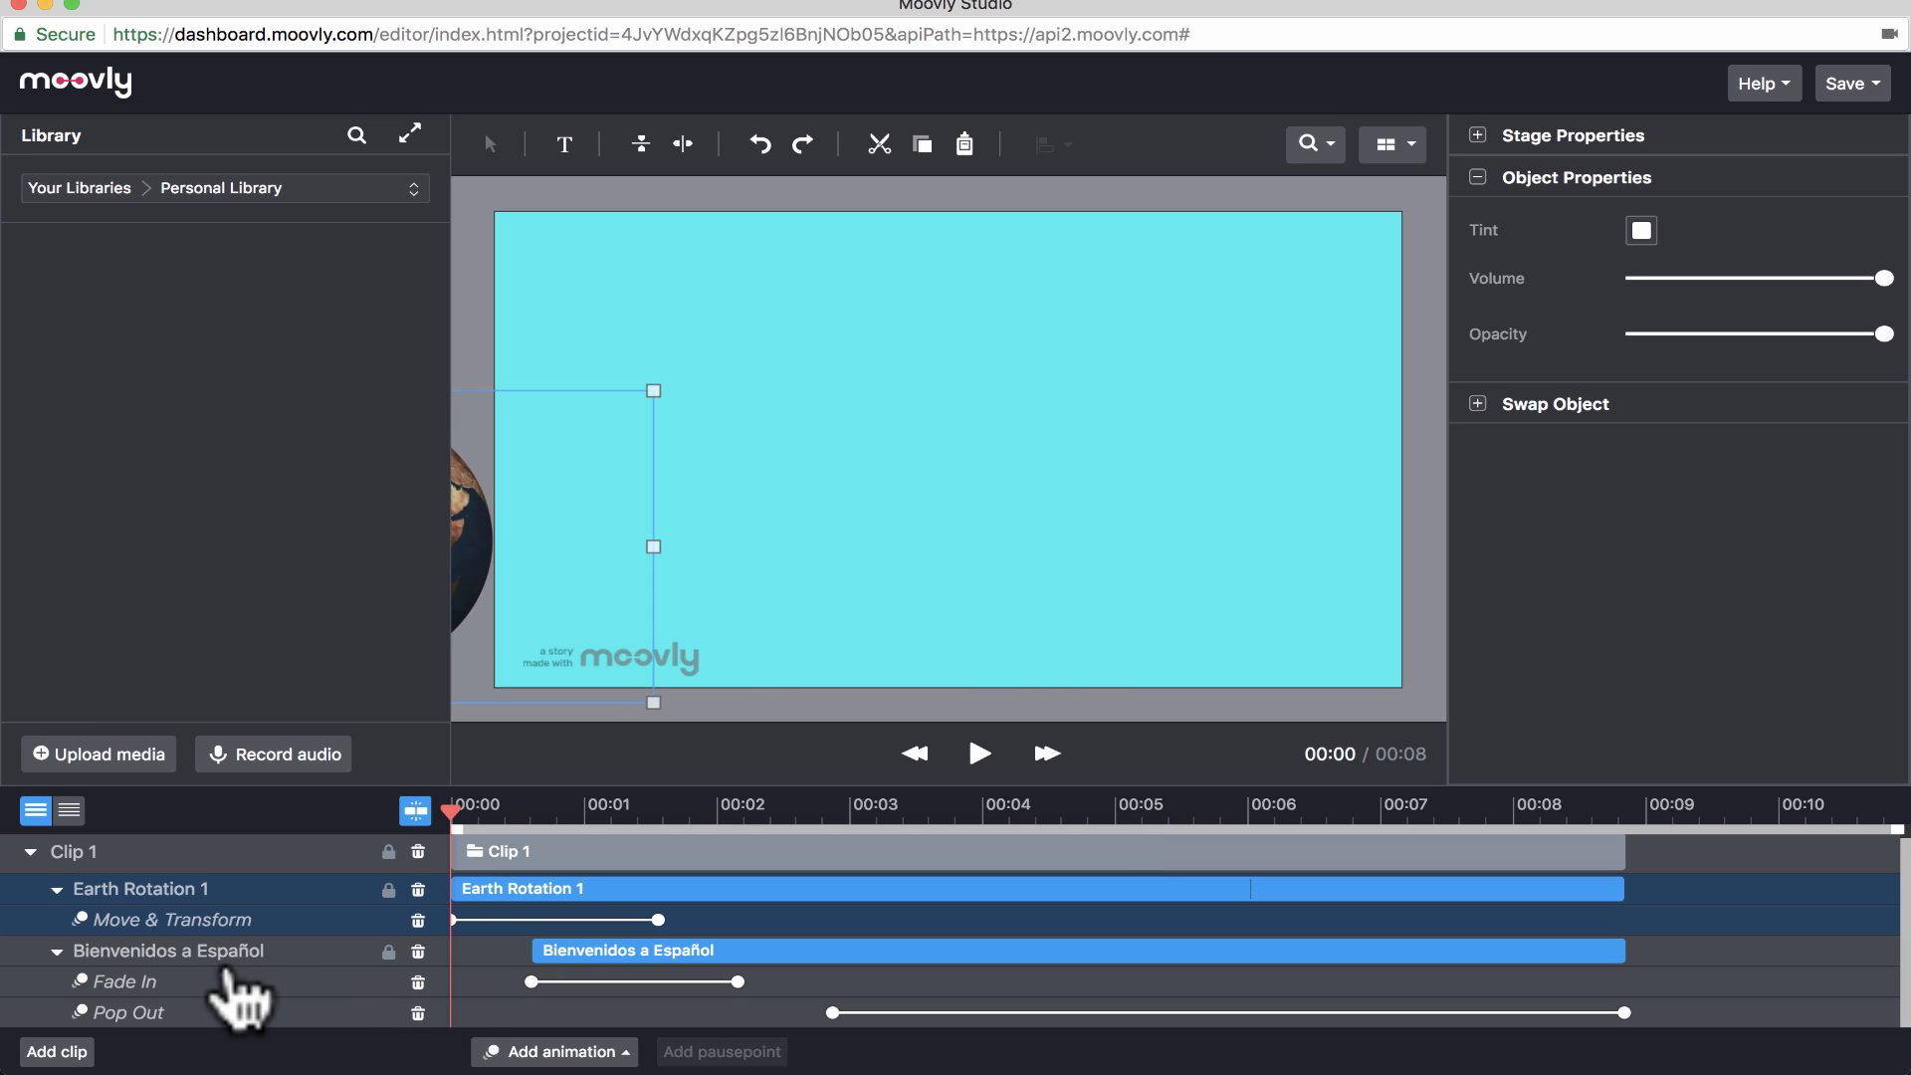
pyautogui.moveTo(212, 387)
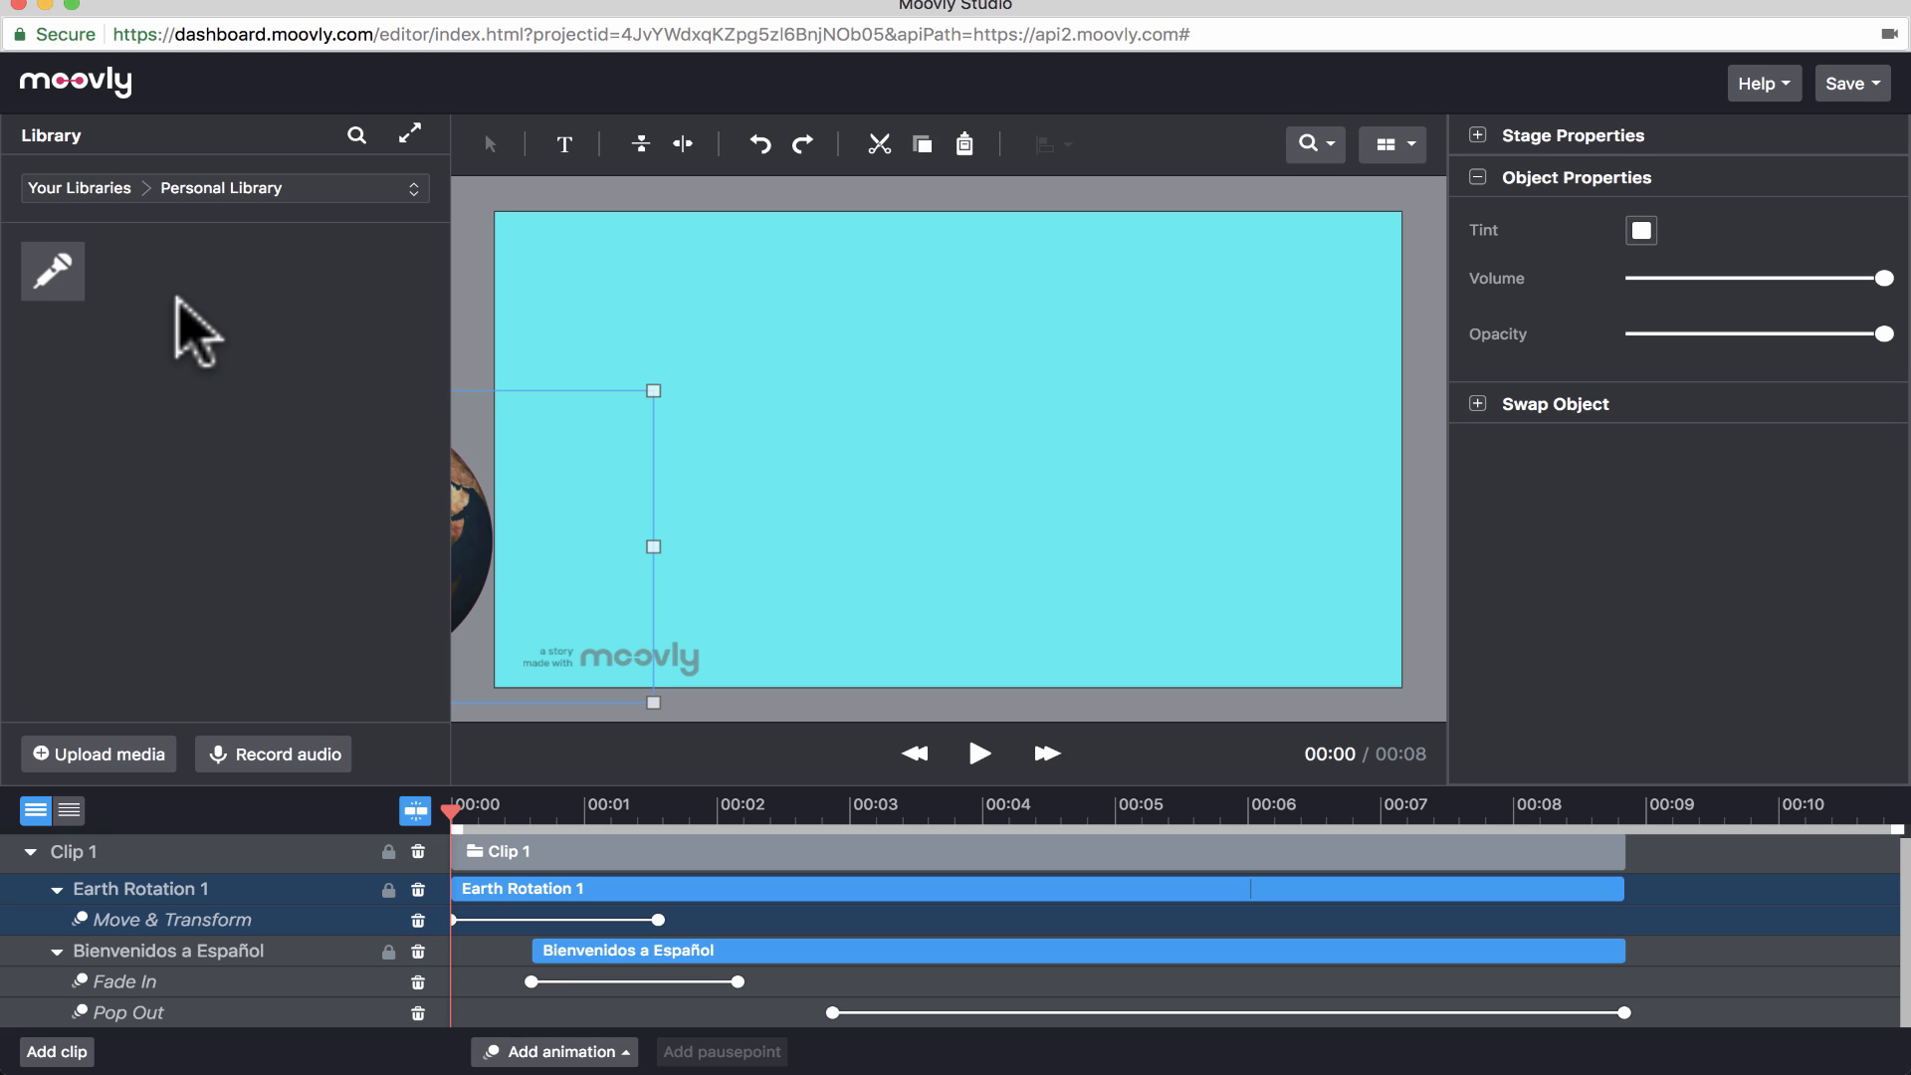
pyautogui.moveTo(311, 194)
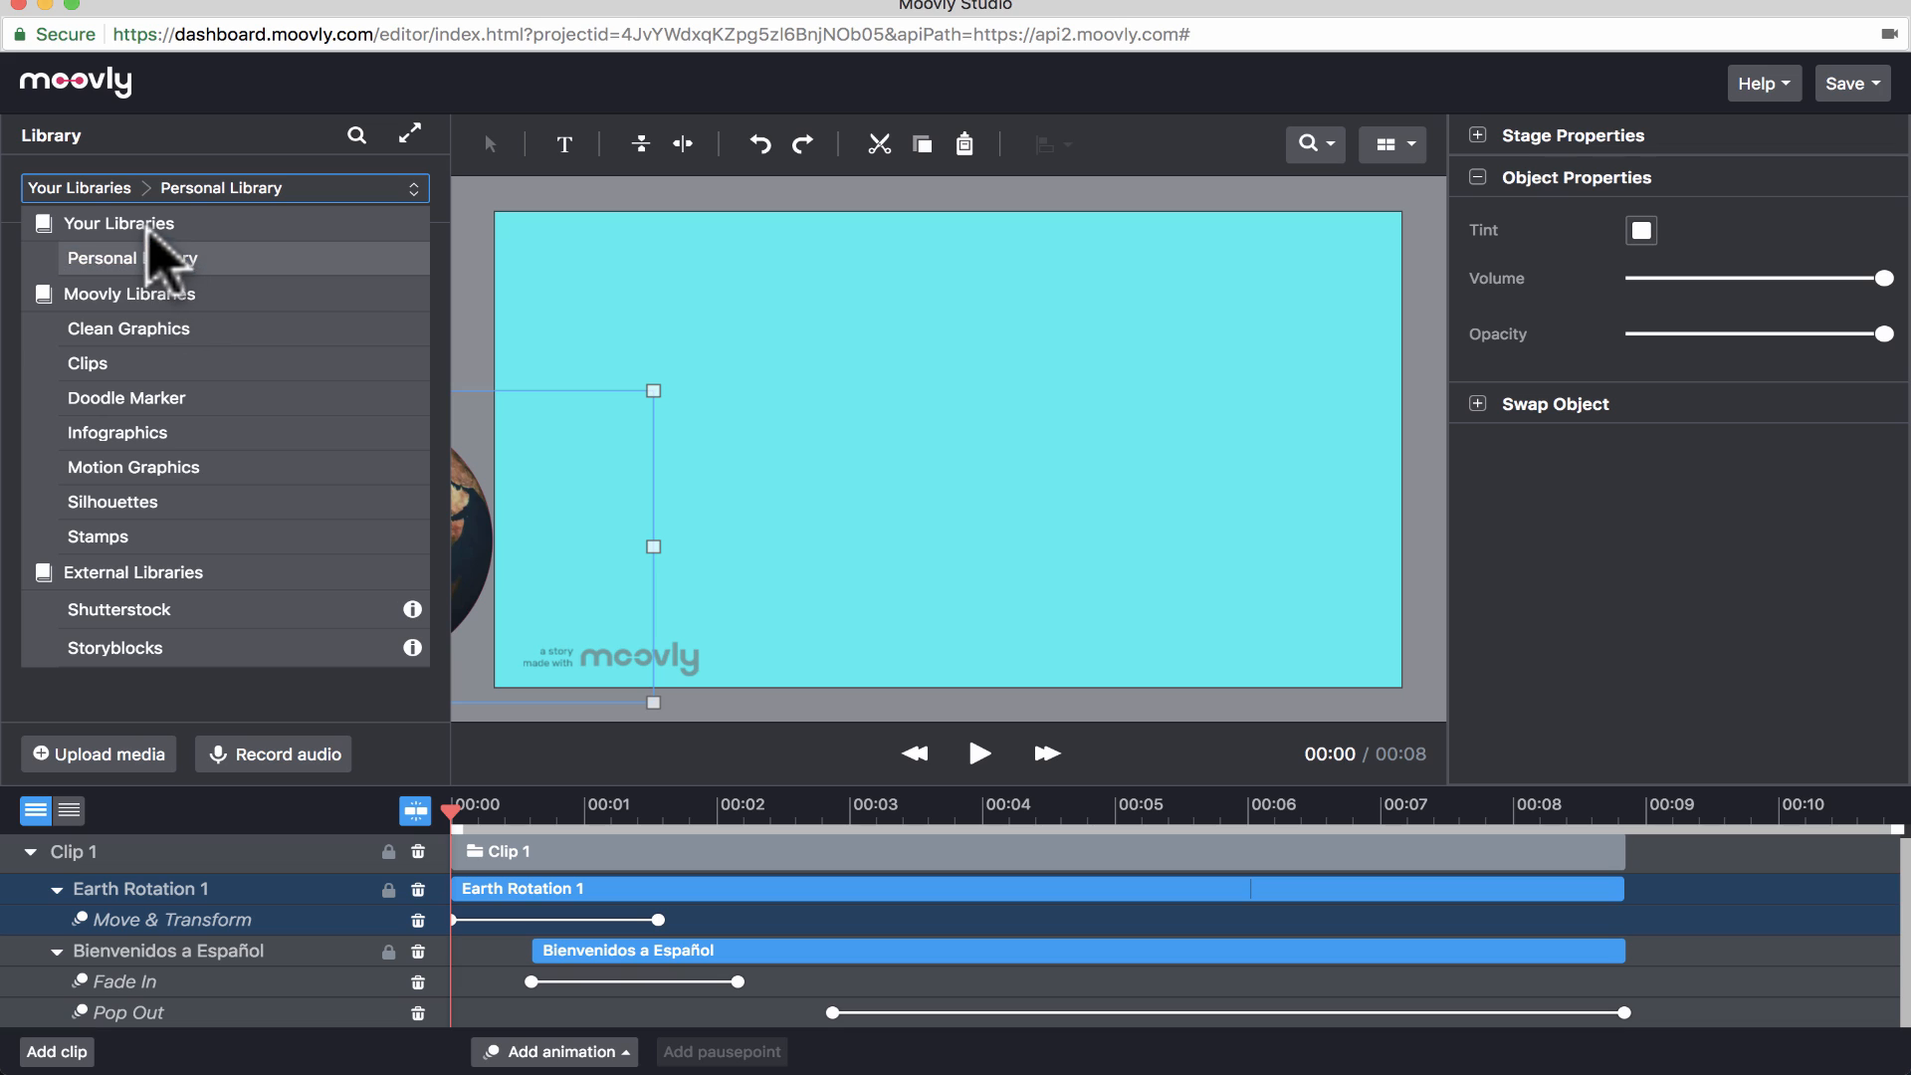
pyautogui.moveTo(159, 279)
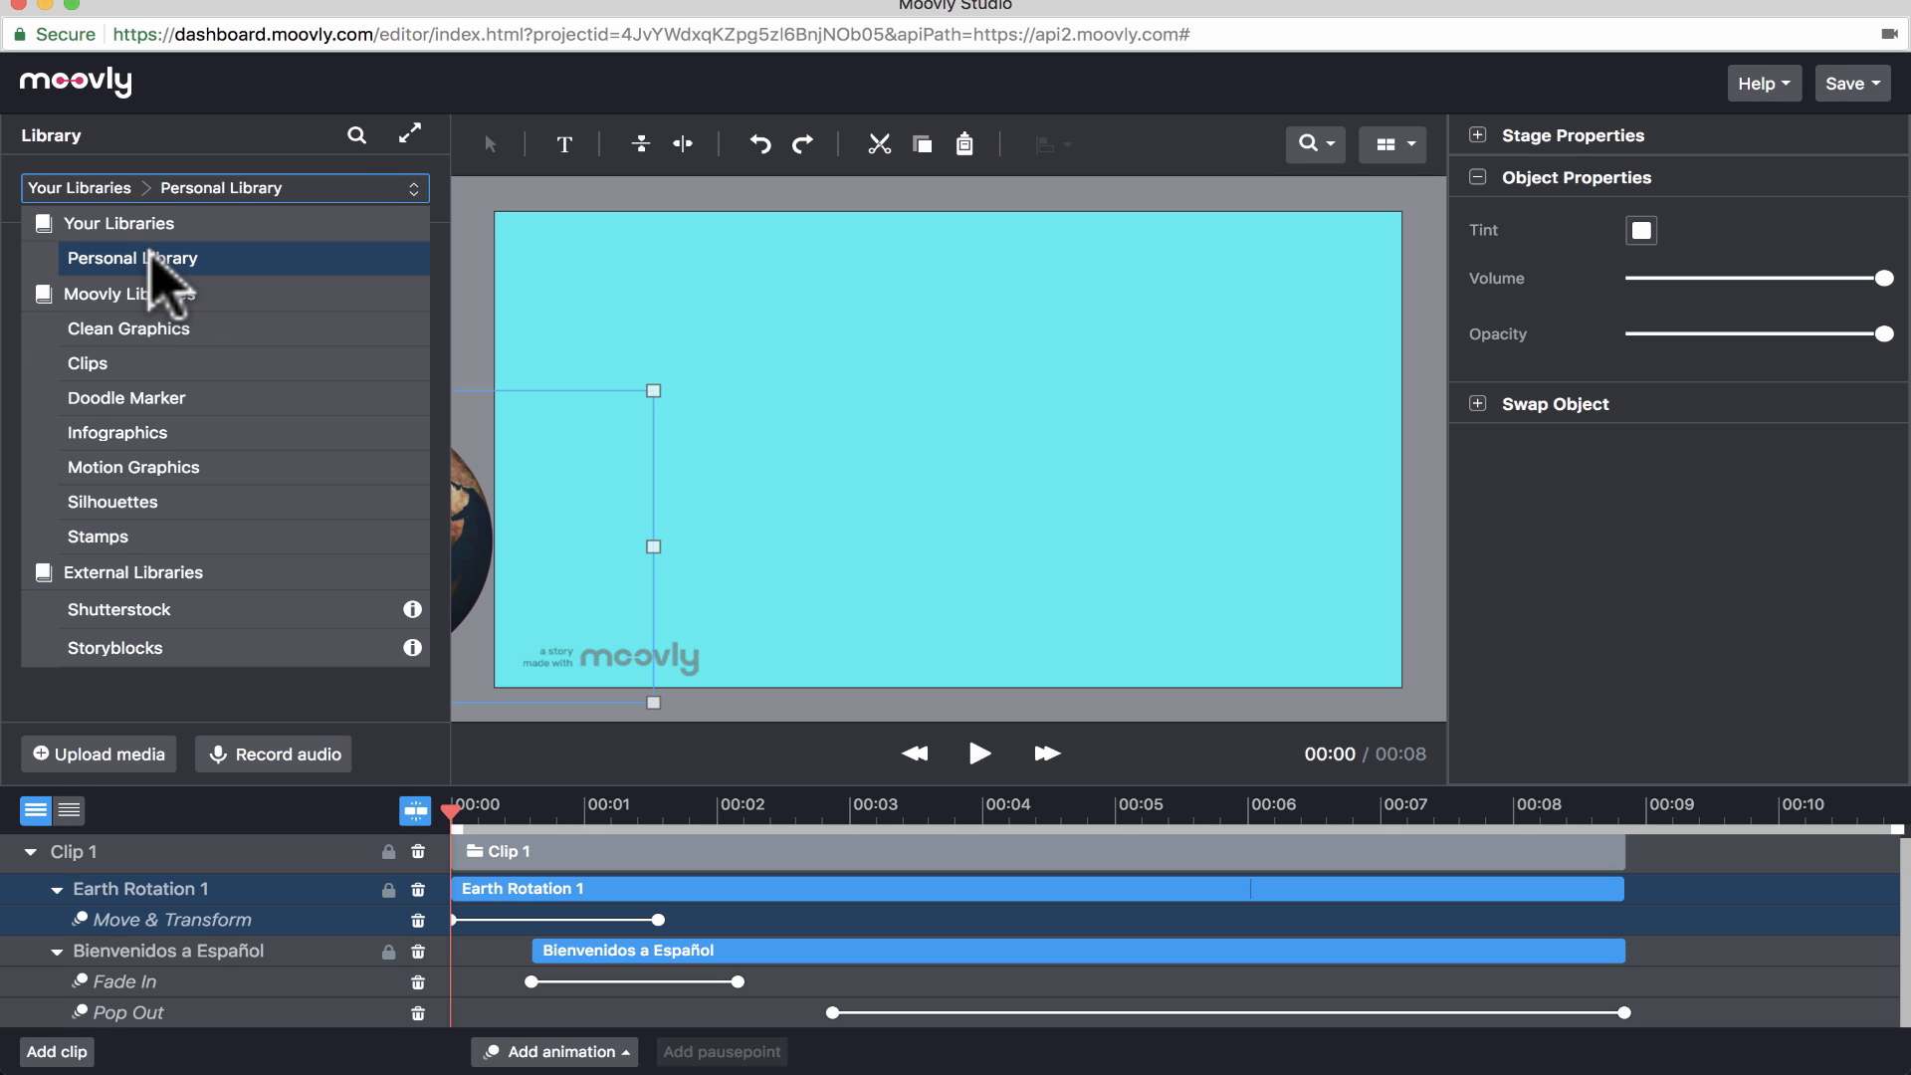
pyautogui.moveTo(278, 298)
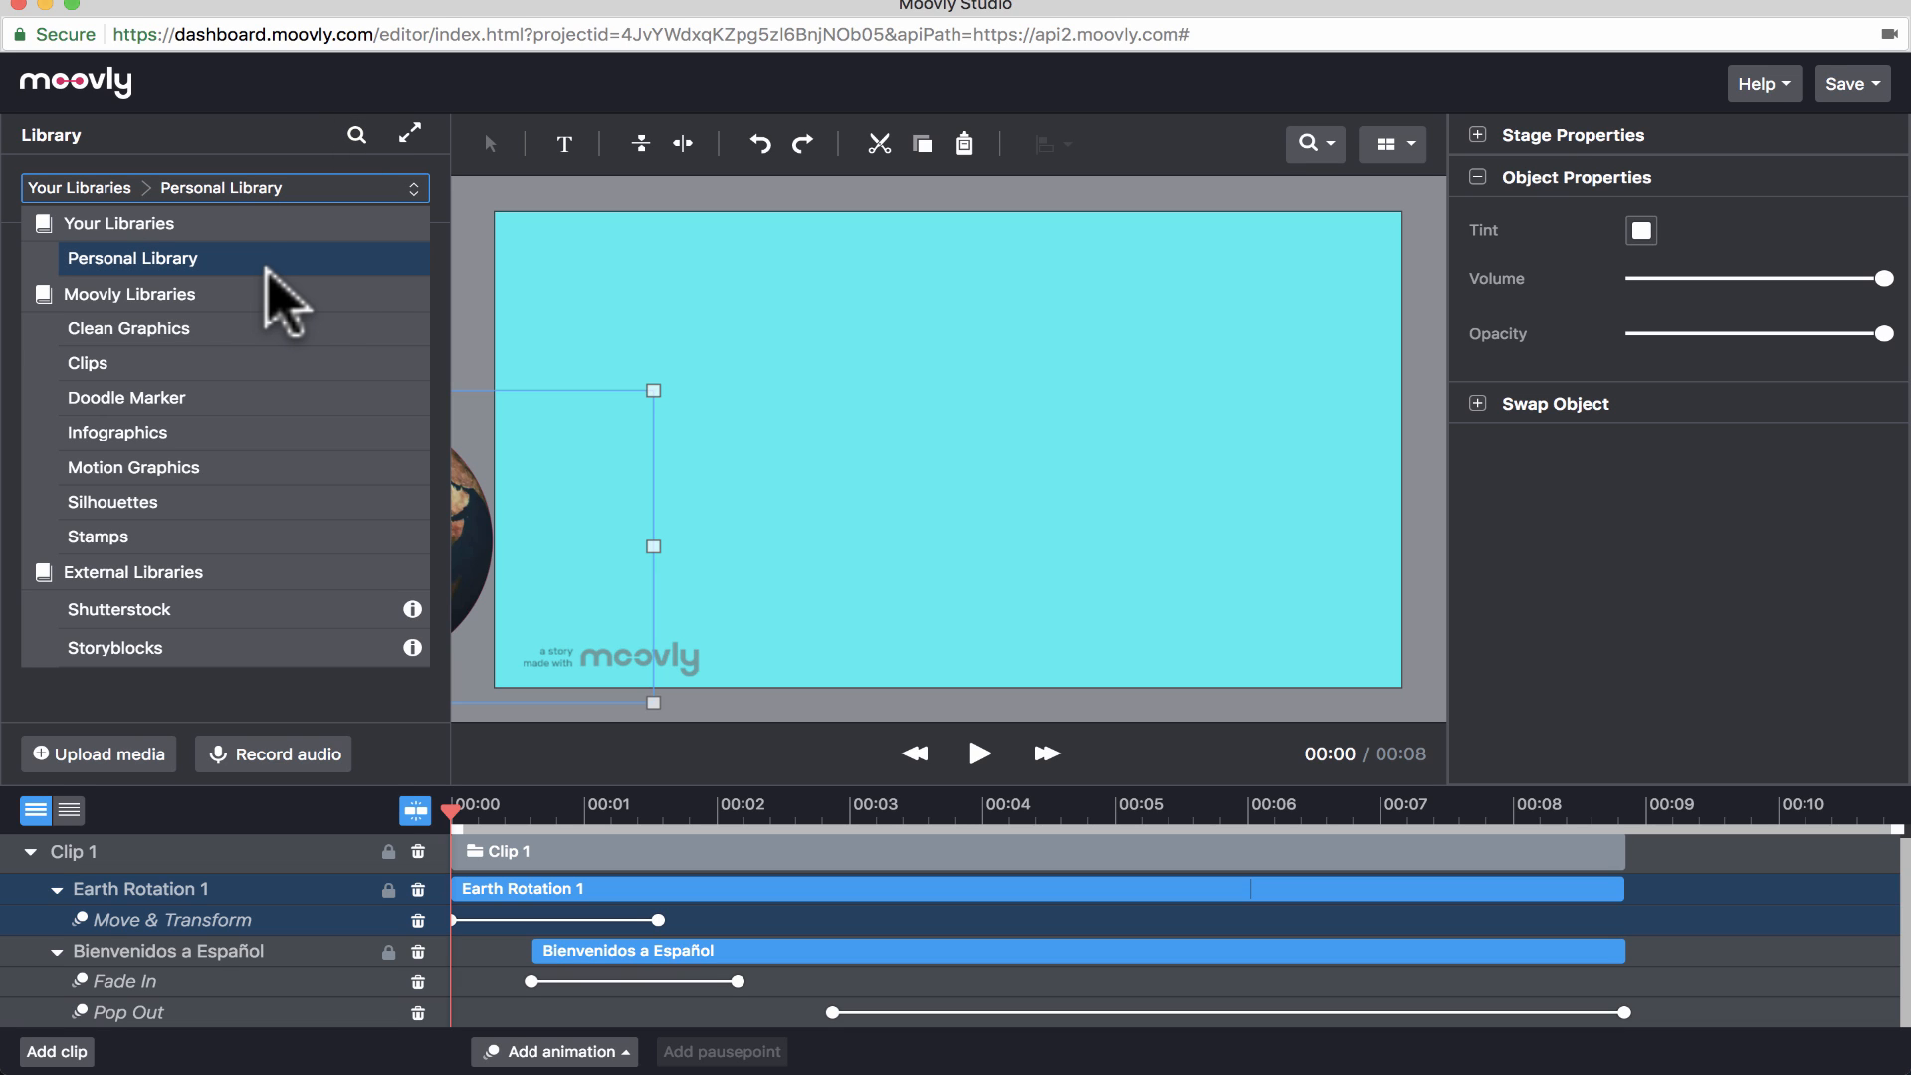
# - Show the Personal Library holding the recorded Bienvenidos clip
pyautogui.click(133, 258)
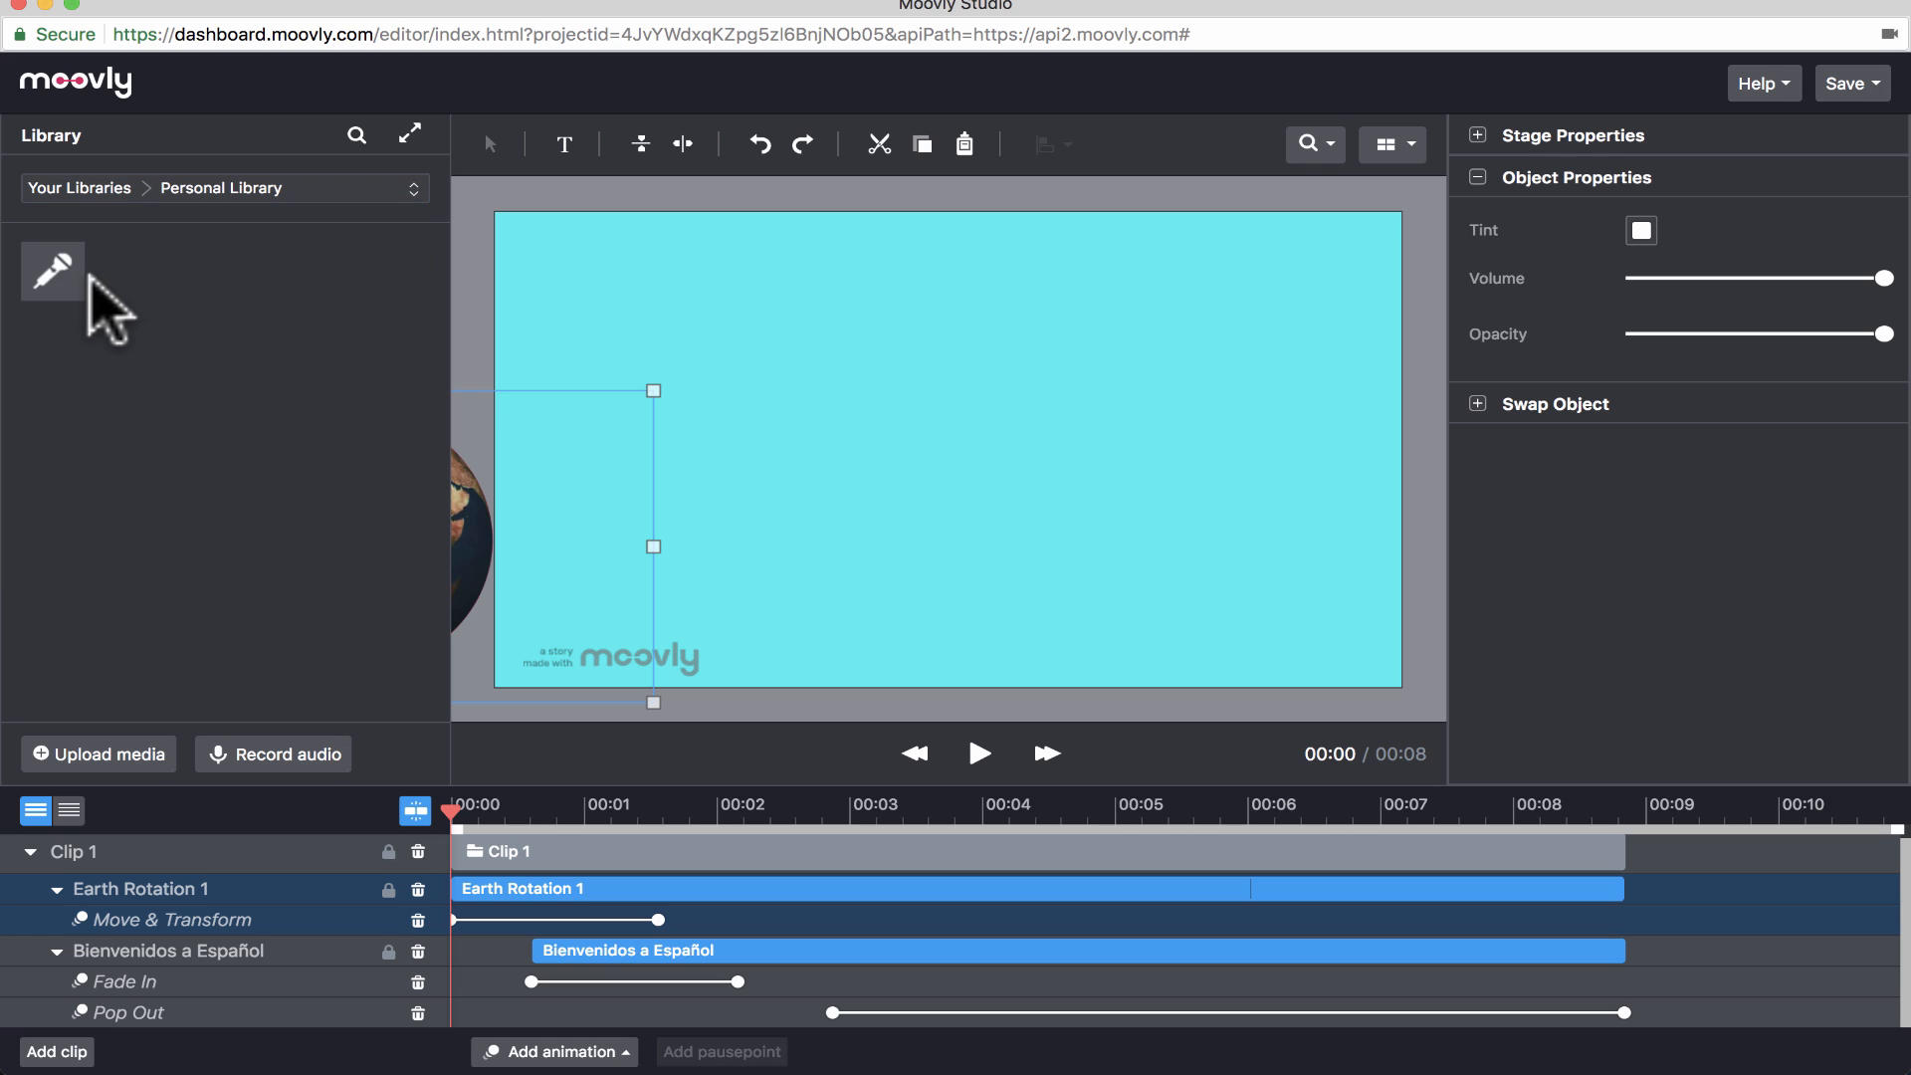
pyautogui.moveTo(54, 284)
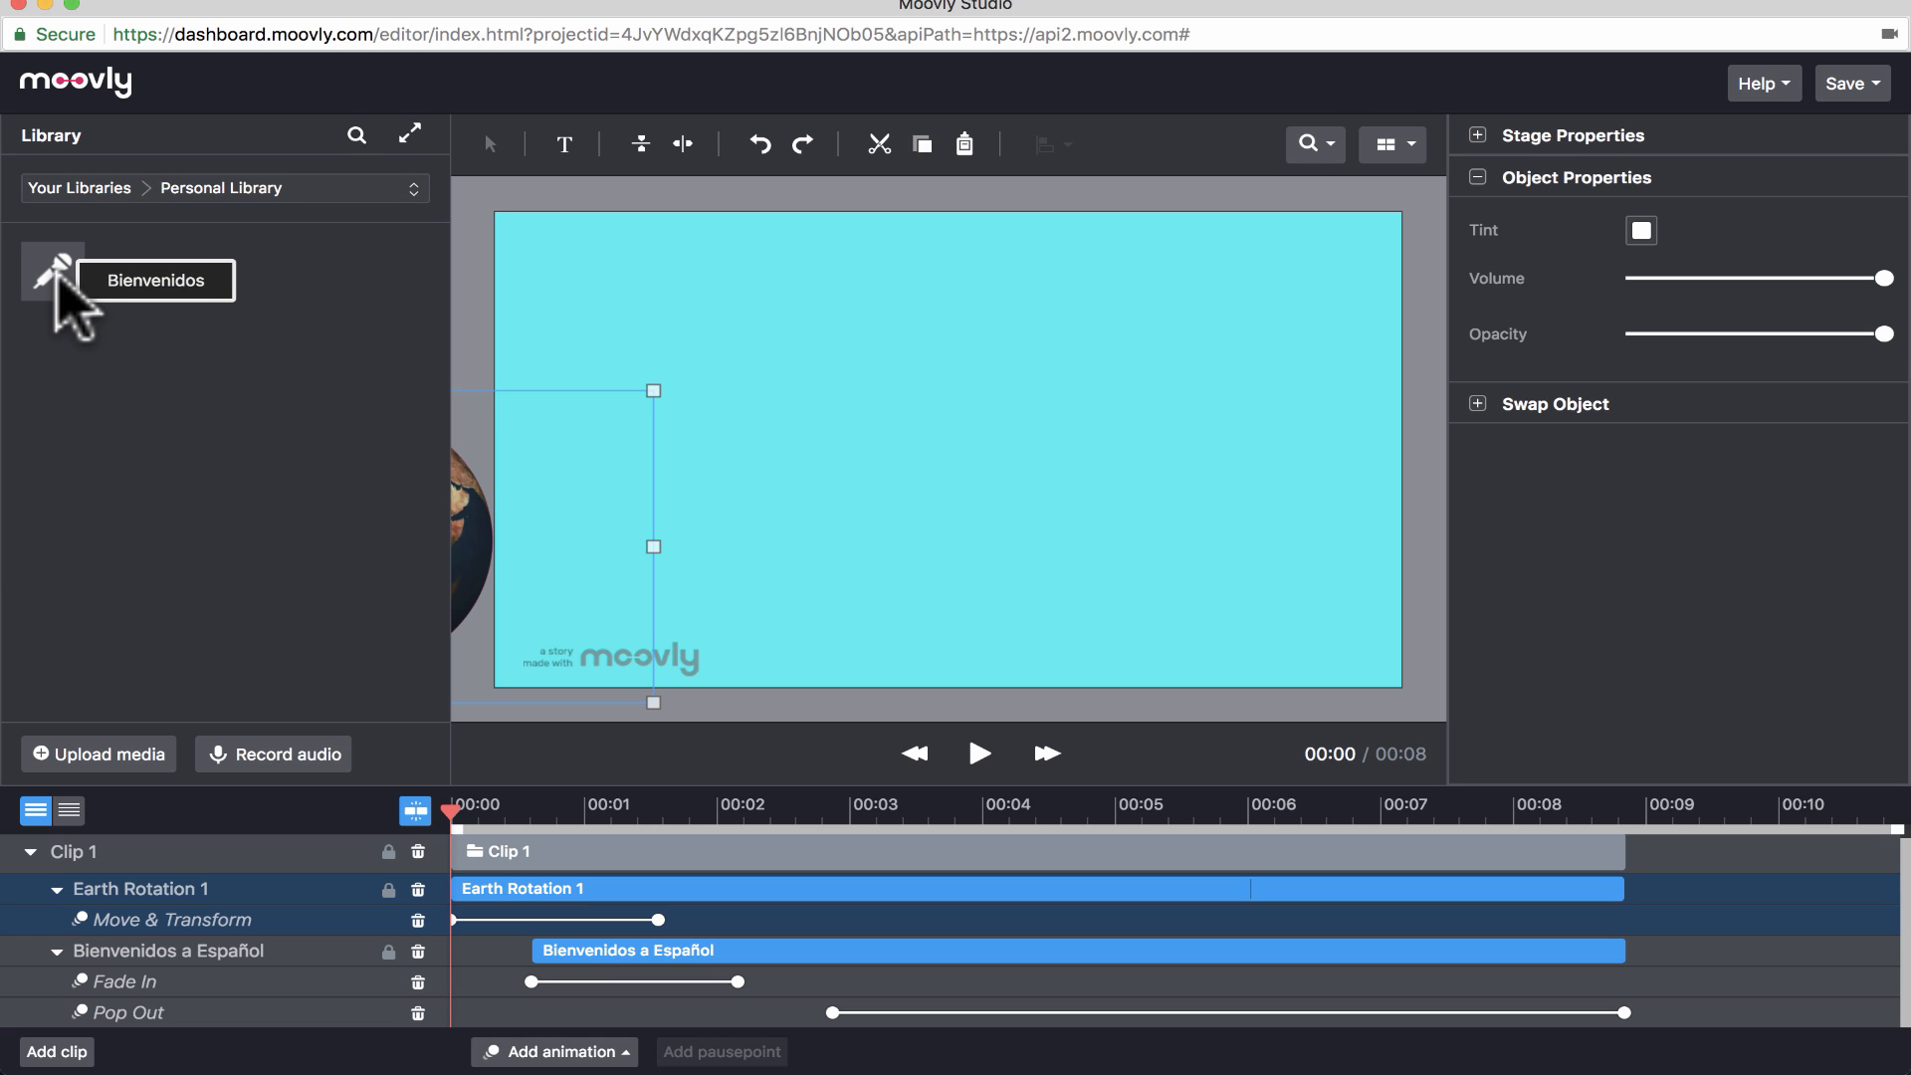
# - Add the Bienvenidos clip to the scene, preview it, and trim it to about three seconds
pyautogui.click(1478, 403)
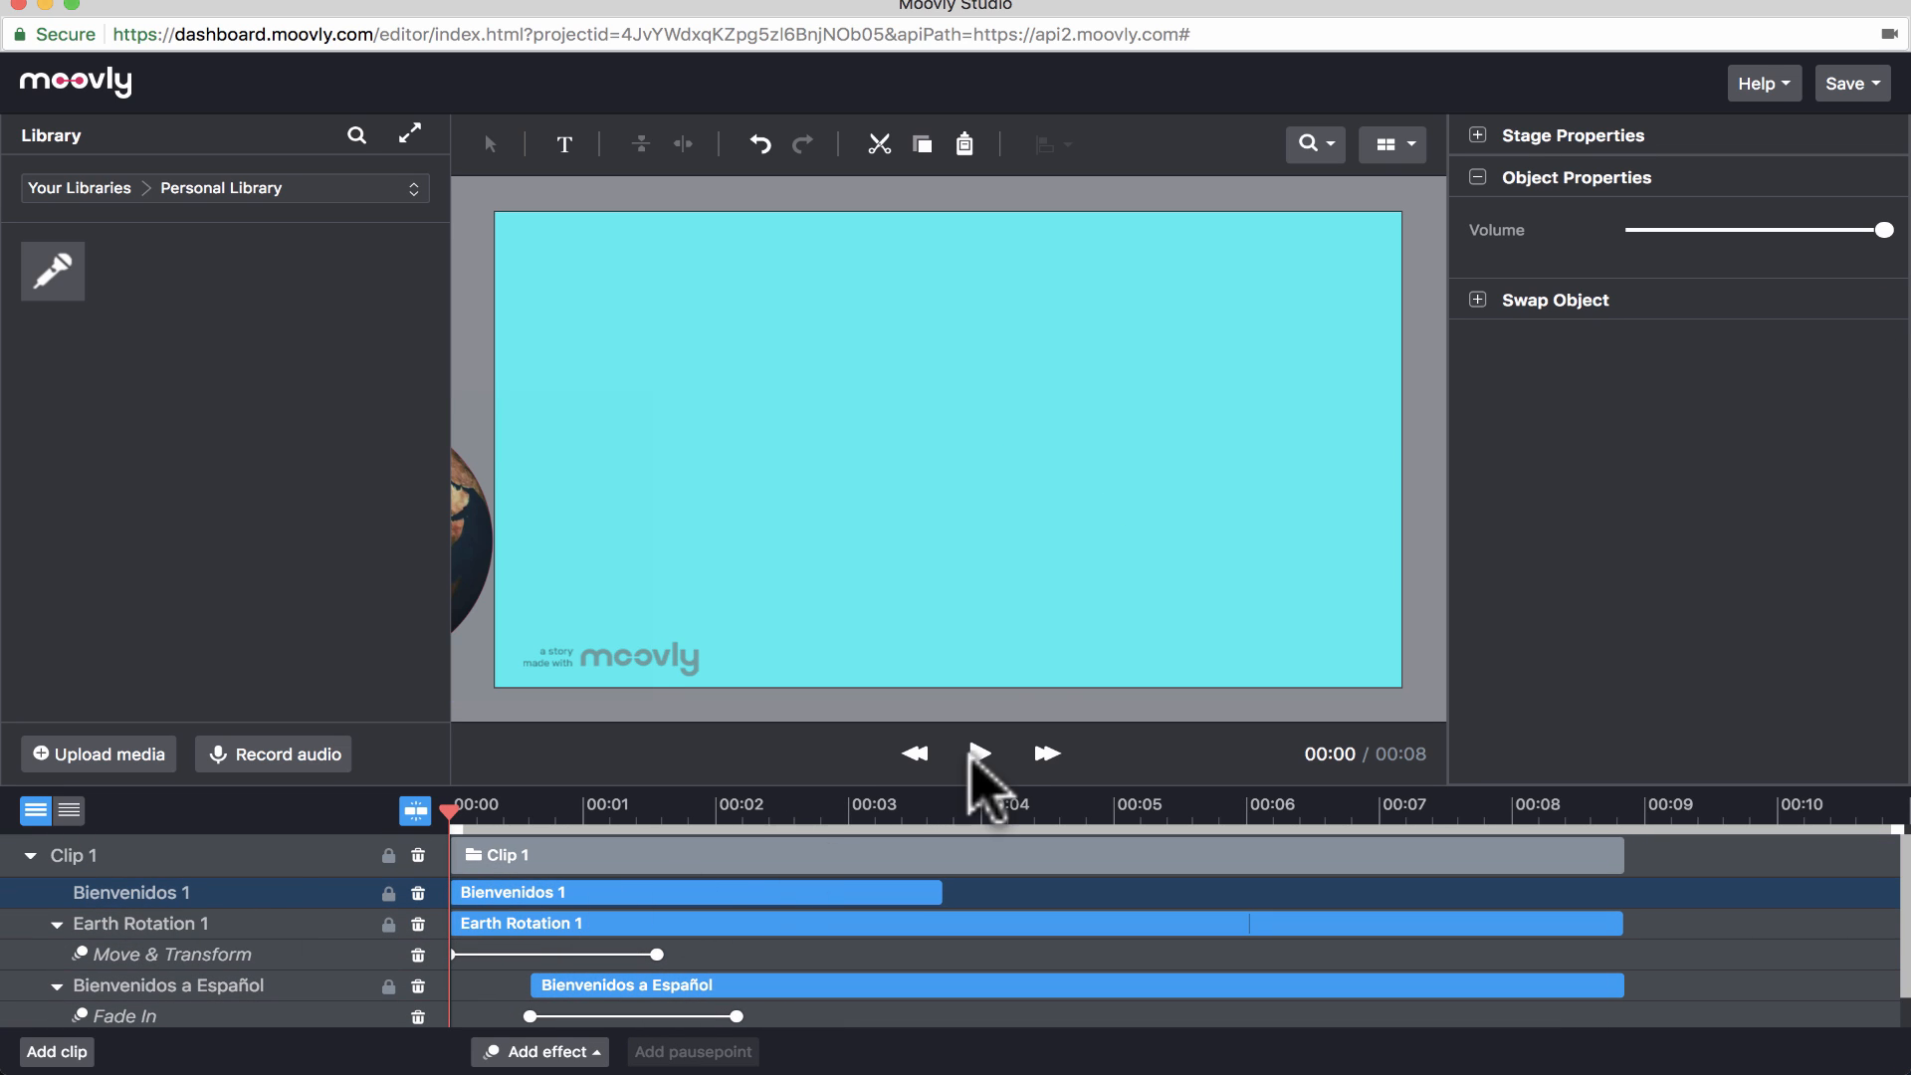
pyautogui.click(980, 754)
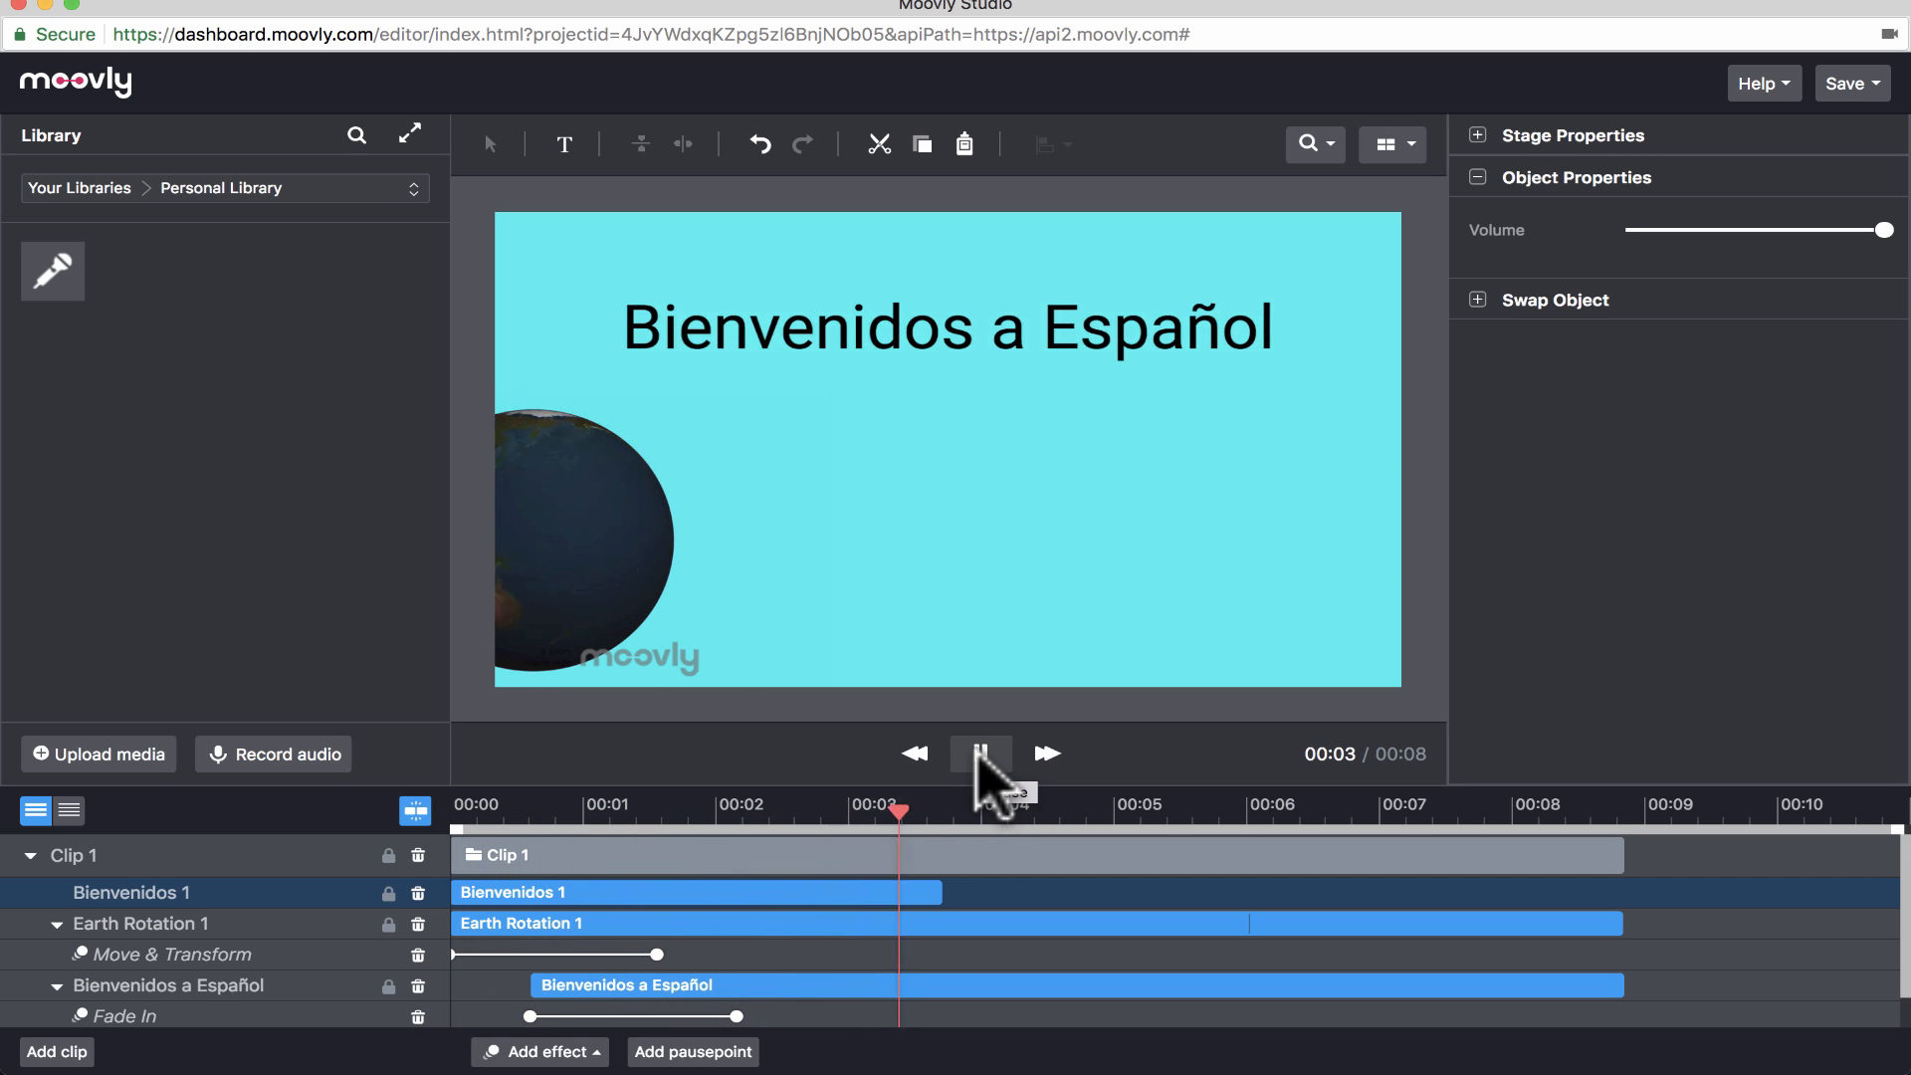
pyautogui.click(980, 753)
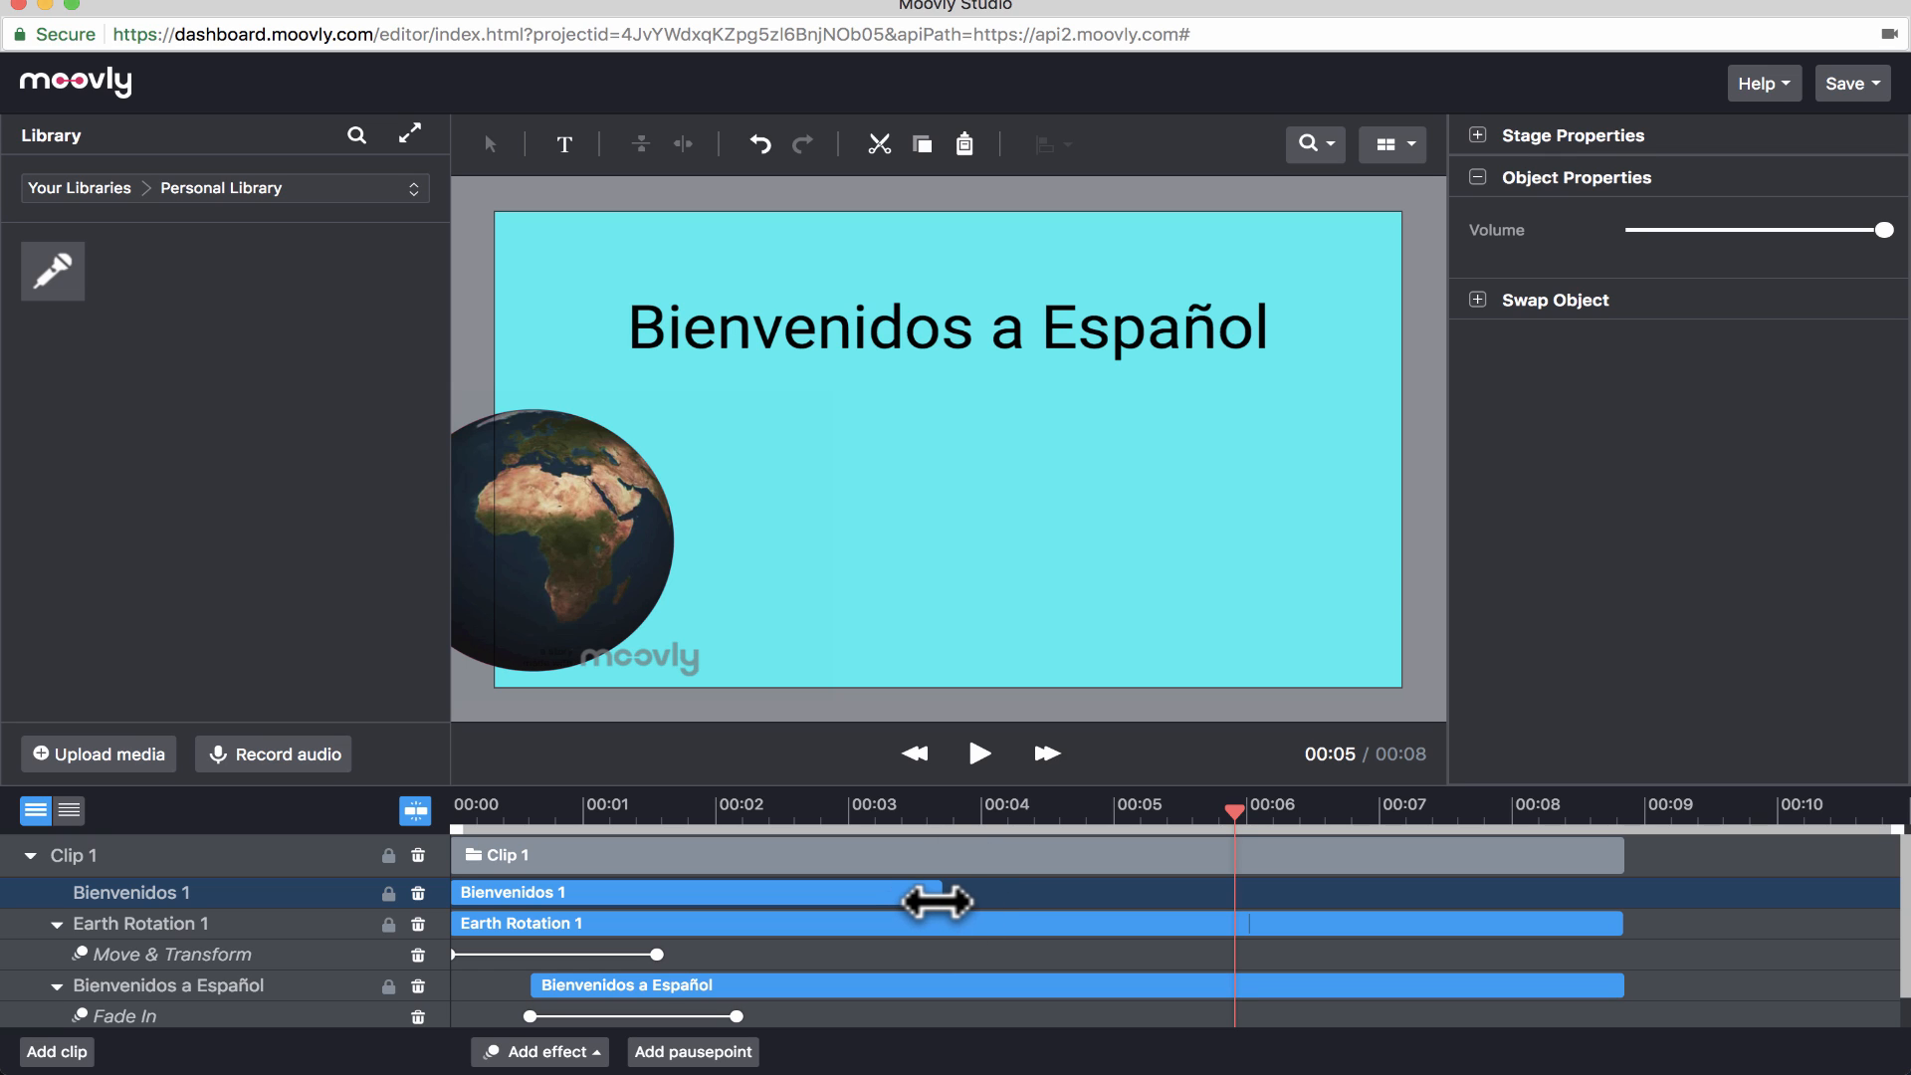
pyautogui.moveTo(945, 876)
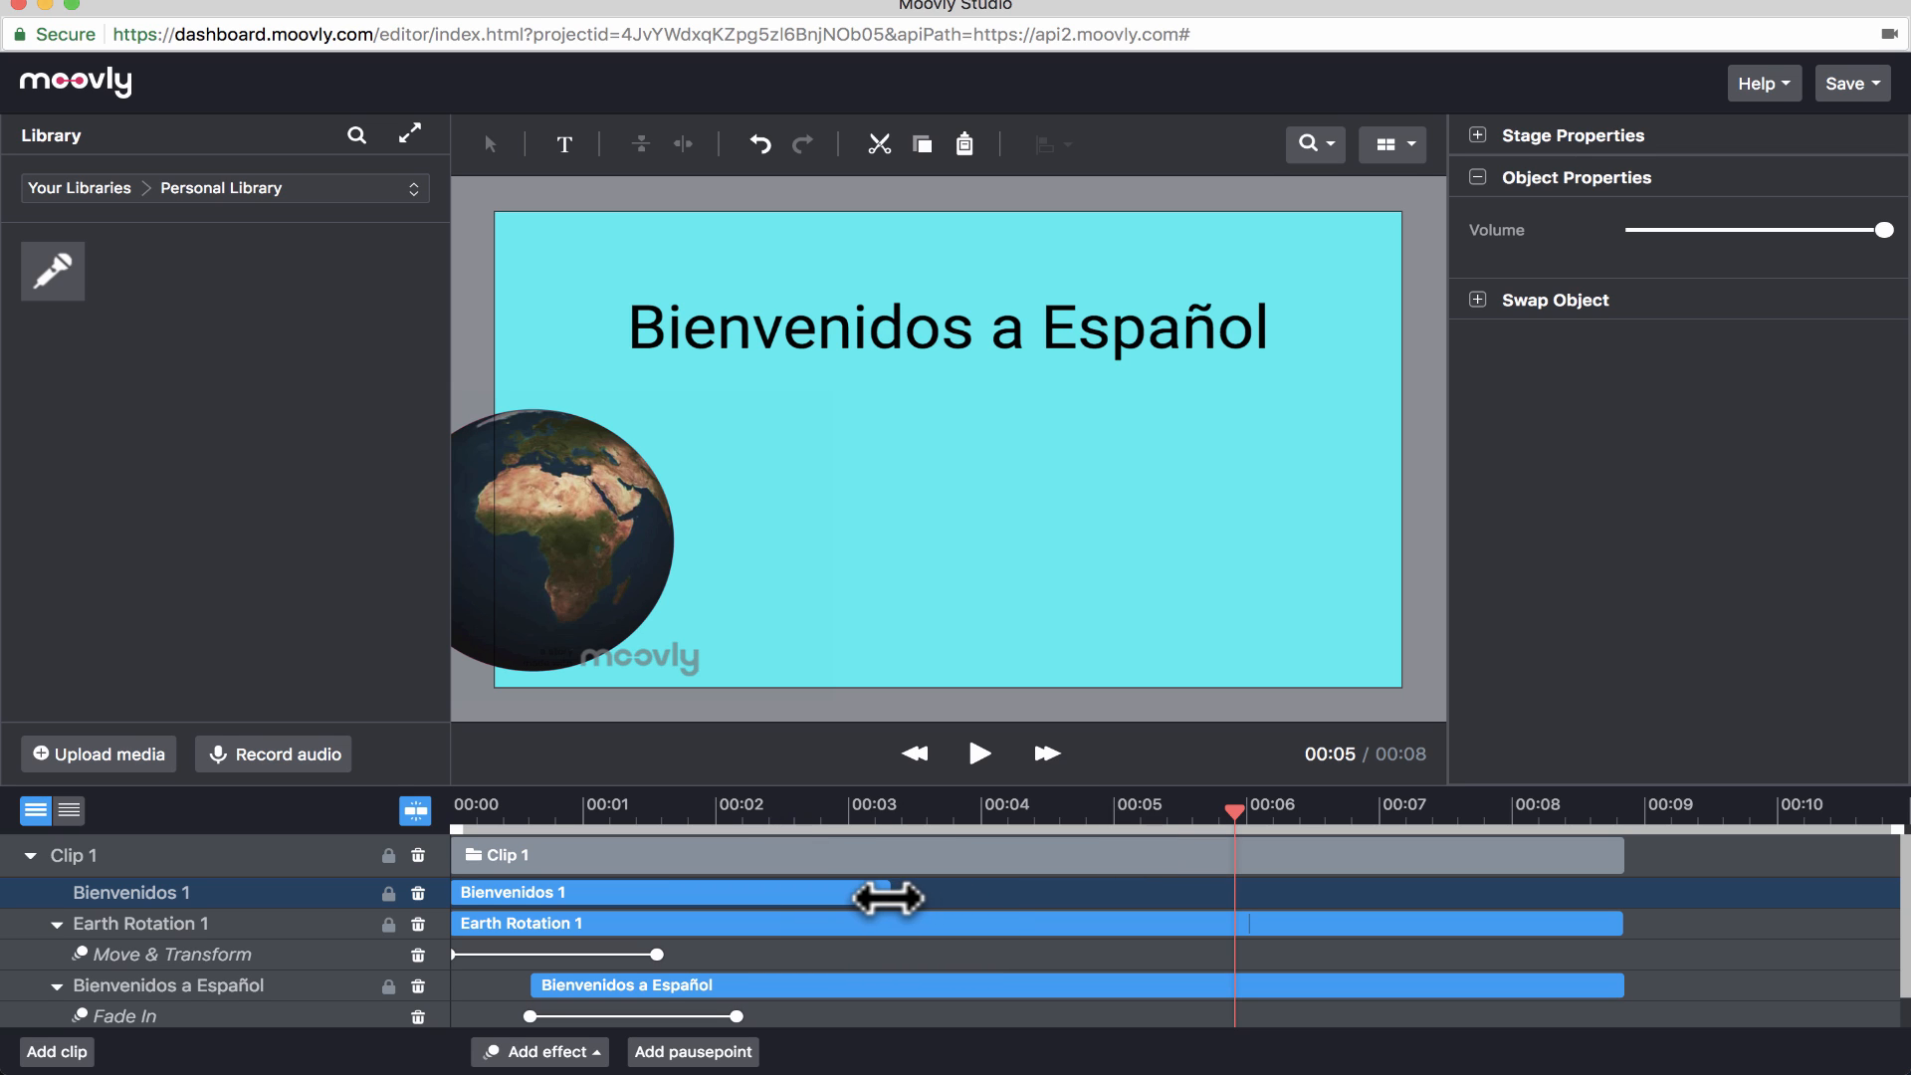
pyautogui.click(1004, 833)
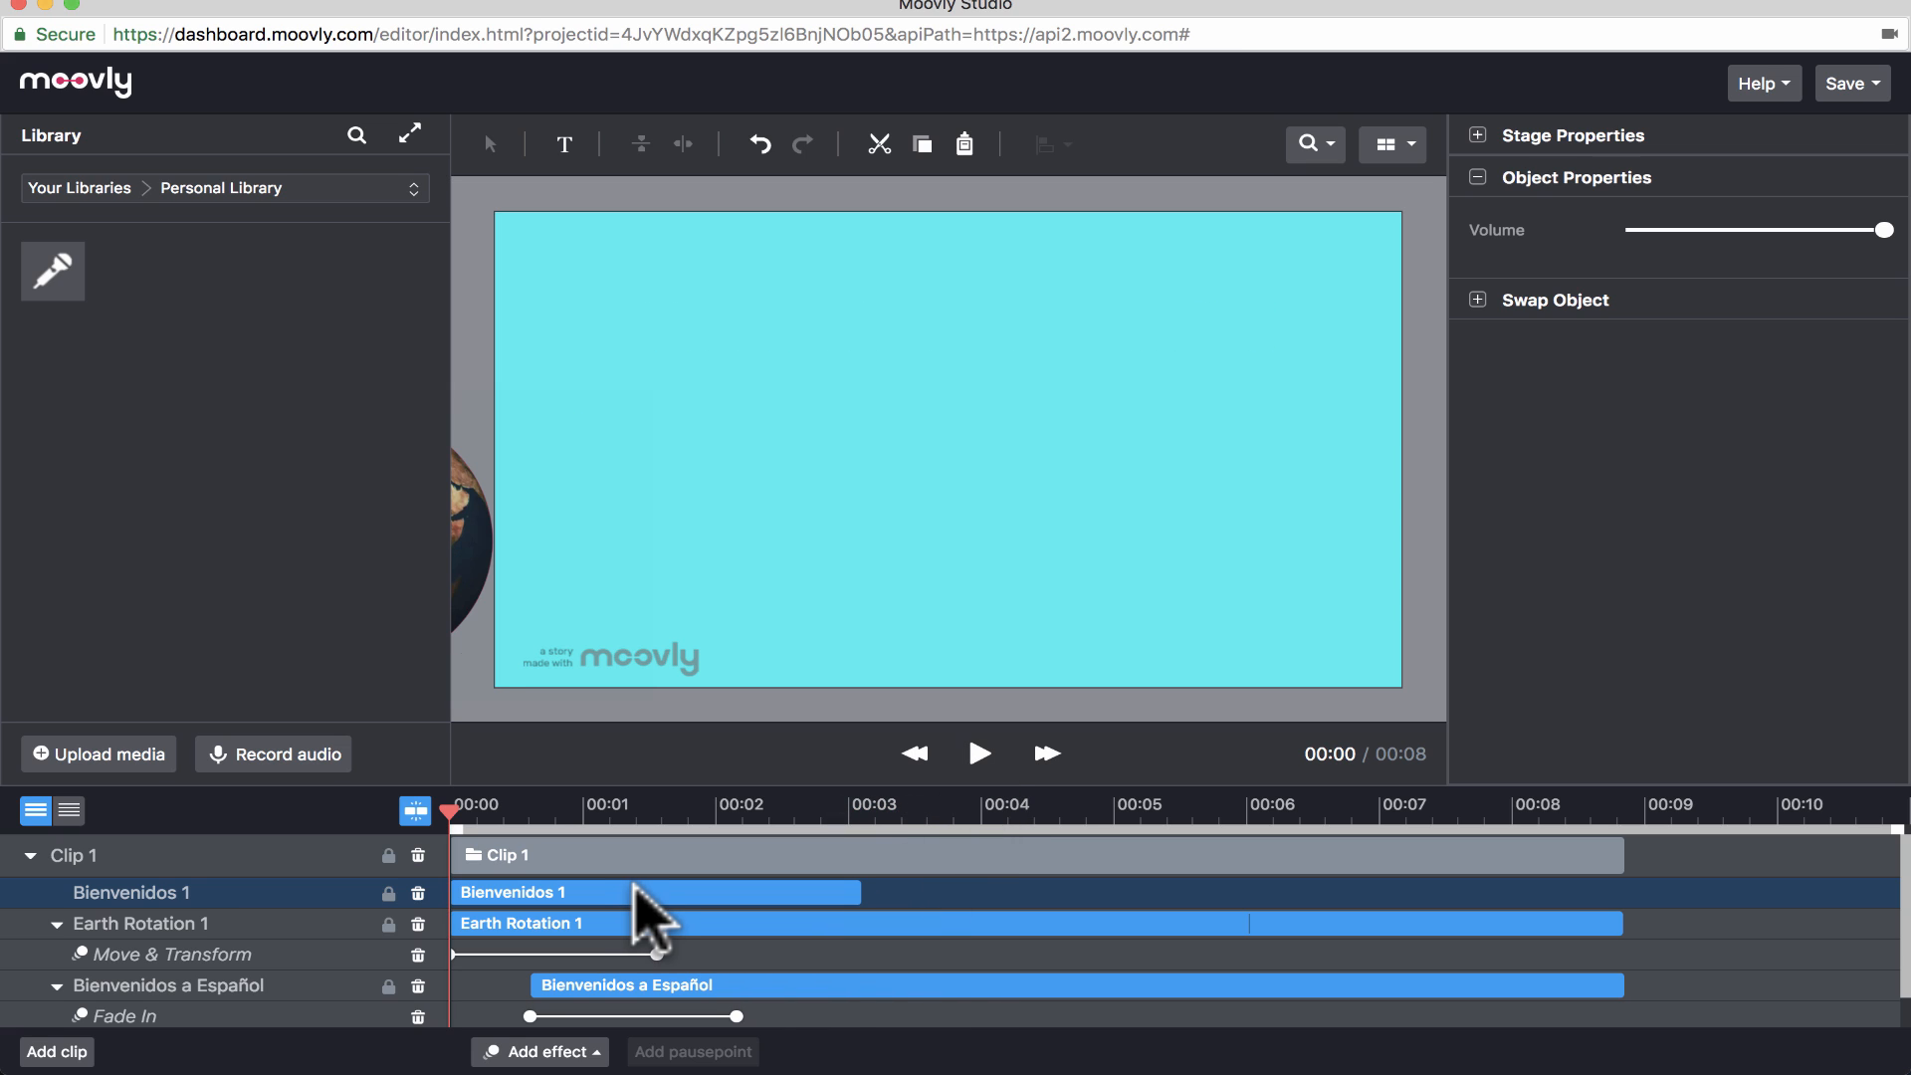
# - Shift the Bienvenidos 1 voice clip to start near two seconds, then rewind and preview
pyautogui.moveTo(654, 890); pyautogui.dragTo(862, 891)
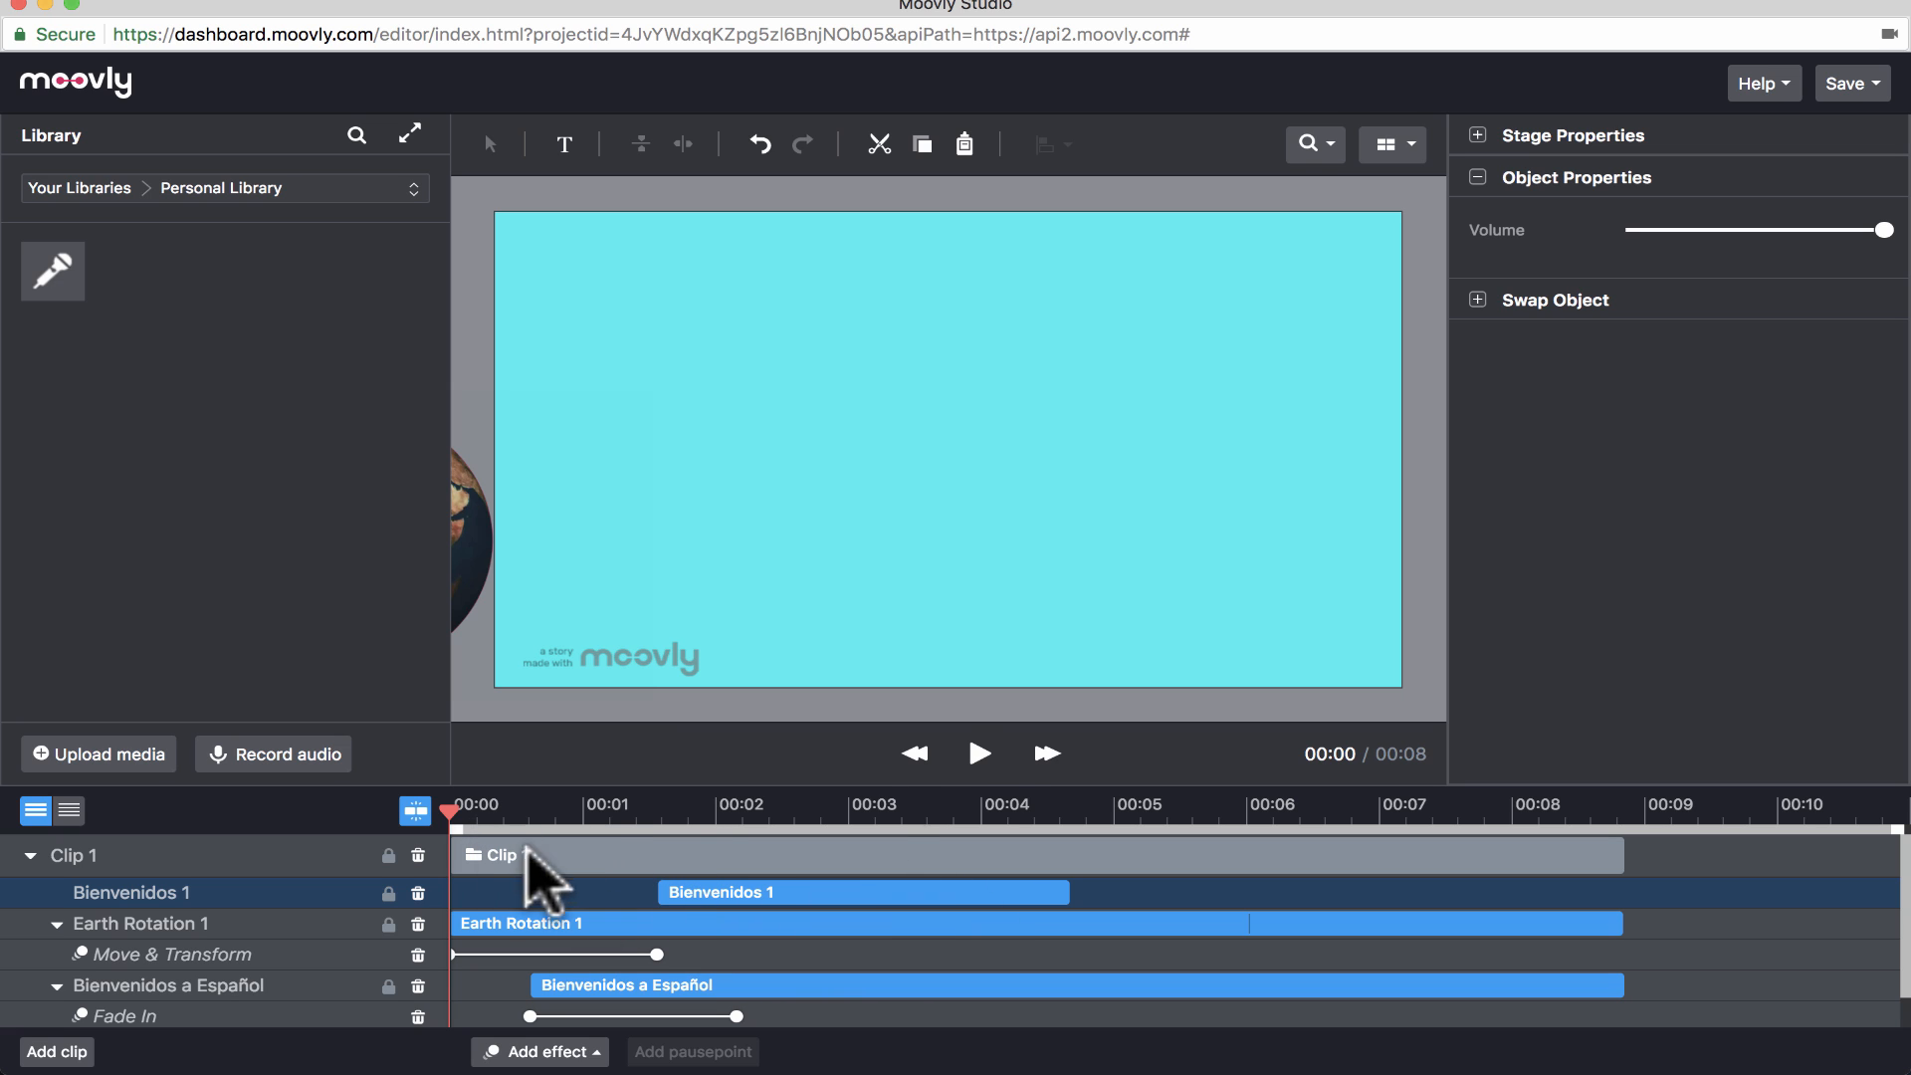
pyautogui.click(980, 753)
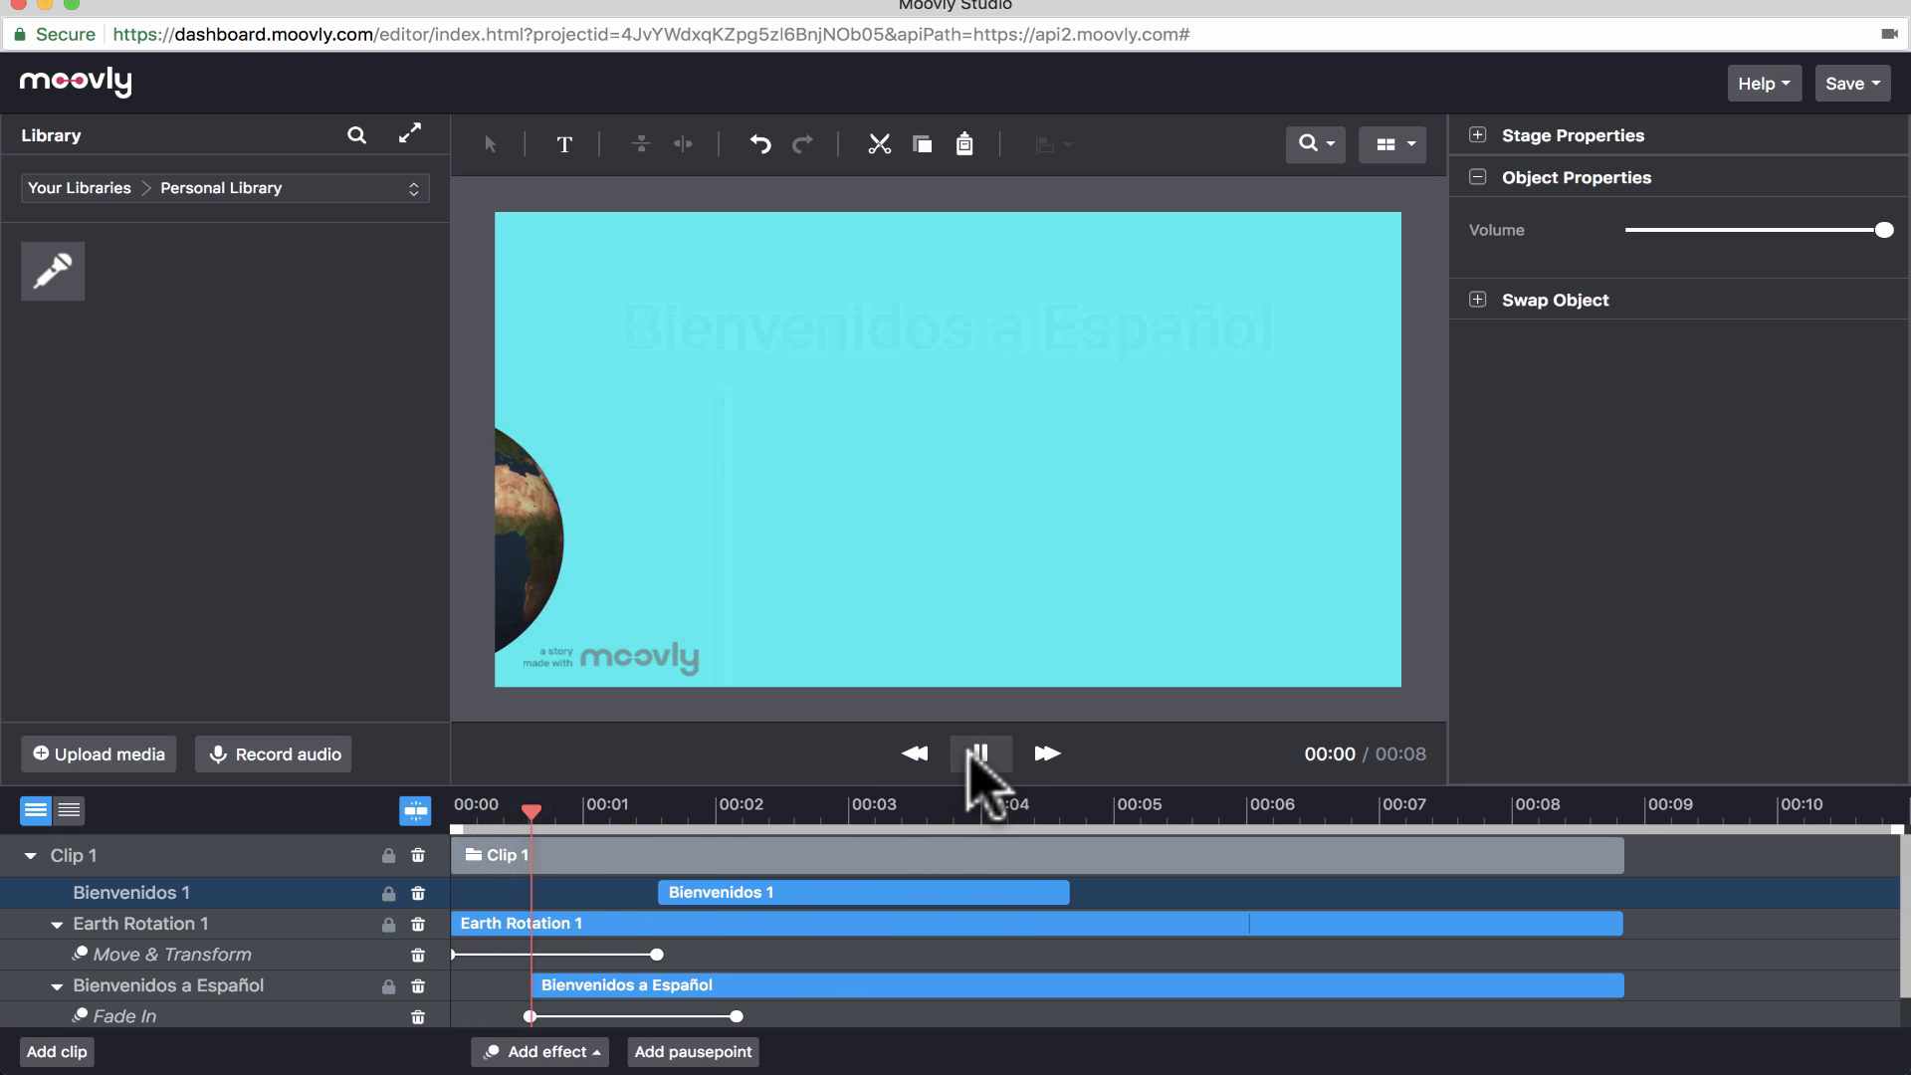
pyautogui.click(979, 754)
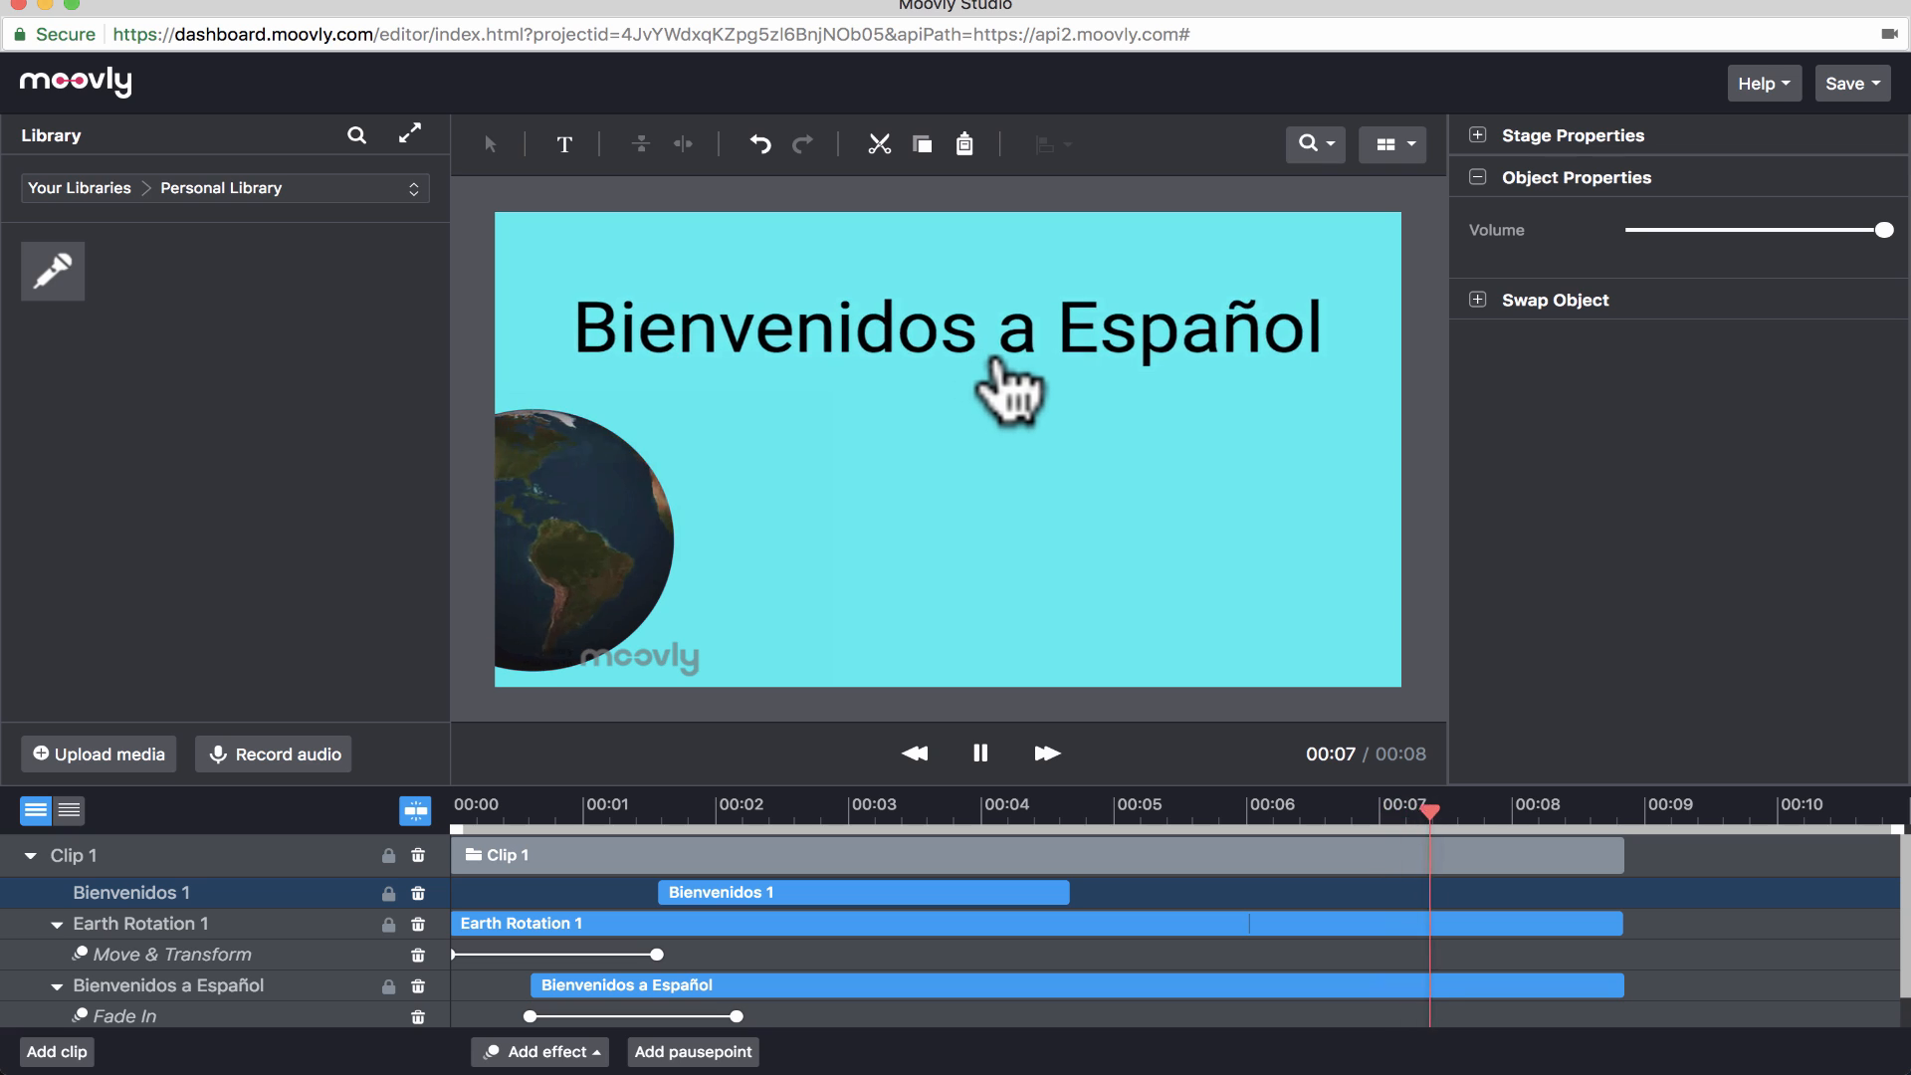
pyautogui.click(980, 753)
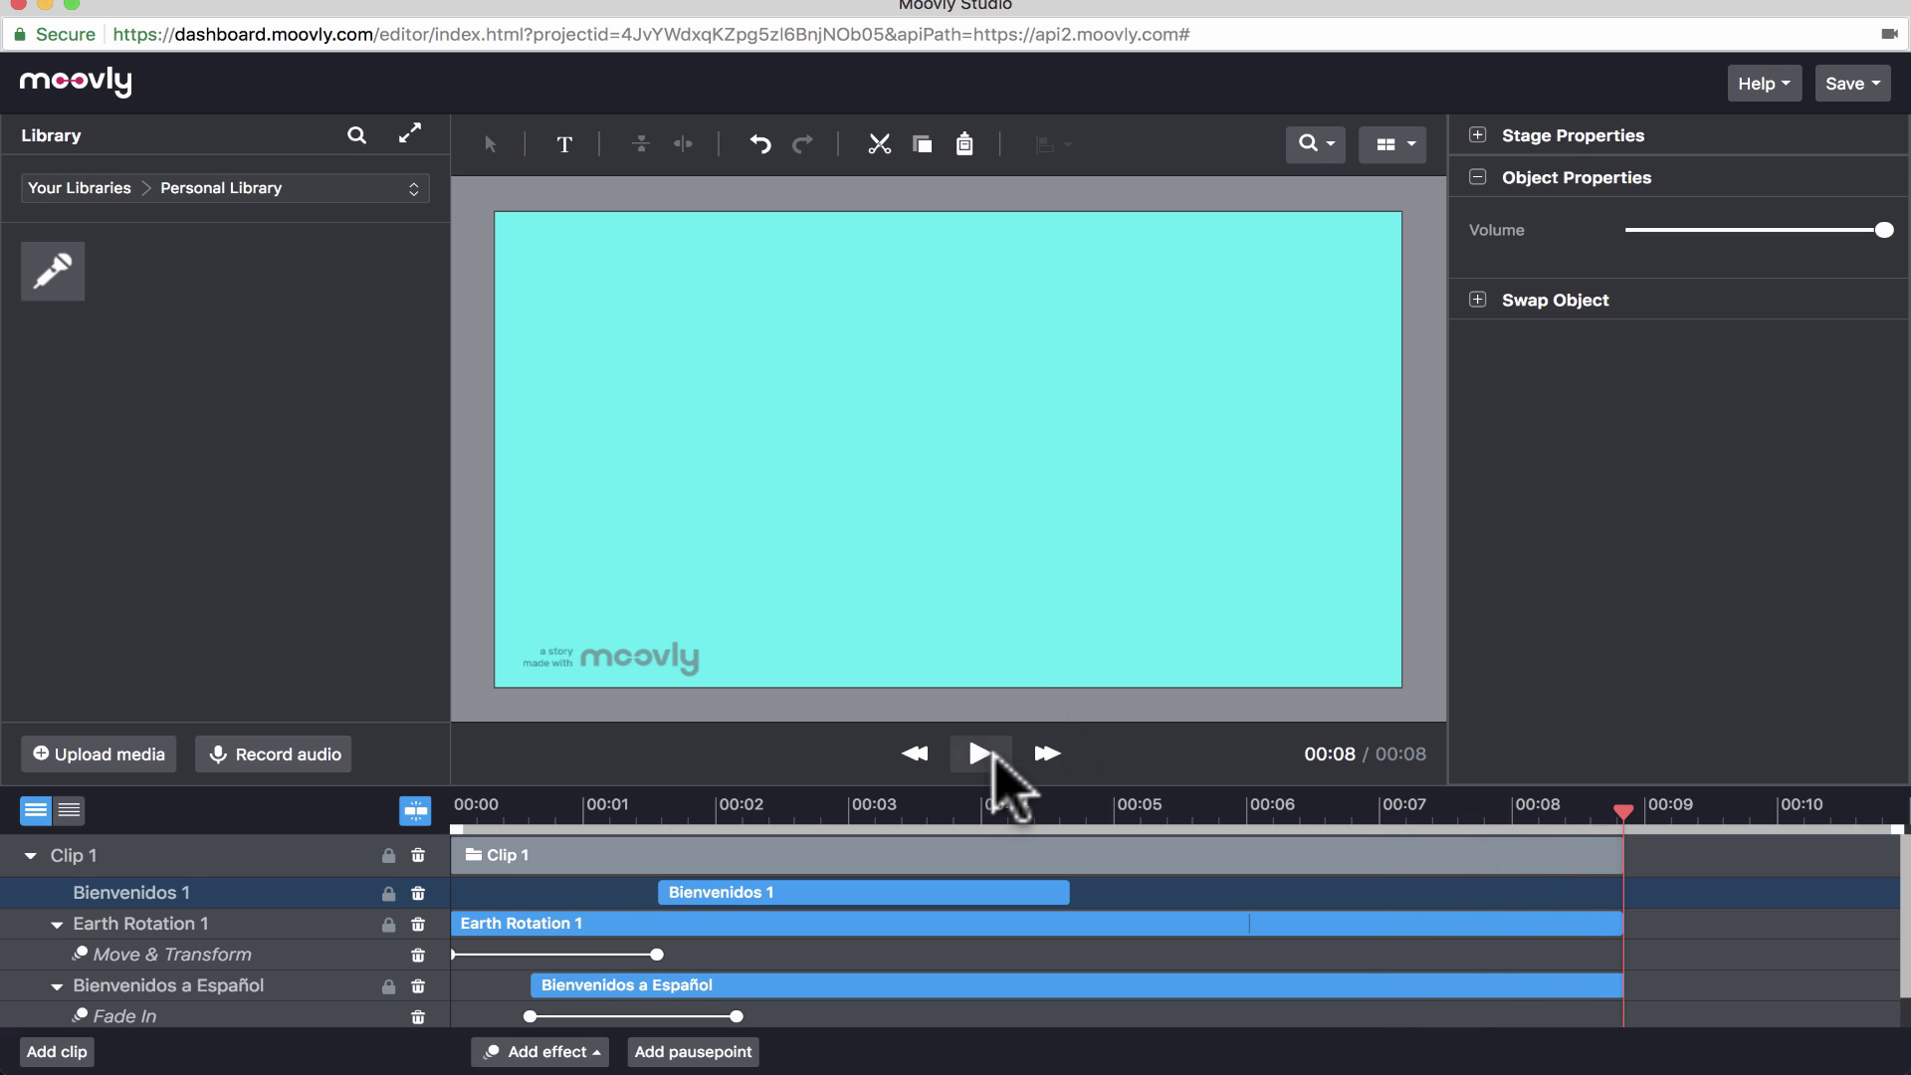
pyautogui.click(980, 755)
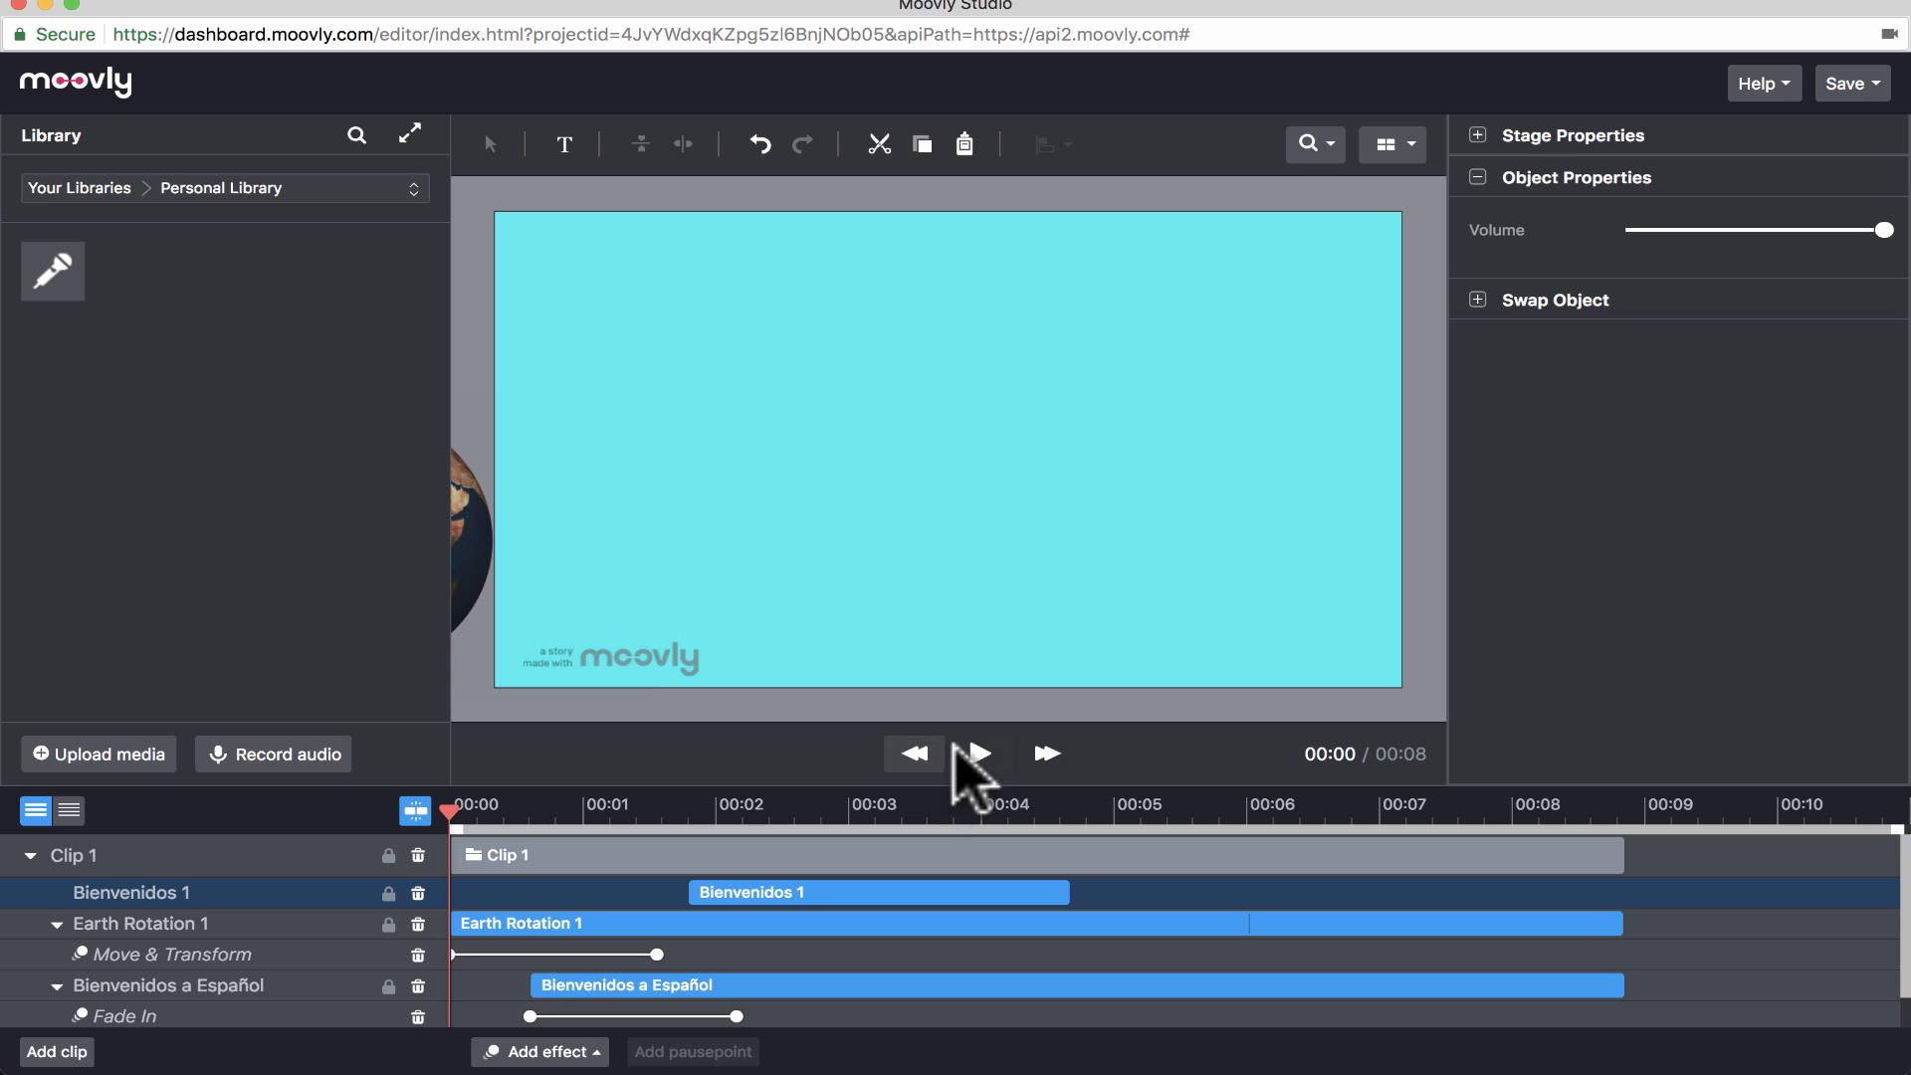
pyautogui.click(981, 753)
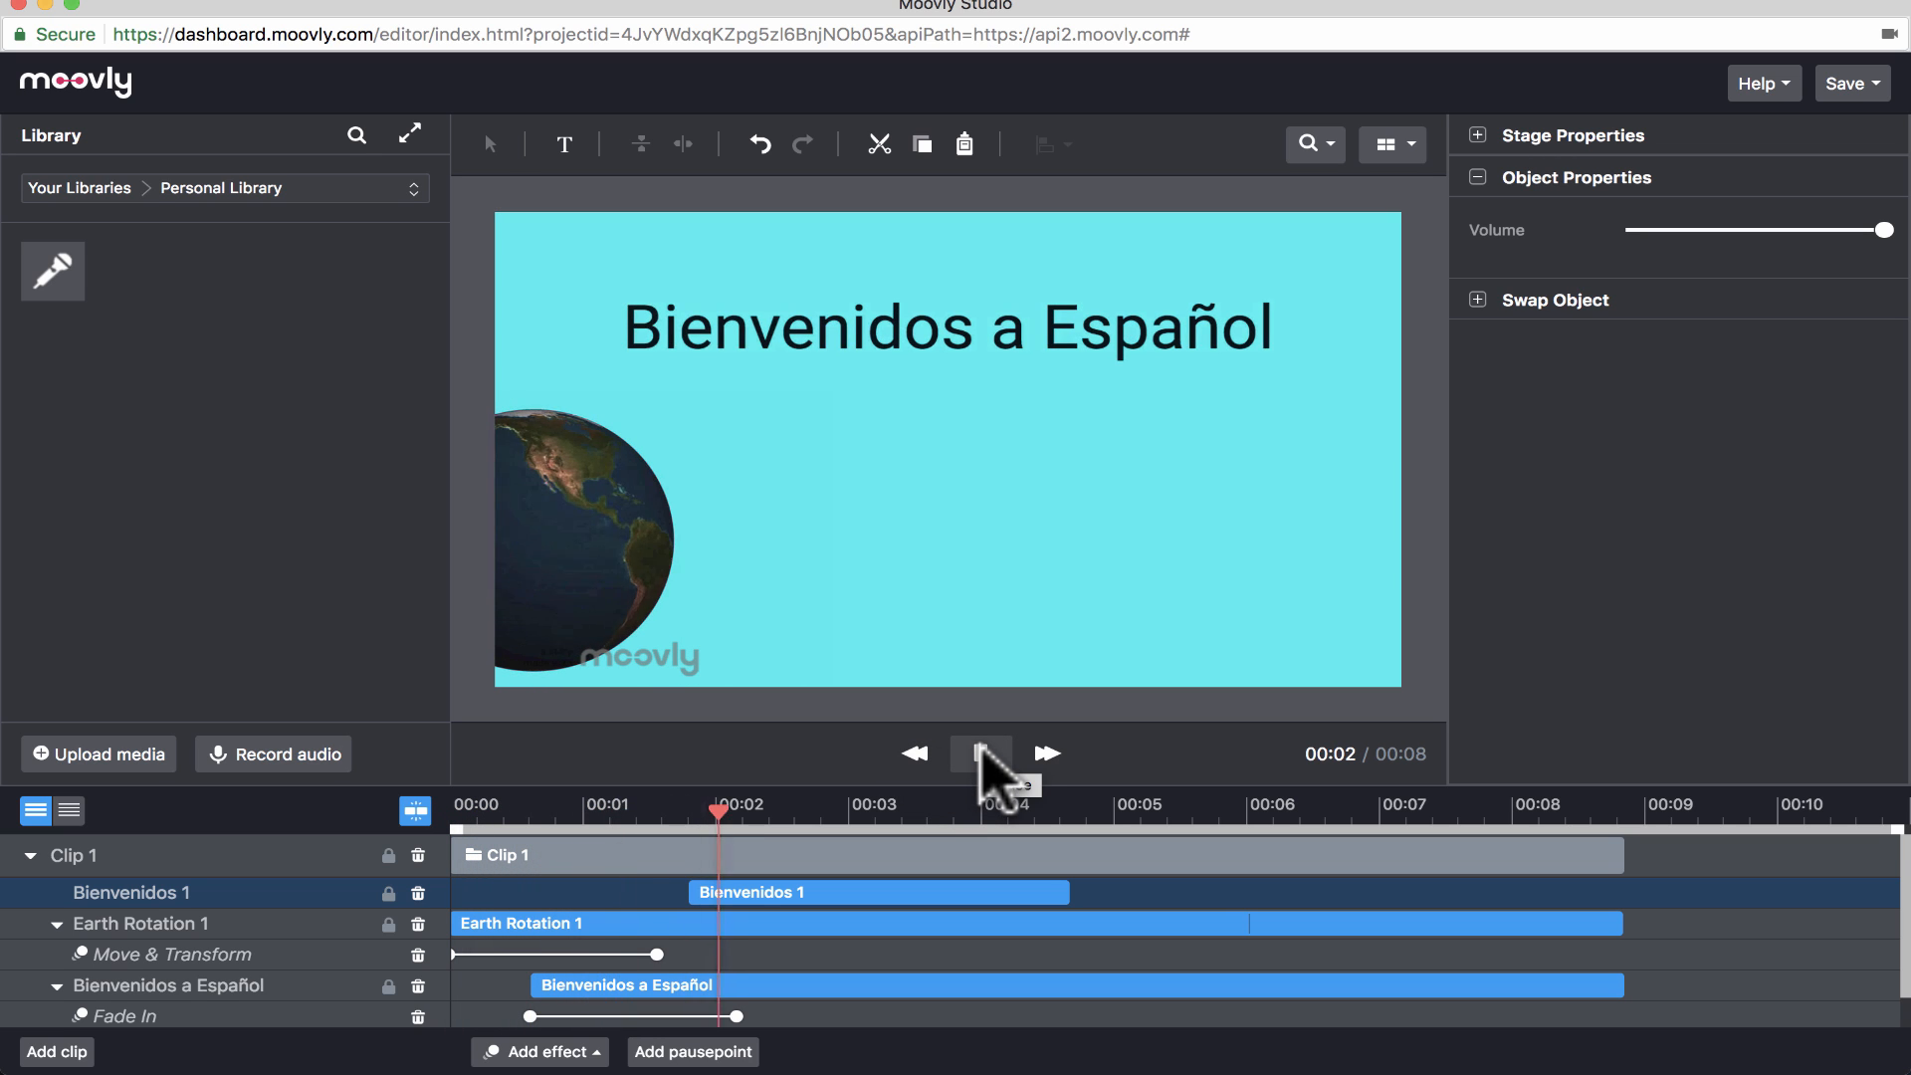
pyautogui.click(980, 755)
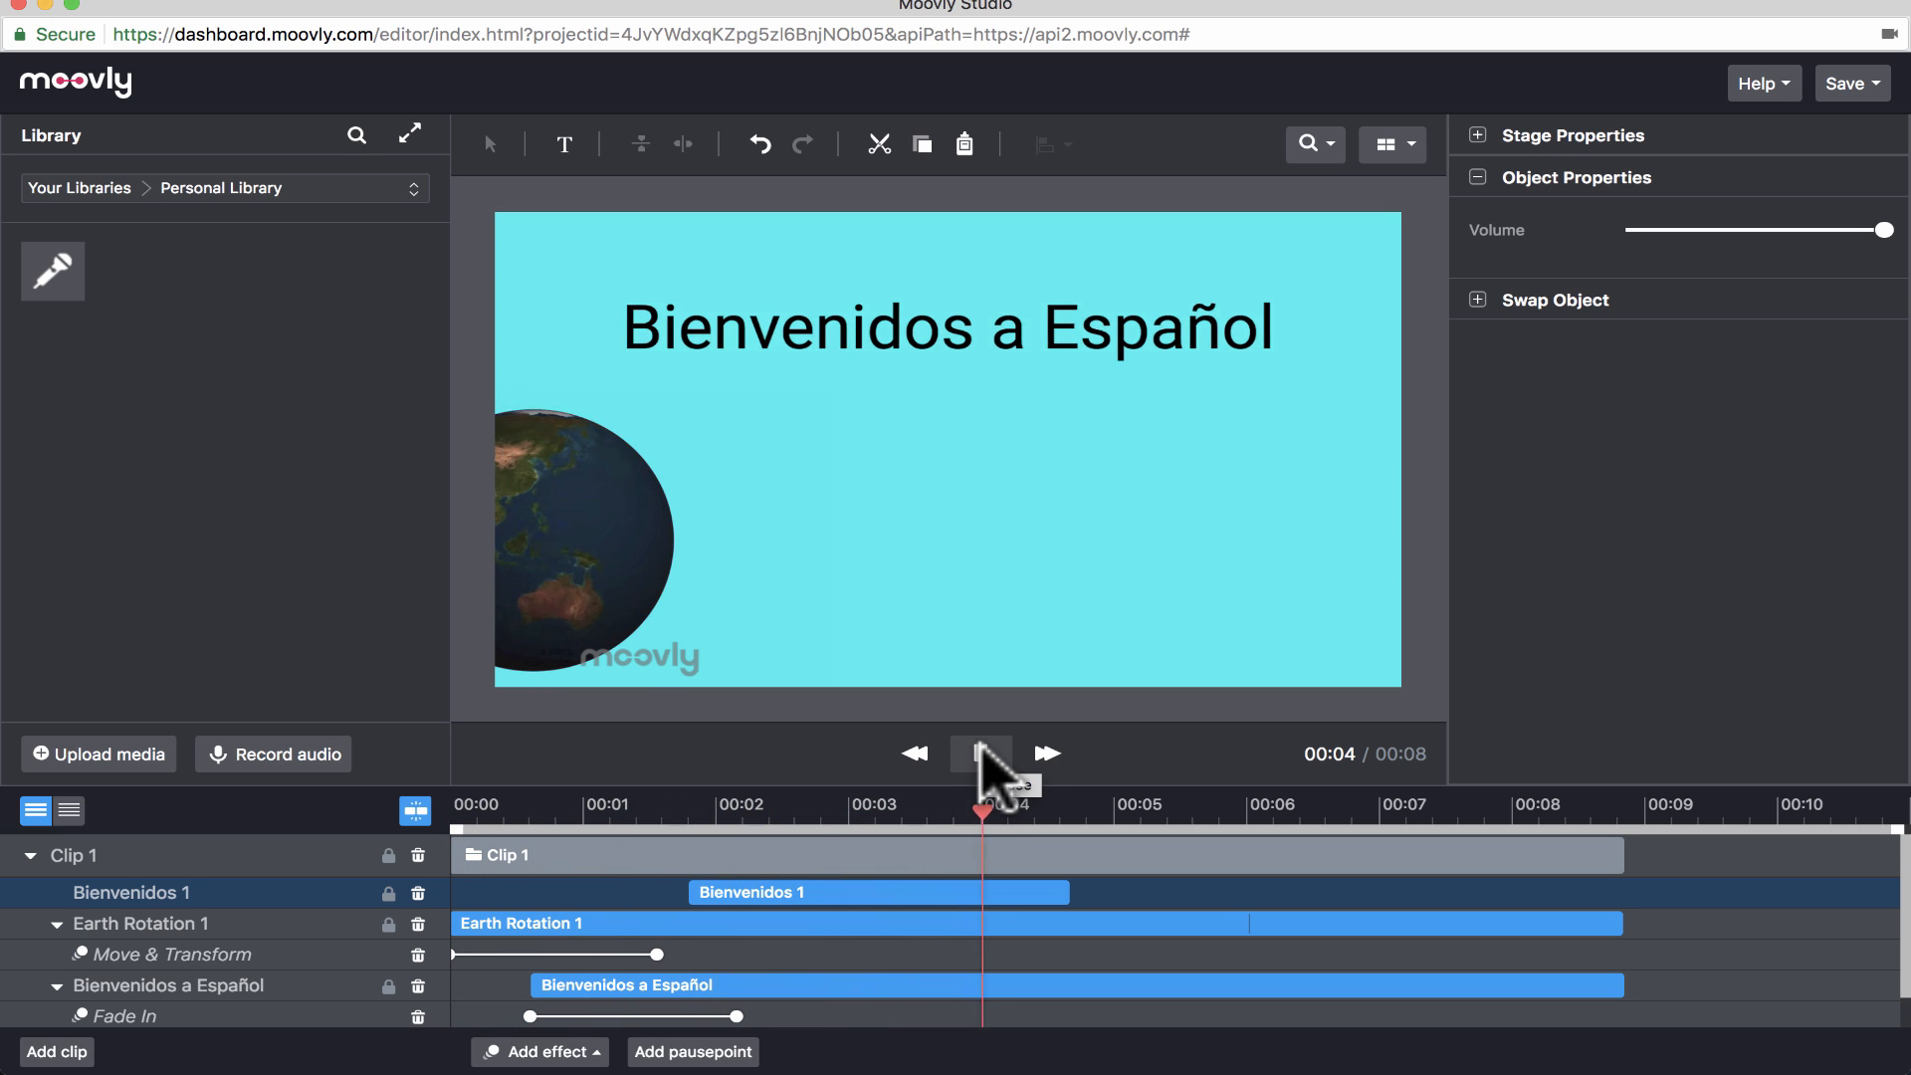
pyautogui.click(980, 753)
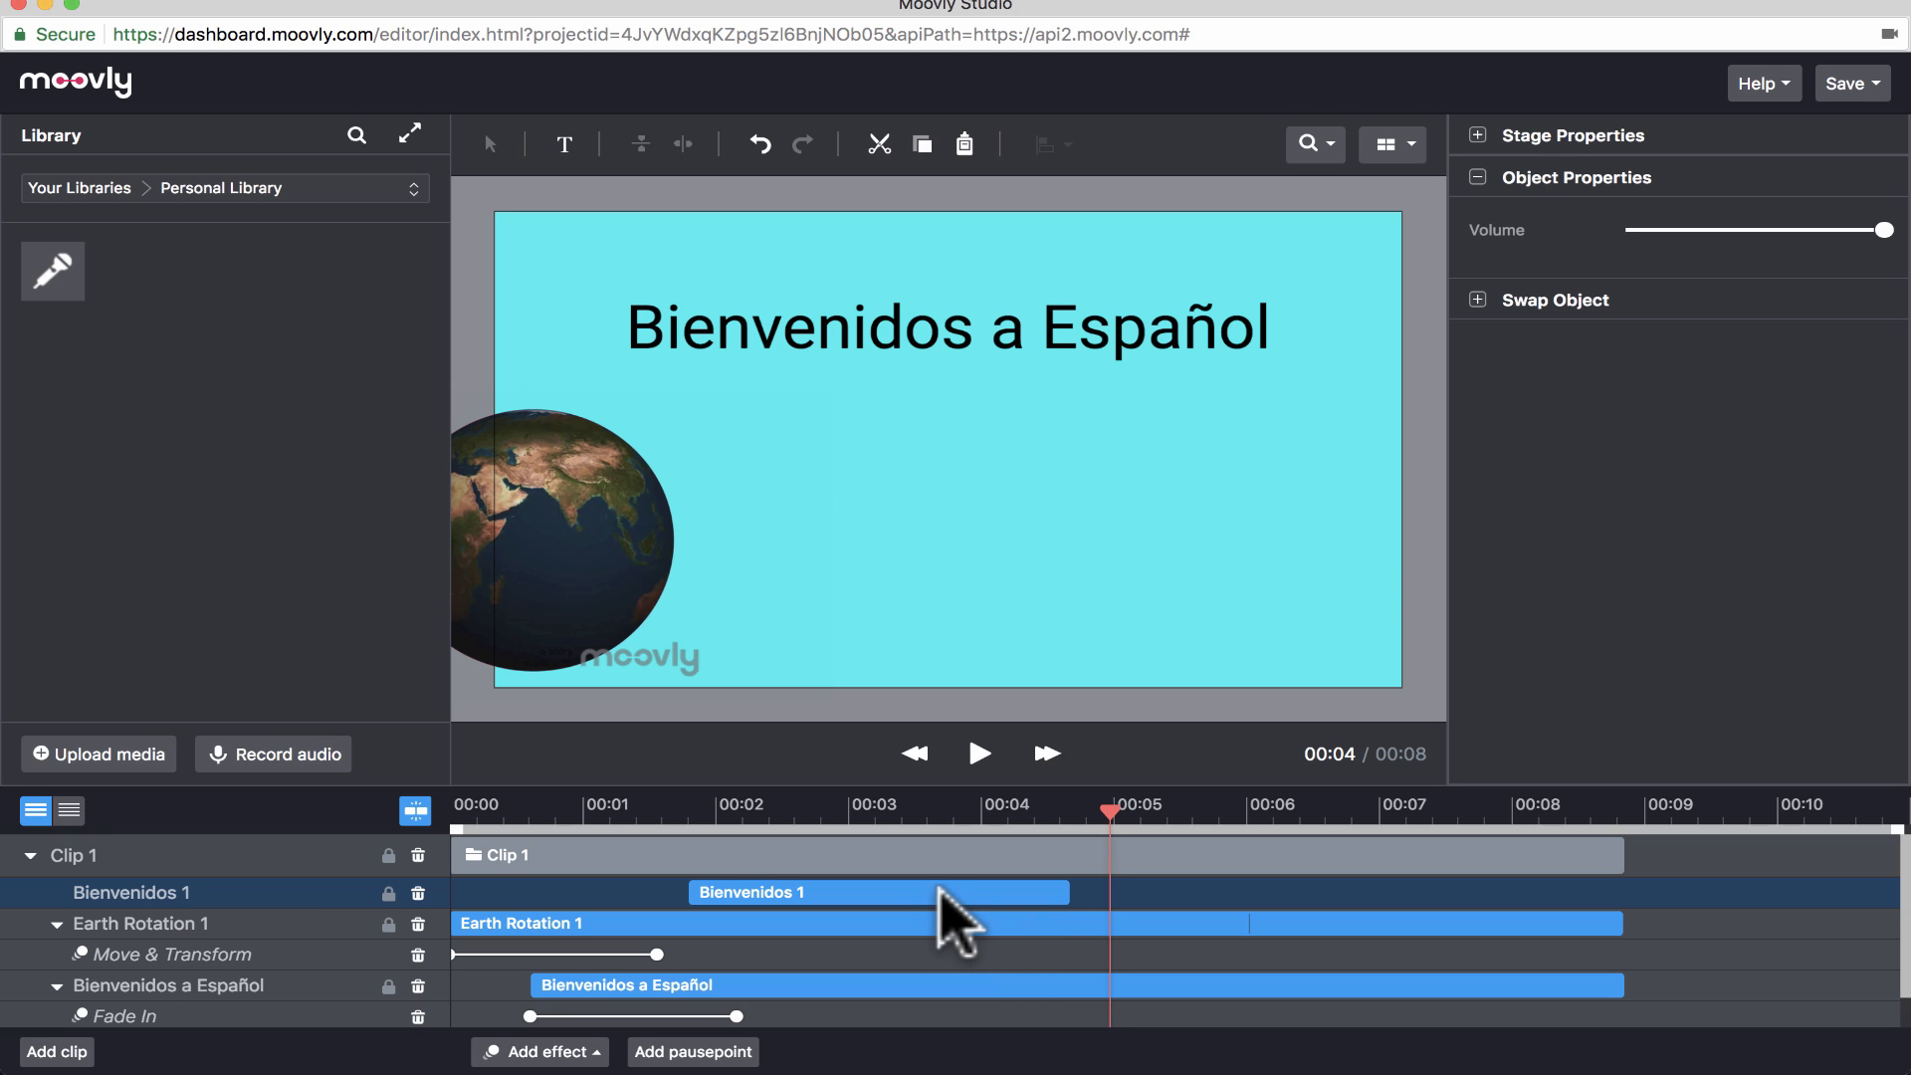
pyautogui.moveTo(438, 226)
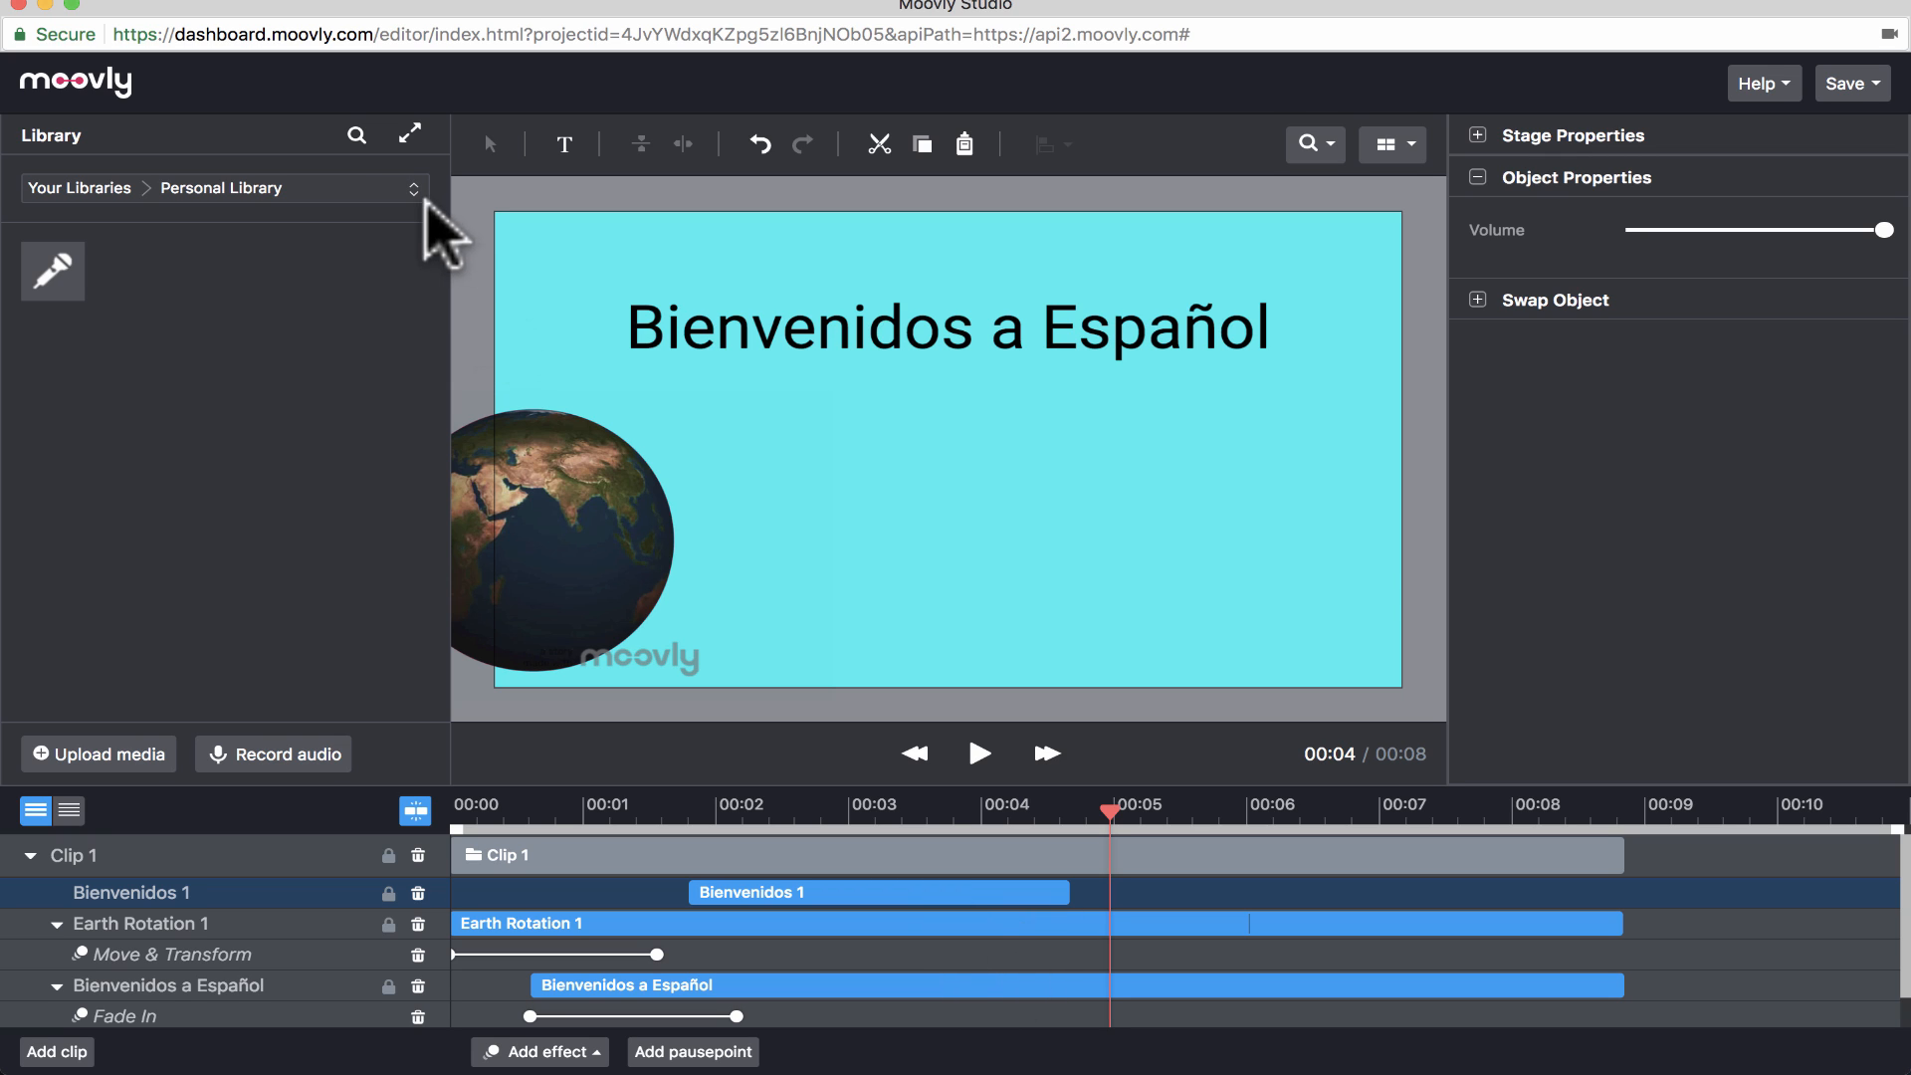
pyautogui.moveTo(371, 212)
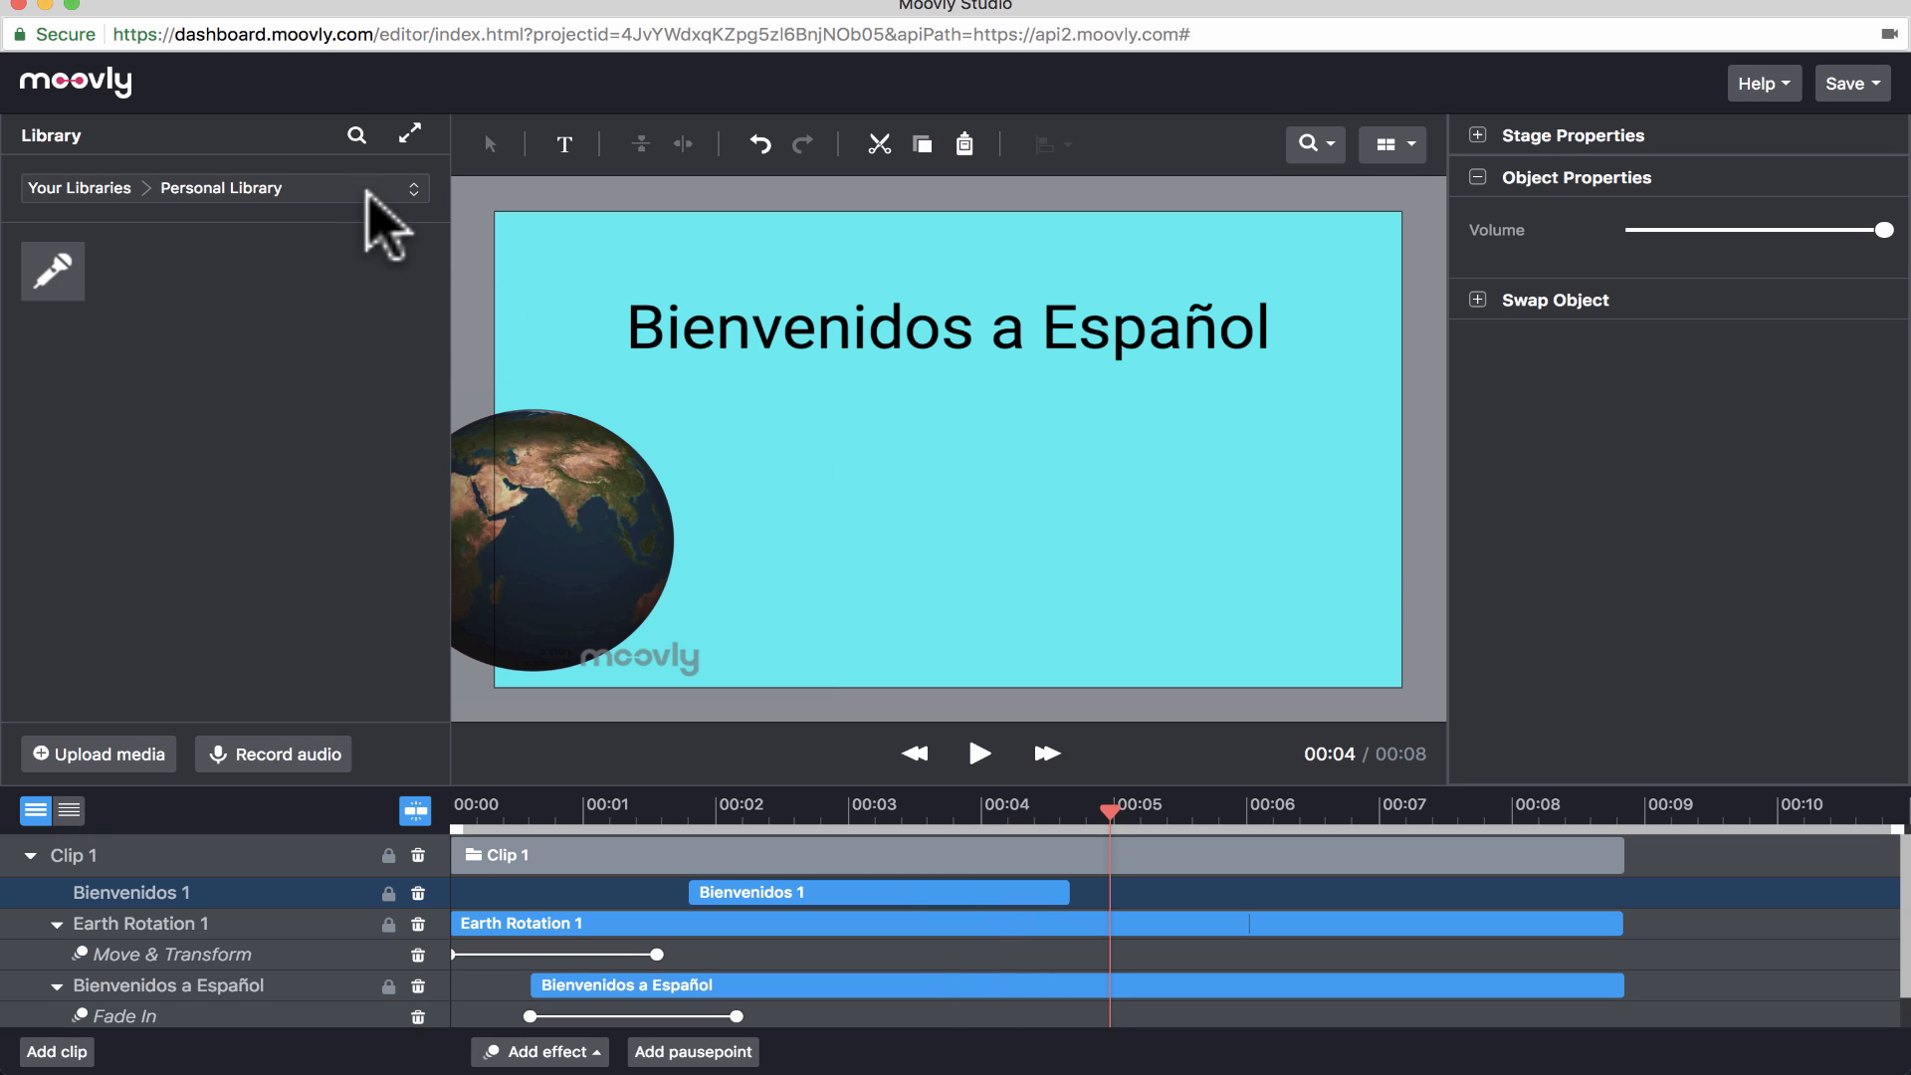
pyautogui.click(356, 134)
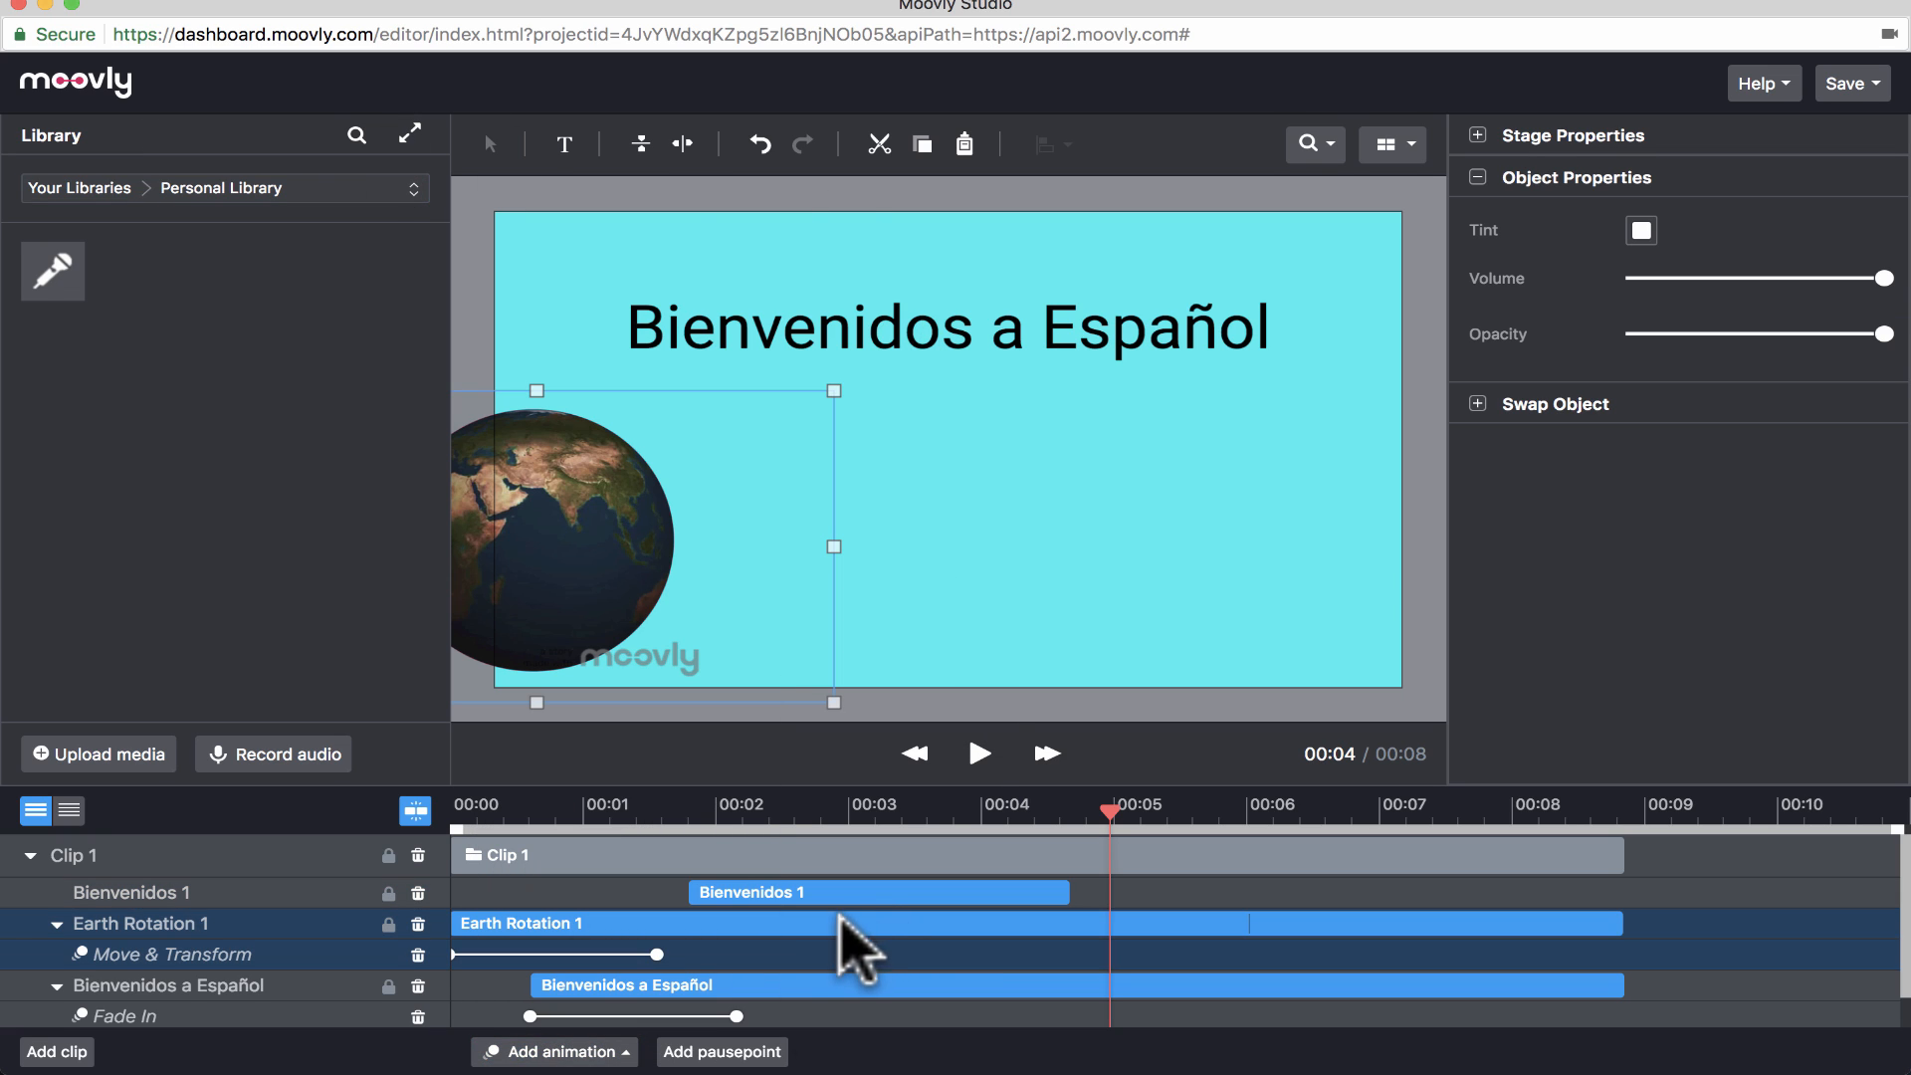
pyautogui.click(552, 1050)
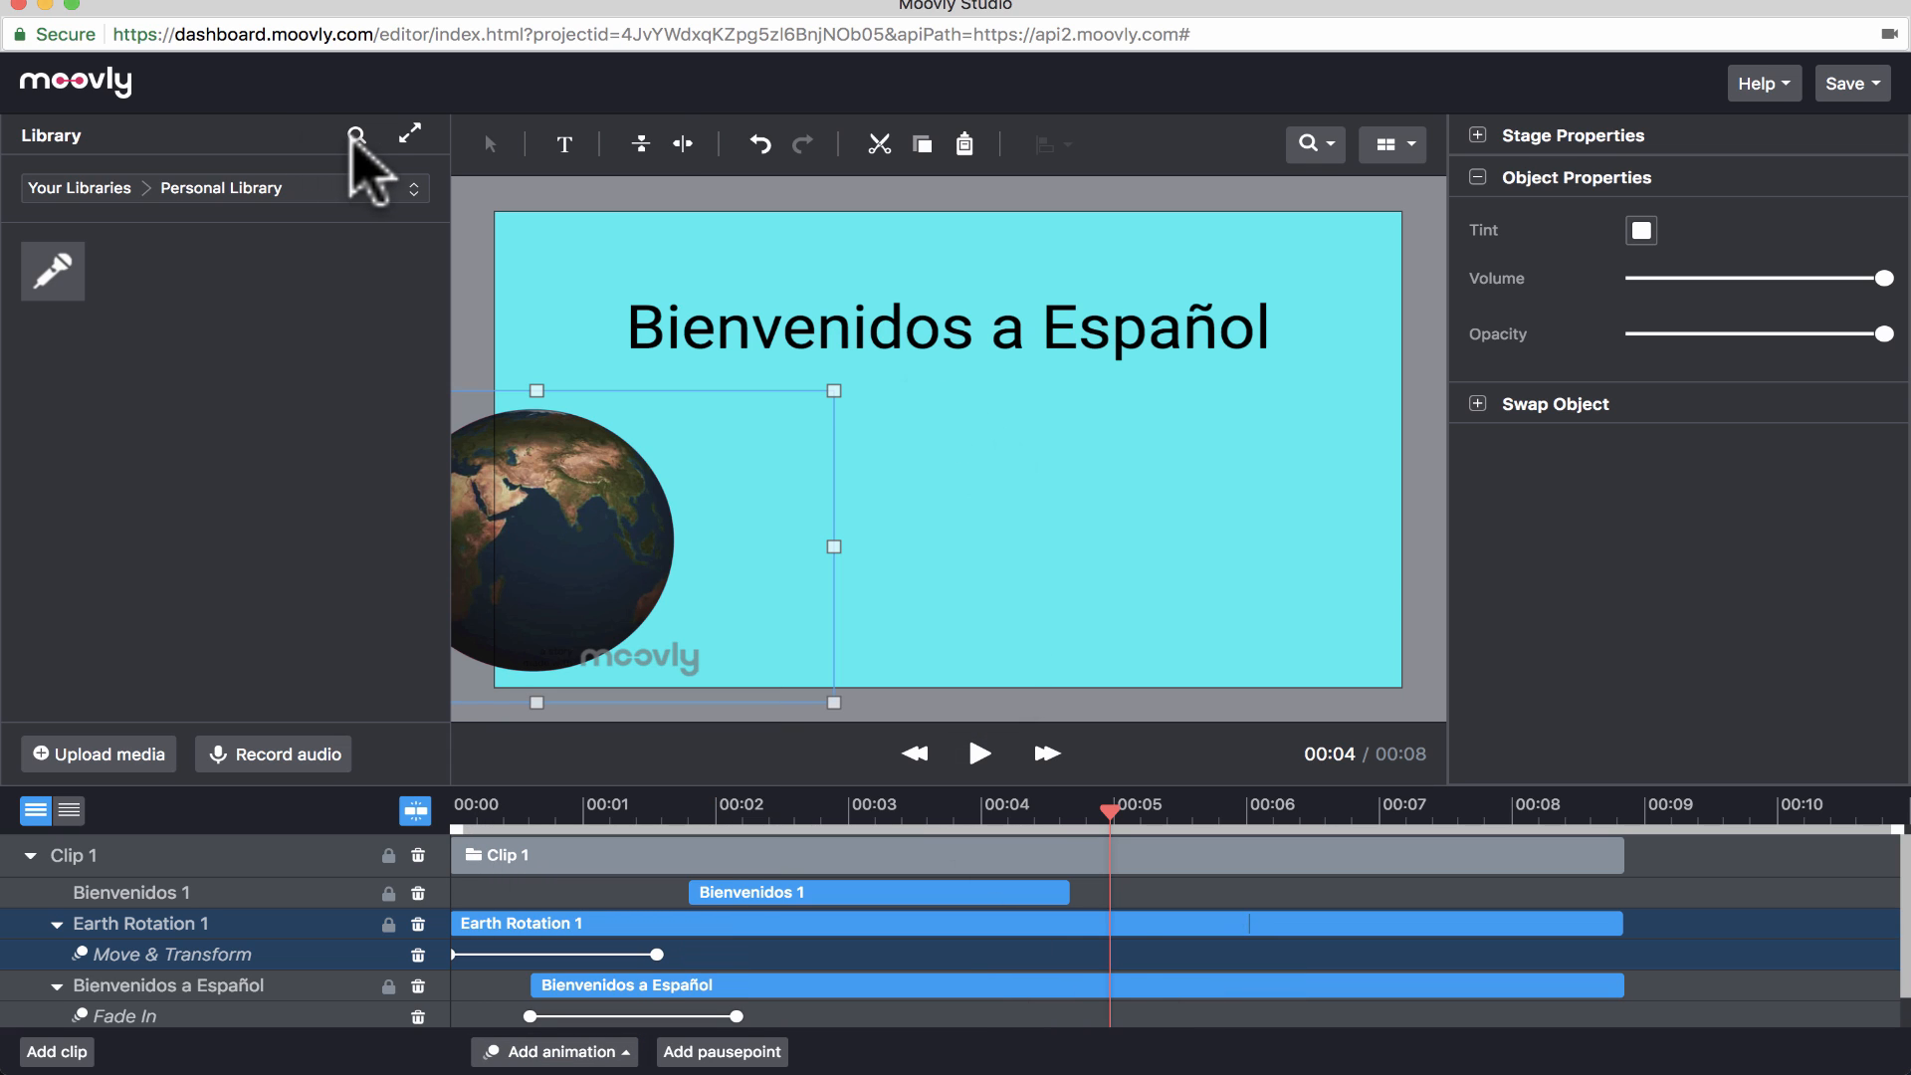
# - Place the Beach ball from Clean Graphics on the slide's right side
pyautogui.click(221, 188)
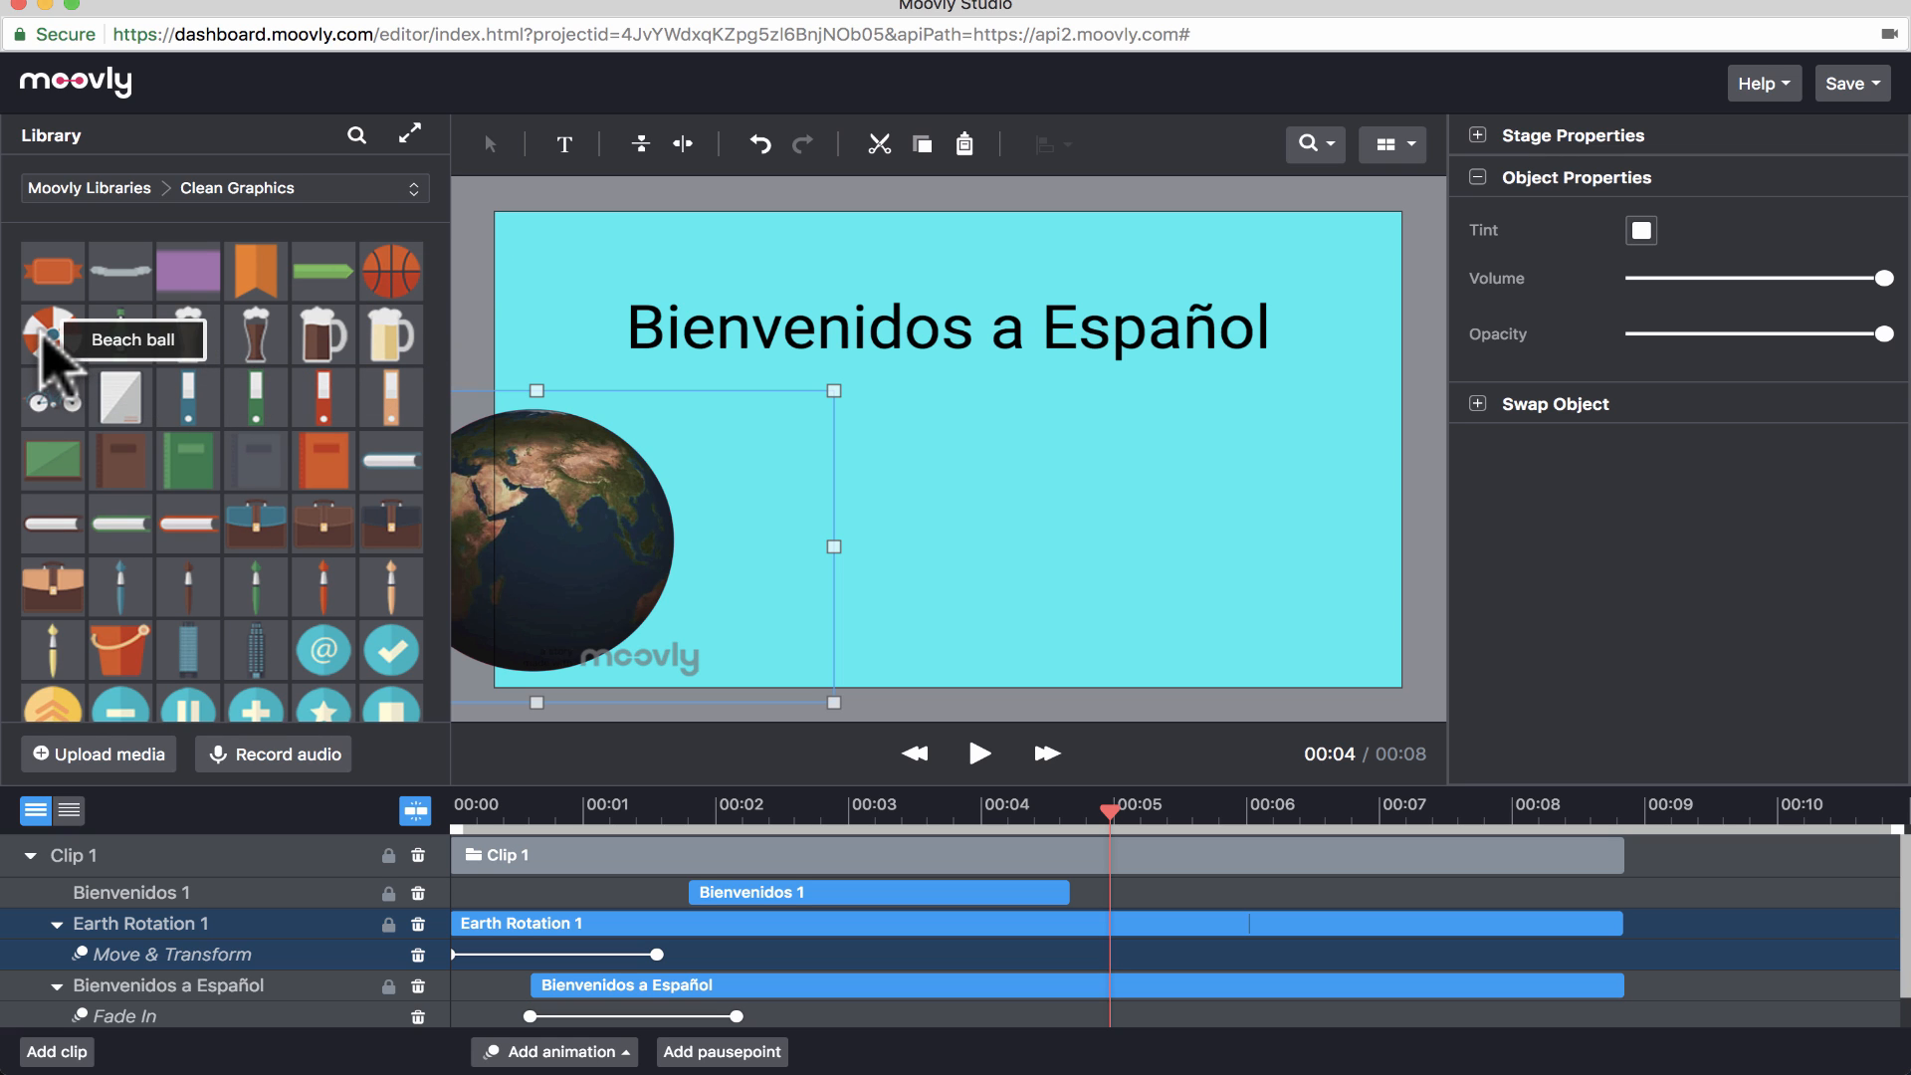
pyautogui.moveTo(53, 332); pyautogui.dragTo(1058, 473)
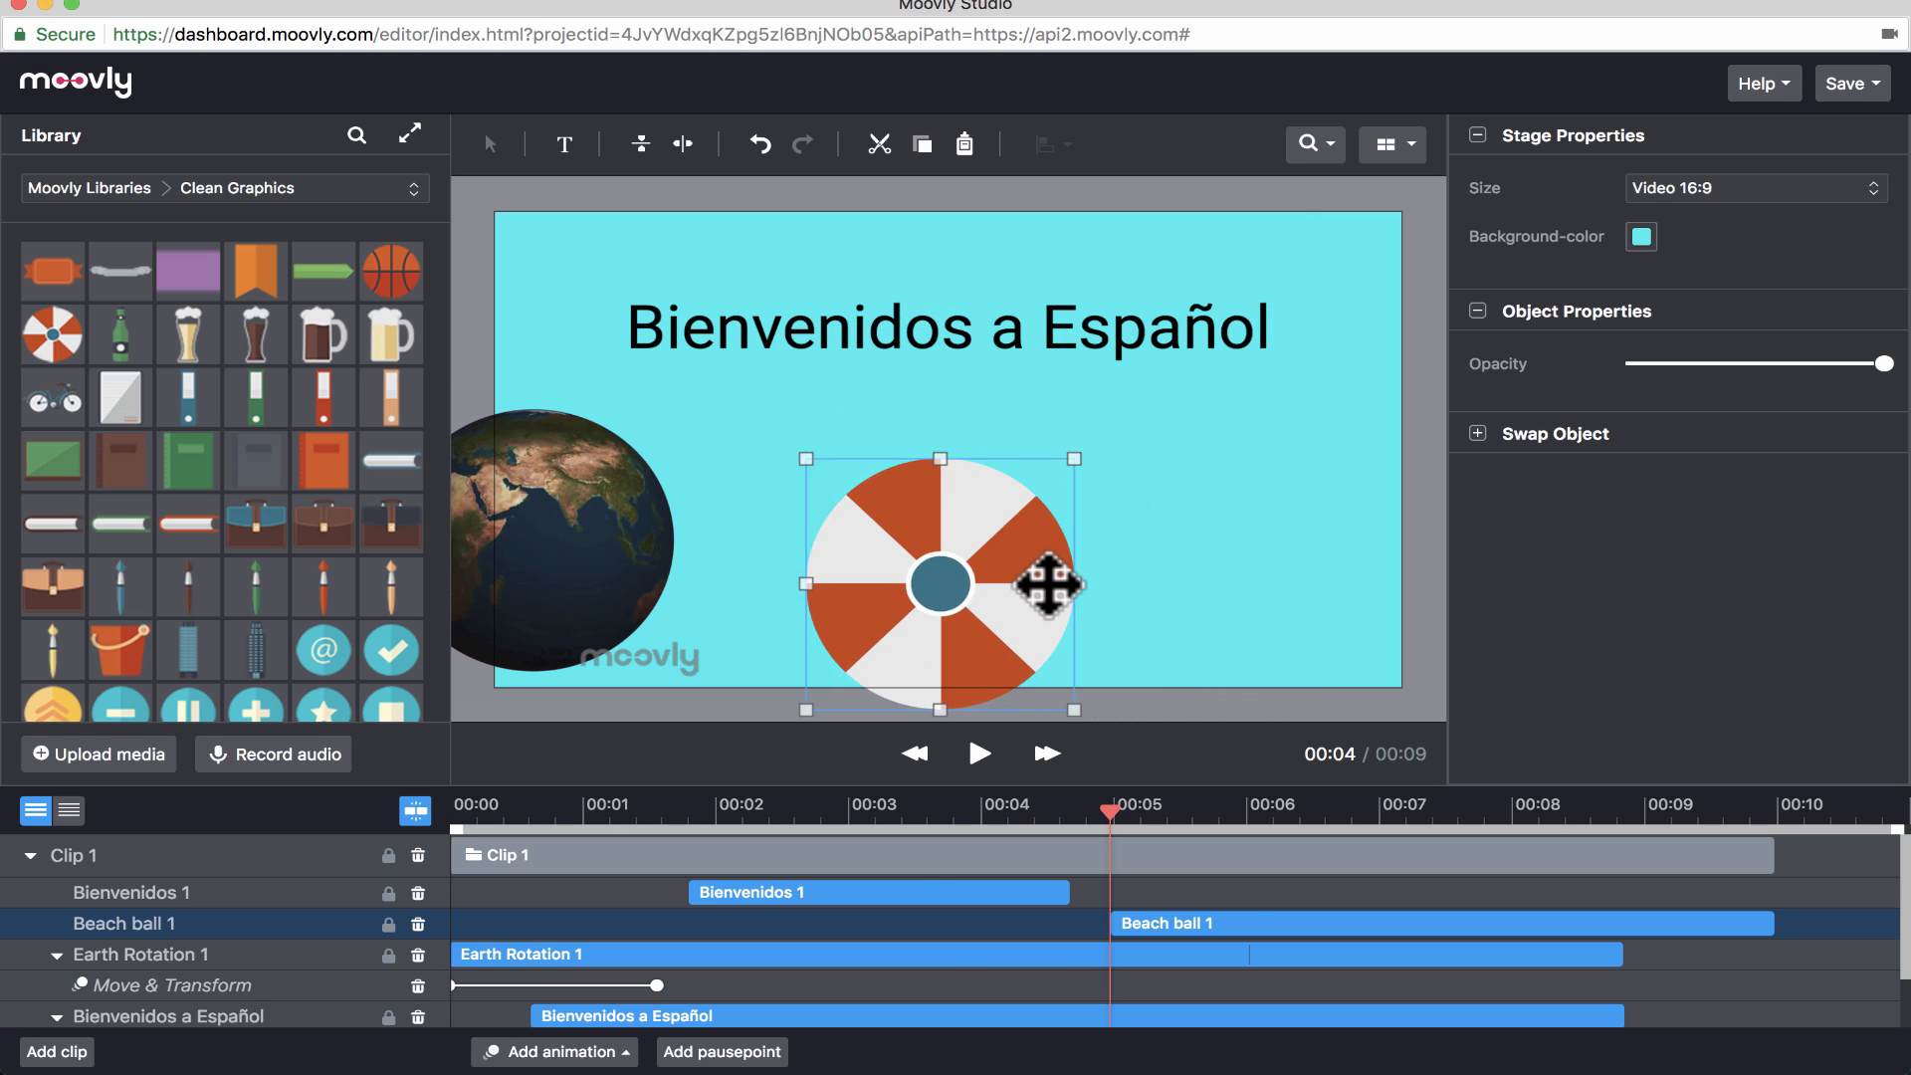
pyautogui.moveTo(940, 582); pyautogui.dragTo(1057, 521)
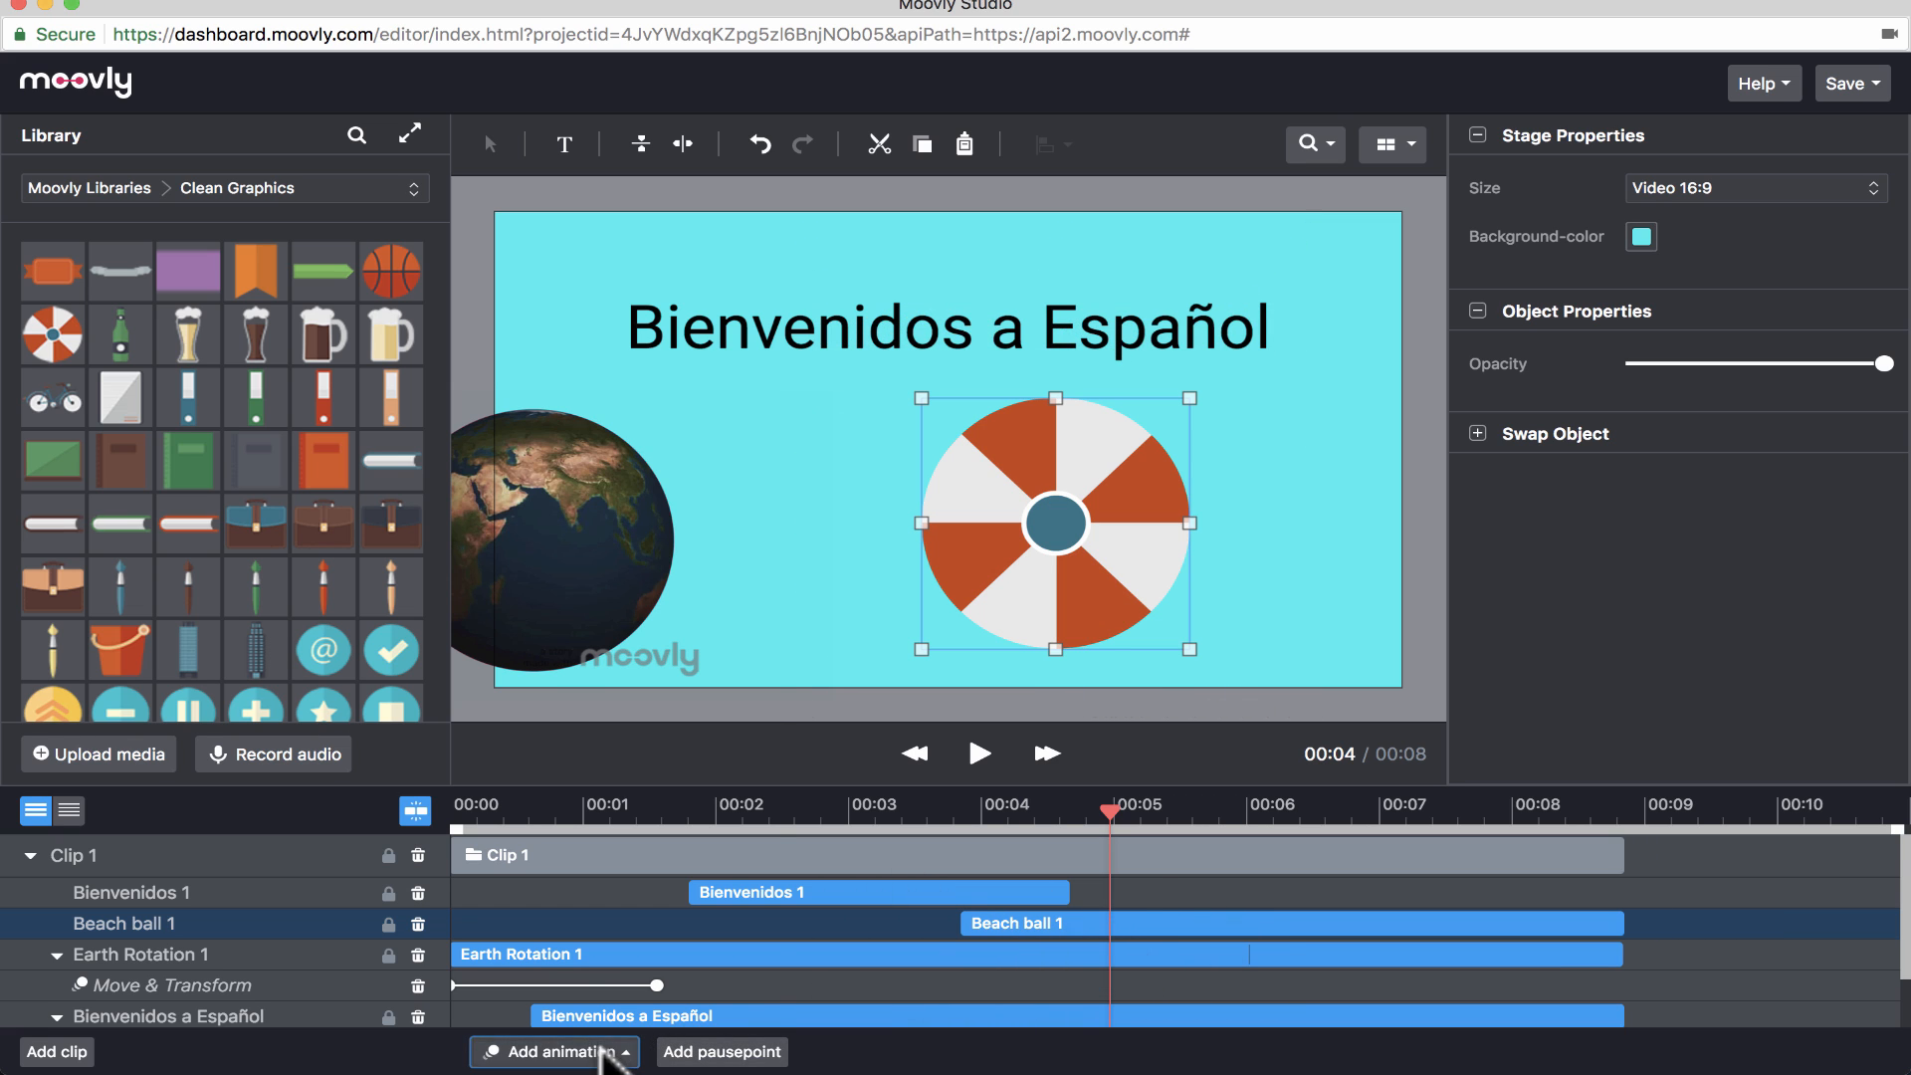
# - Give the beach ball Drag Hand In and Drag Hand Out animations and preview them
pyautogui.click(554, 1051)
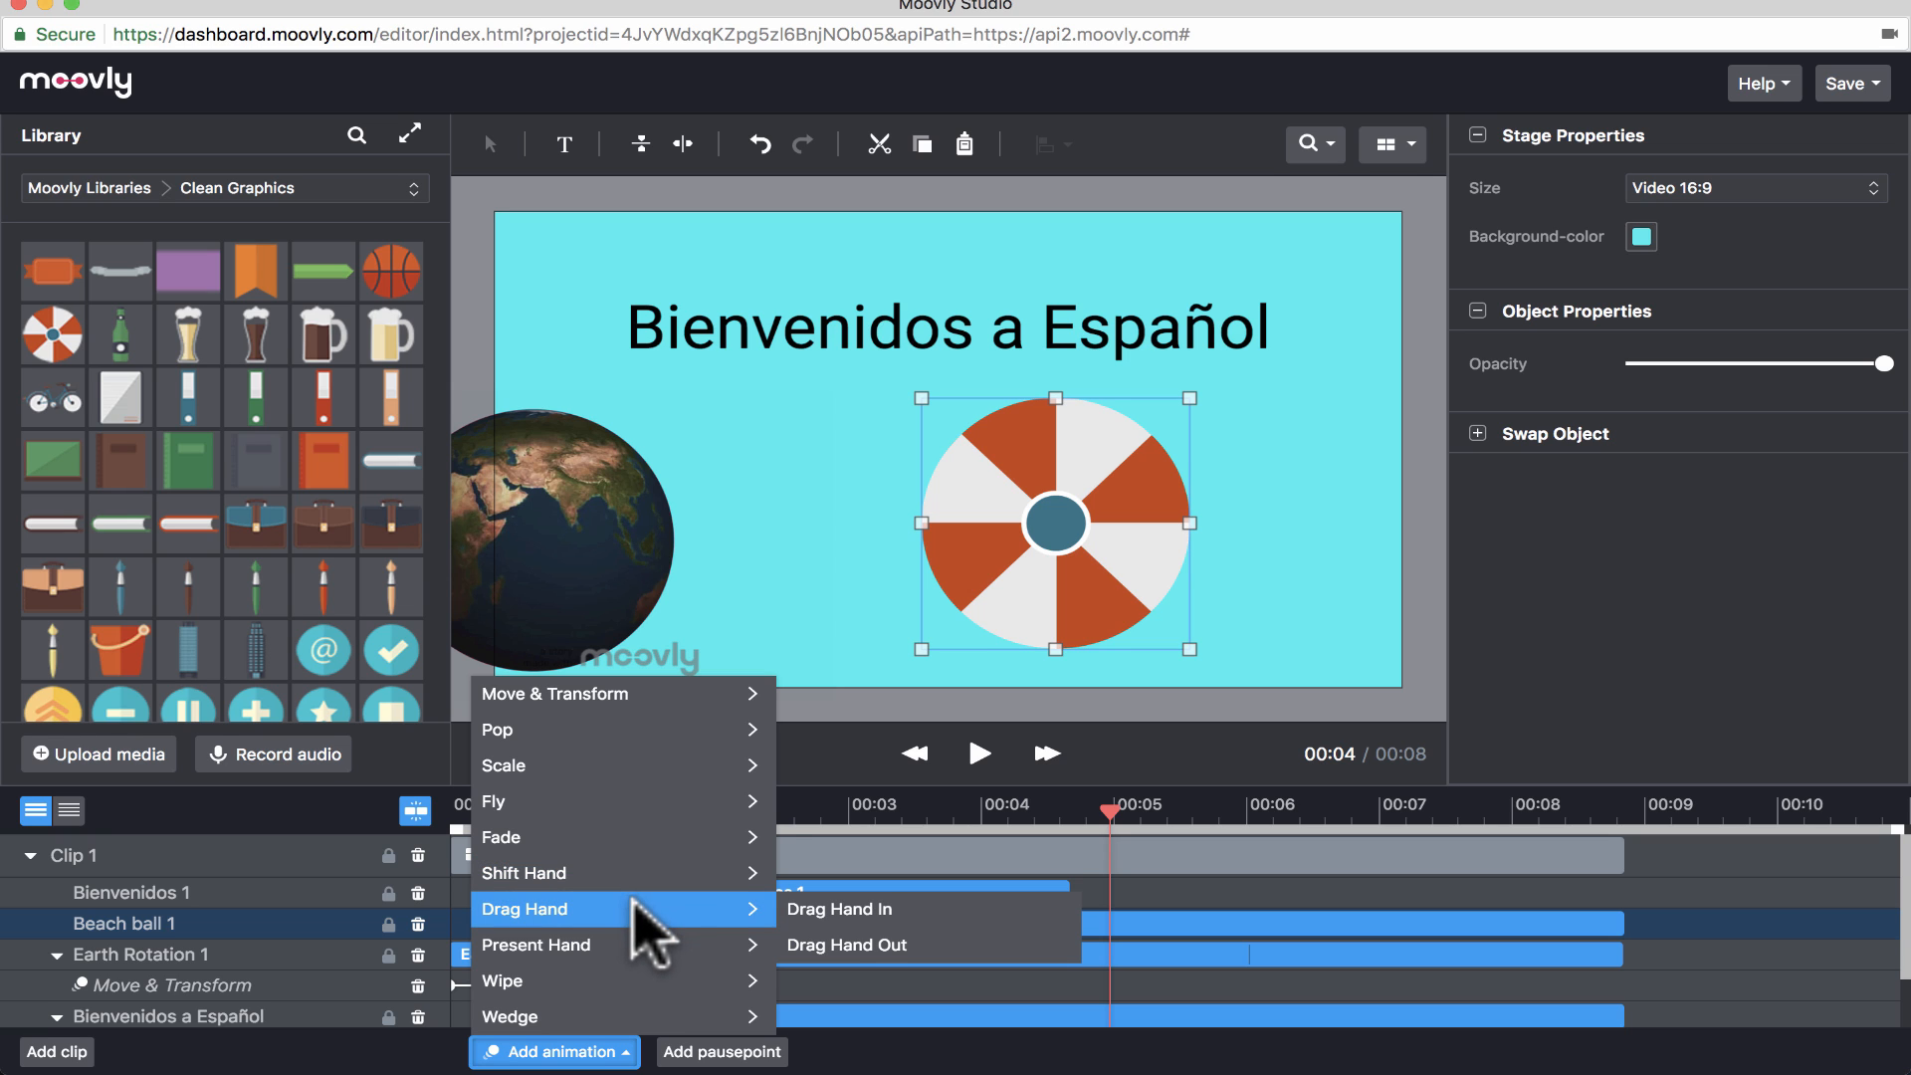
pyautogui.click(838, 909)
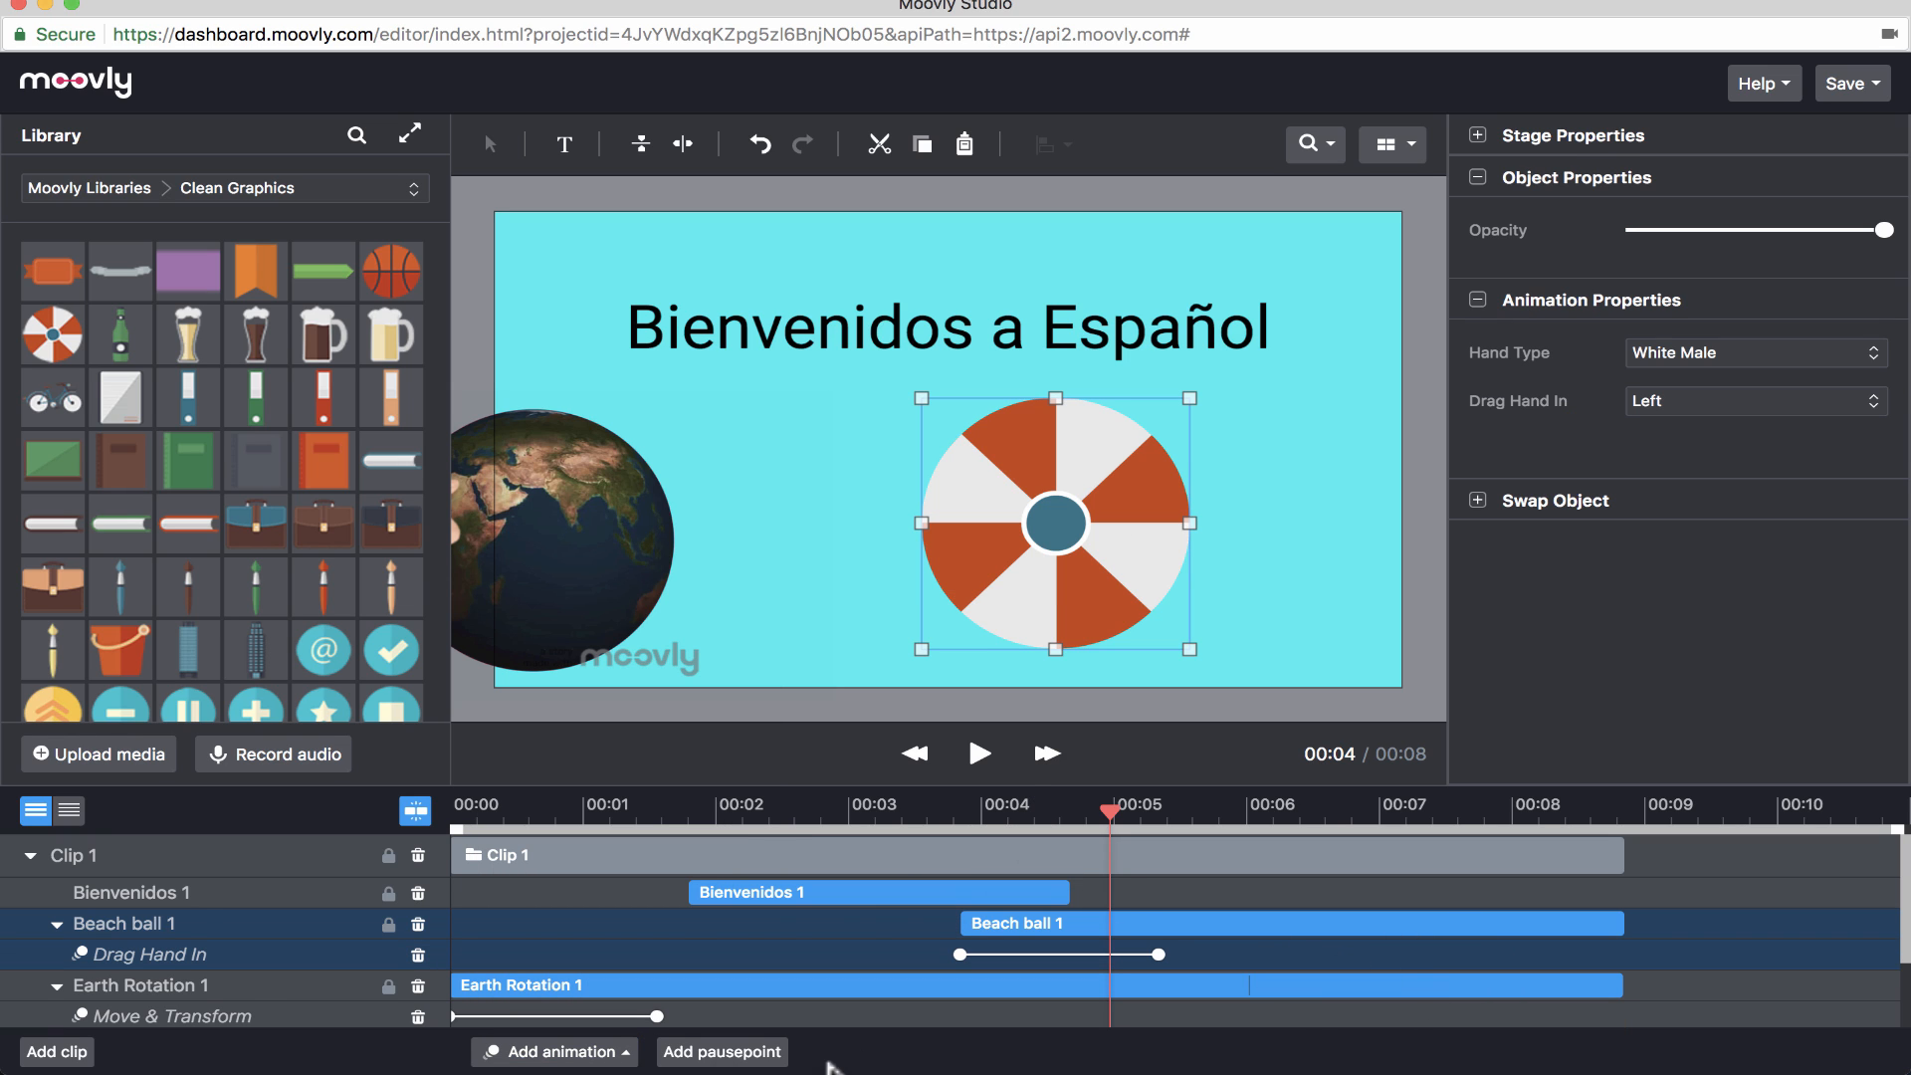
pyautogui.click(551, 1051)
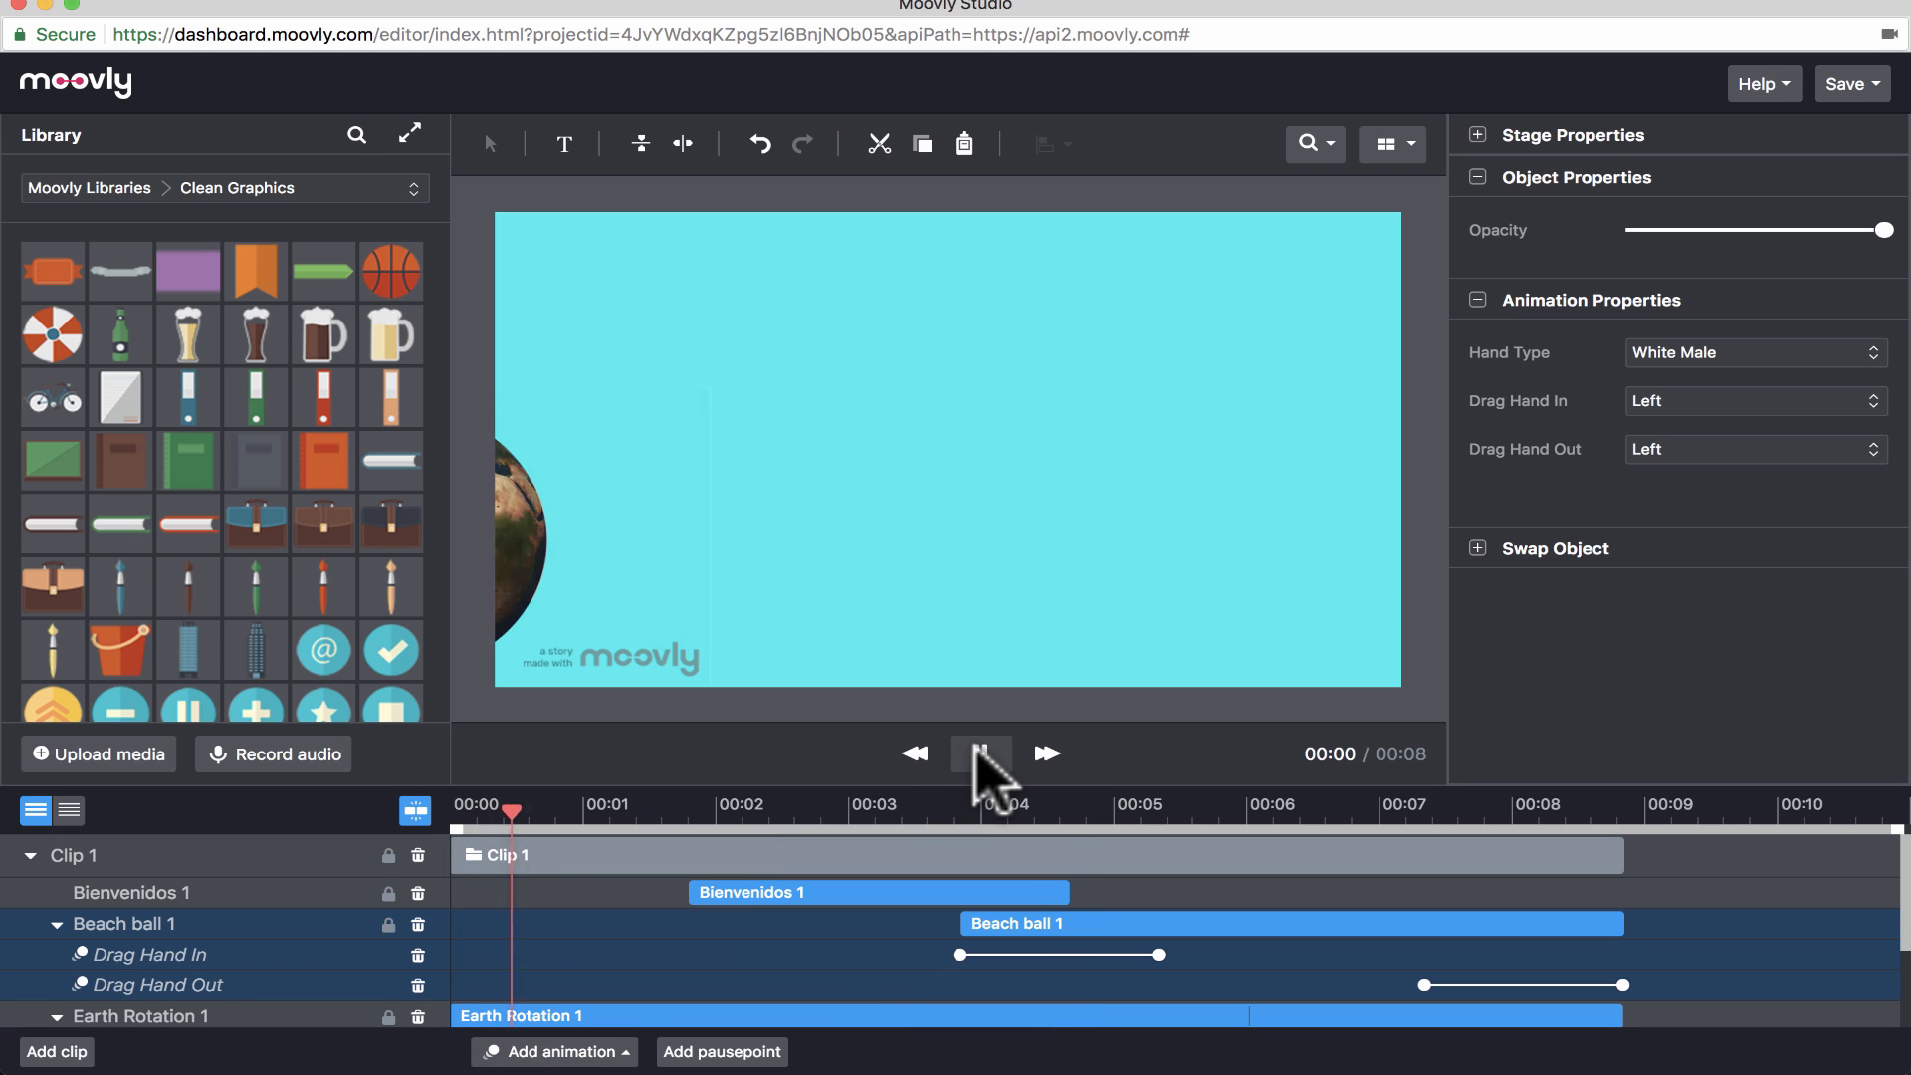
pyautogui.click(982, 753)
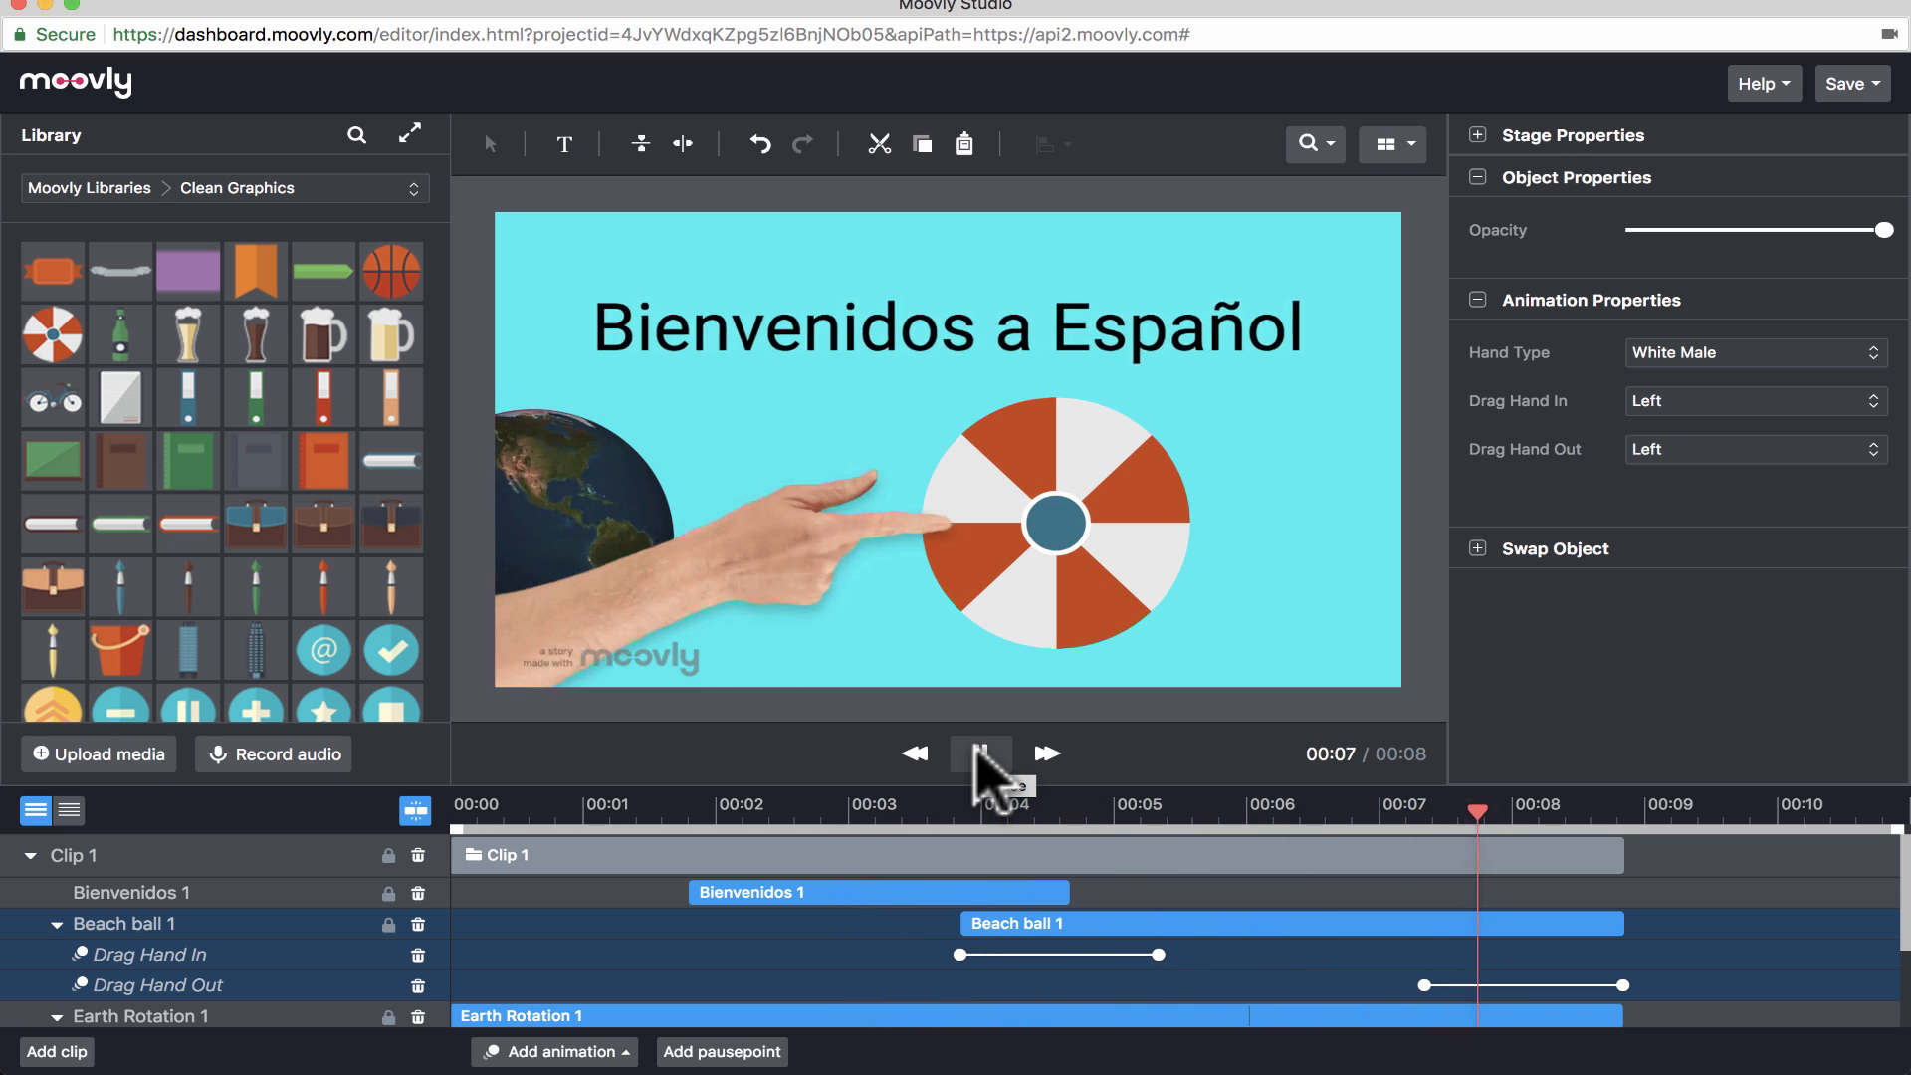
pyautogui.click(981, 754)
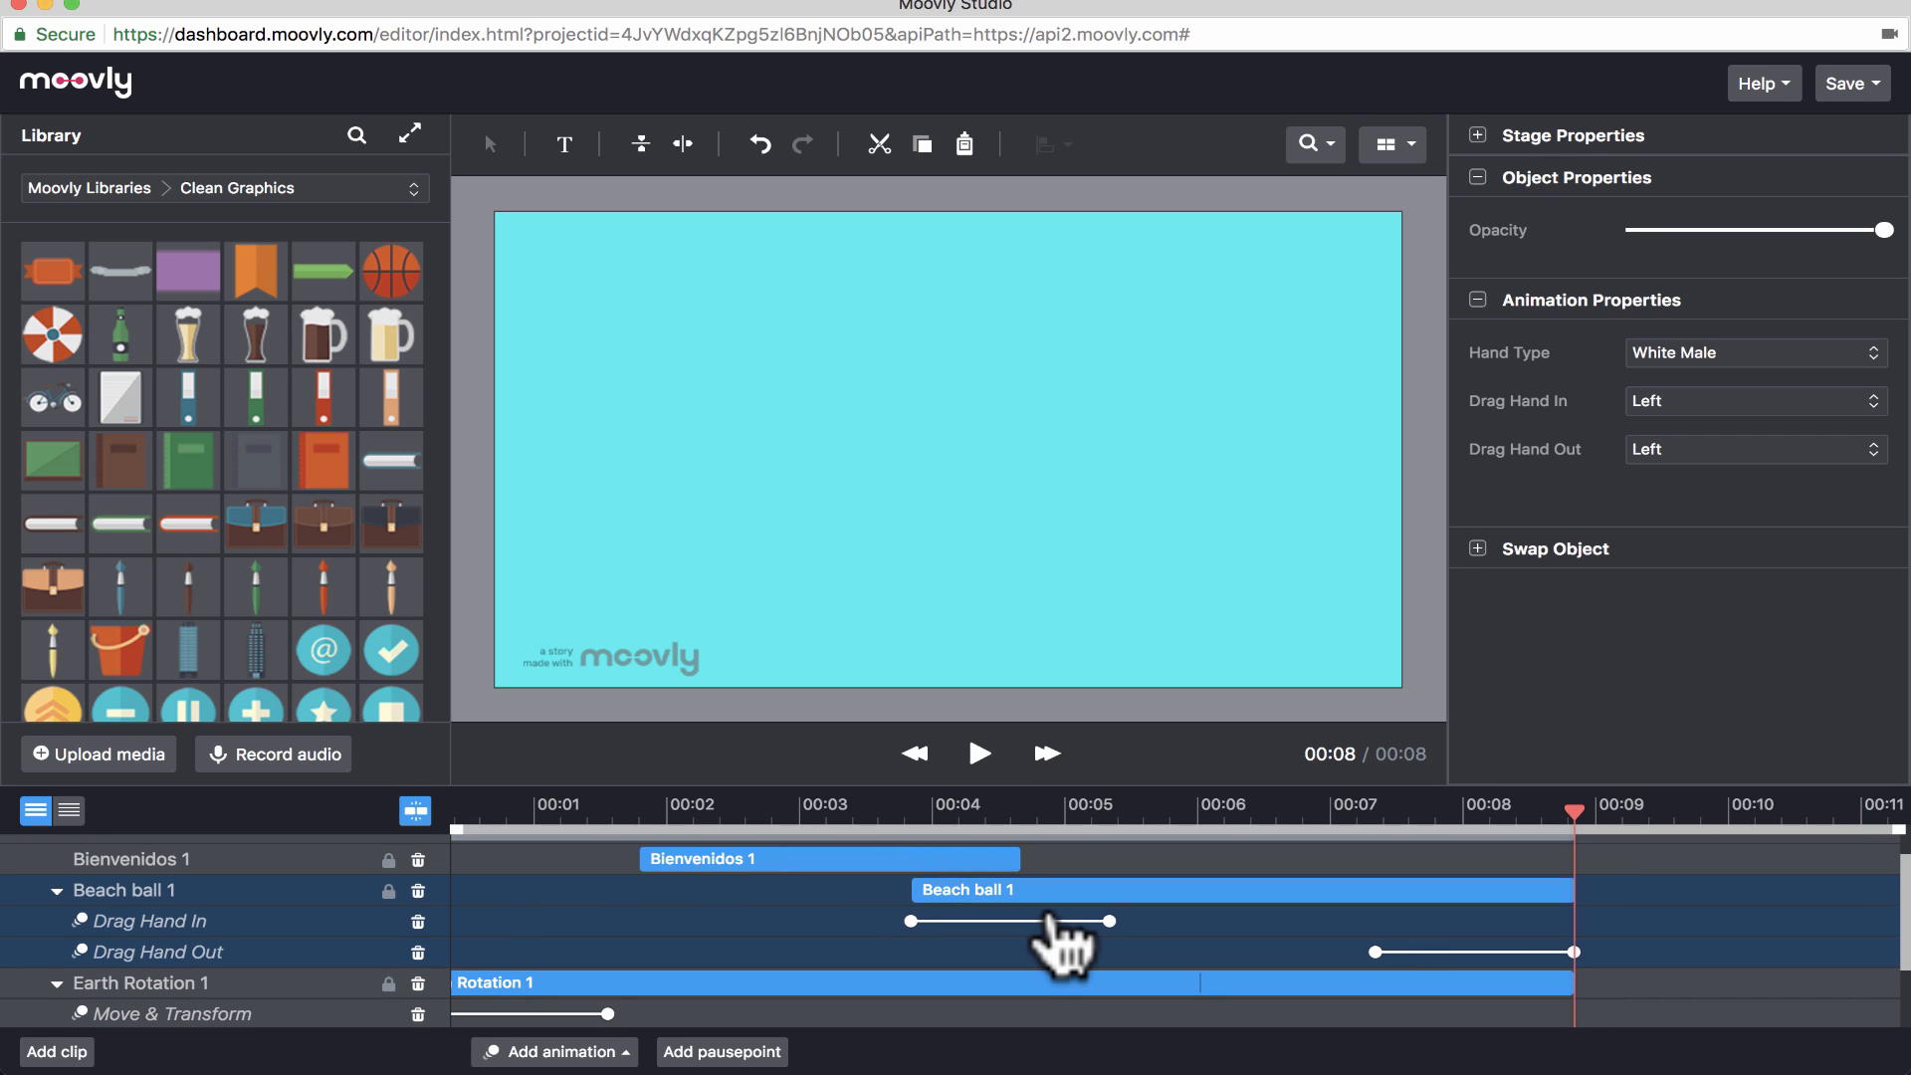
pyautogui.moveTo(828, 932)
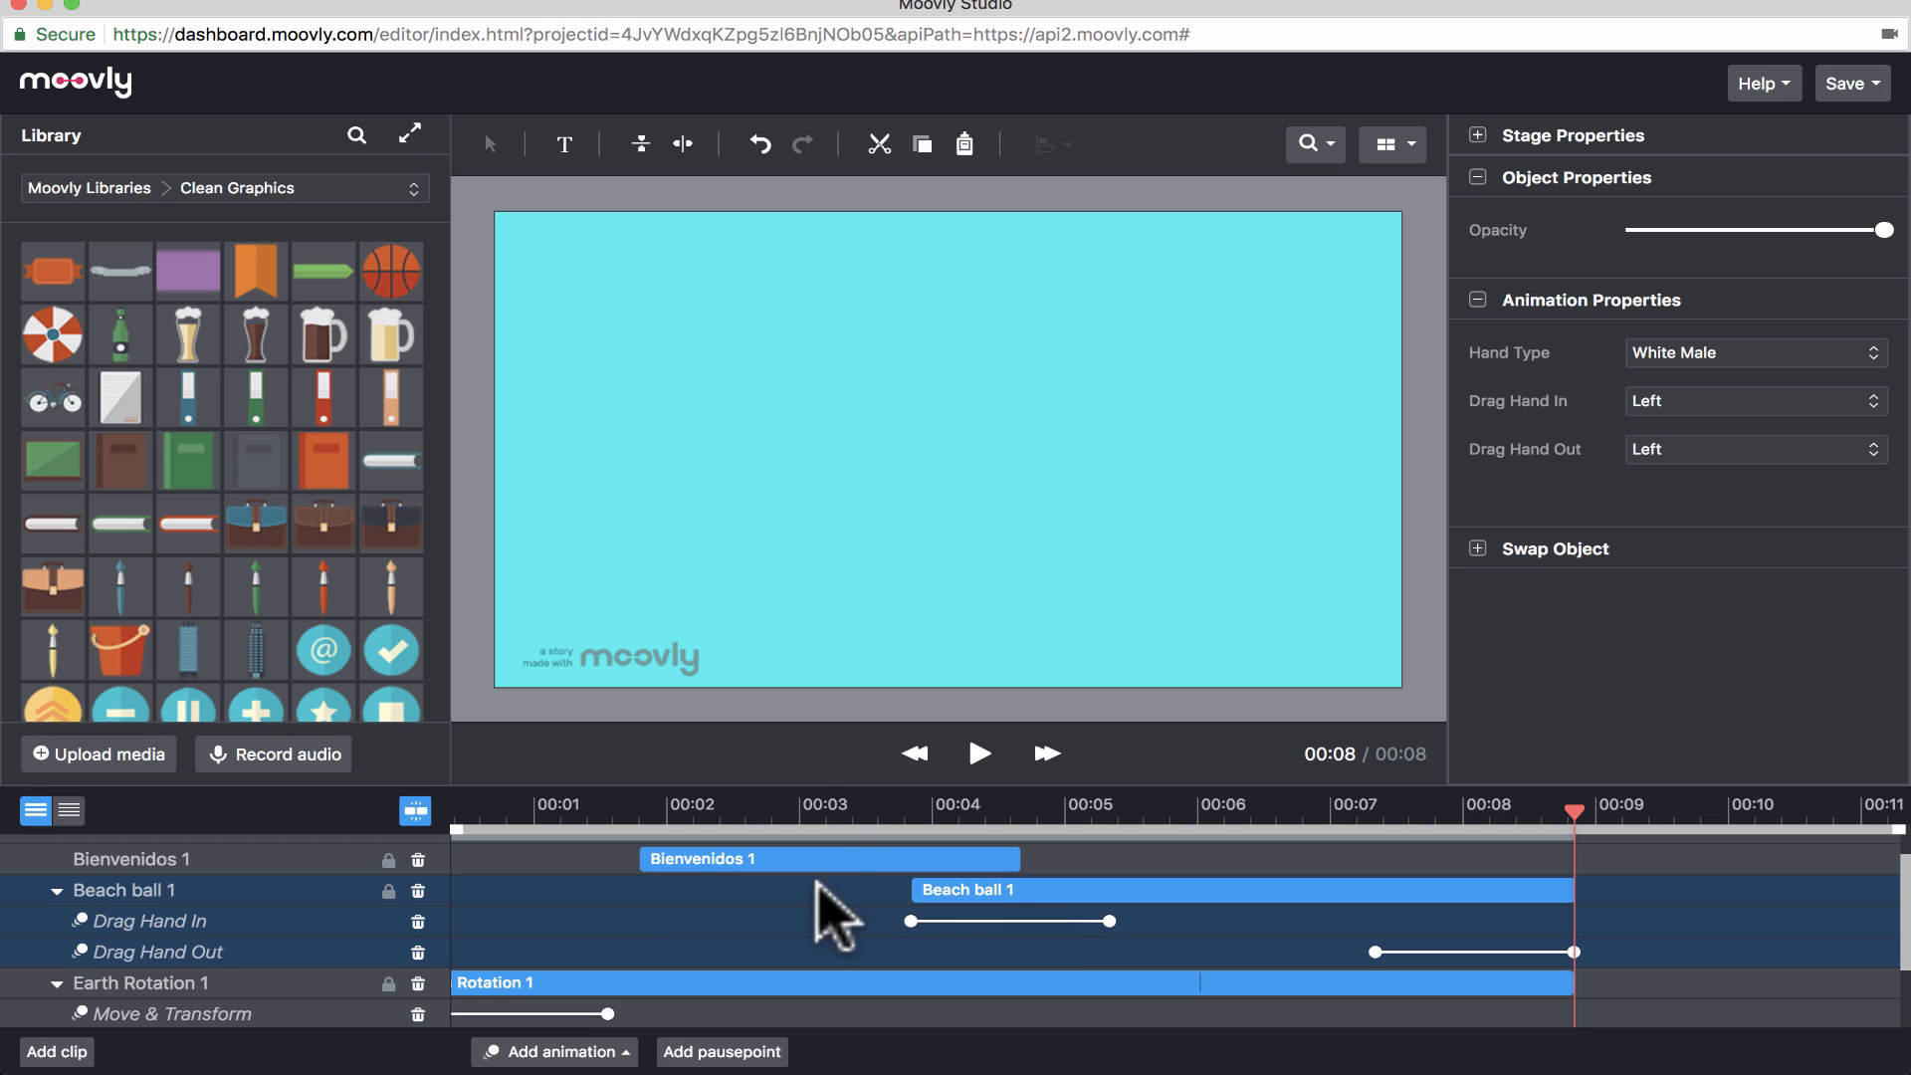
pyautogui.moveTo(653, 546)
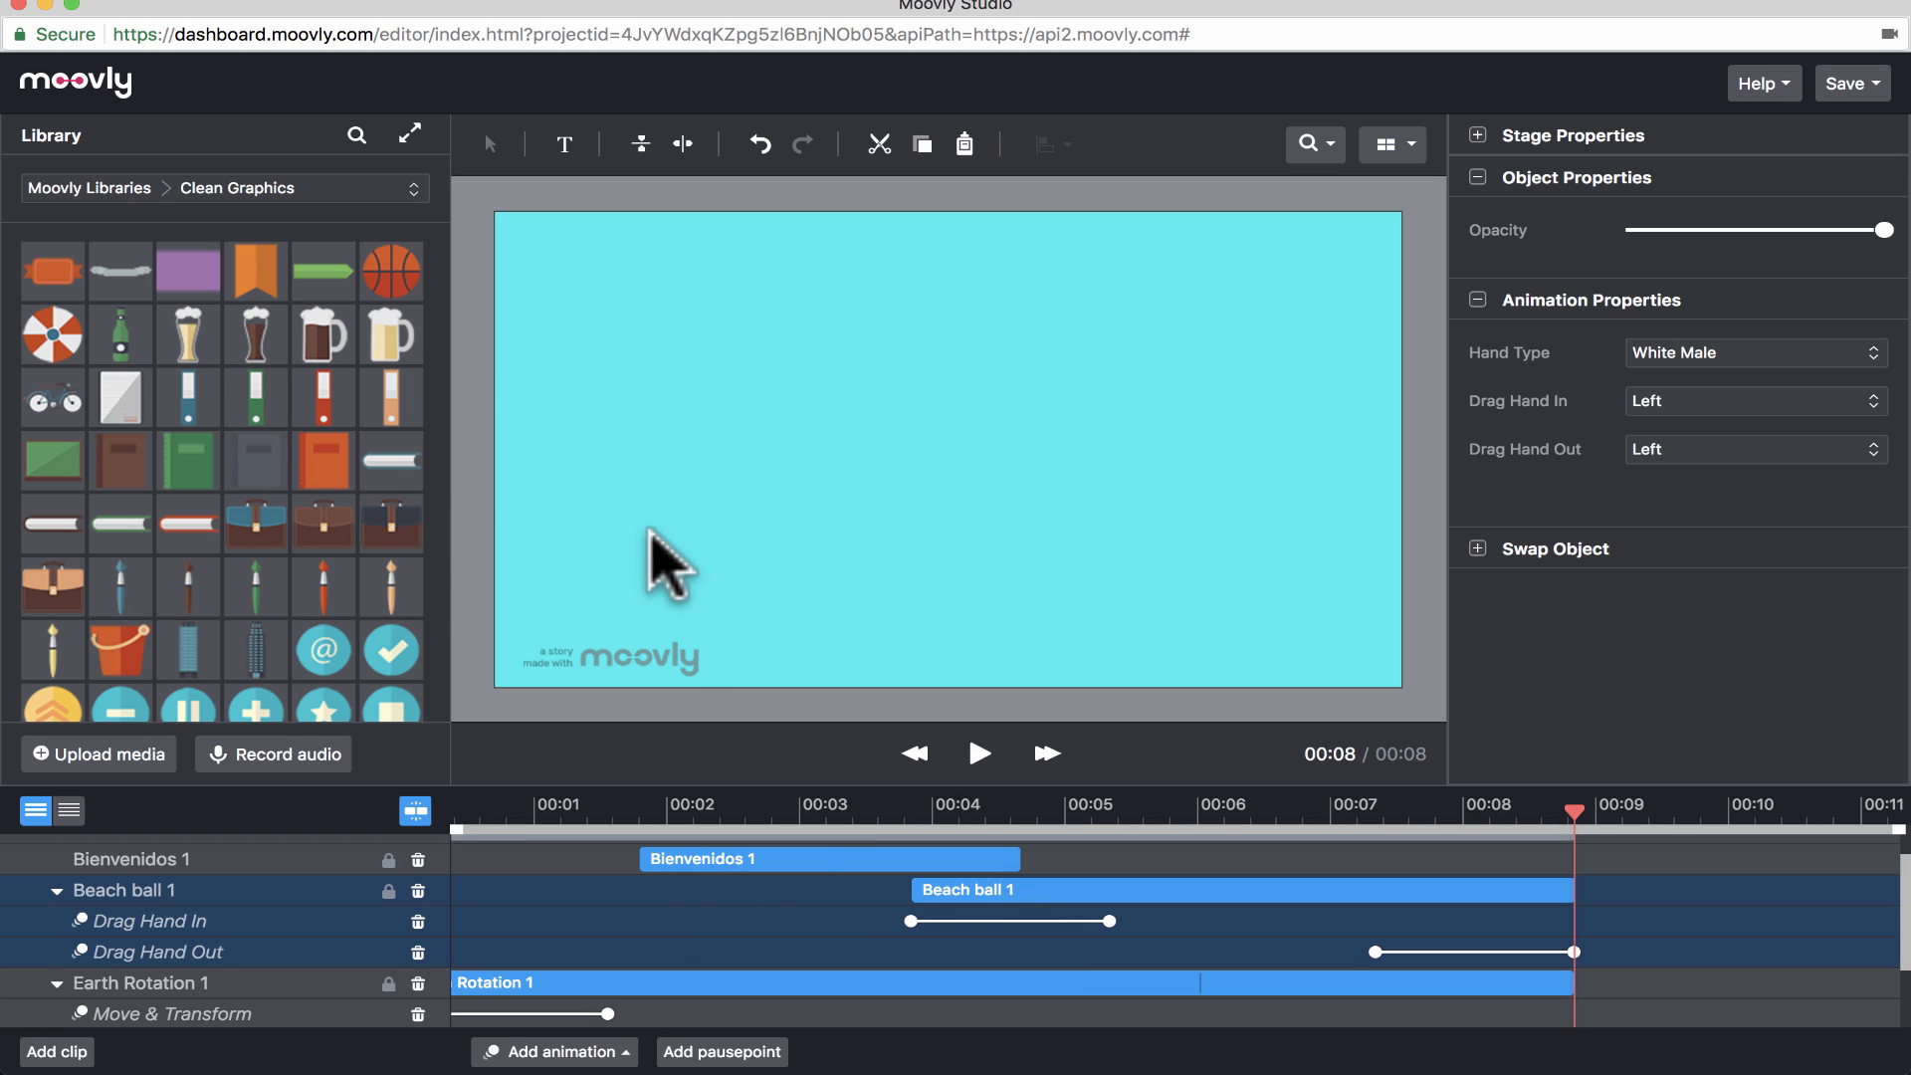
# - Rewind the scene and add Clip 2 after Clip 1
pyautogui.click(915, 755)
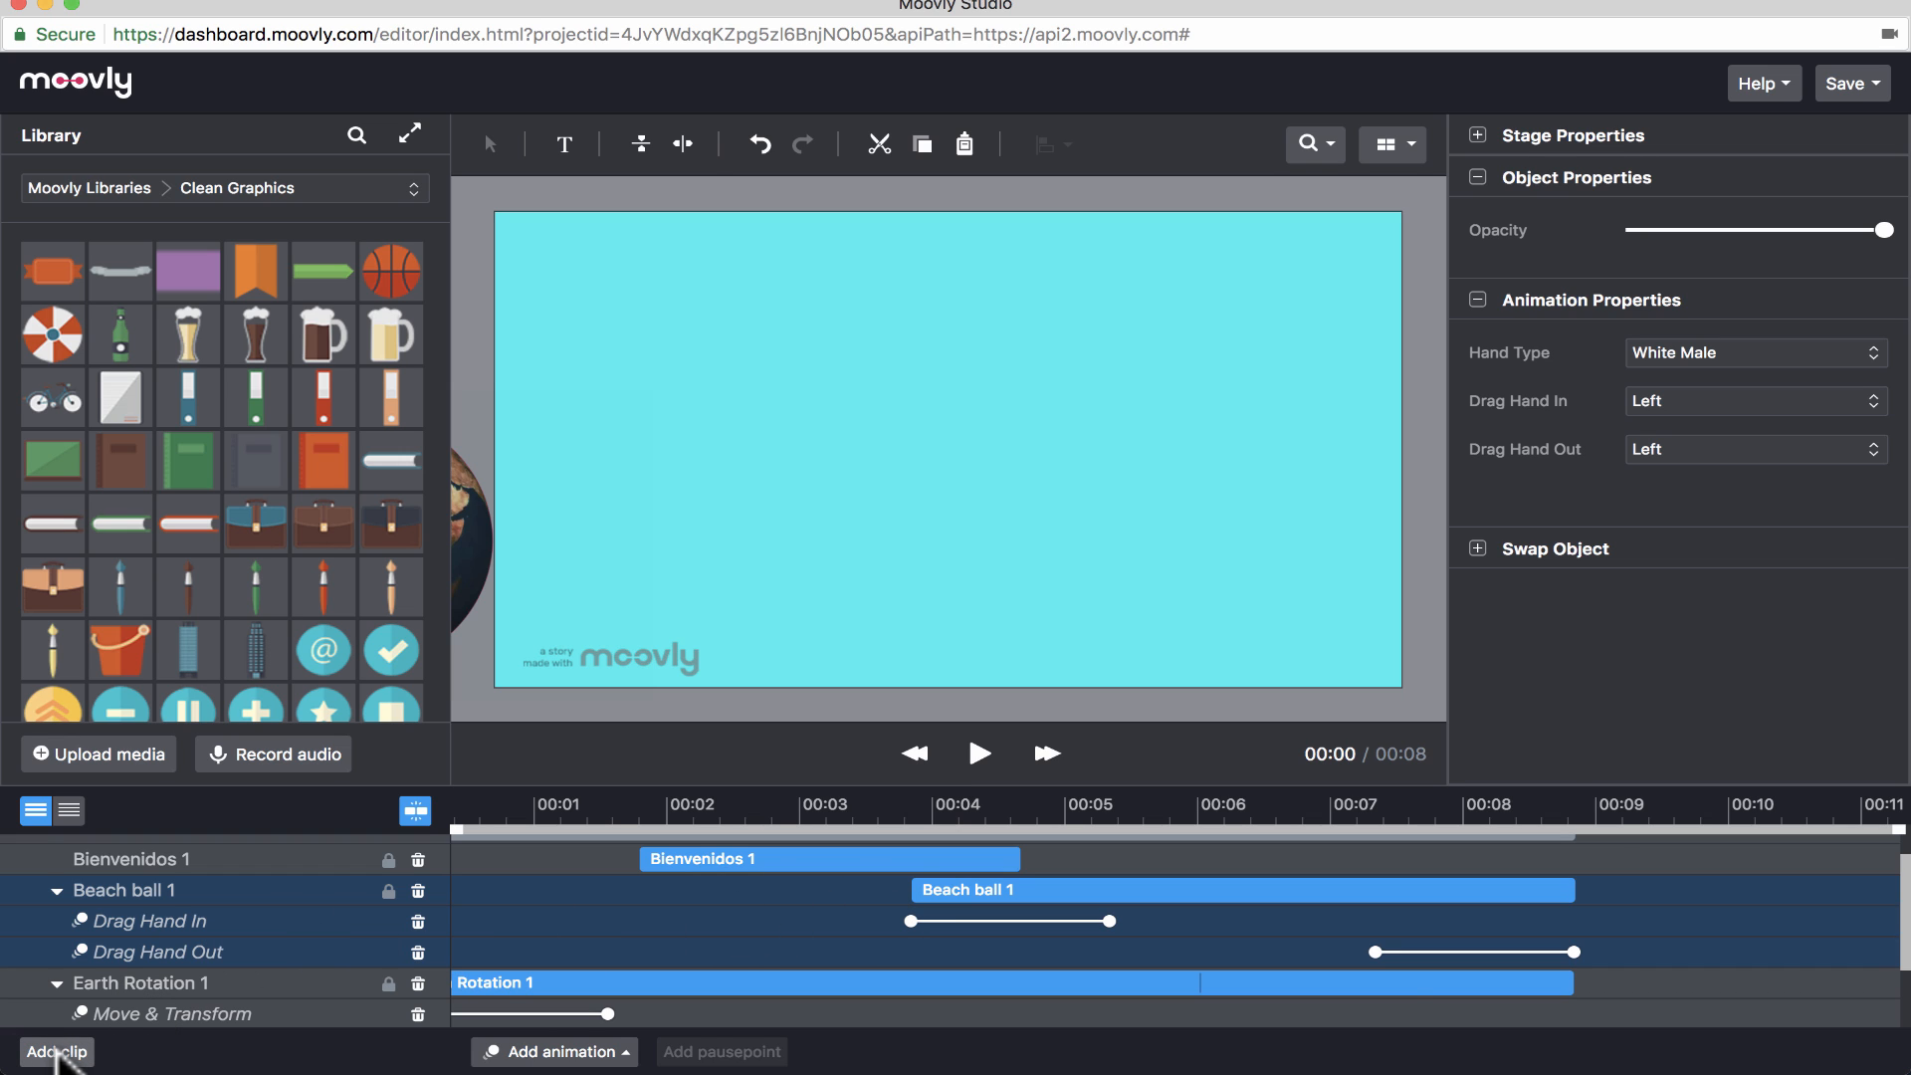
pyautogui.click(48, 1052)
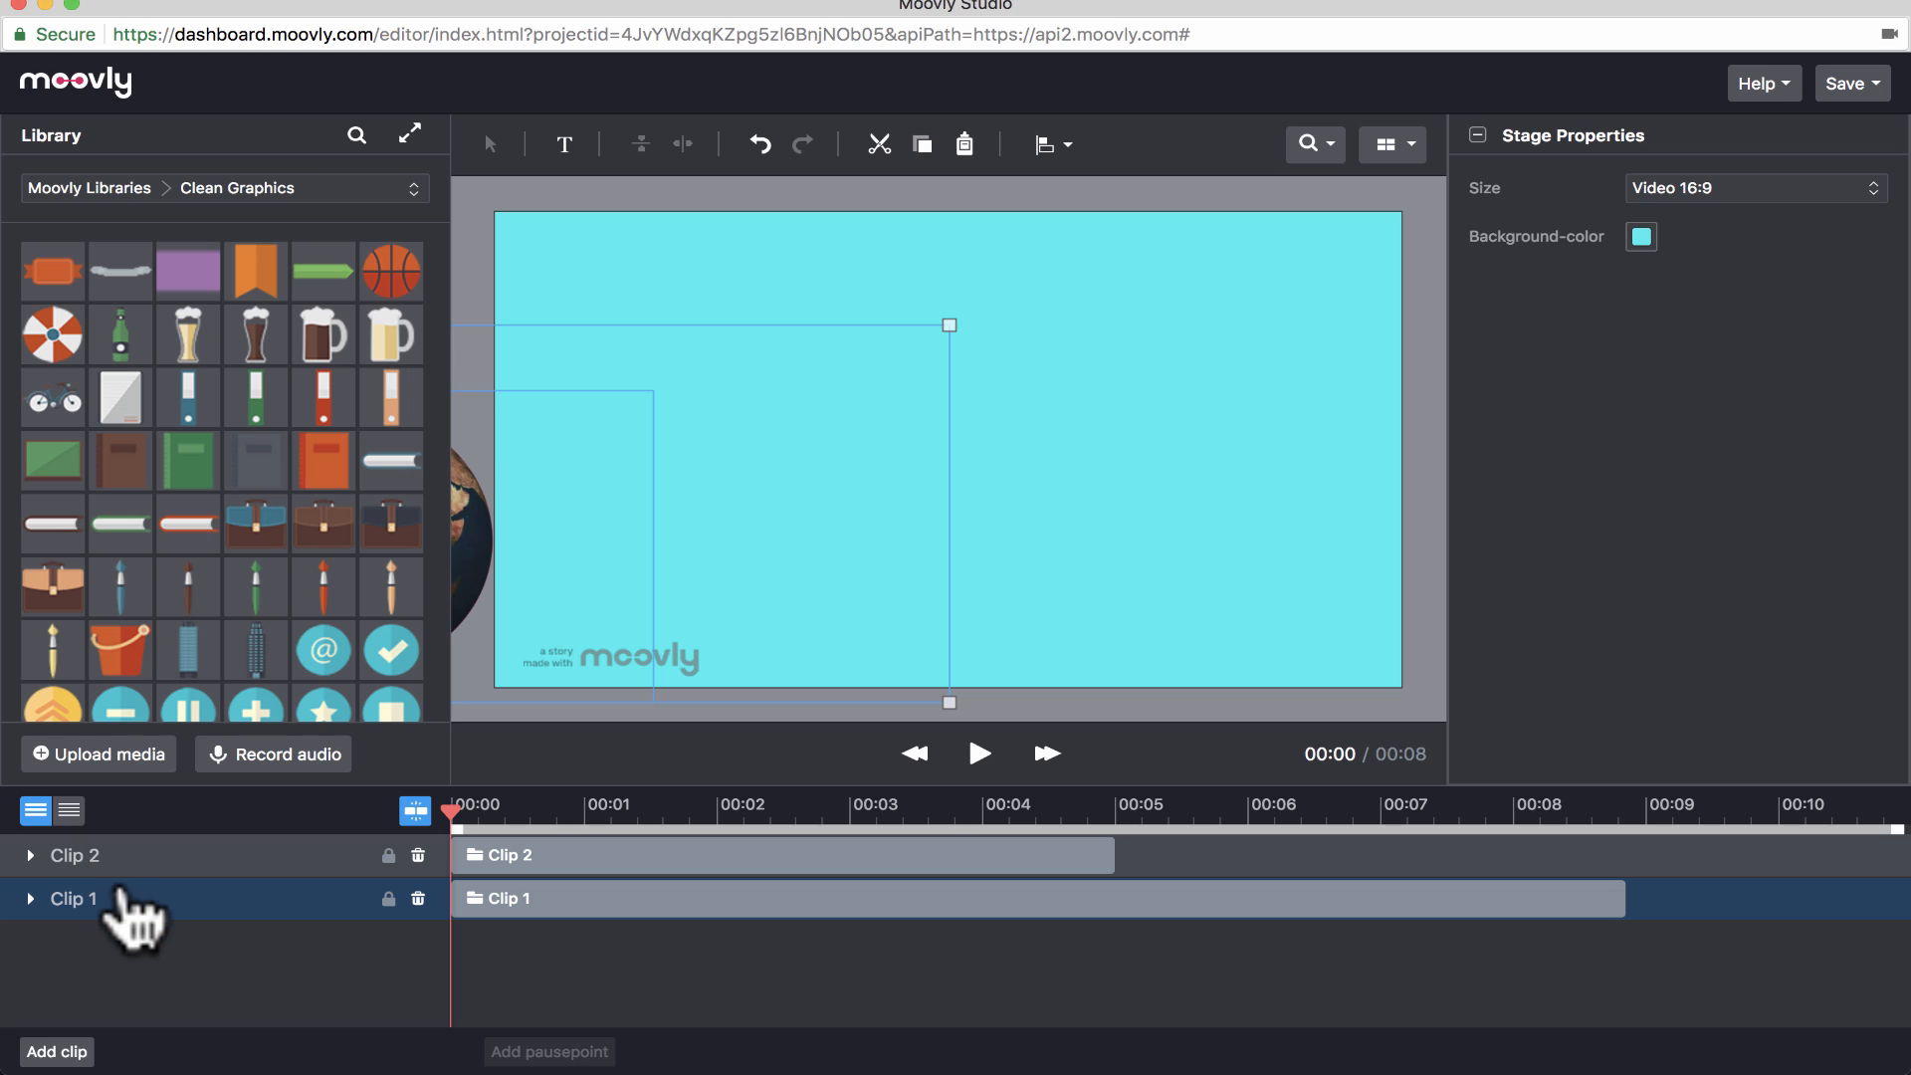
pyautogui.moveTo(129, 926)
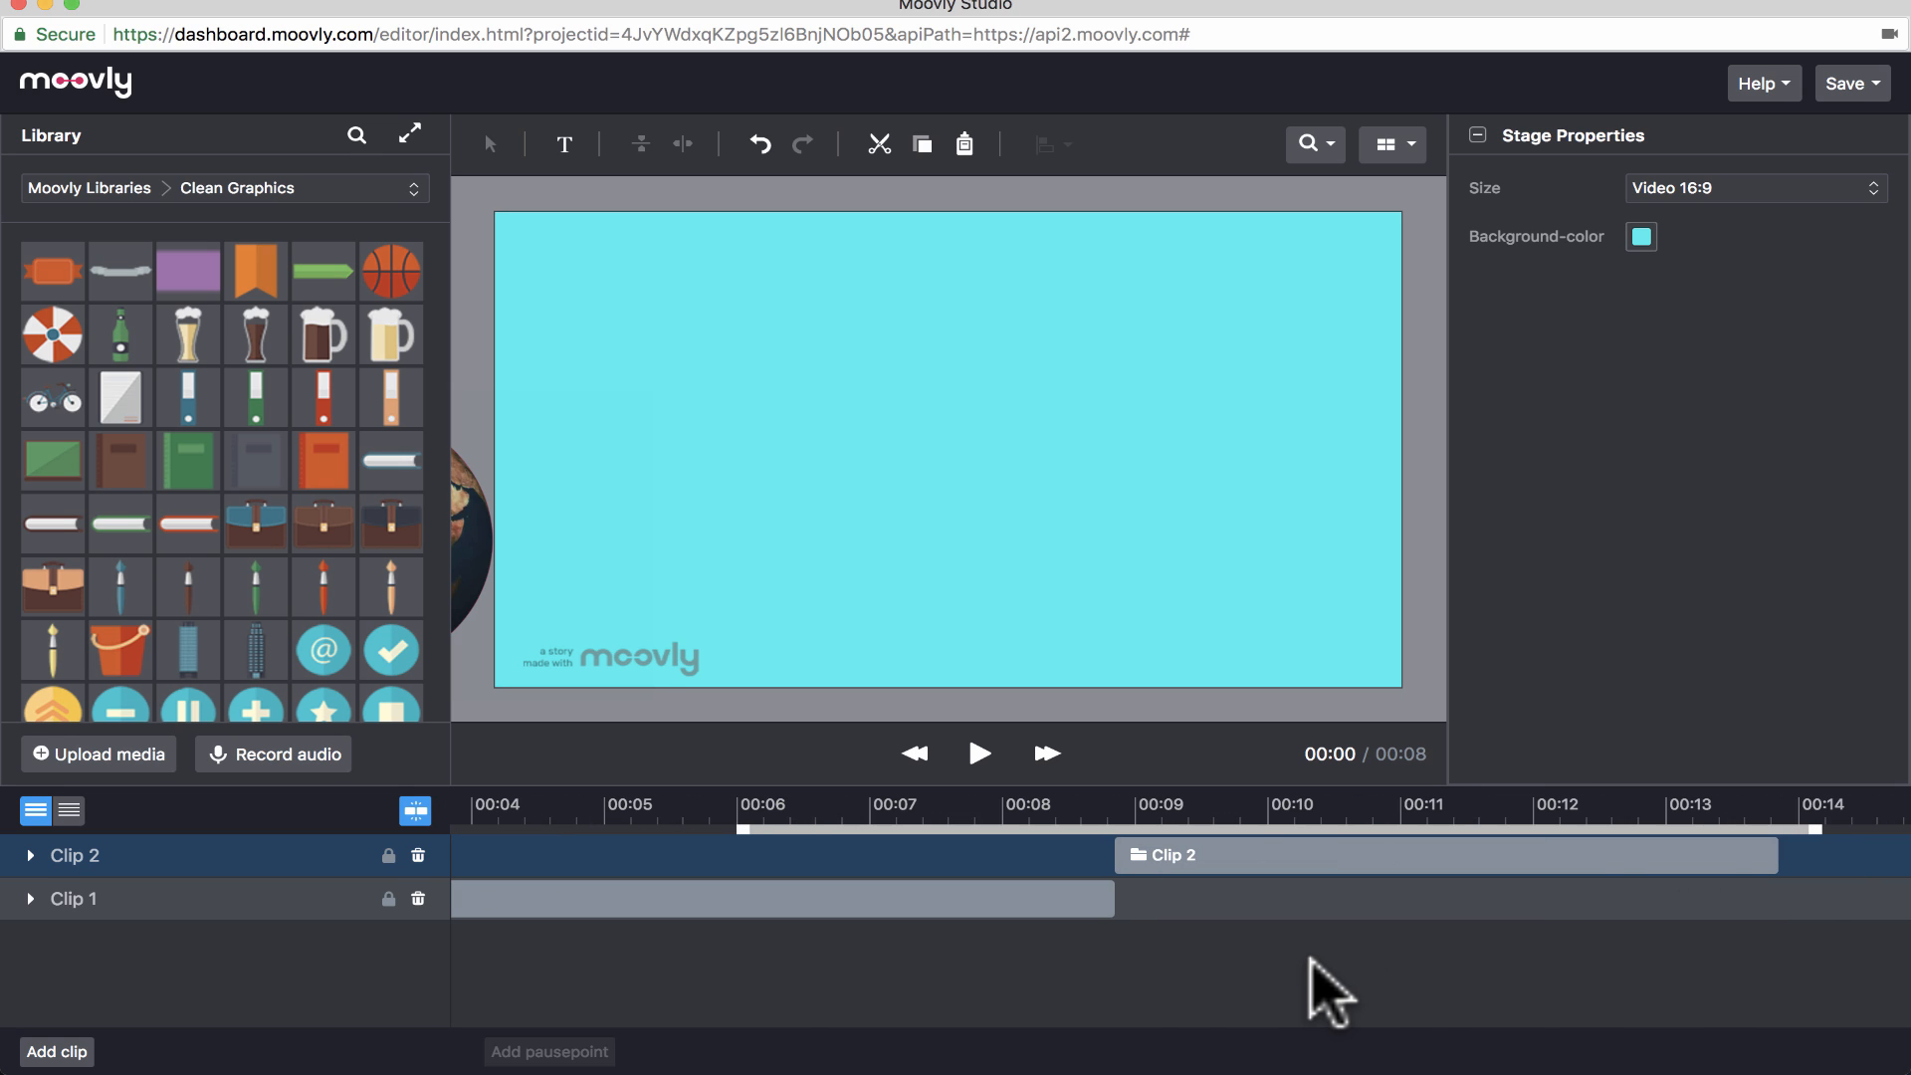
pyautogui.moveTo(1181, 890)
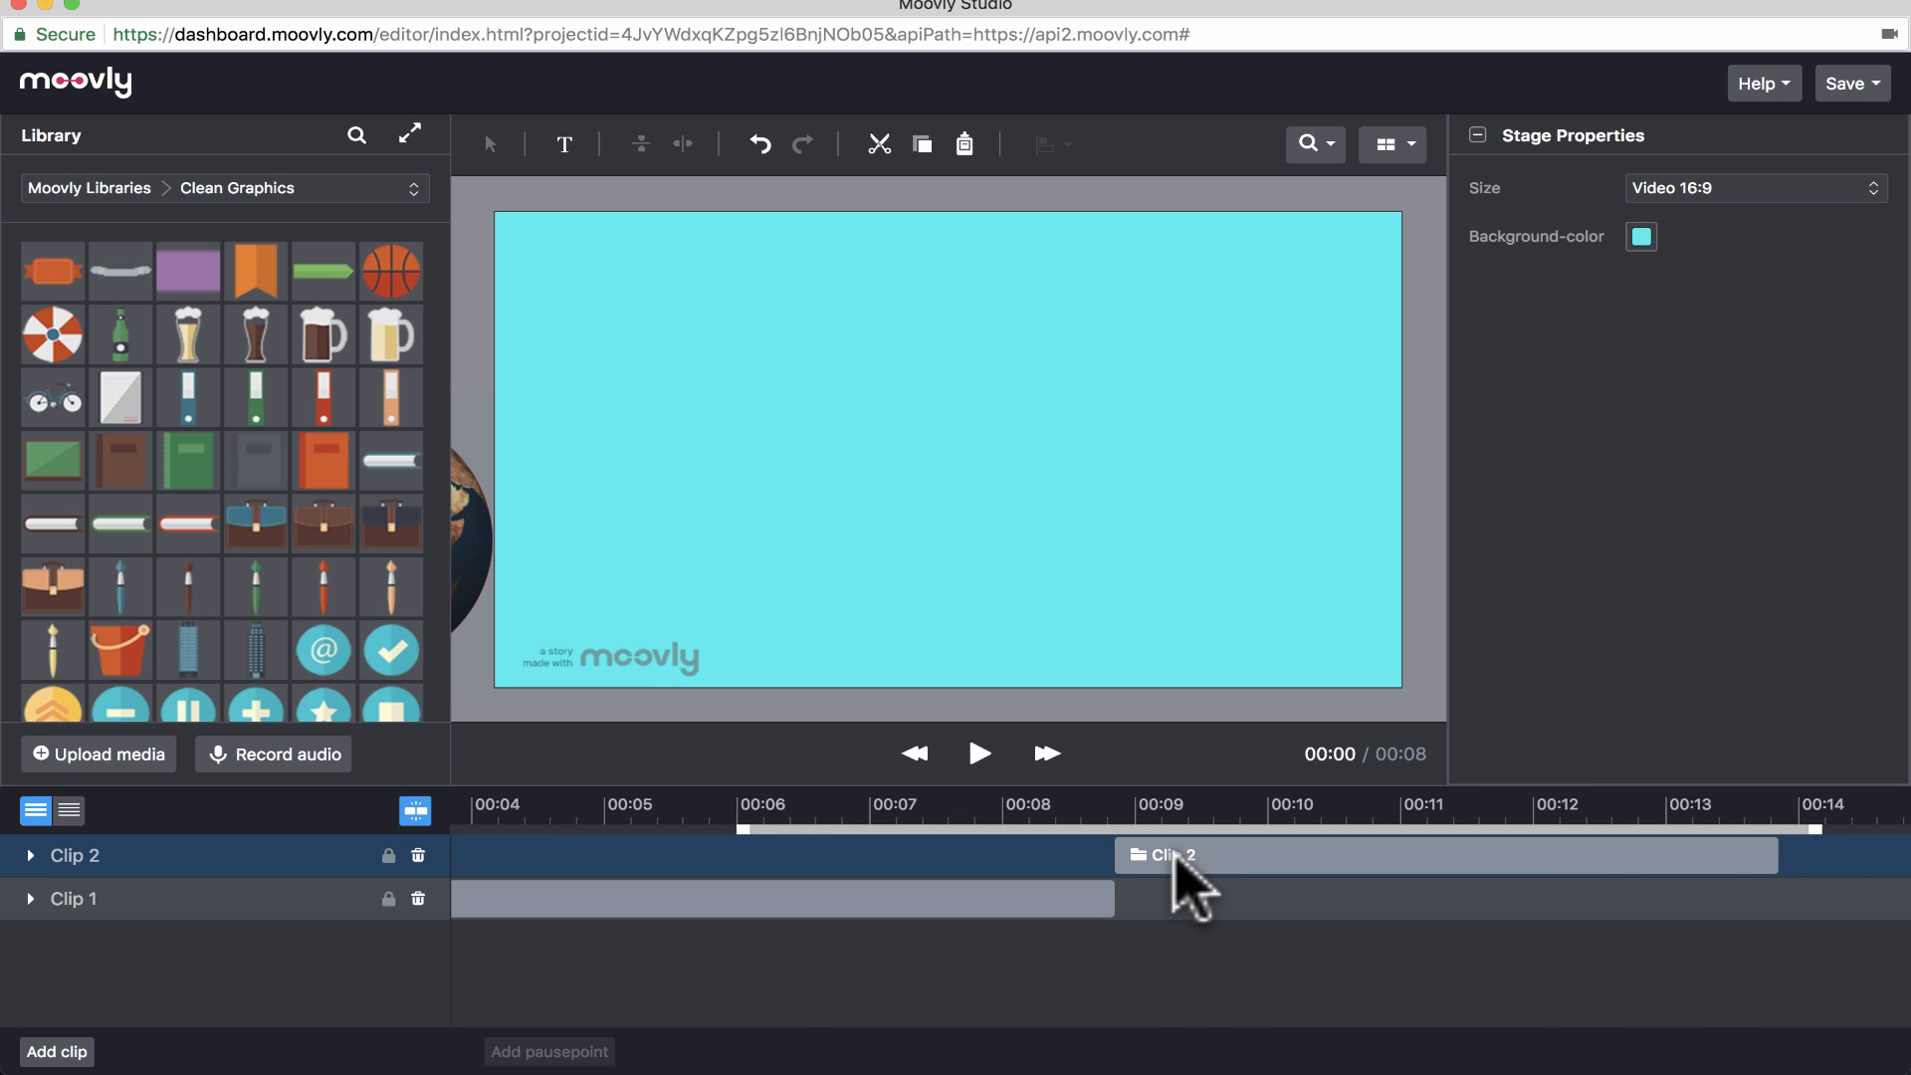
pyautogui.moveTo(40, 886)
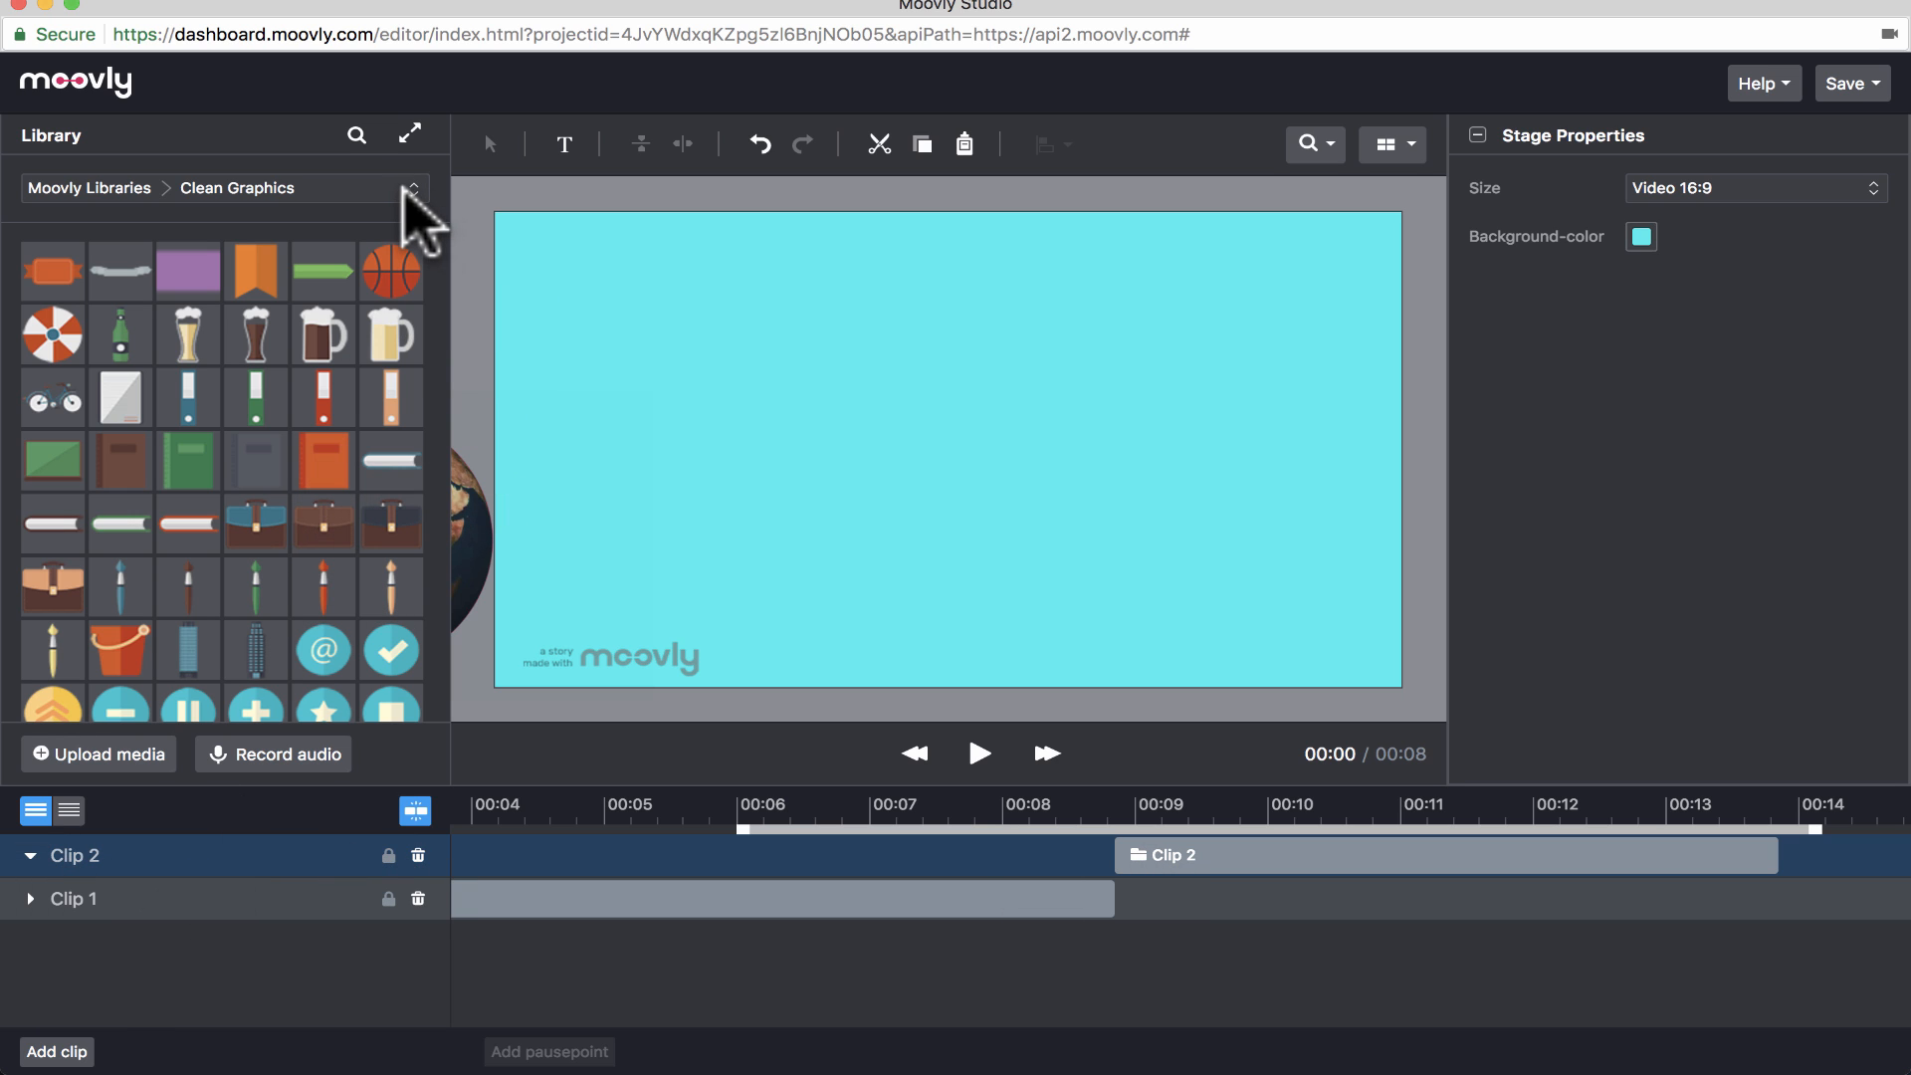
# - Switch the media library to Moovly Libraries > Clips
pyautogui.click(219, 188)
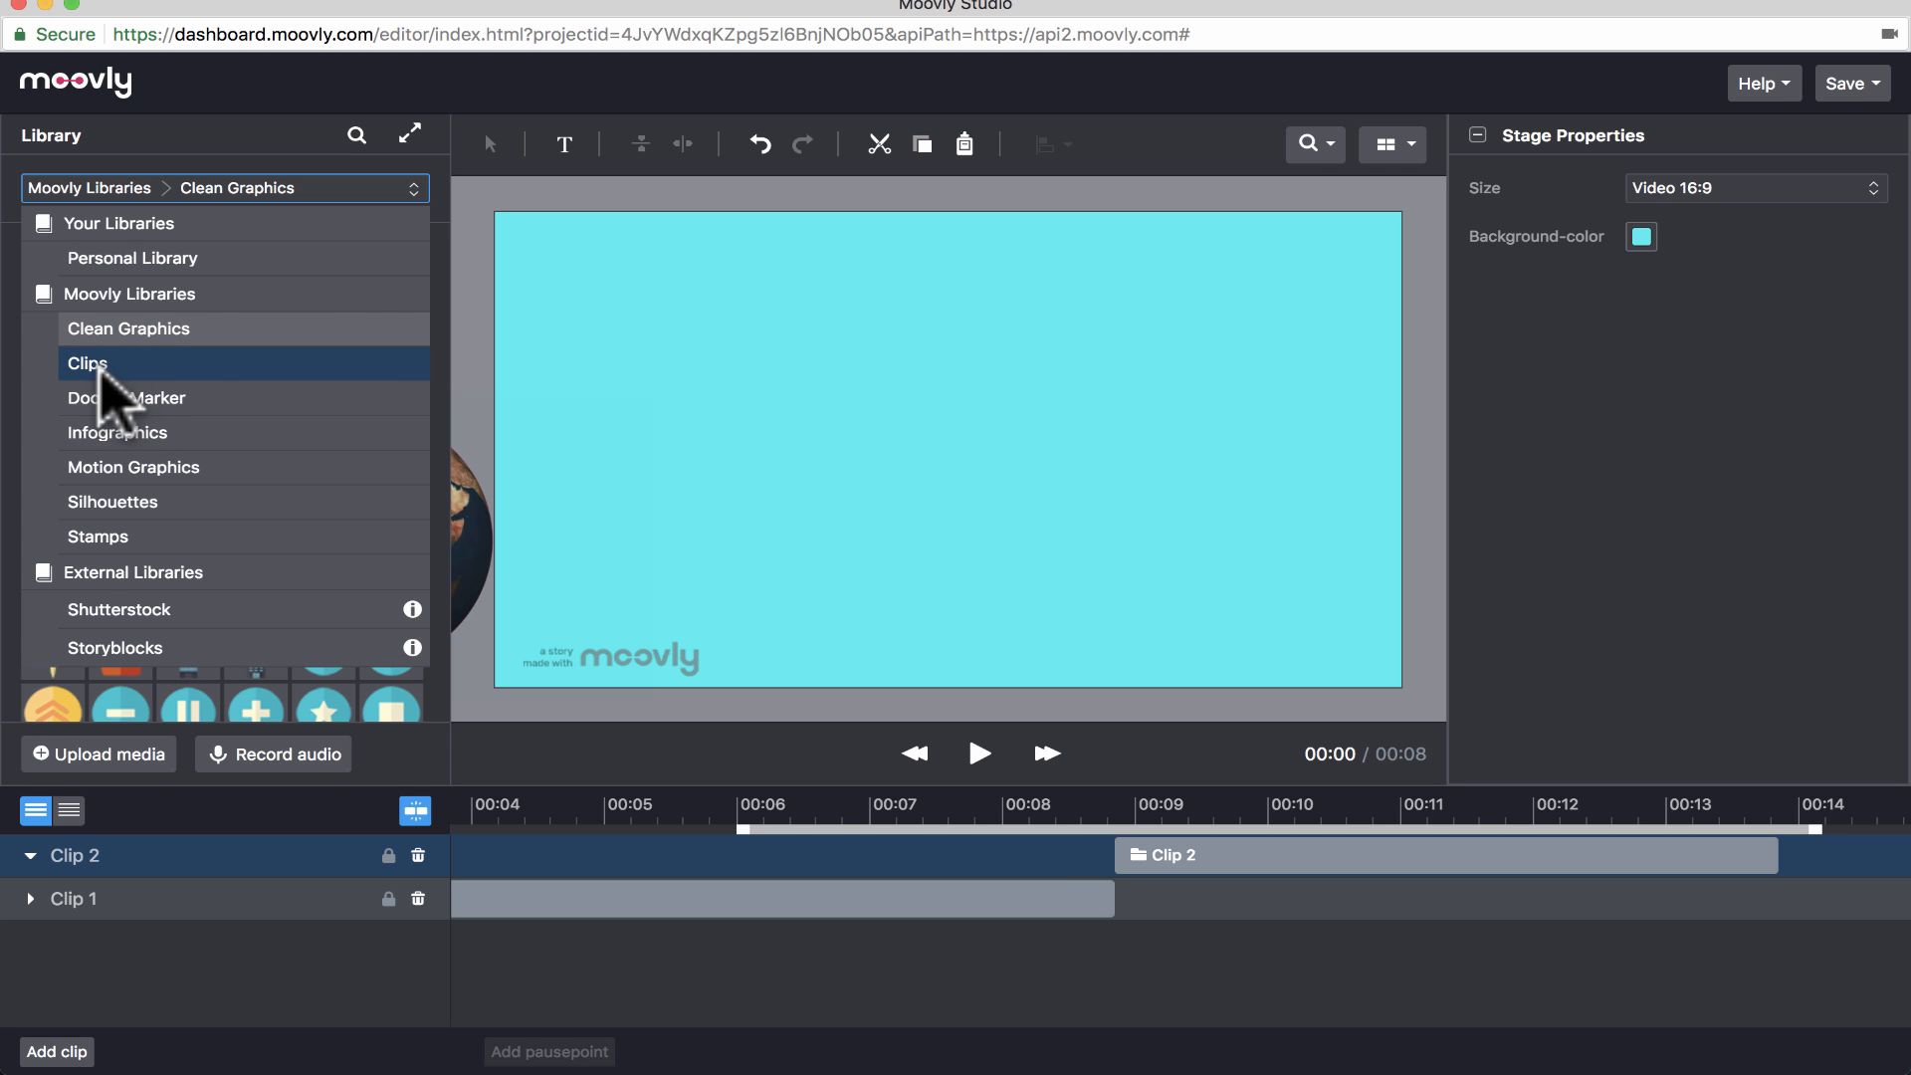
pyautogui.click(85, 363)
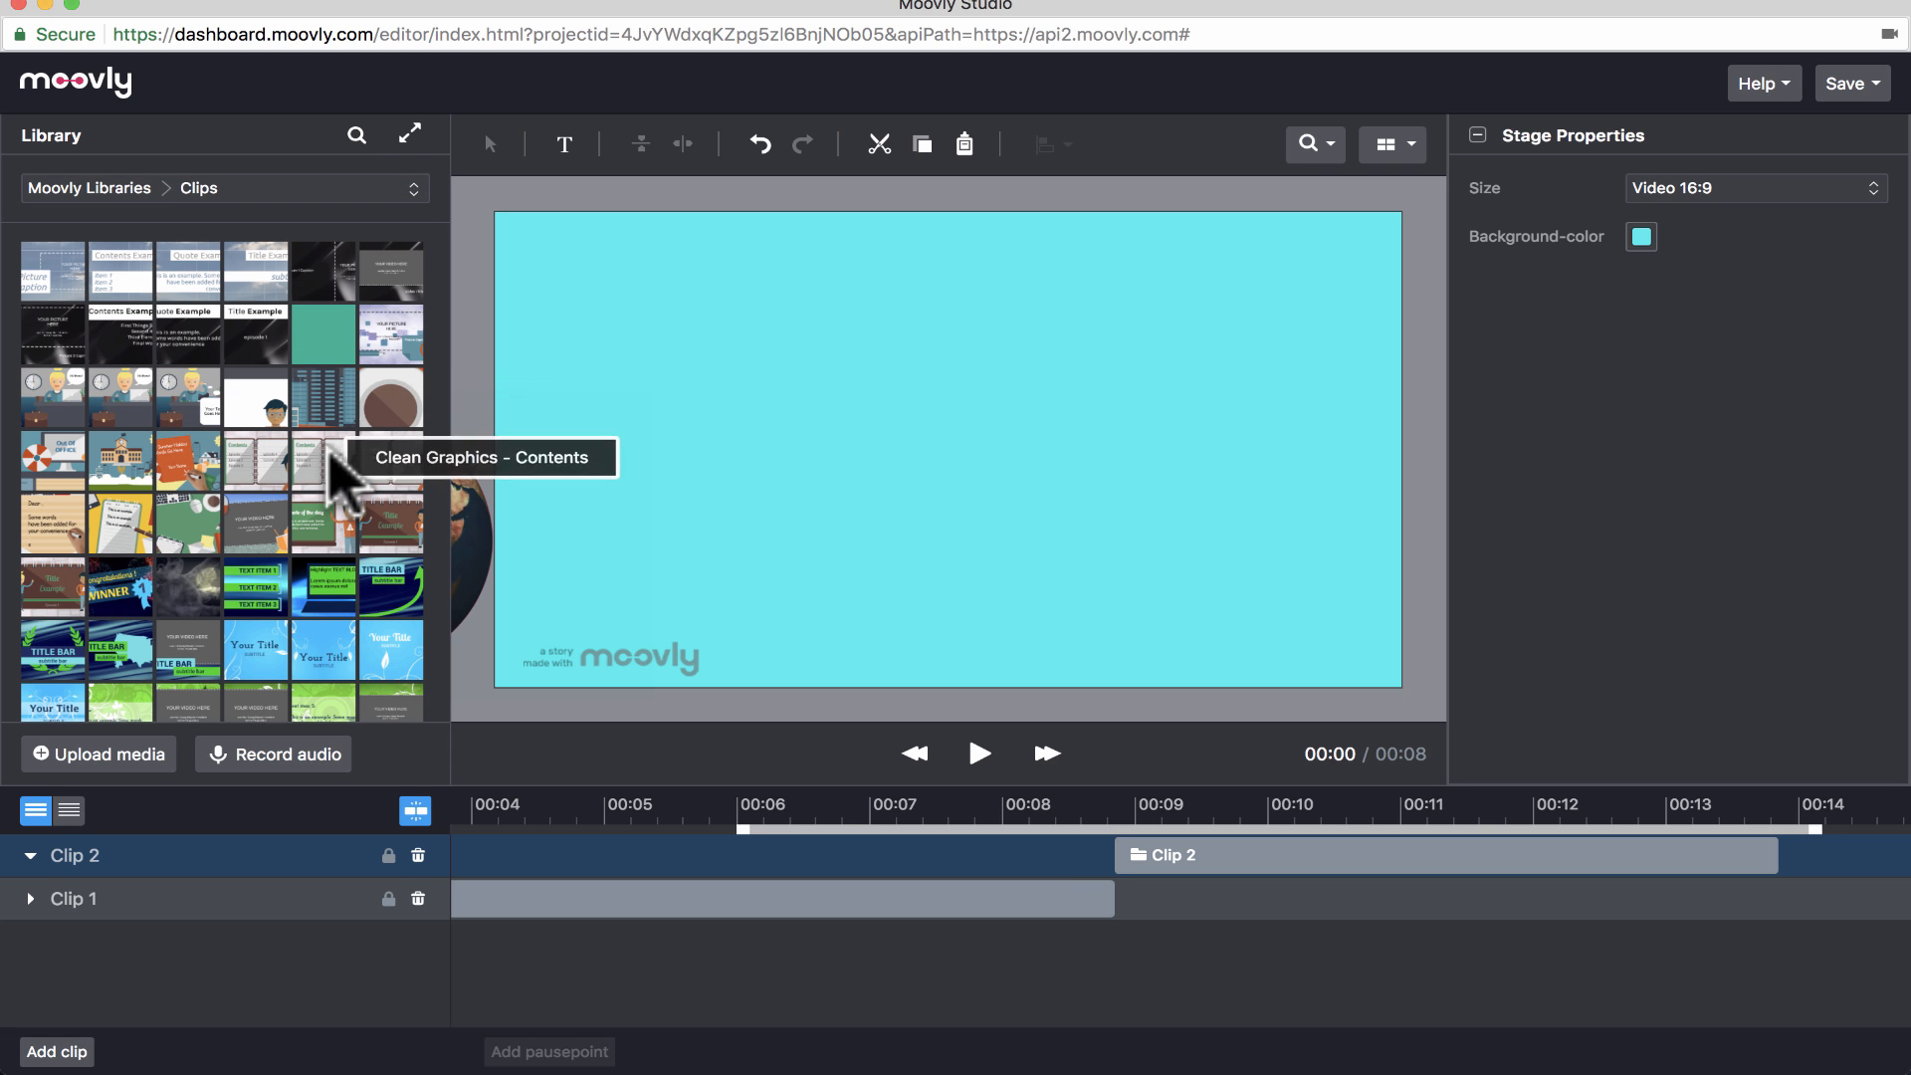
pyautogui.moveTo(429, 410)
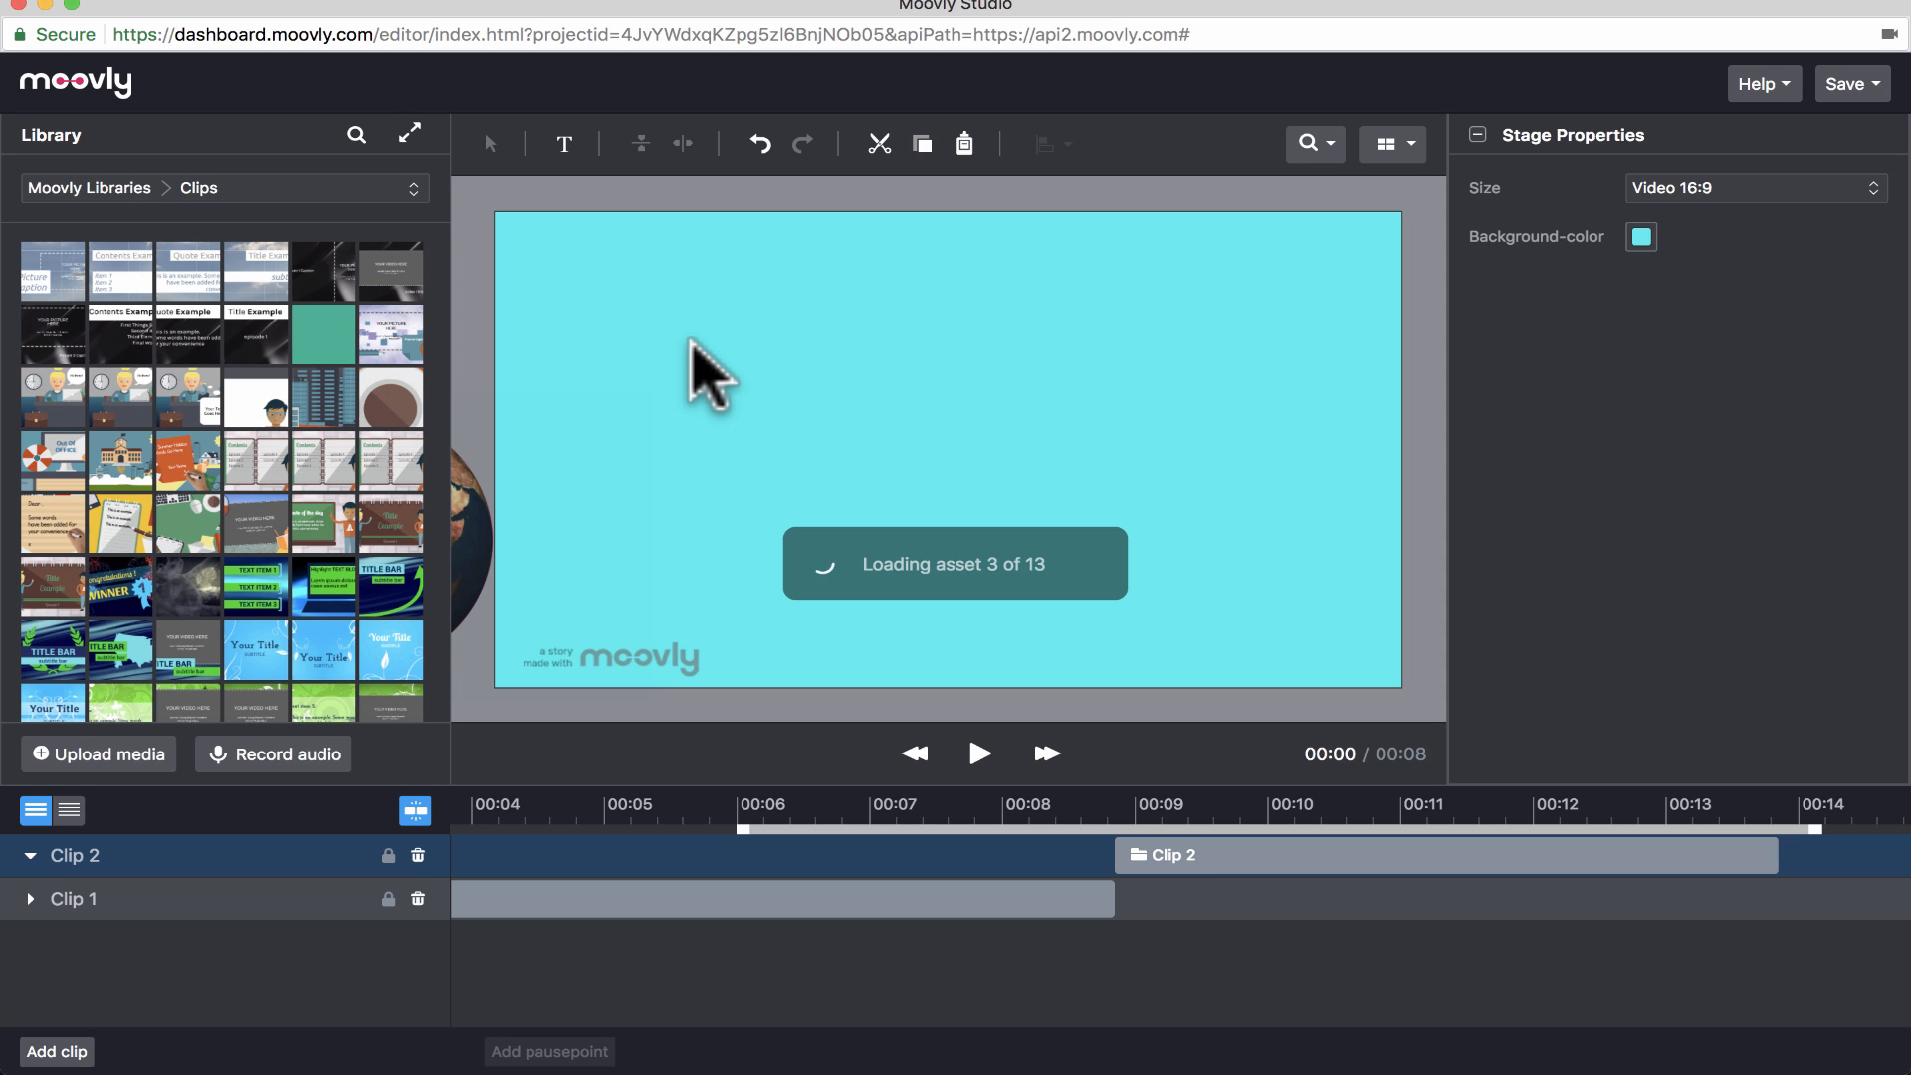
pyautogui.moveTo(501, 412)
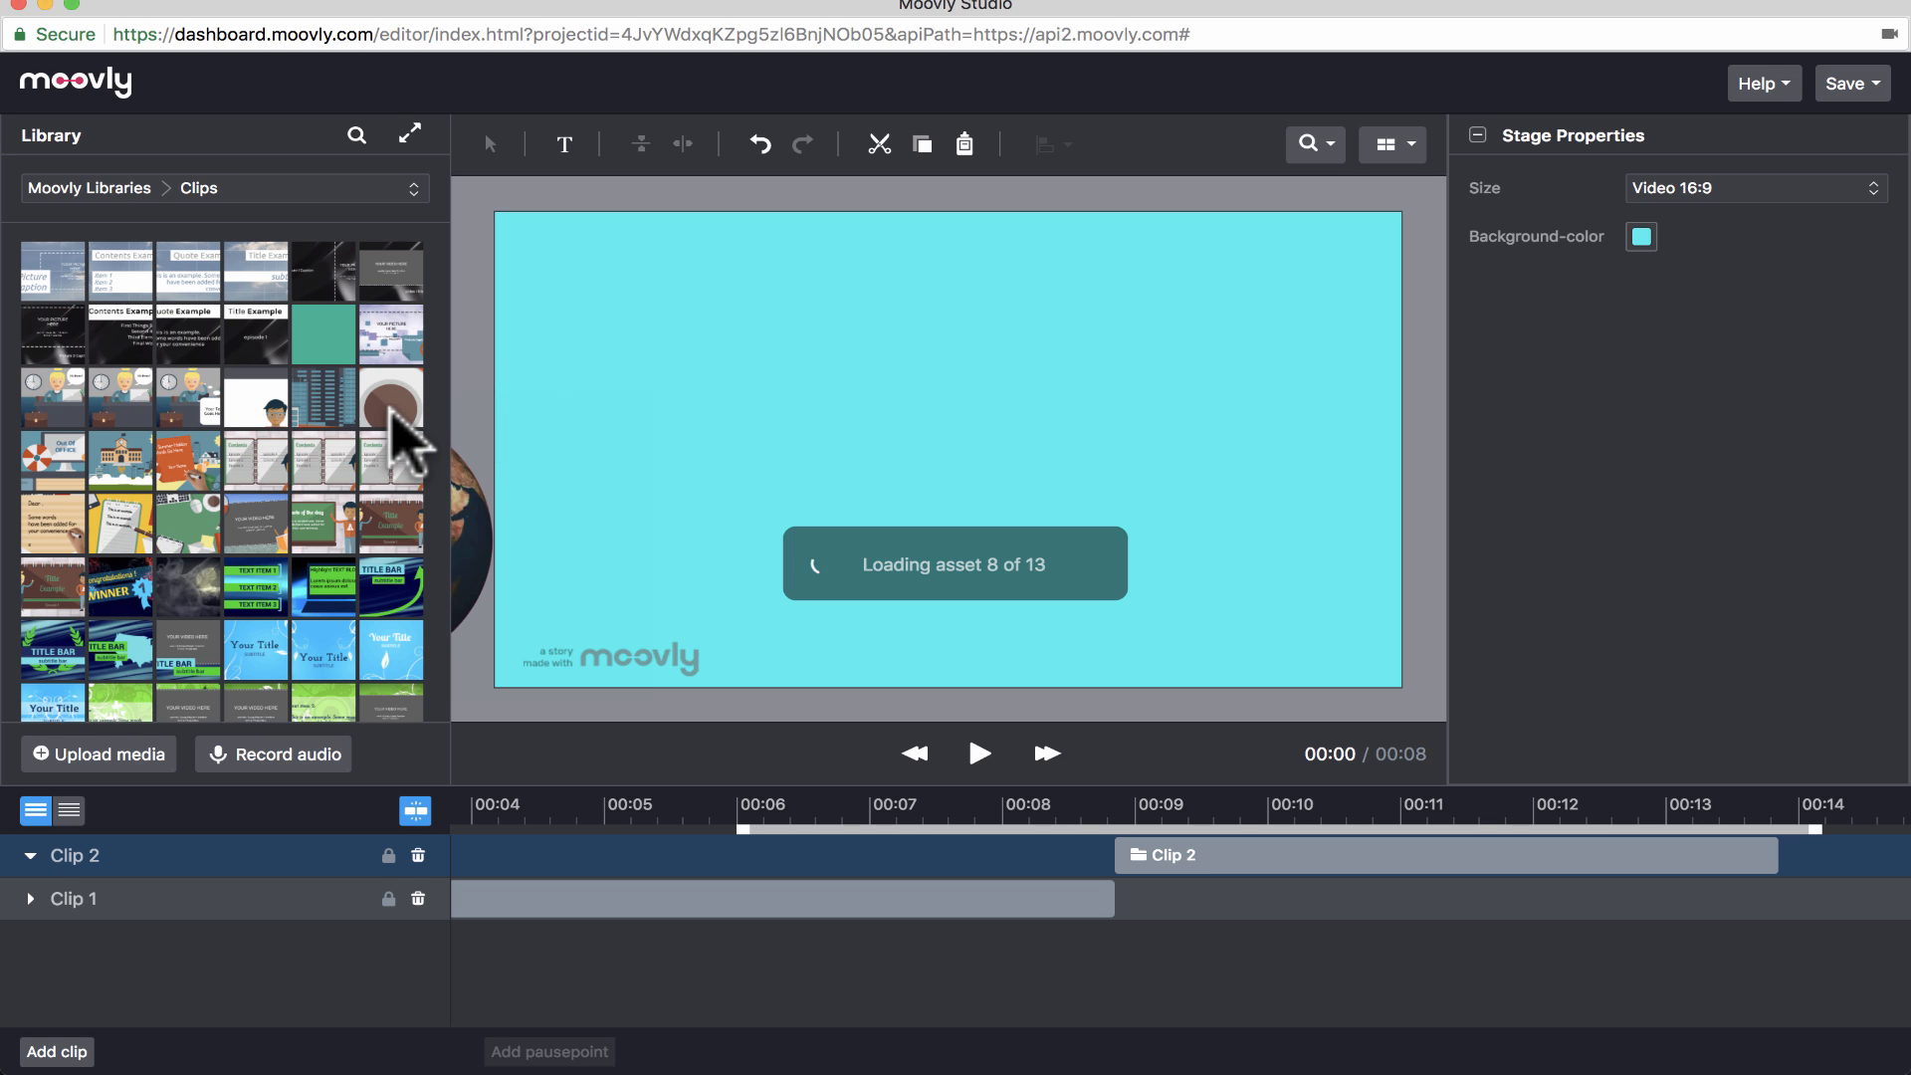
pyautogui.moveTo(843, 451)
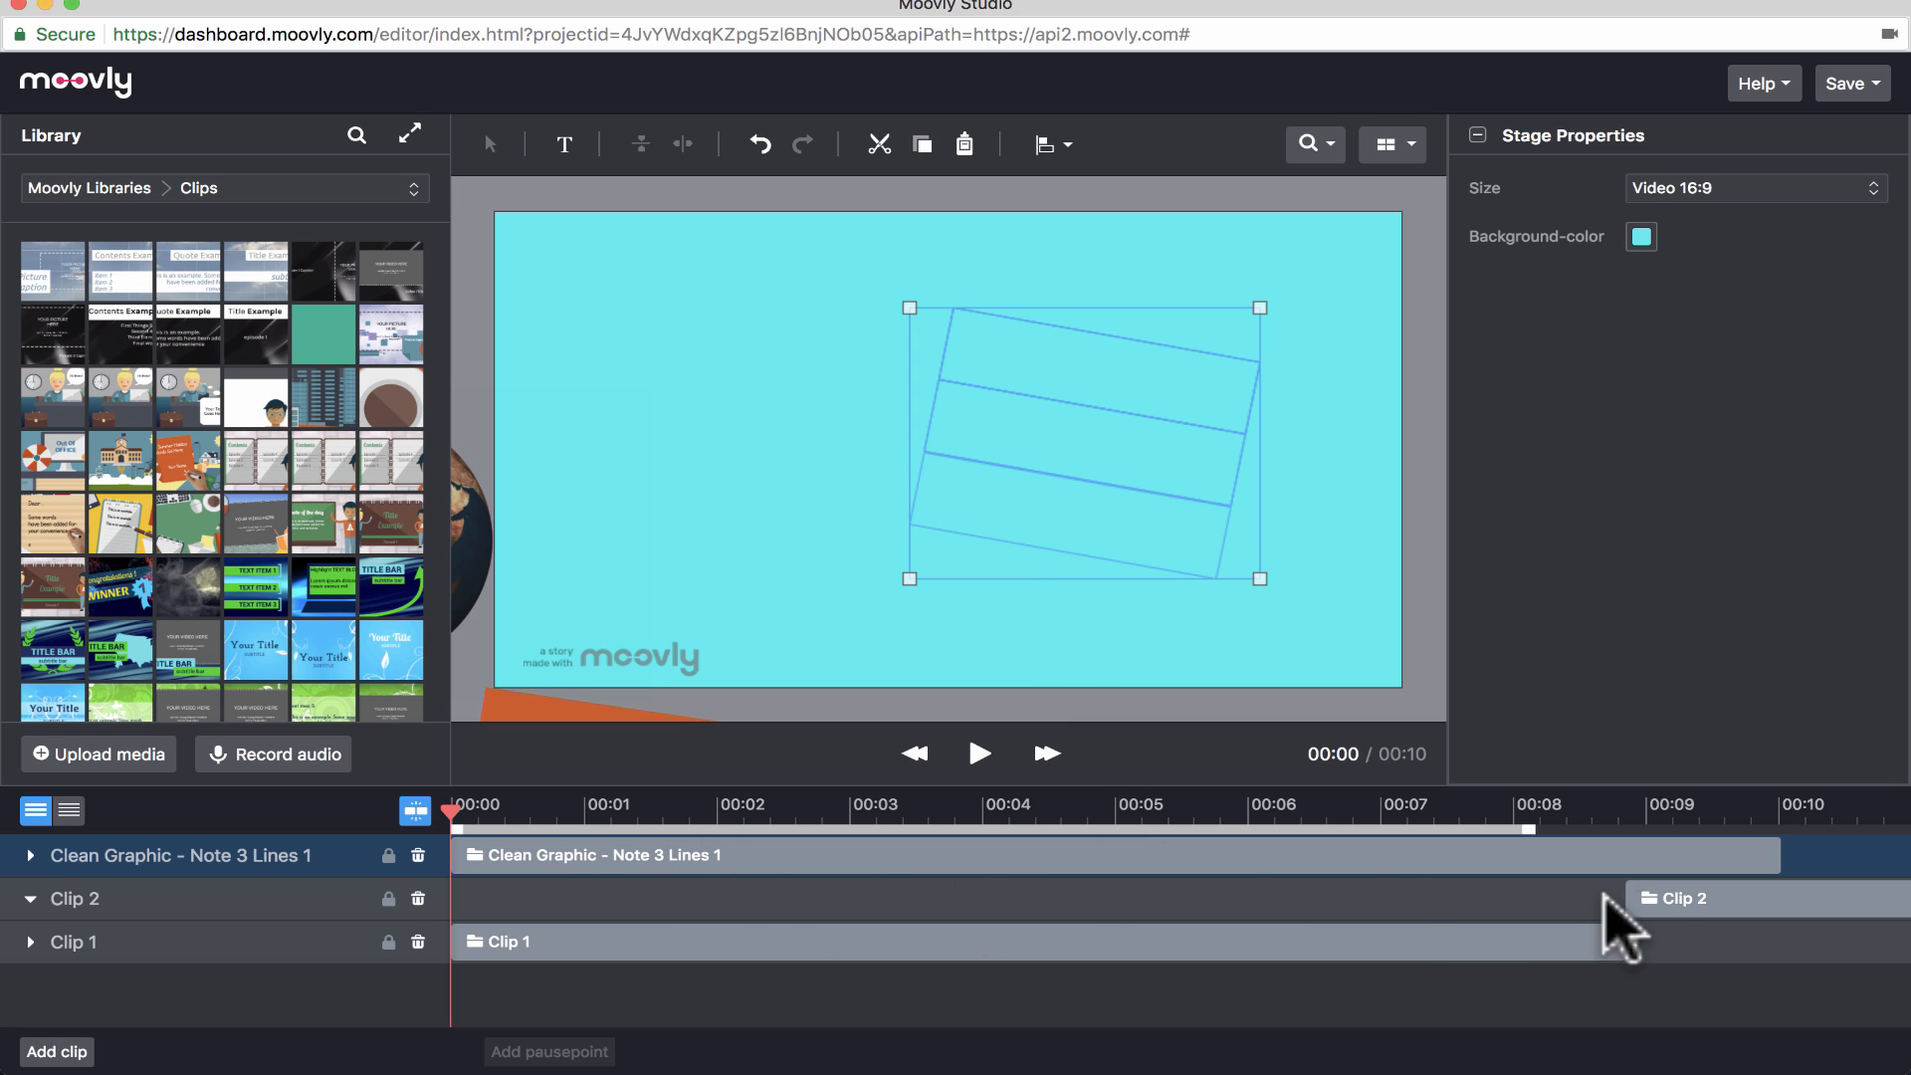
pyautogui.moveTo(189, 400)
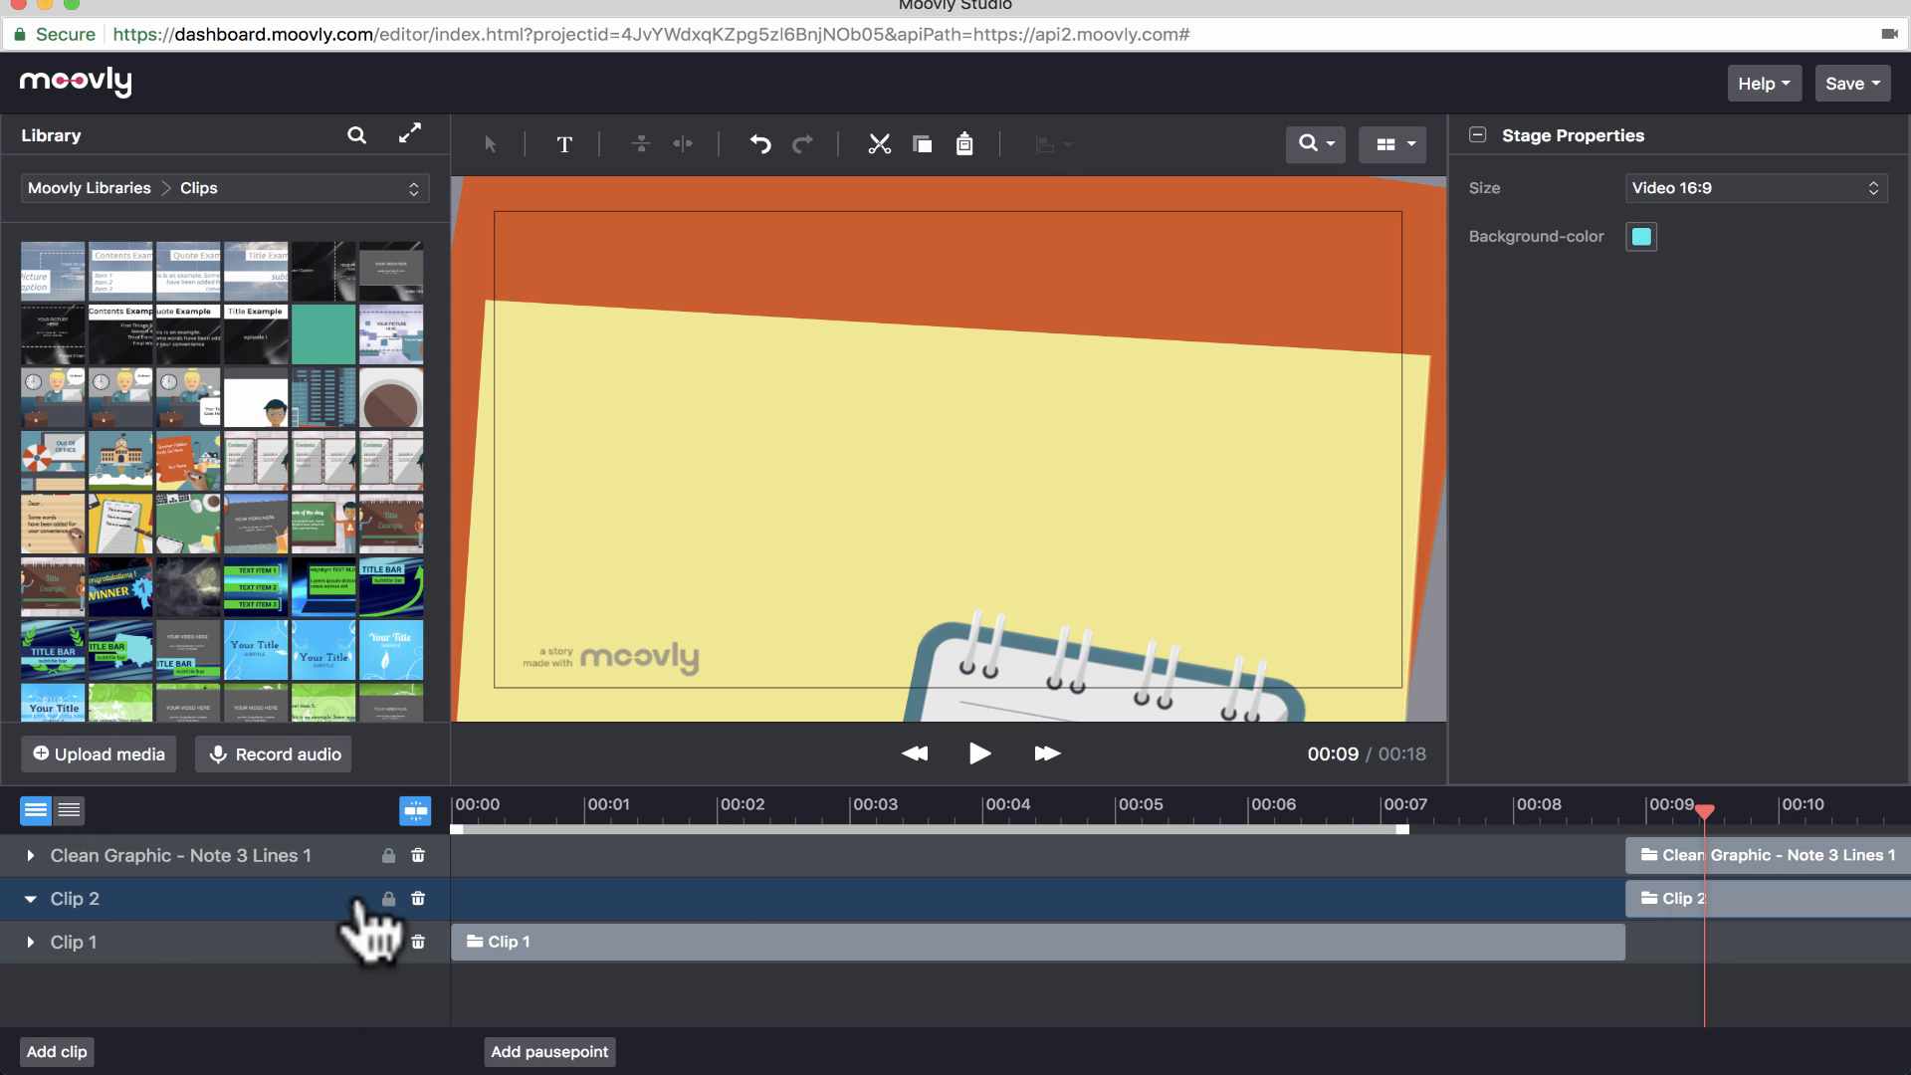
# - Delete the empty Clip 2 and preview from about 00:08 onto the notepad scene
pyautogui.click(417, 898)
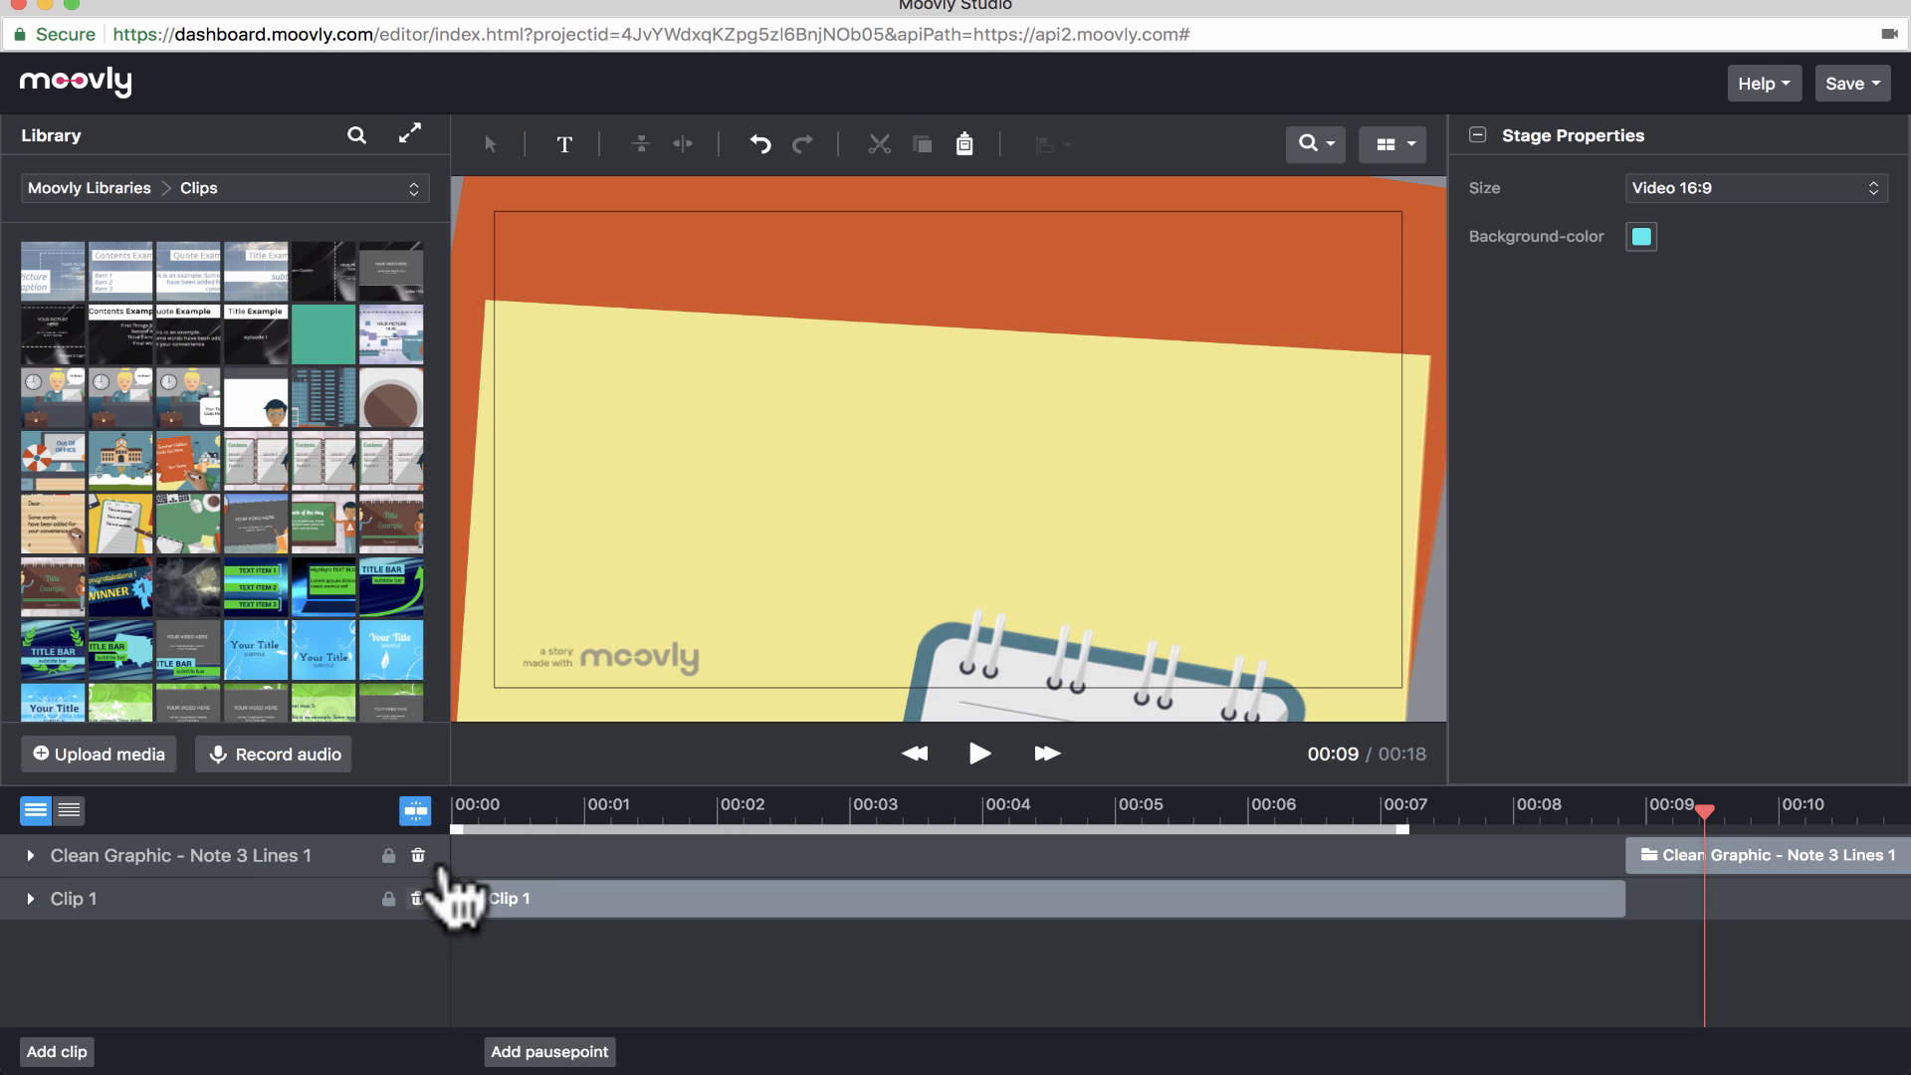
pyautogui.moveTo(1703, 810); pyautogui.dragTo(1639, 841)
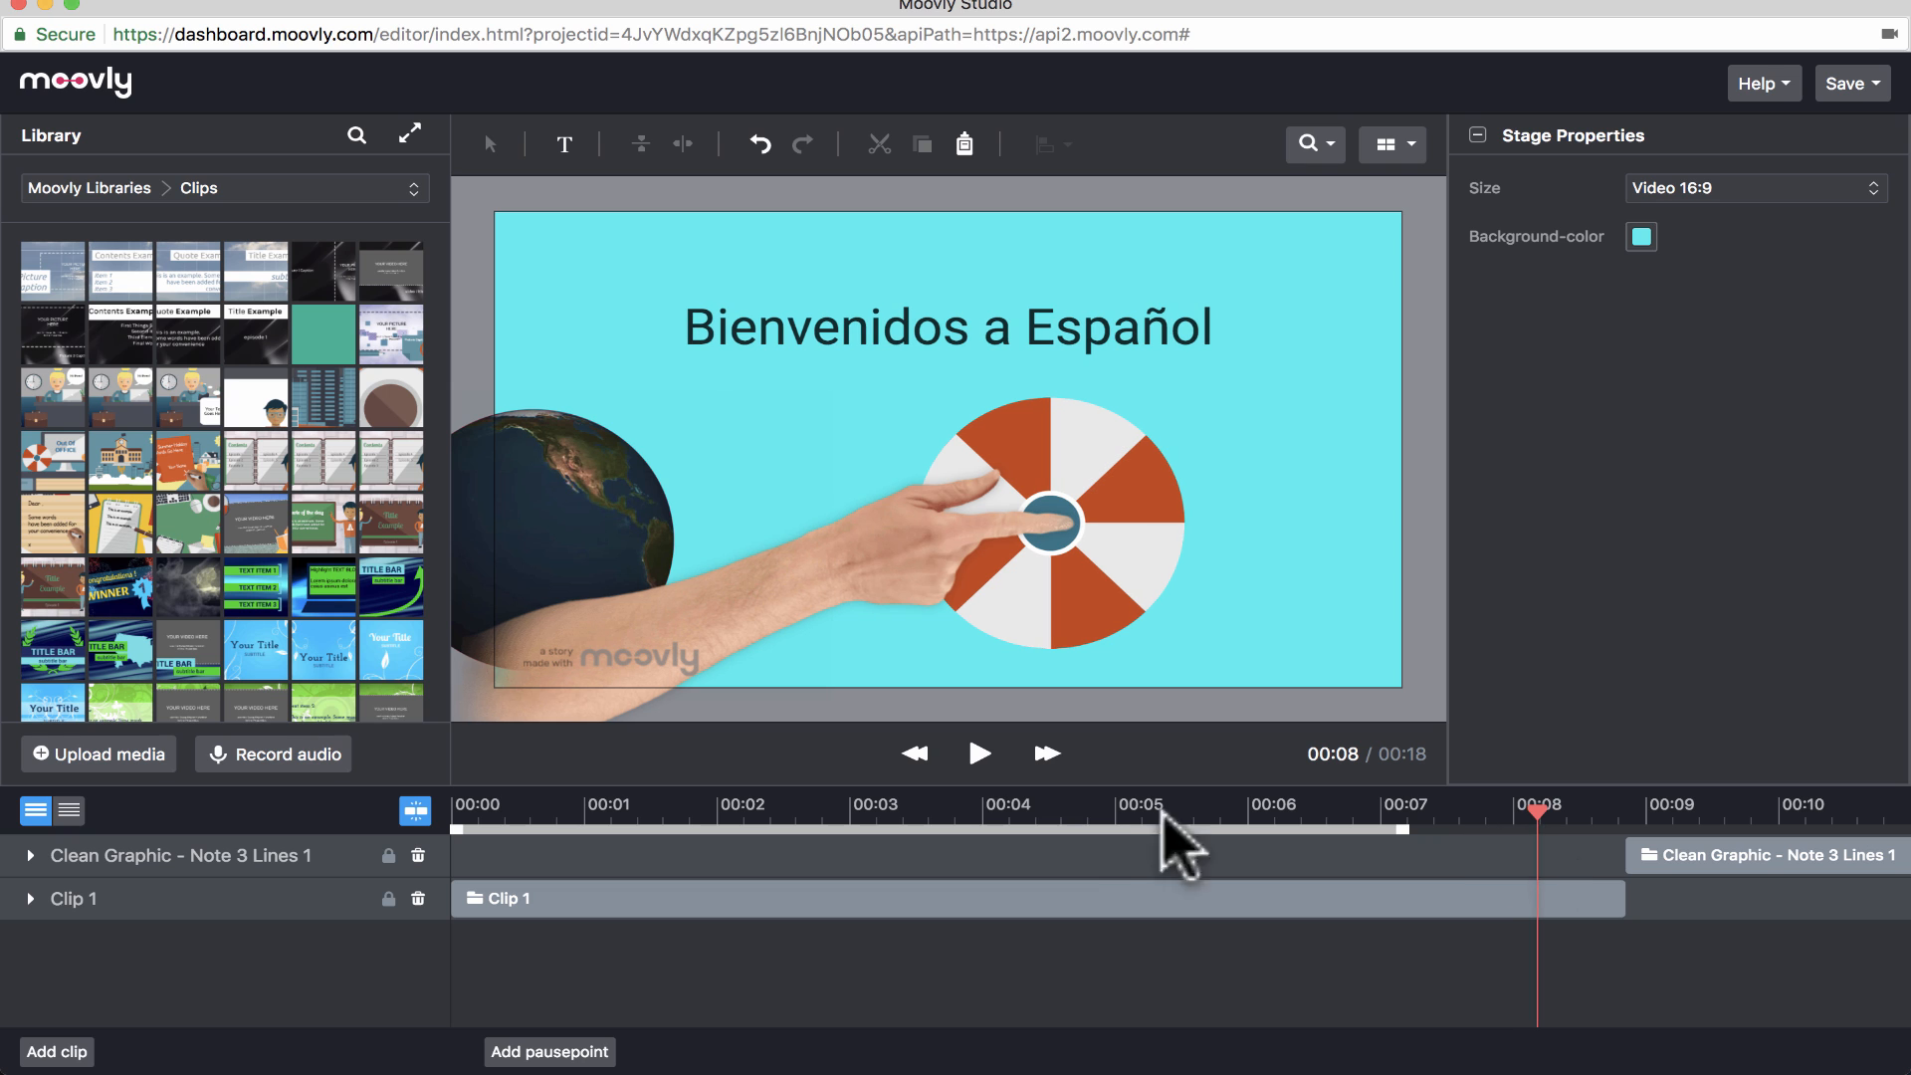
pyautogui.click(982, 753)
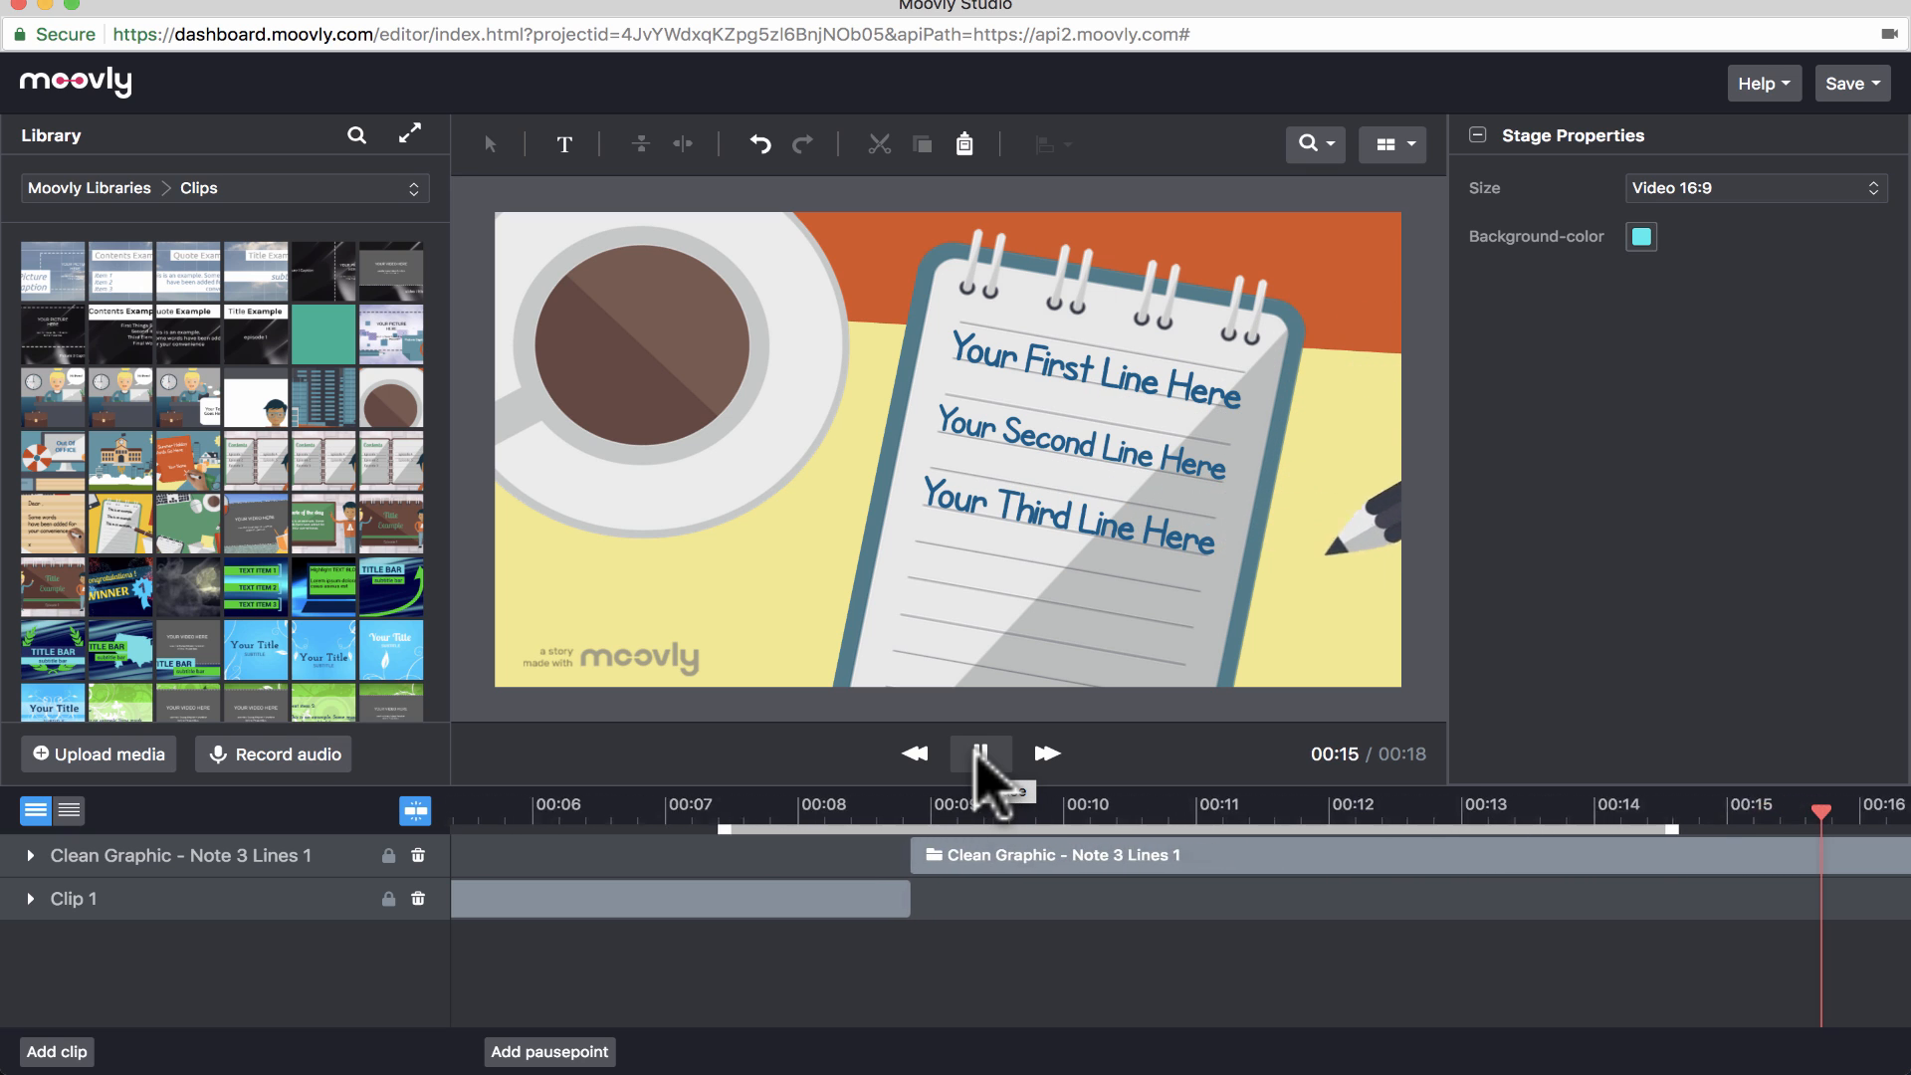
pyautogui.click(981, 753)
pyautogui.write('Speak onli')
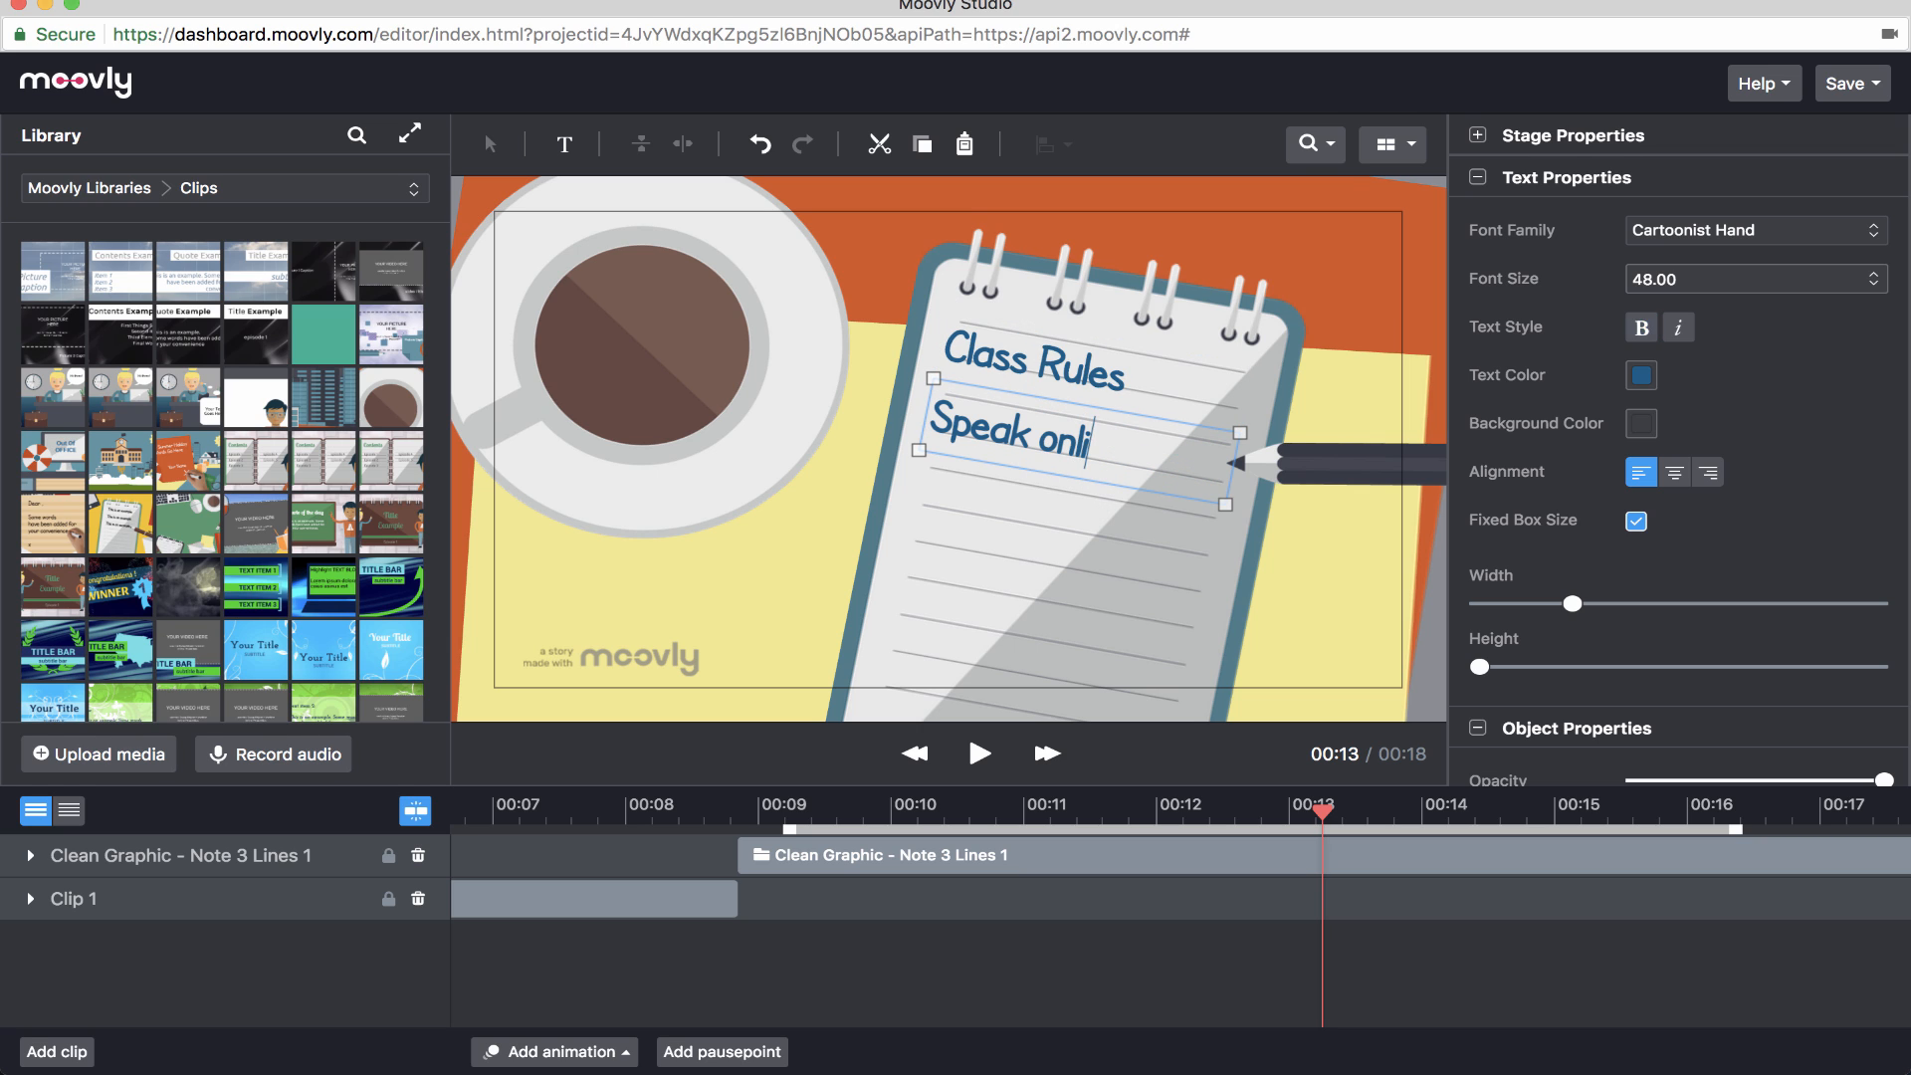
# - Finish the third line as 'Be kind' and begin appending a colon to 'Class Rules'
pyautogui.click(979, 753)
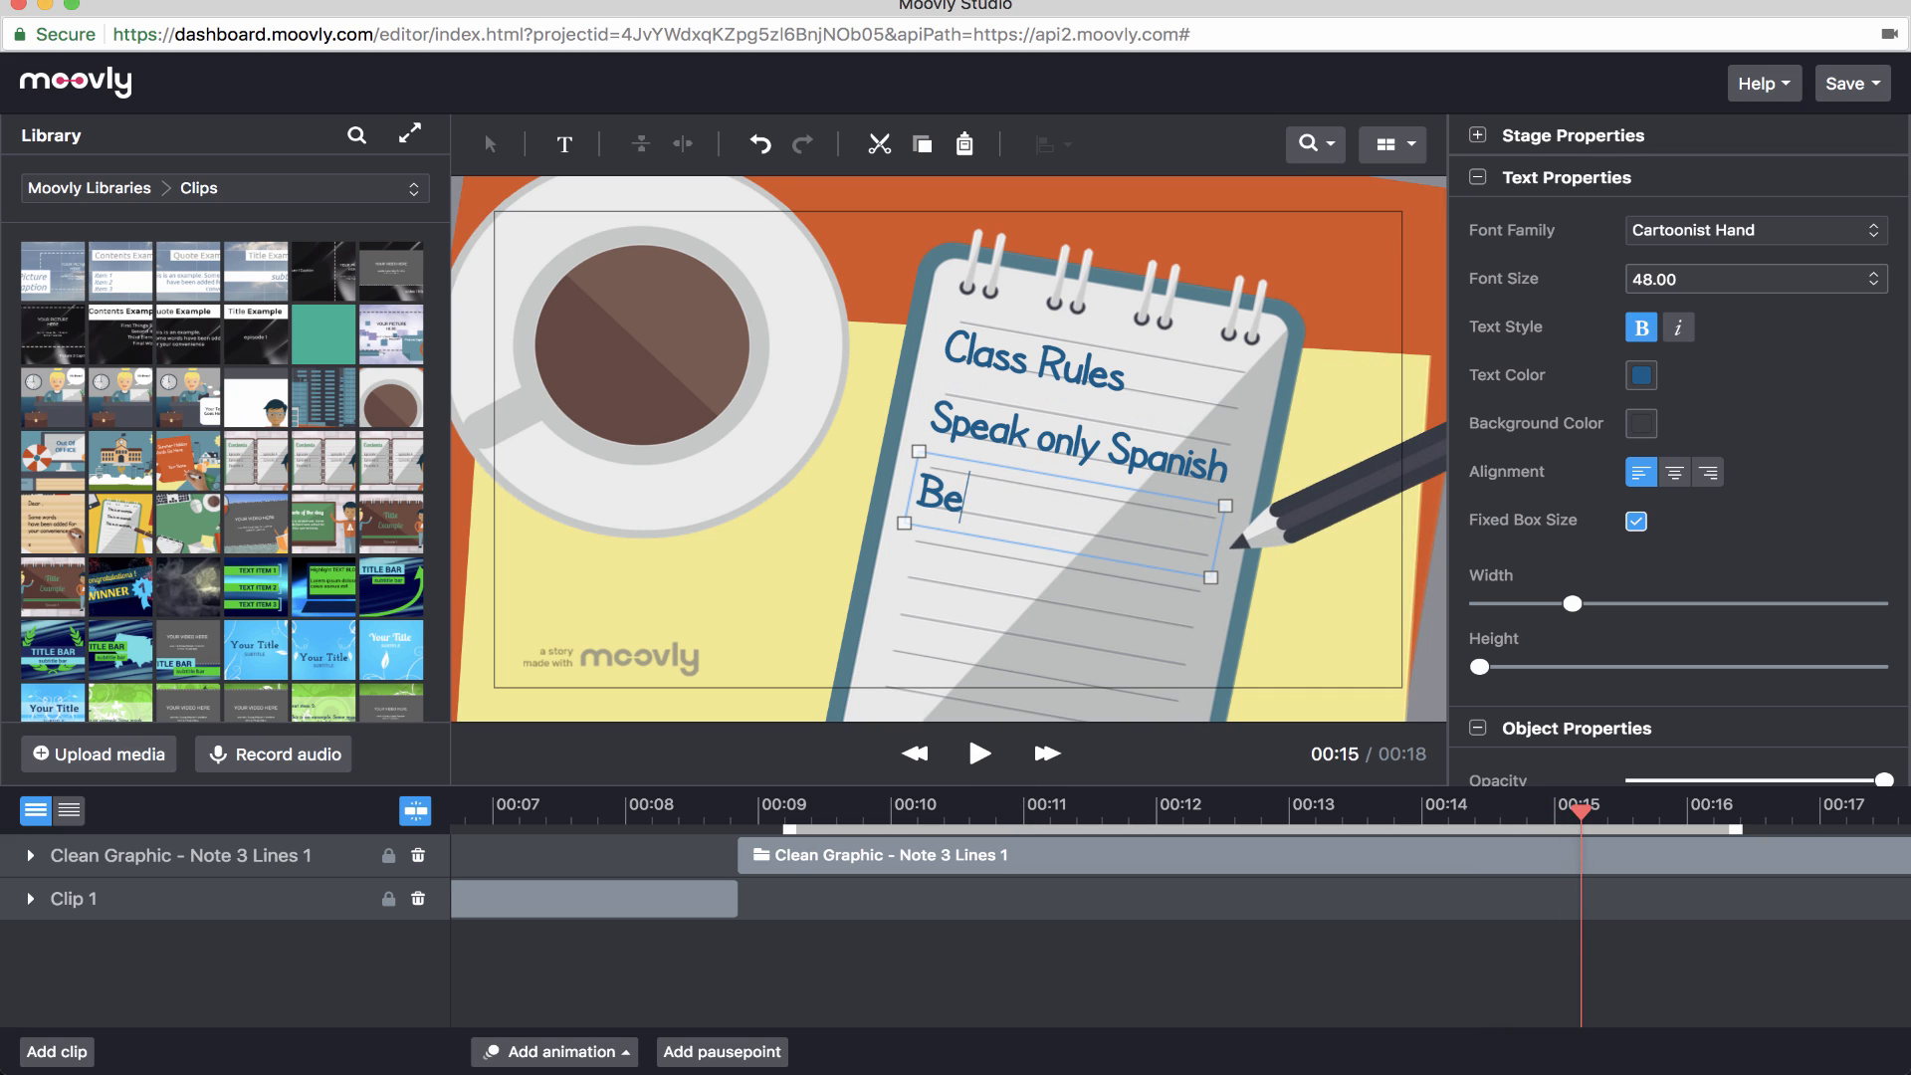
pyautogui.write('kind')
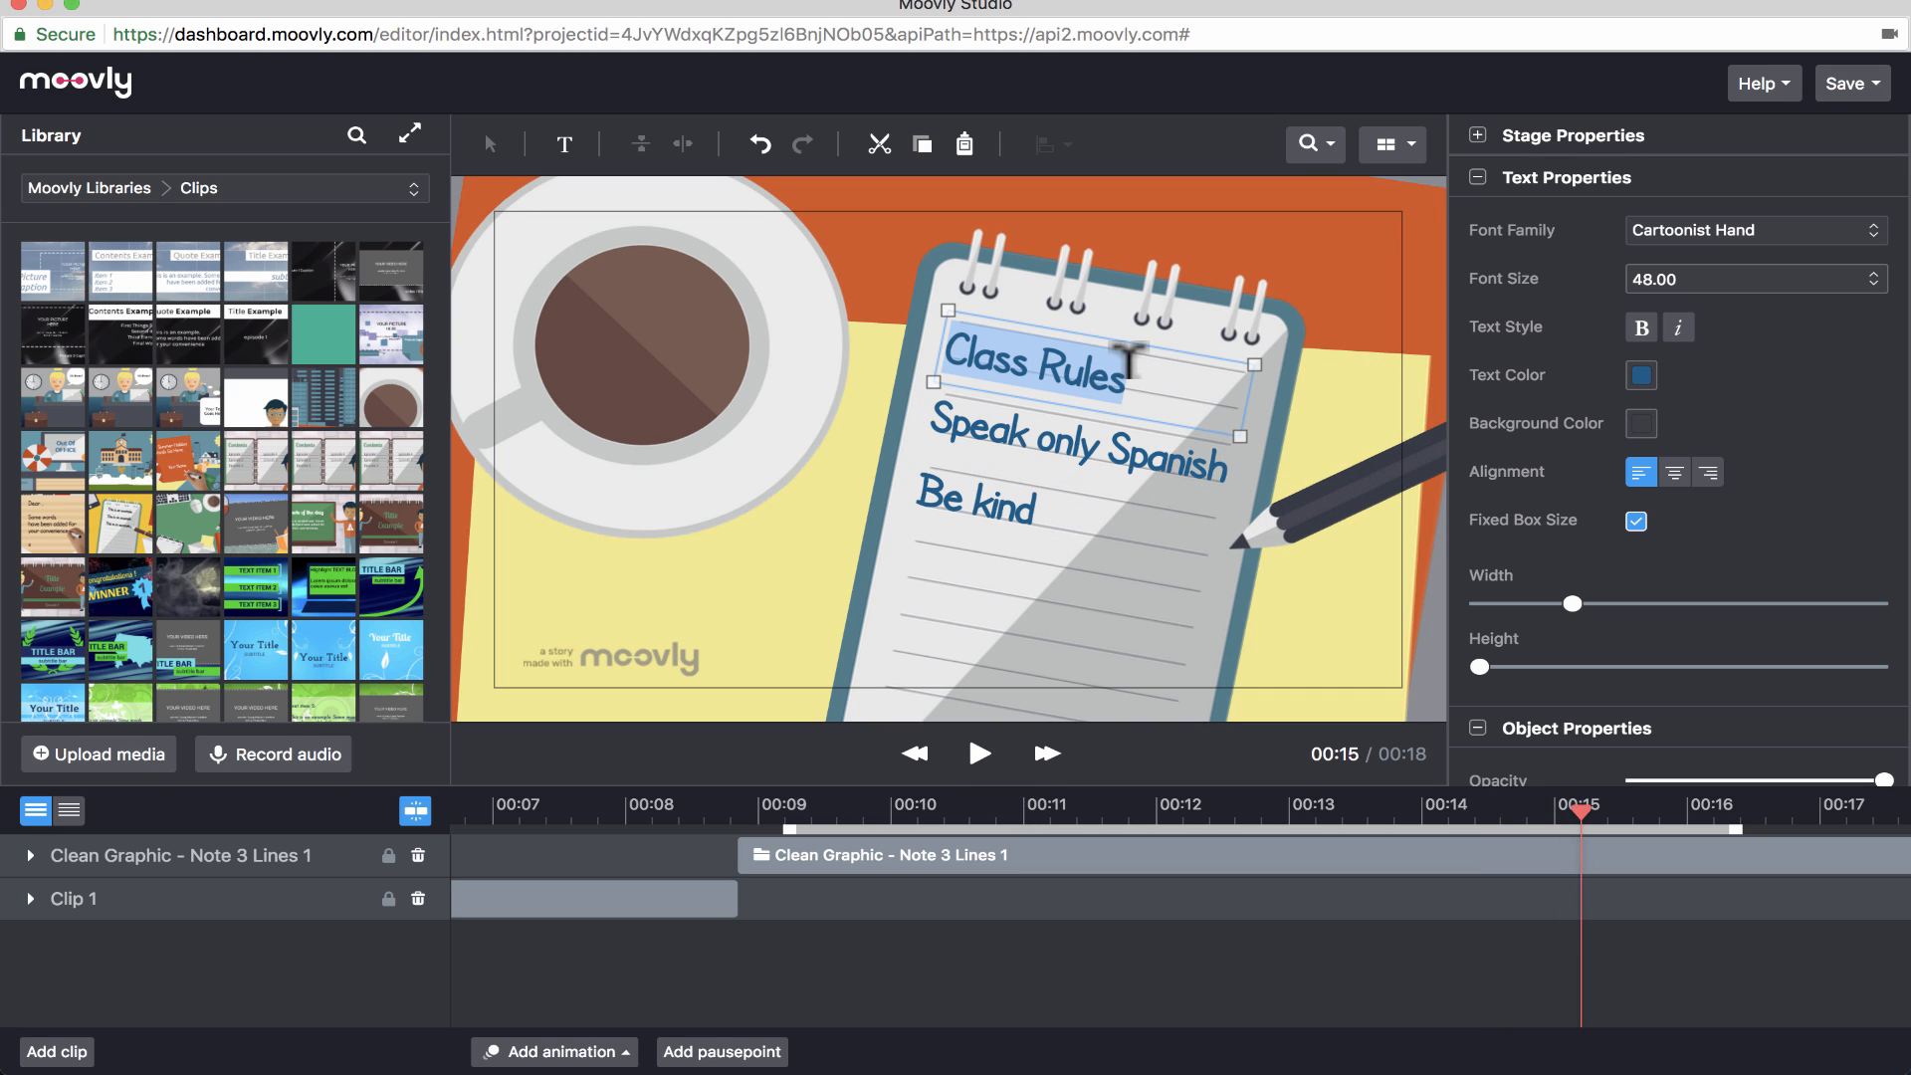
pyautogui.click(1640, 327)
pyautogui.write(':')
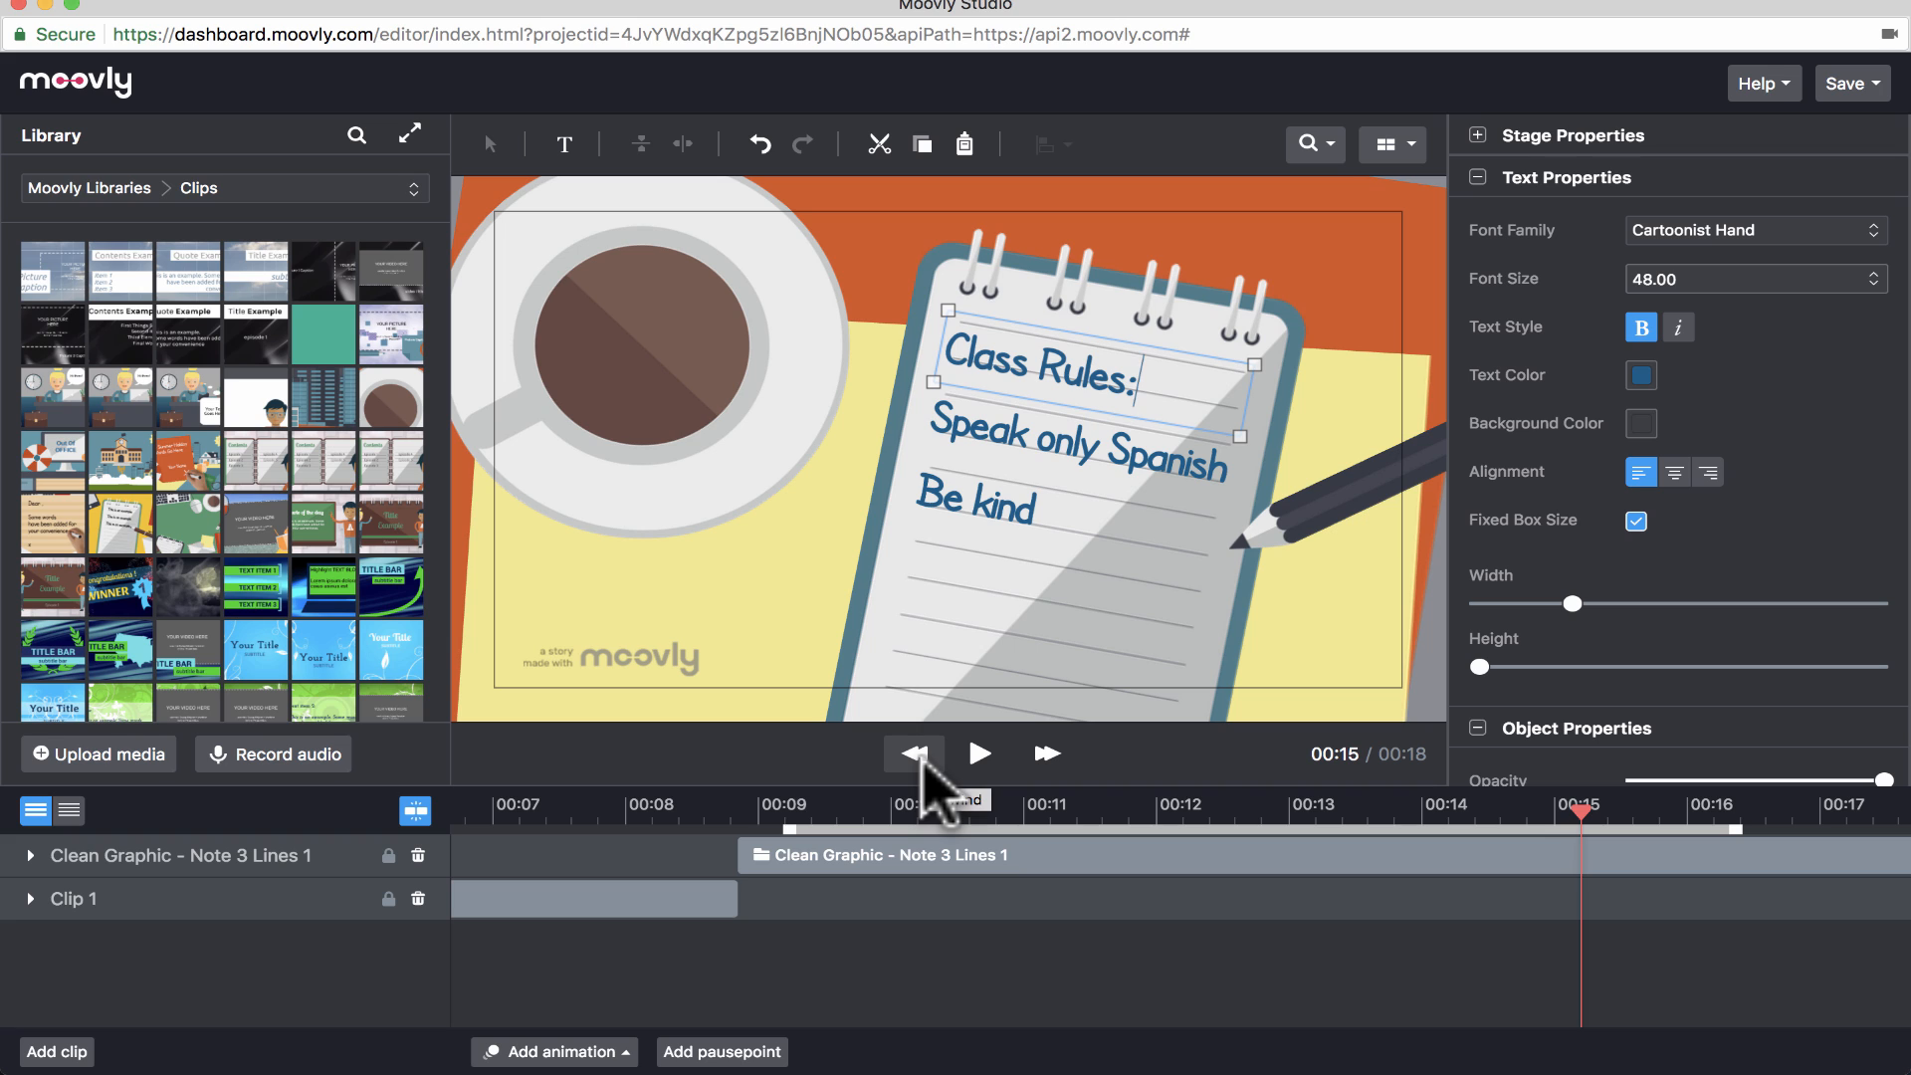
pyautogui.click(916, 755)
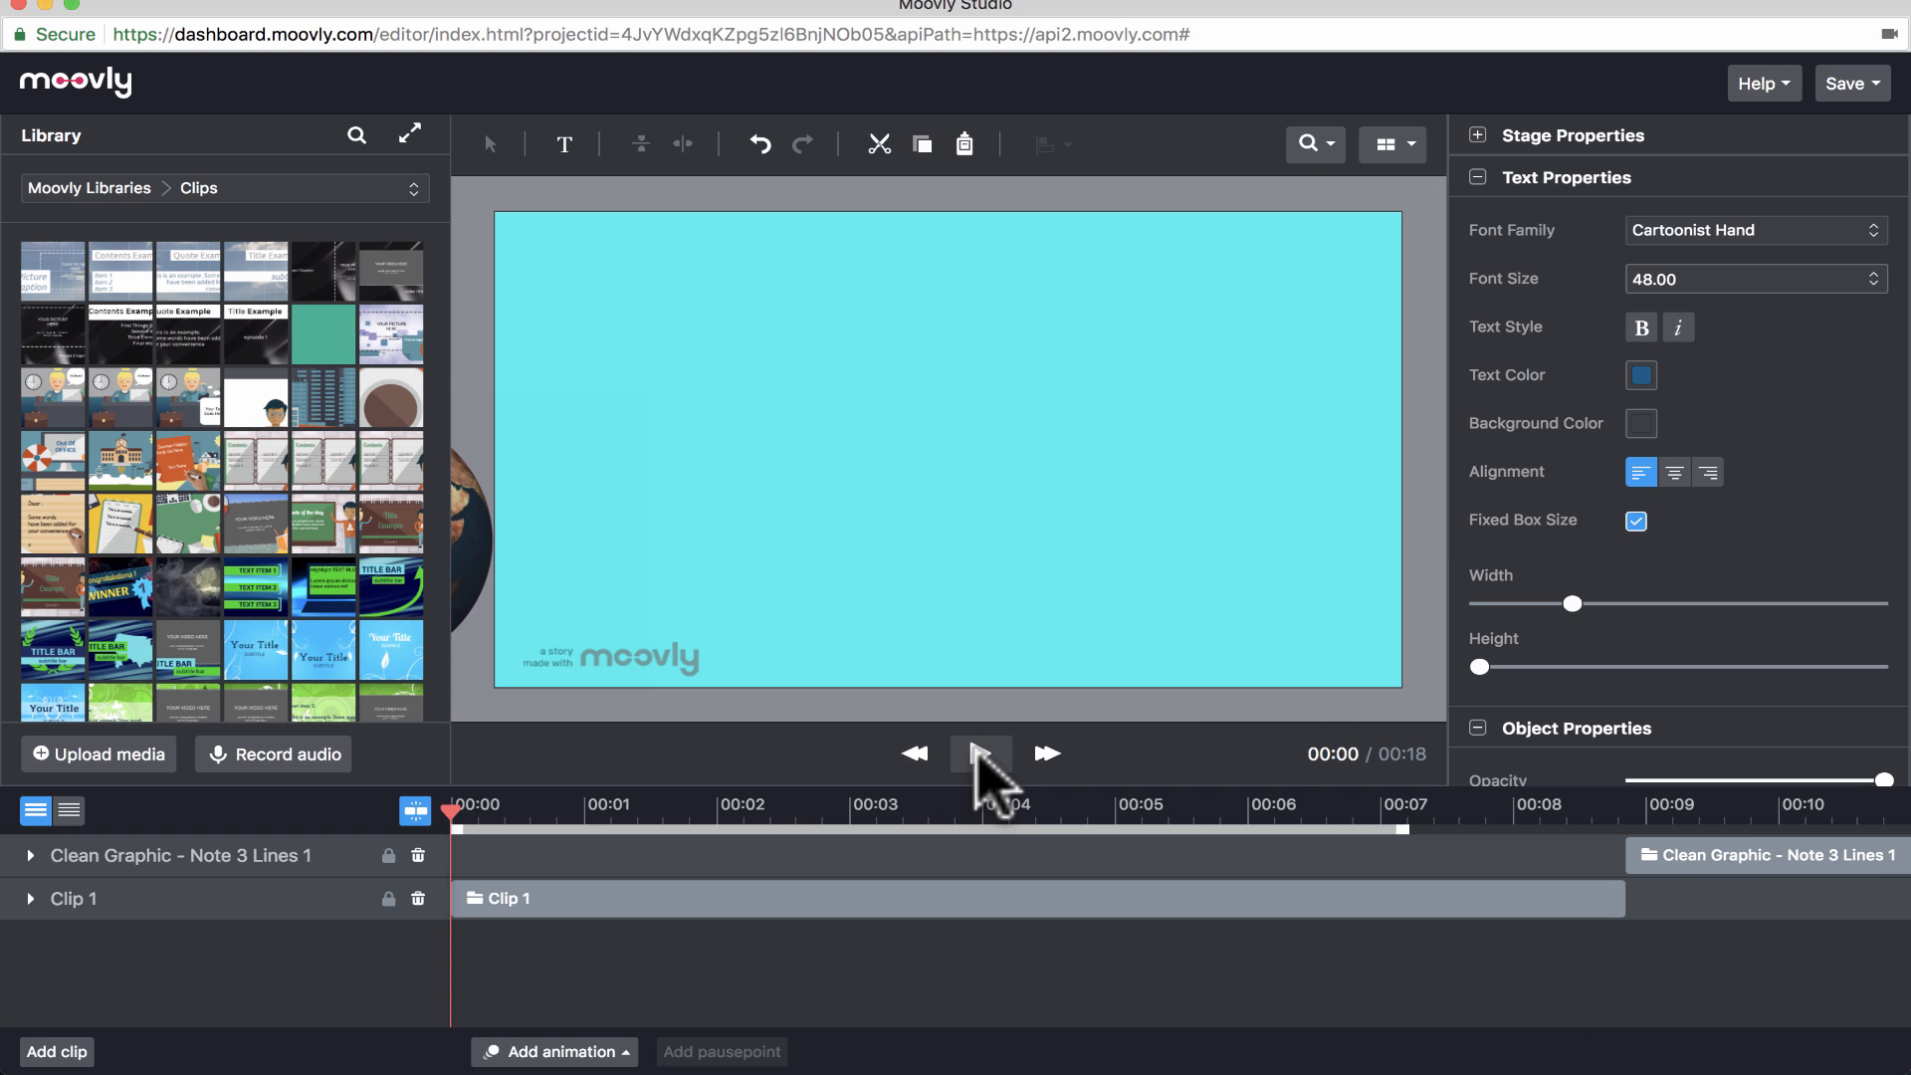
pyautogui.click(979, 755)
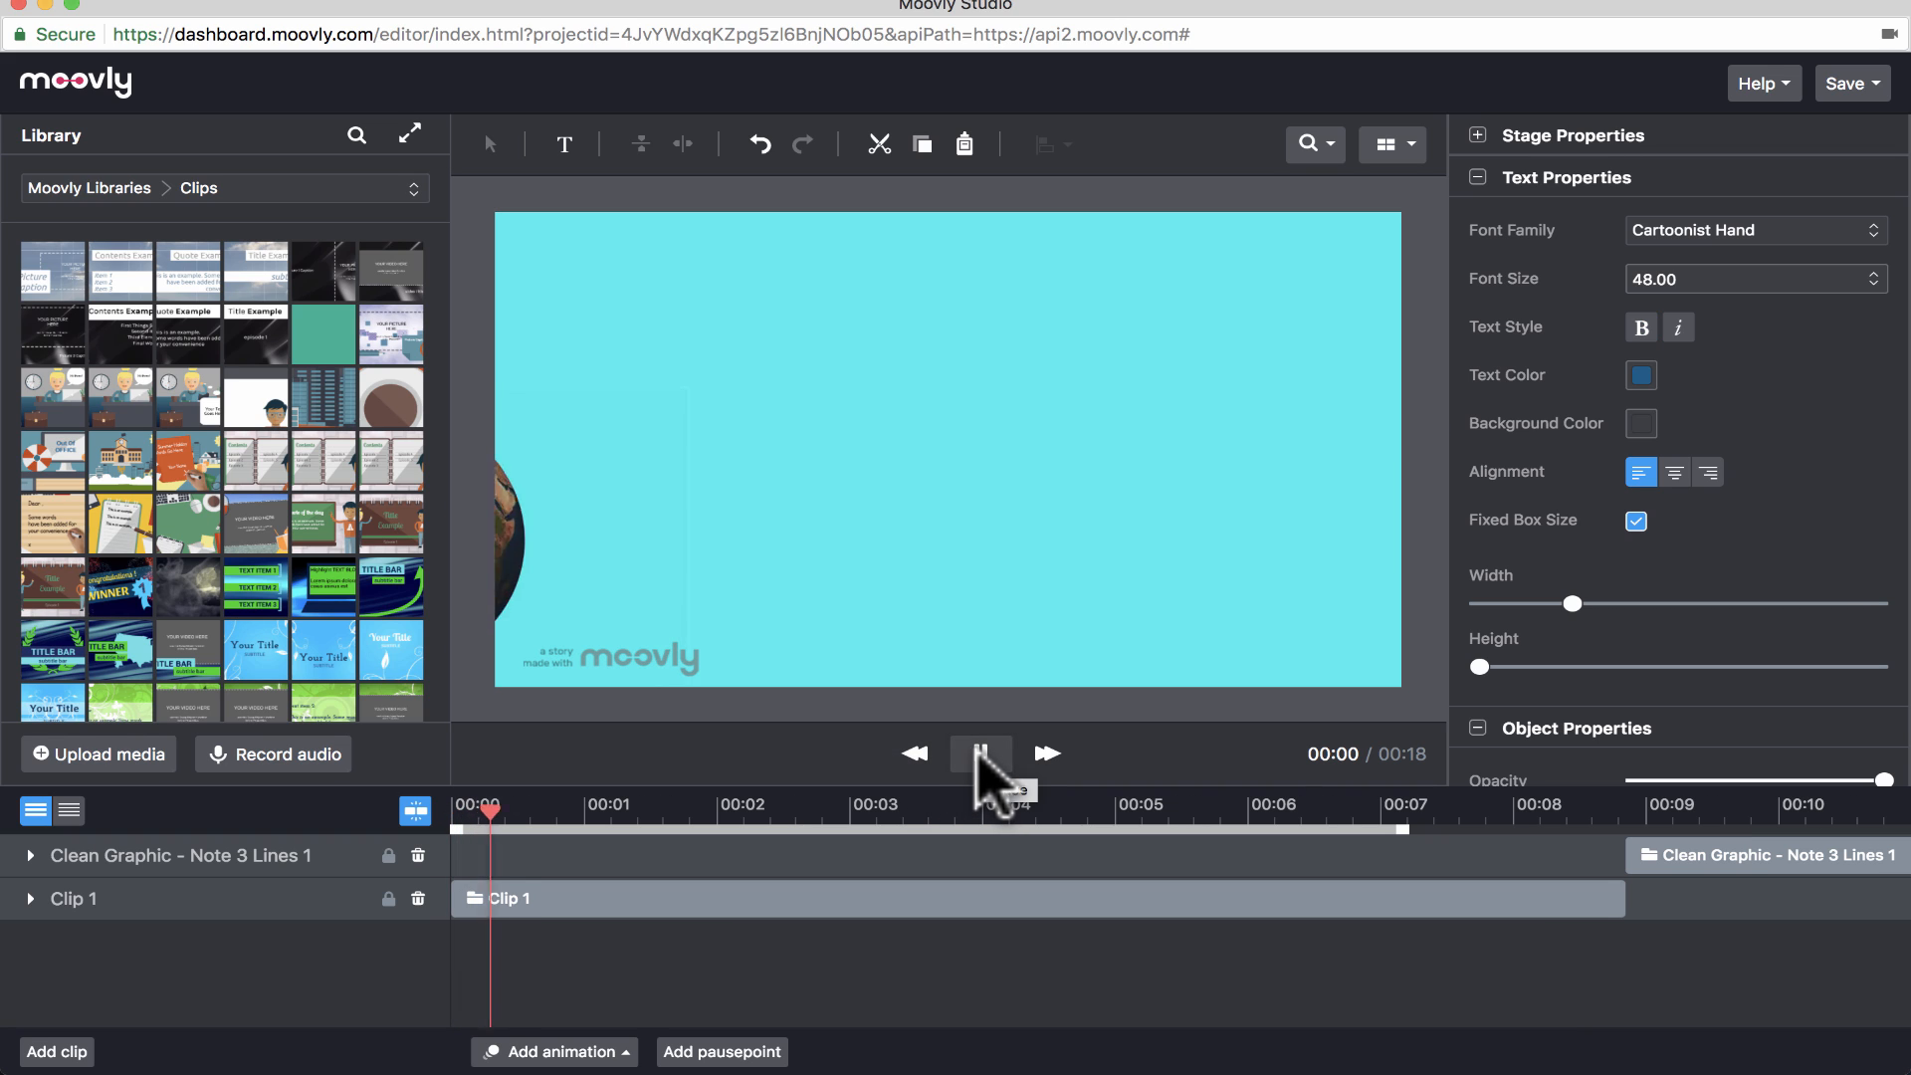
pyautogui.click(980, 753)
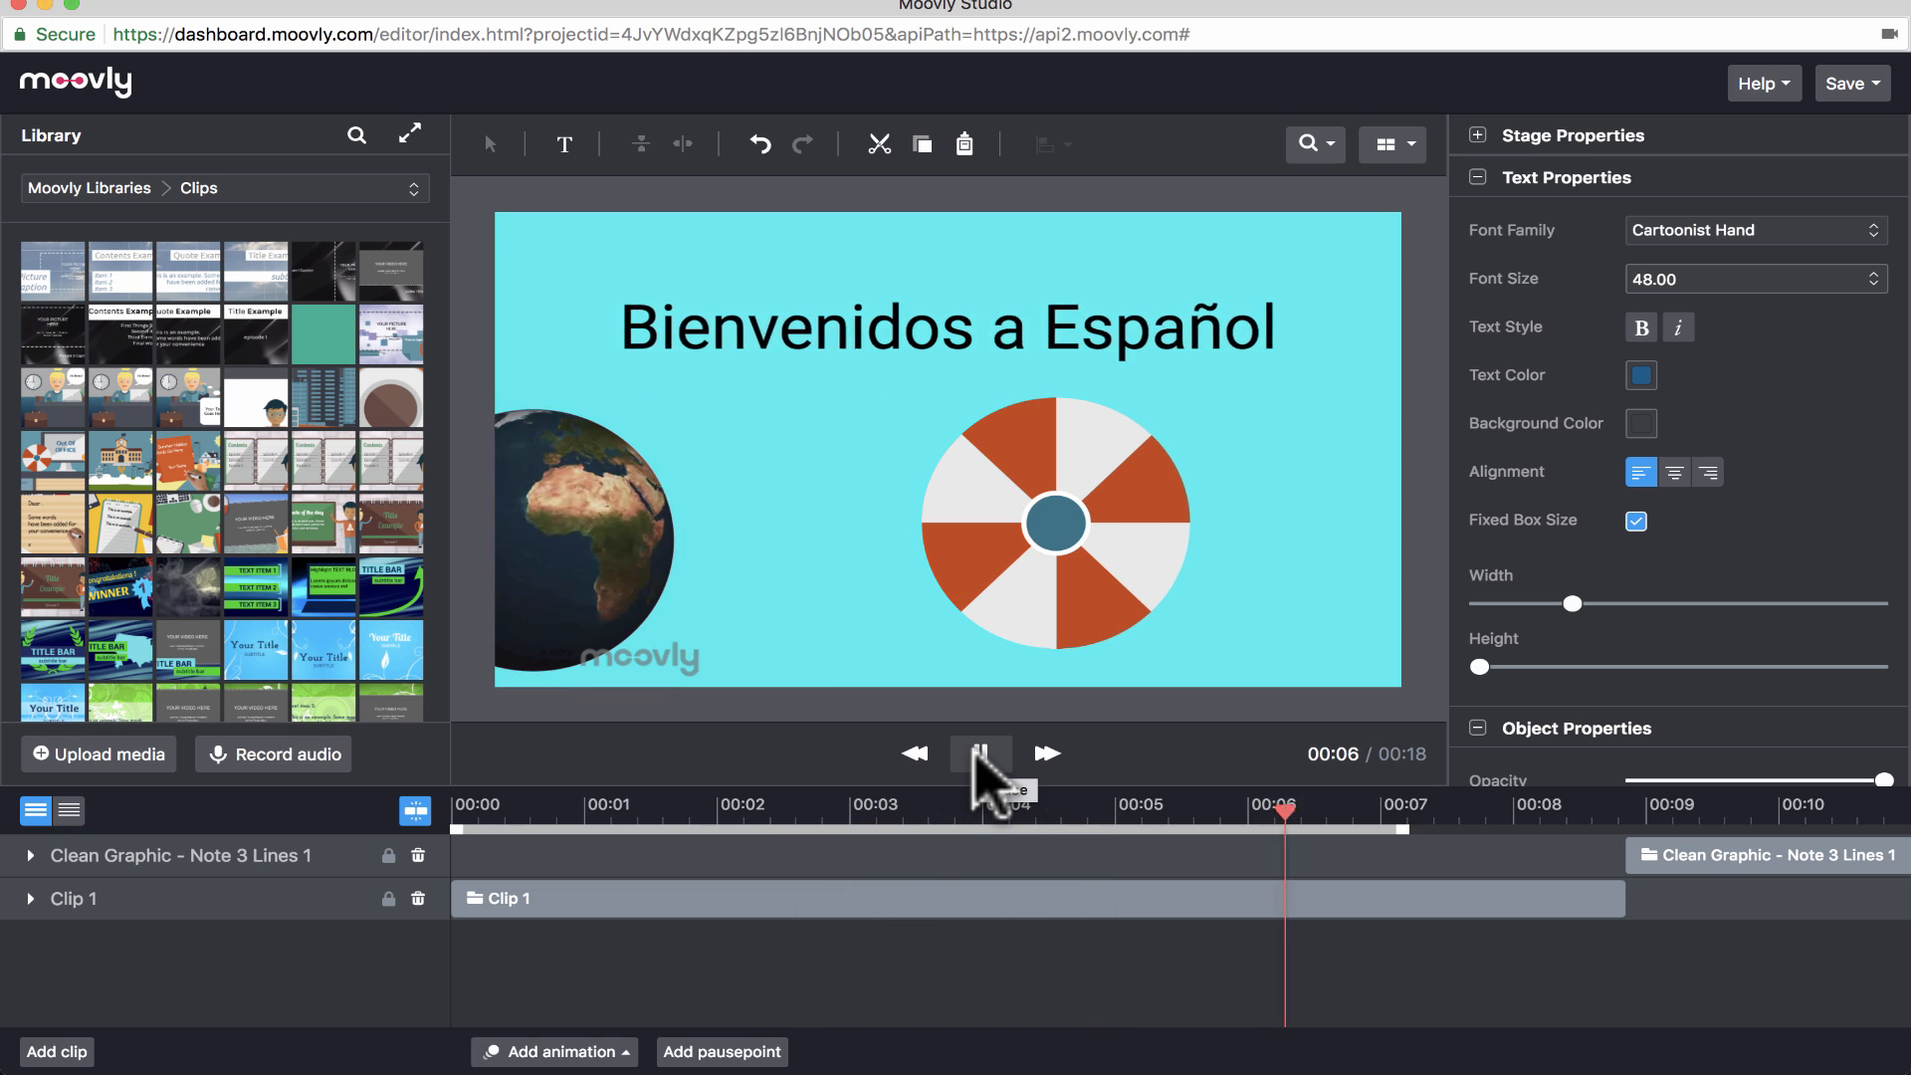
pyautogui.click(980, 754)
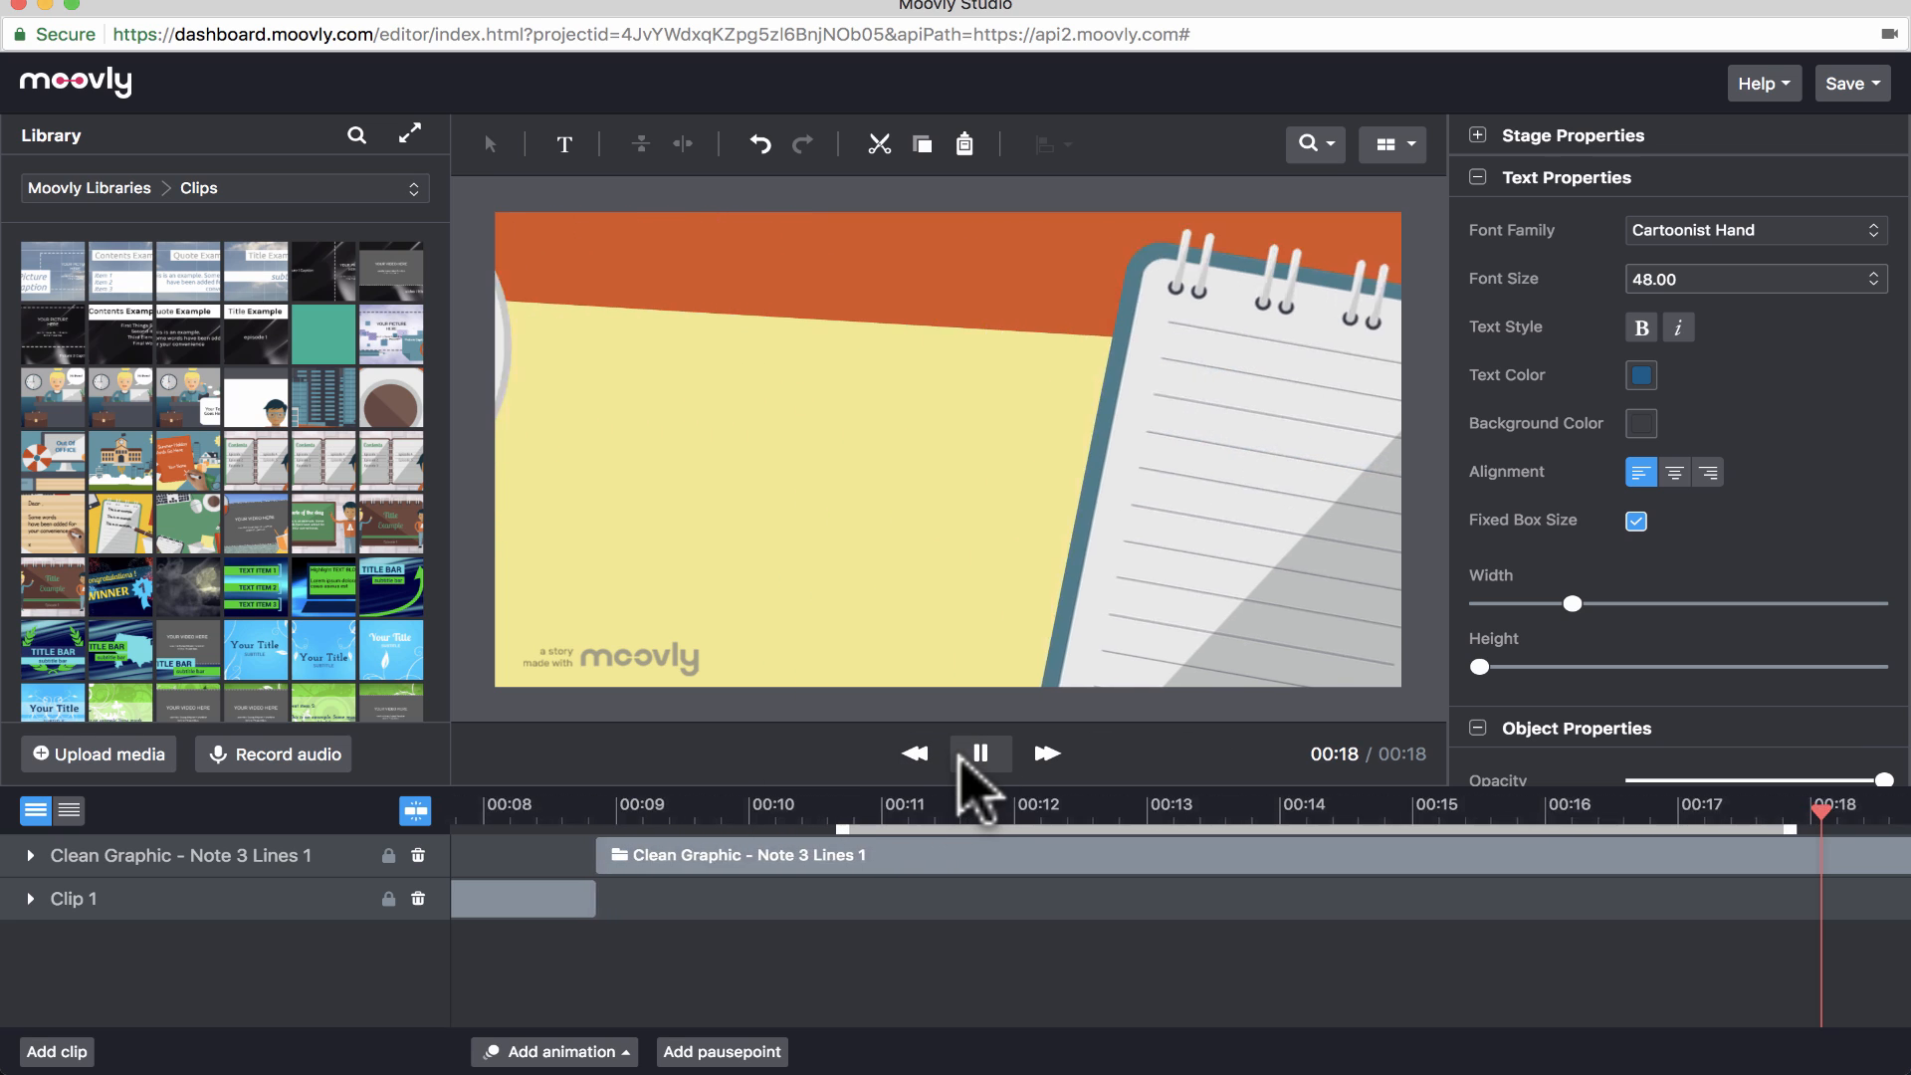
pyautogui.click(982, 753)
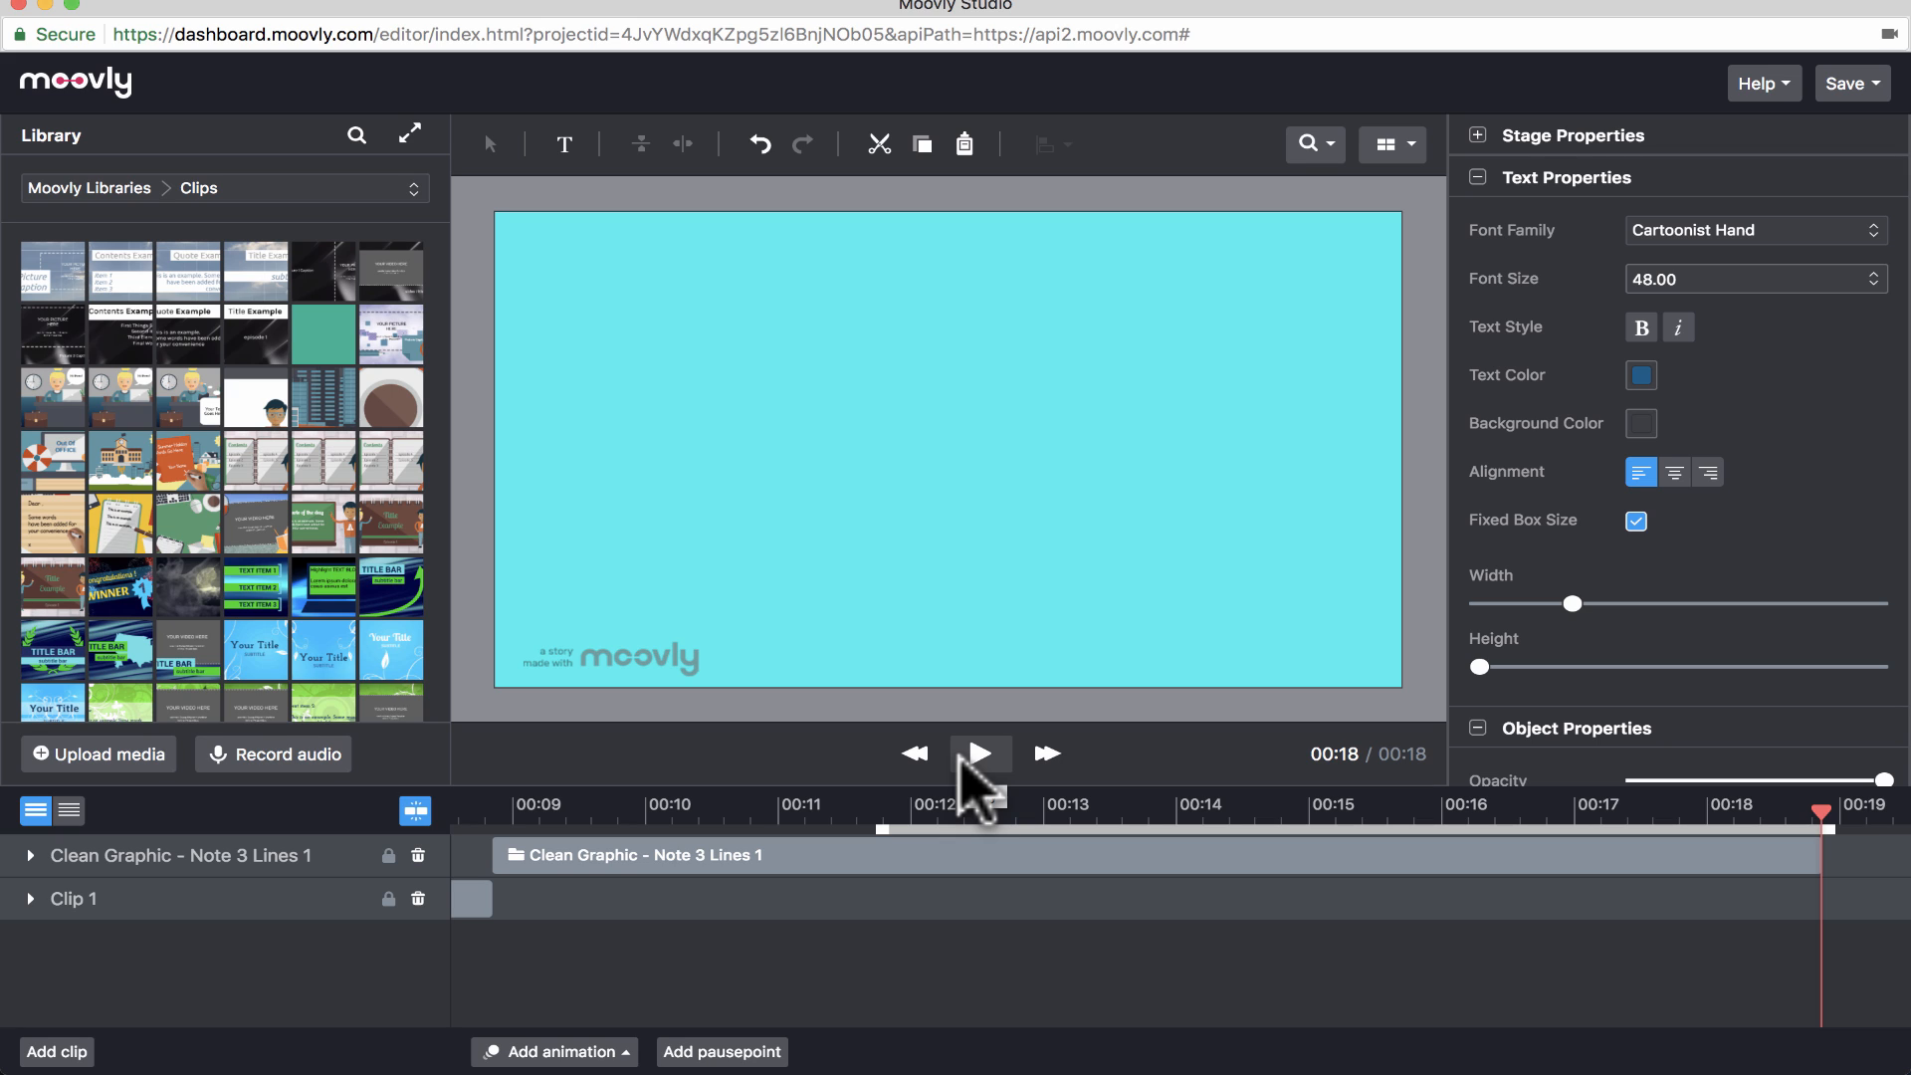
pyautogui.moveTo(1047, 571)
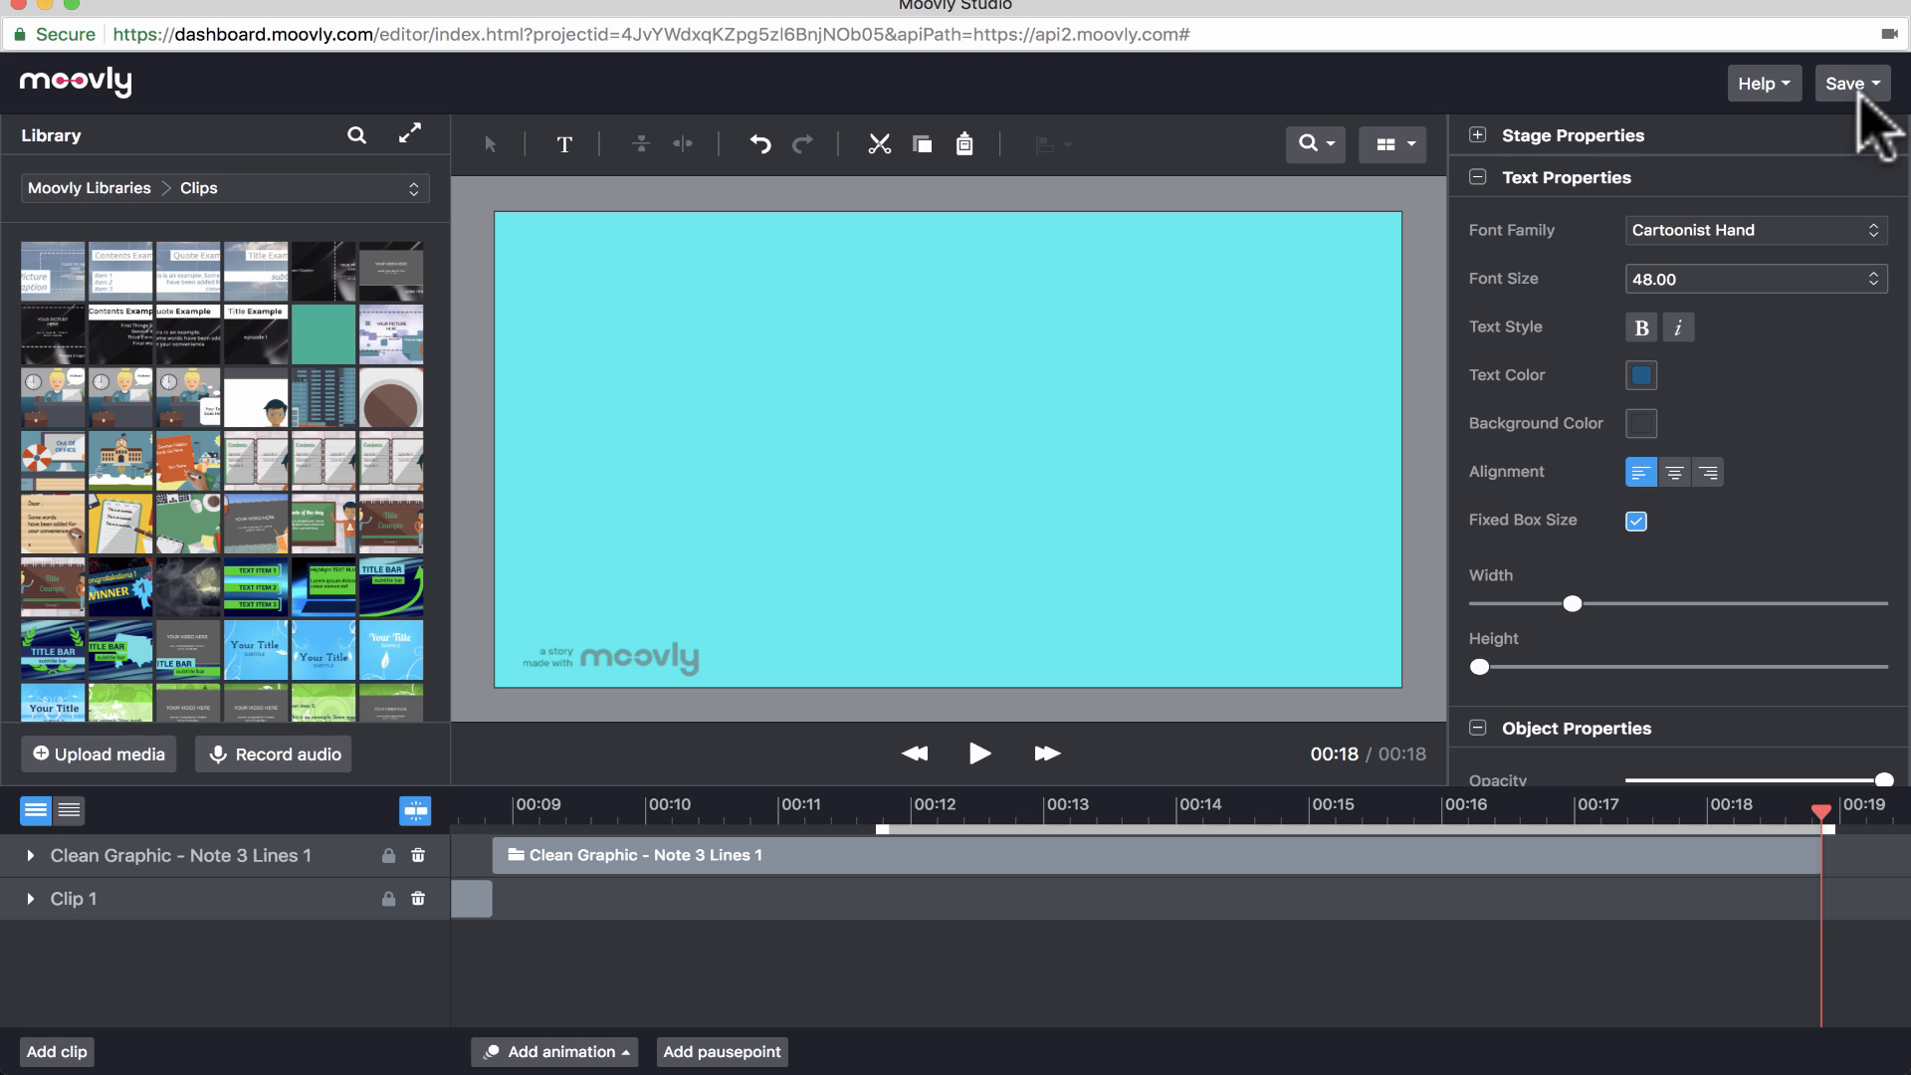
# - Choose Save and exit from the Save dropdown
pyautogui.click(1851, 84)
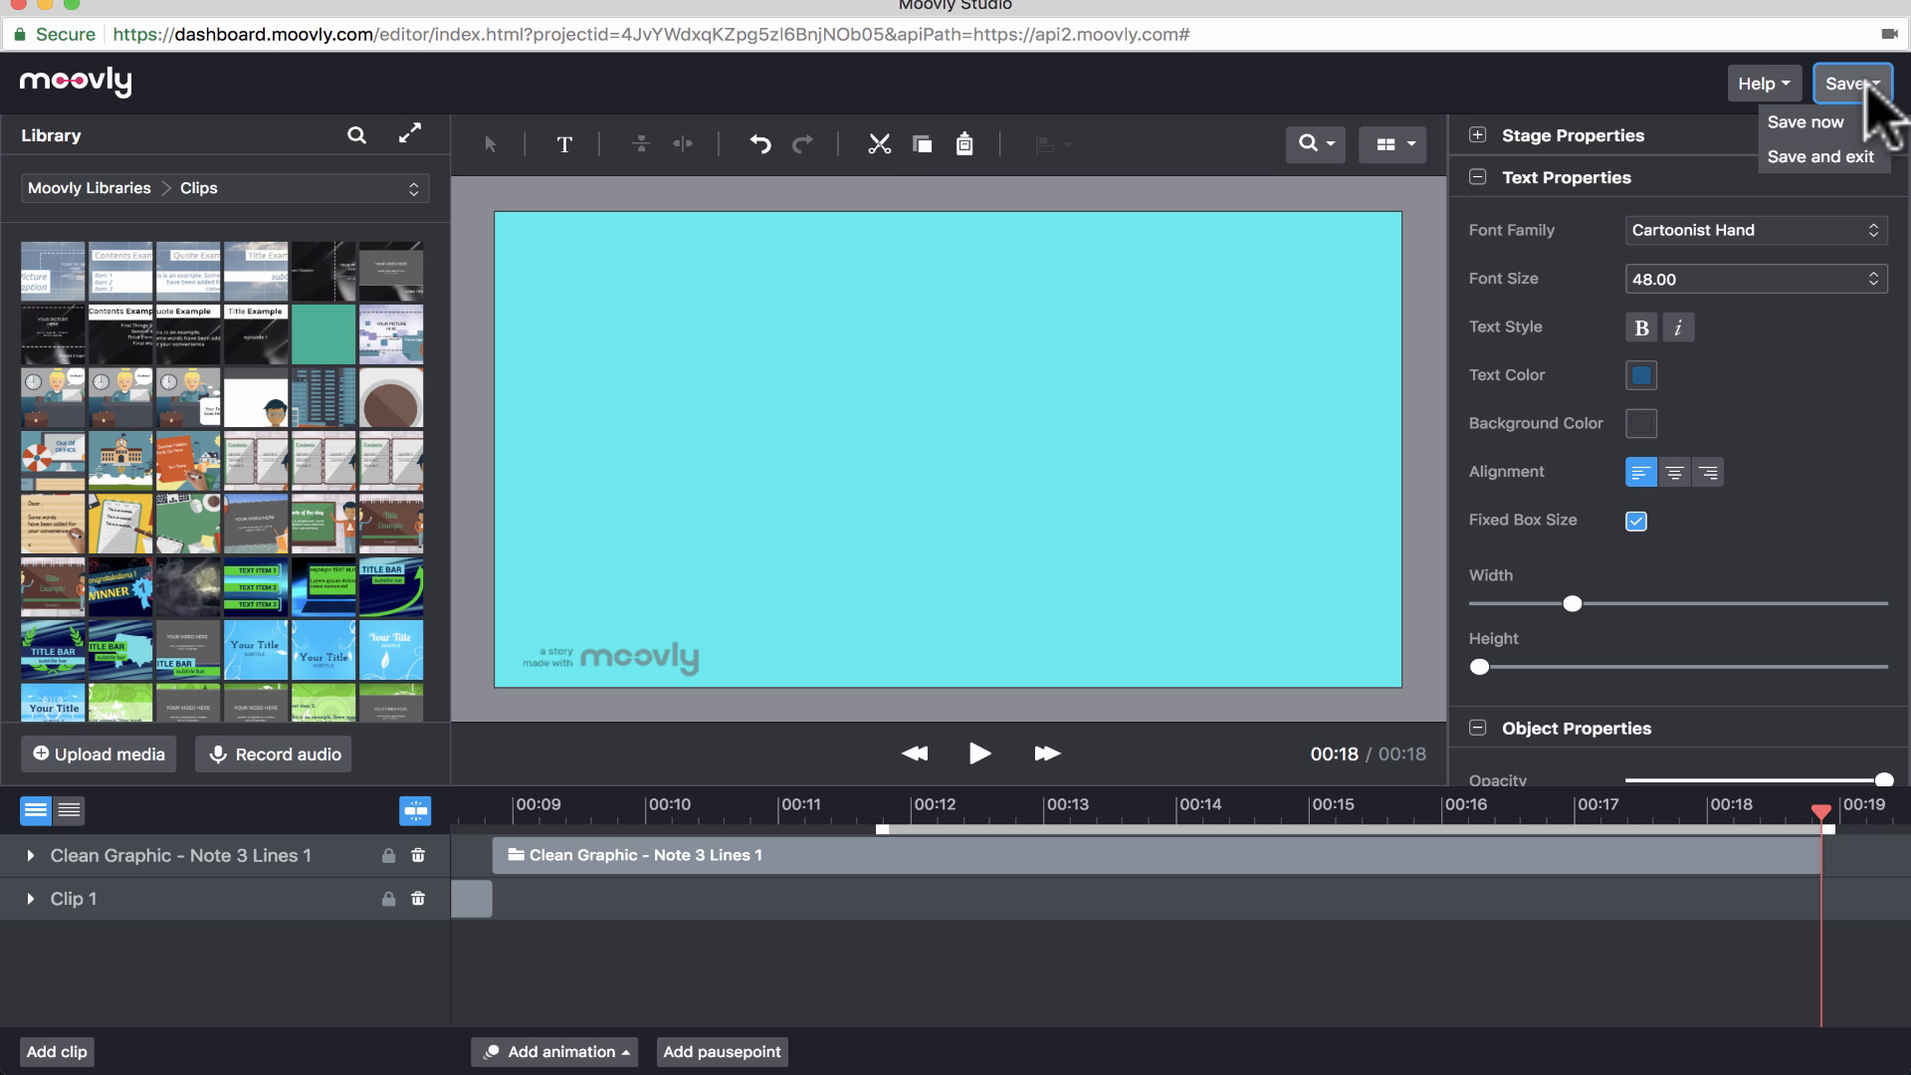
pyautogui.moveTo(1846, 141)
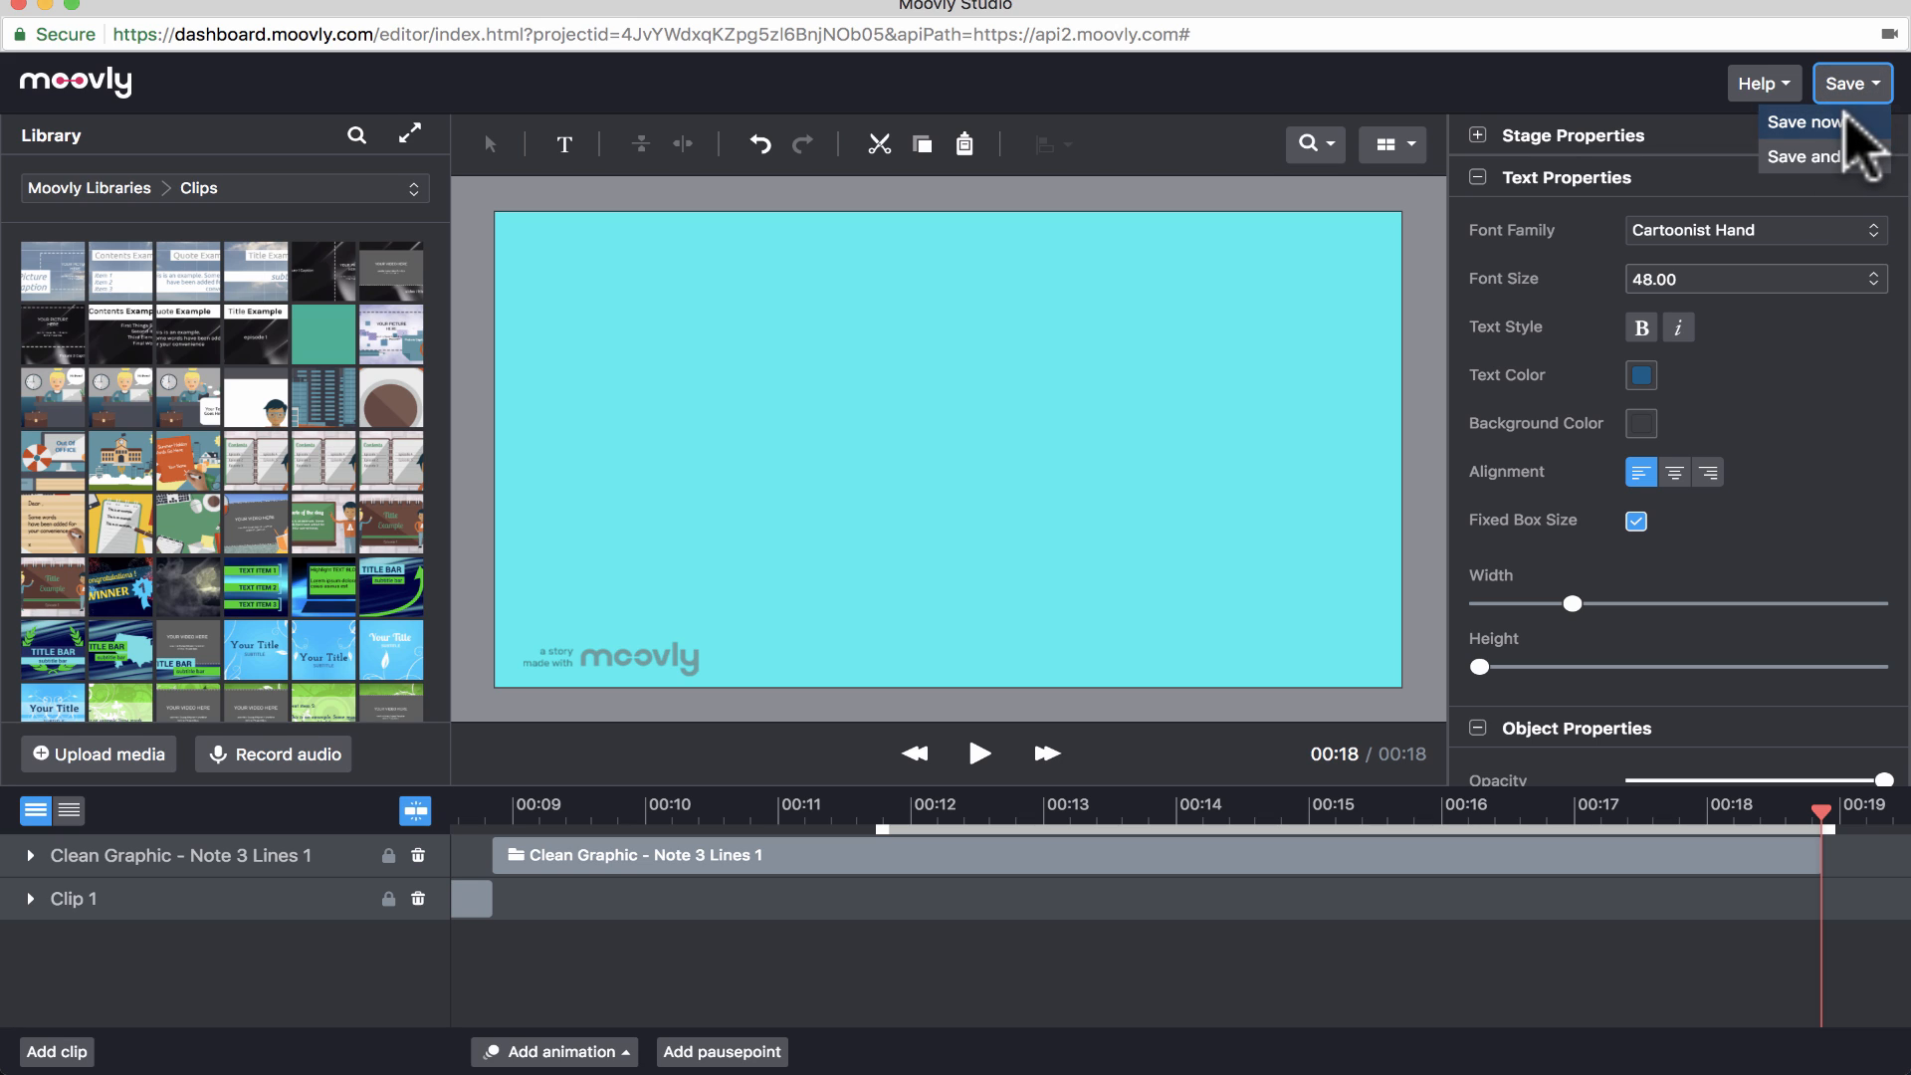
pyautogui.moveTo(1845, 179)
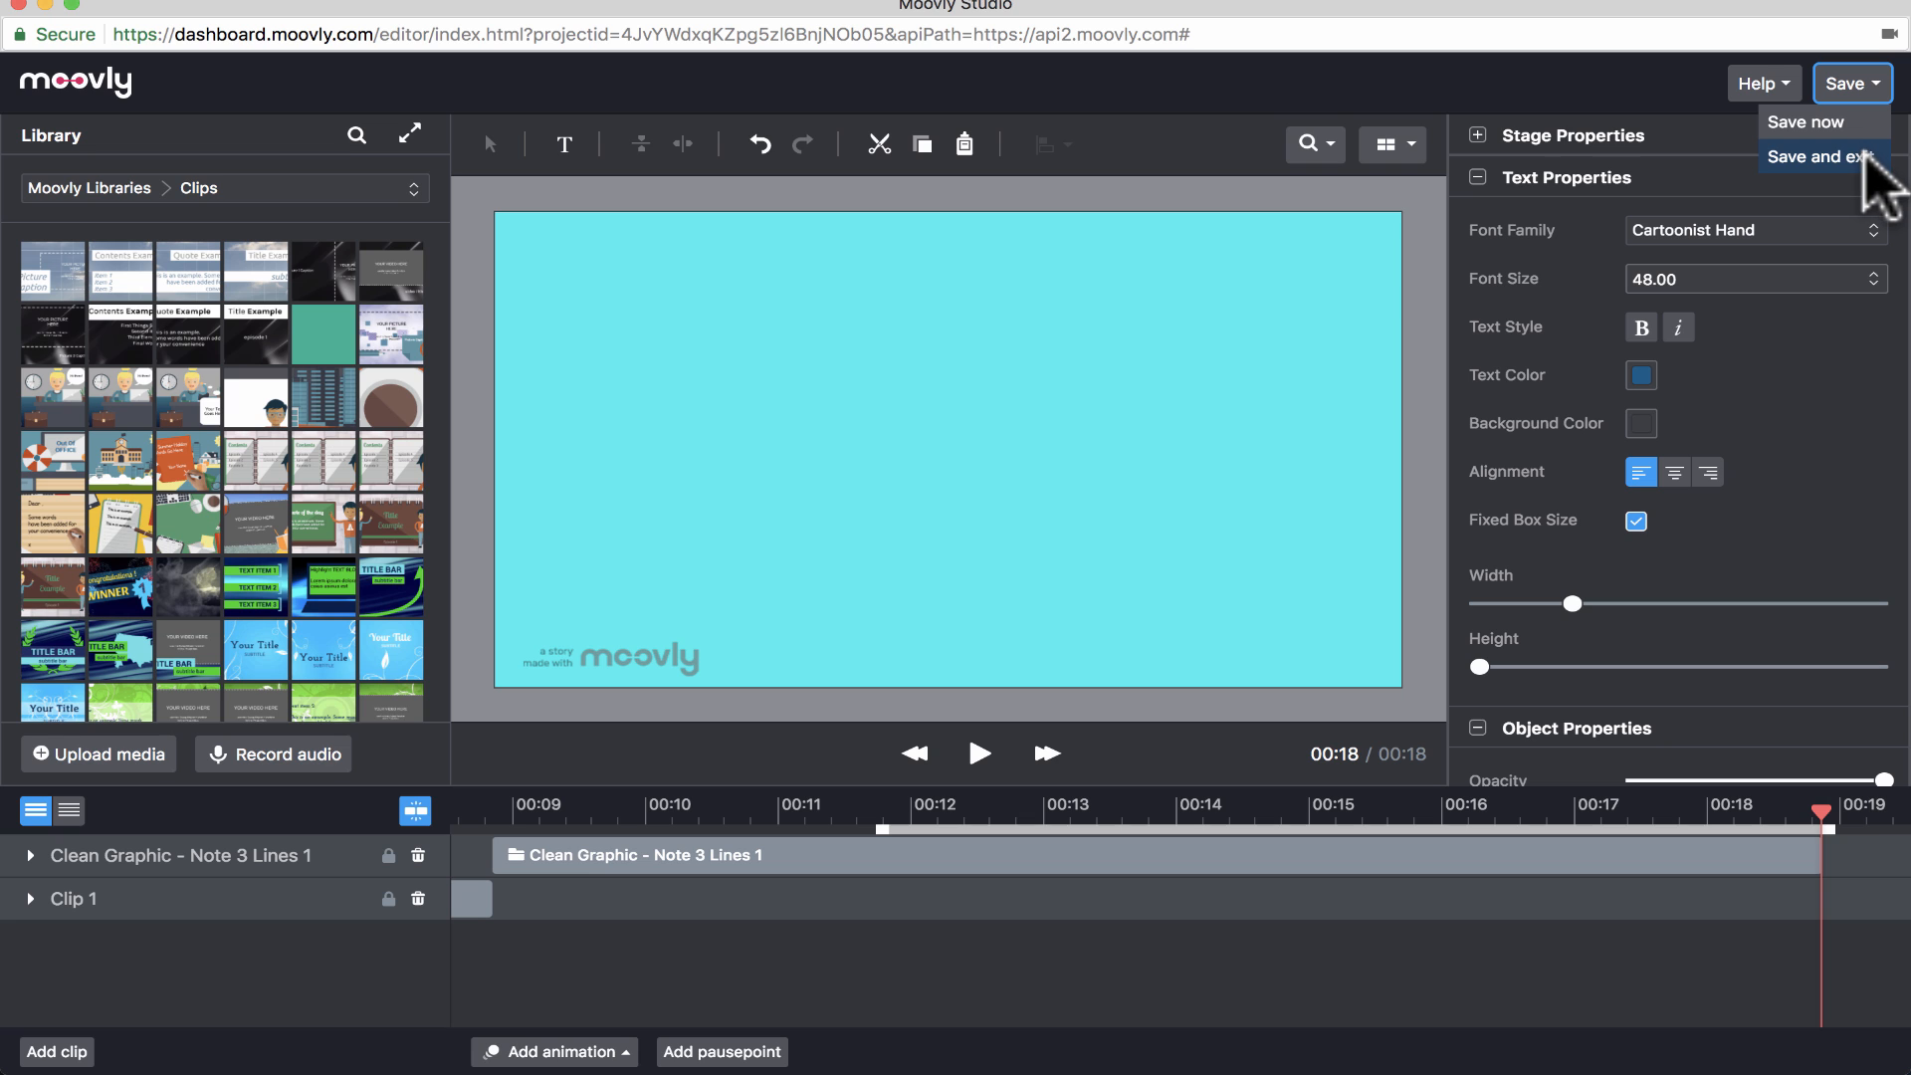
pyautogui.click(1812, 157)
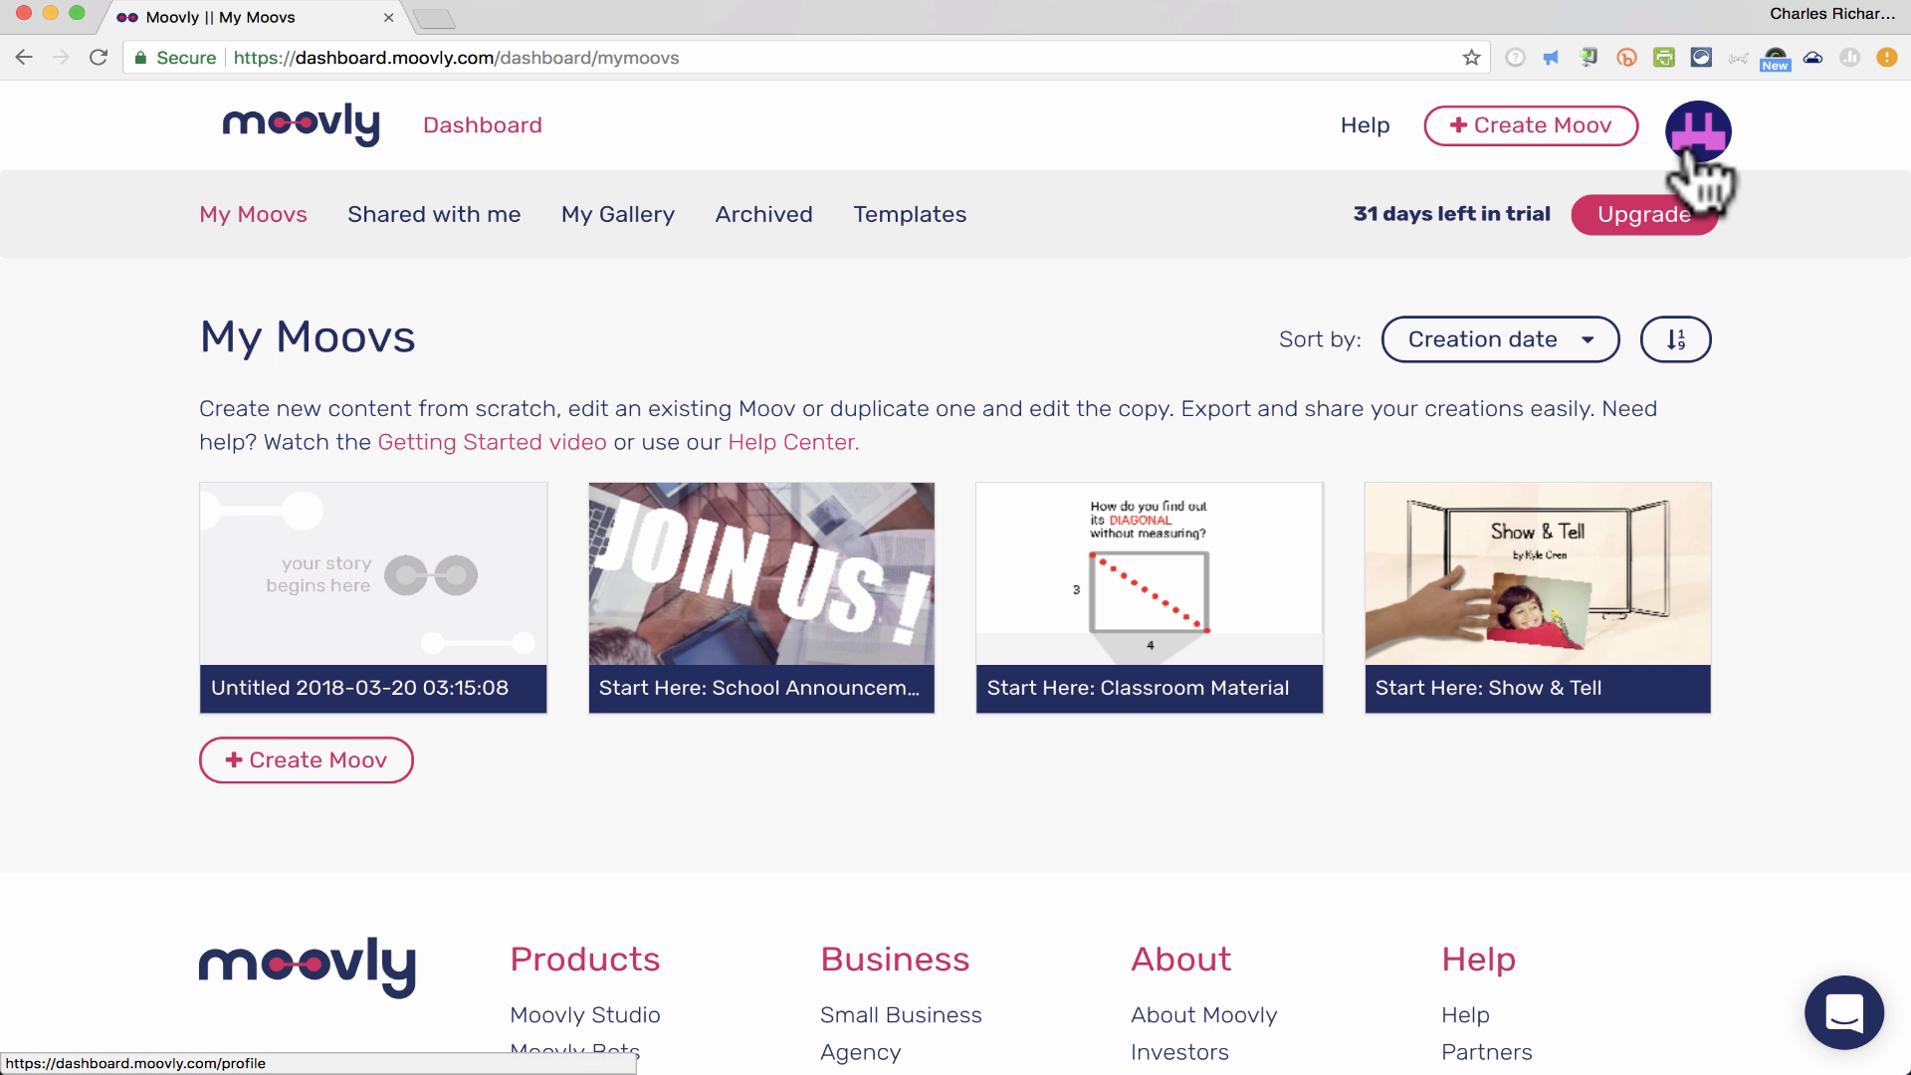
pyautogui.moveTo(1454, 154)
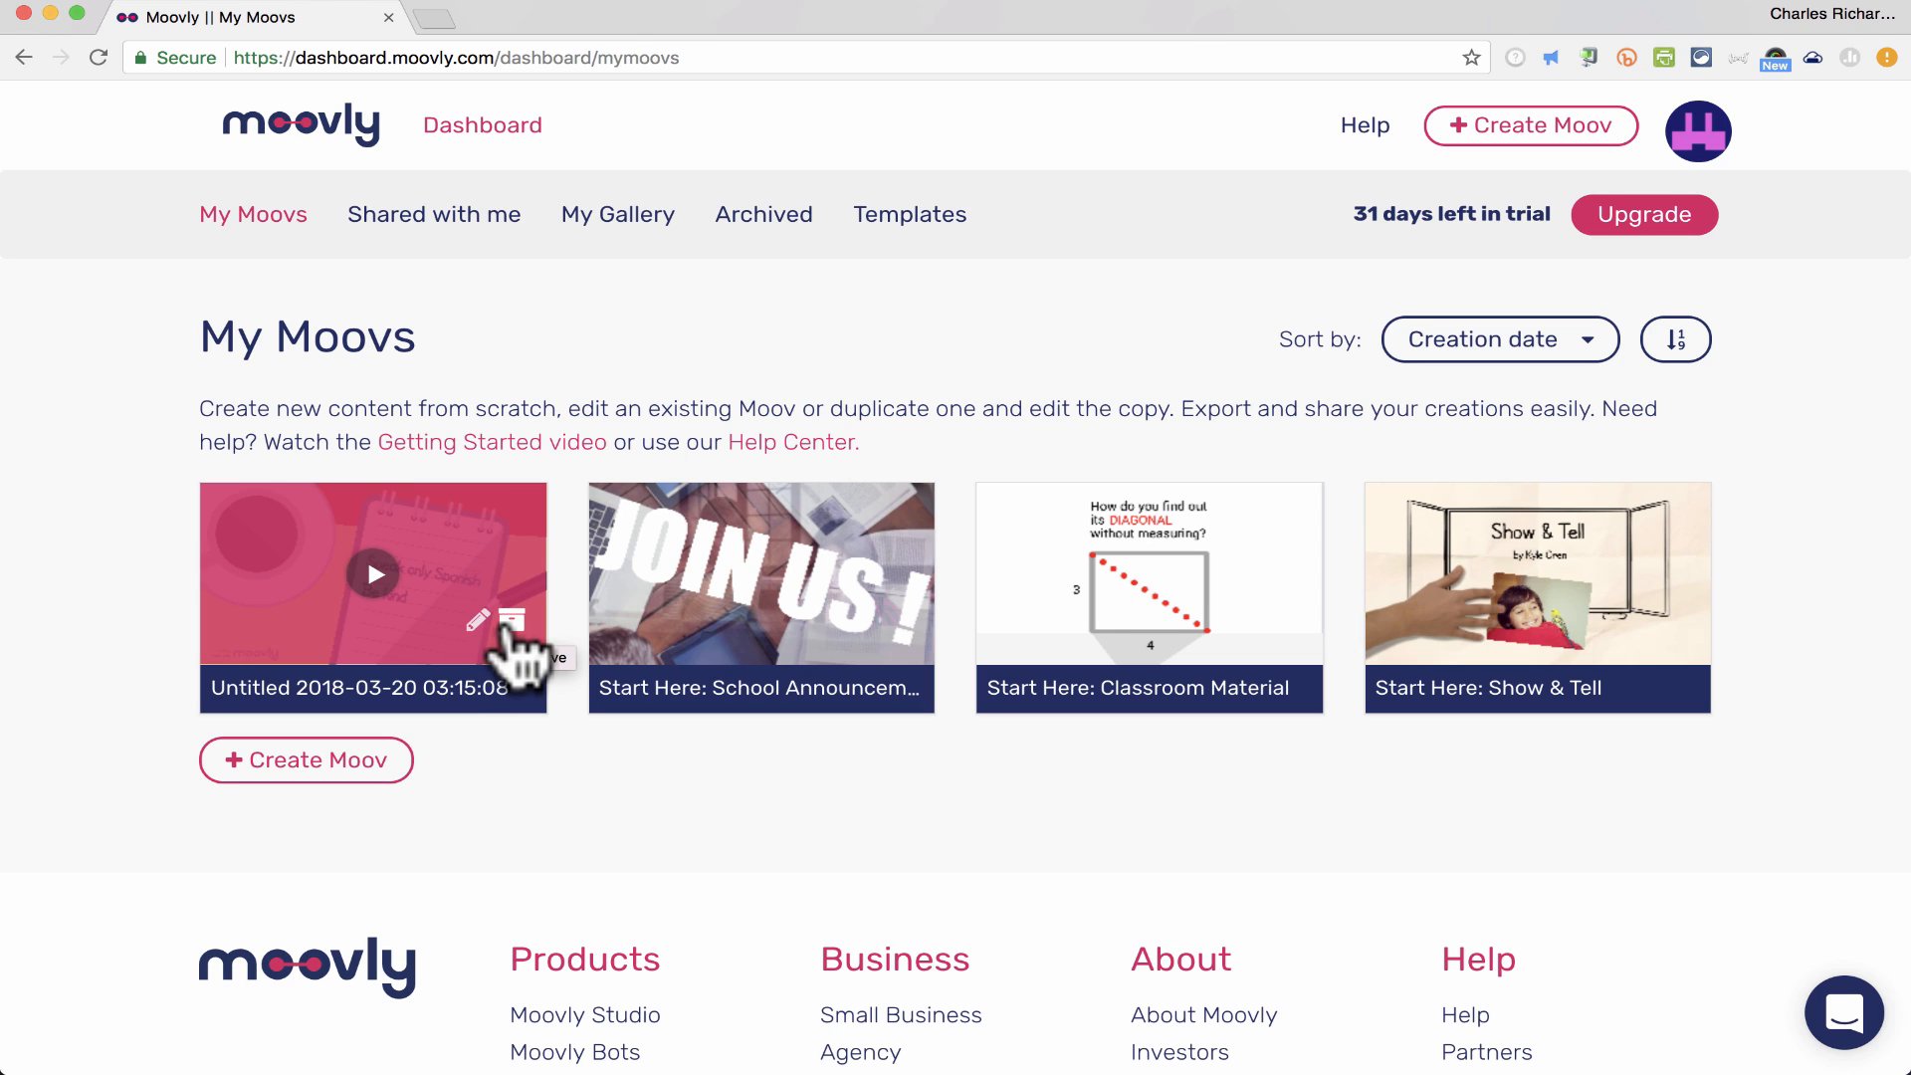
pyautogui.moveTo(509, 632)
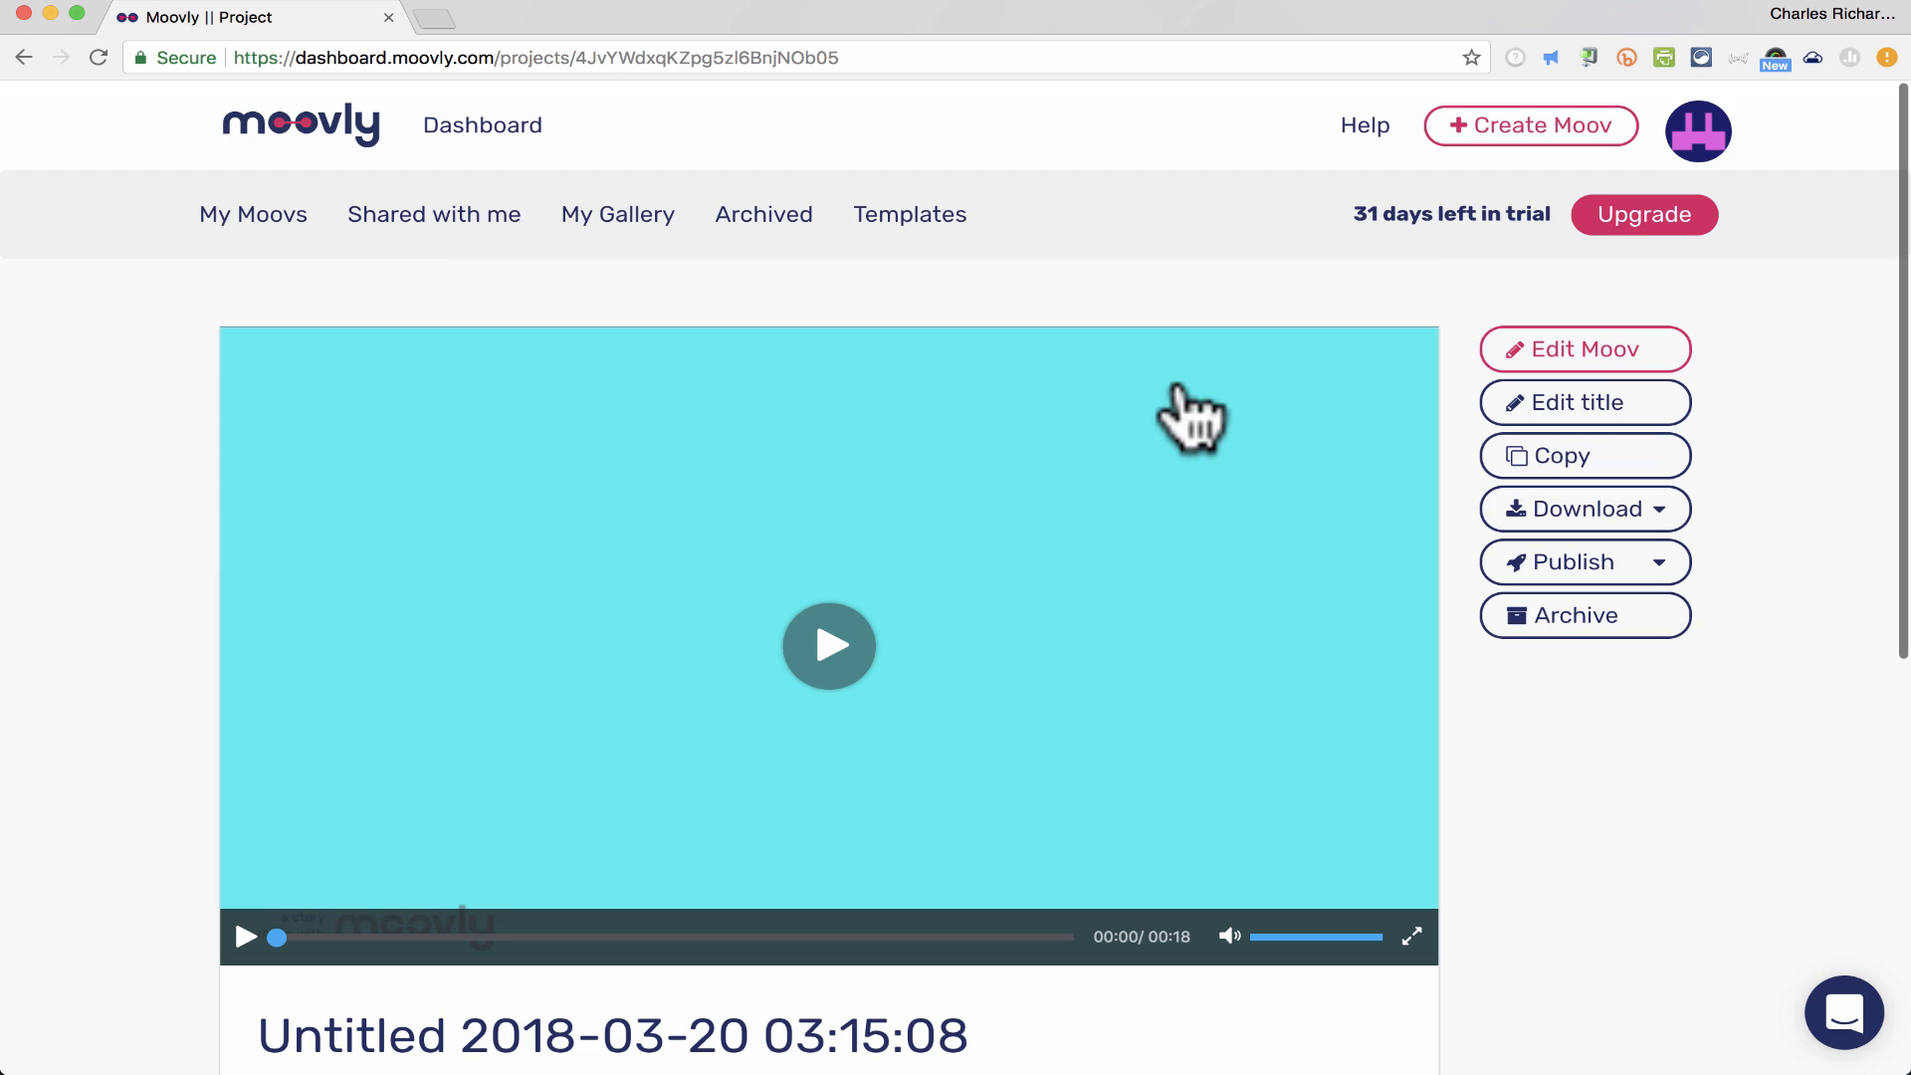
pyautogui.click(1584, 350)
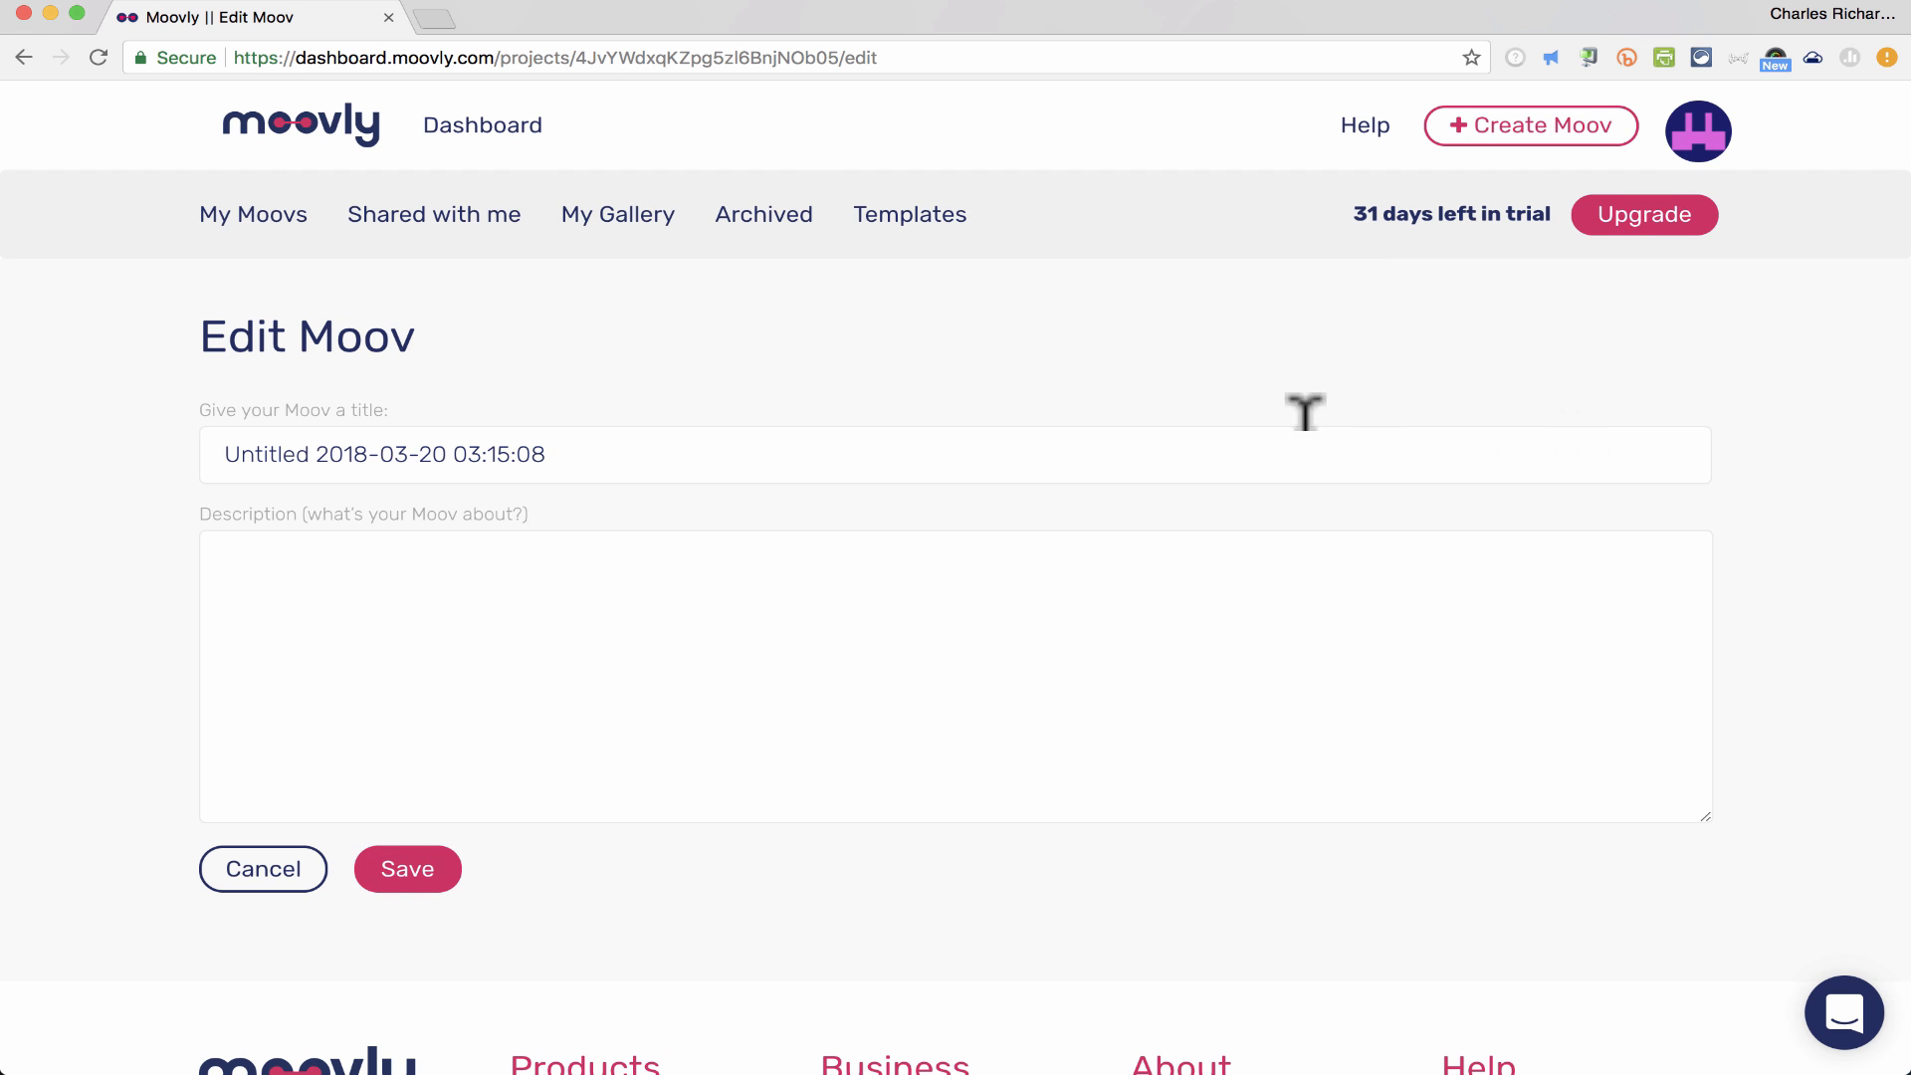
pyautogui.write('W')
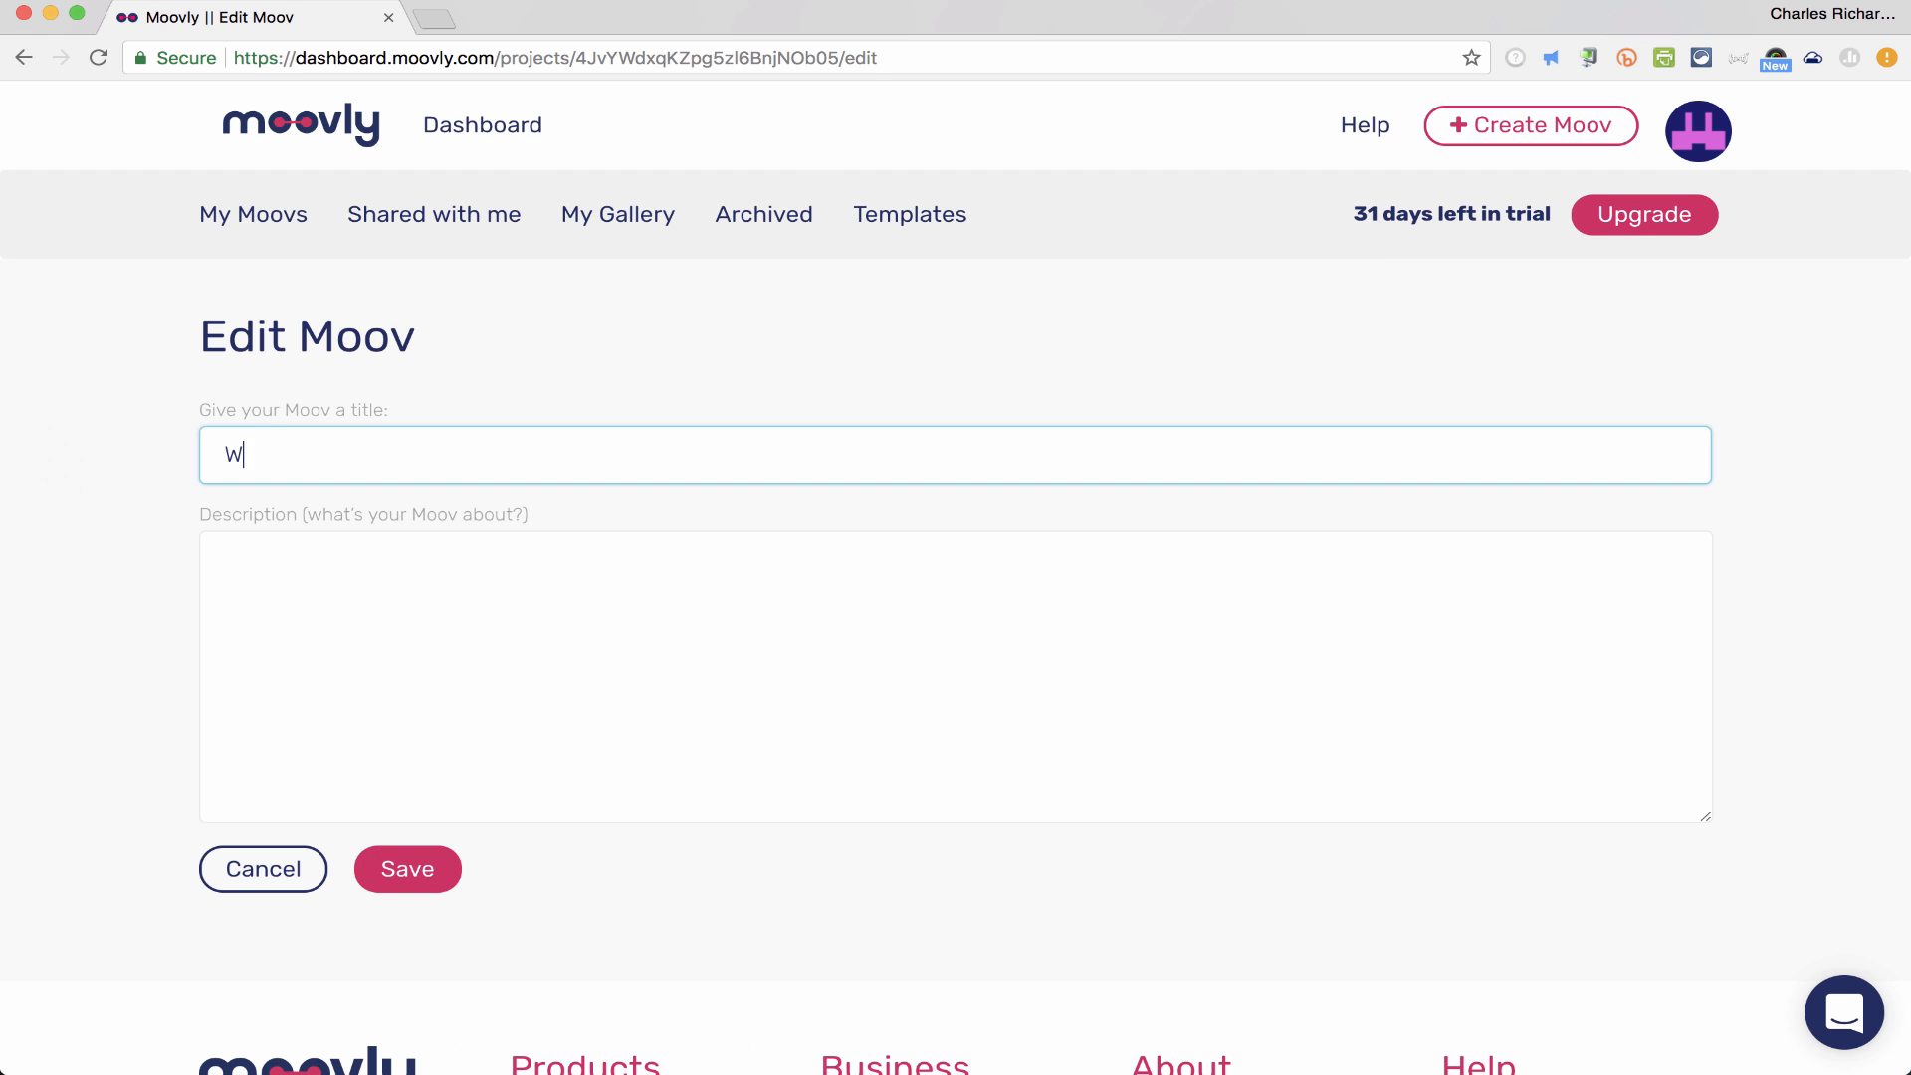
pyautogui.write('elcome to Spanish')
pyautogui.click(955, 674)
pyautogui.write('For my Spanish classes.')
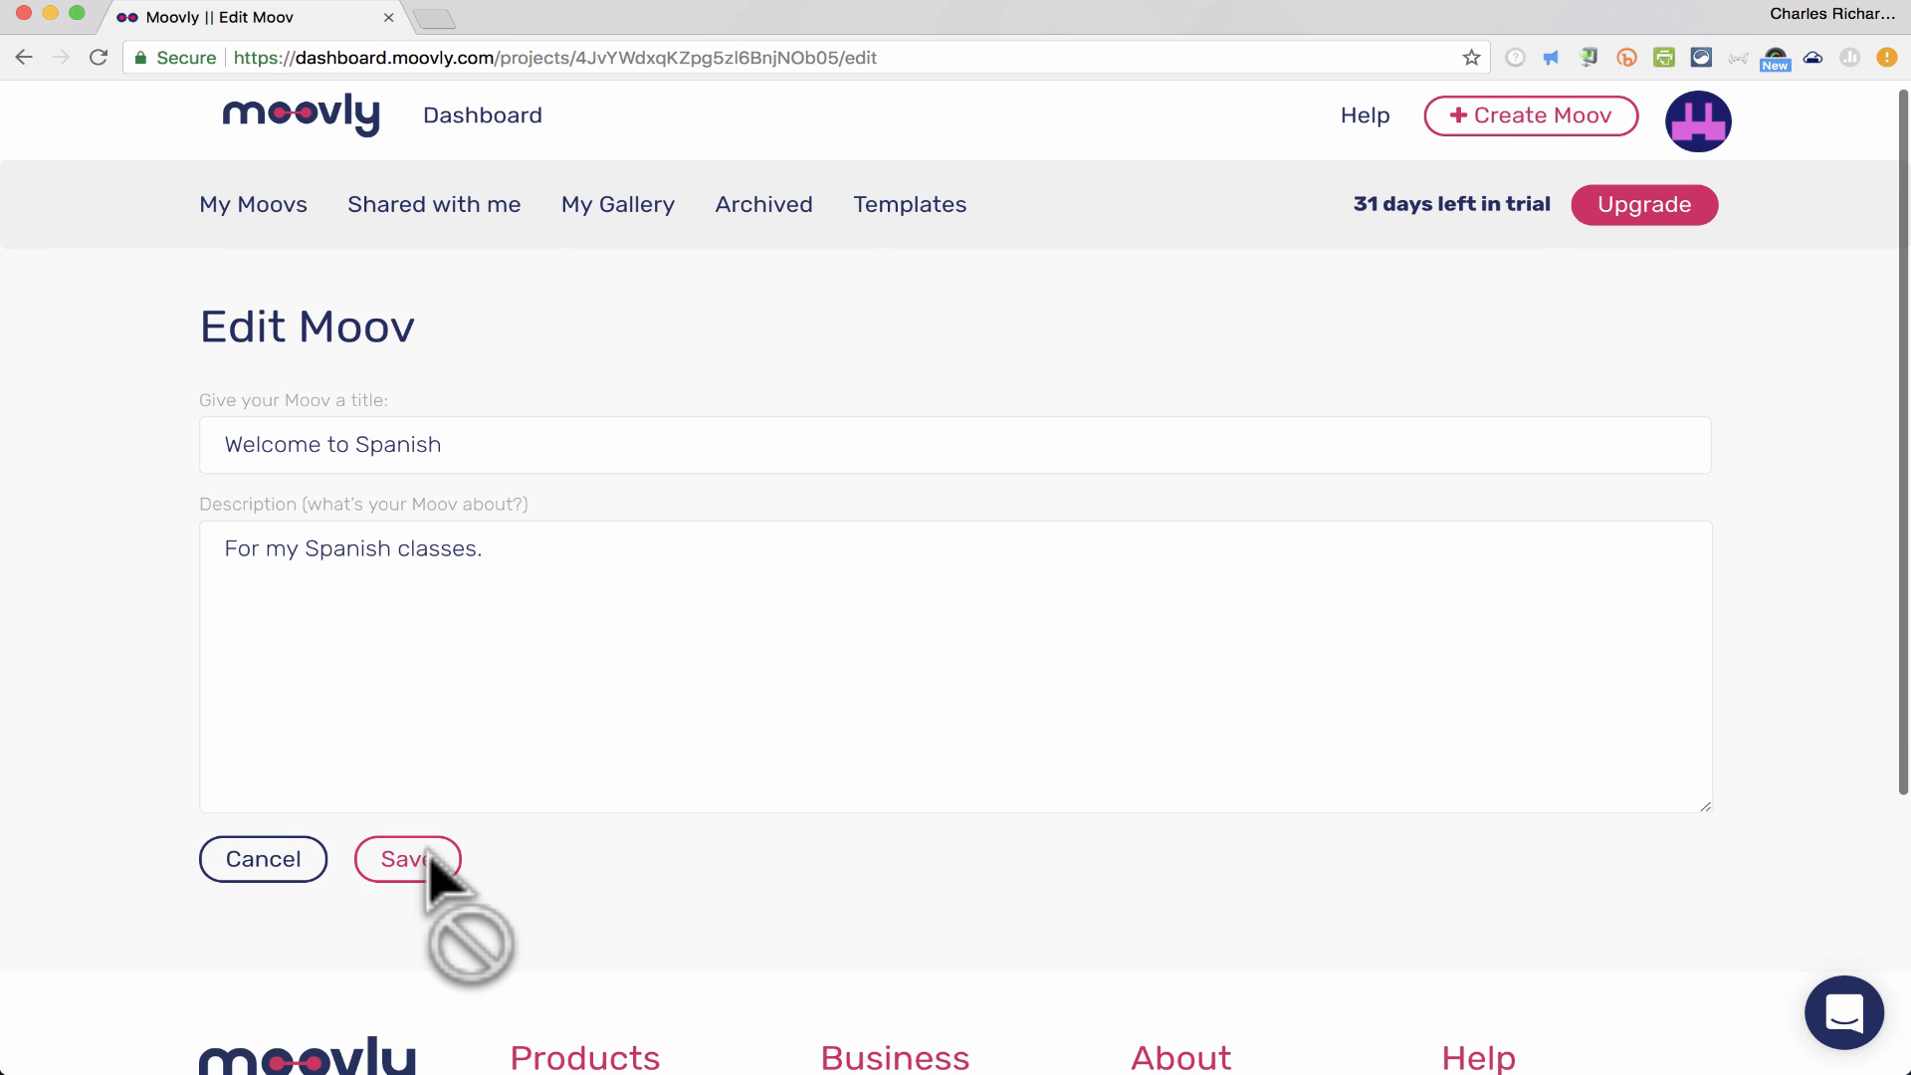
pyautogui.click(406, 859)
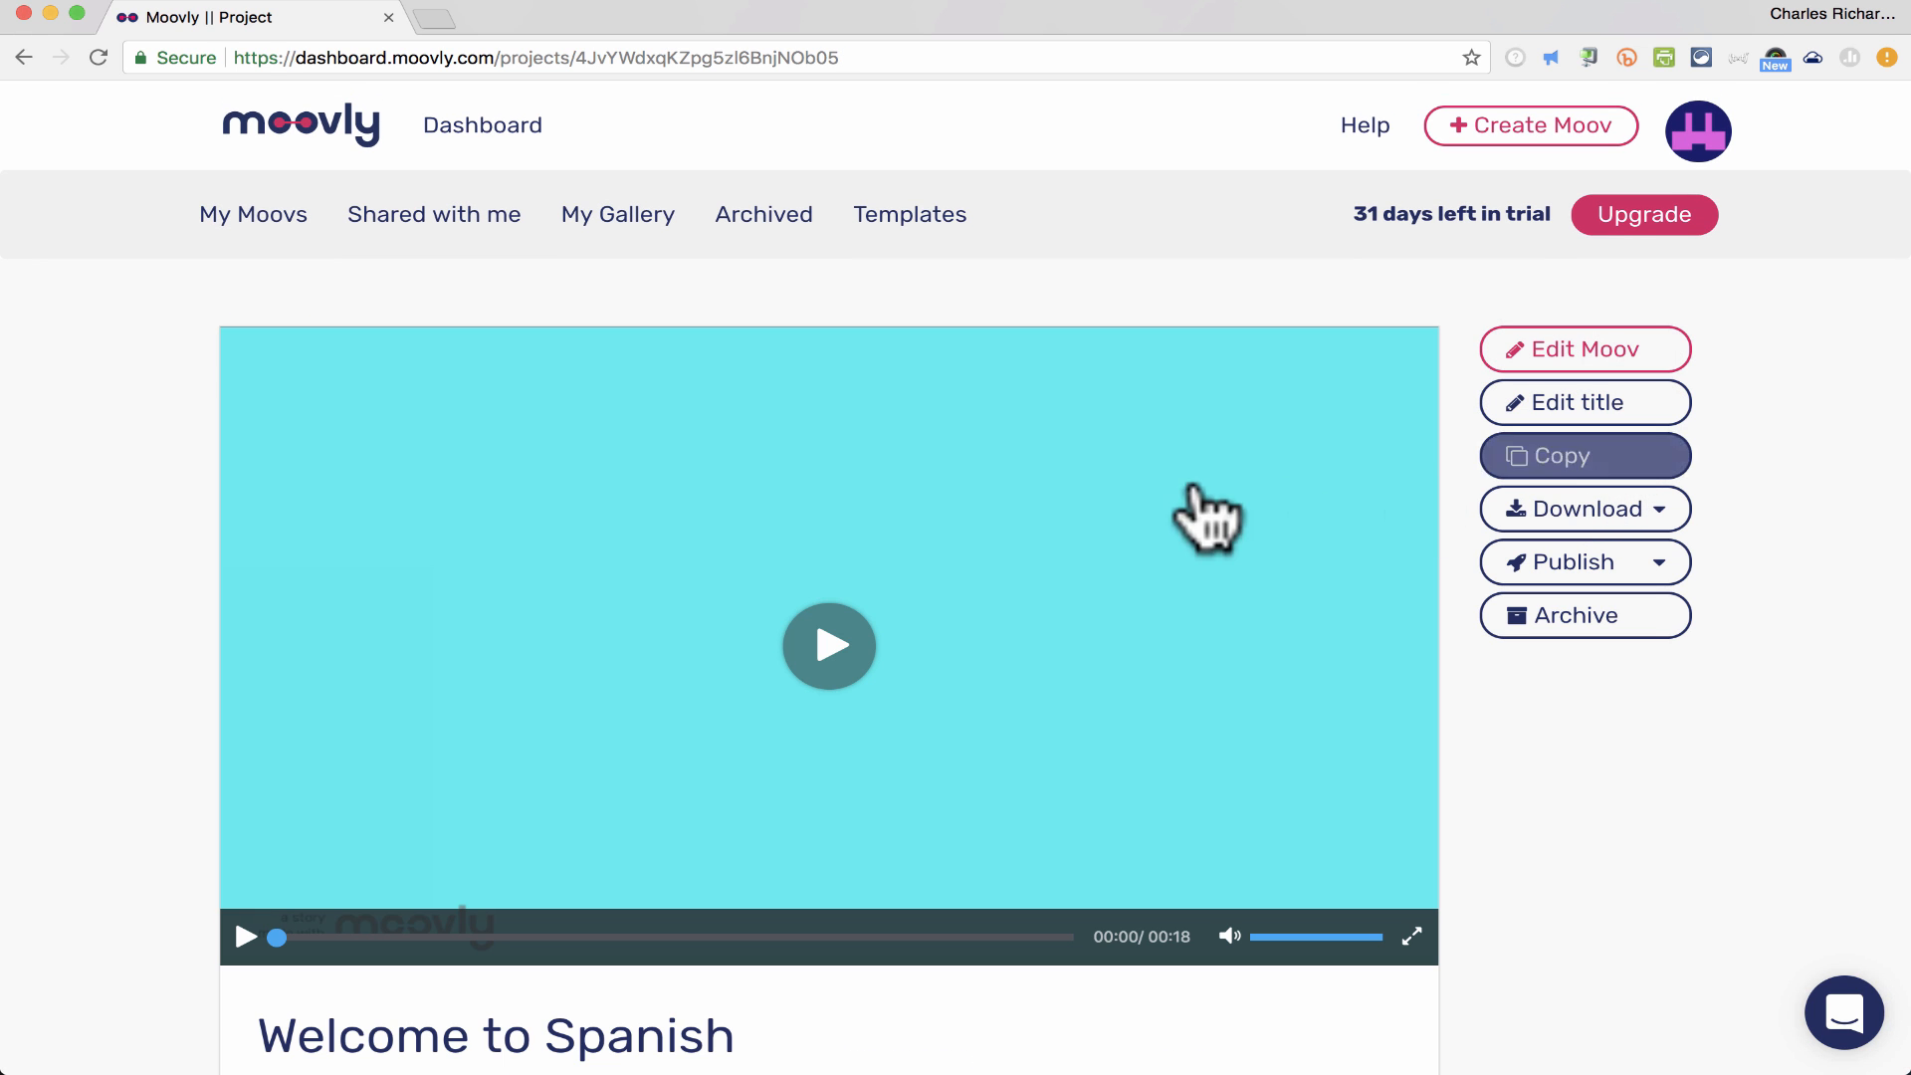
pyautogui.moveTo(958, 538)
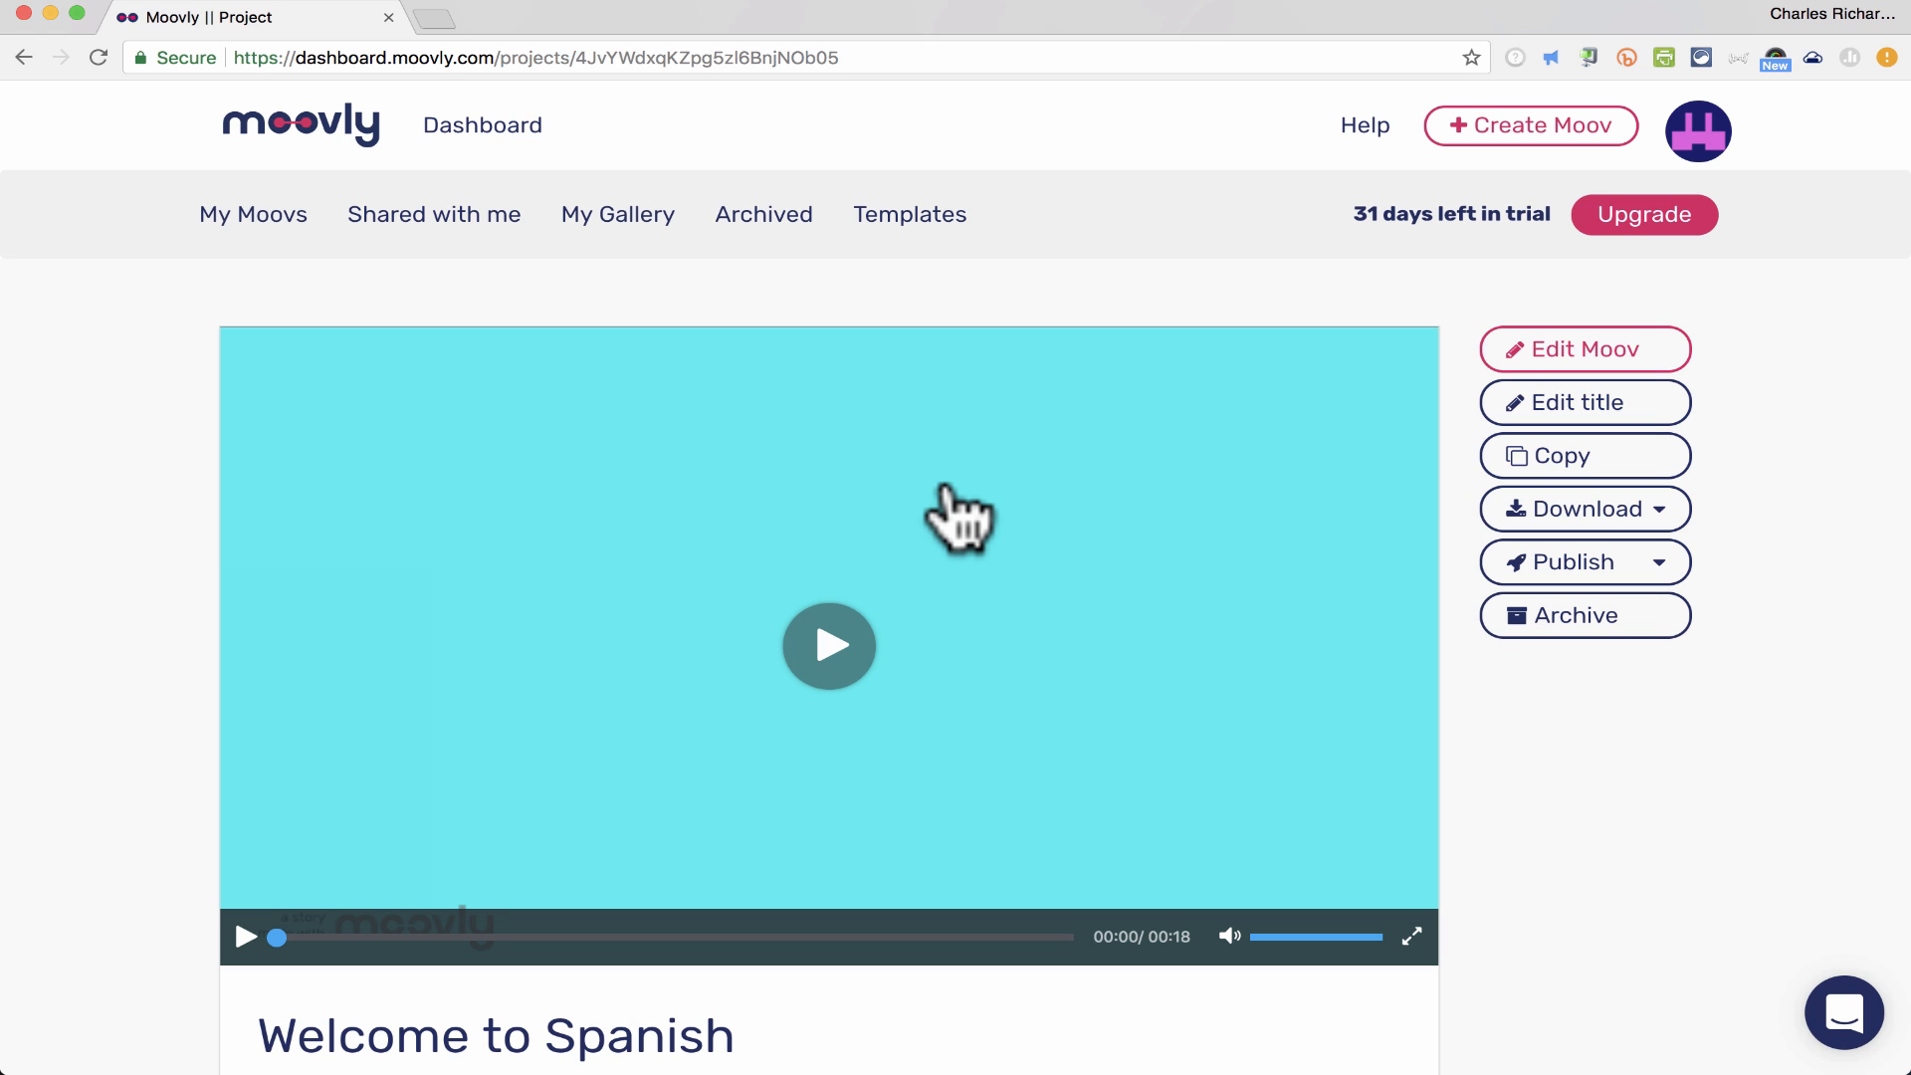
pyautogui.click(1585, 509)
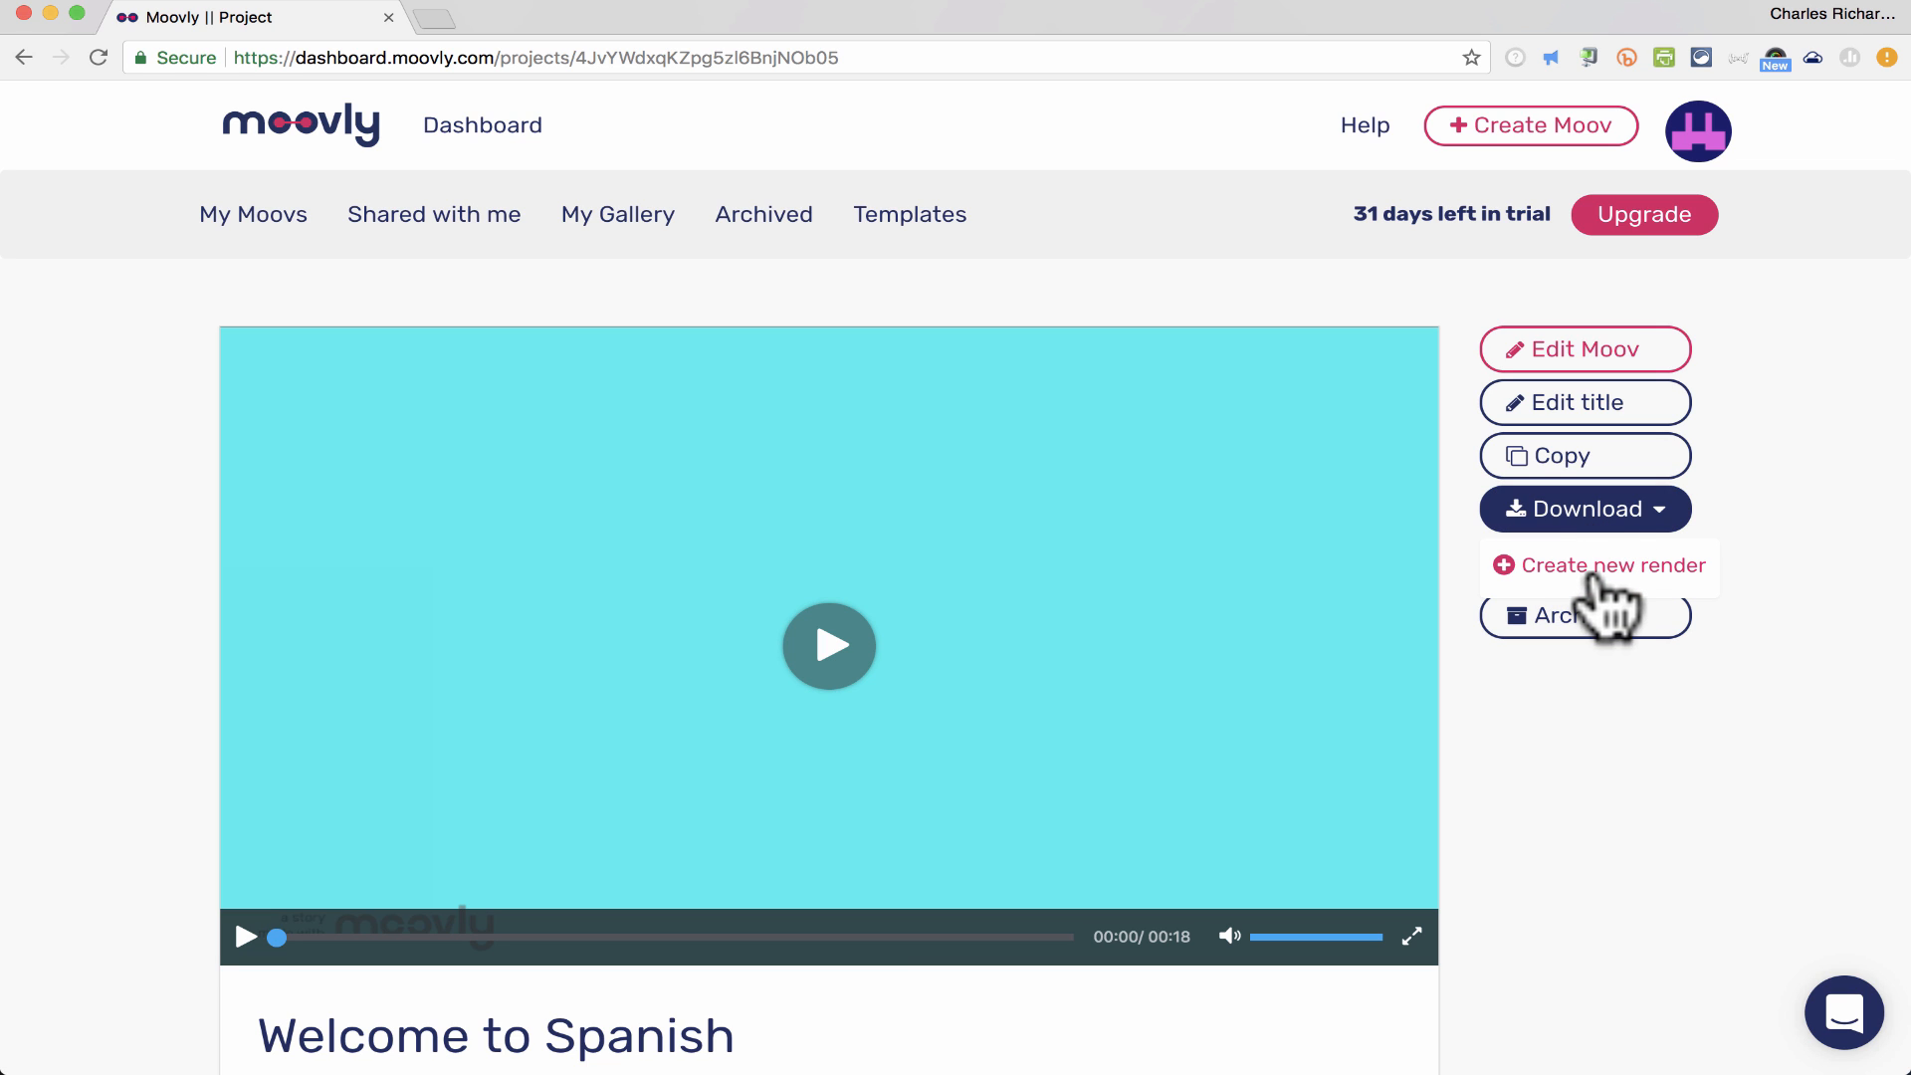
pyautogui.moveTo(1795, 528)
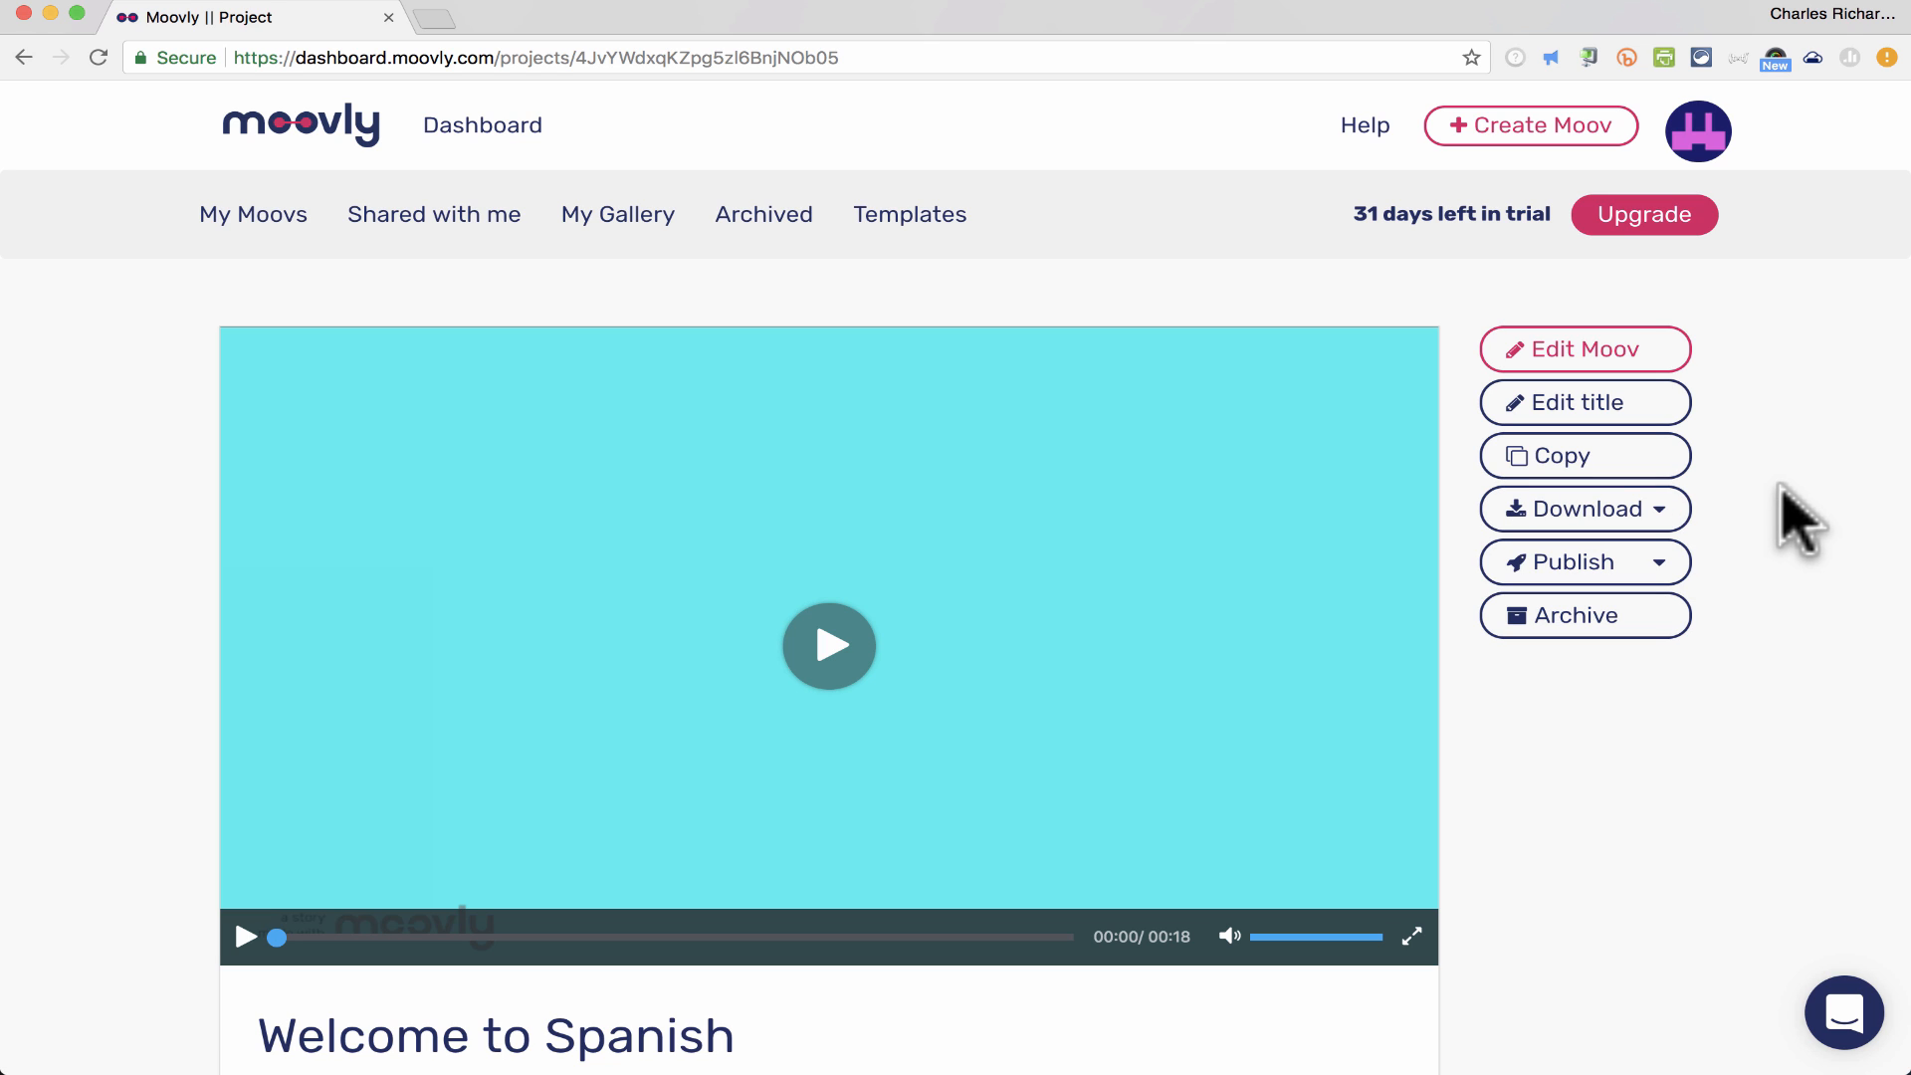
# - Publish to the Moovly Gallery, accepting the terms and closing the confirmation
pyautogui.click(1585, 562)
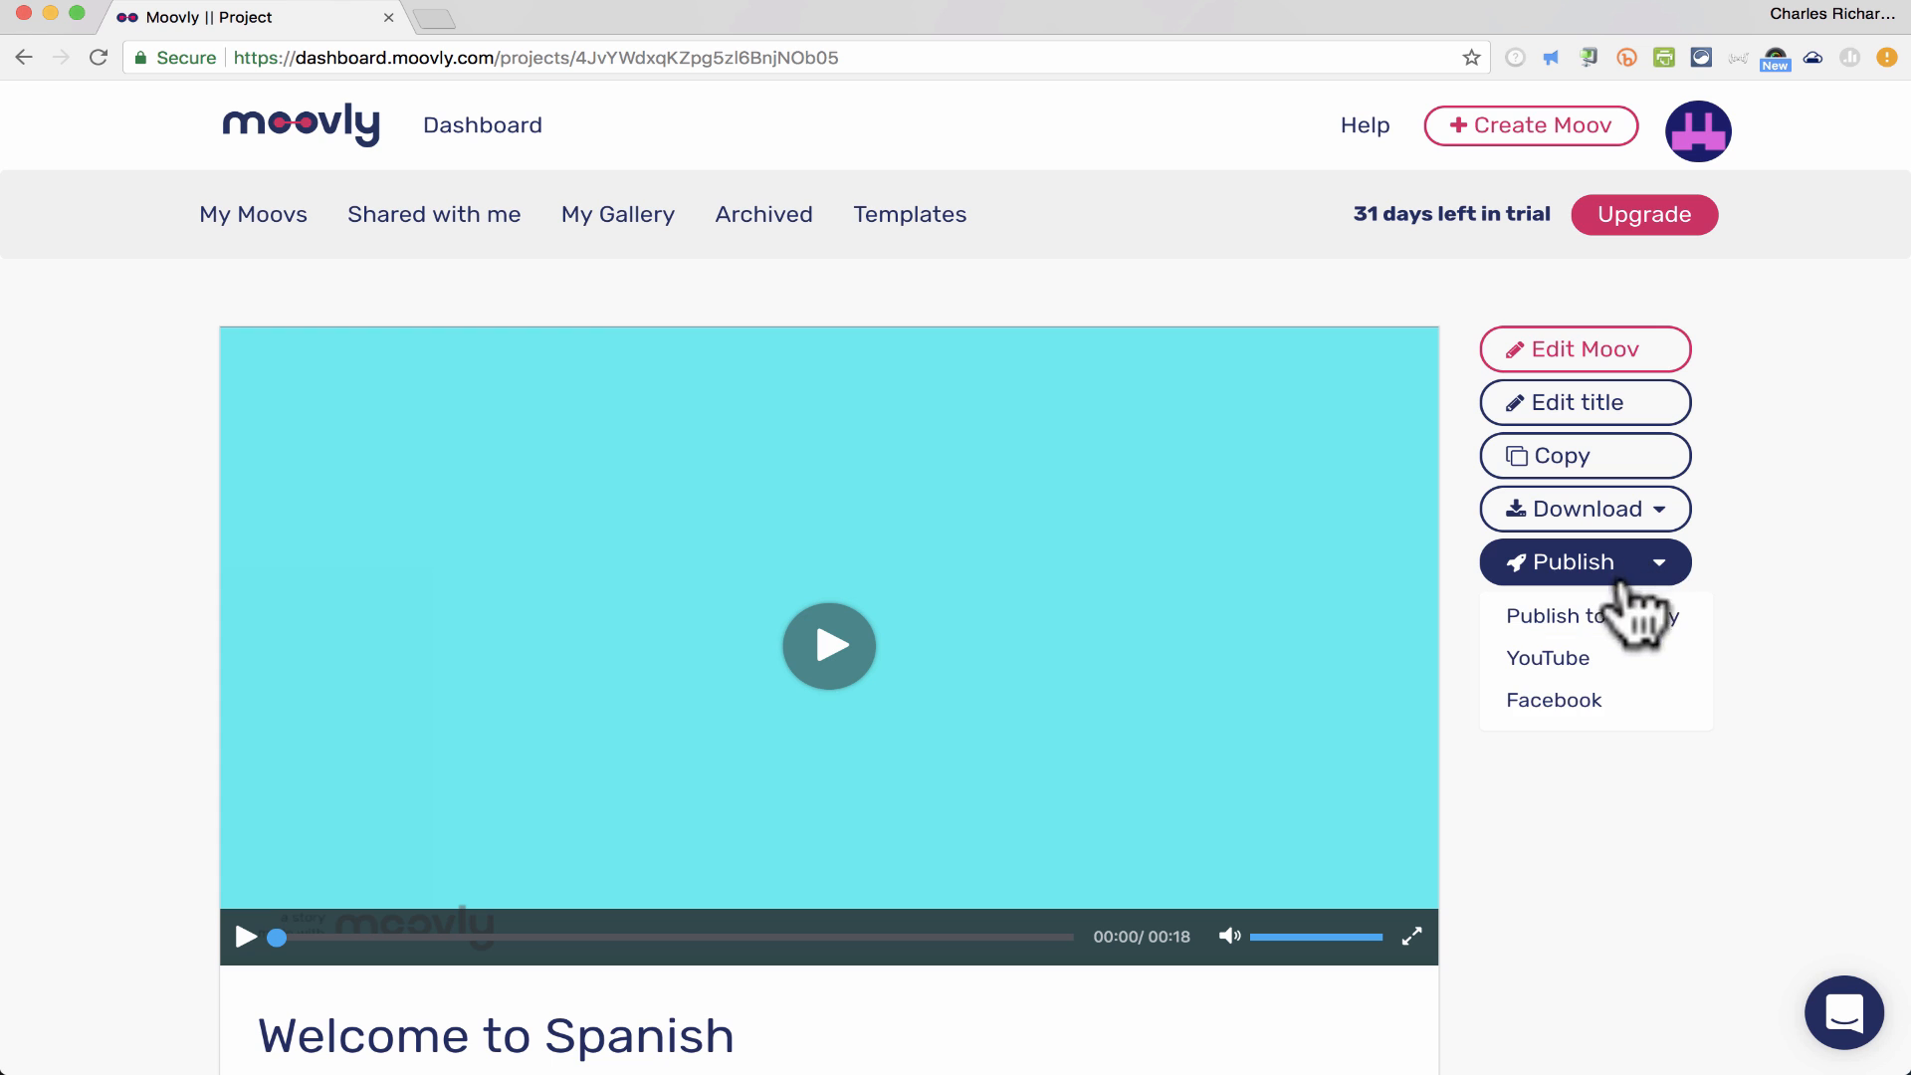
pyautogui.click(1591, 616)
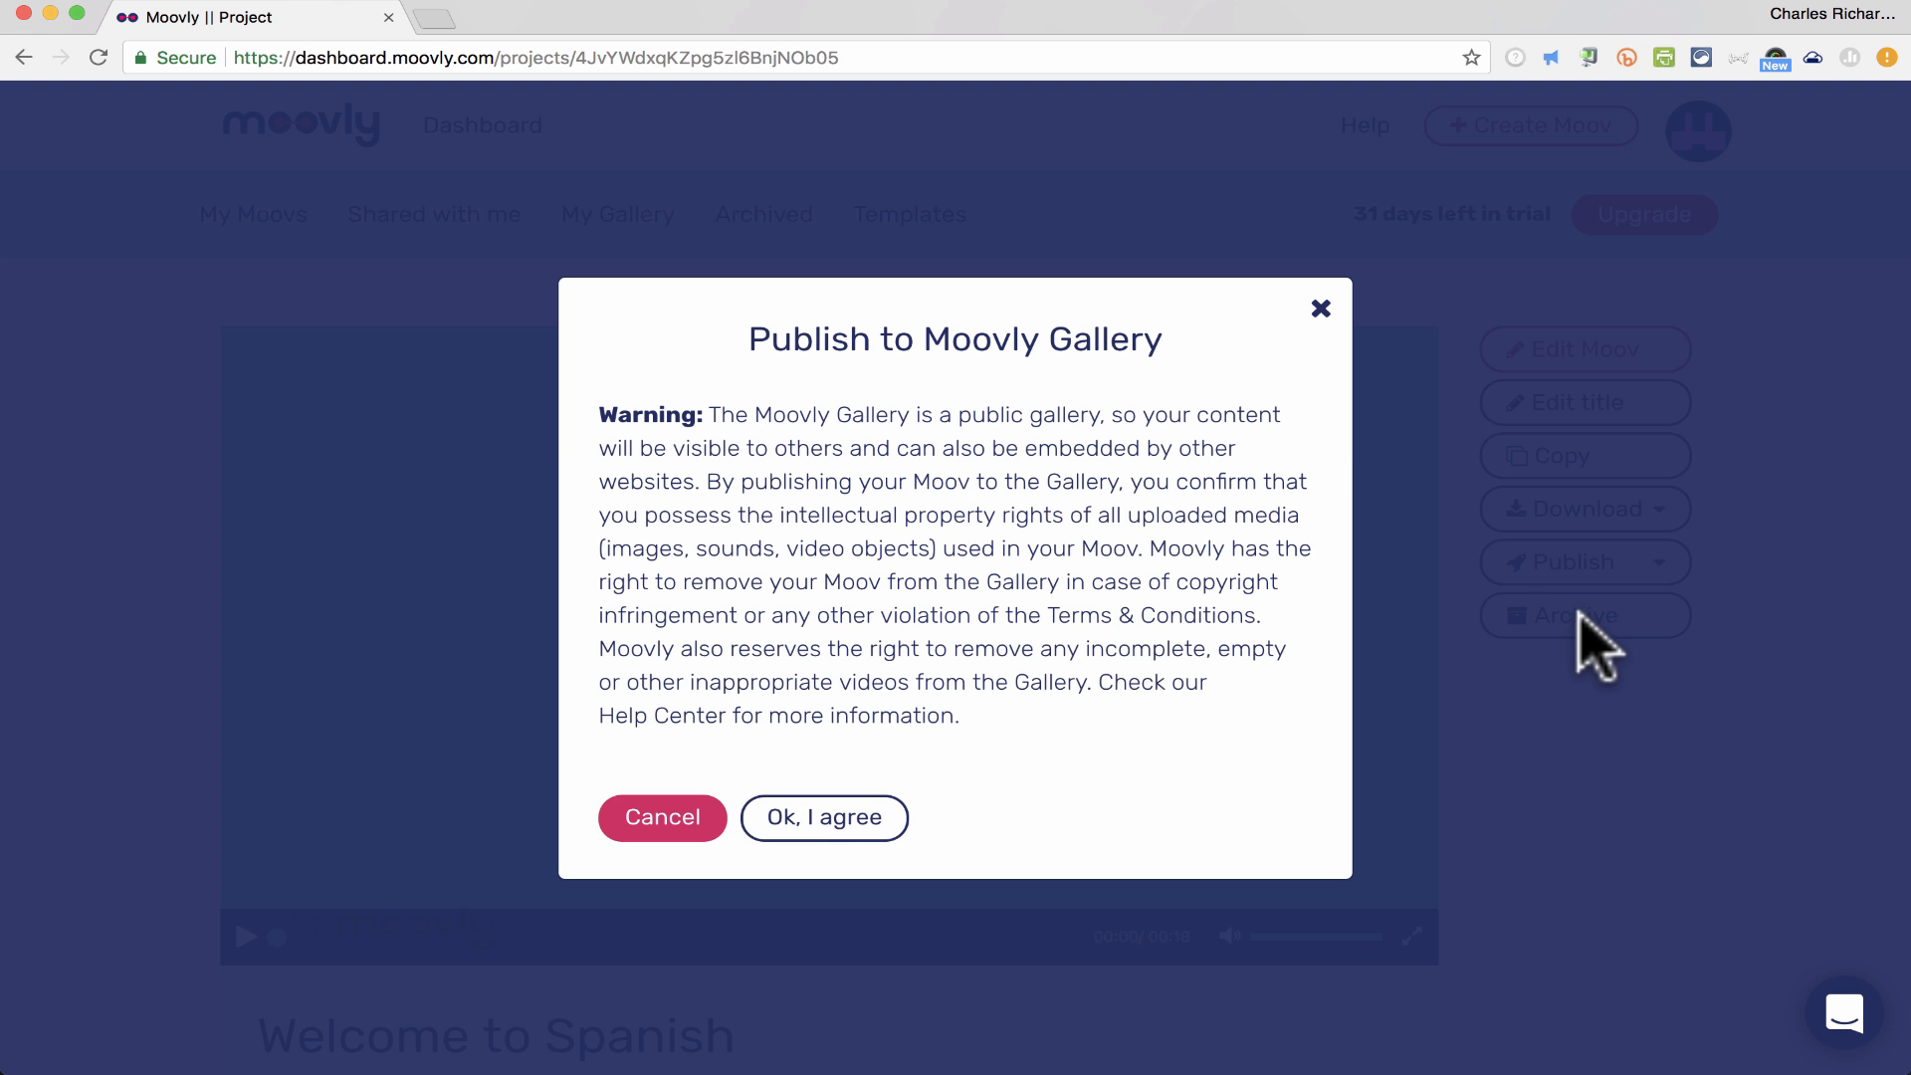
pyautogui.click(824, 817)
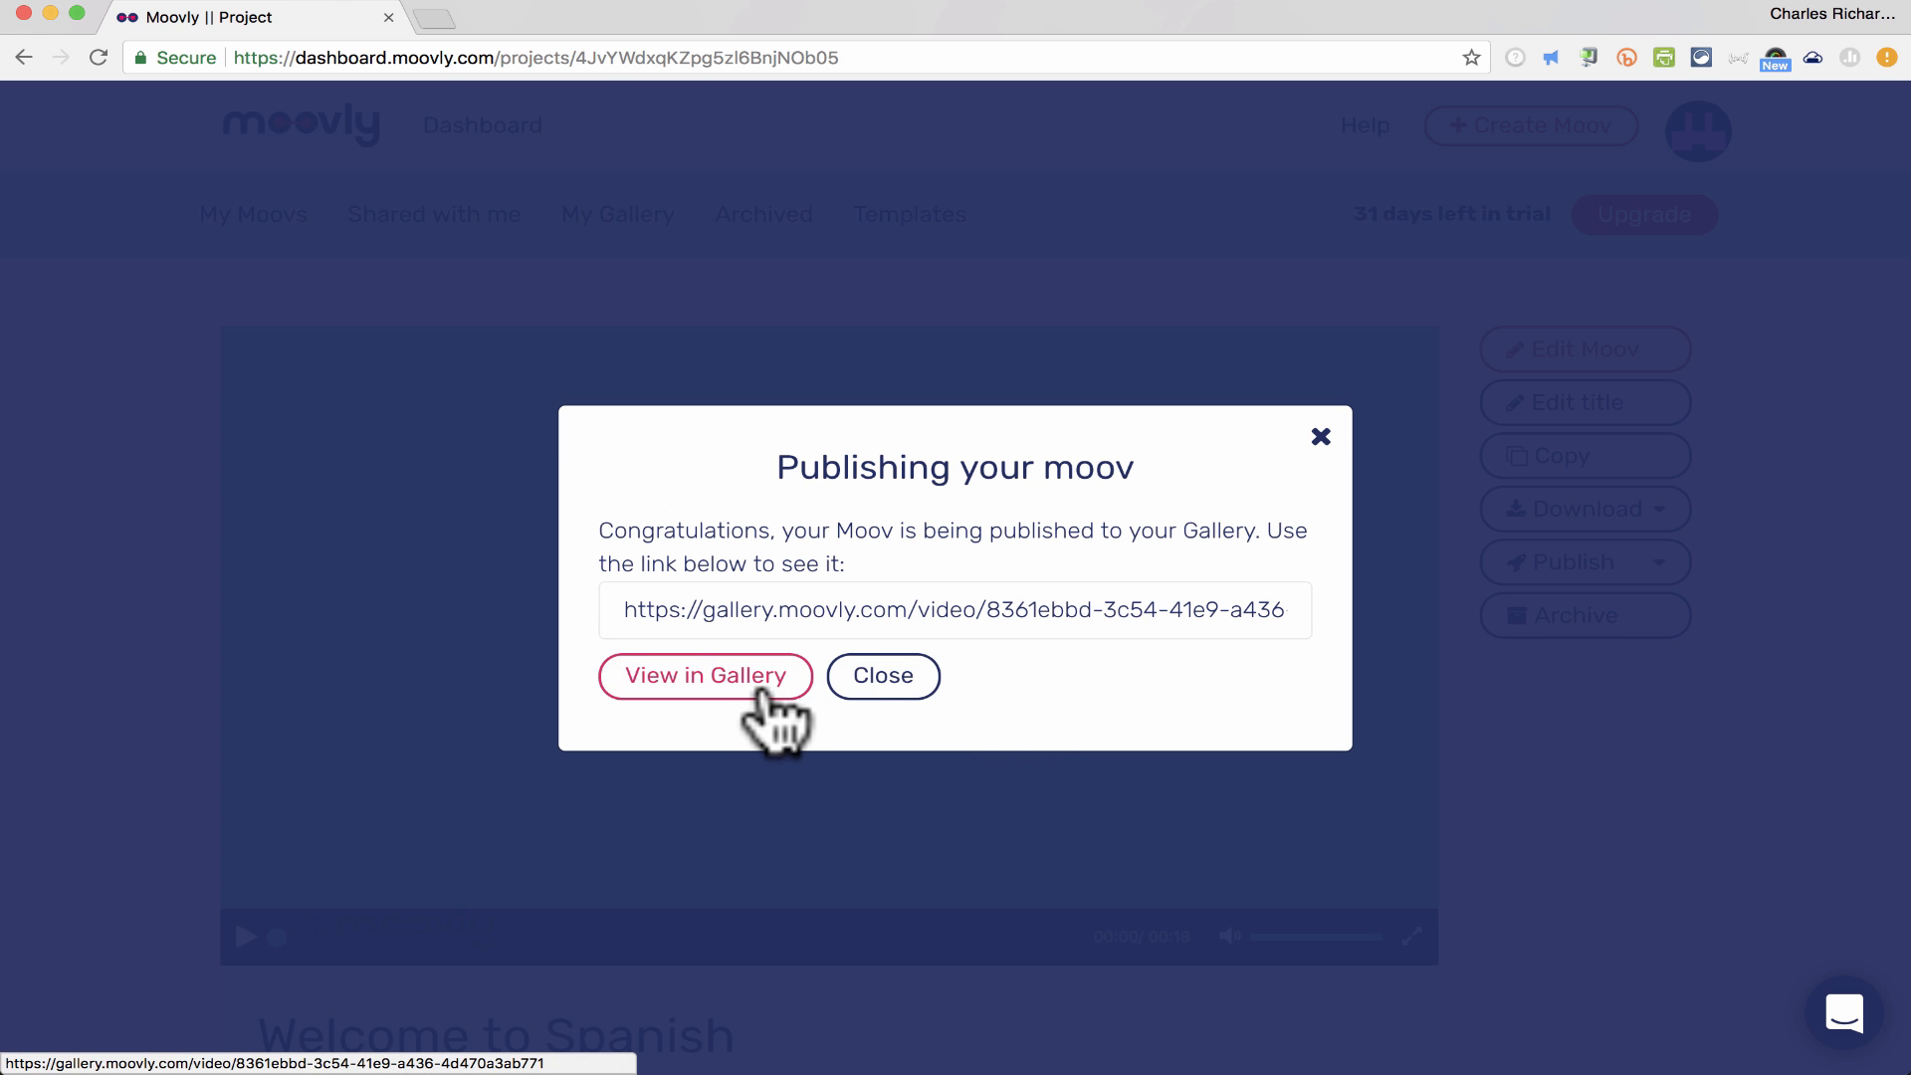
pyautogui.click(882, 675)
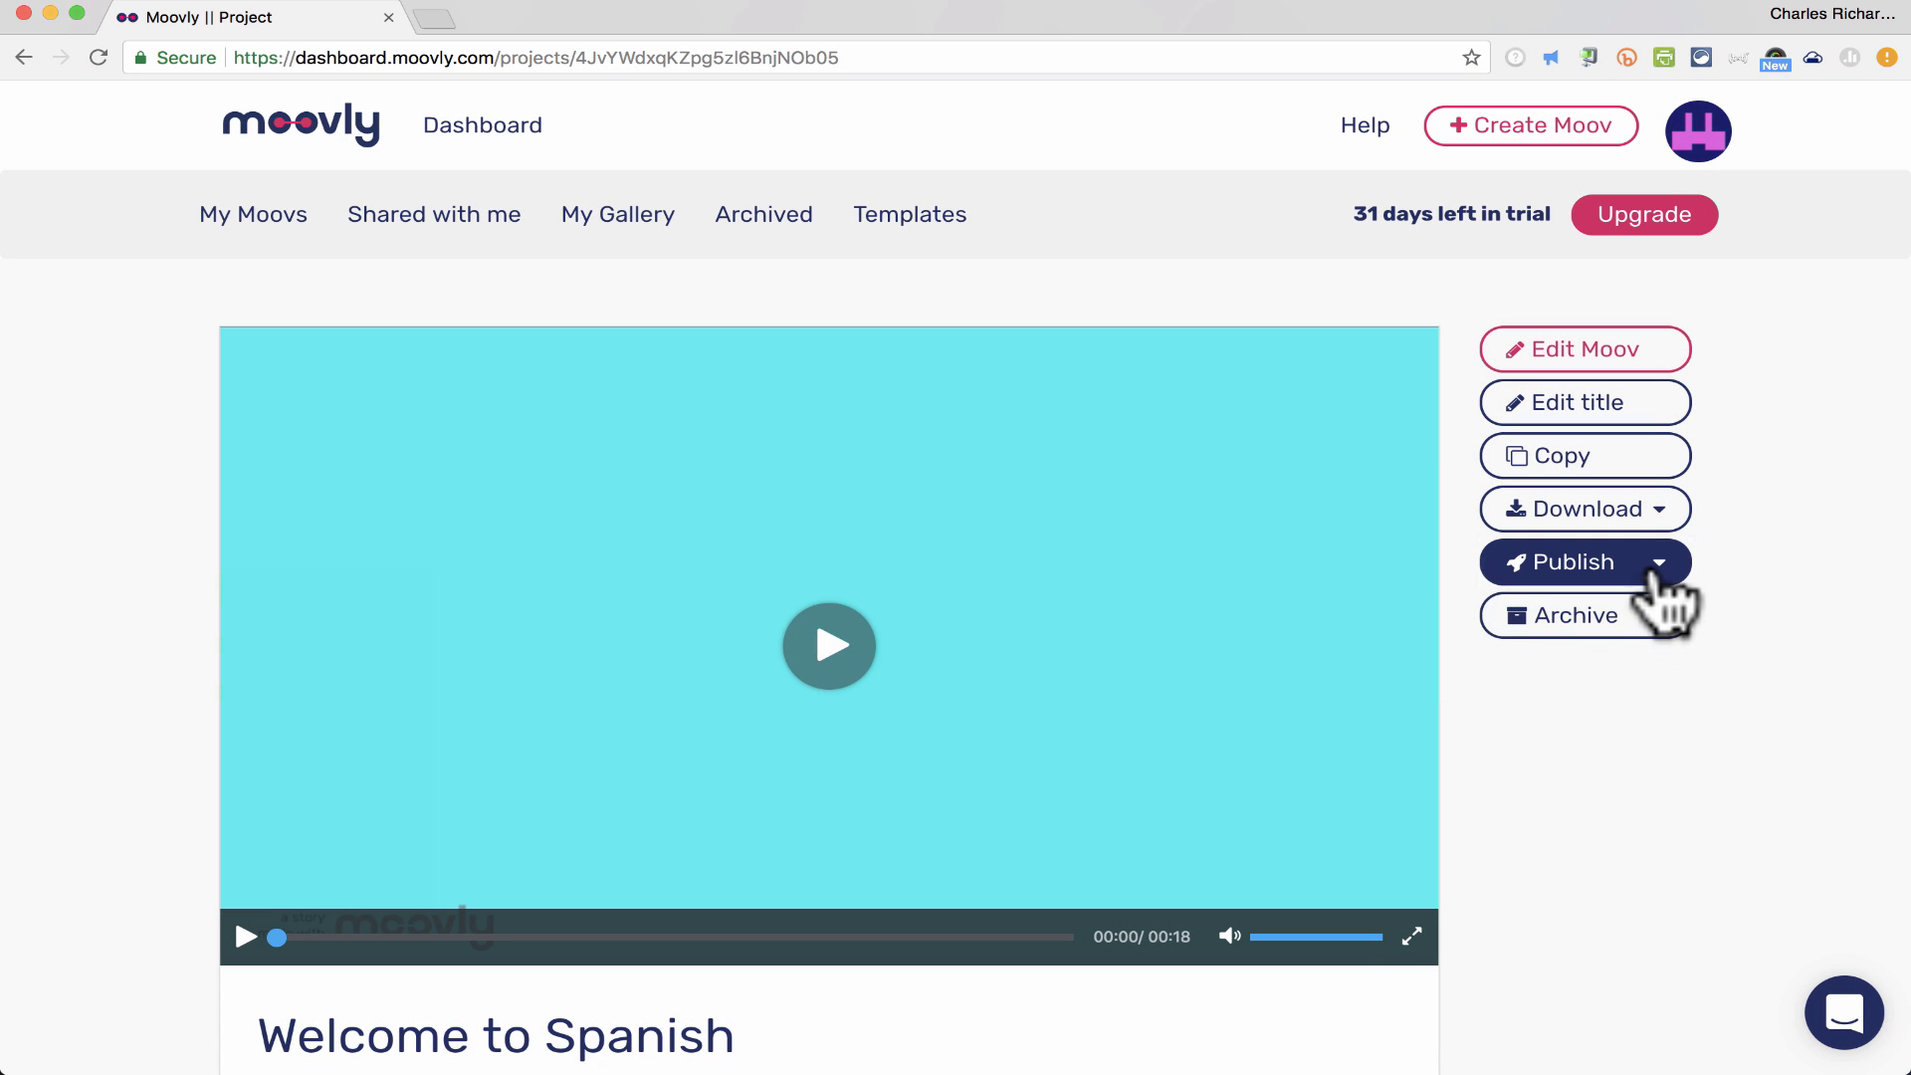
# - Publish to the gallery a second time, accepting the terms and closing the confirmation
pyautogui.click(1572, 562)
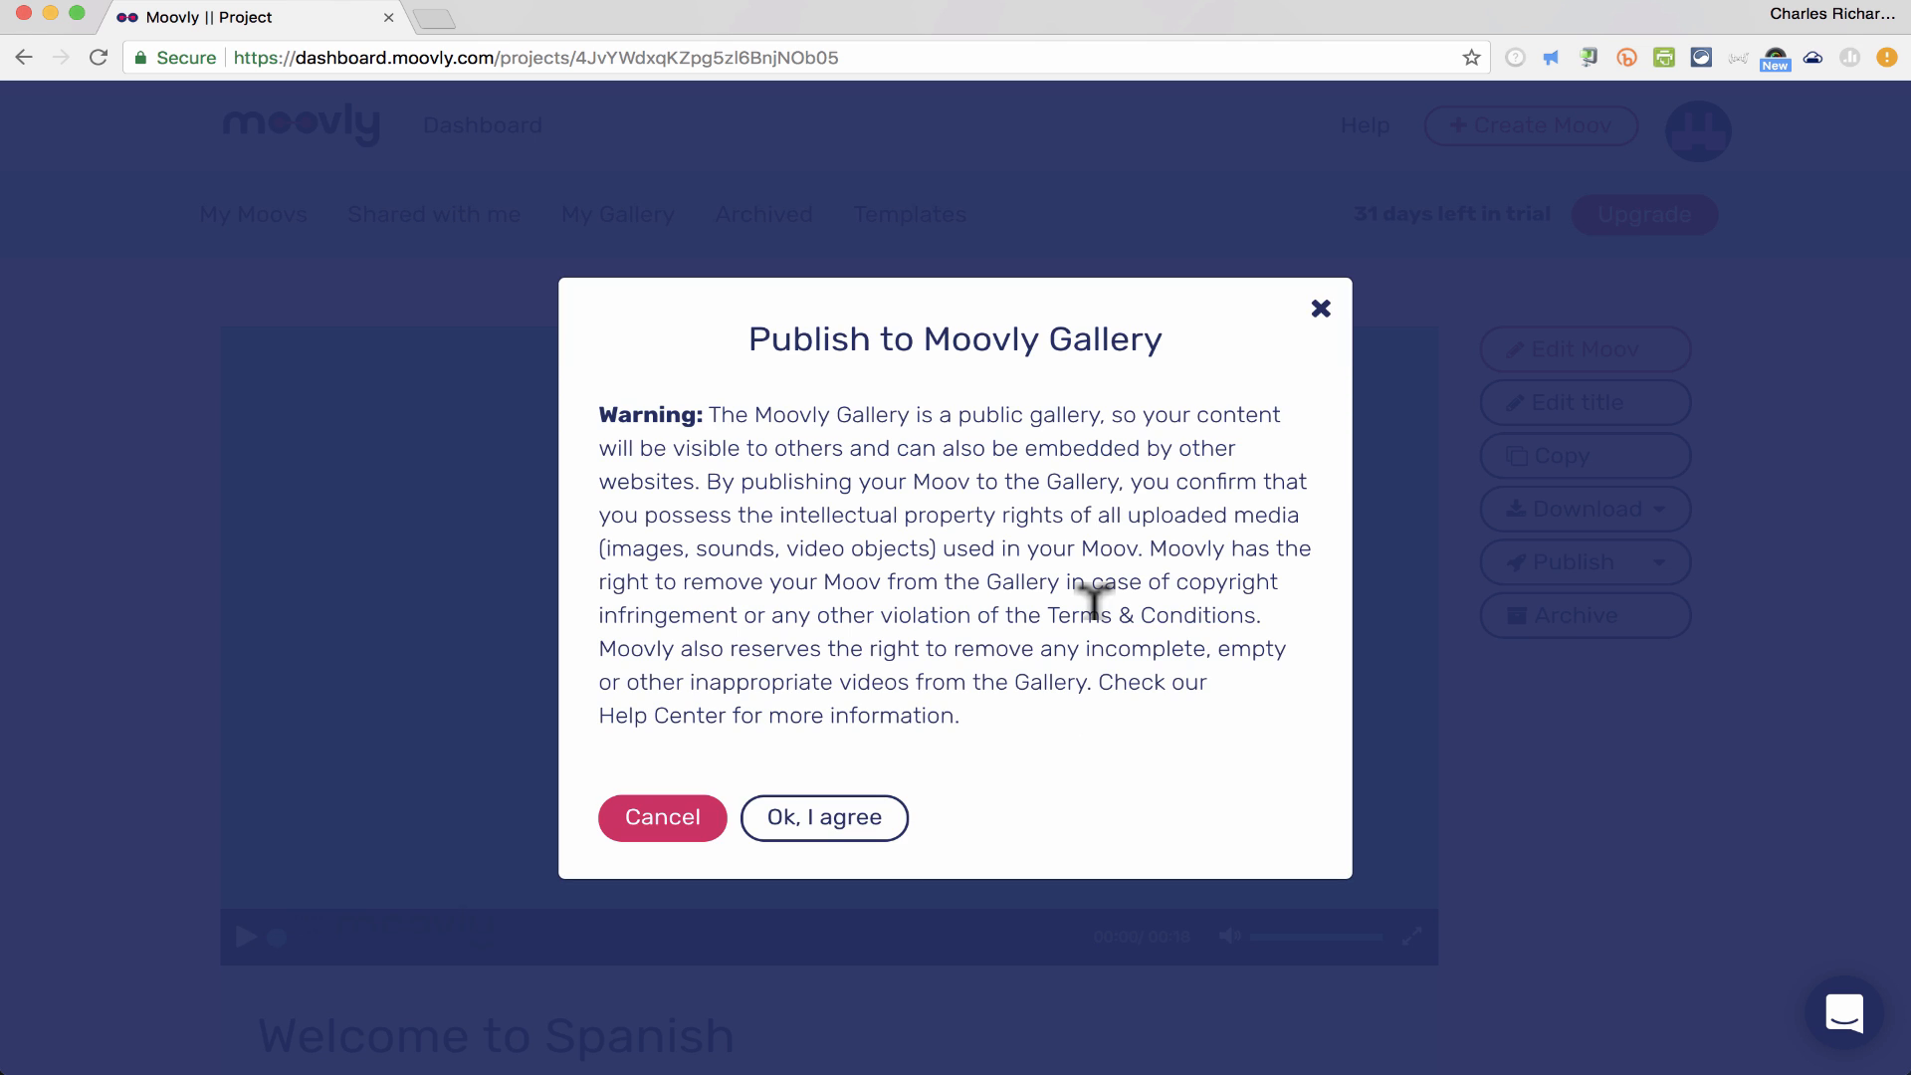
pyautogui.click(824, 817)
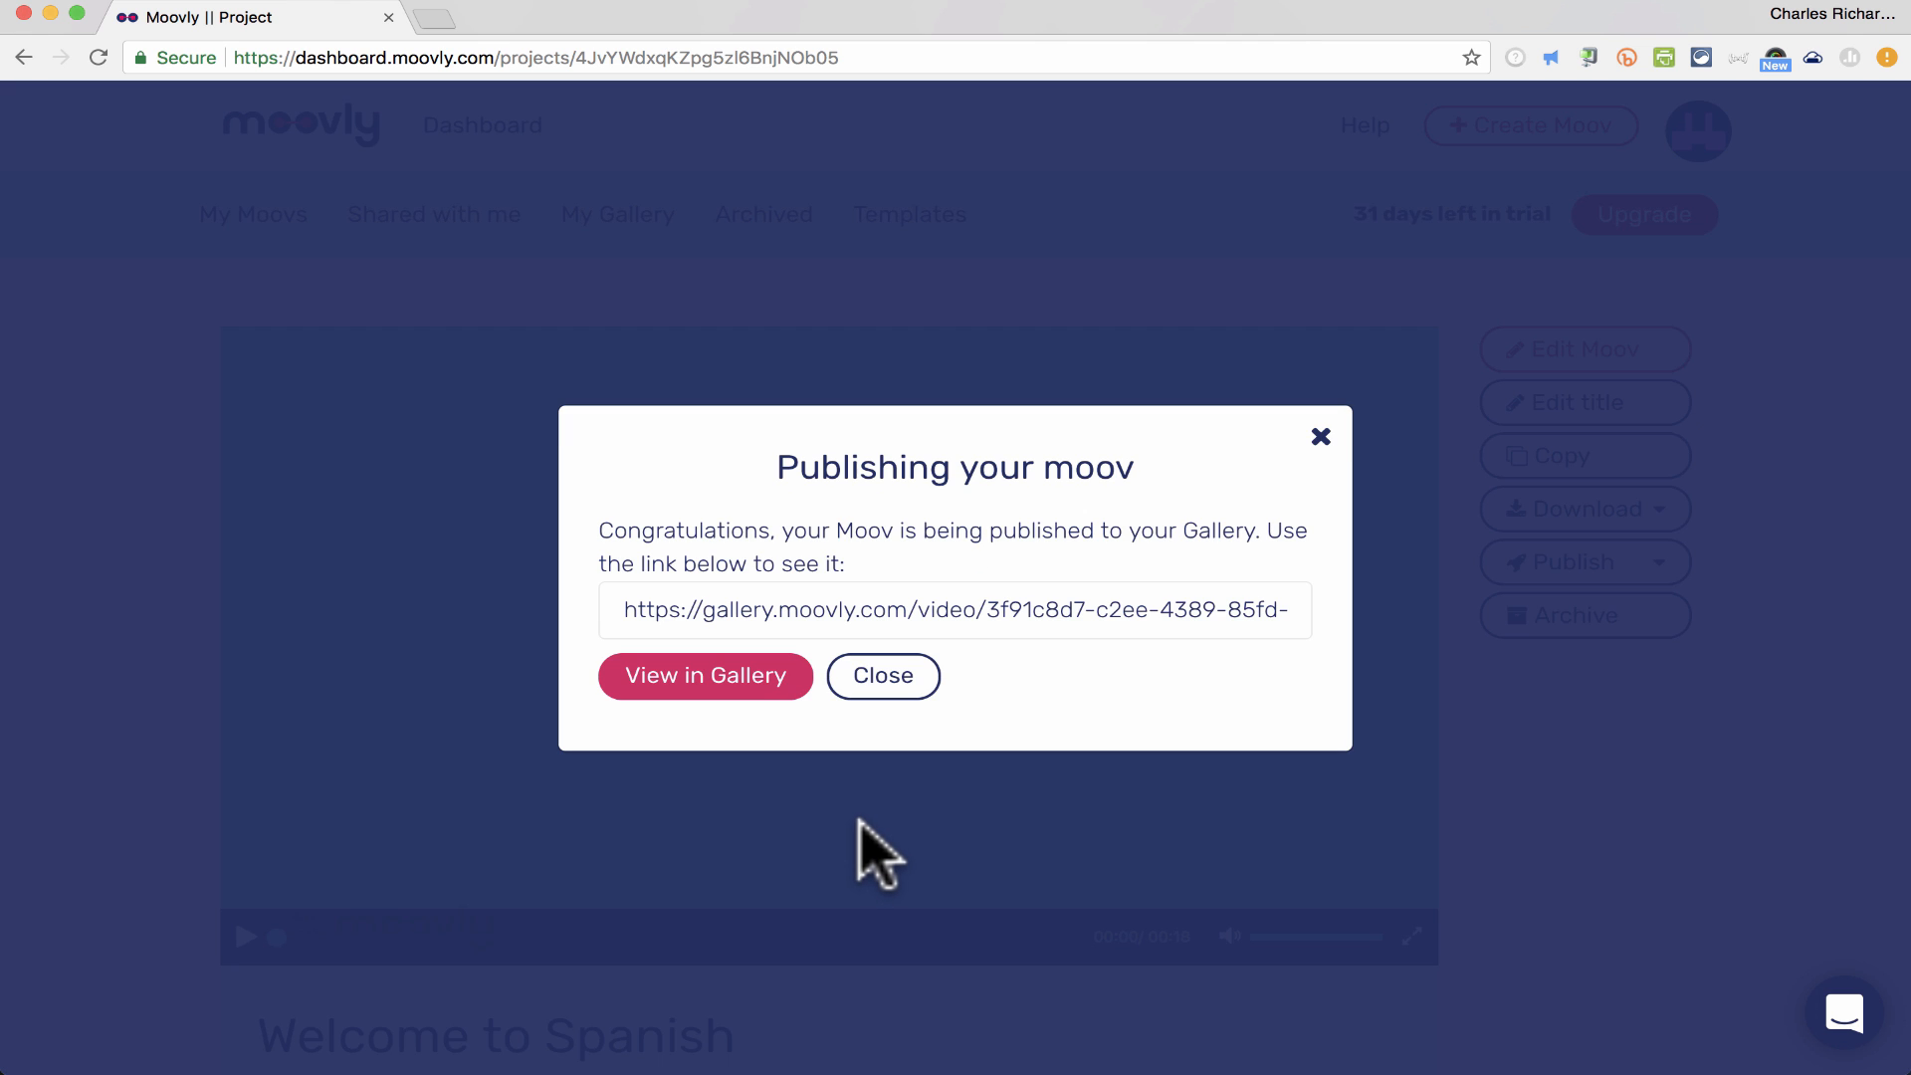
pyautogui.click(883, 675)
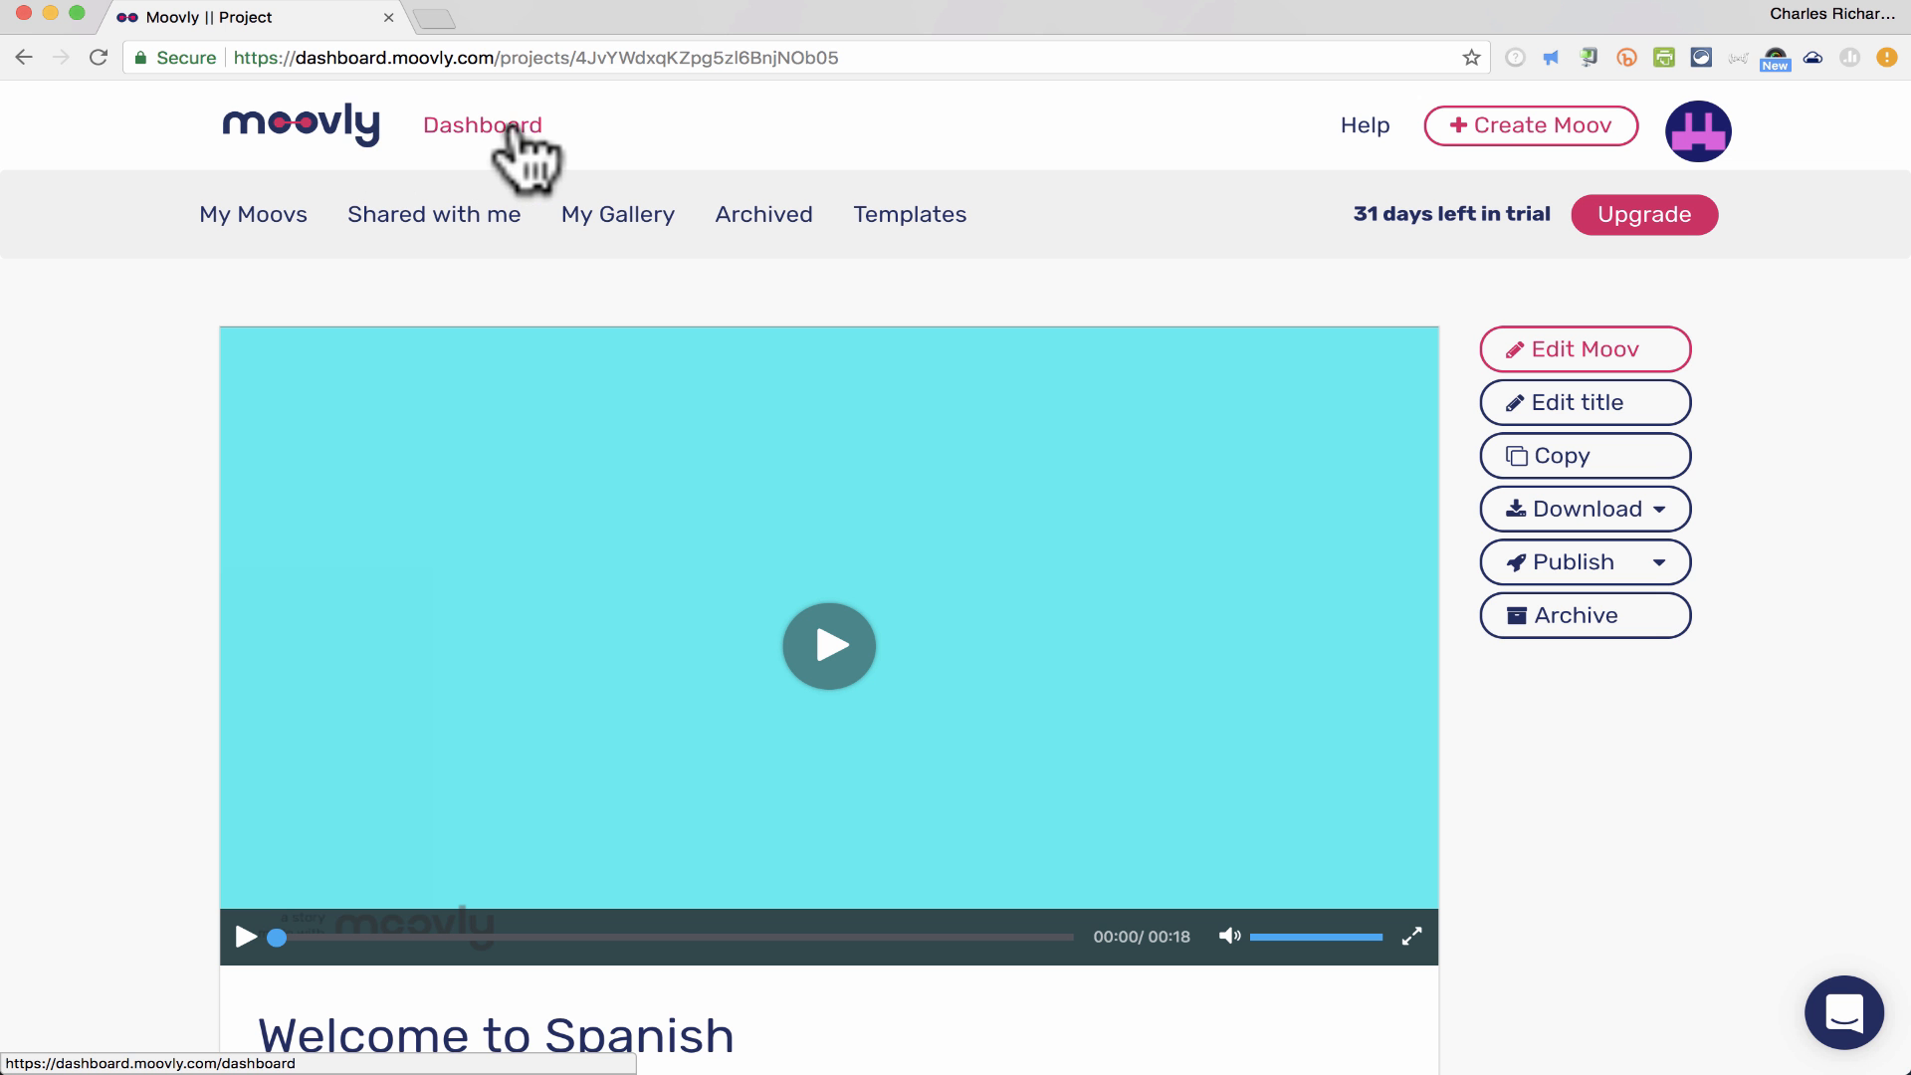
# - Return to the My Moovs dashboard
pyautogui.click(482, 125)
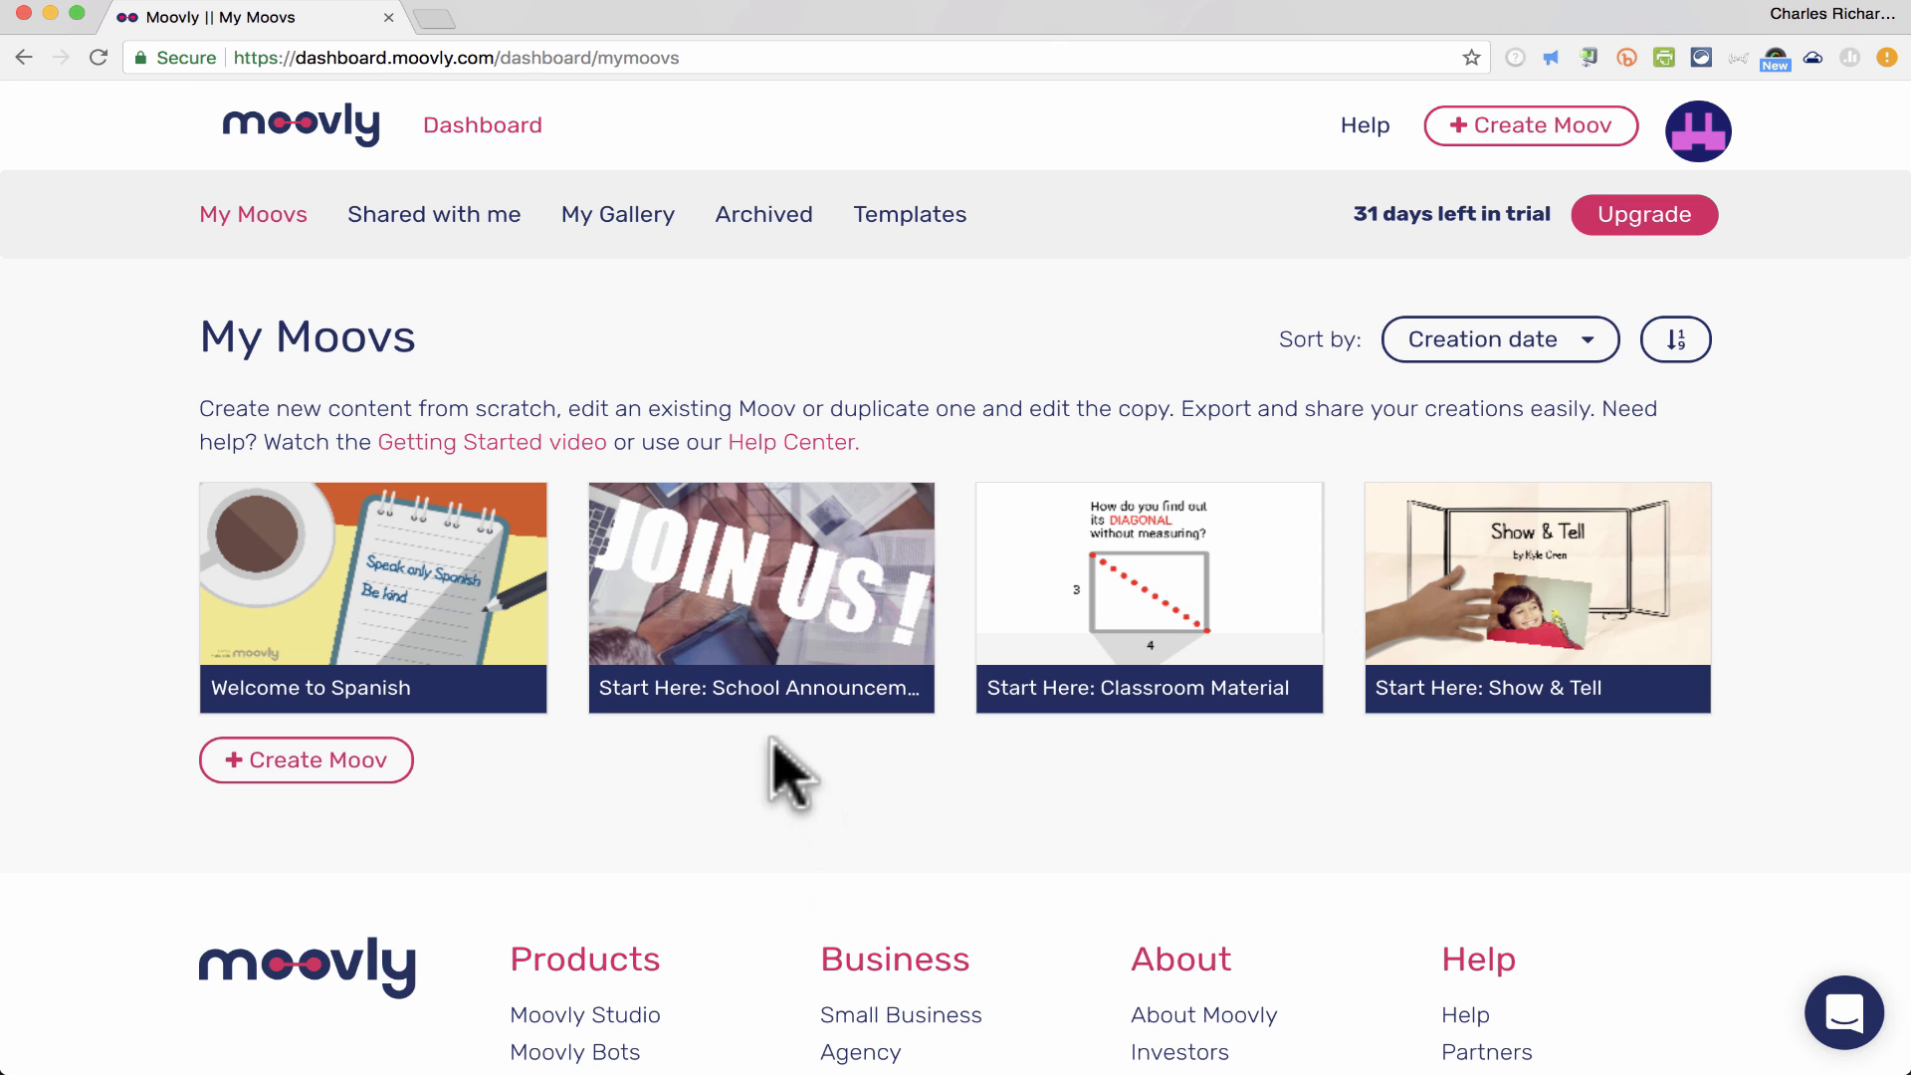
pyautogui.moveTo(1225, 760)
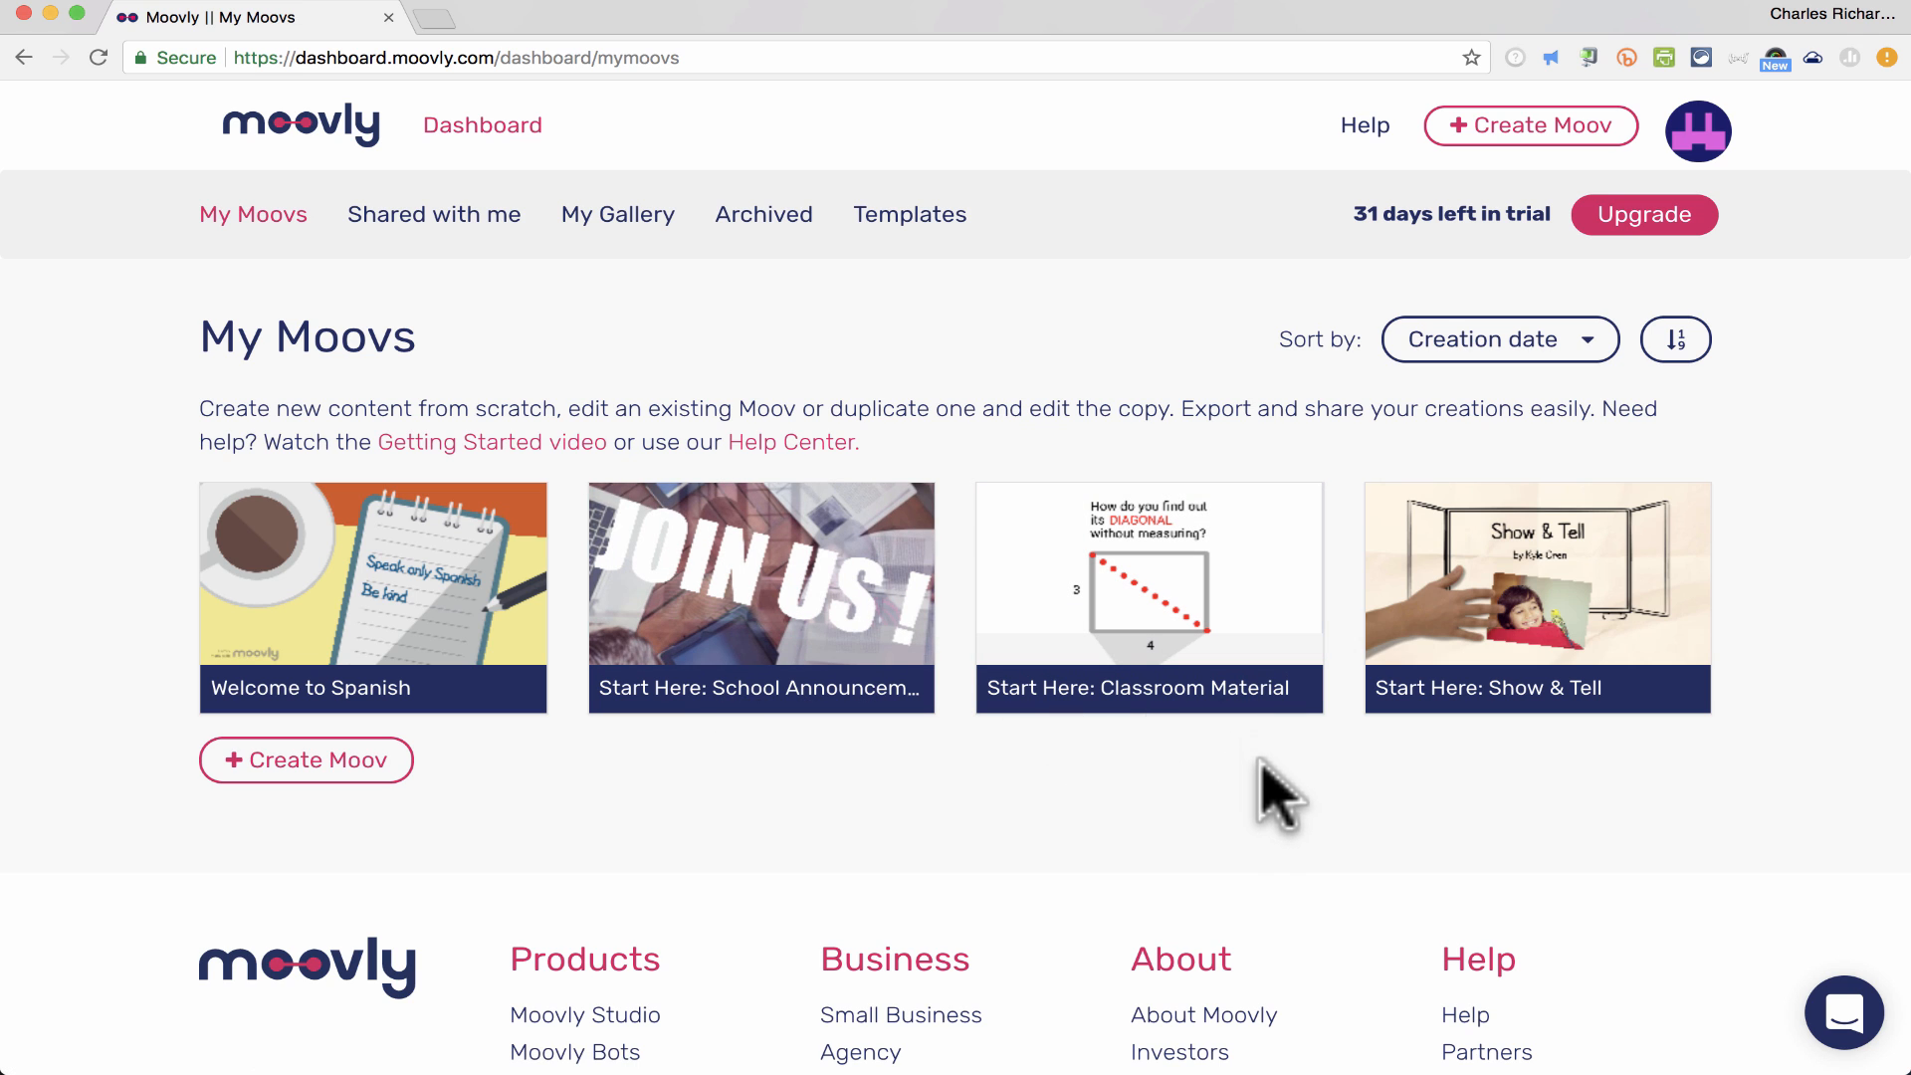
pyautogui.moveTo(1597, 736)
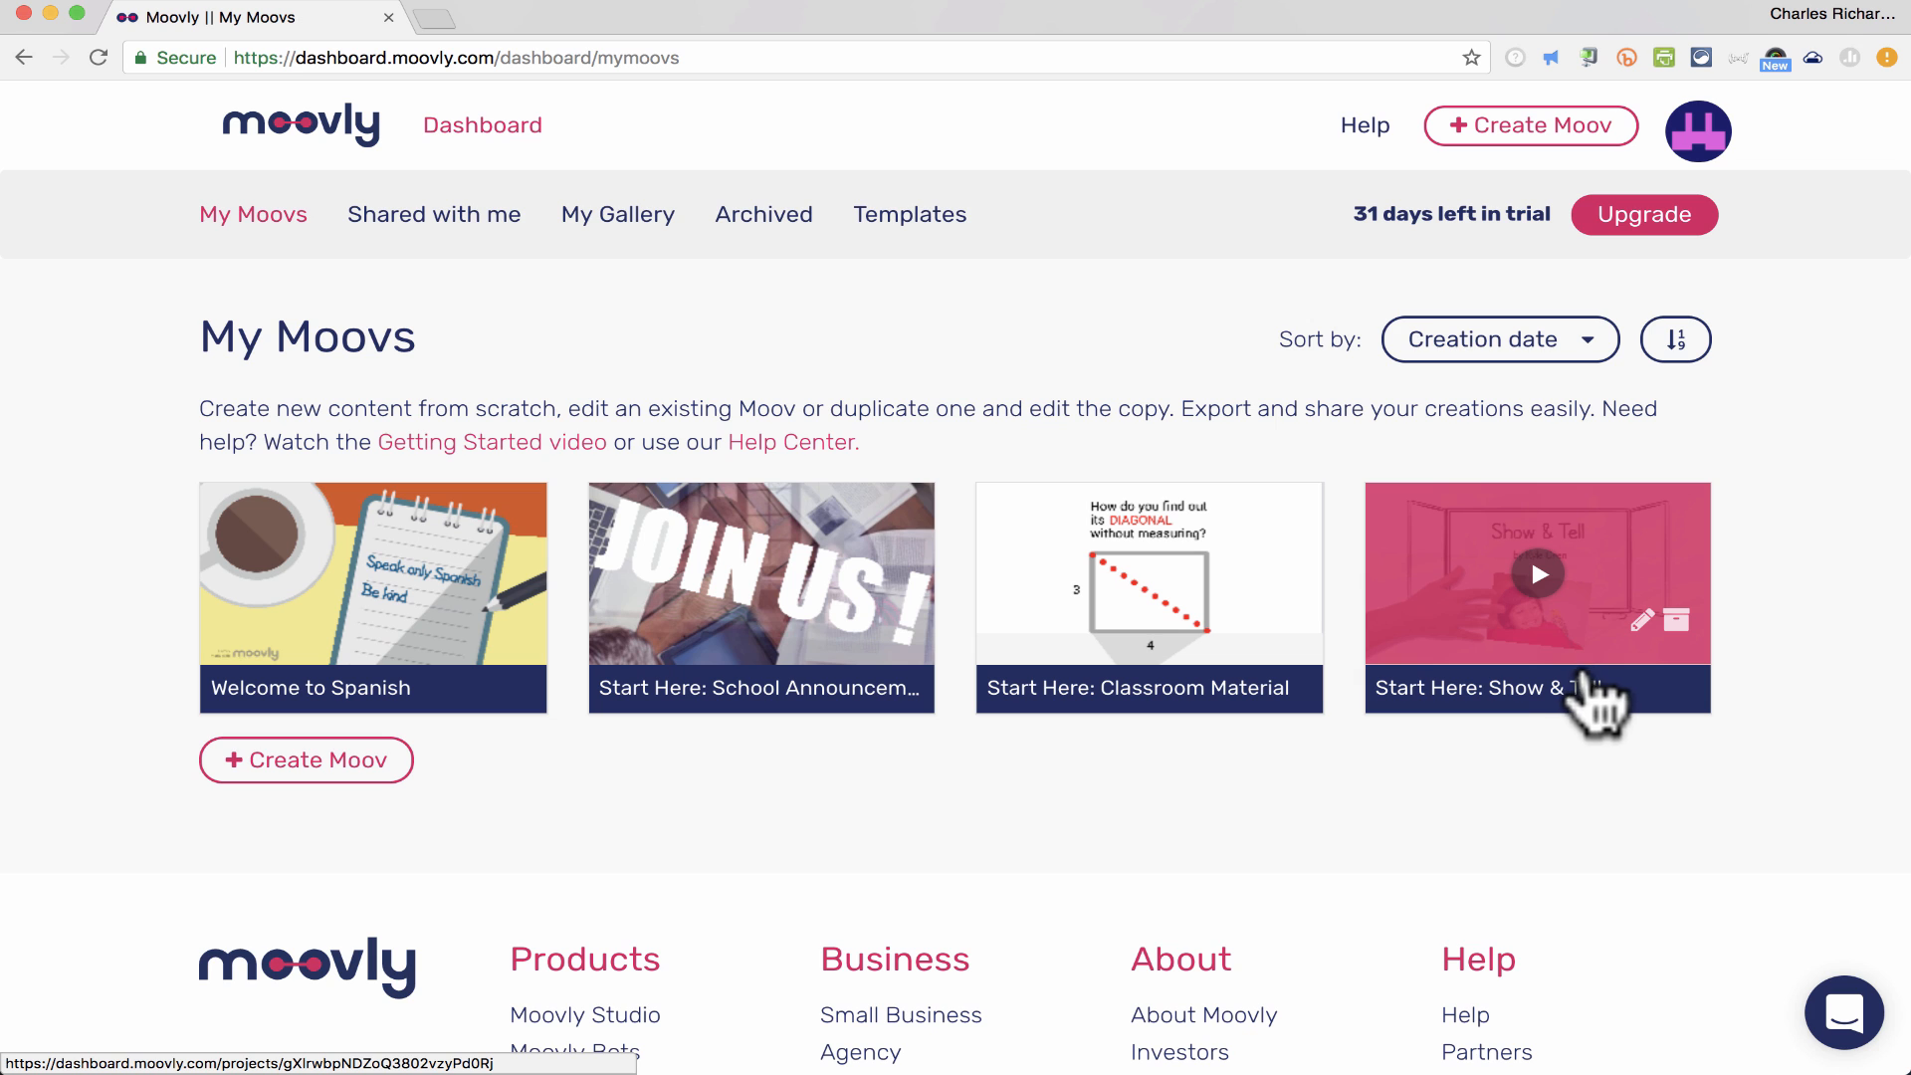
pyautogui.moveTo(1642, 644)
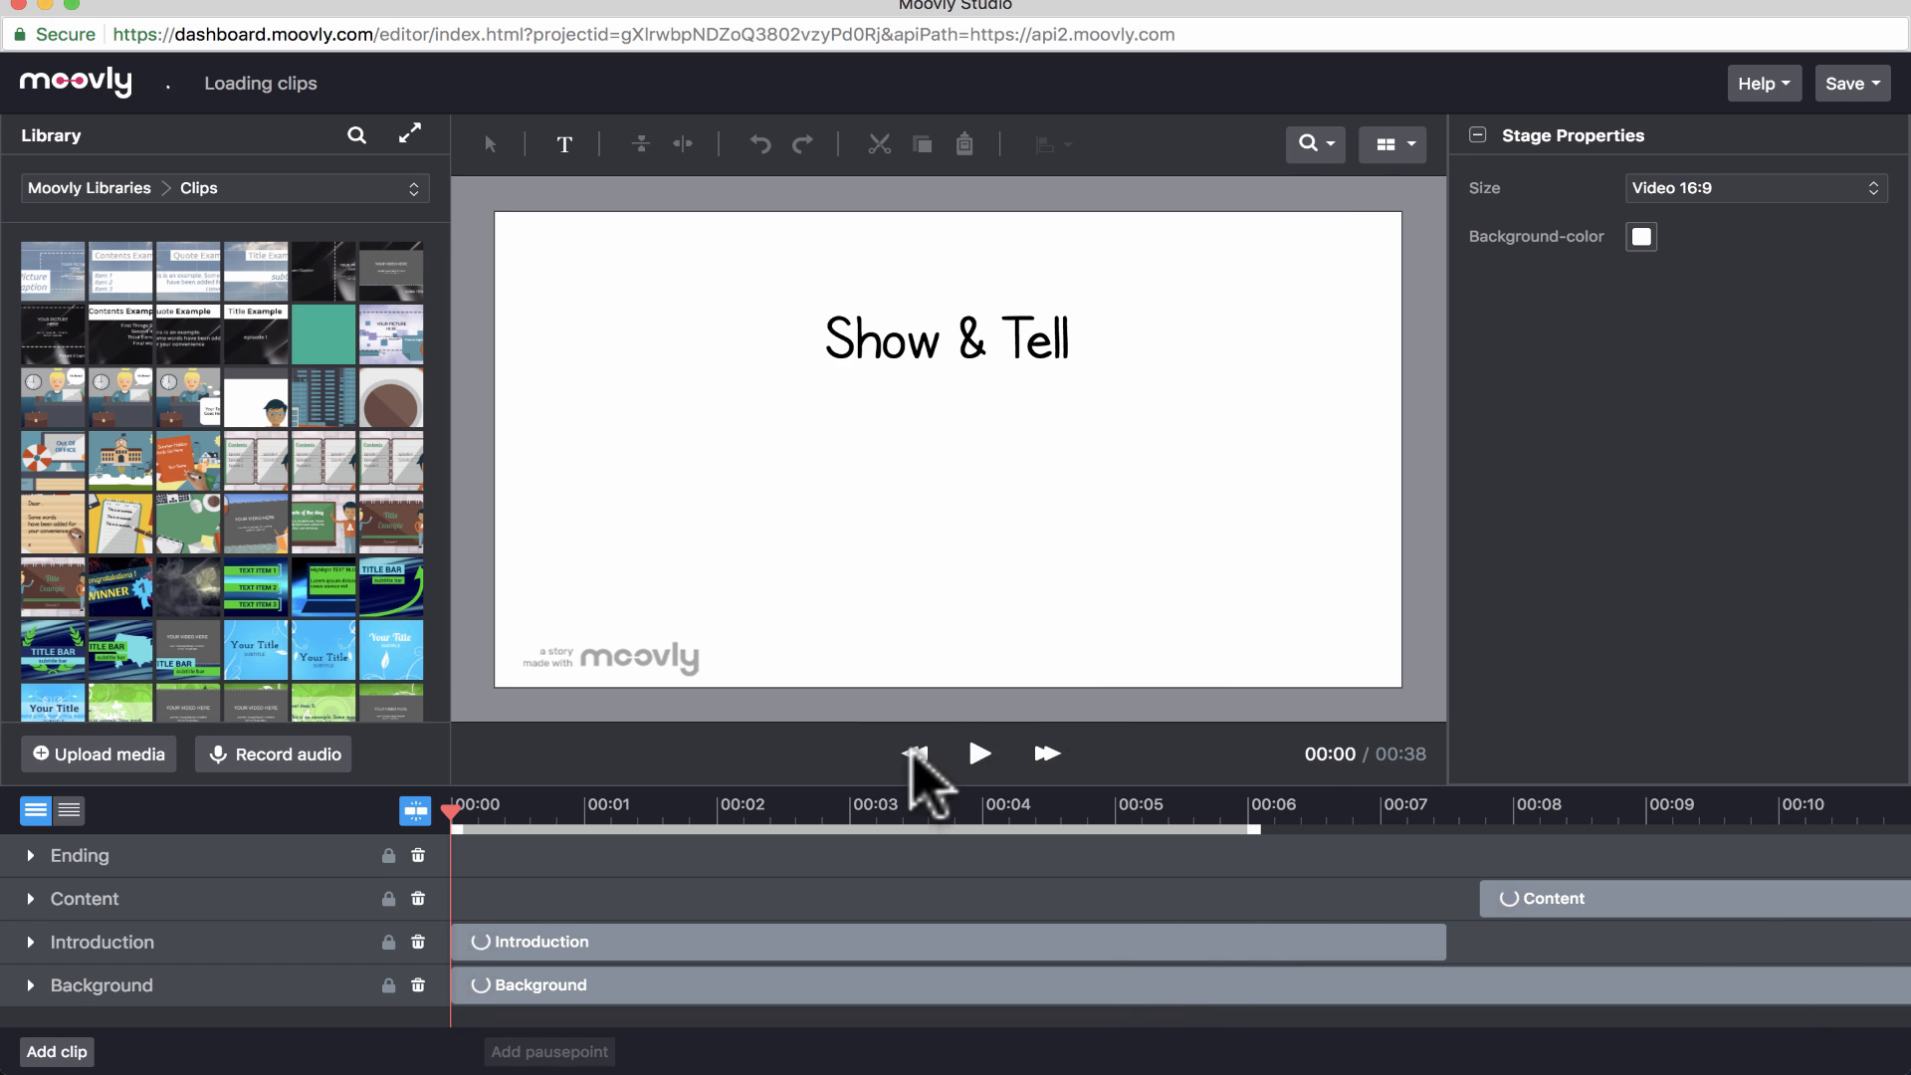
# - Play the Show & Tell preview and skip ahead to the 00:18 pet bird Beaker scene
pyautogui.click(980, 755)
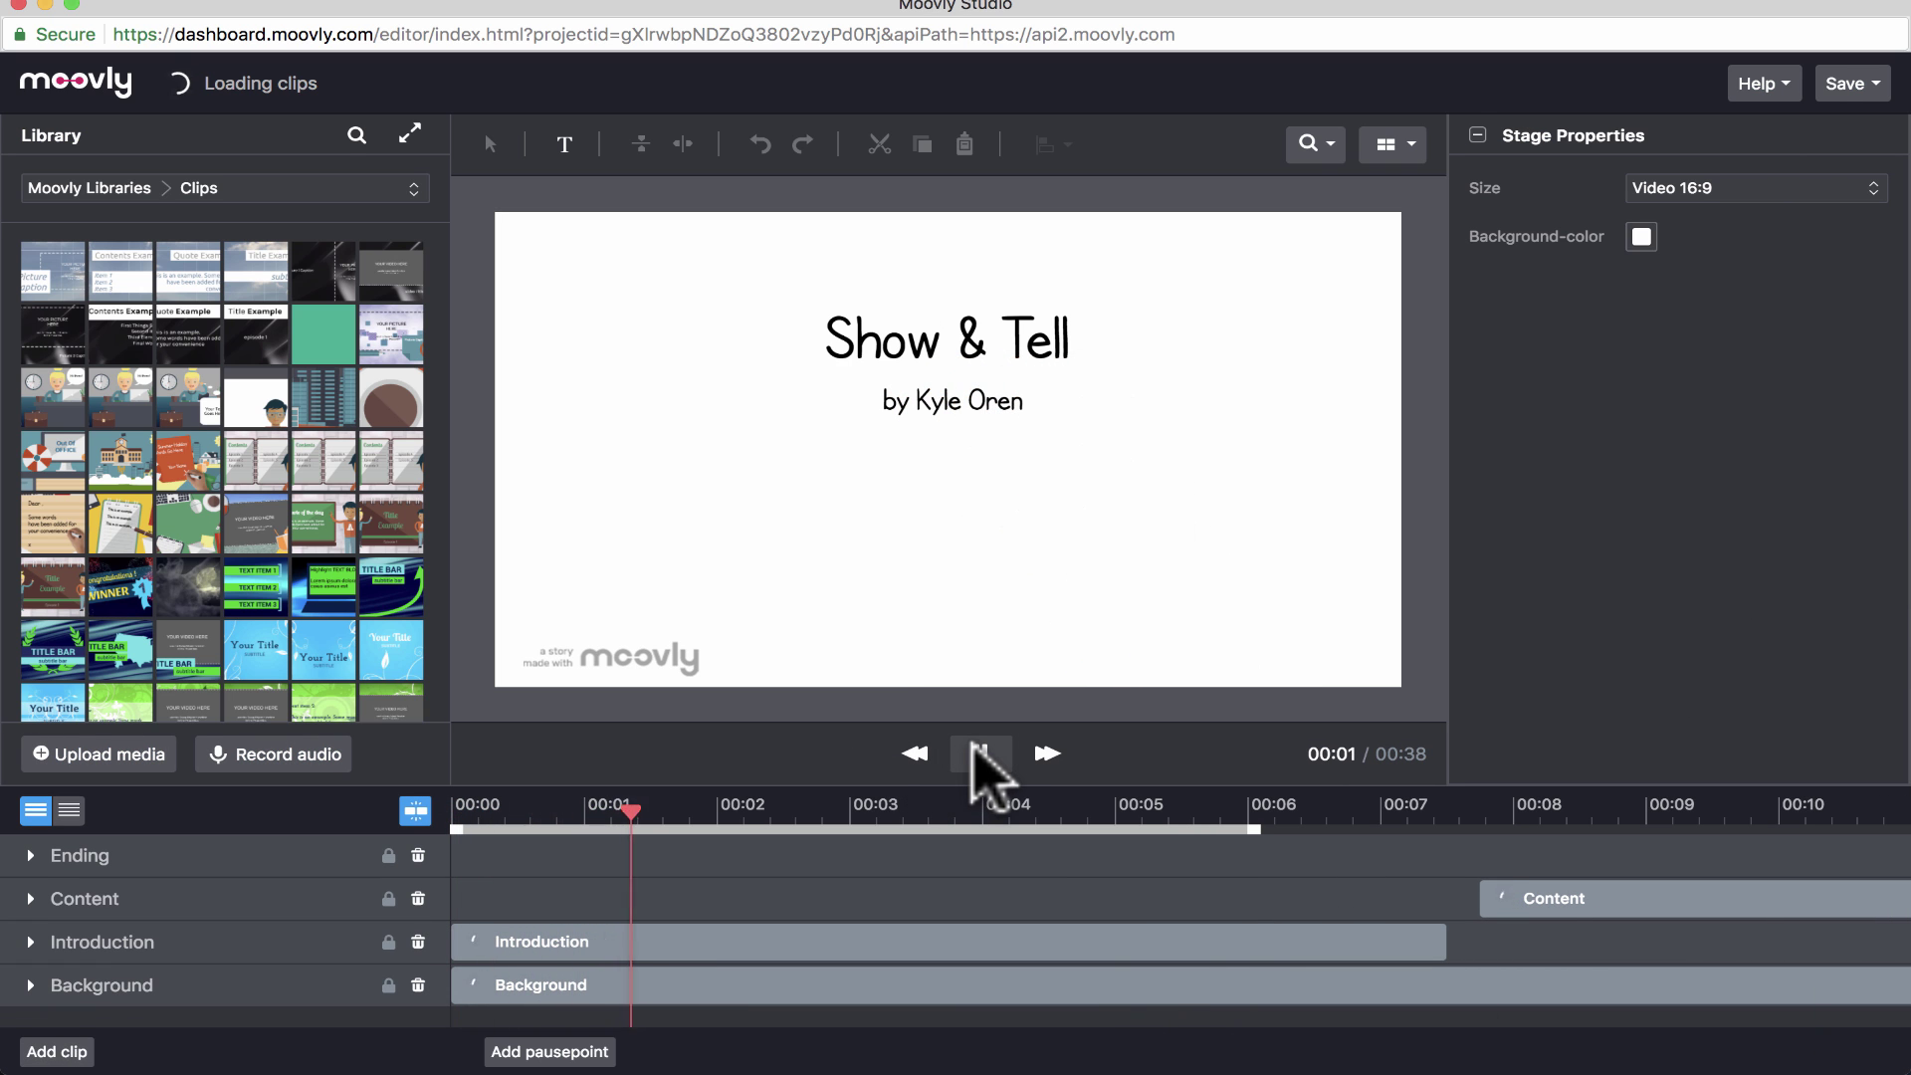
pyautogui.click(976, 753)
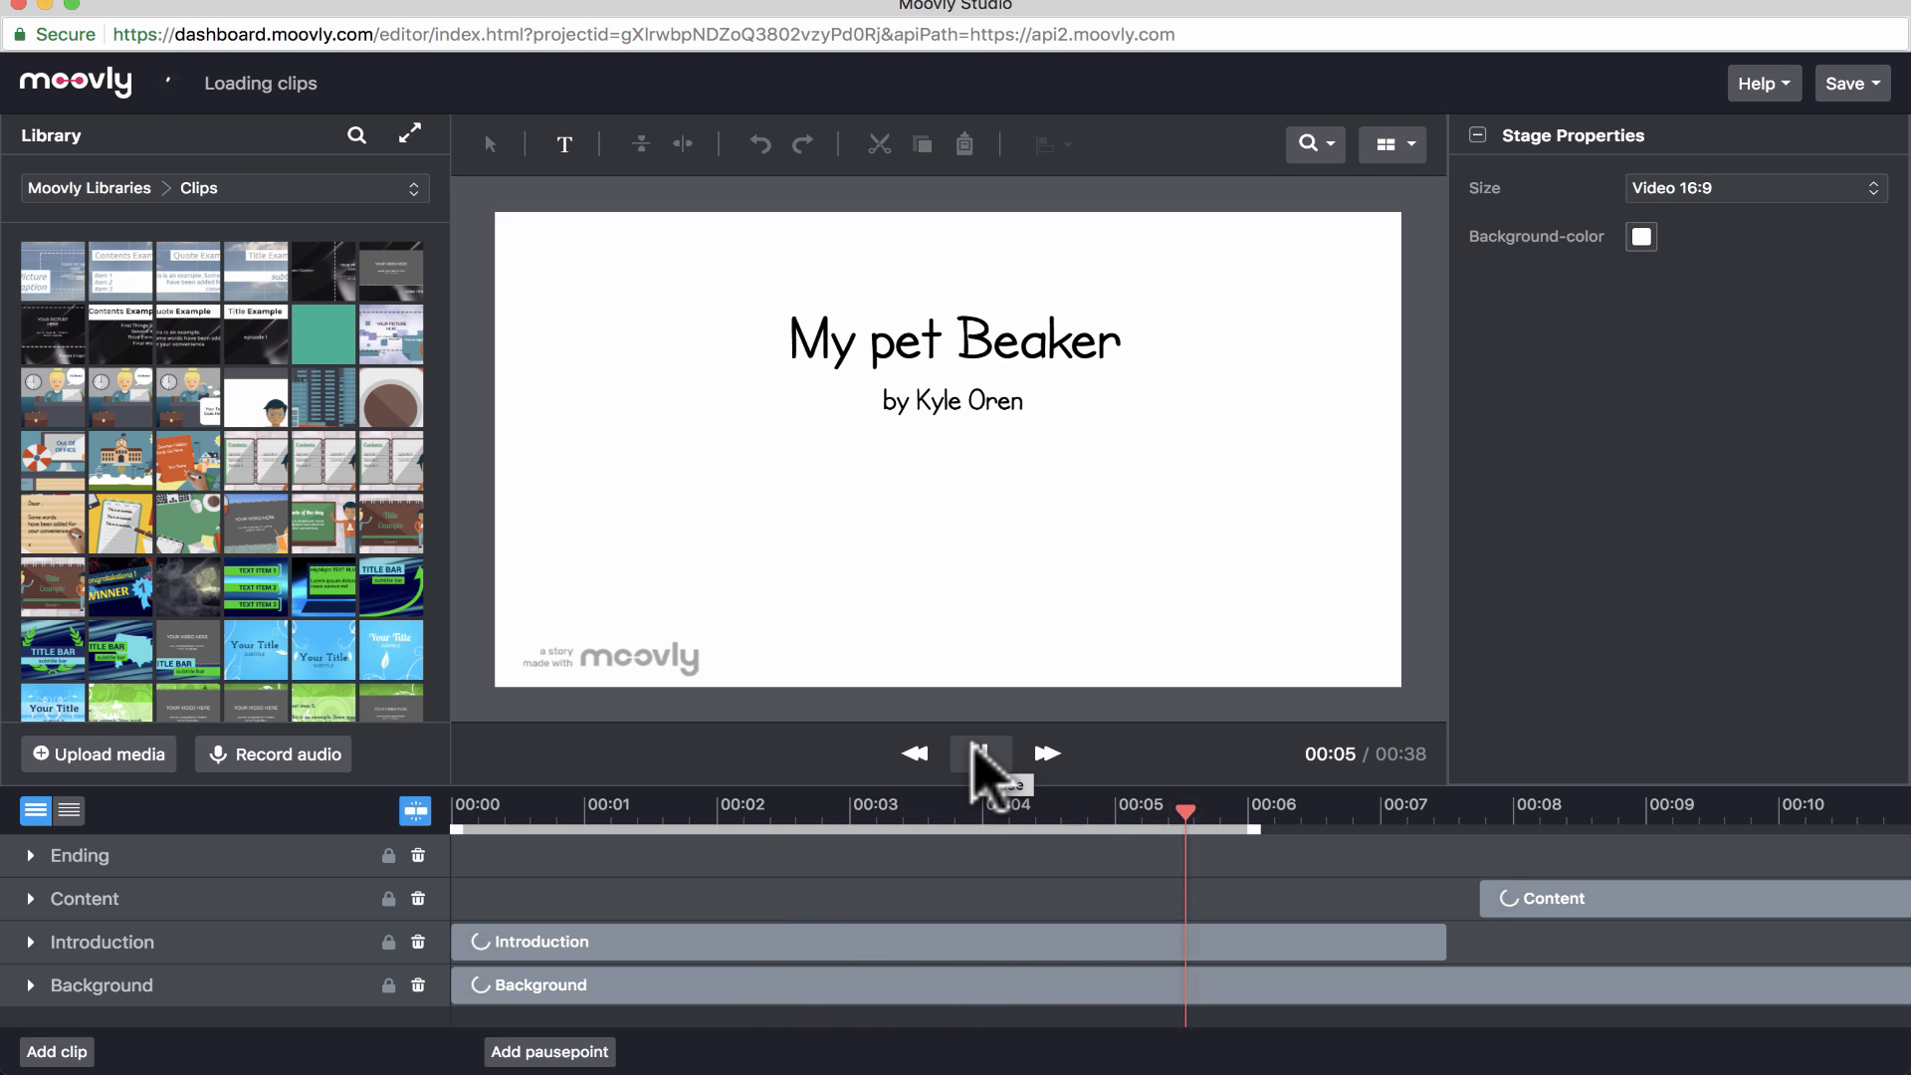
pyautogui.click(979, 754)
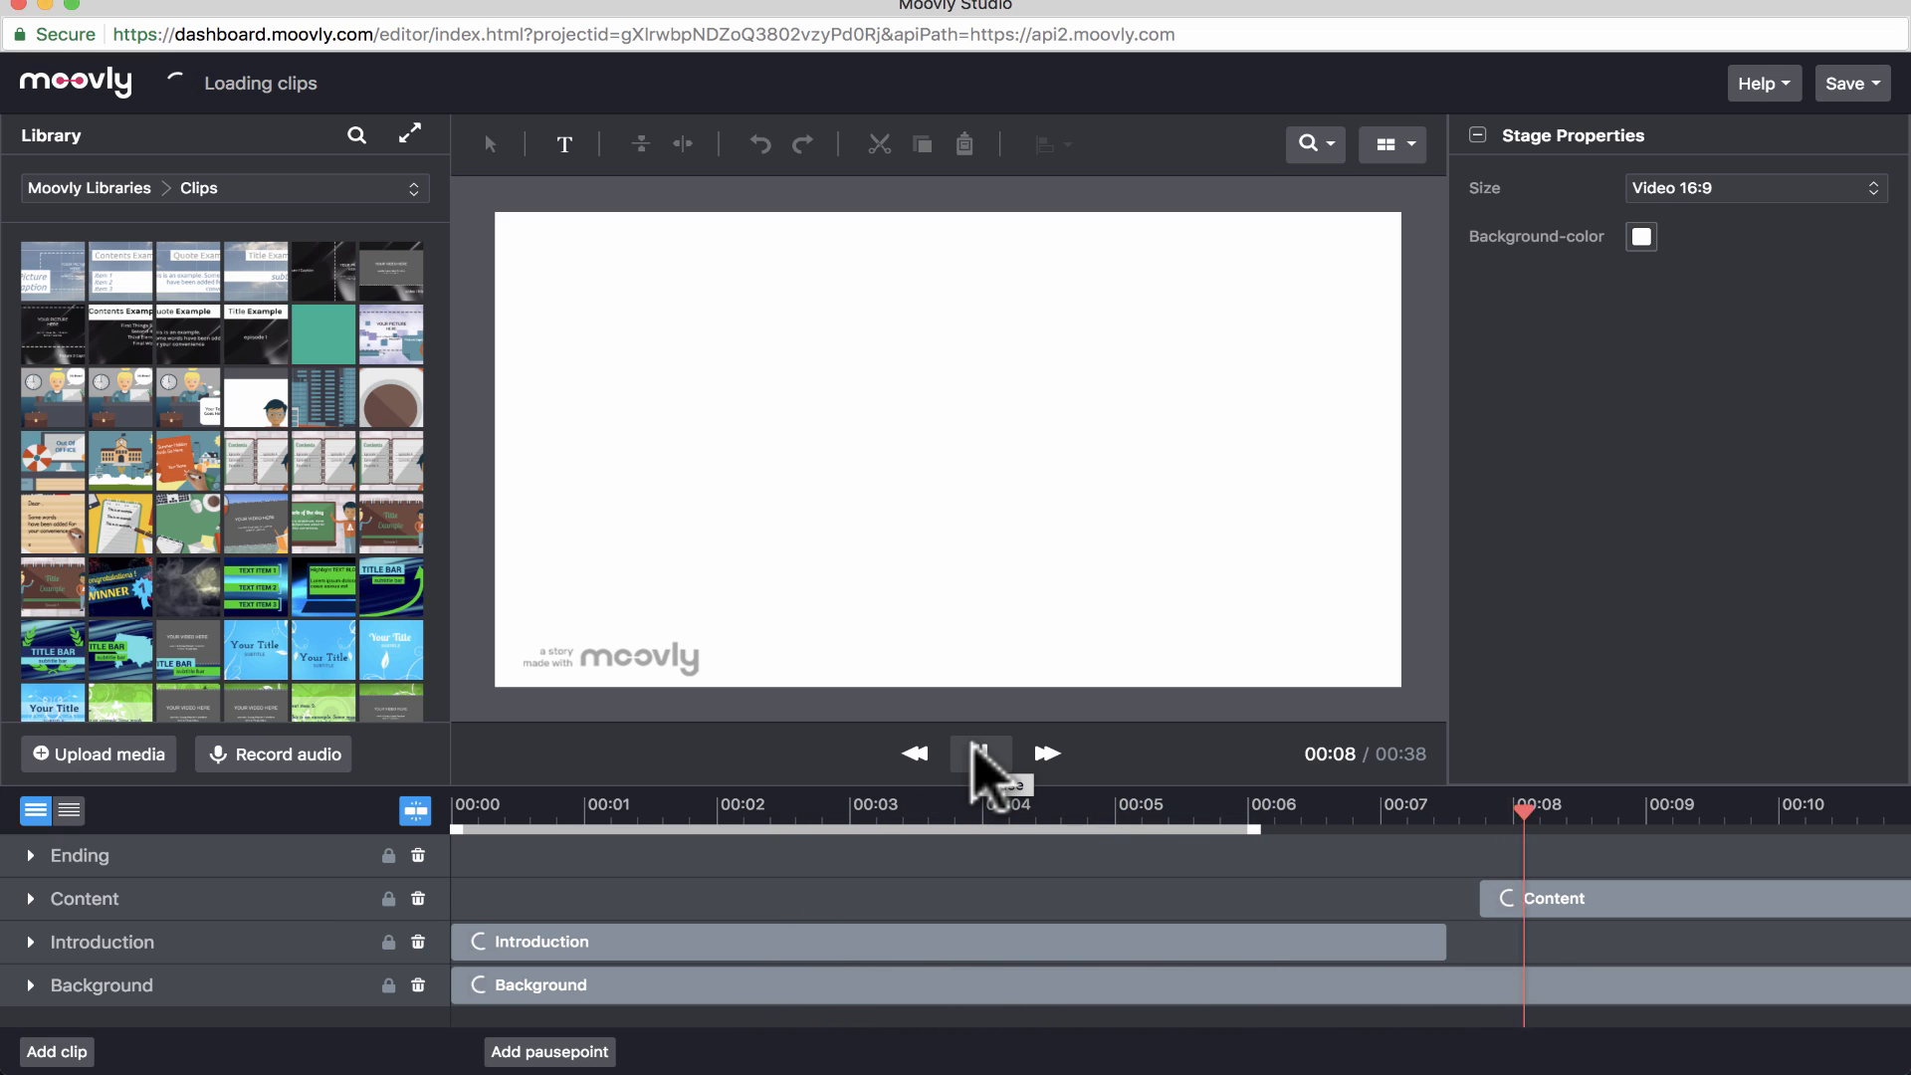
pyautogui.click(978, 753)
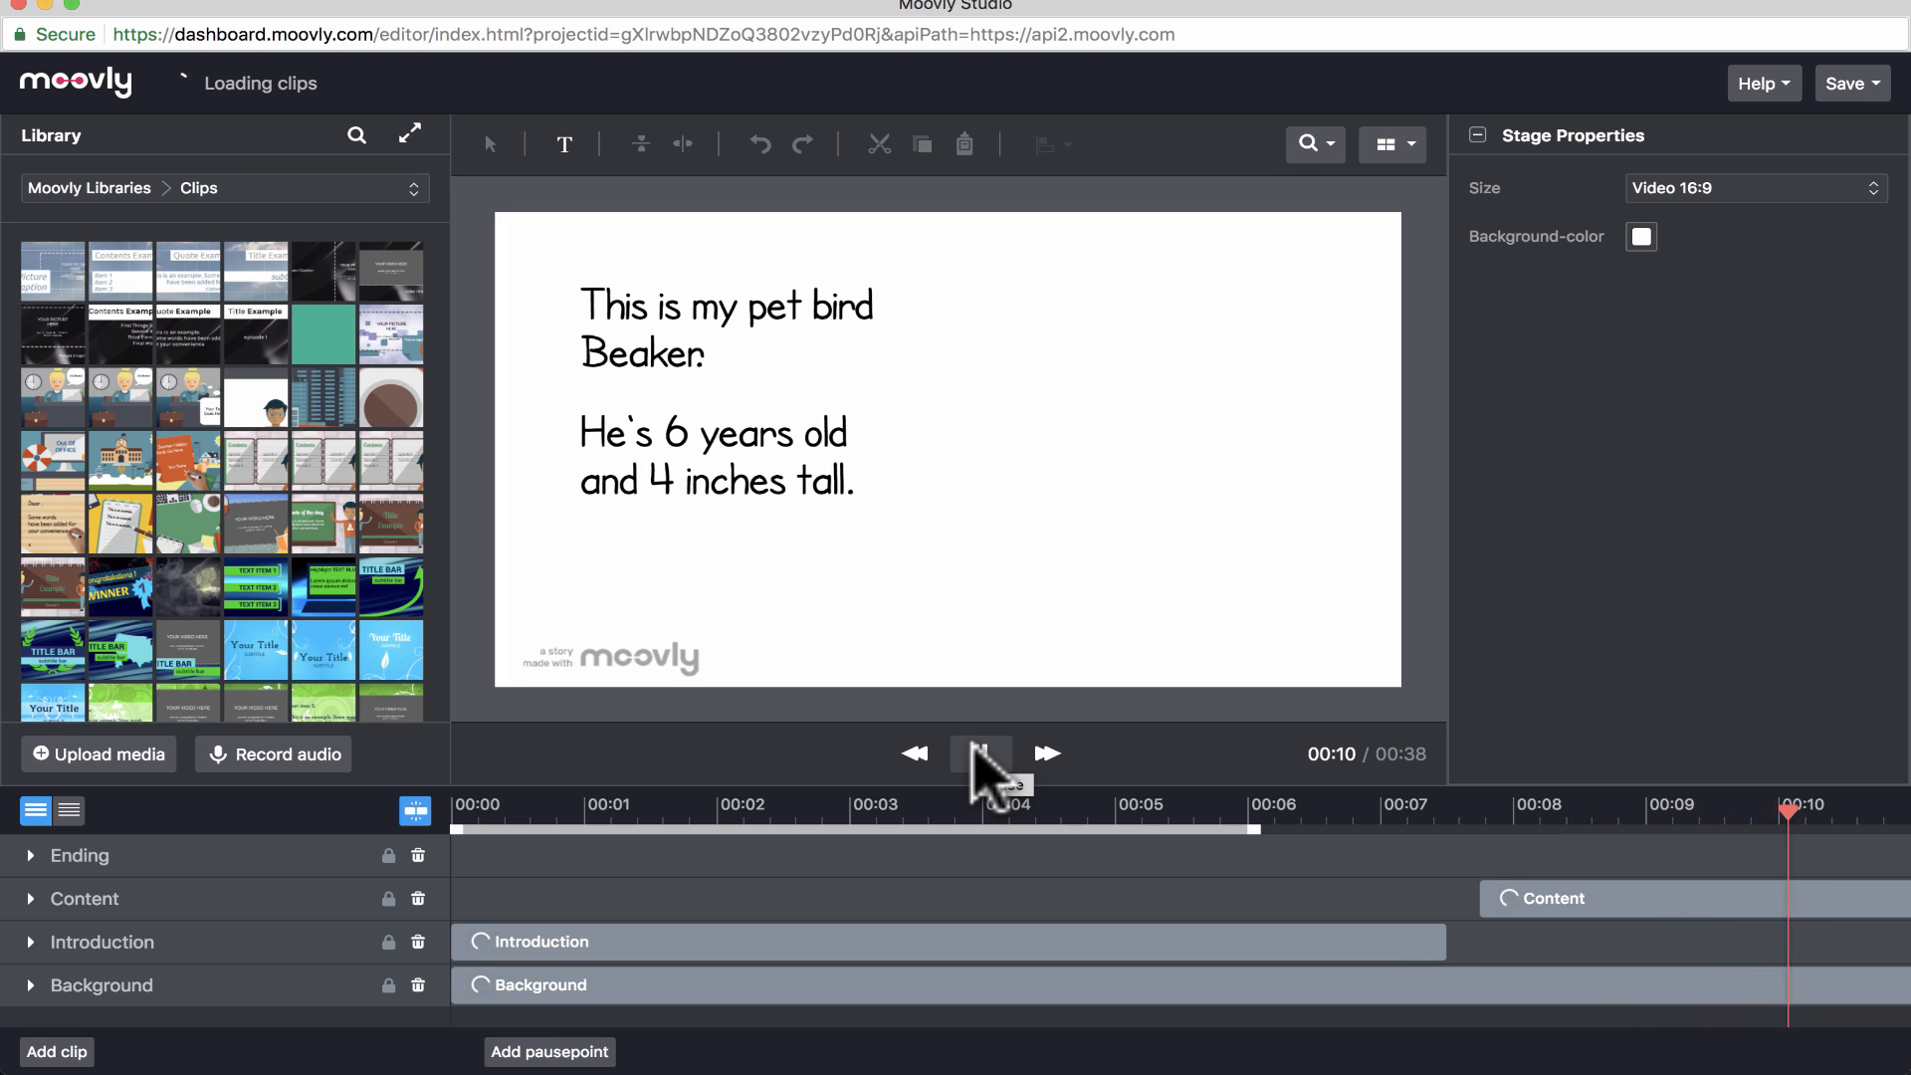
pyautogui.click(980, 754)
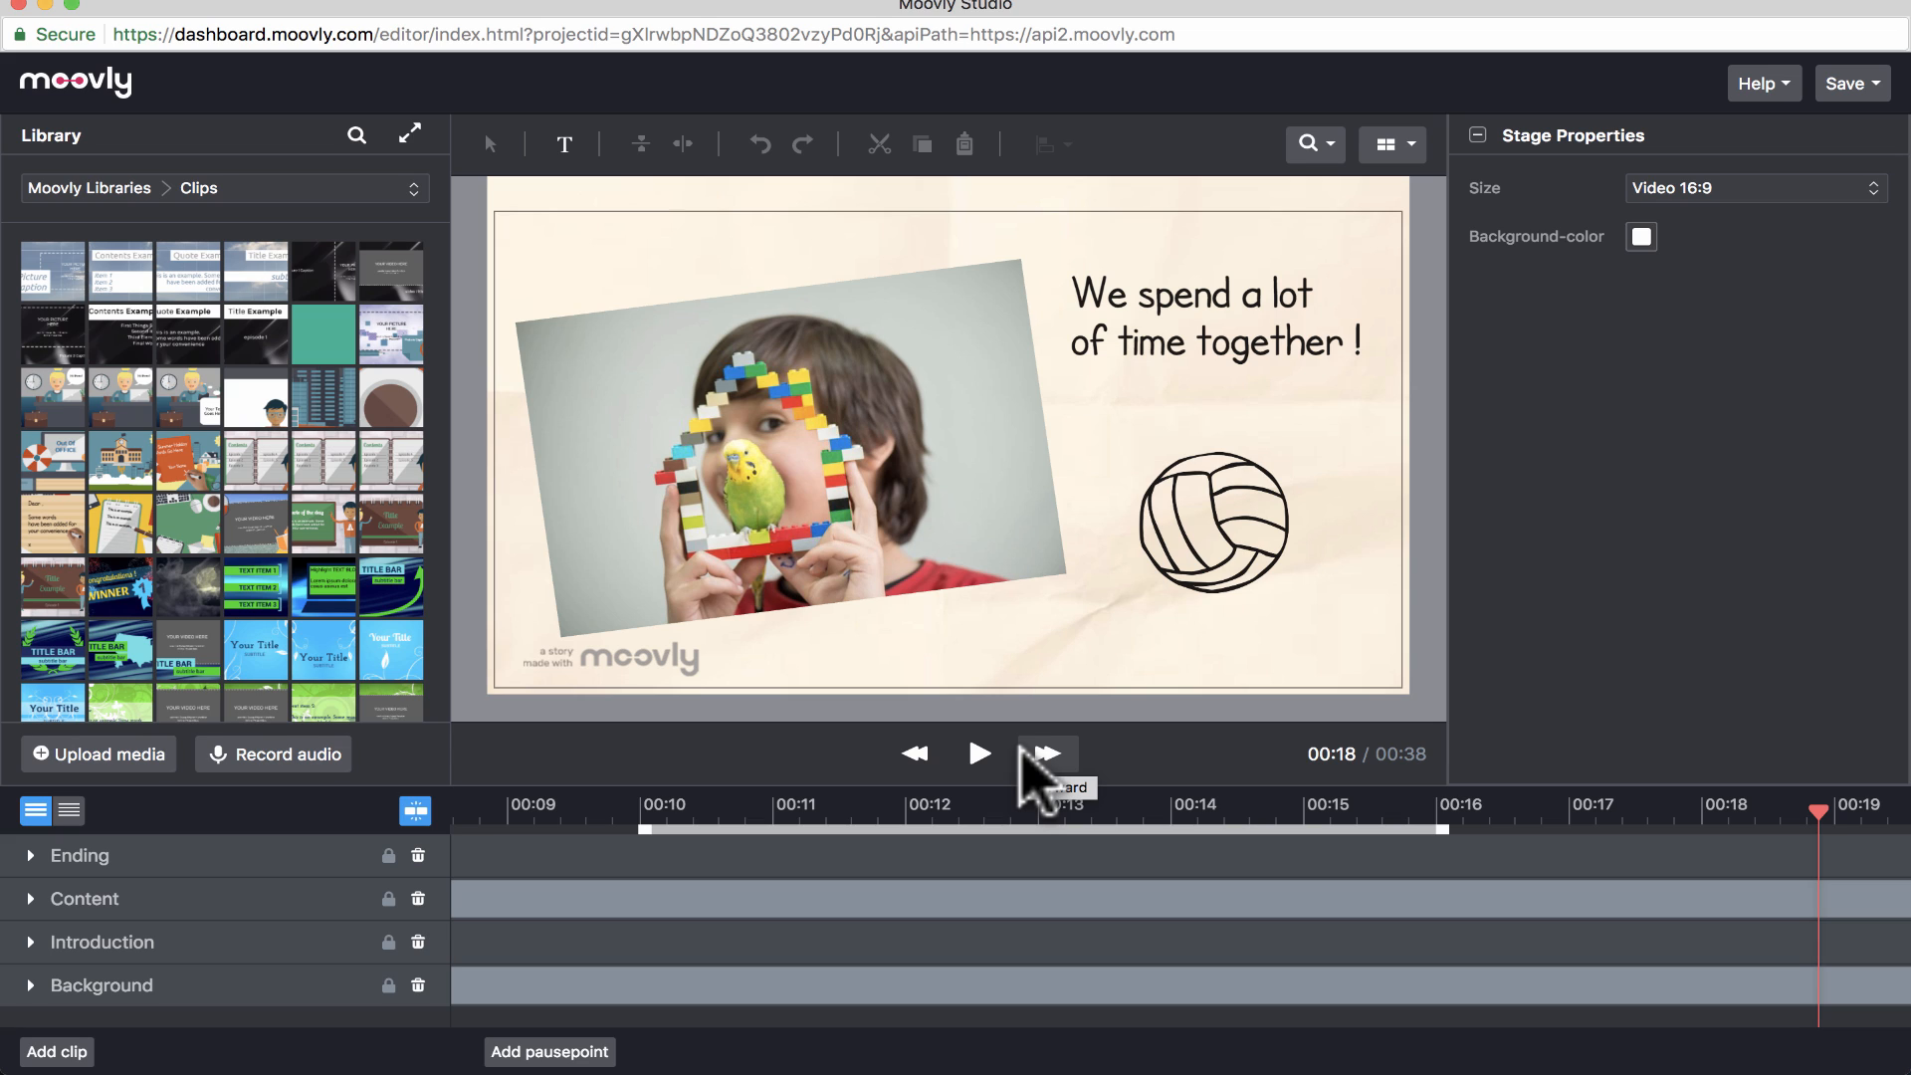
pyautogui.moveTo(325, 815)
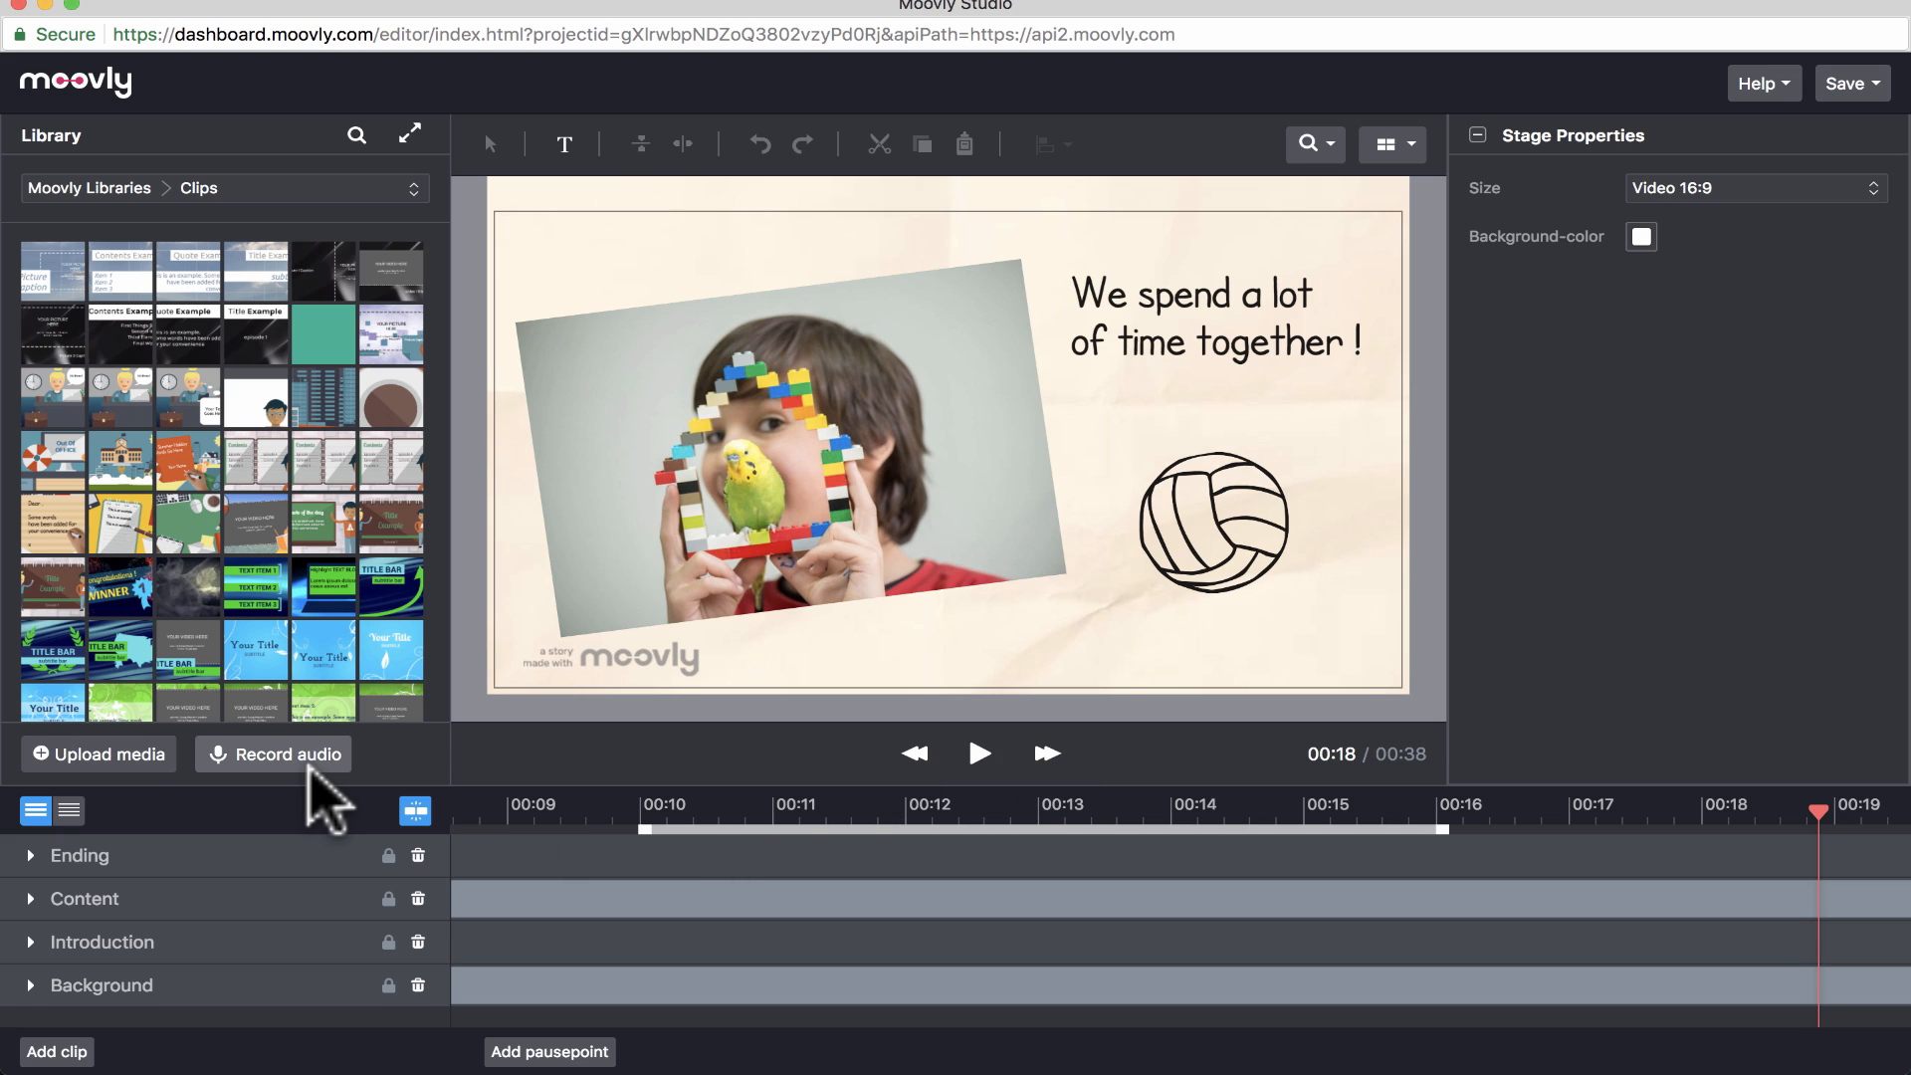
pyautogui.moveTo(80, 780)
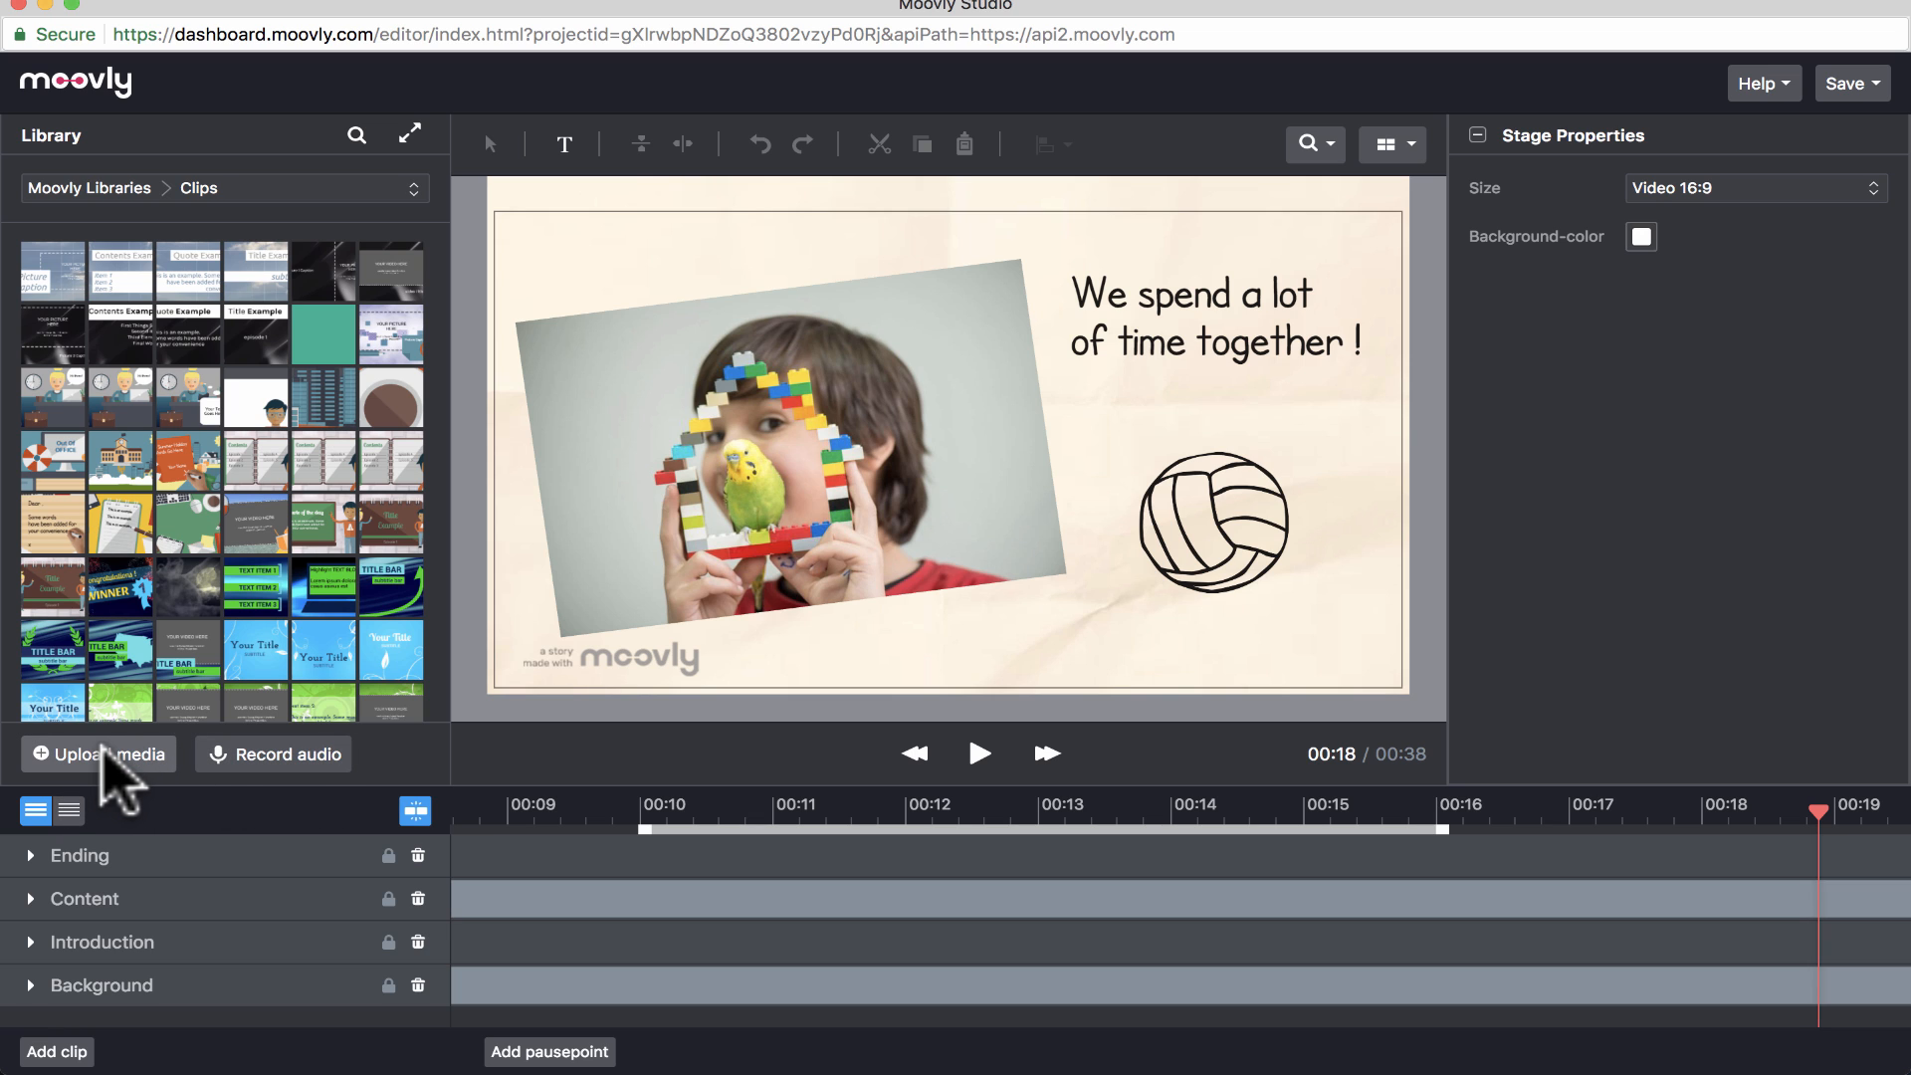
# - Upload Litoria_phyllochroa.JPG to the Personal Library, cancelling the second file dialog
pyautogui.click(99, 753)
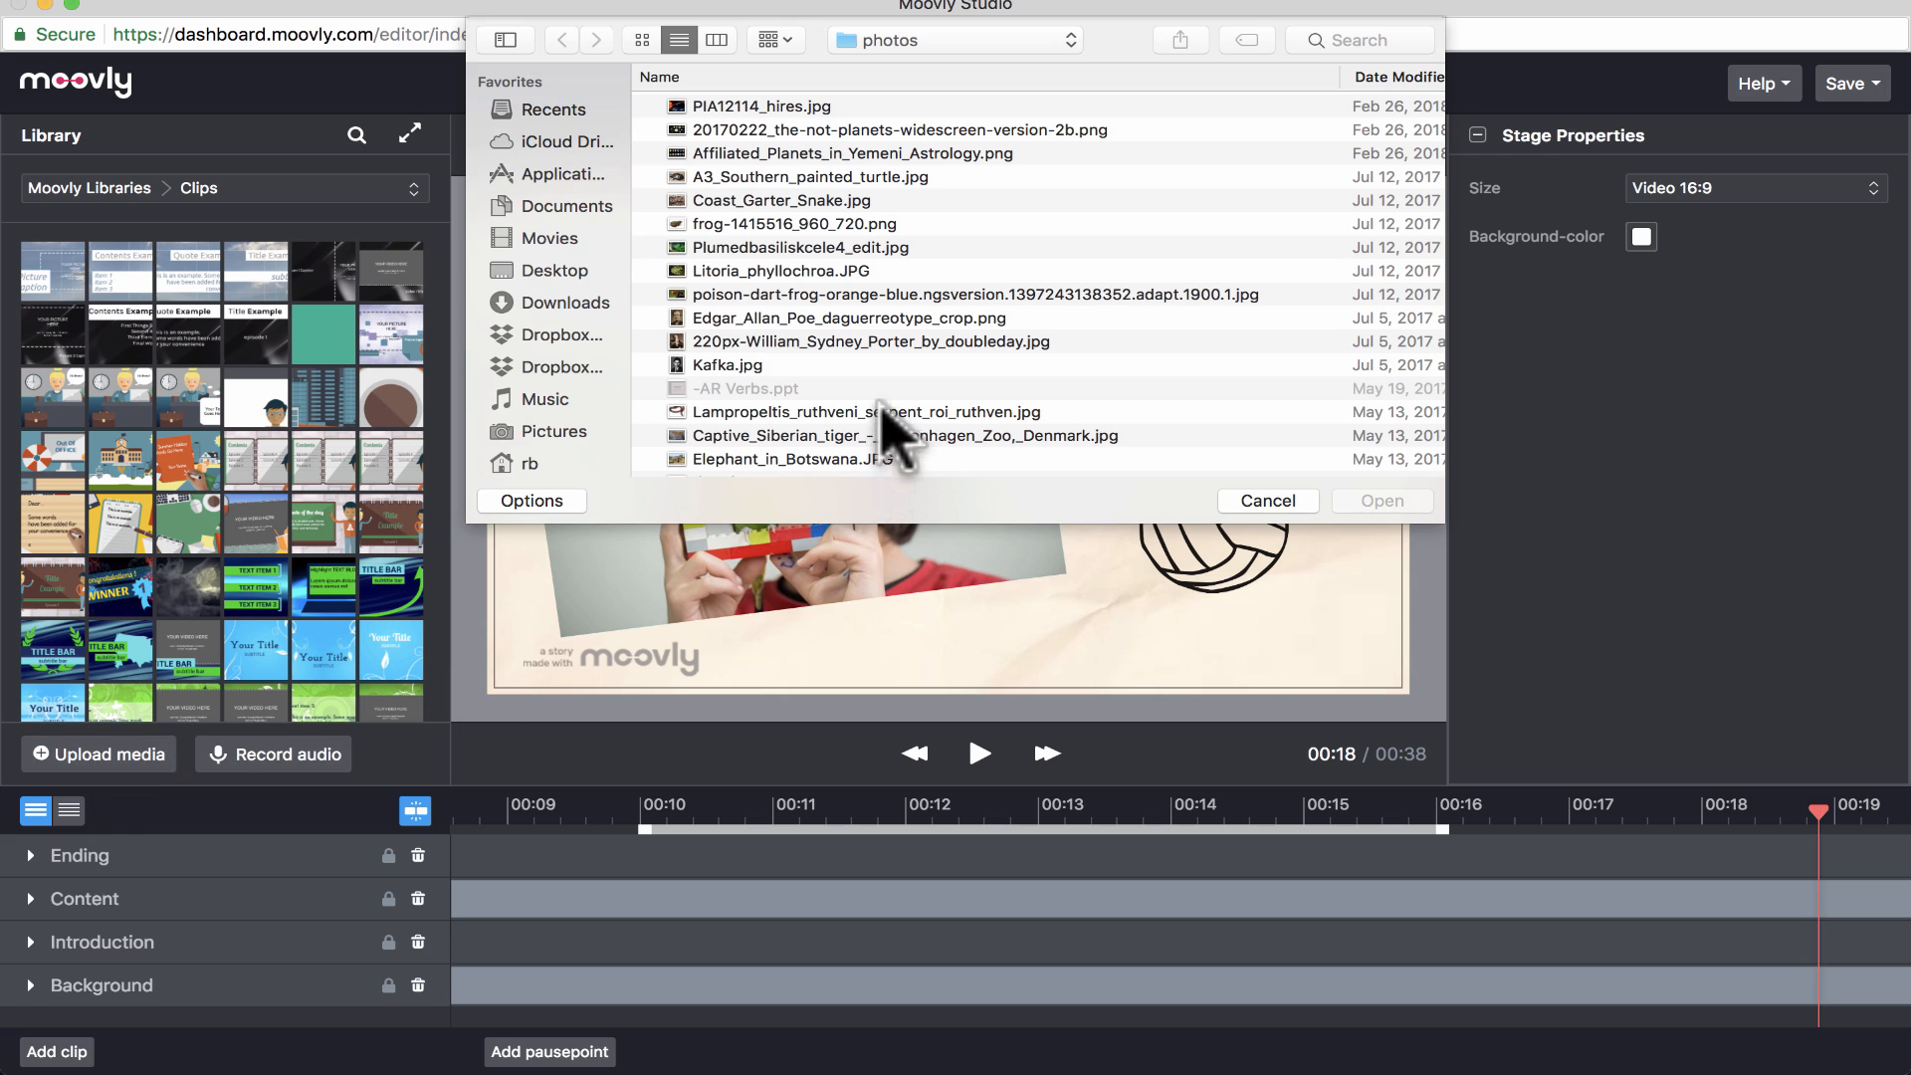
pyautogui.click(769, 270)
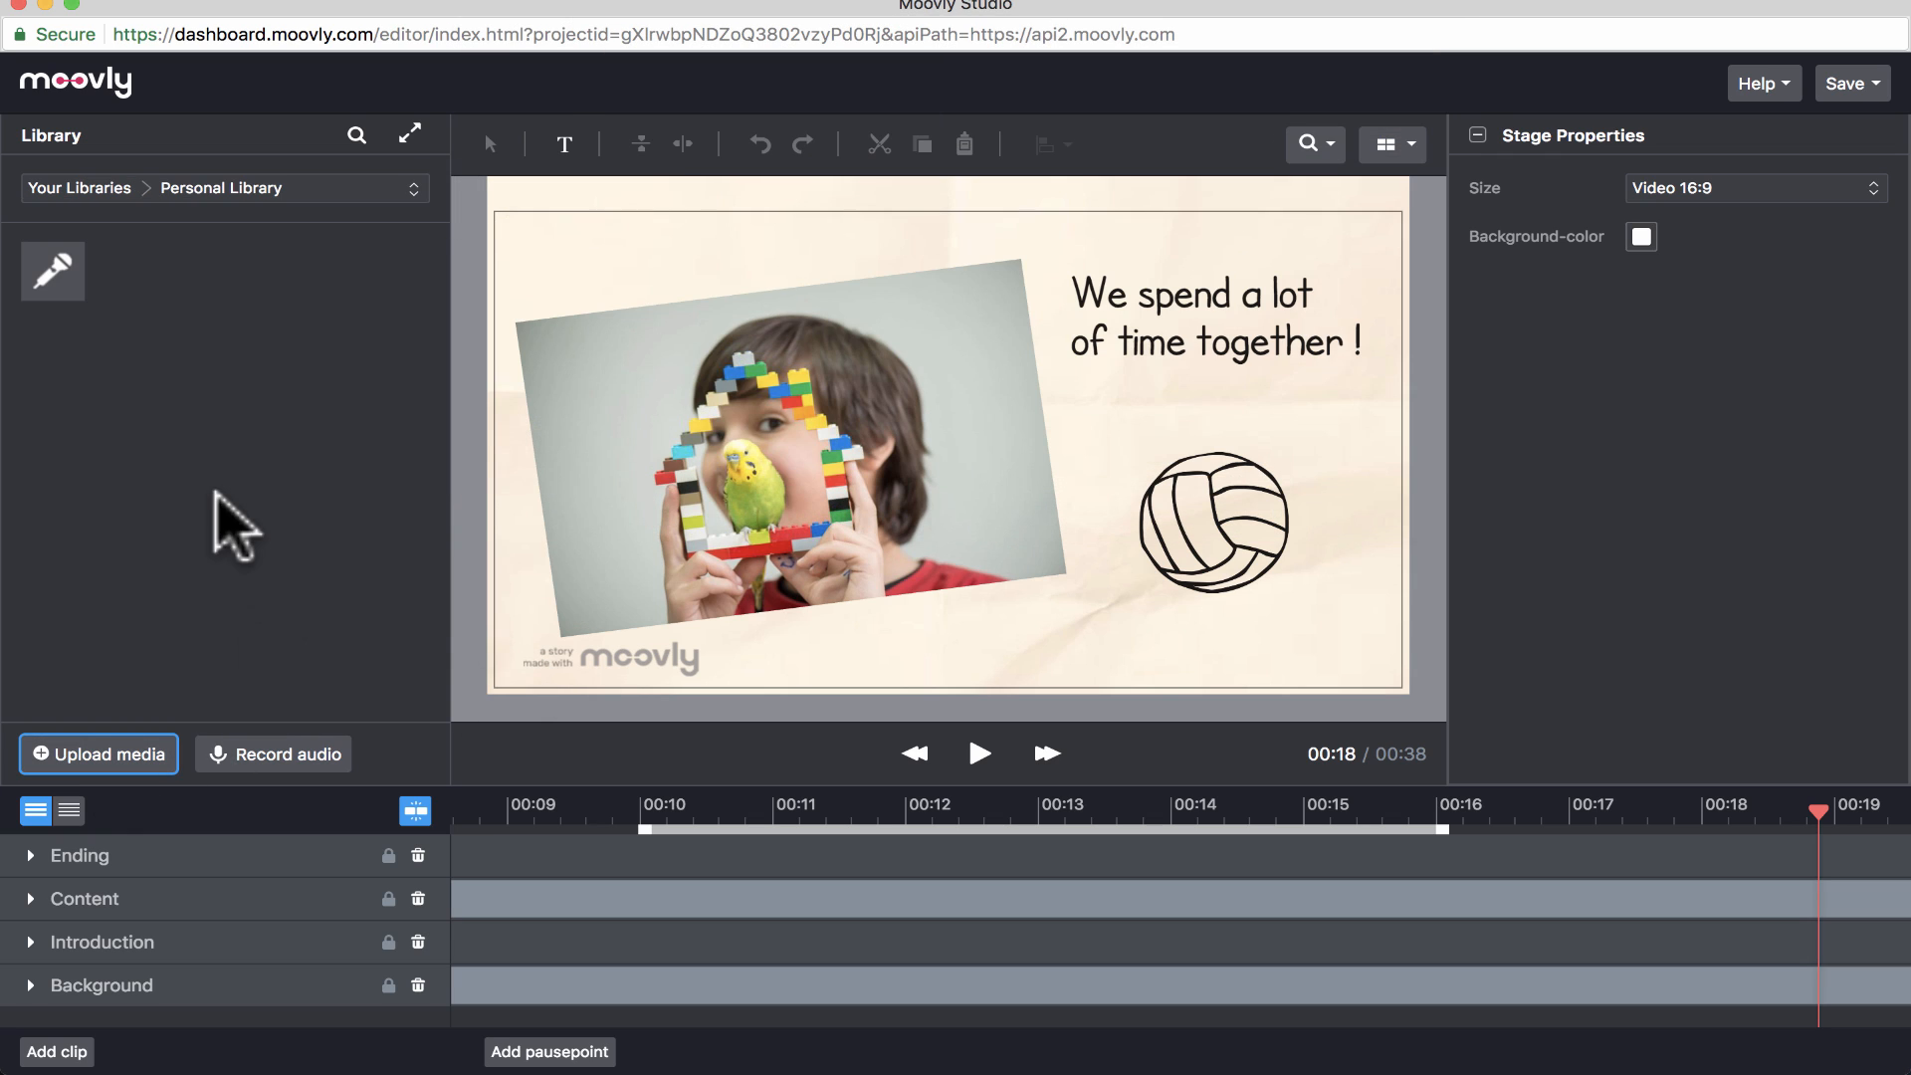
pyautogui.click(99, 753)
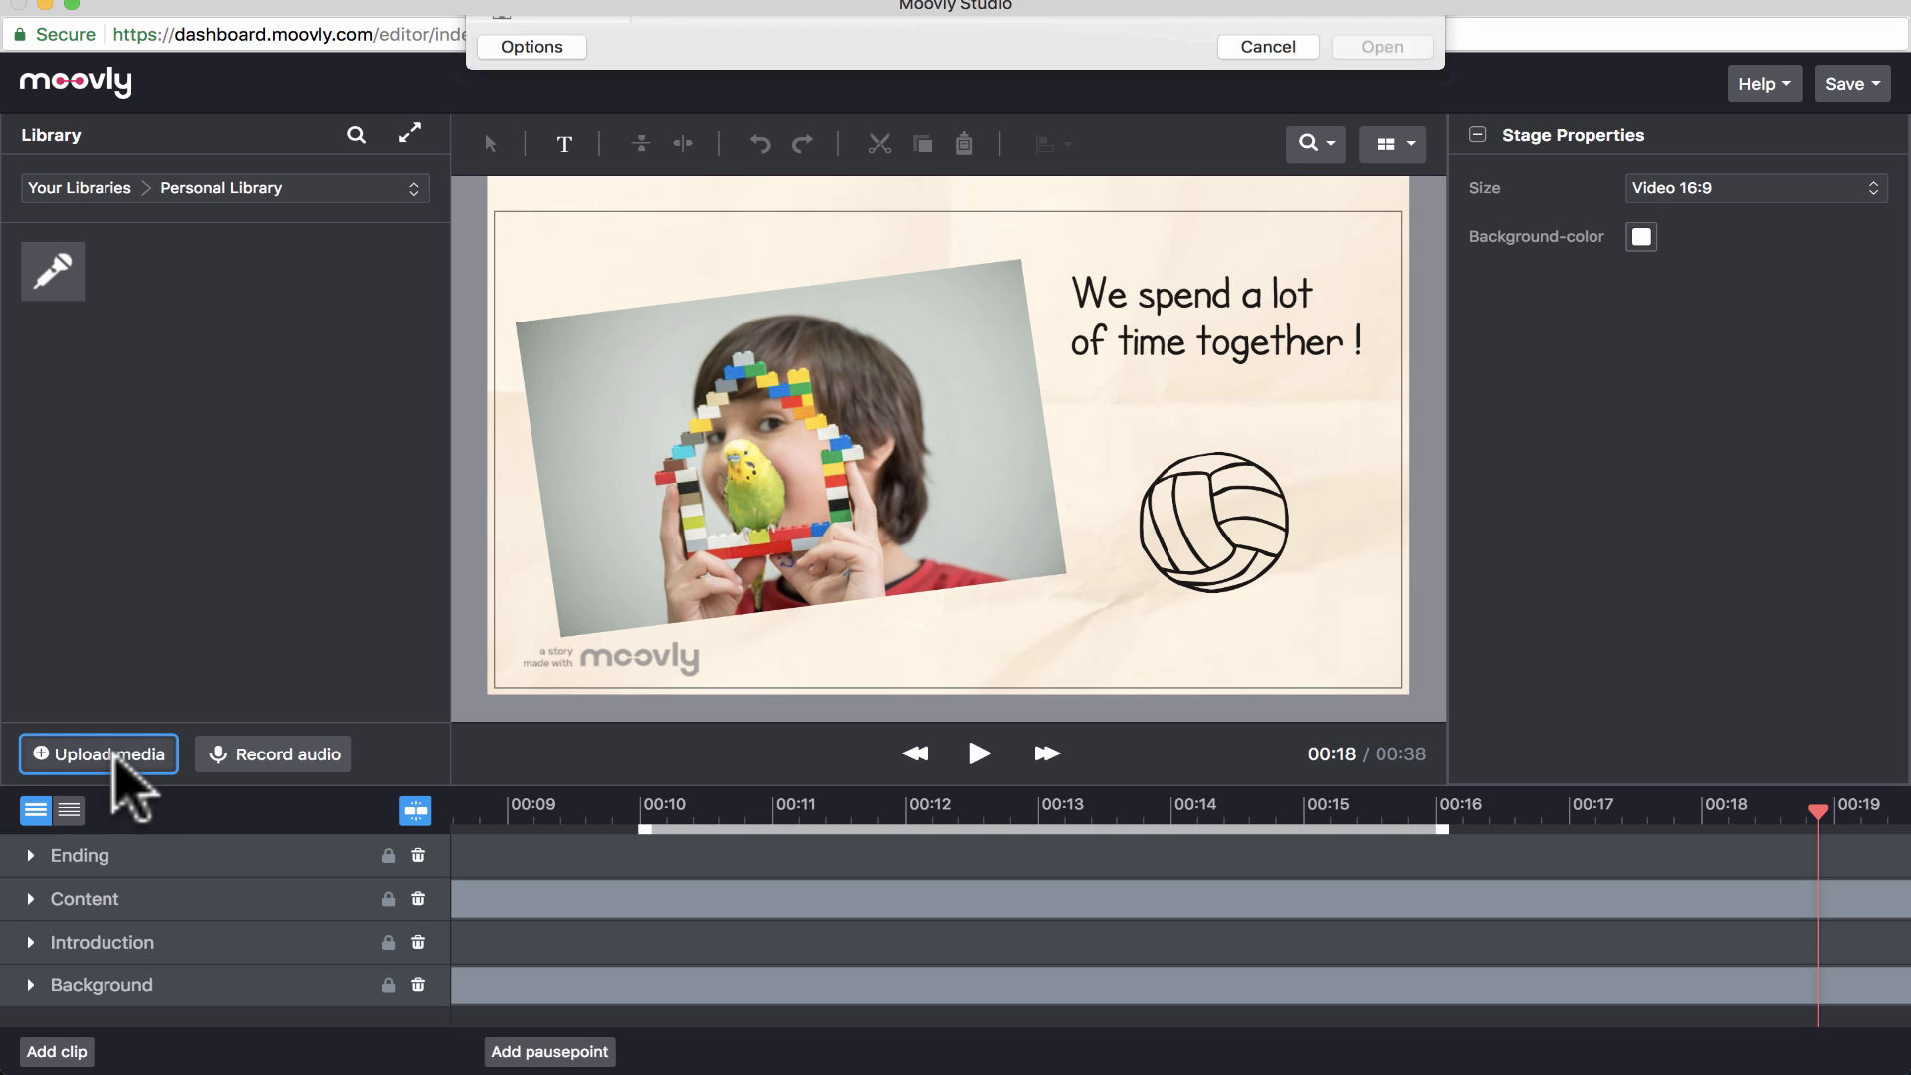
pyautogui.click(99, 753)
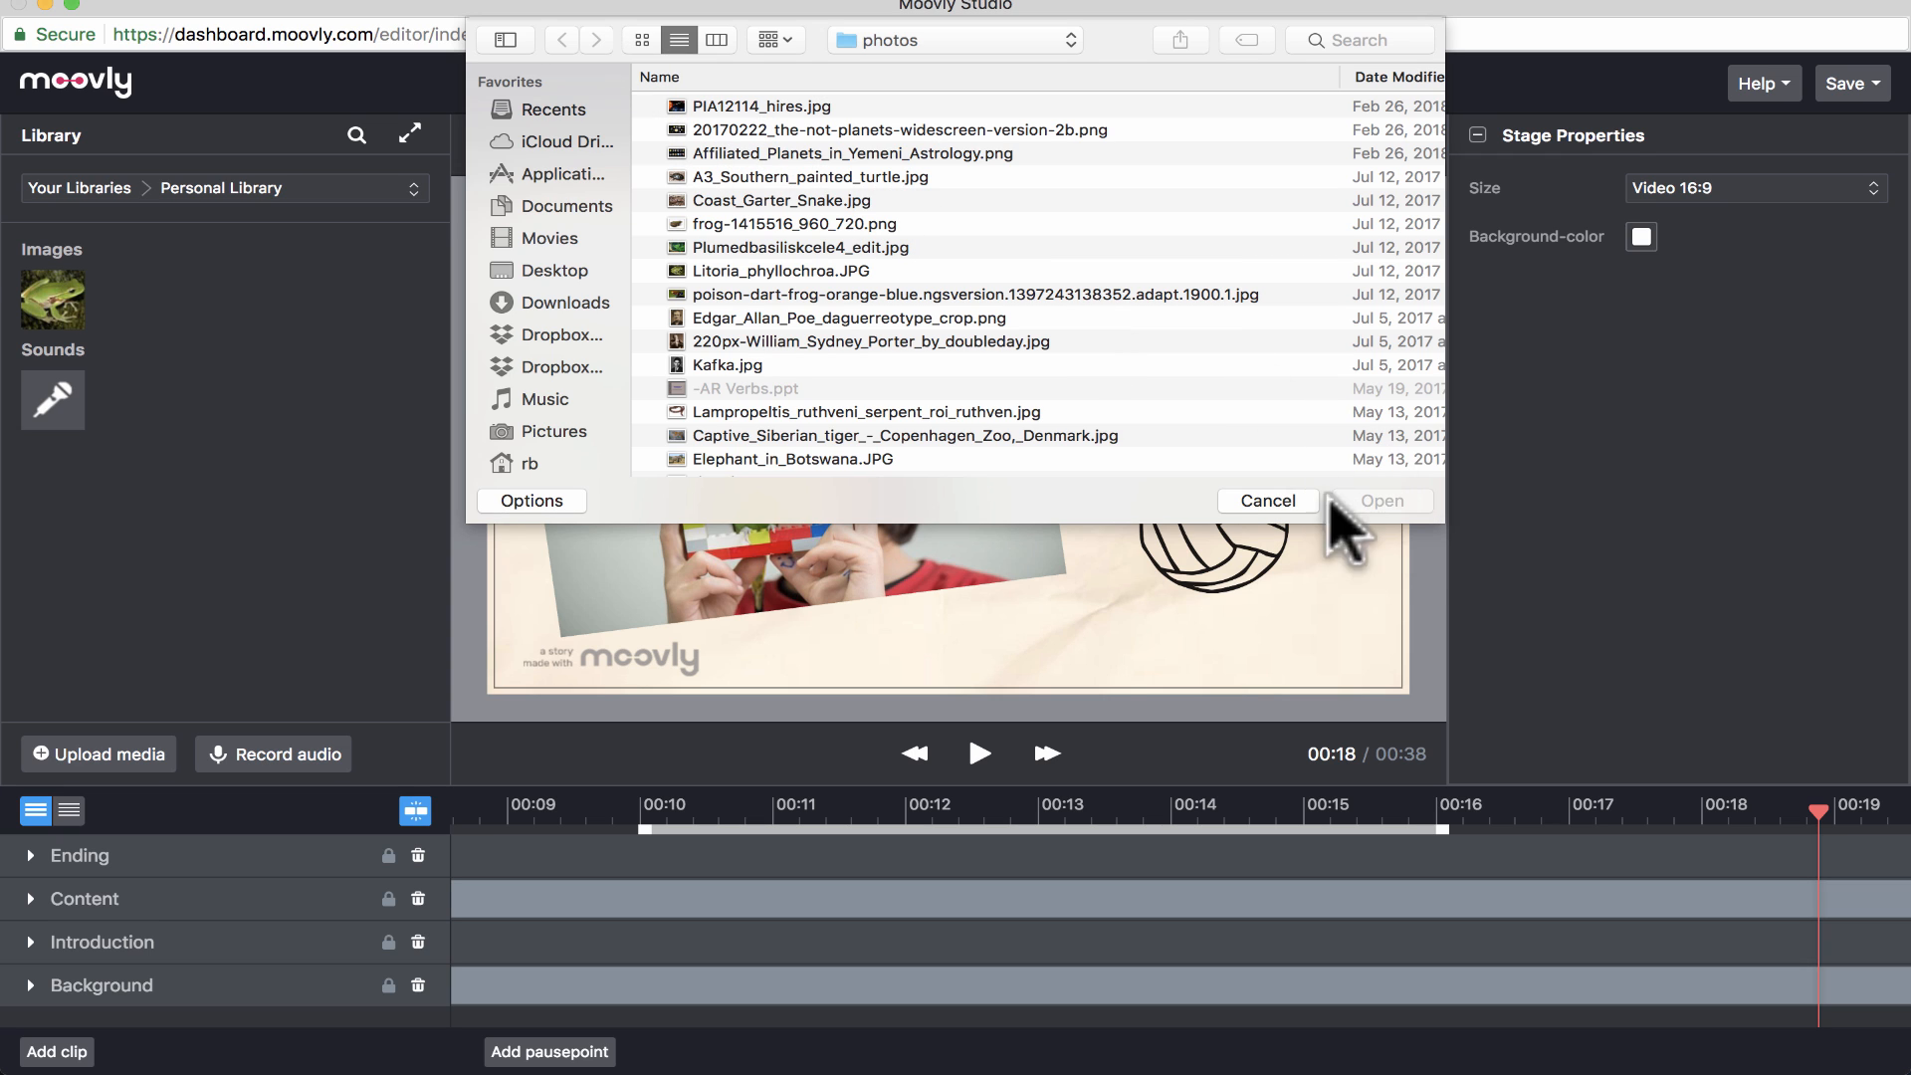
pyautogui.click(1268, 501)
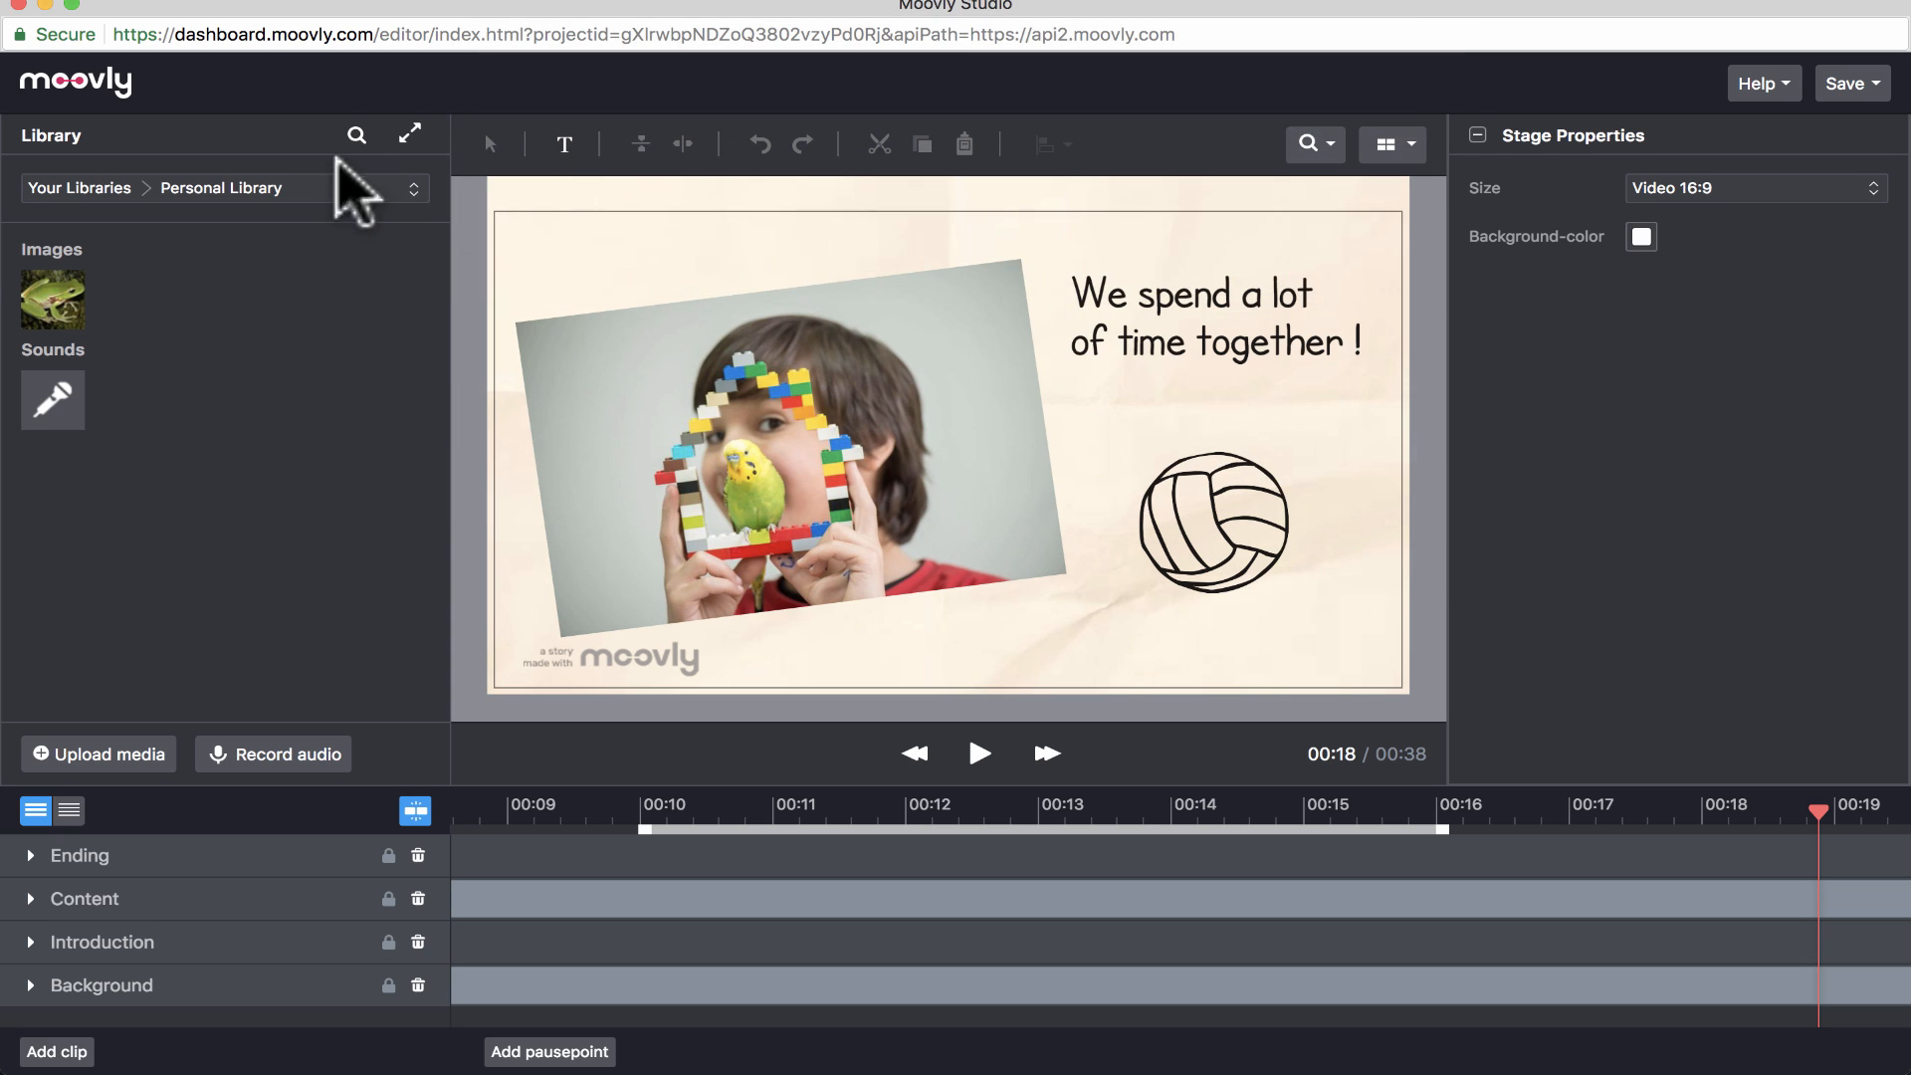
pyautogui.moveTo(54, 429)
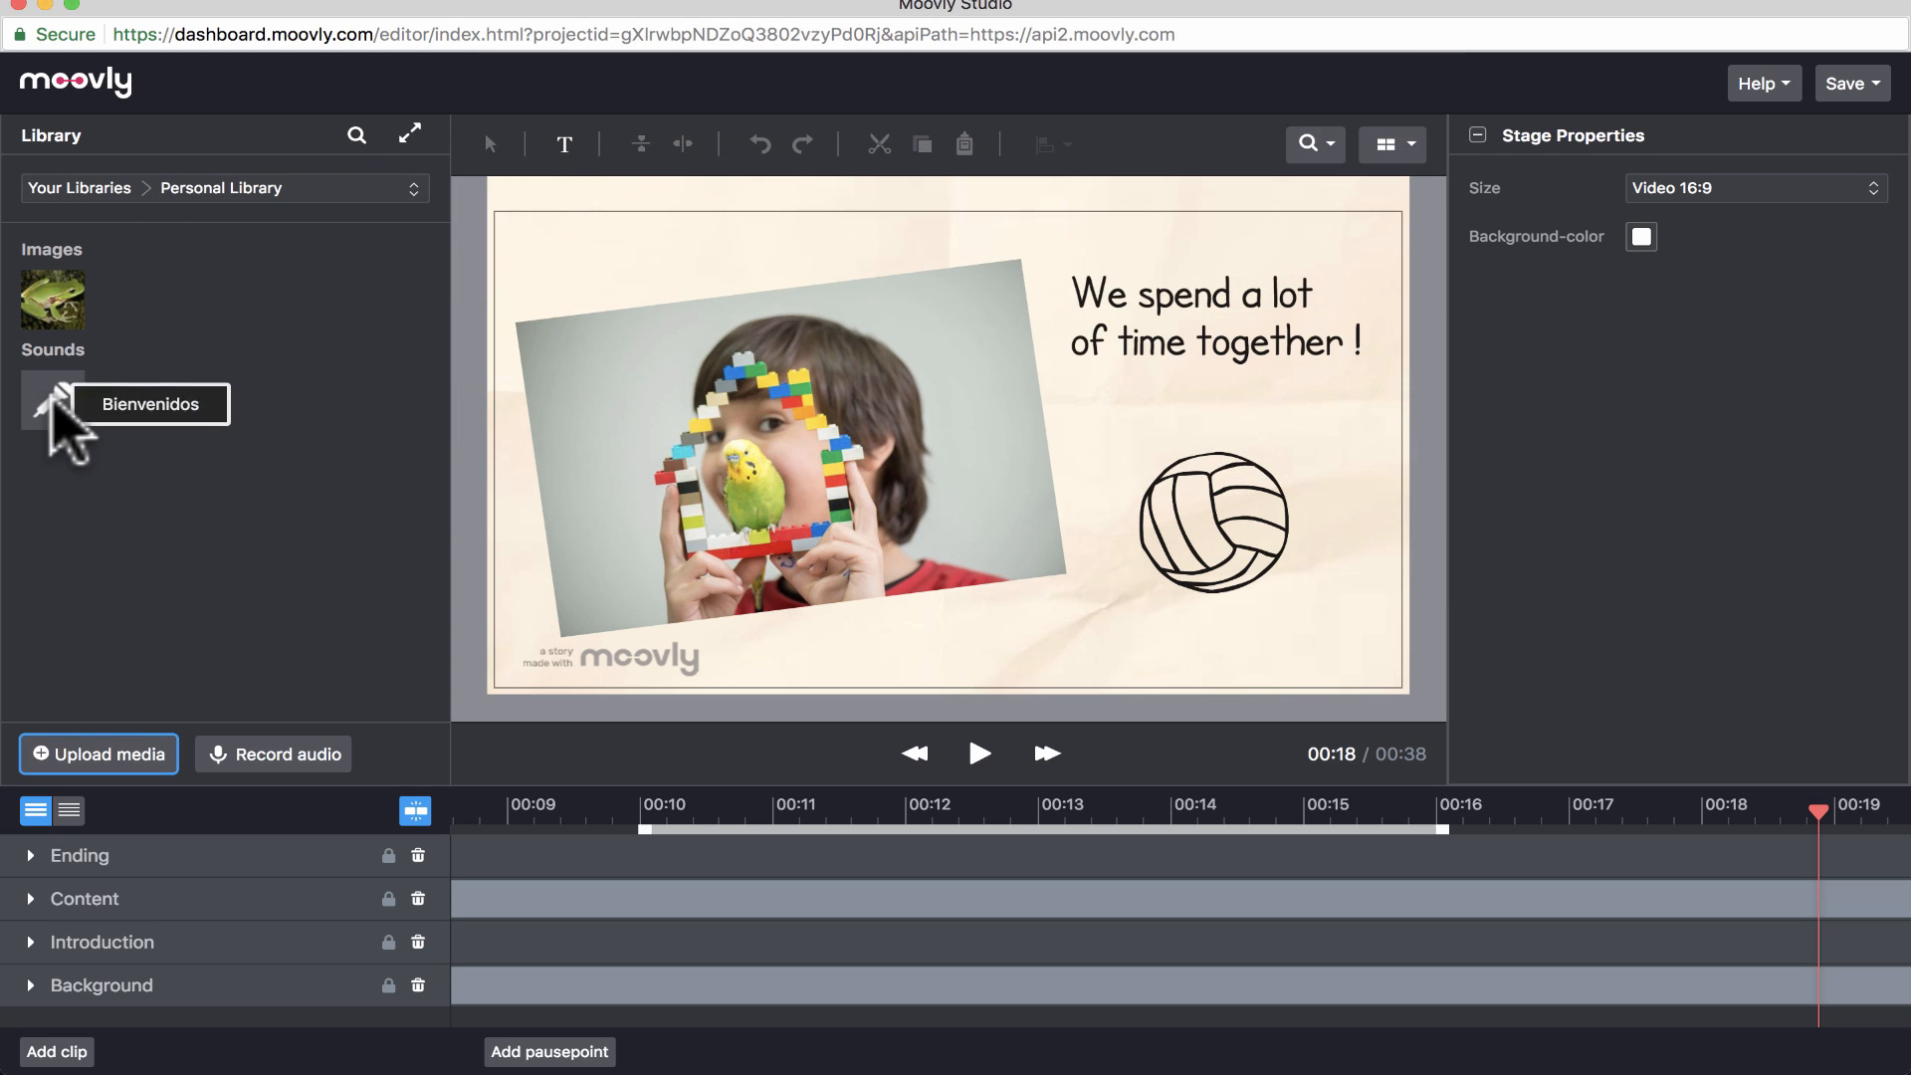
pyautogui.moveTo(60, 319)
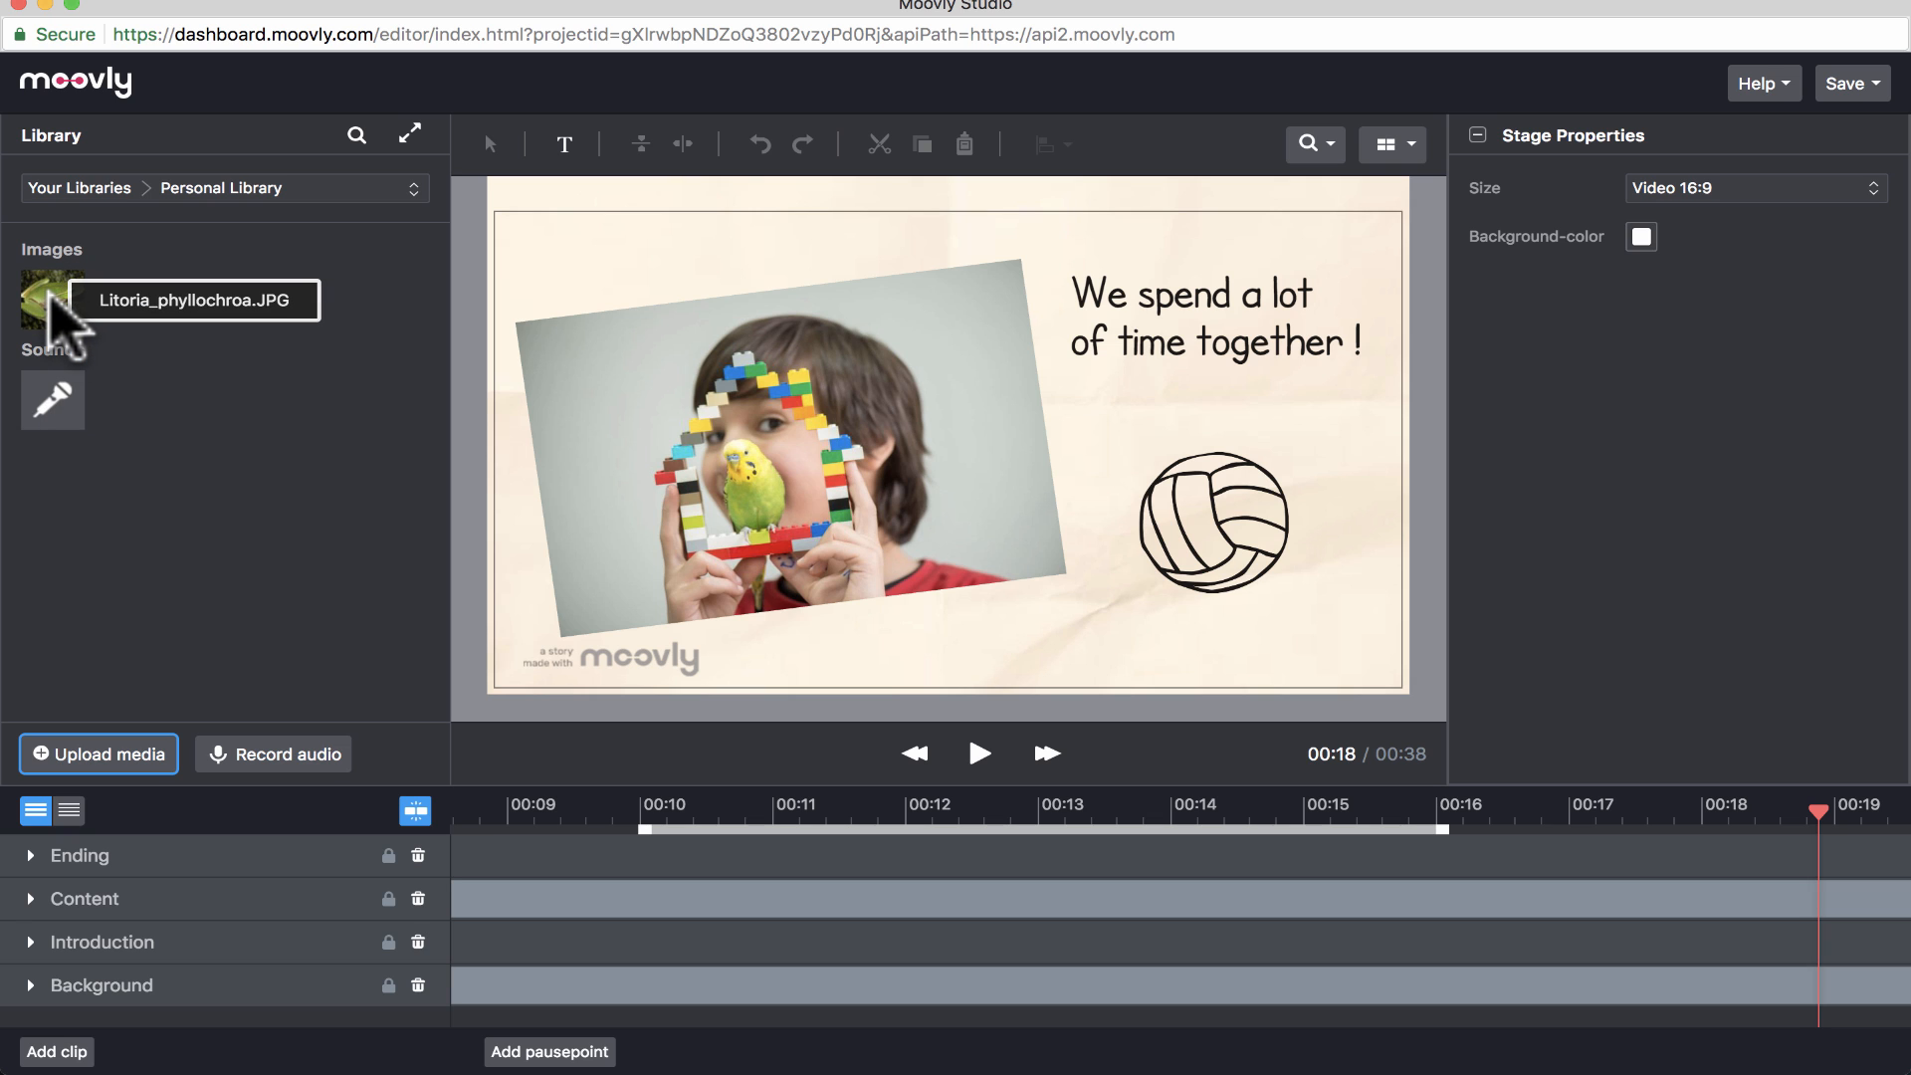
# - Drag the frog photo onto the ending scene and centre it on the stage
pyautogui.moveTo(51, 301); pyautogui.dragTo(1093, 441)
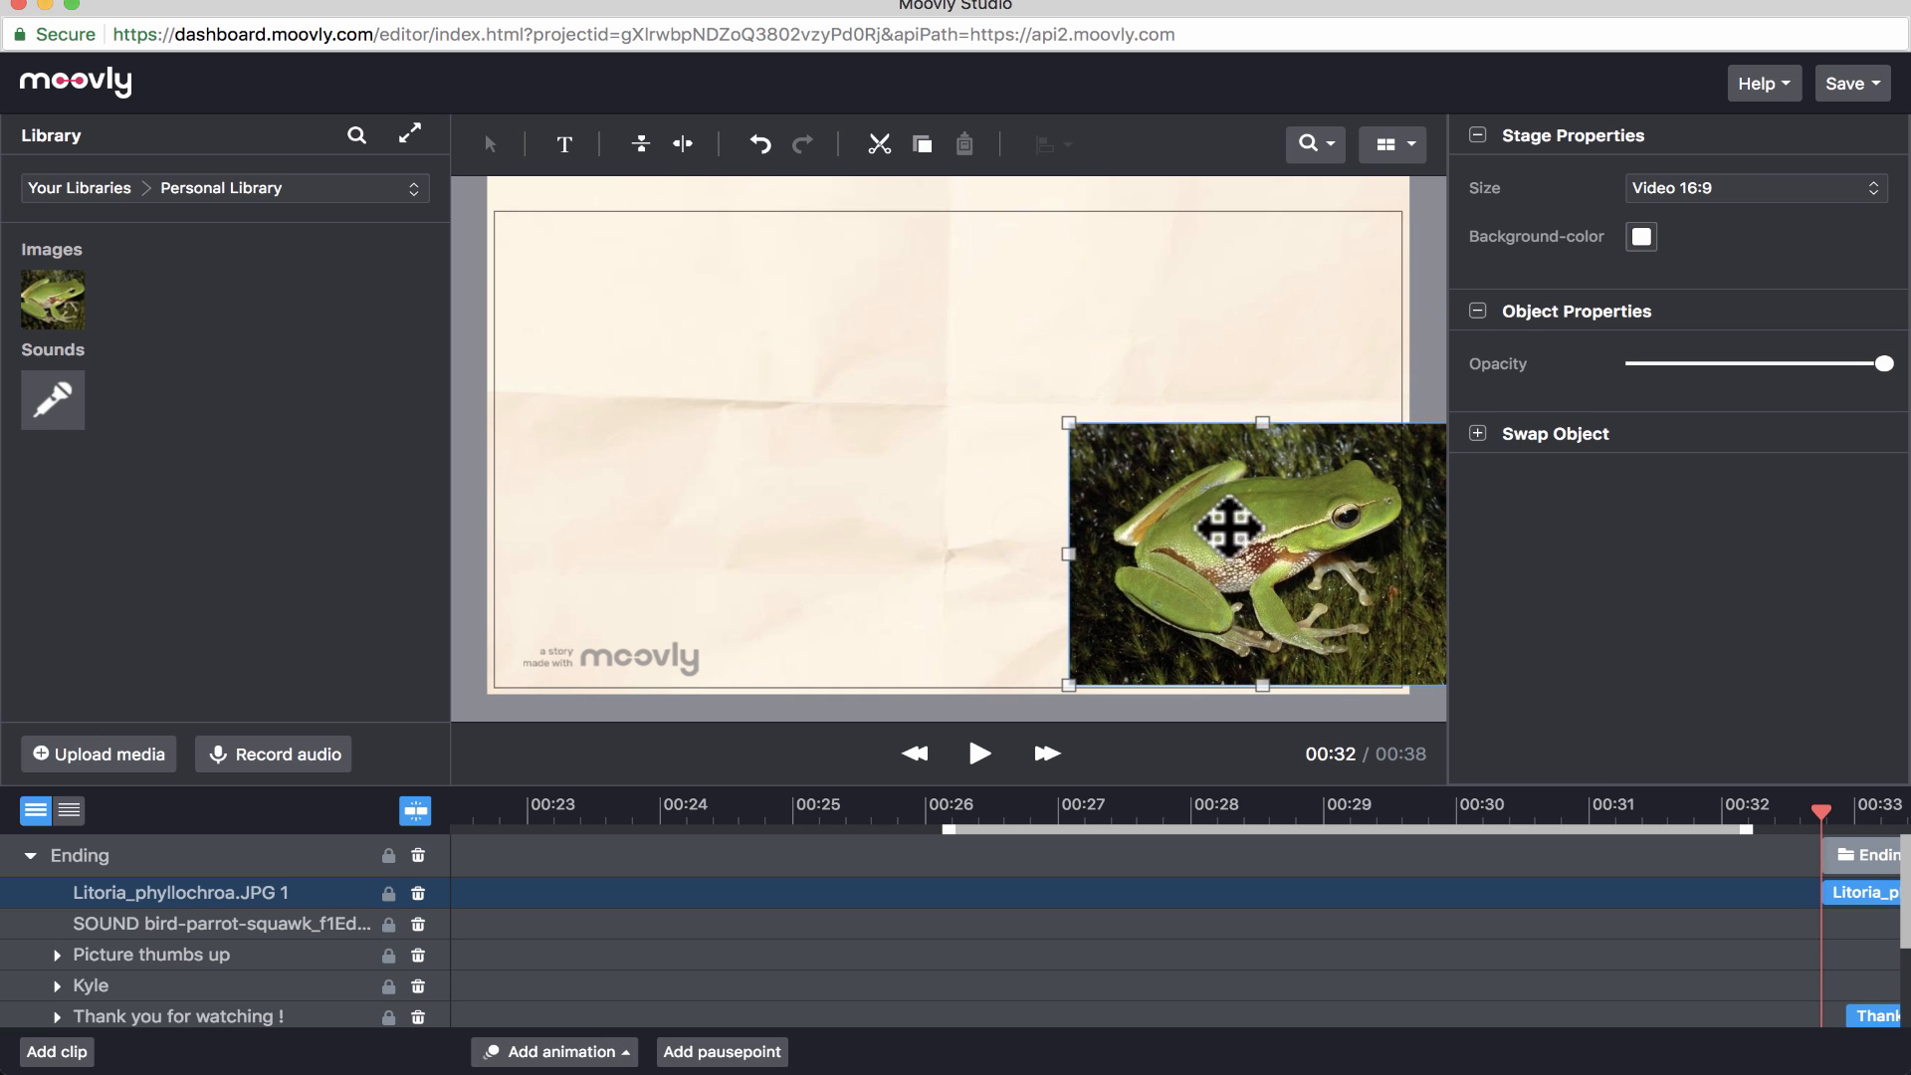
pyautogui.moveTo(1255, 549); pyautogui.dragTo(908, 450)
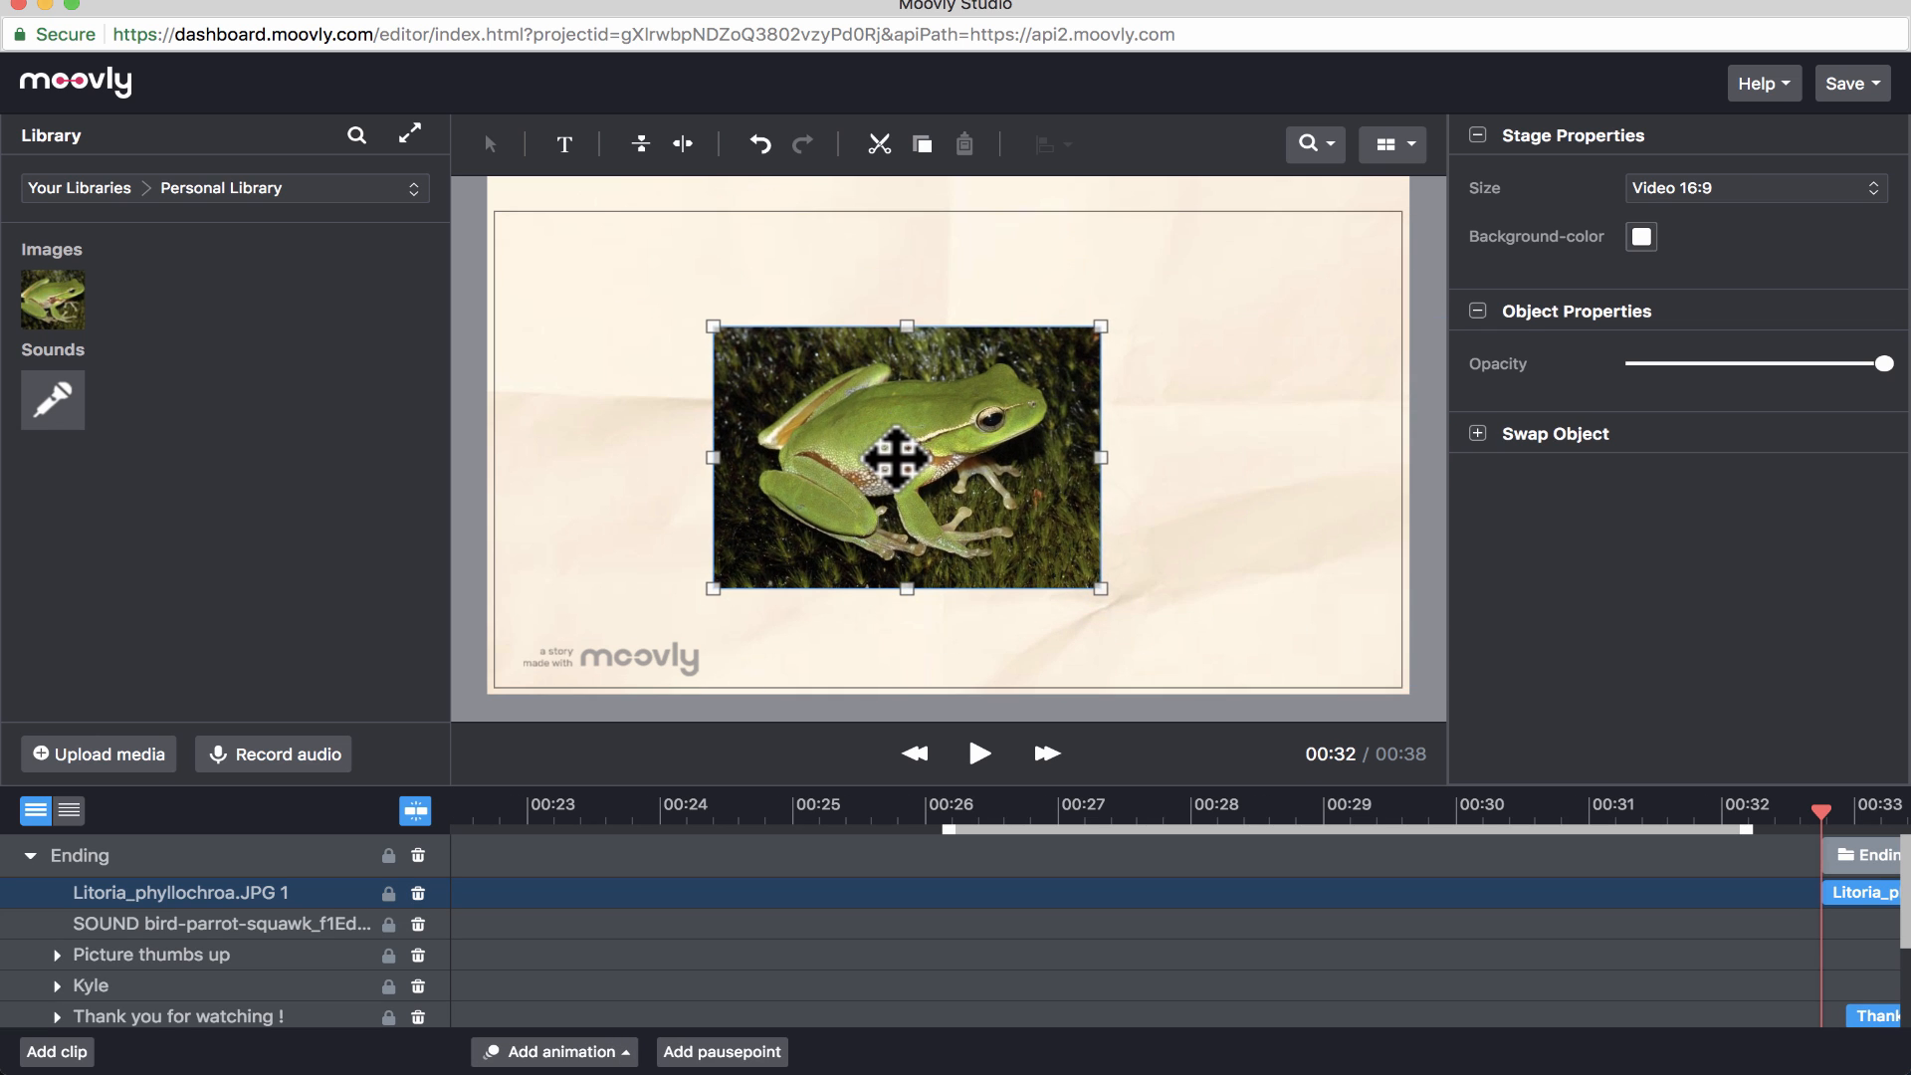
pyautogui.moveTo(88, 42)
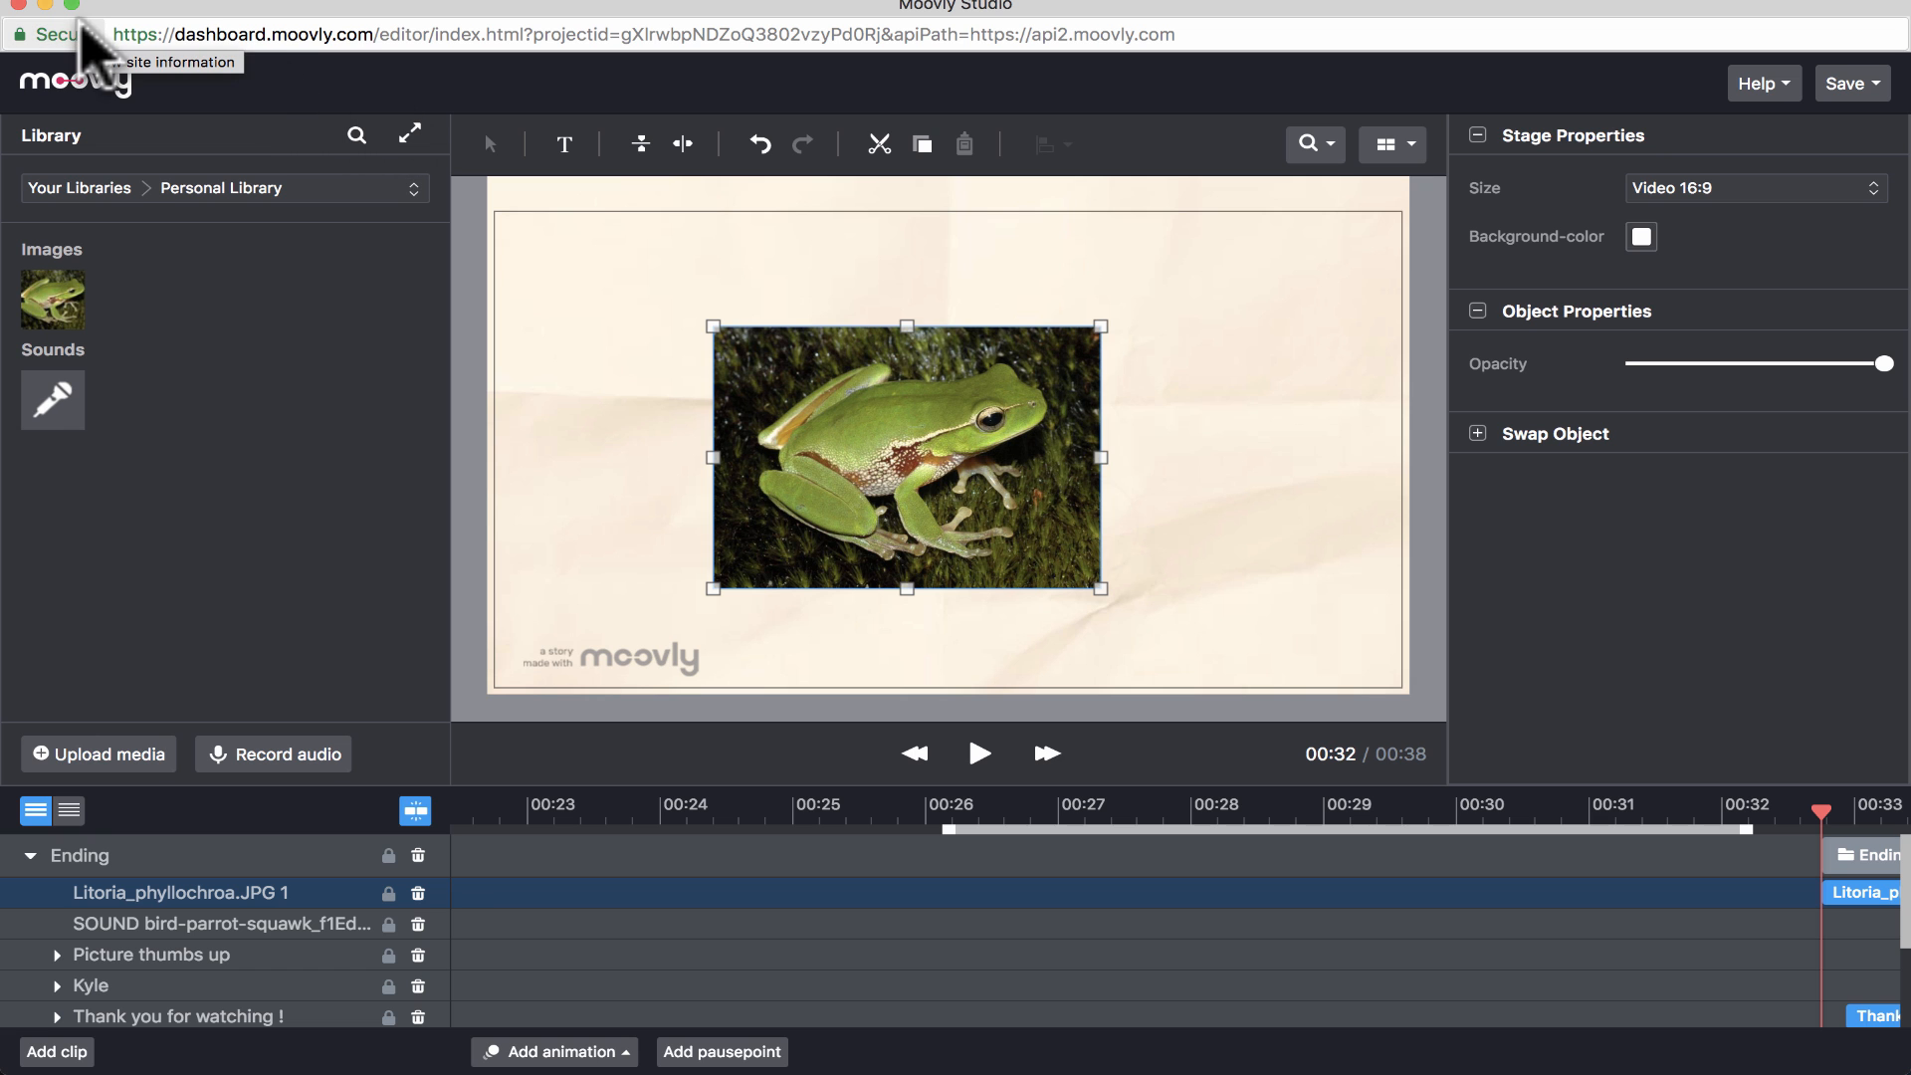